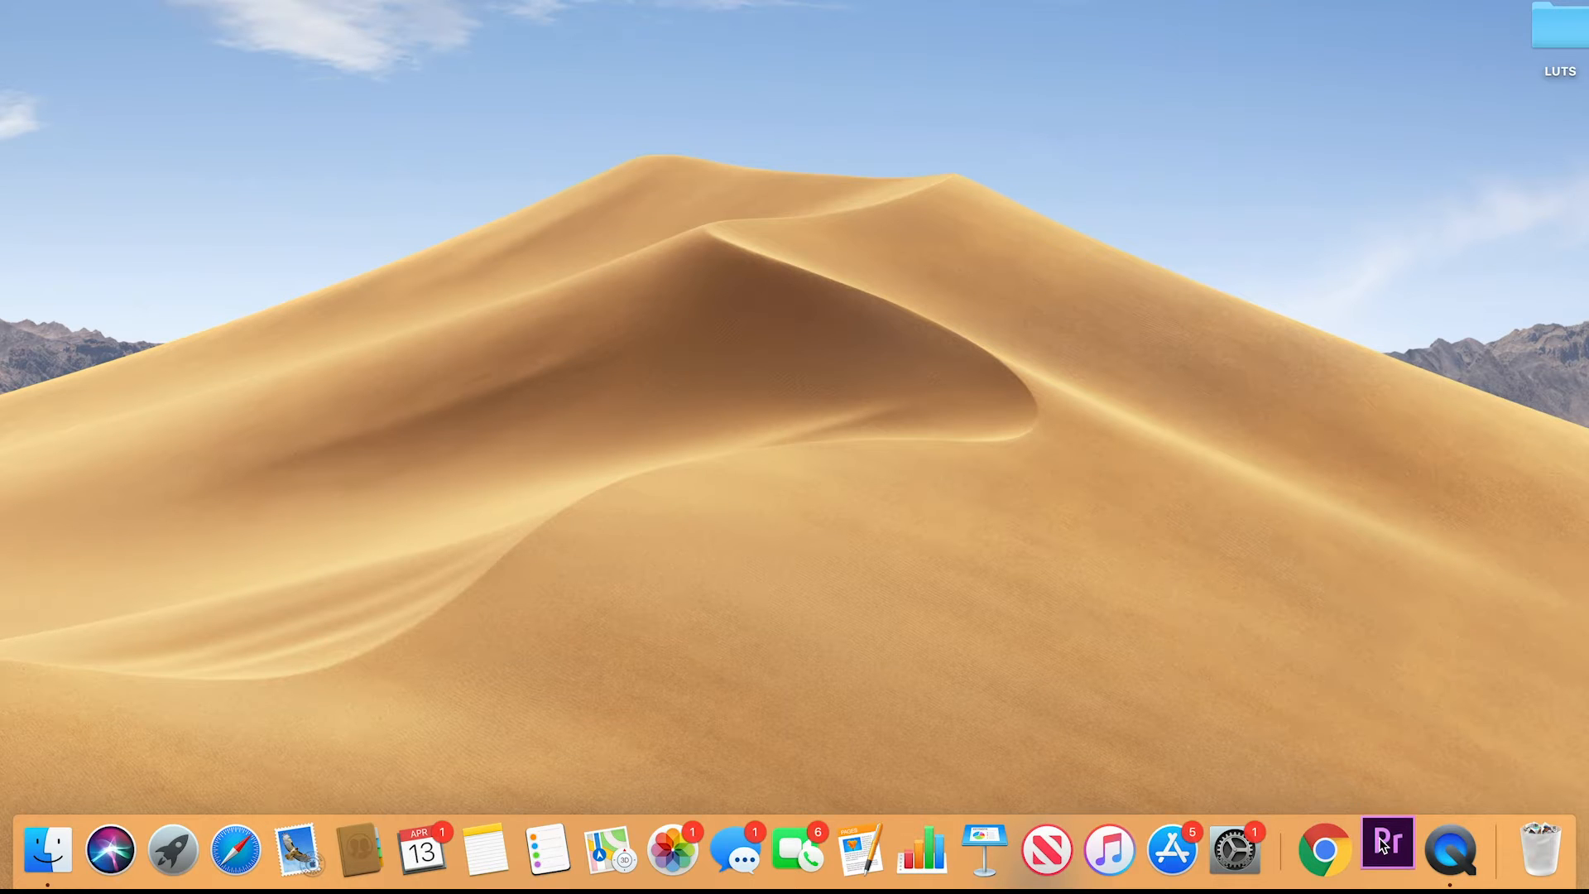
- Launch Premiere Pro from the Dock and reach the Home start screen
left_click(1388, 849)
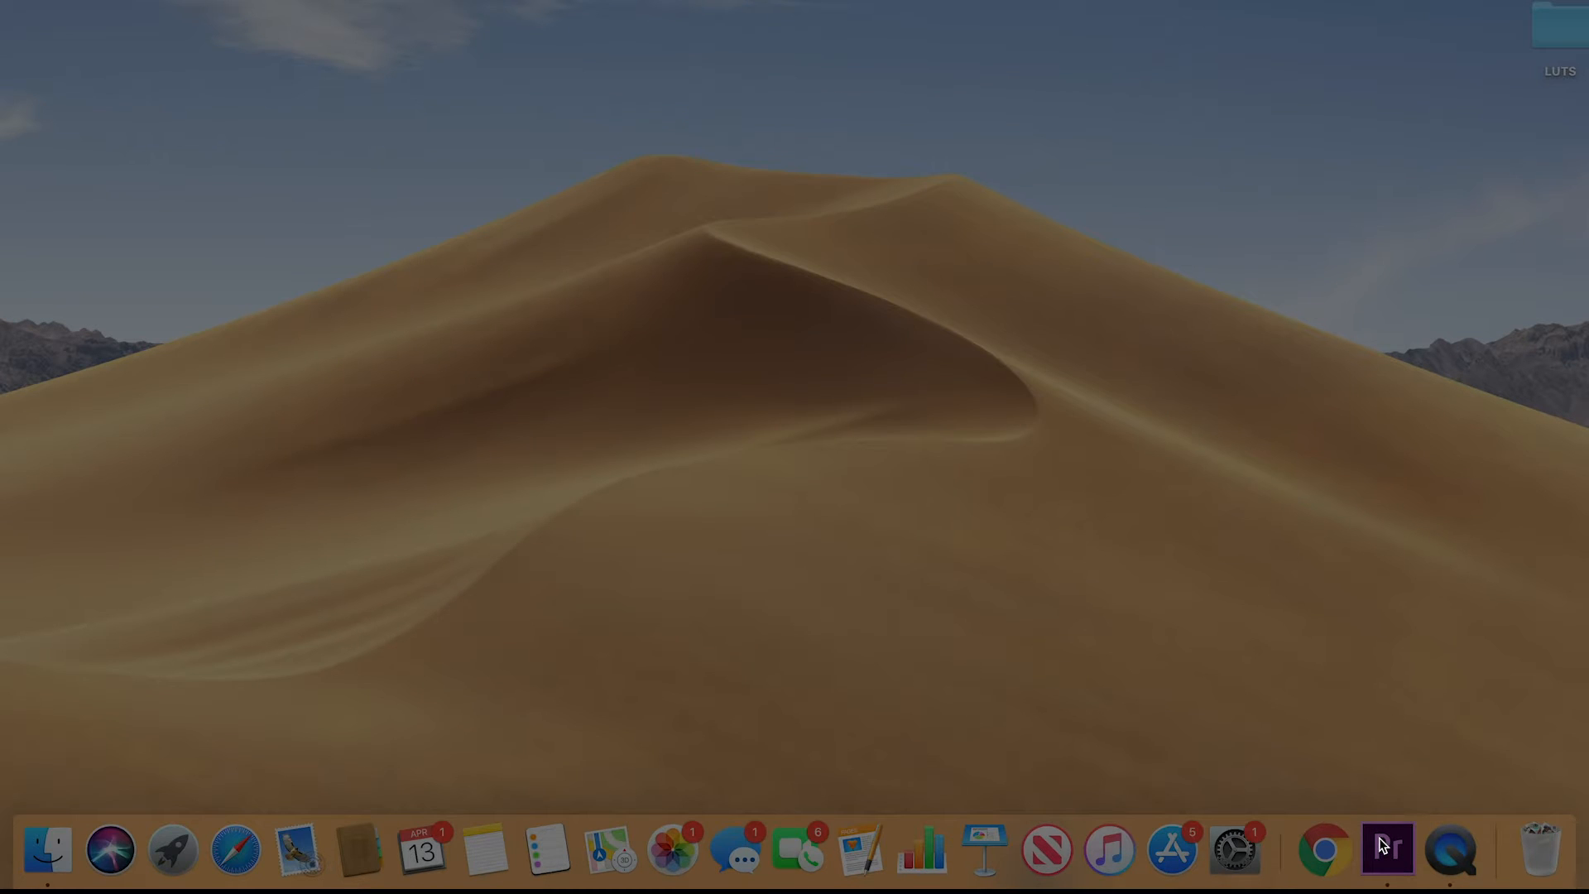
left_click(1387, 850)
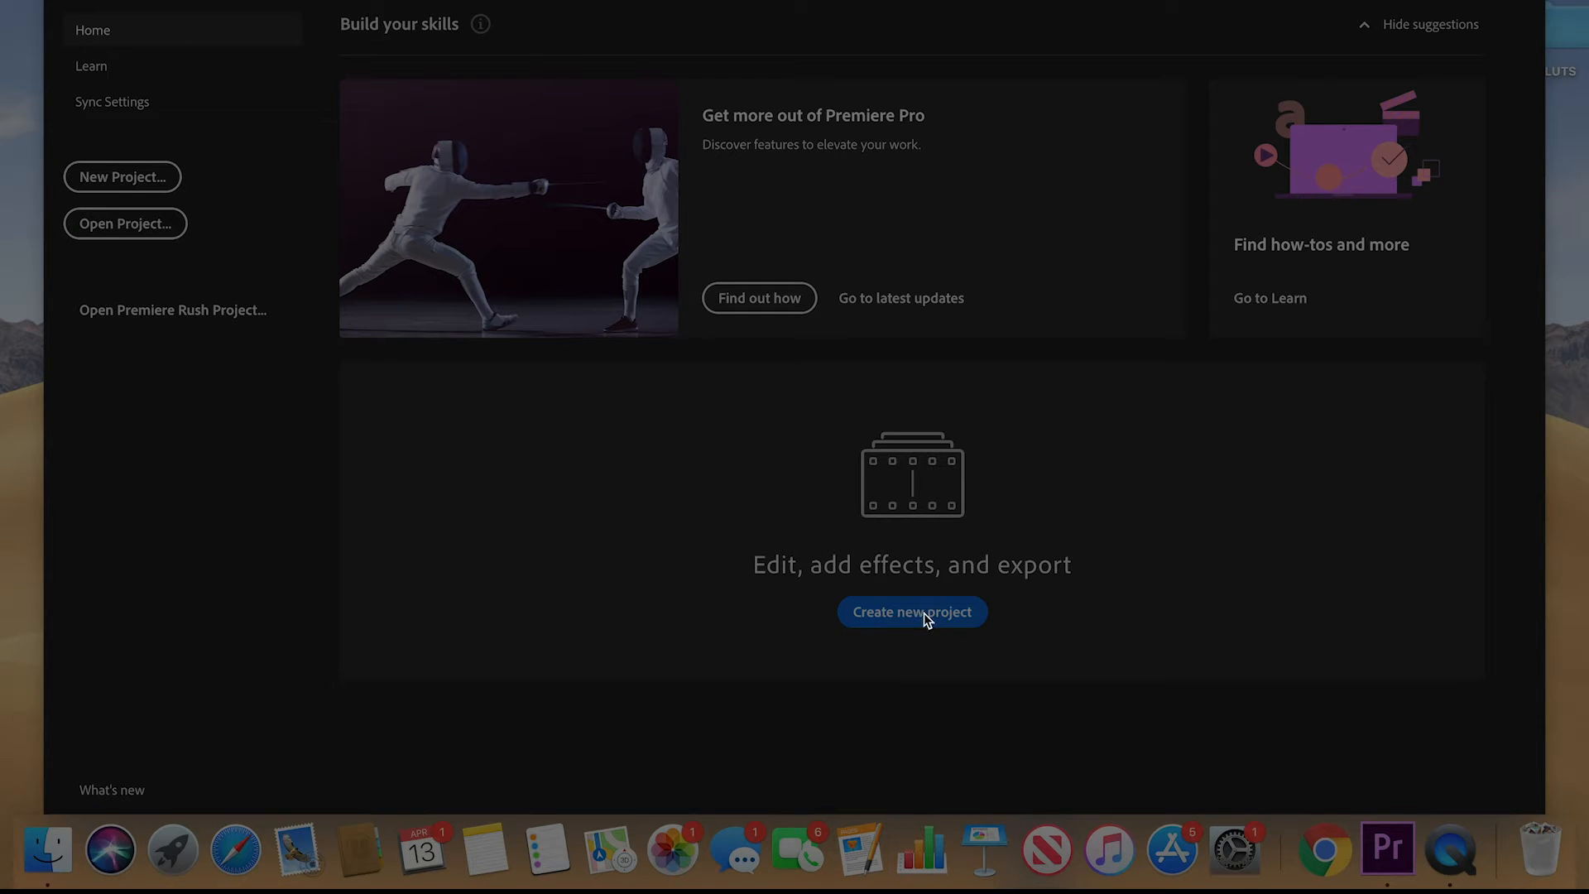
- Create project TUTORIAL saved in the Desktop's TUTORIAL folder
left_click(911, 611)
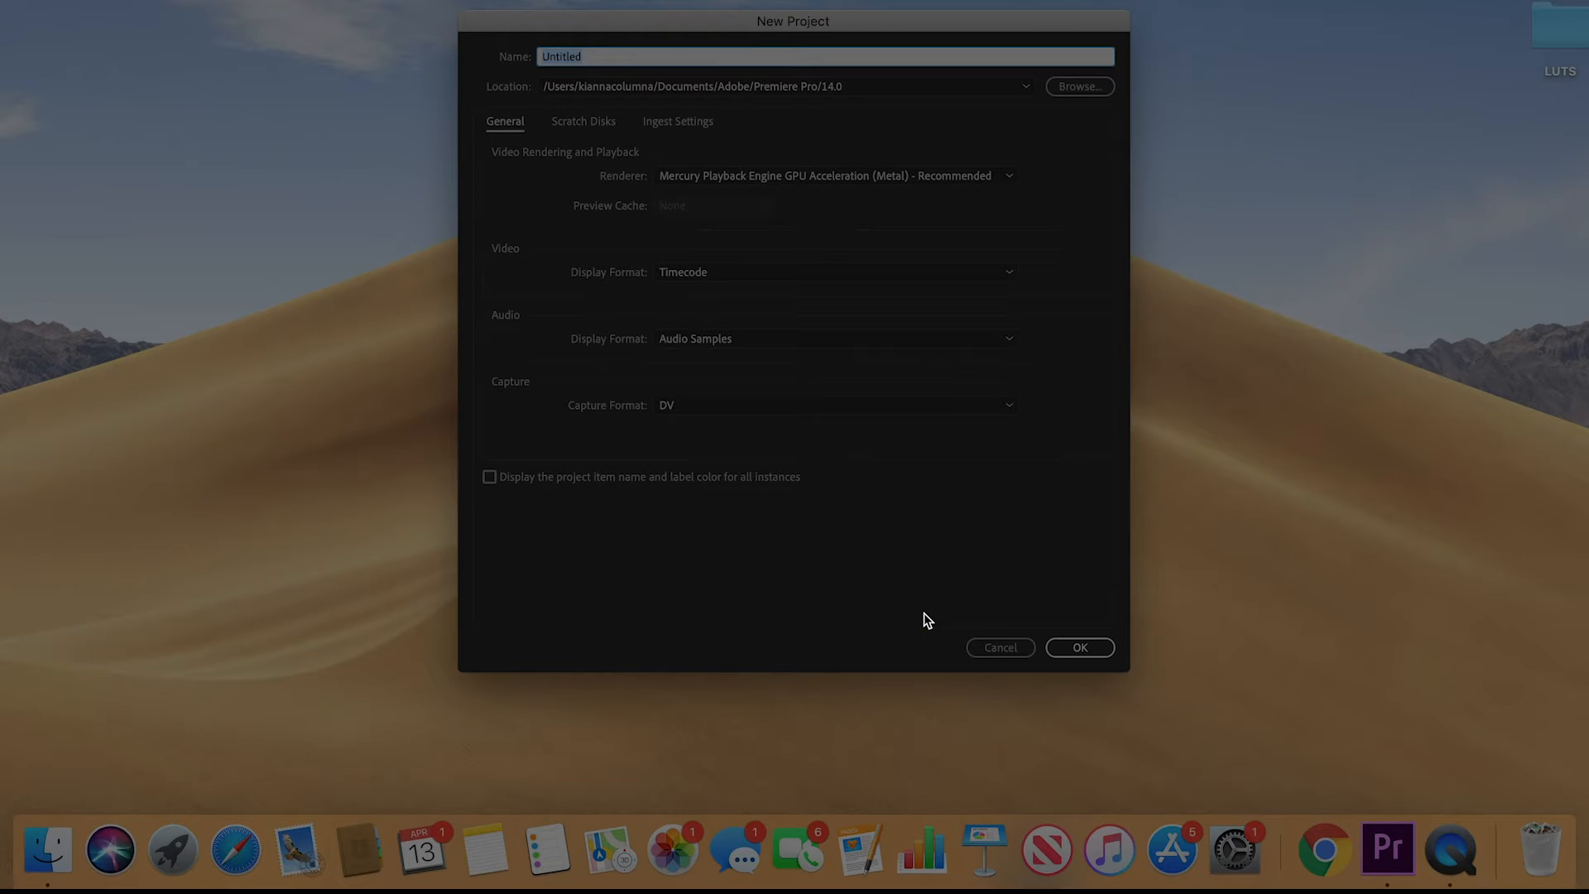
type("TUTORIAL")
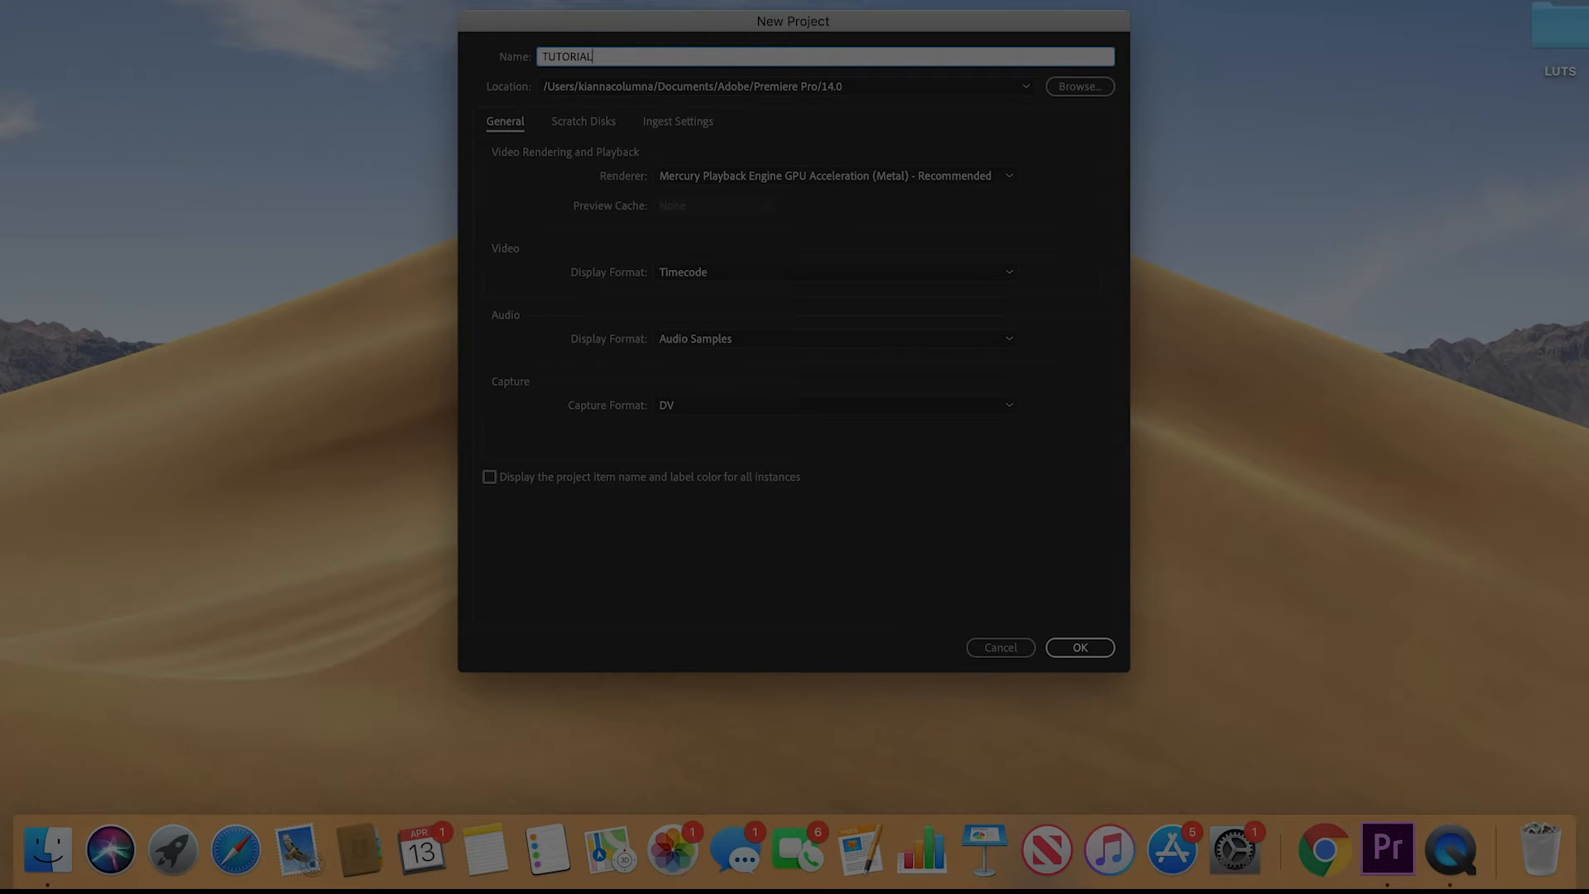
mouse_move(1079, 86)
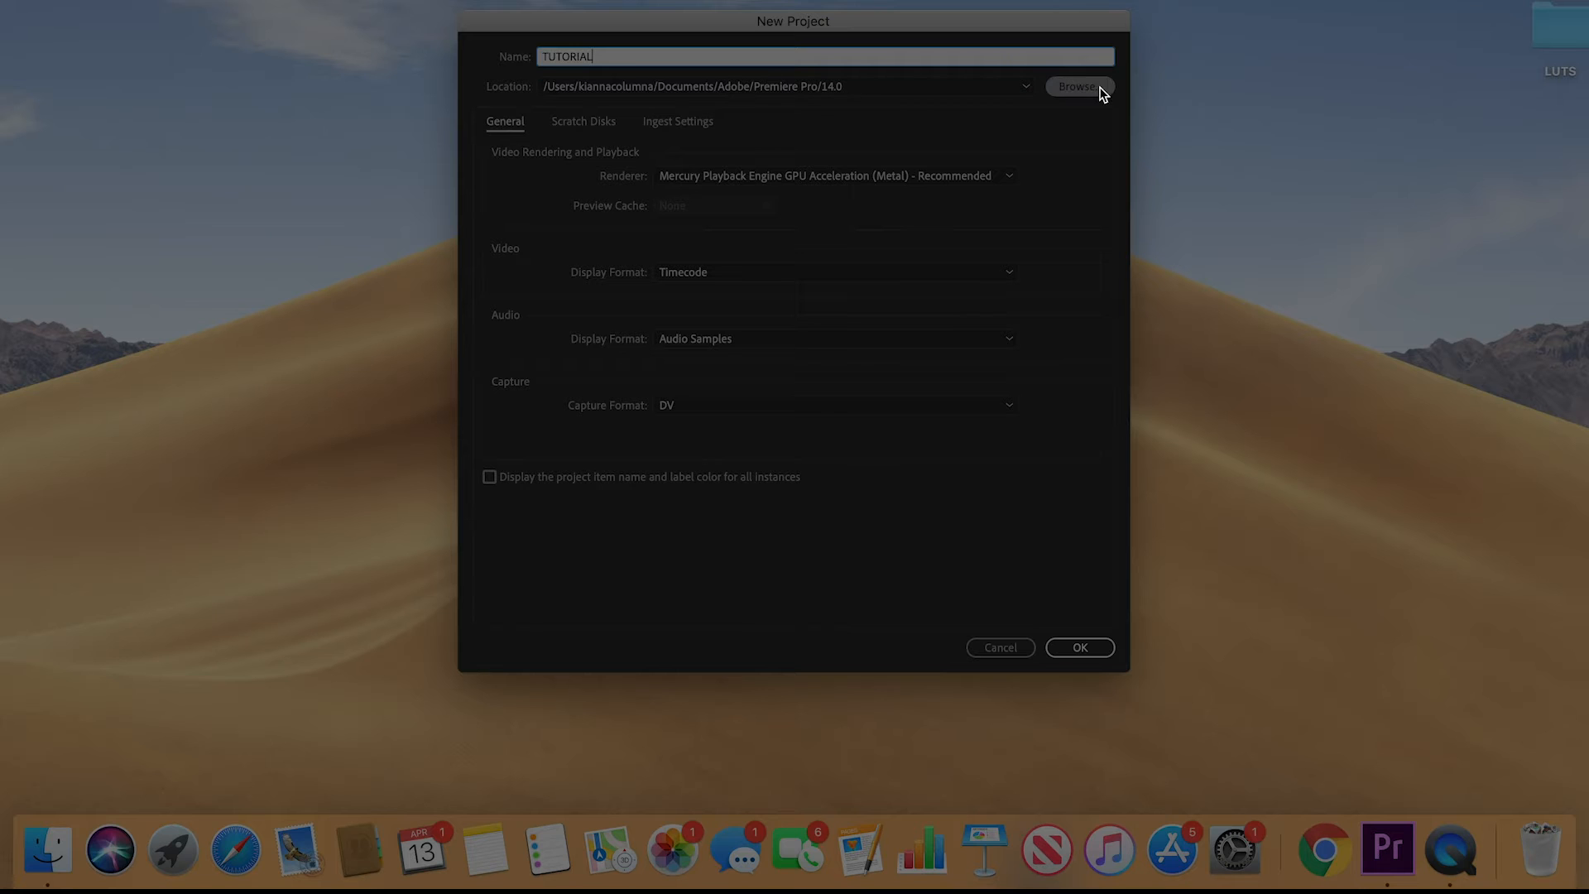
left_click(1080, 87)
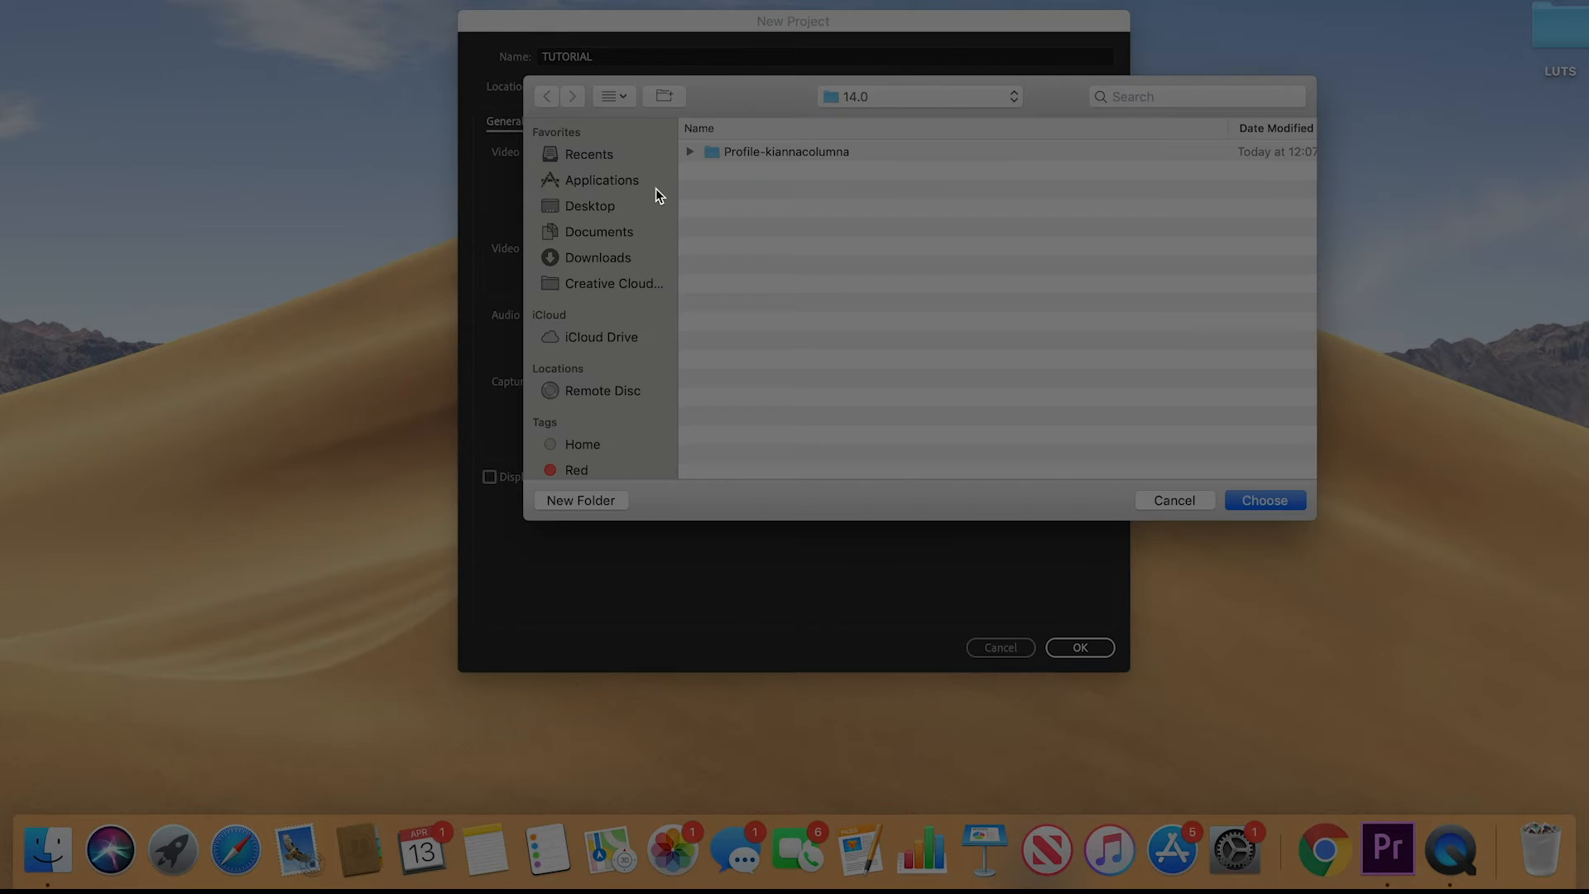
mouse_move(601, 214)
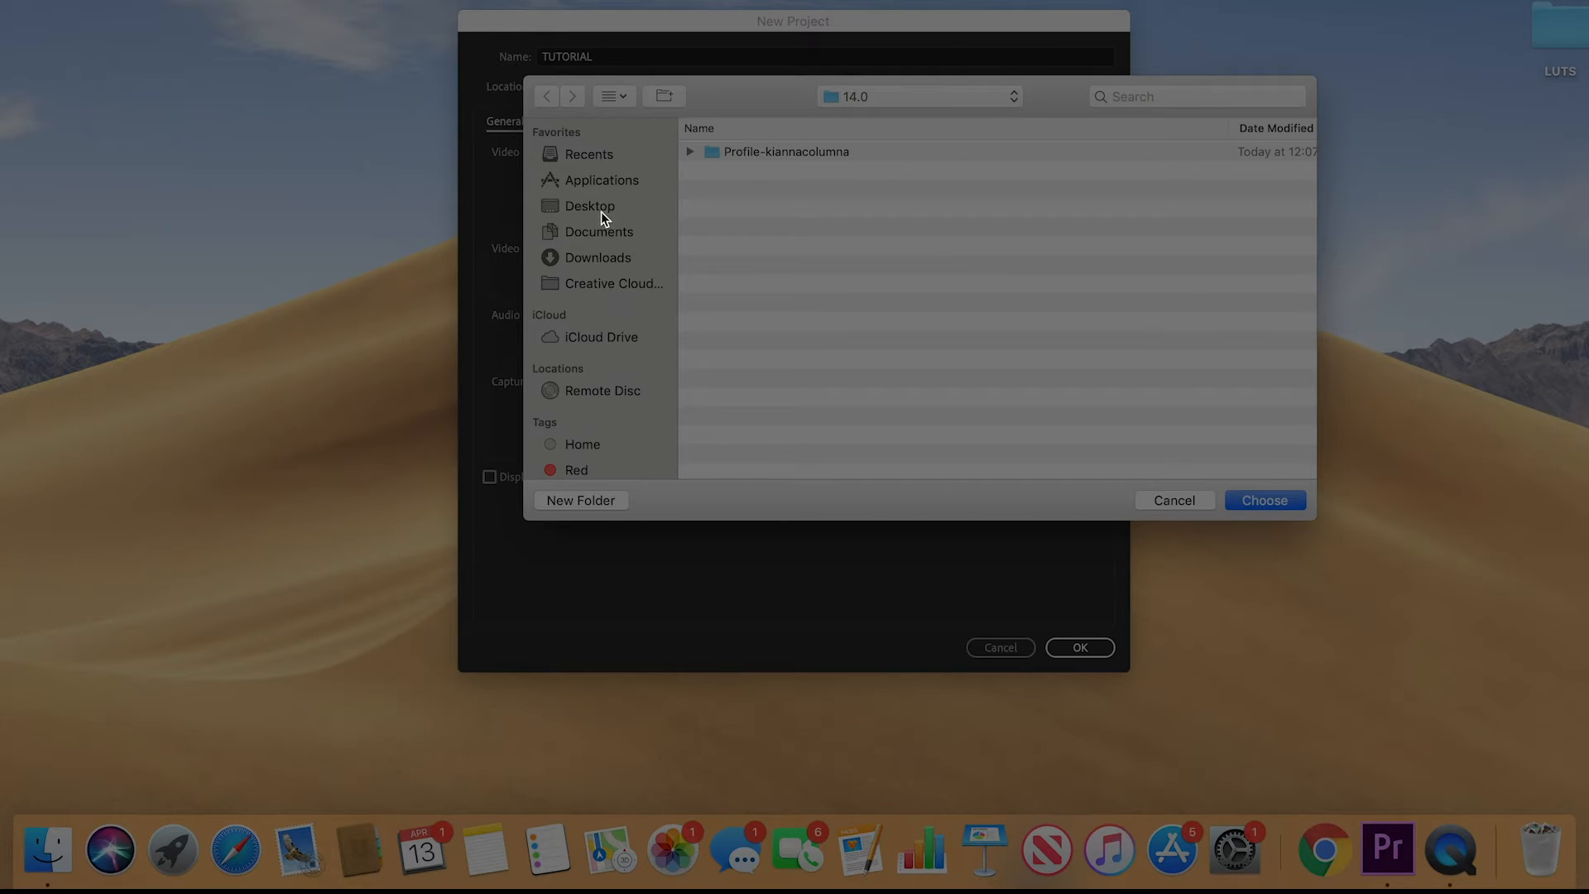
left_click(589, 206)
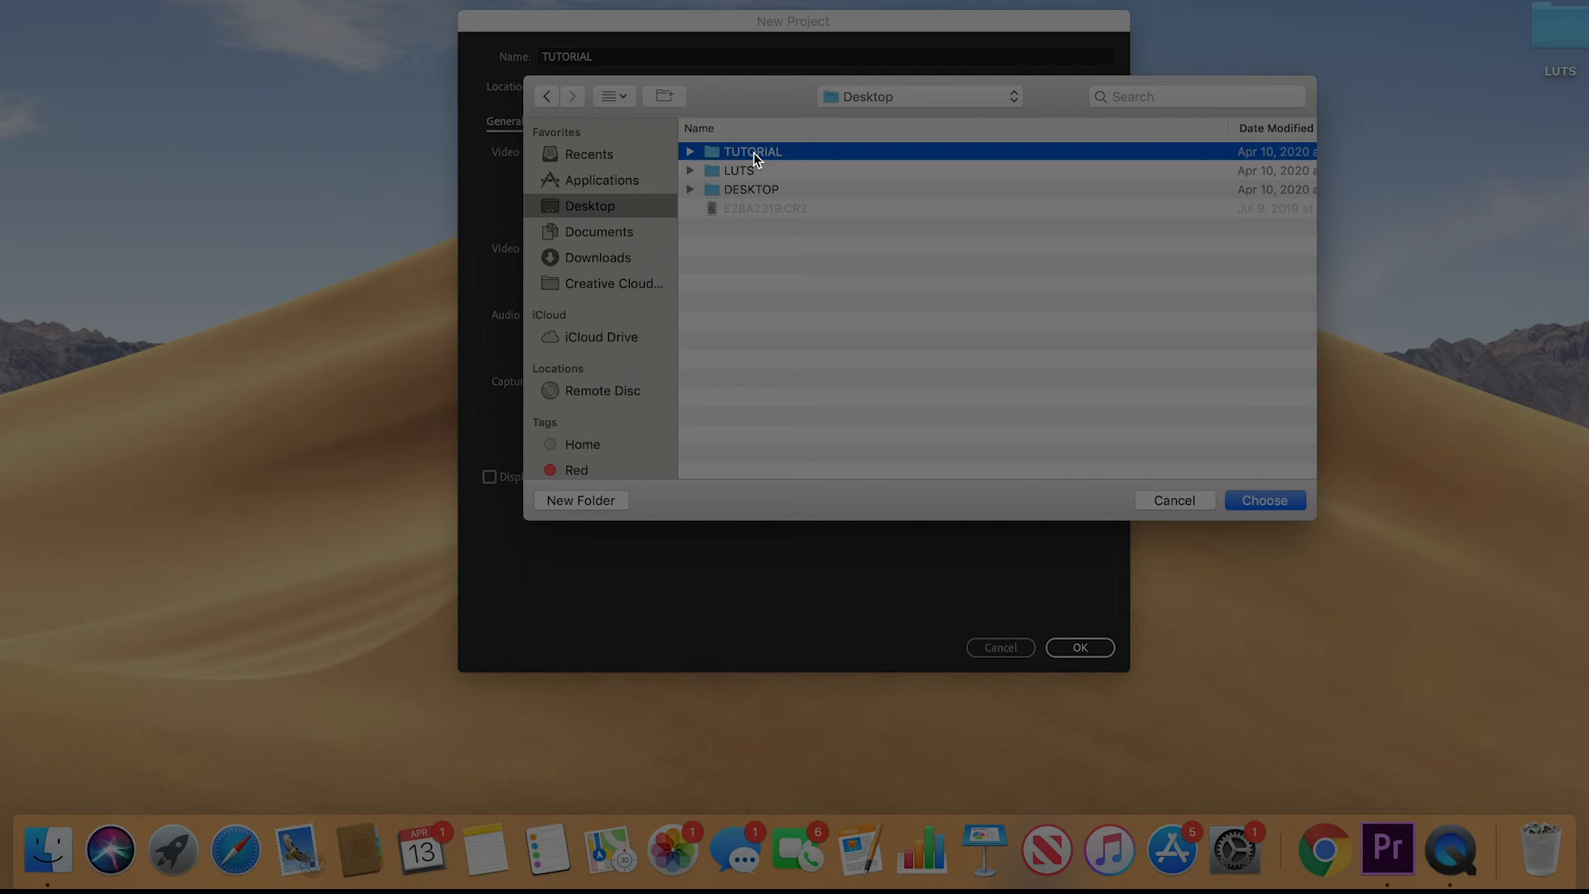
left_click(1263, 500)
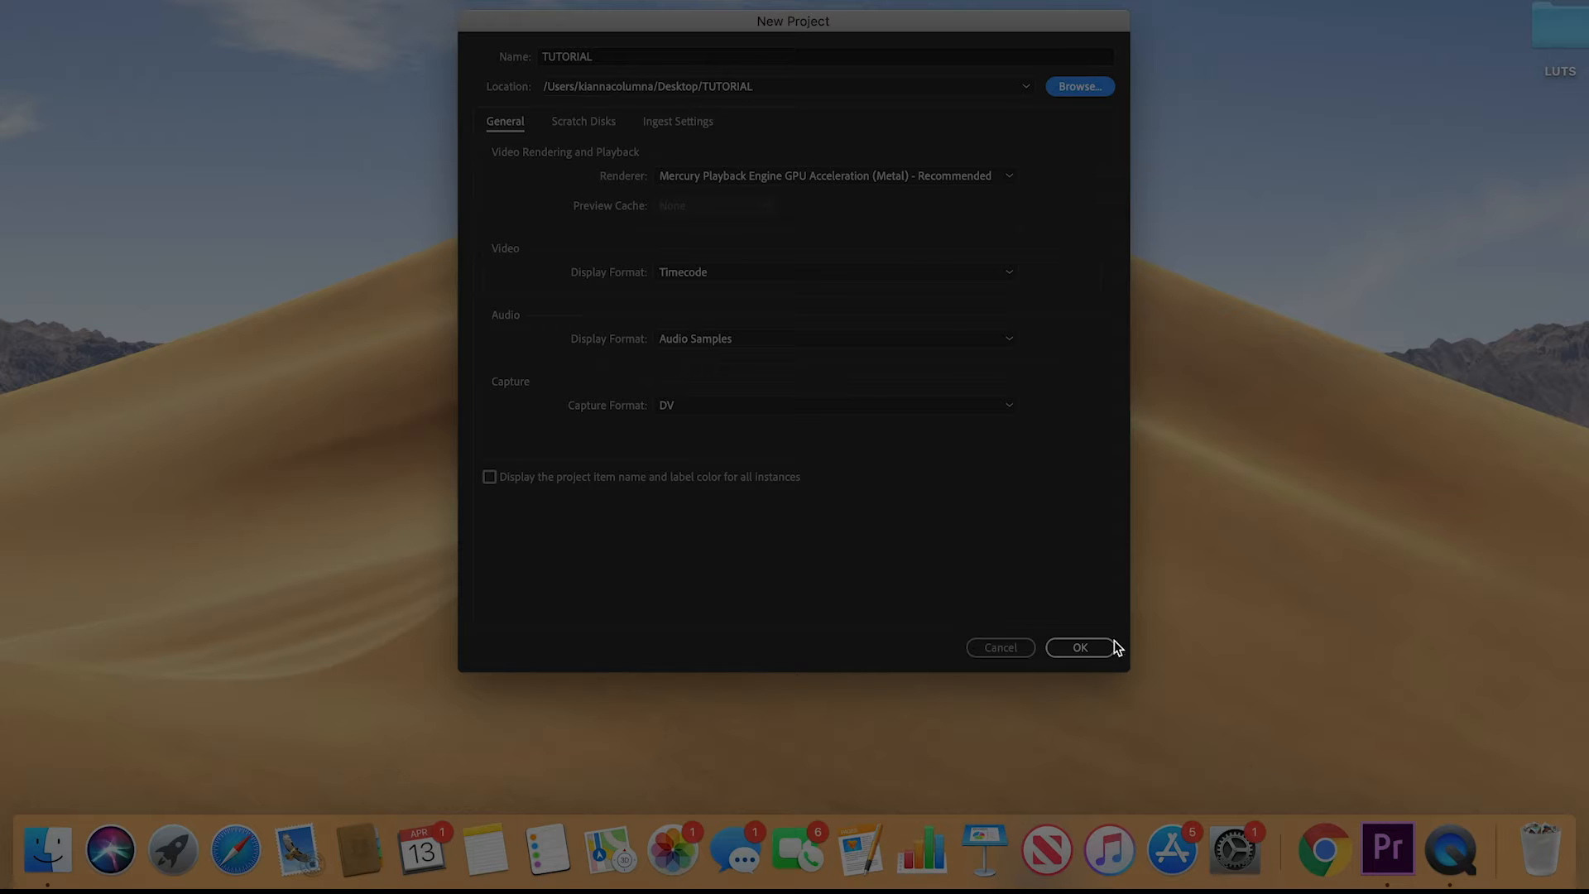
left_click(1079, 647)
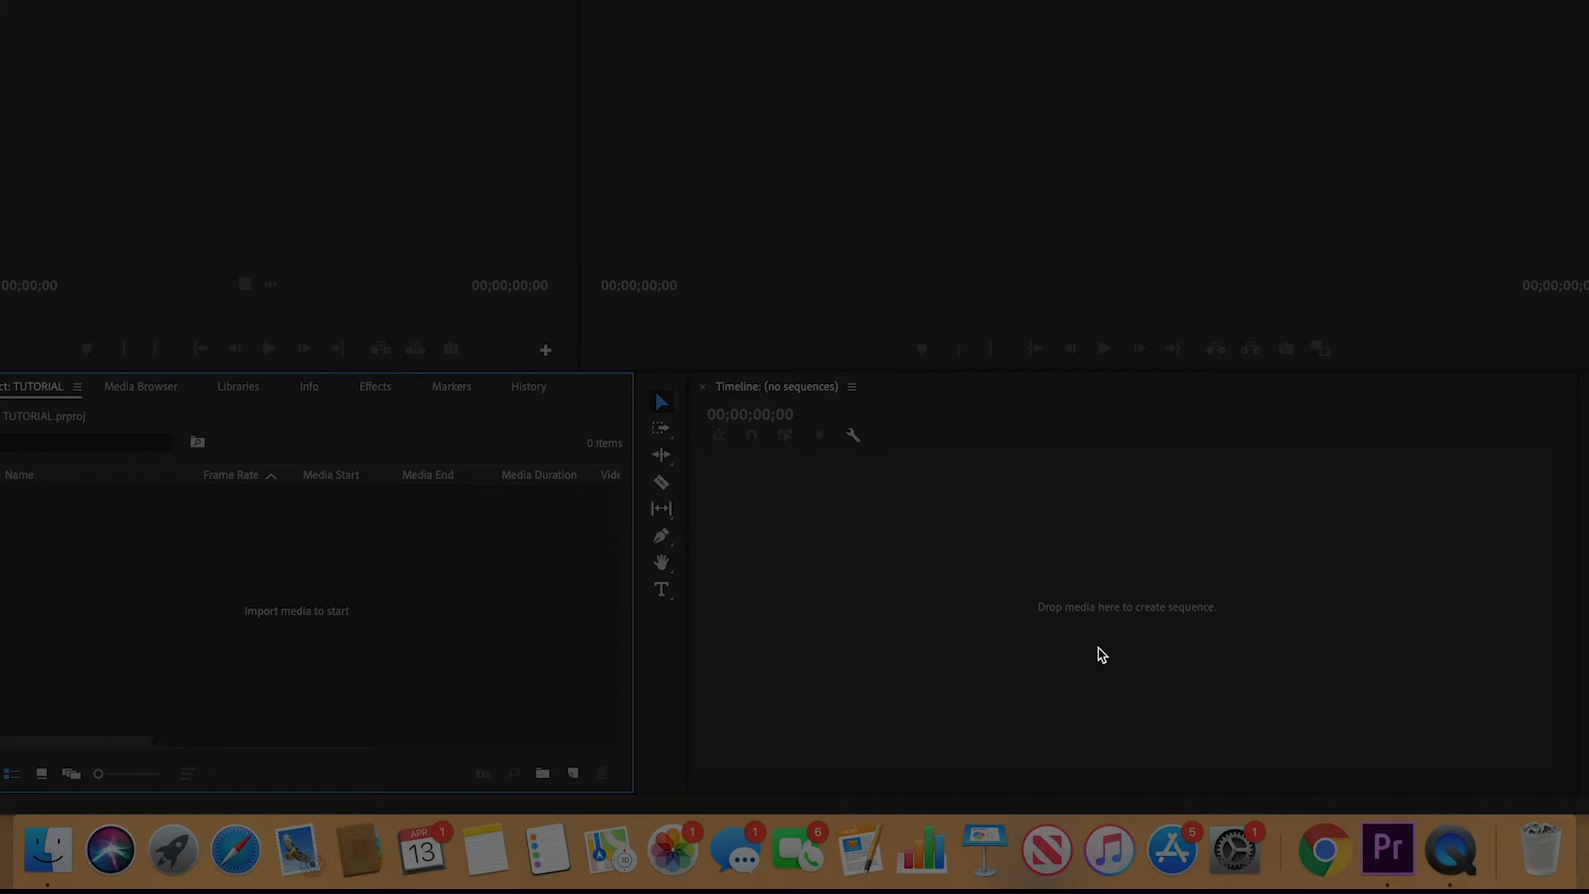
mouse_move(139, 526)
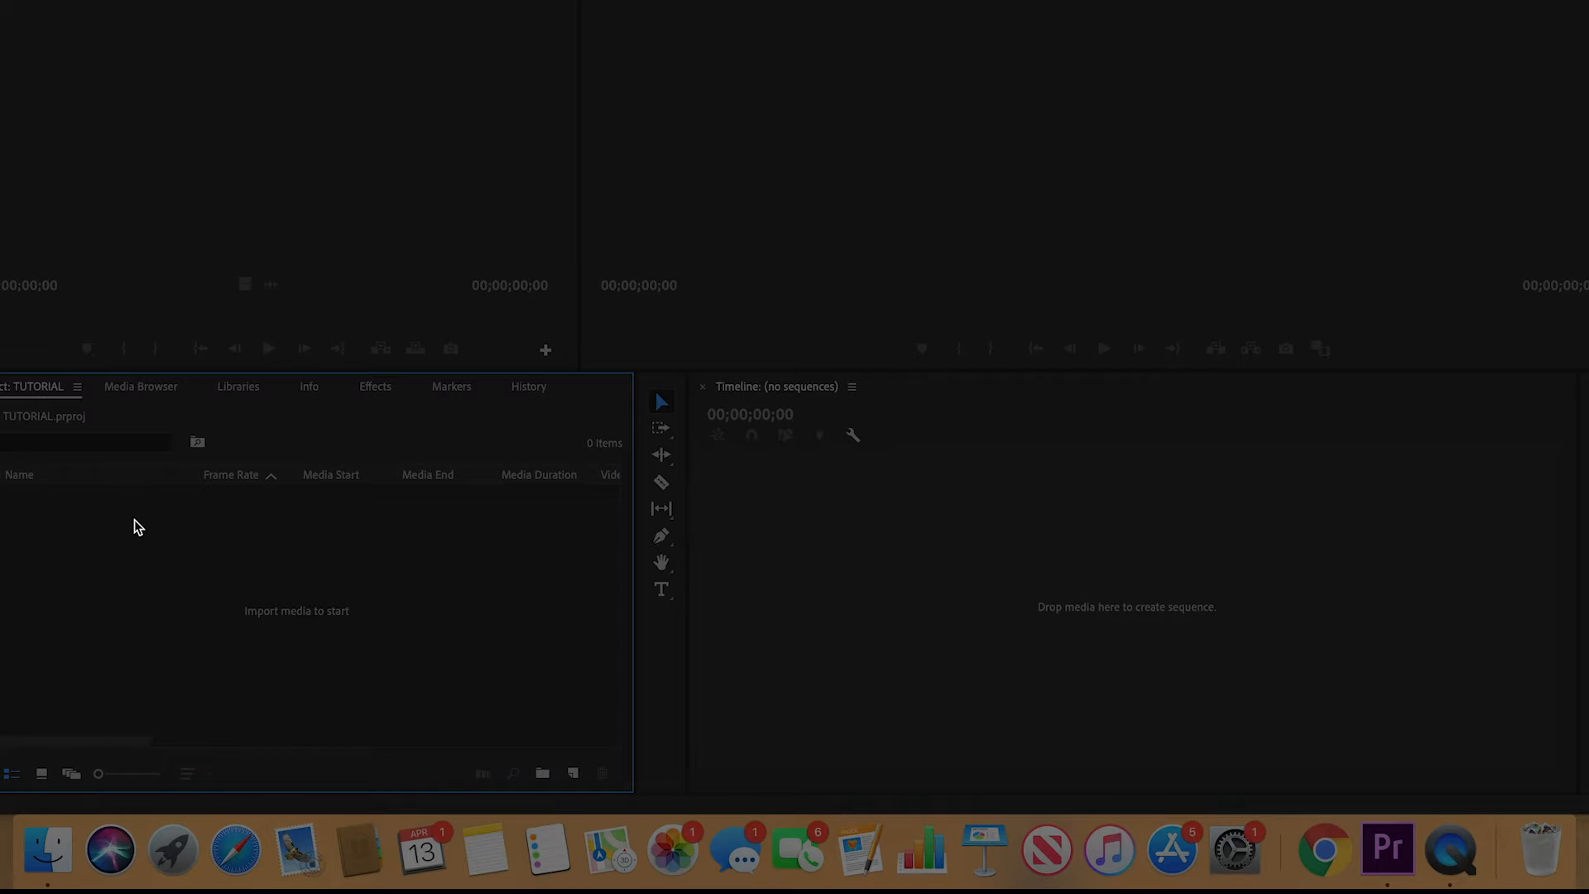
mouse_move(242, 658)
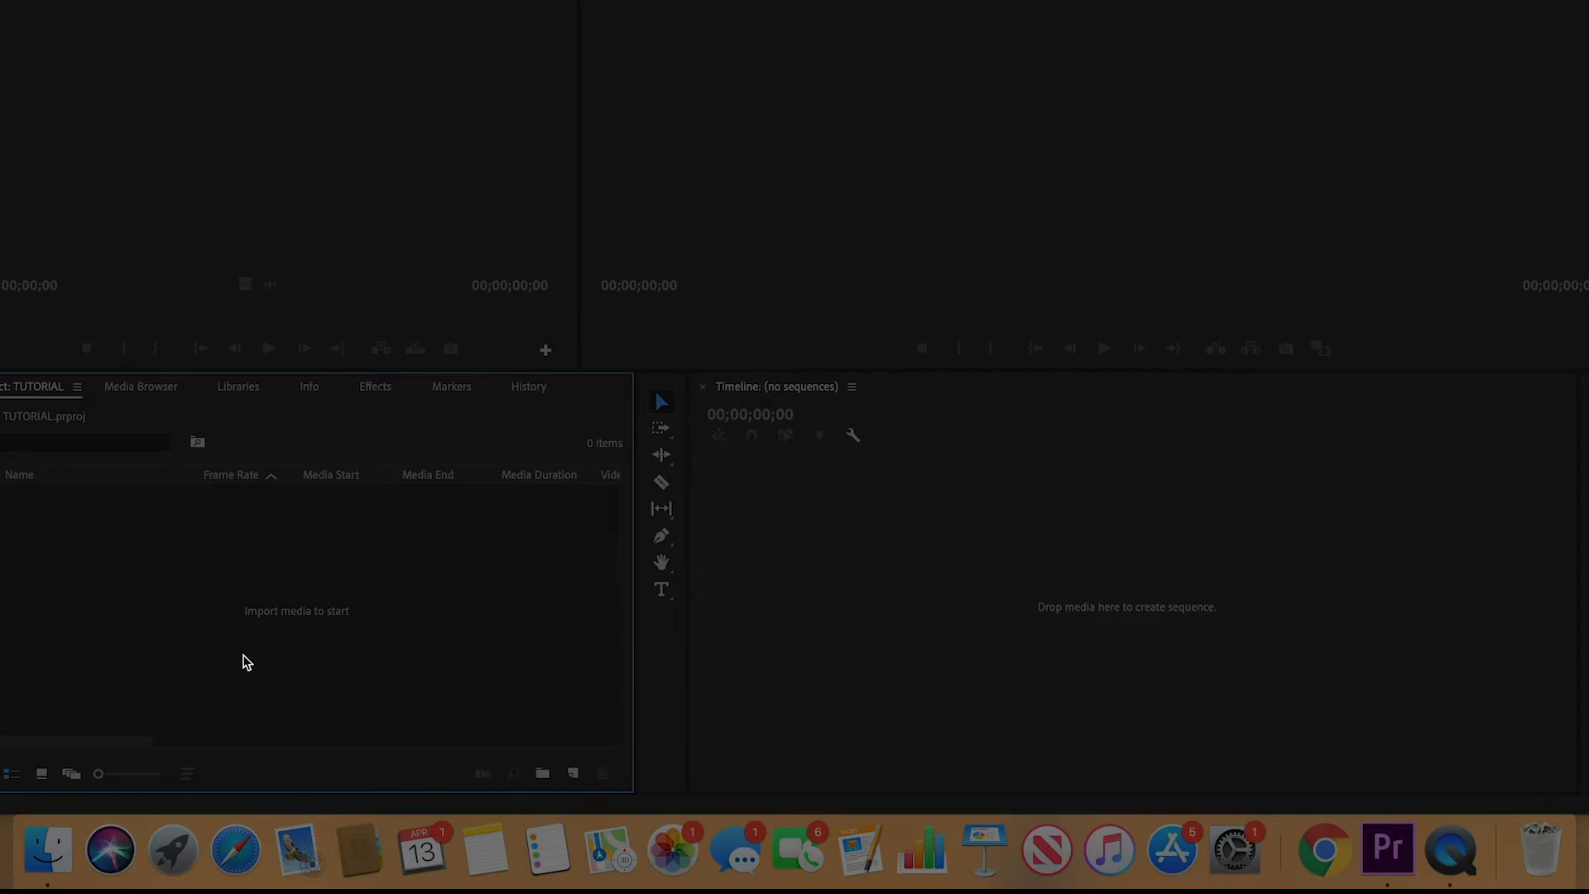
- Add new bins in the Project panel for AUDIO, SEQUENCE and FOOTAGE
left_click(543, 774)
type("FOOTAGE")
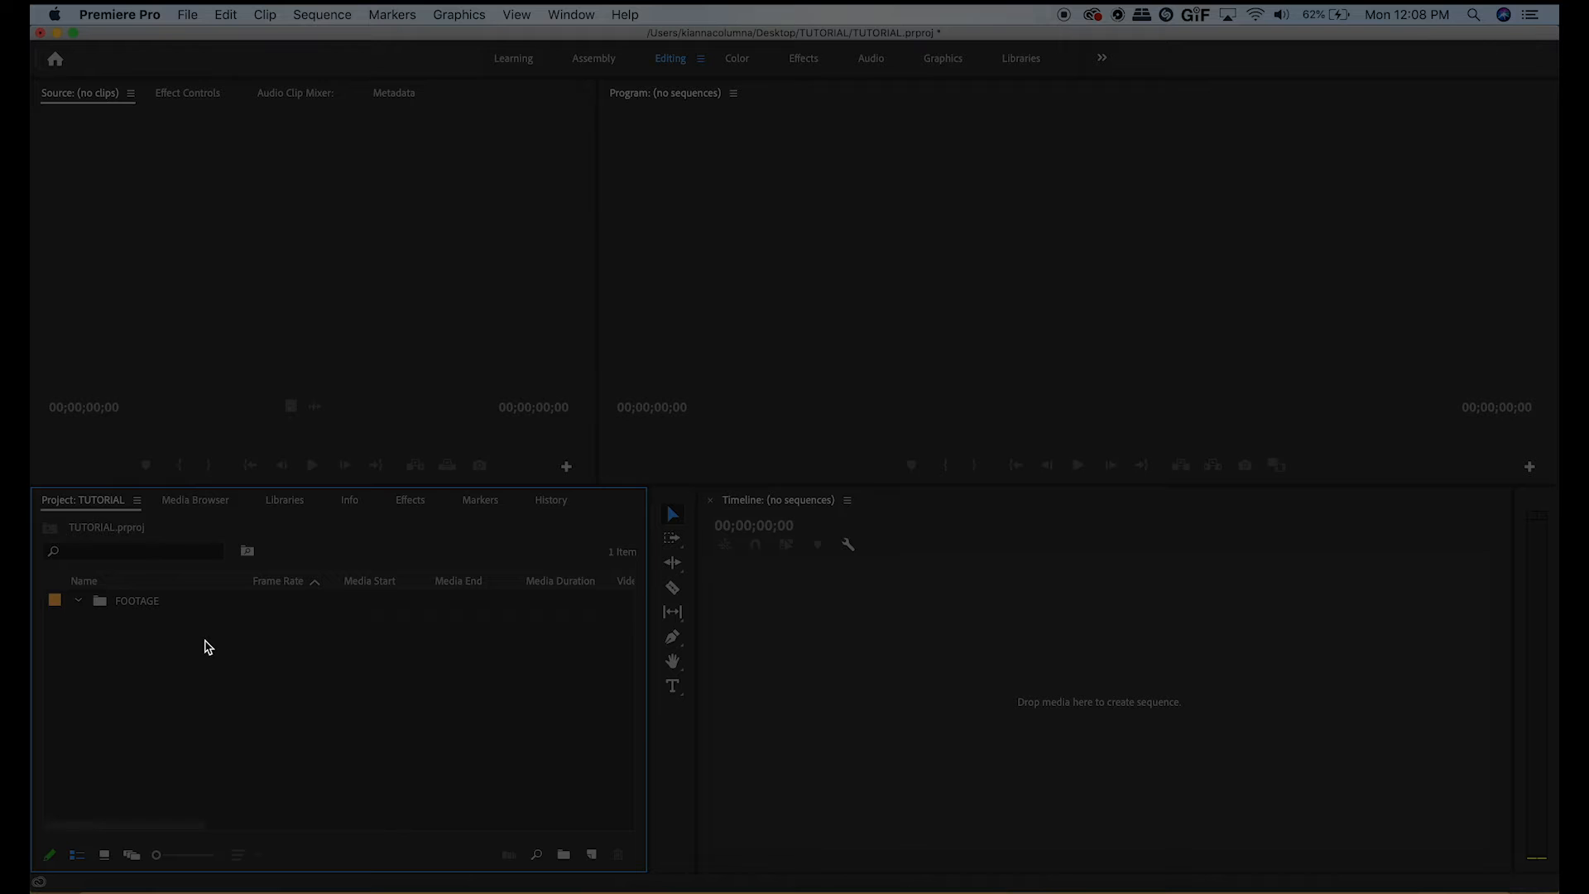
right_click(209, 648)
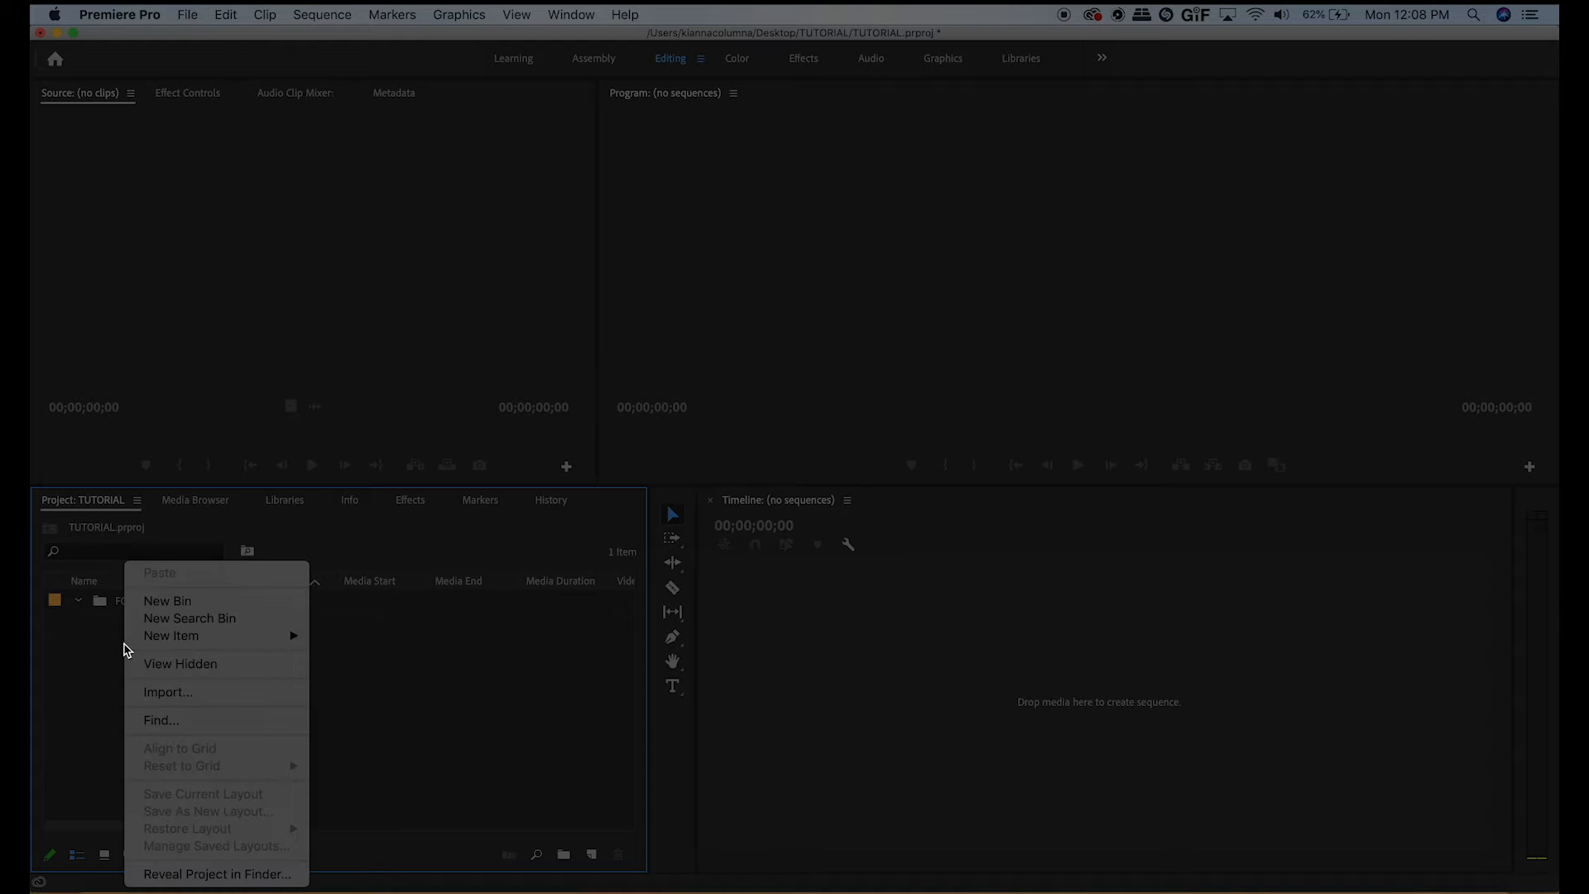
left_click(166, 599)
type("AUDIO")
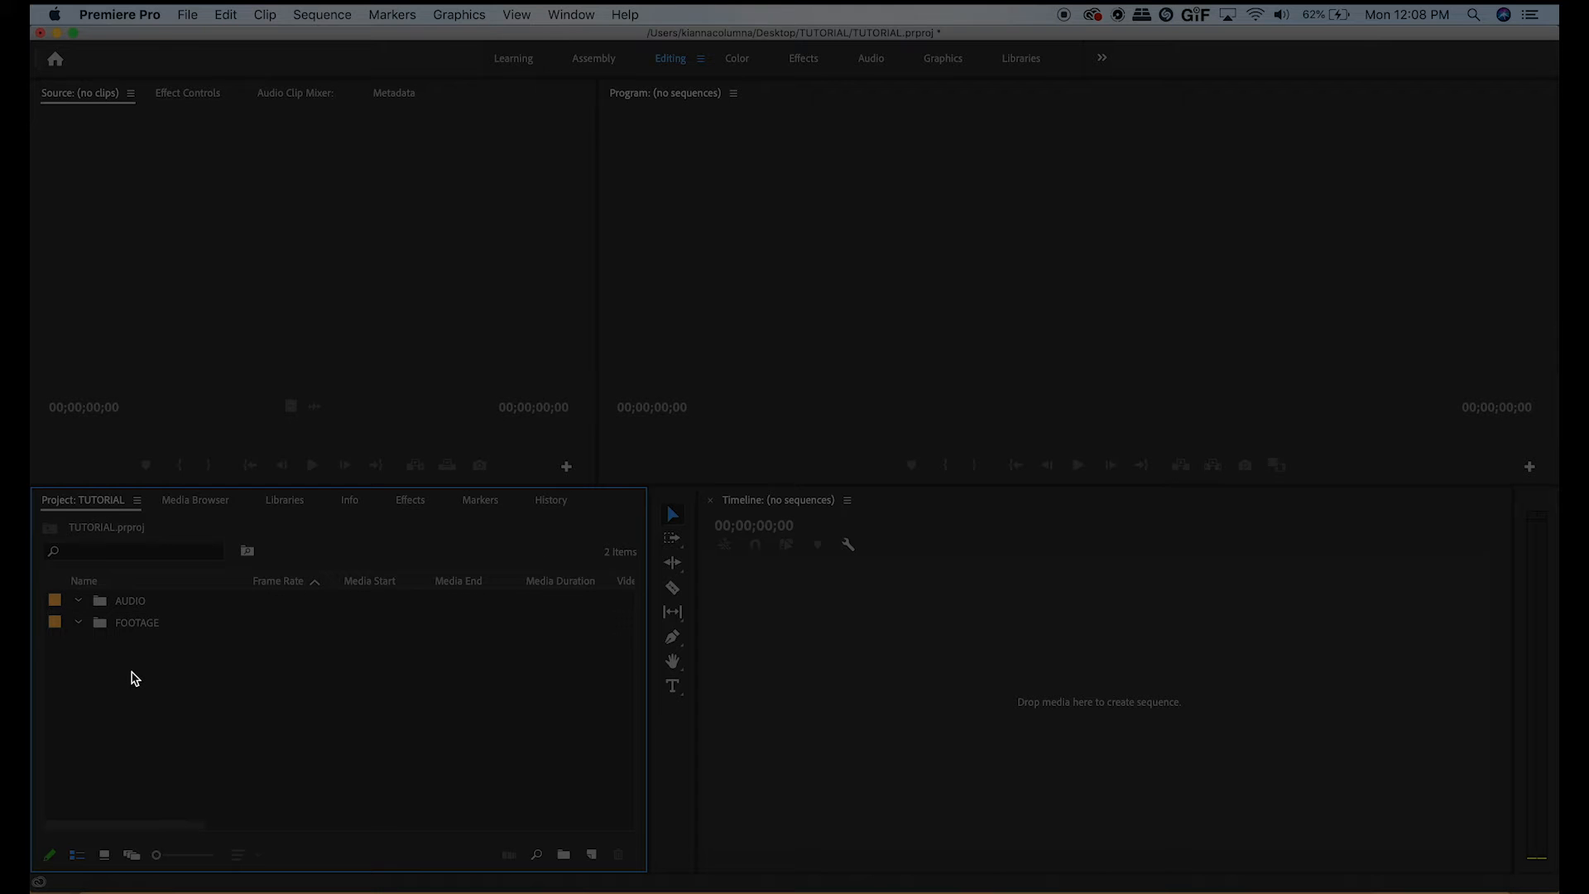
right_click(133, 679)
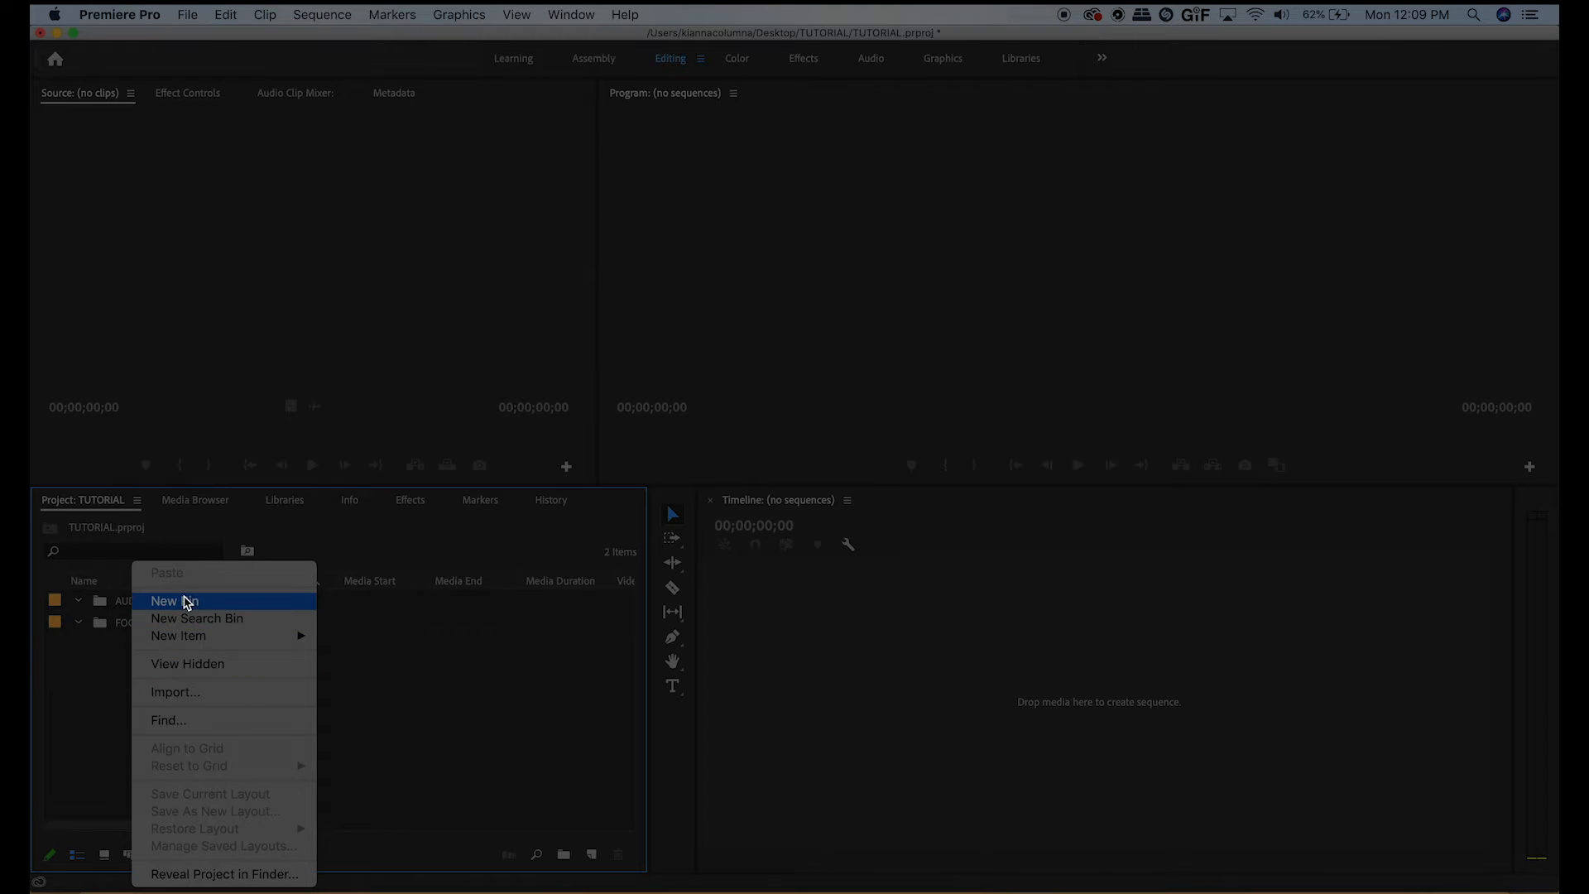
left_click(174, 601)
type("SEQUENCE")
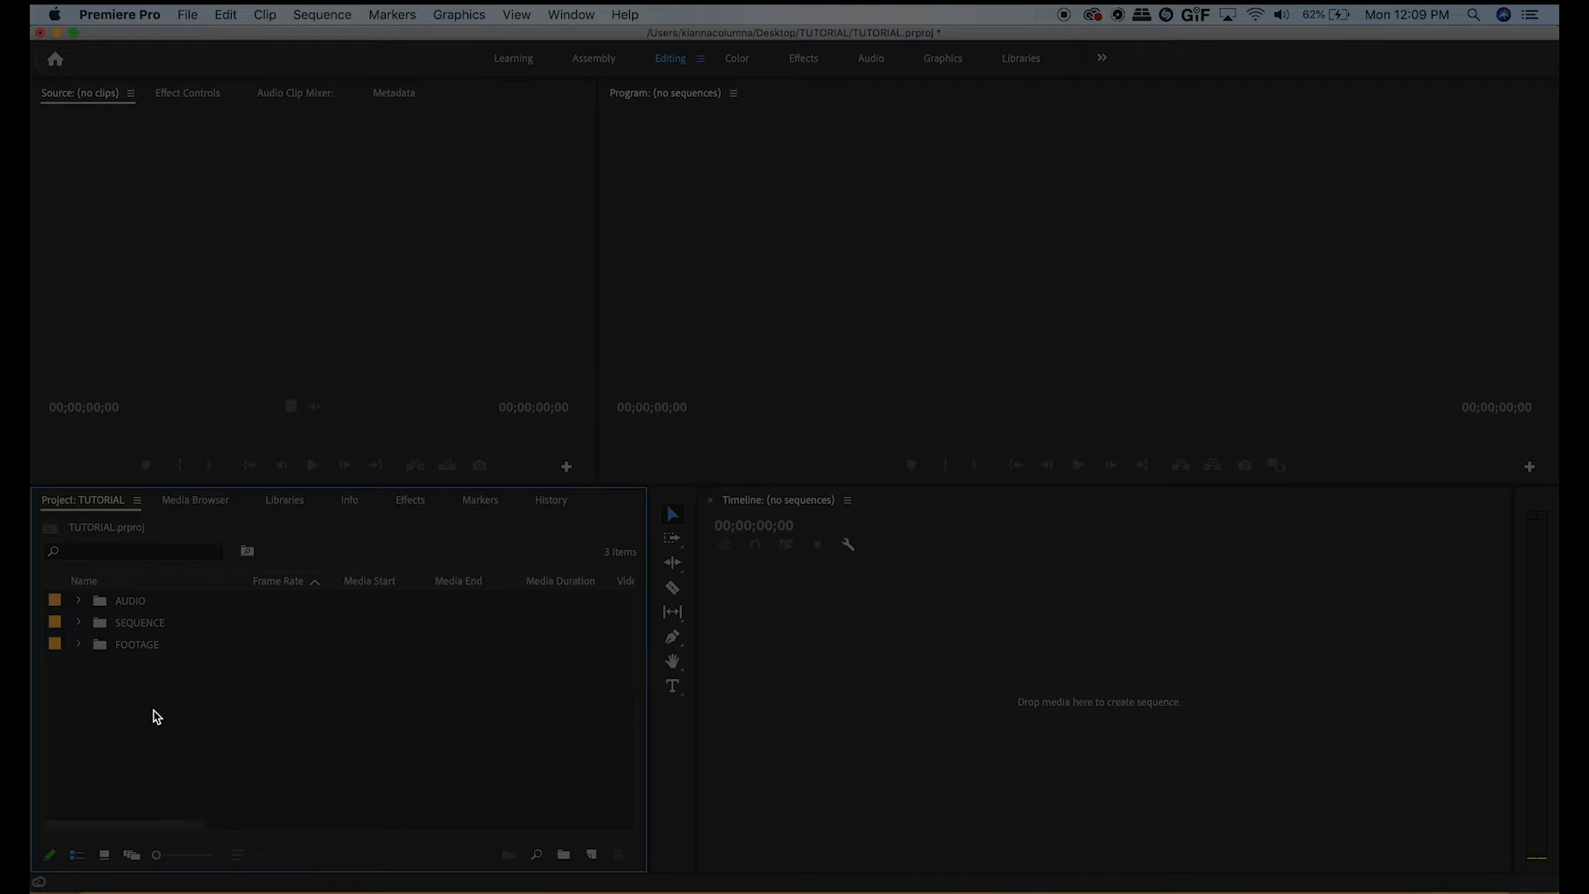
- Import all FOOTAGE folder clips into the FOOTAGE bin, dismissing the XML failure message
double_click(138, 644)
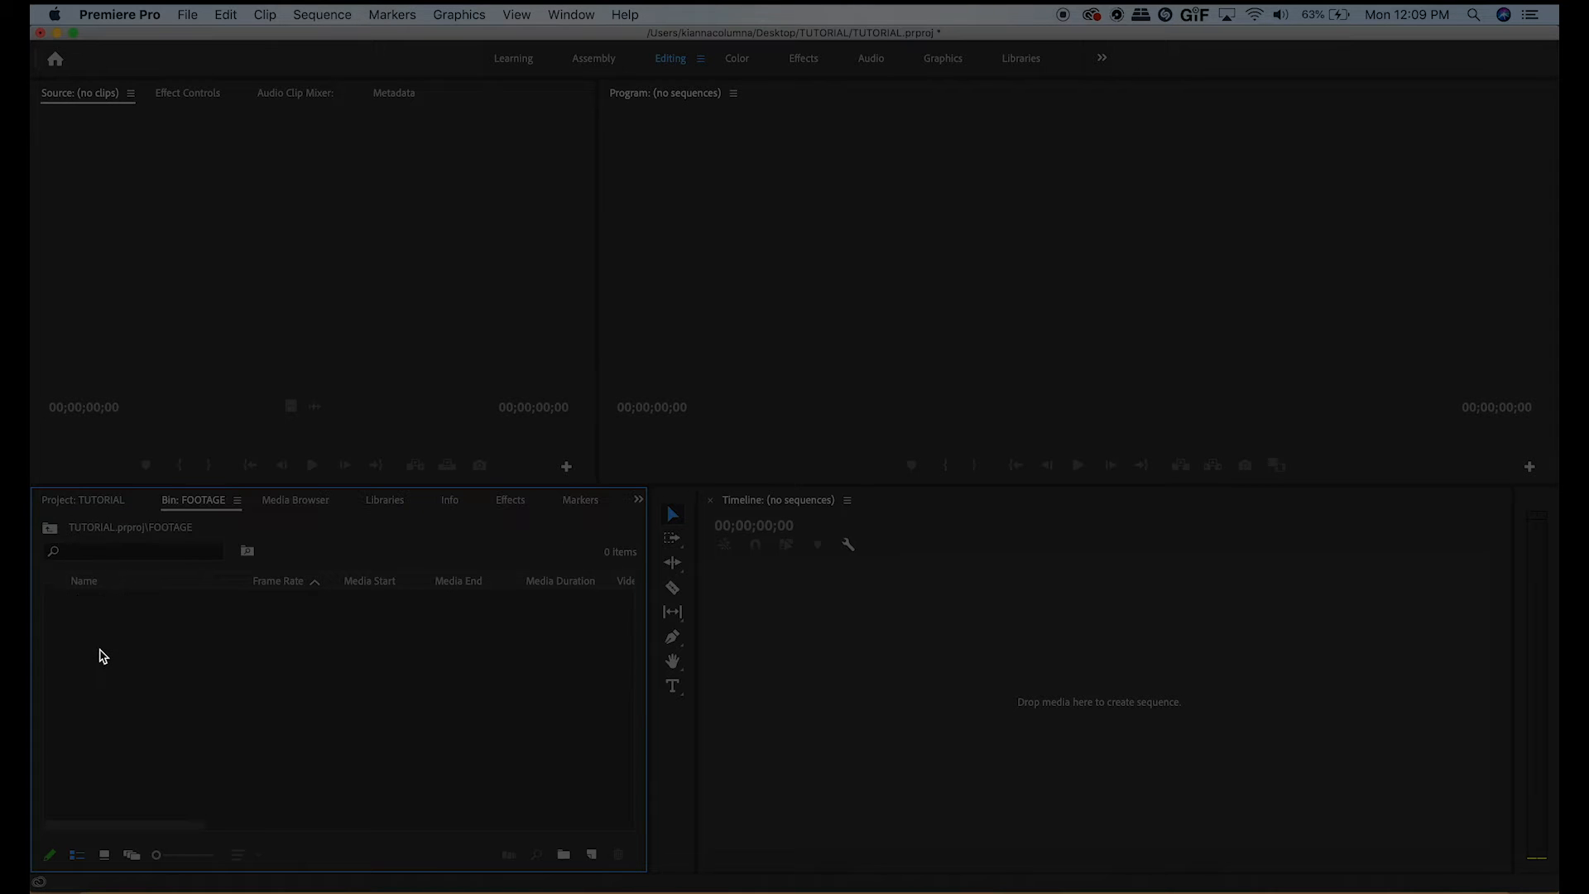
right_click(101, 655)
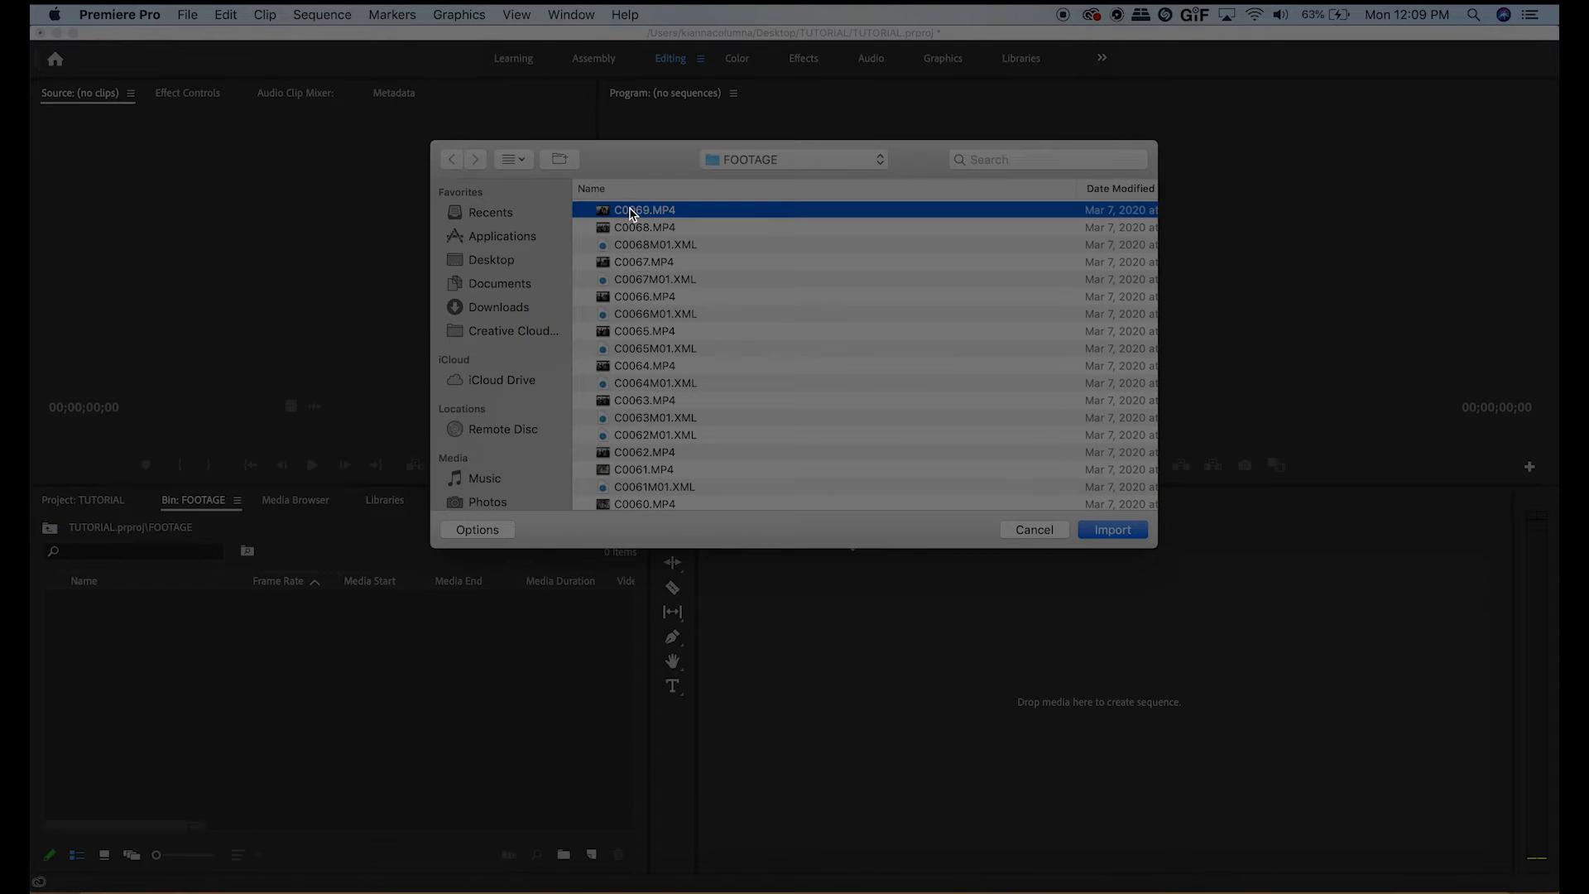
scroll("down", 3)
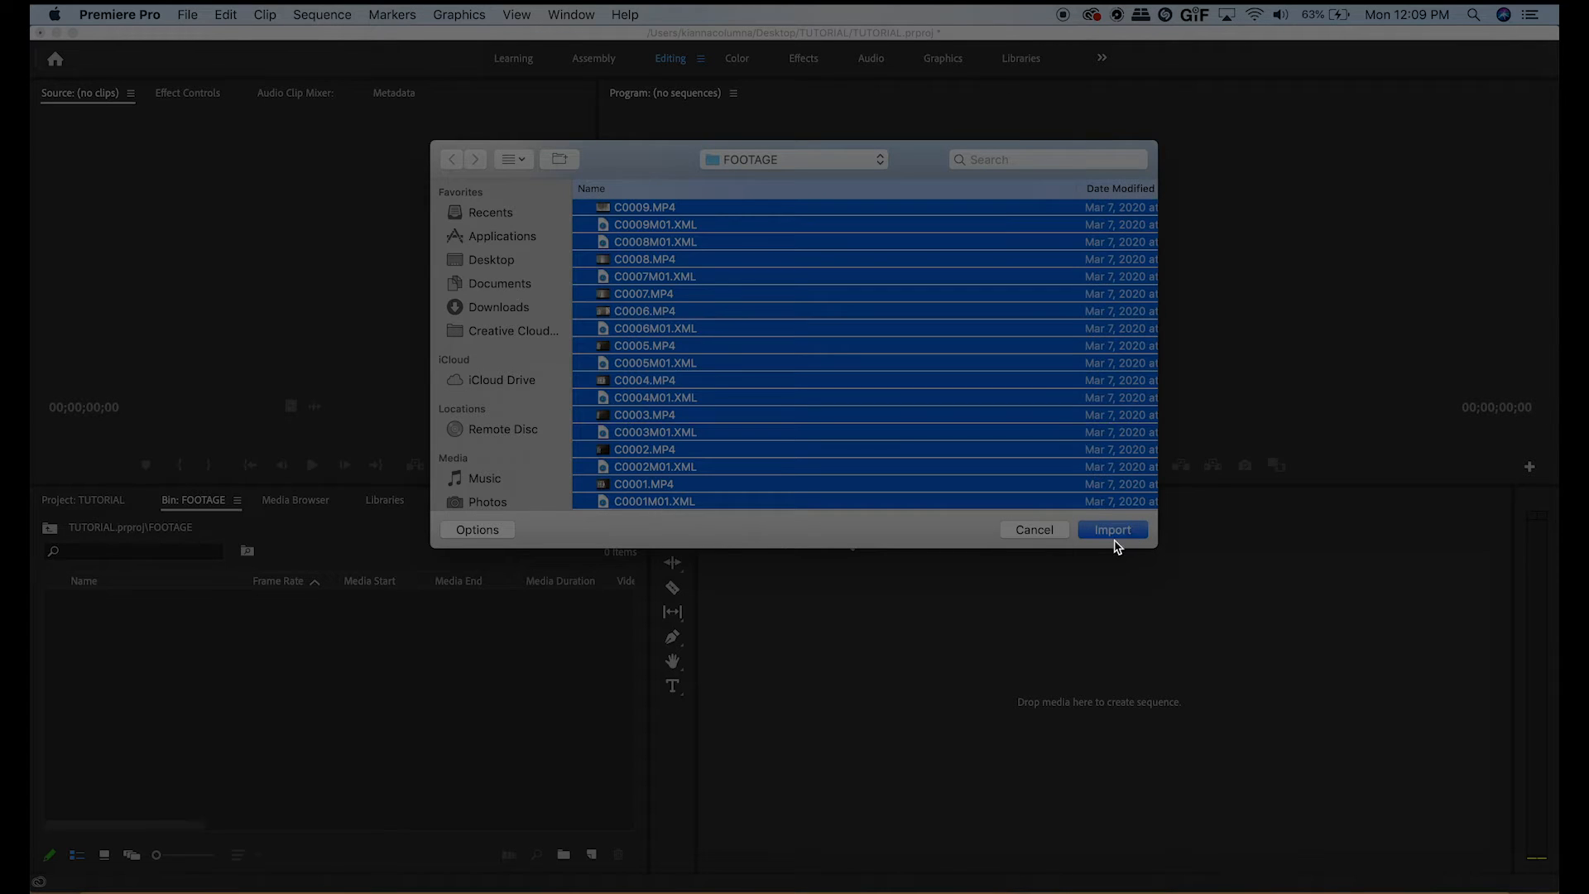
left_click(1113, 530)
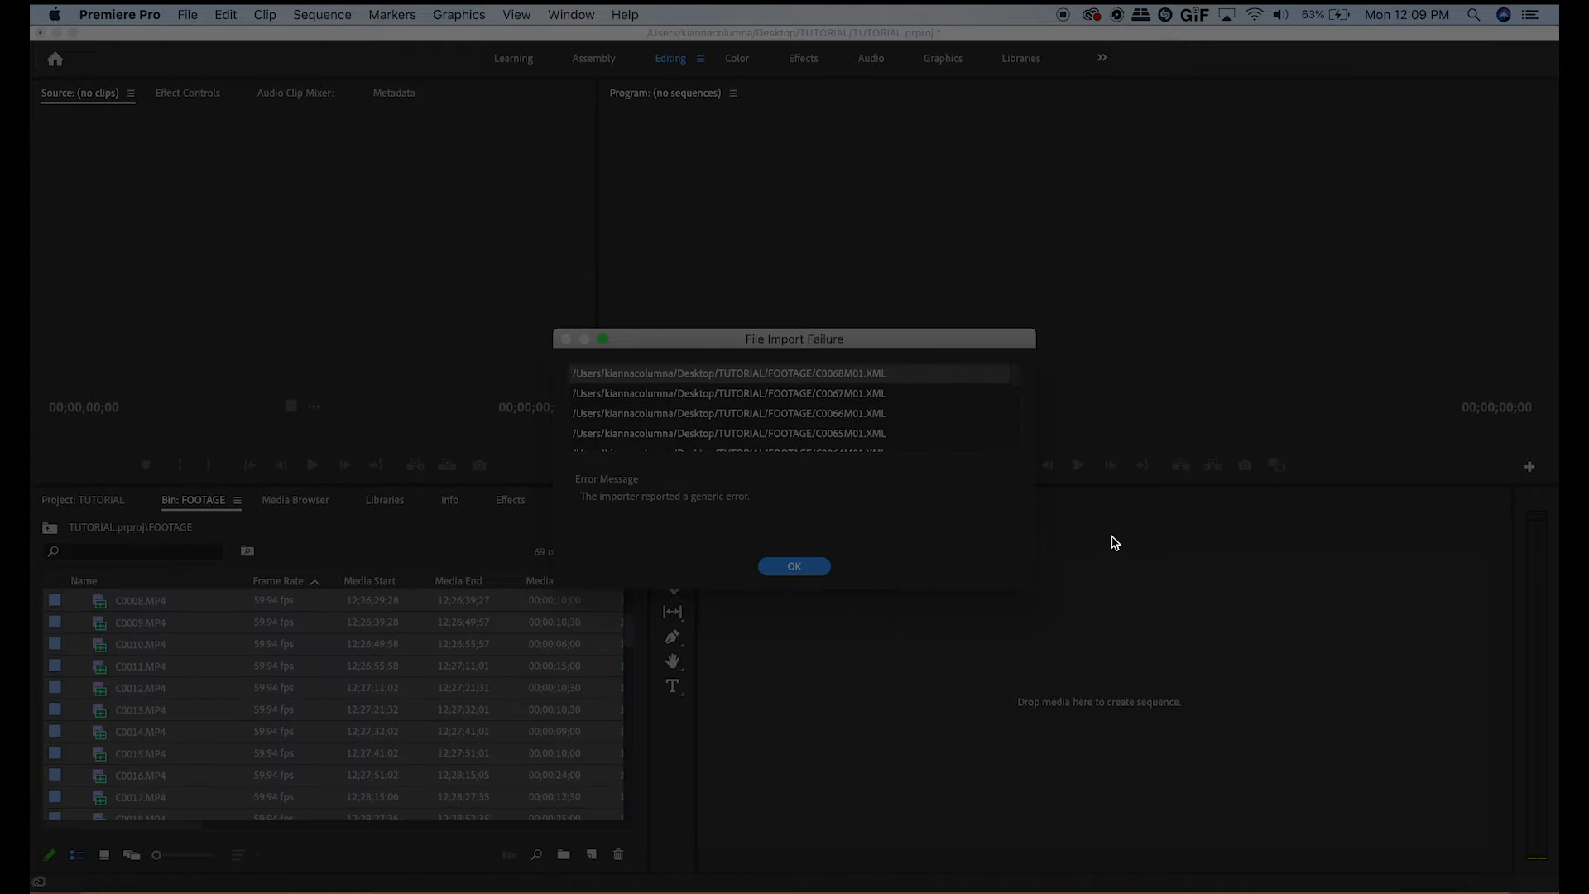
left_click(793, 566)
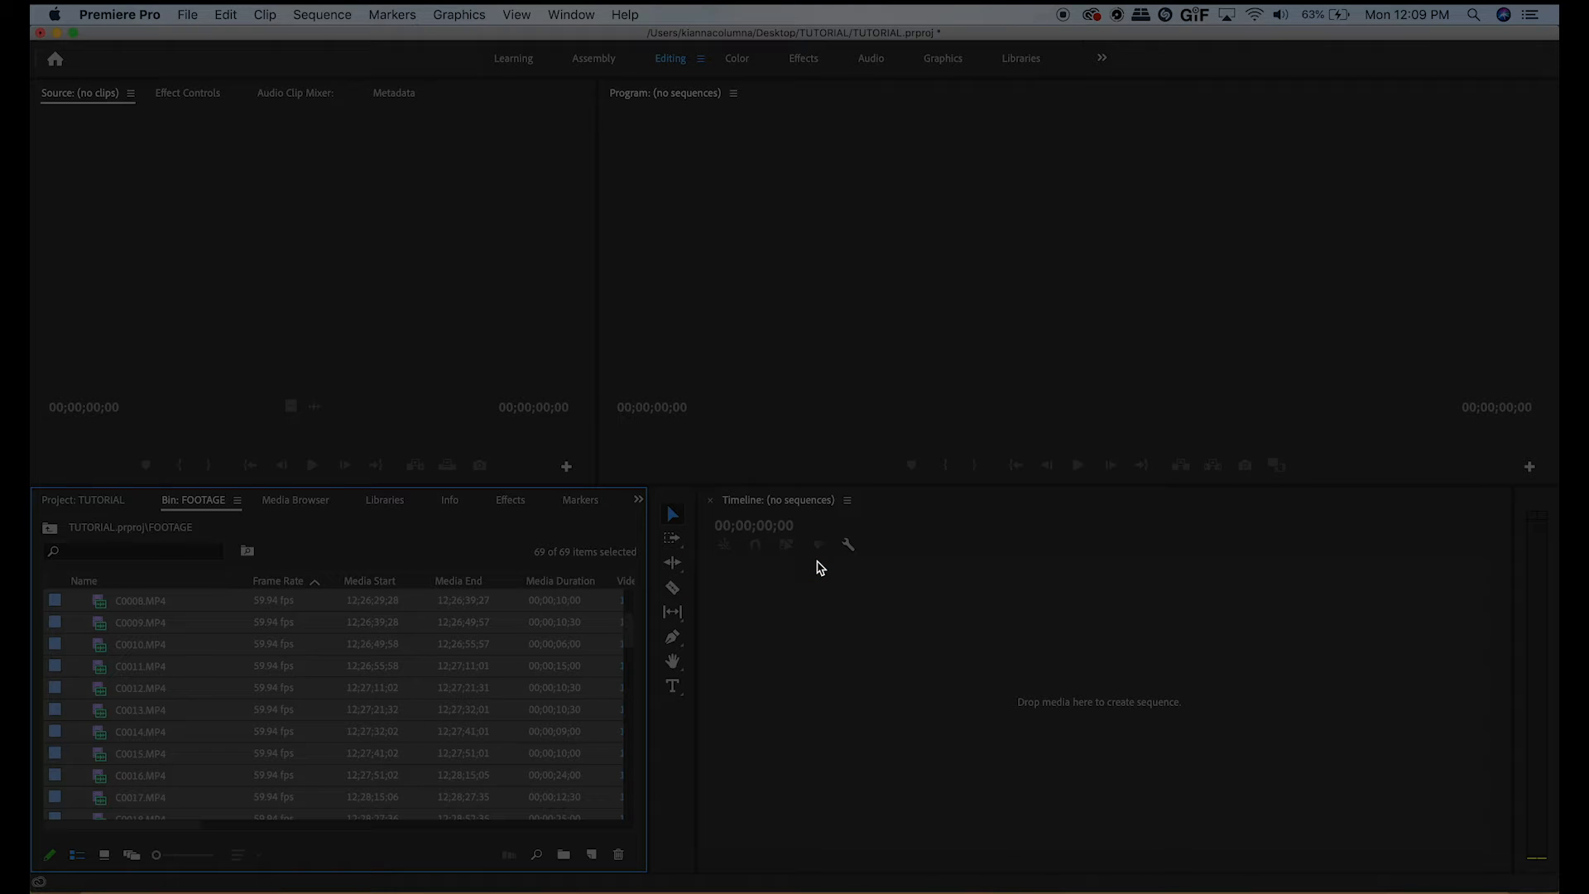
mouse_move(336, 733)
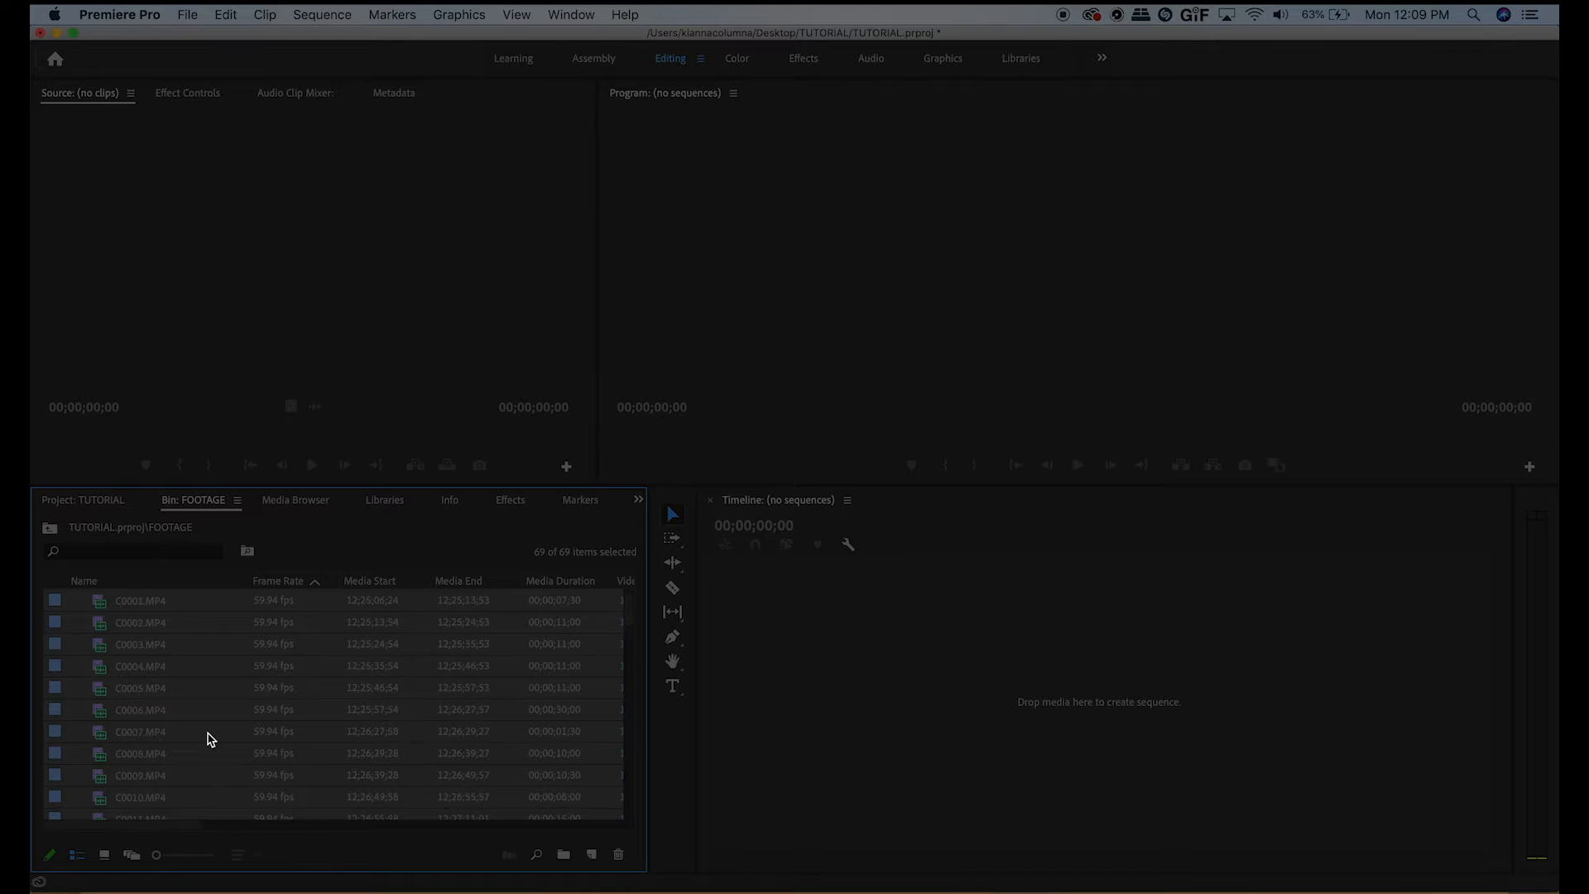
mouse_move(223, 707)
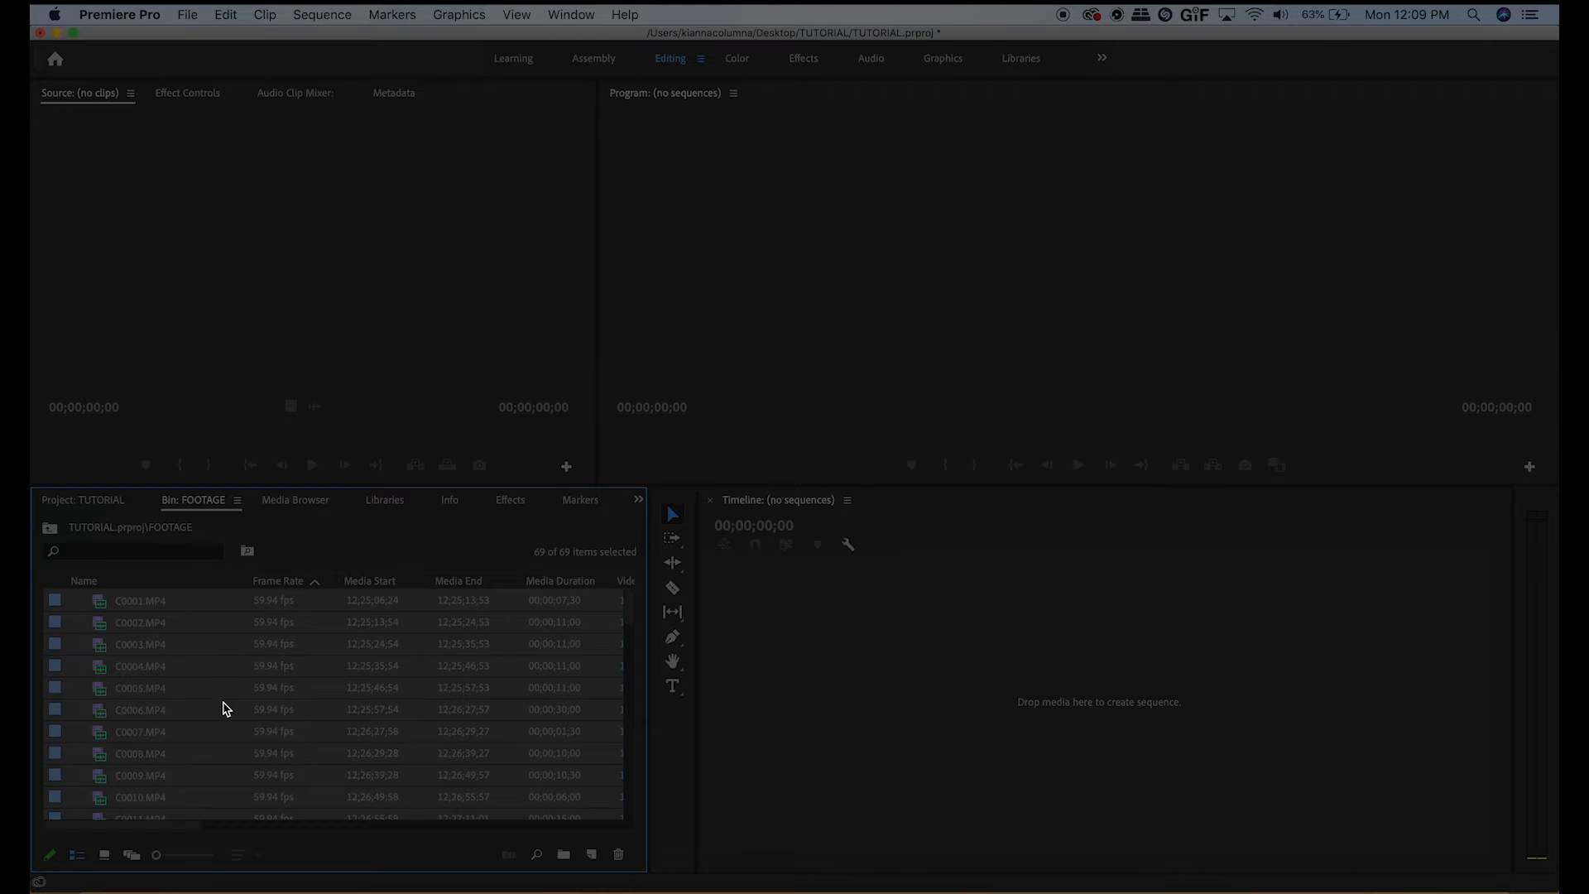
mouse_move(78, 854)
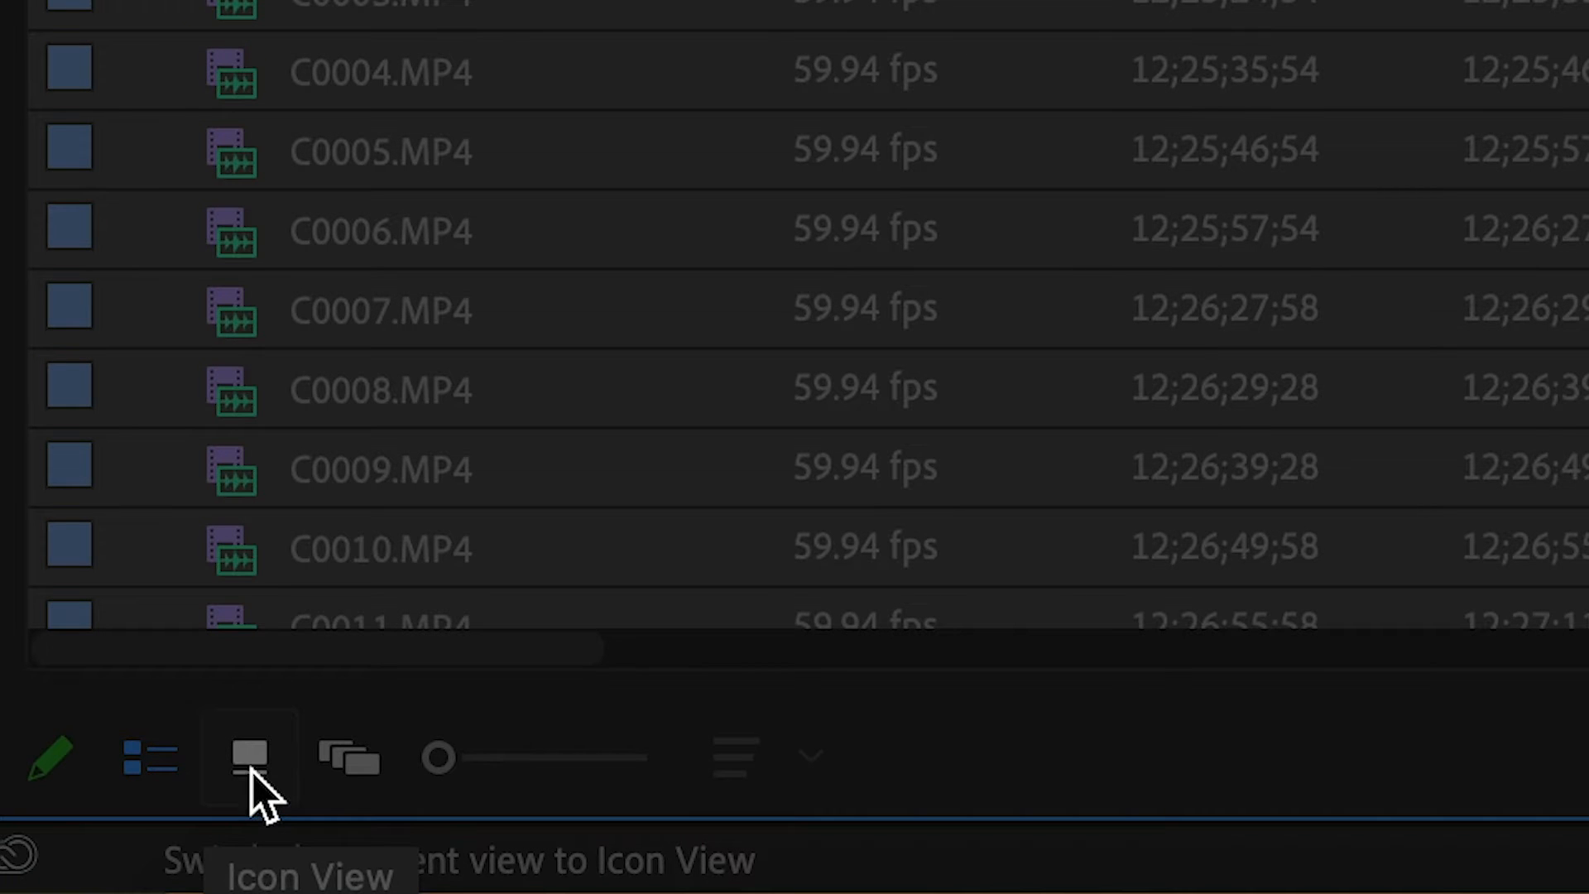
- Show the FOOTAGE bin as thumbnails sorted by clip name
left_click(250, 756)
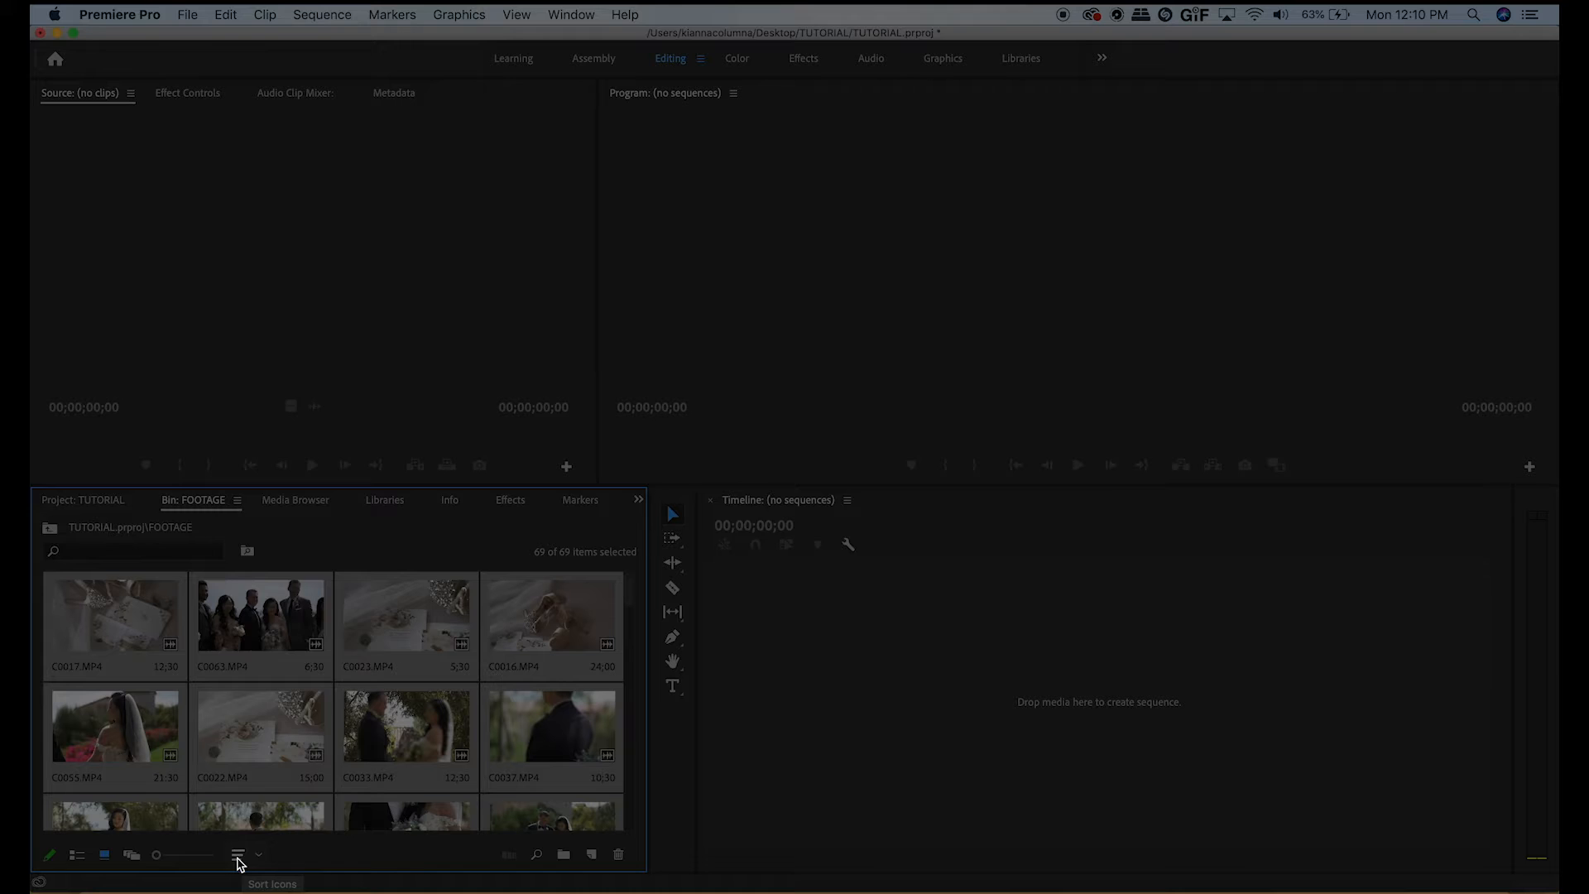
left_click(238, 854)
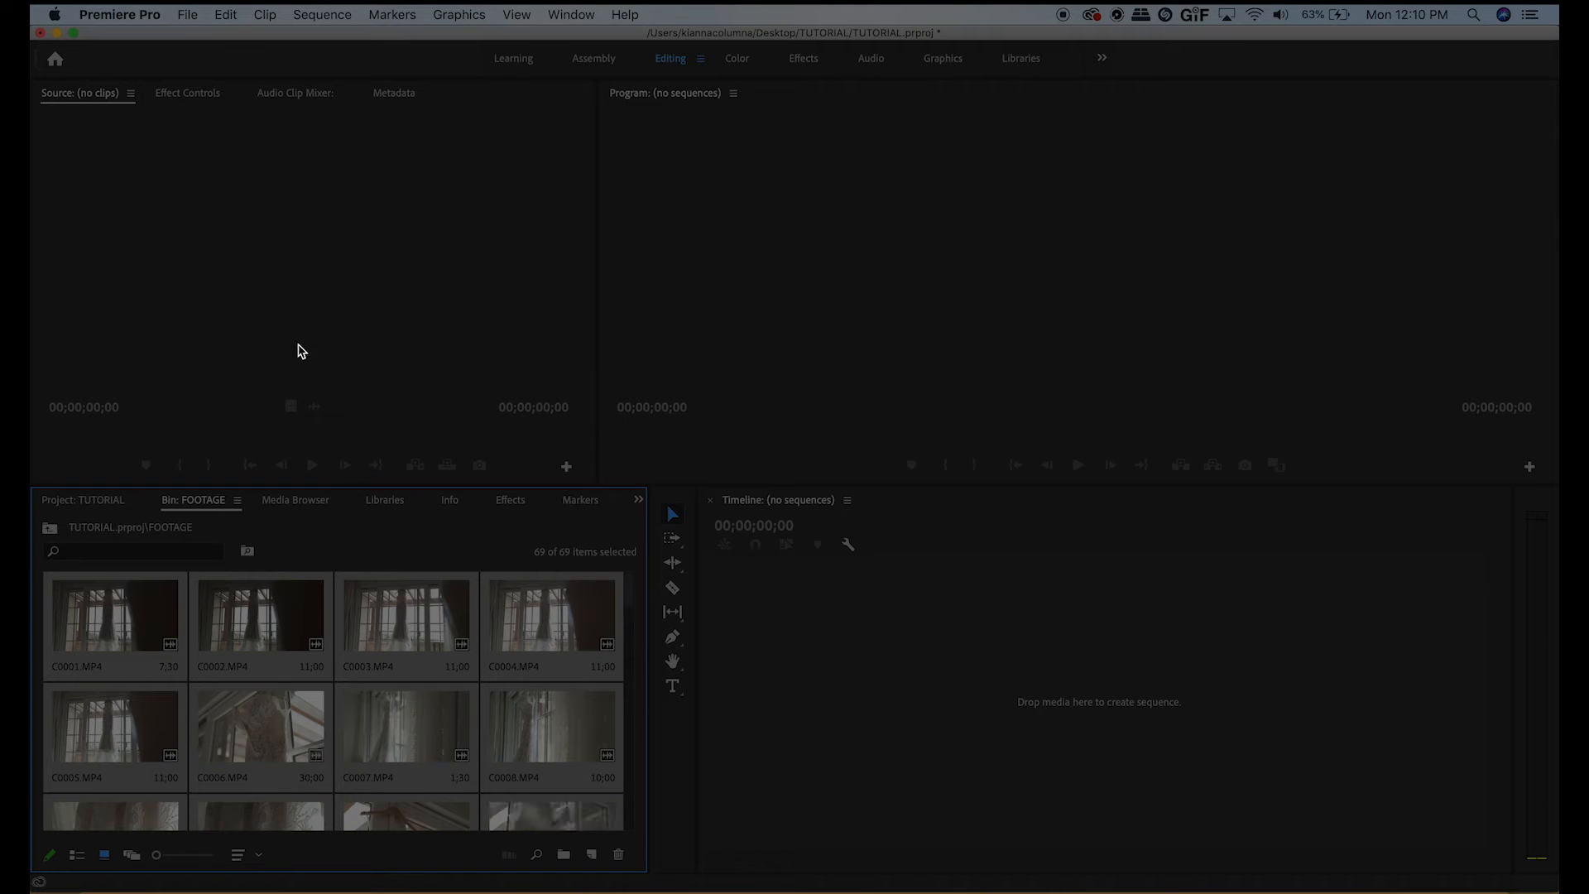
mouse_move(333, 812)
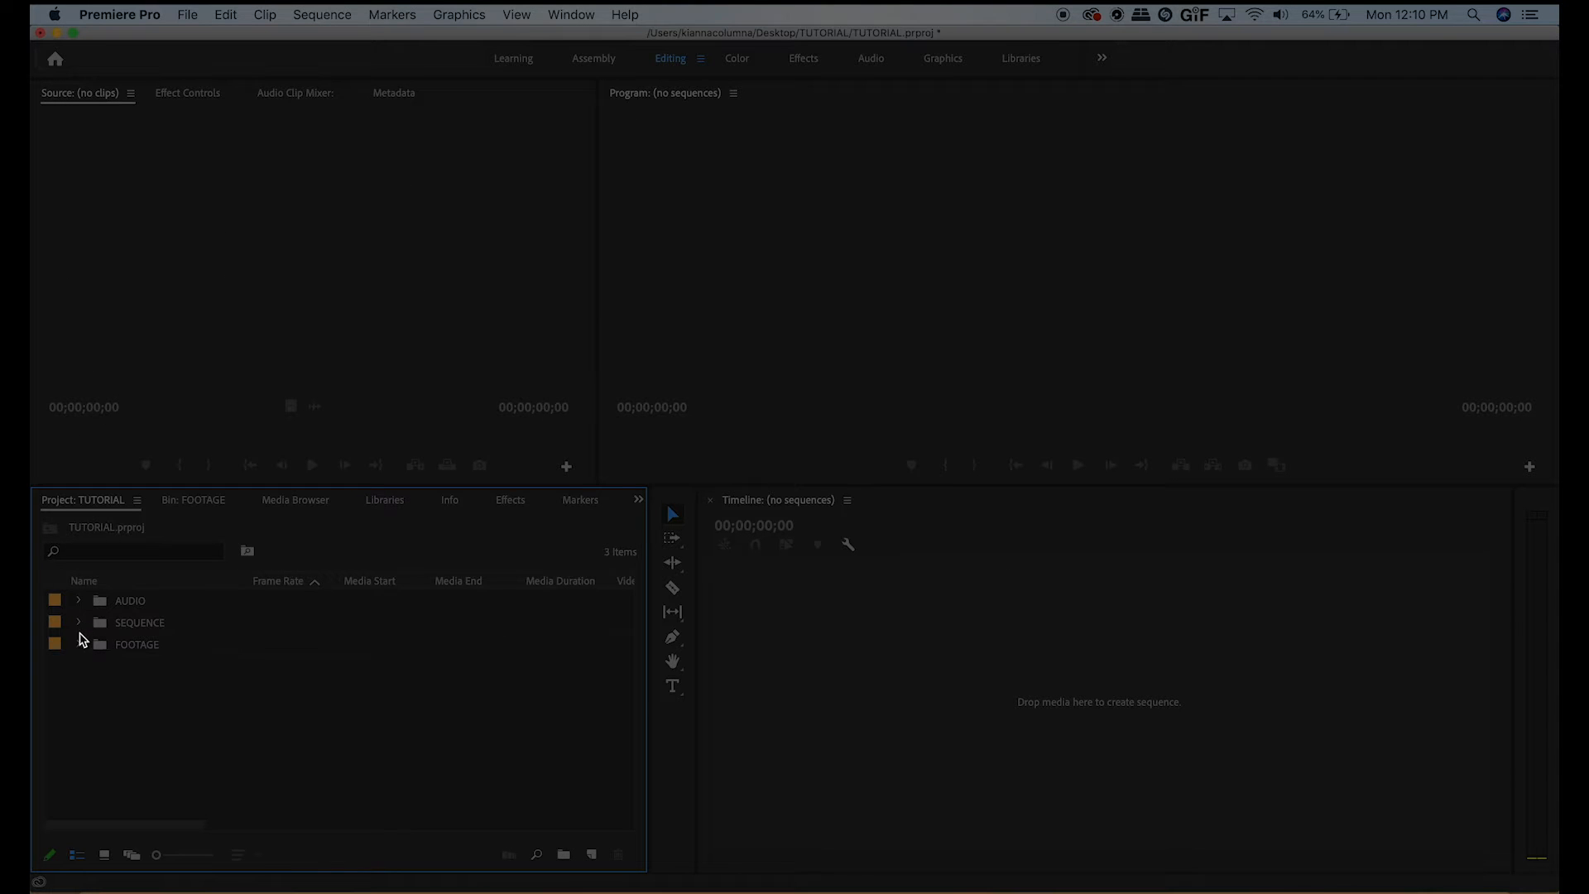
- Create a sequence from C0001.MP4 on the timeline and check it sits in the SEQUENCE bin
left_click(78, 644)
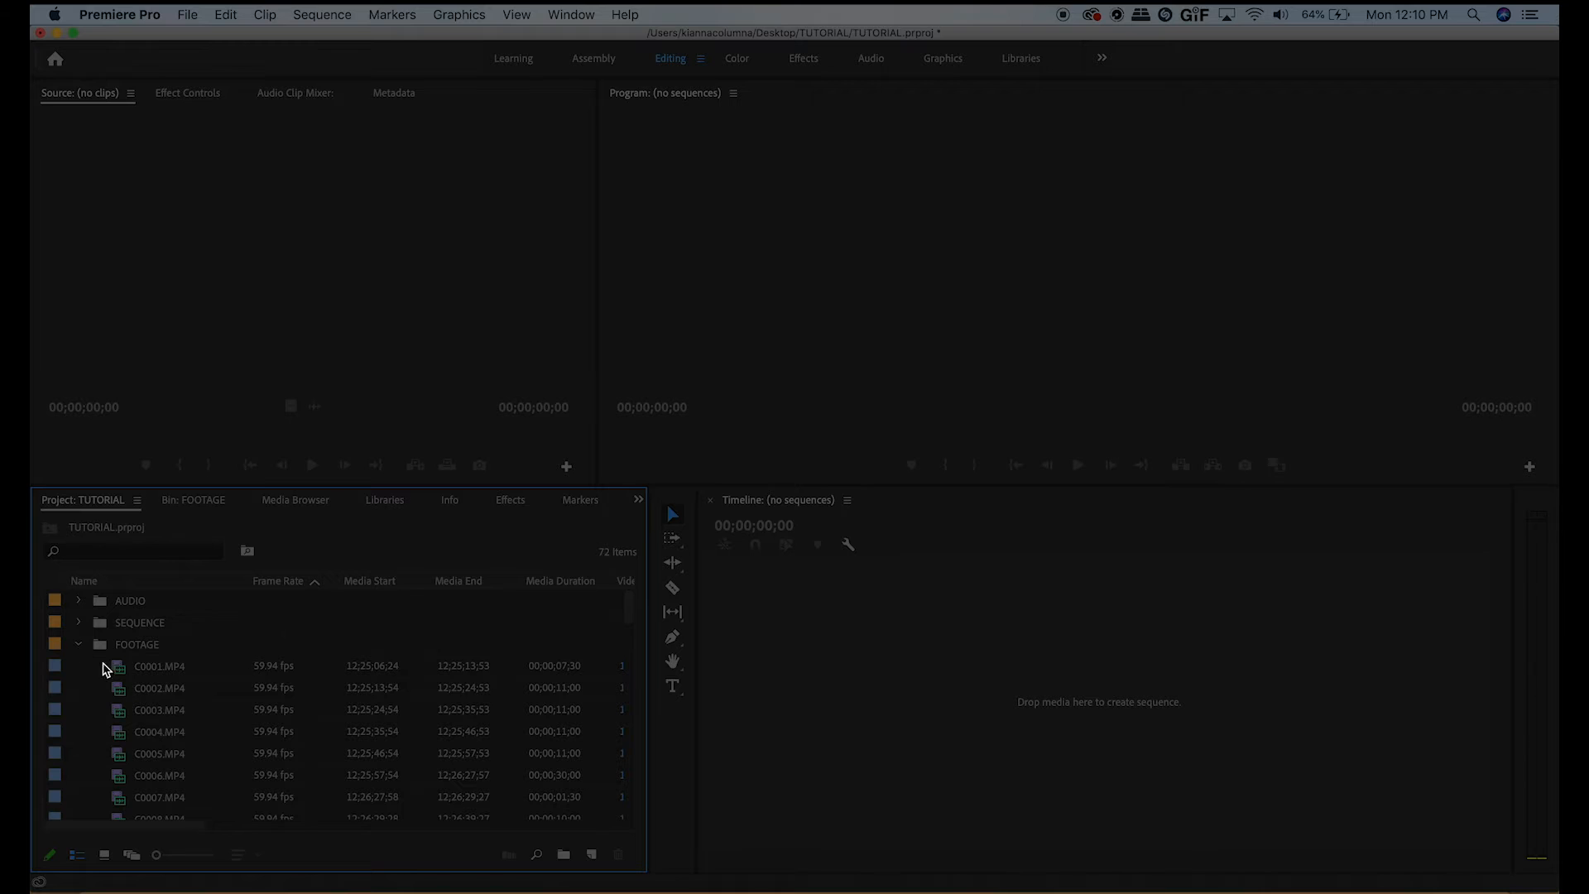
left_click(159, 666)
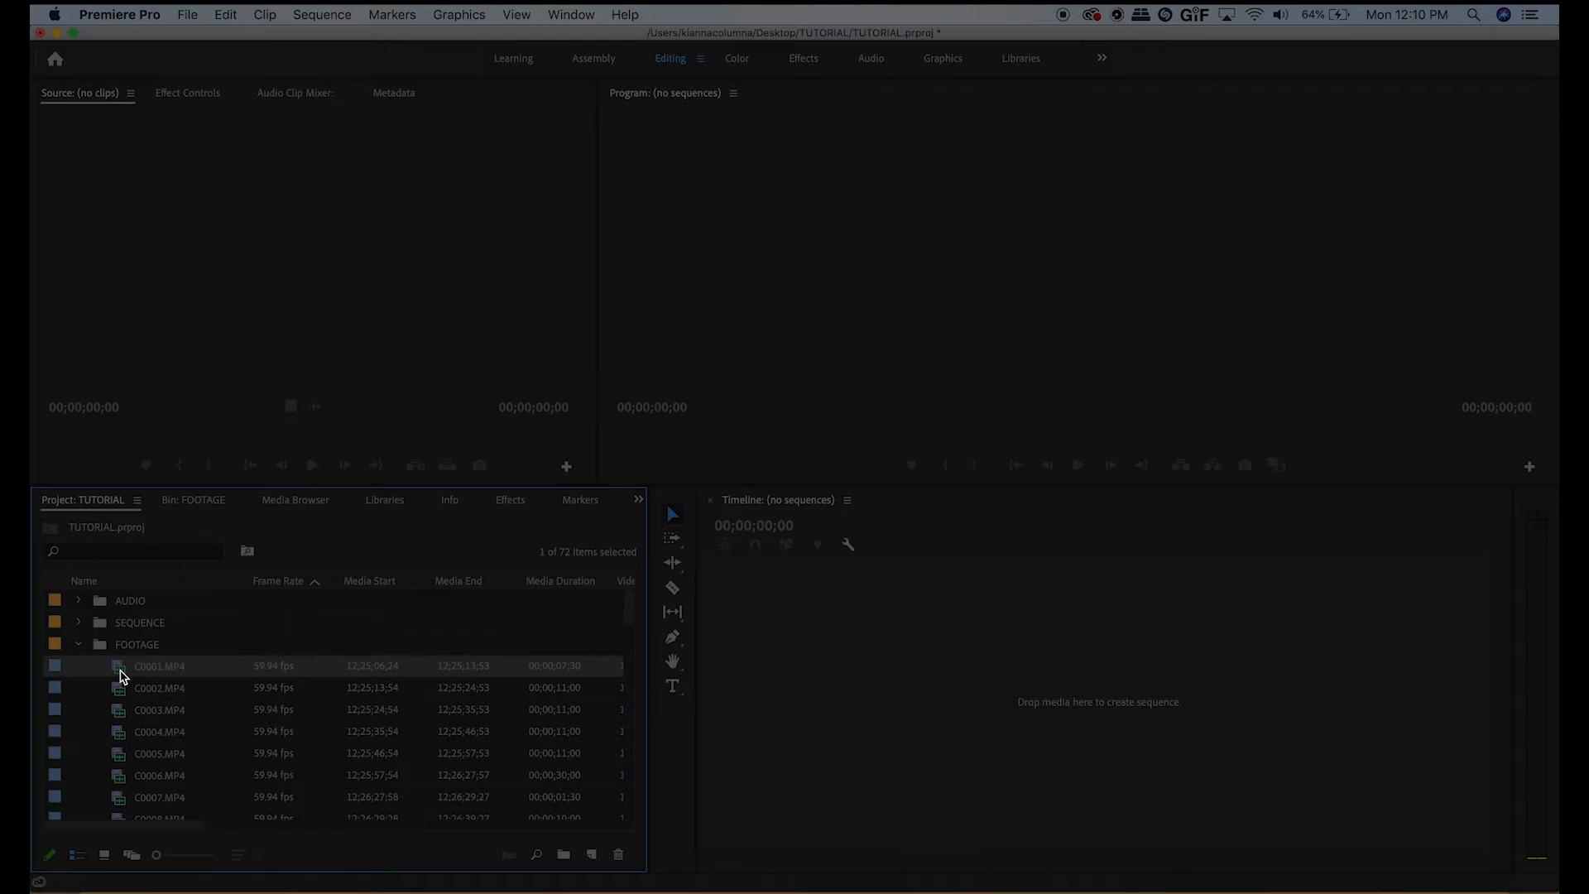
mouse_move(902, 673)
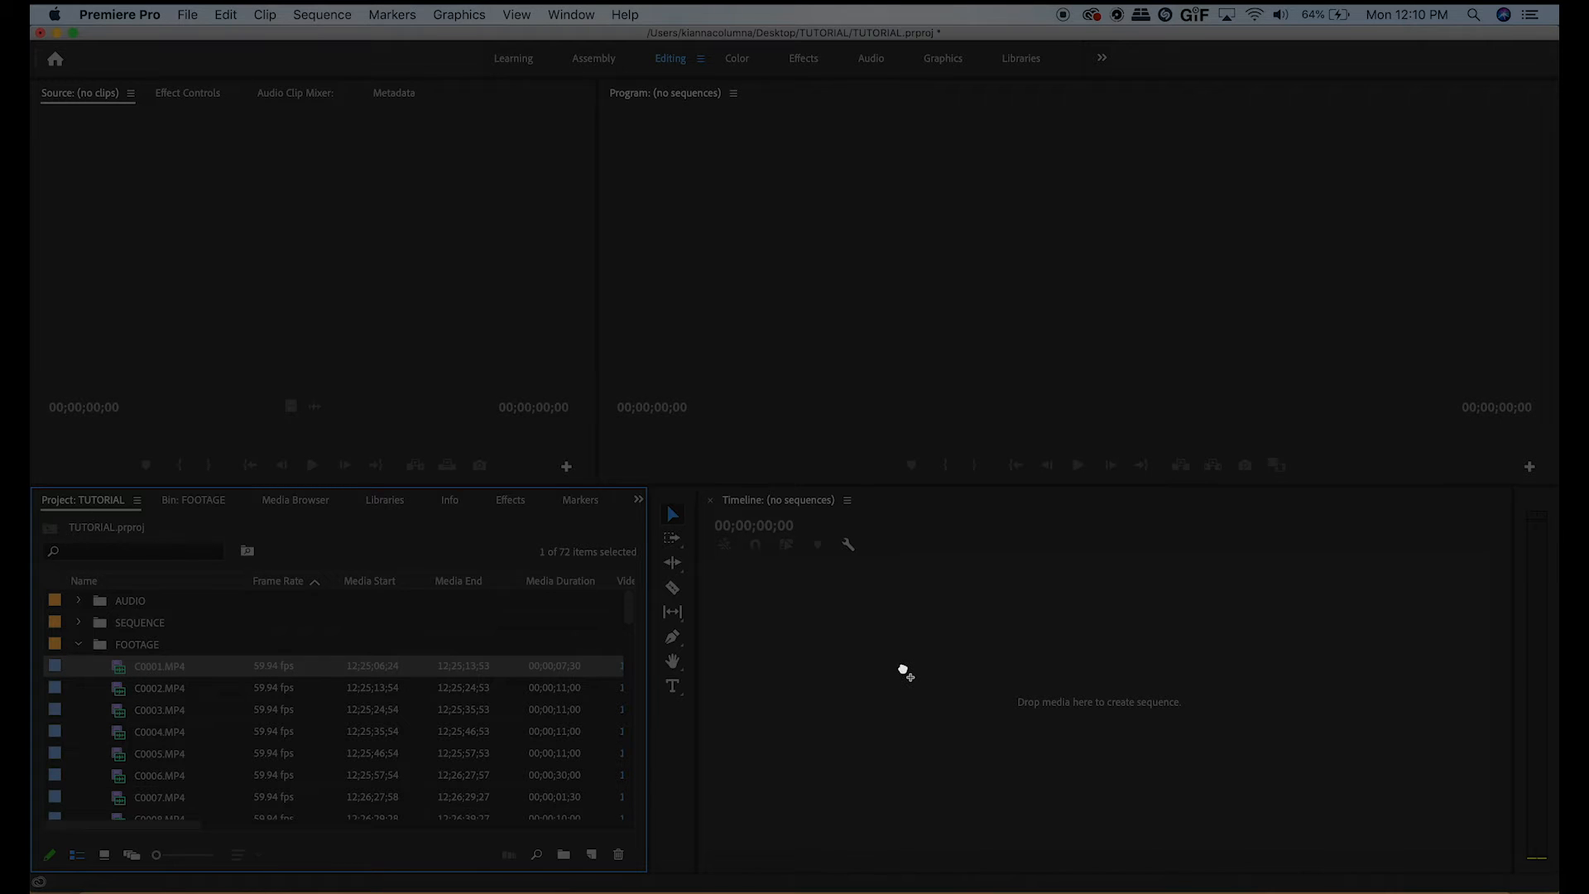
left_click_drag(159, 665, 1050, 699)
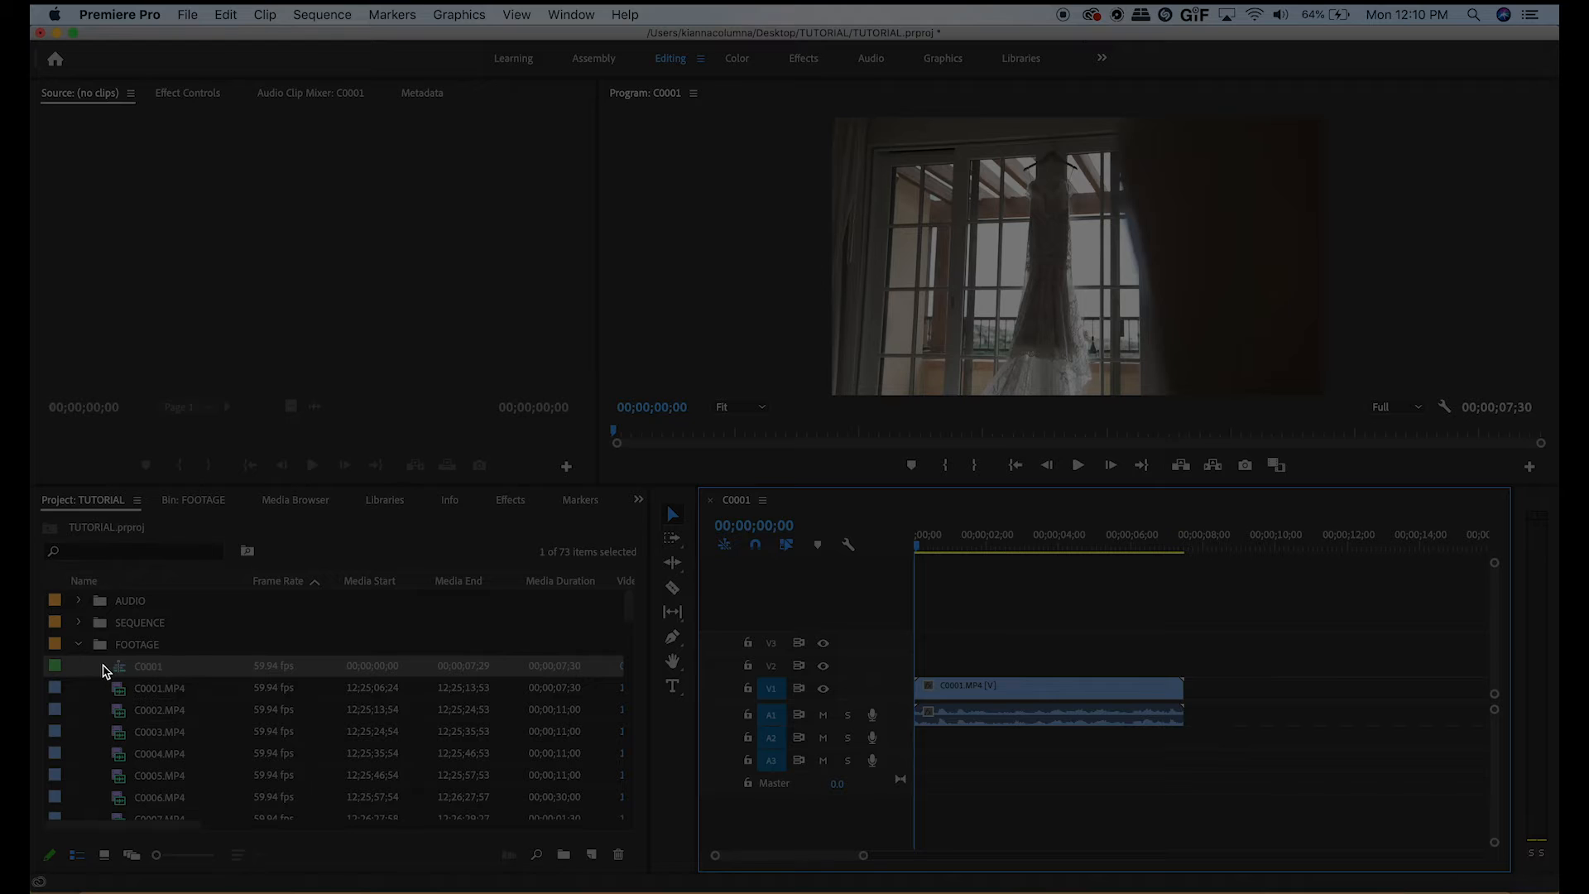
mouse_move(272, 670)
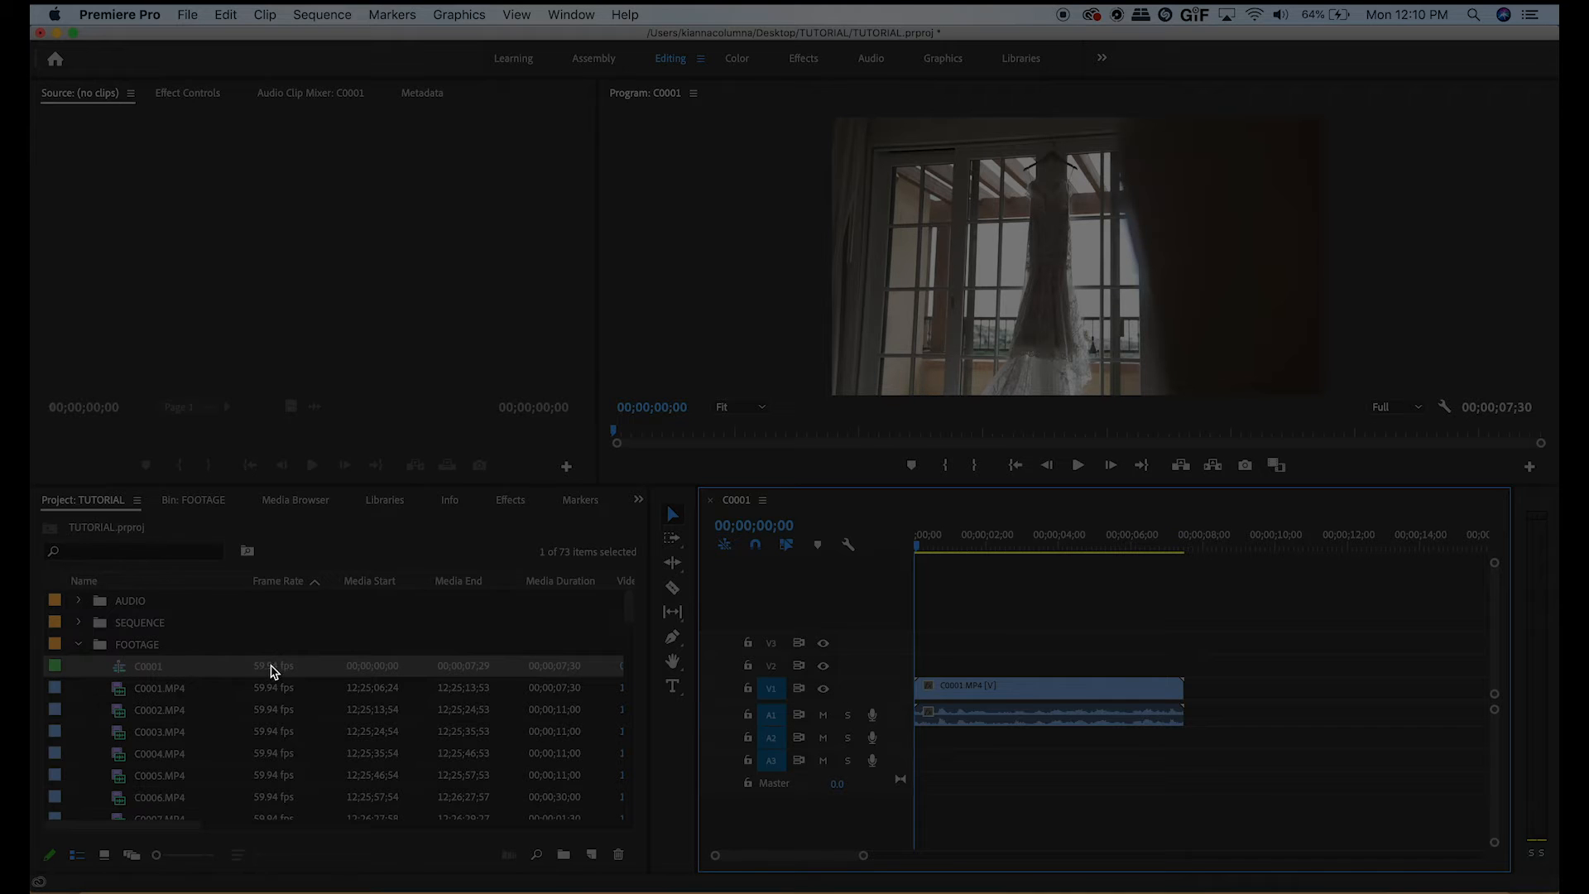
mouse_move(315, 765)
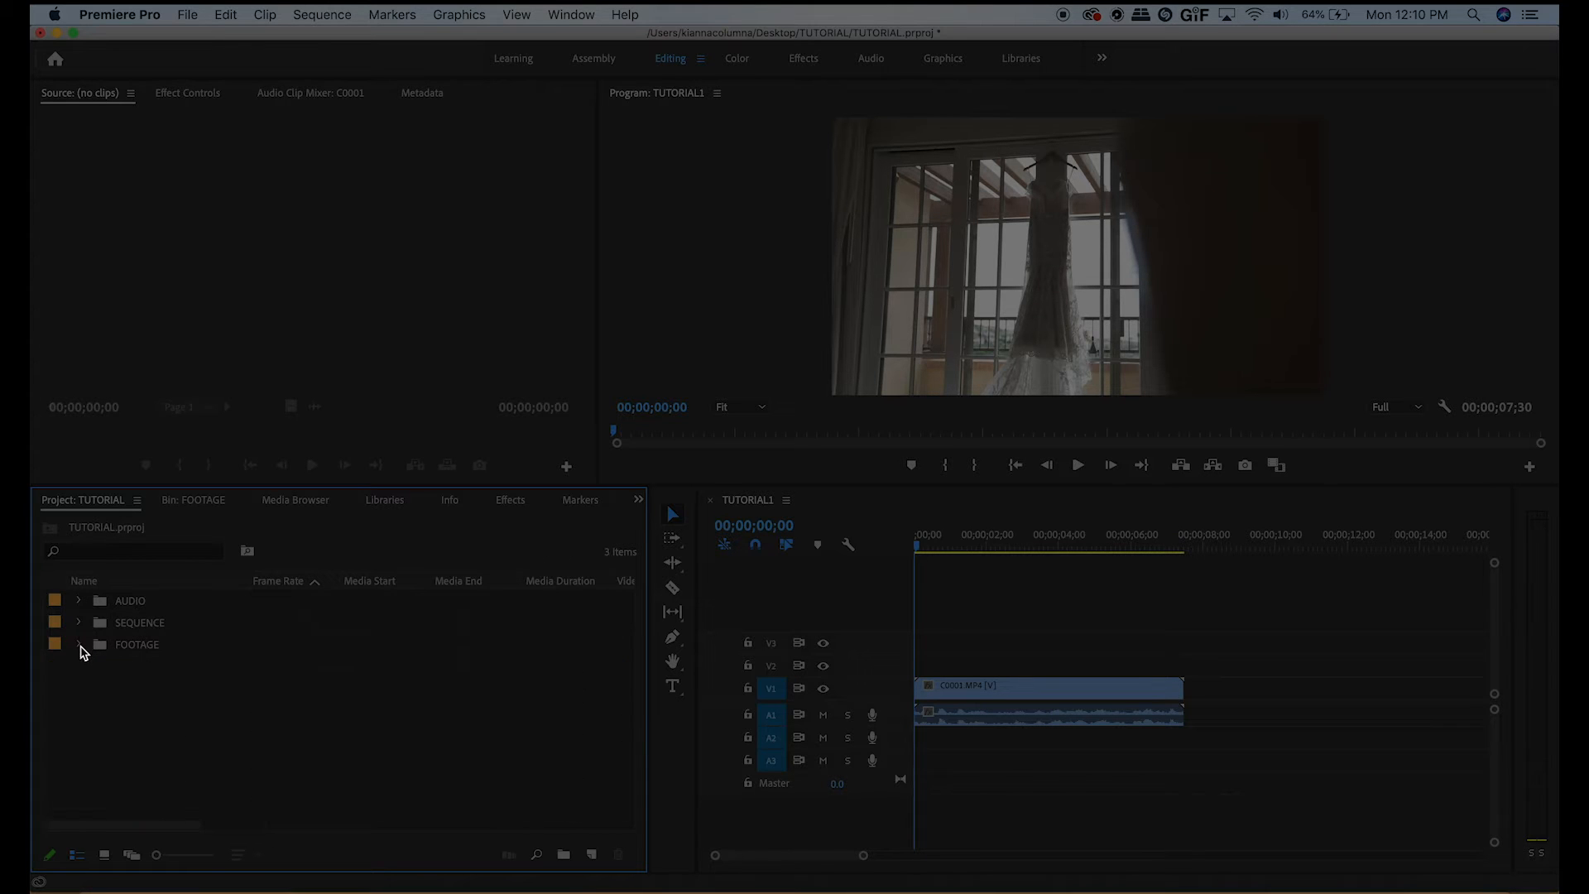
left_click(78, 623)
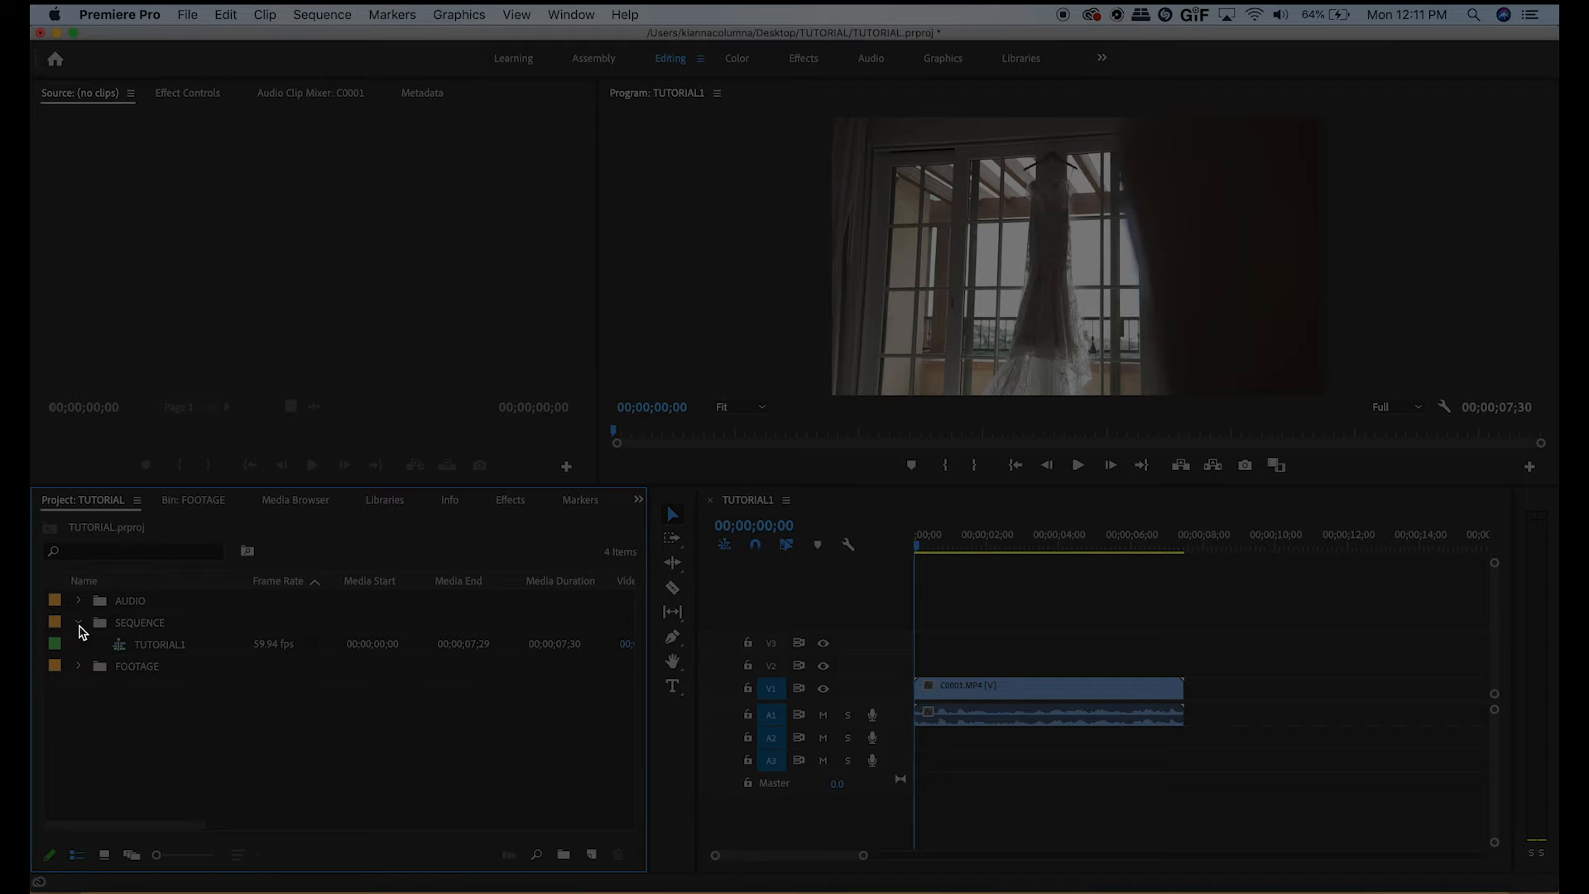
left_click(77, 622)
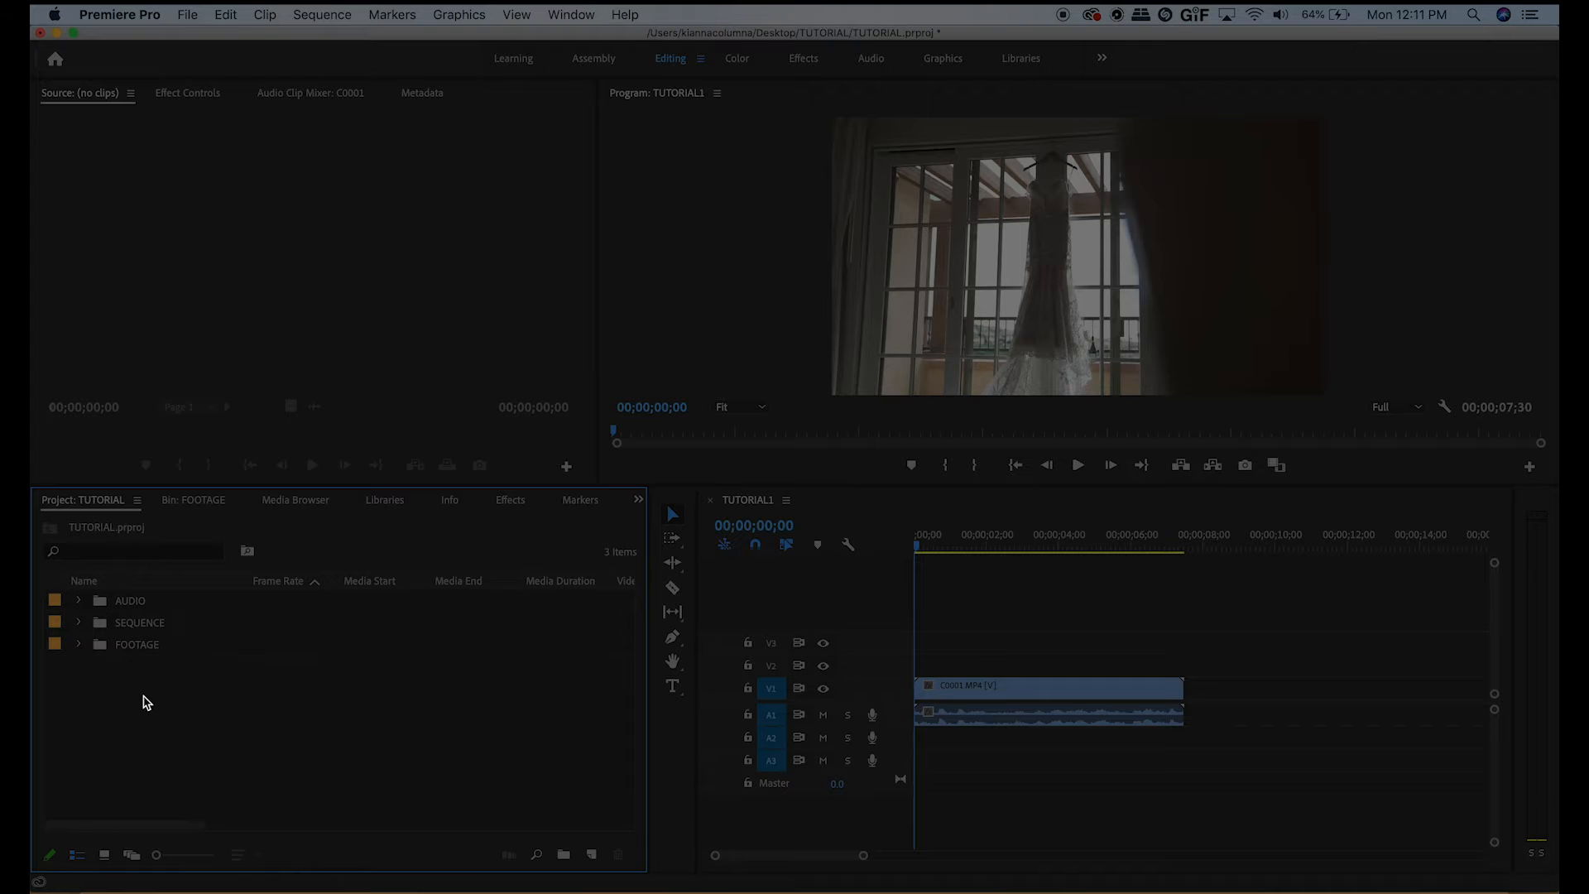
left_click(187, 15)
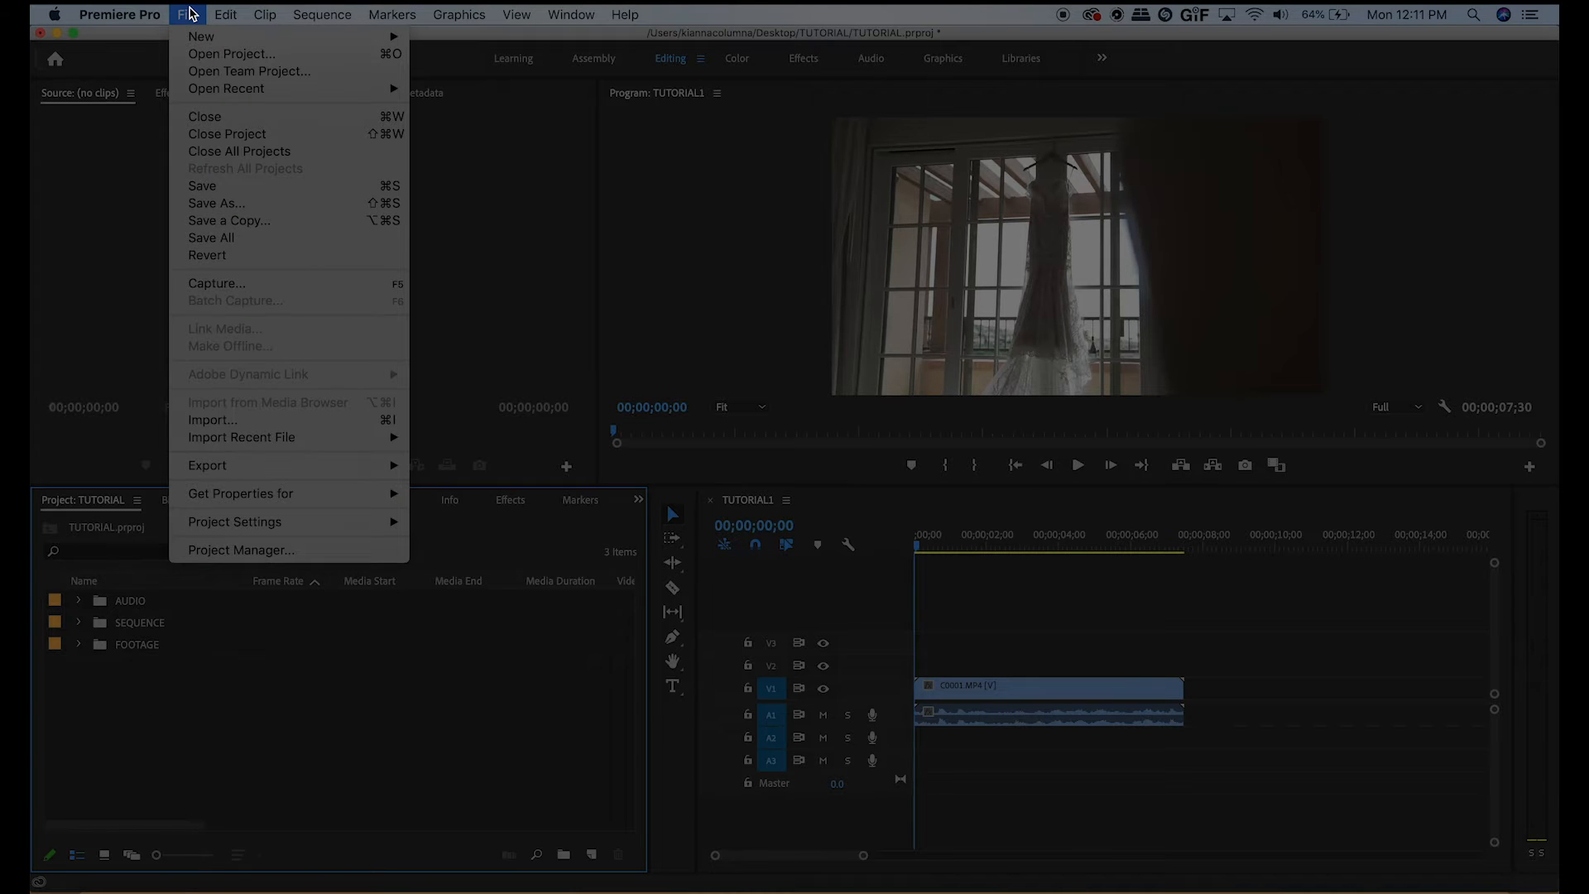
mouse_move(232, 53)
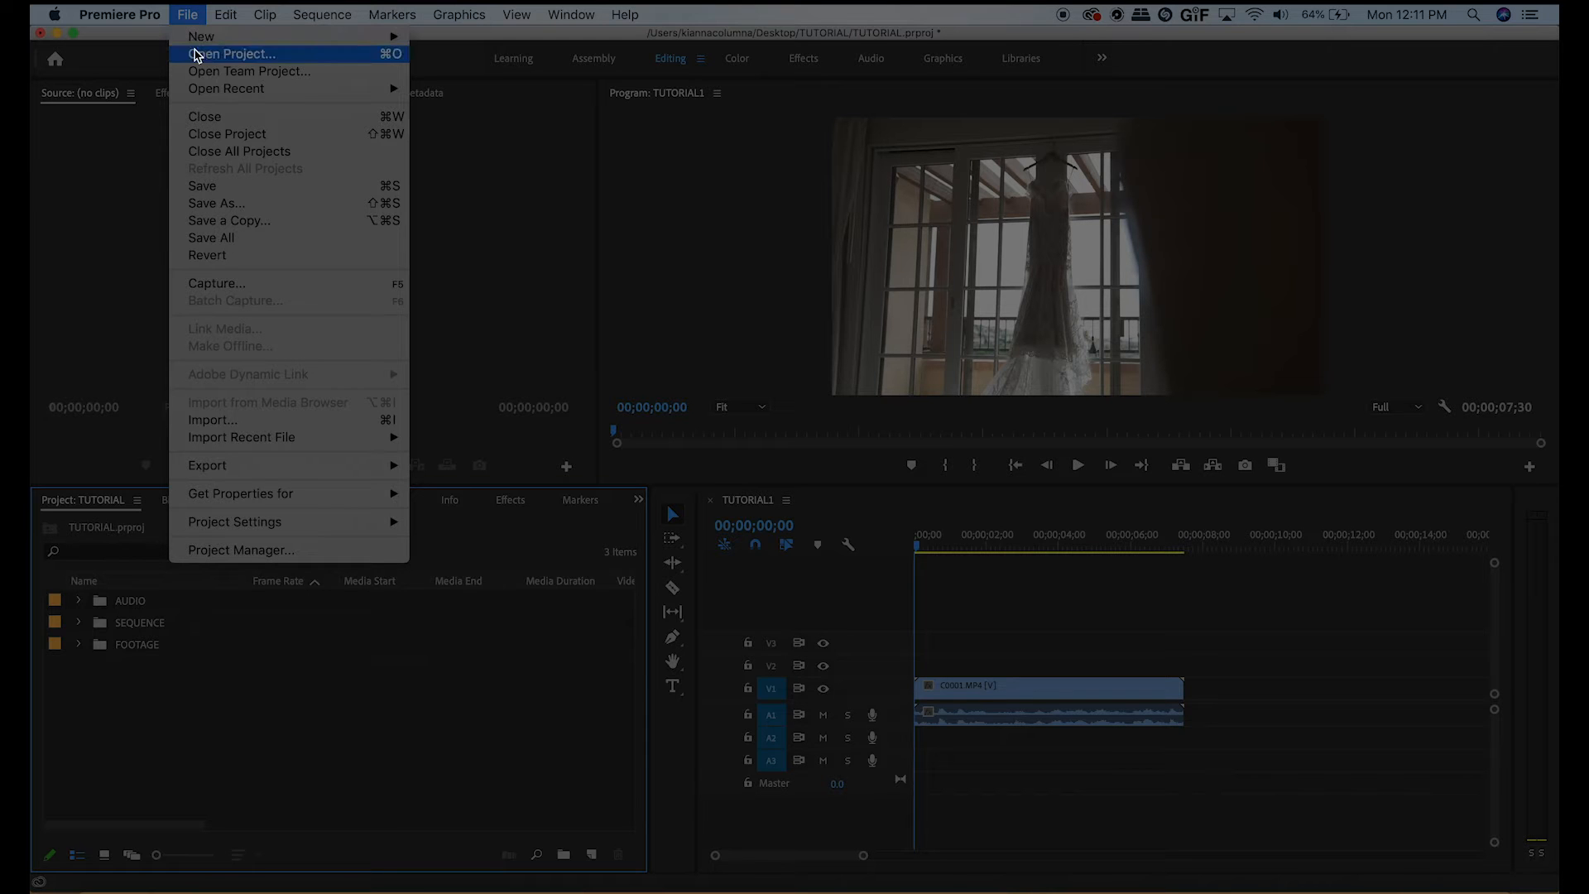
mouse_move(197, 15)
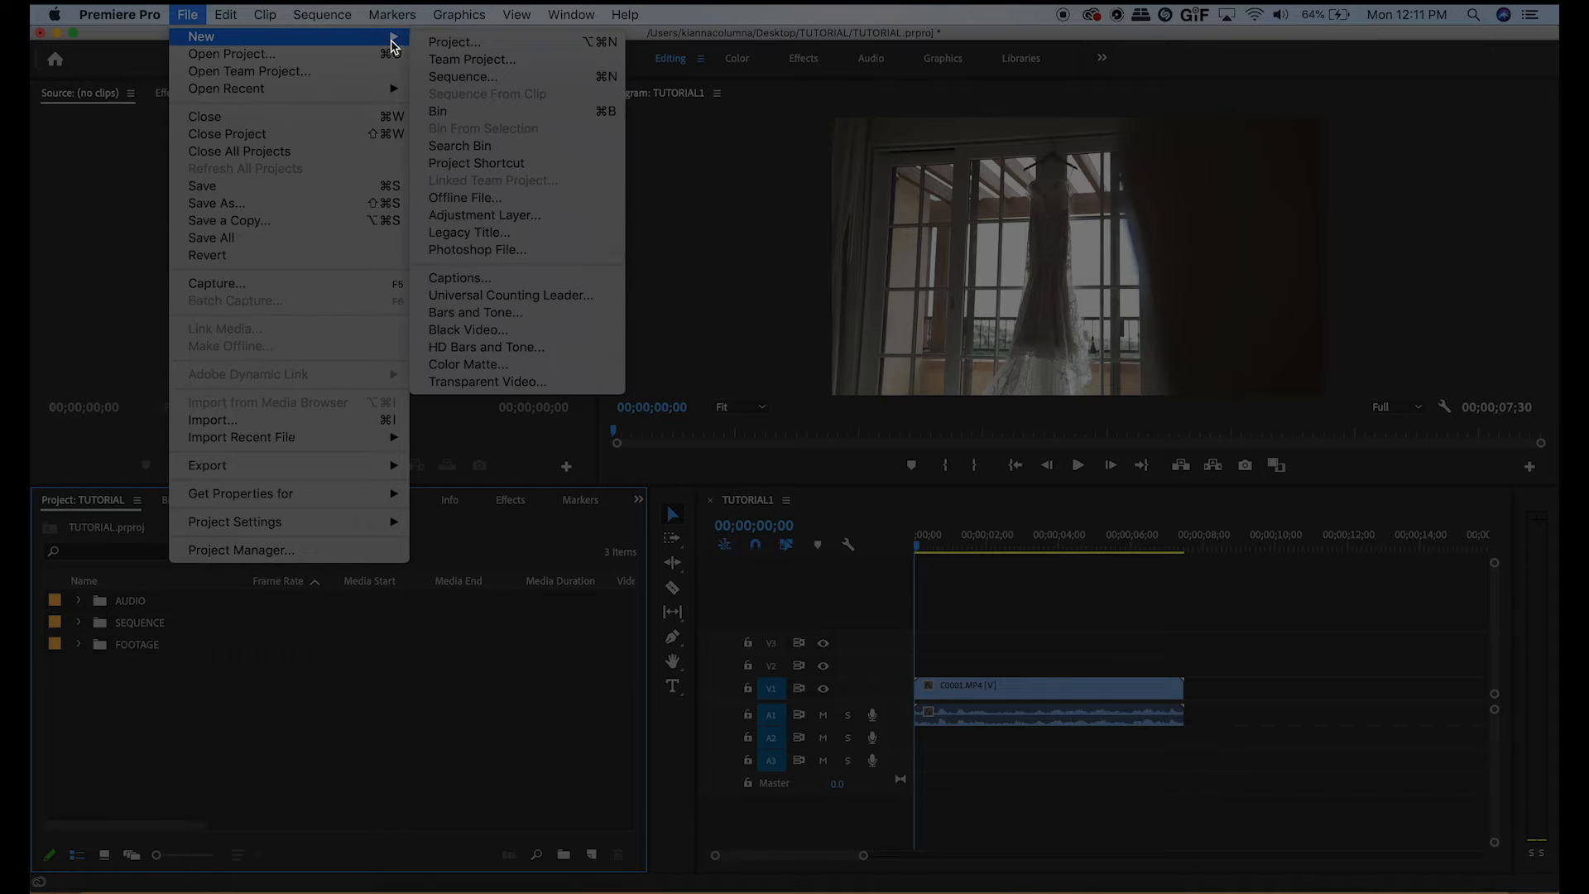
- Create a new DSLR 1080p24 sequence named TUTORIAL2
left_click(463, 76)
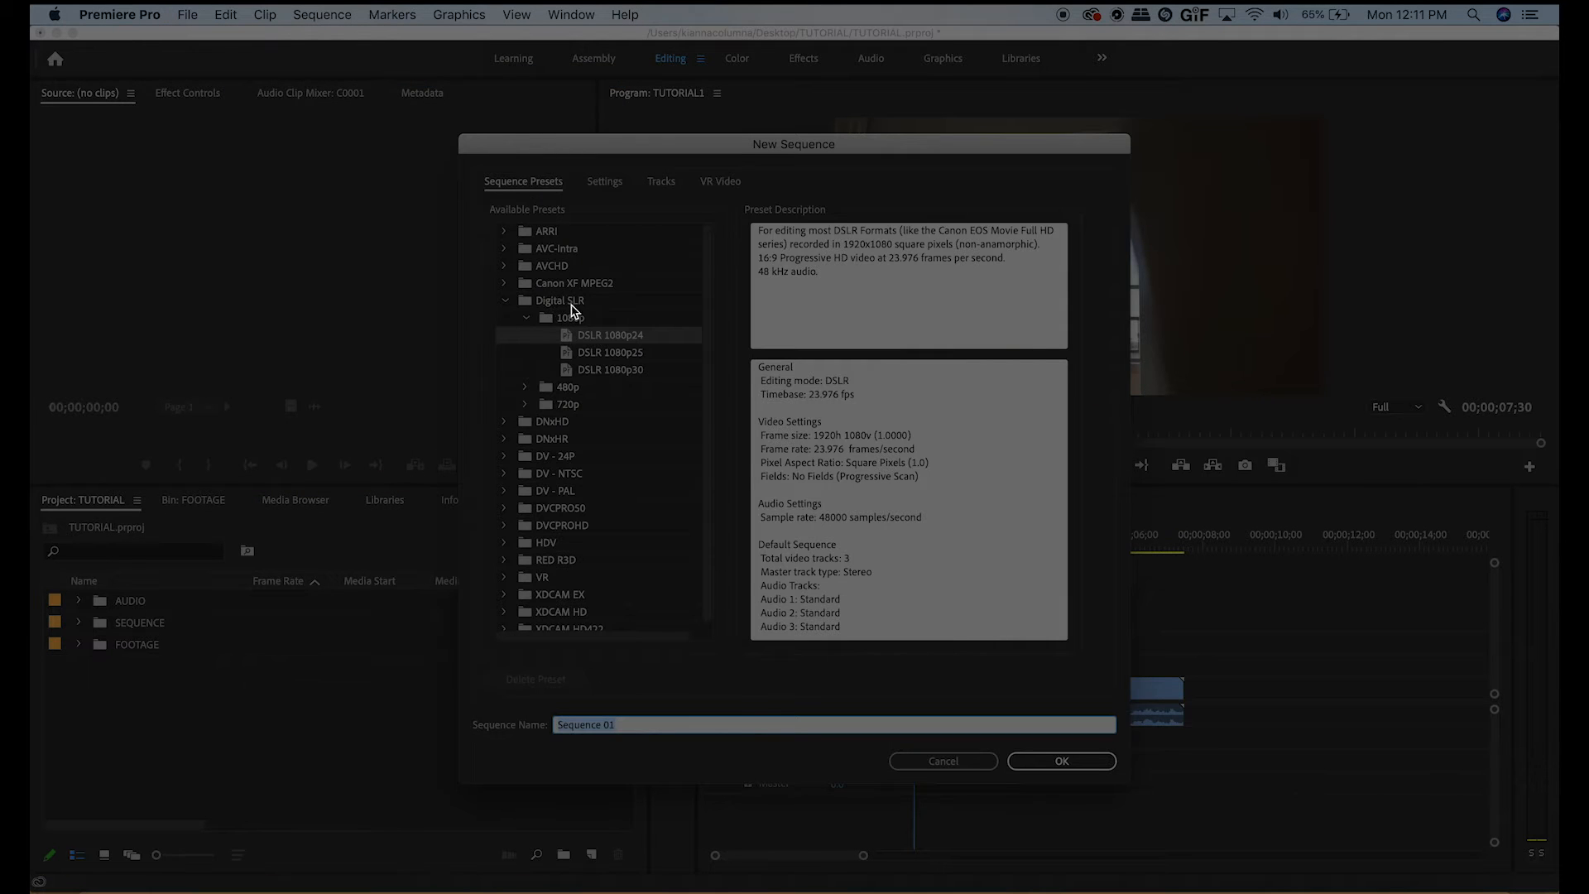
mouse_move(634, 349)
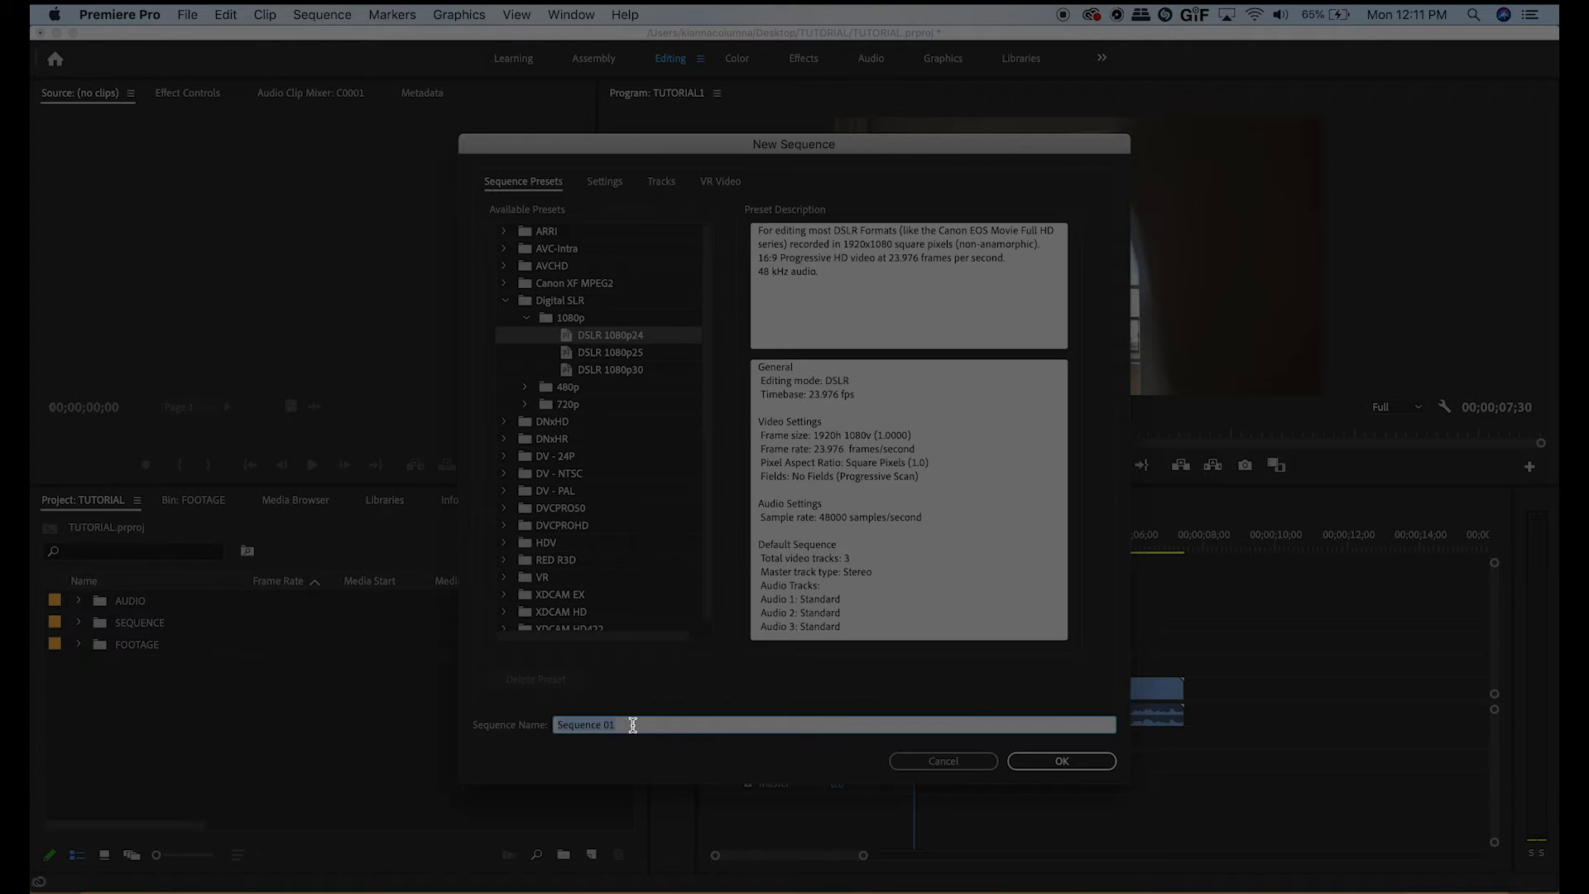
type("TUTORIAL2")
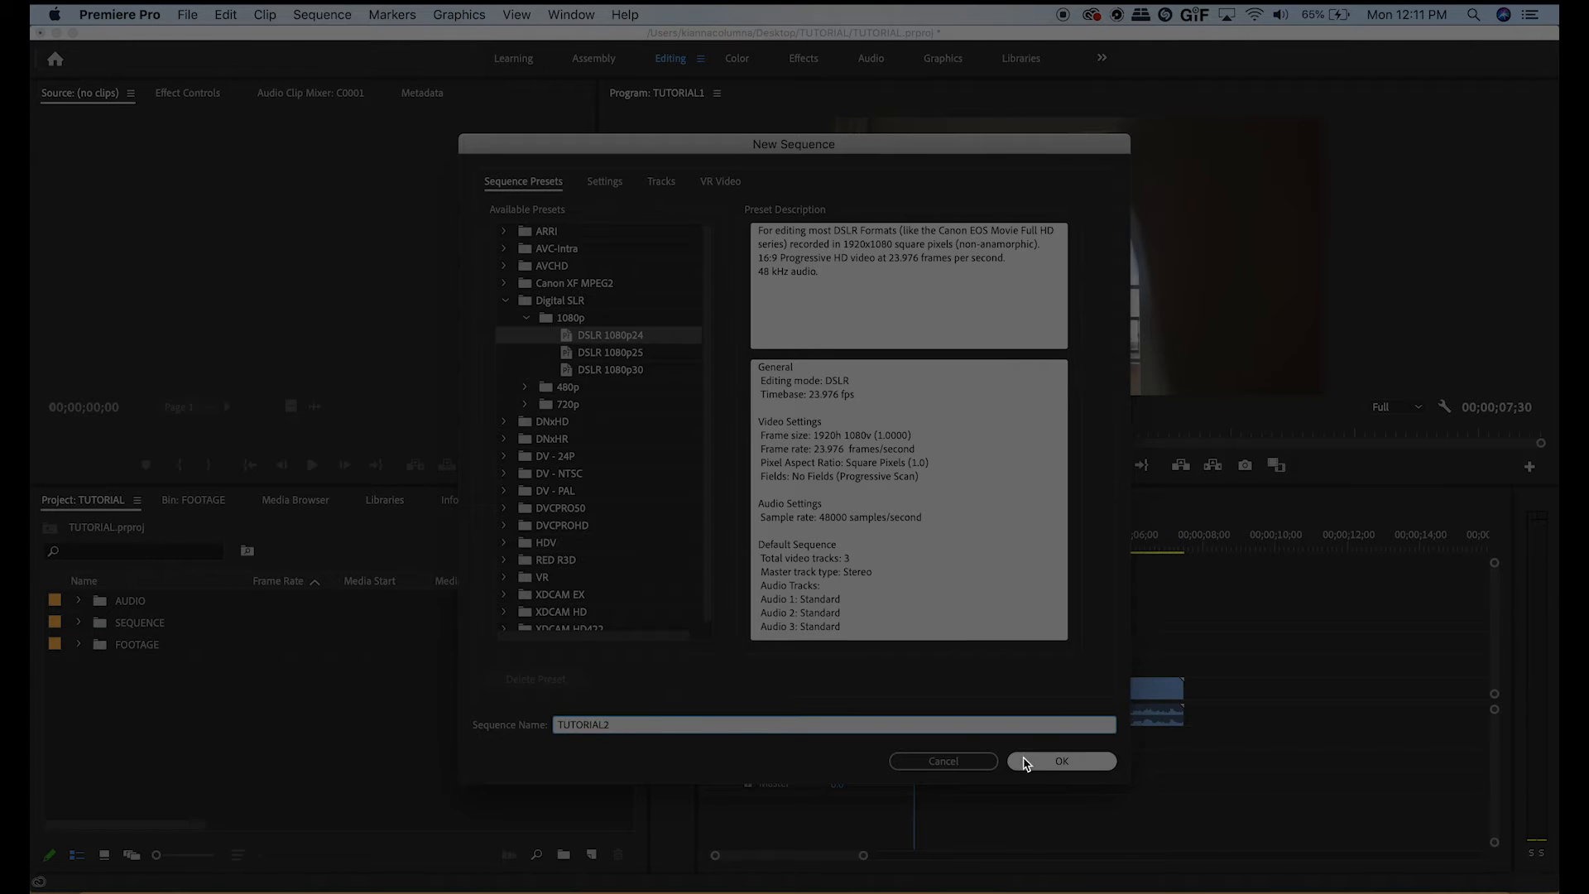
left_click(1060, 761)
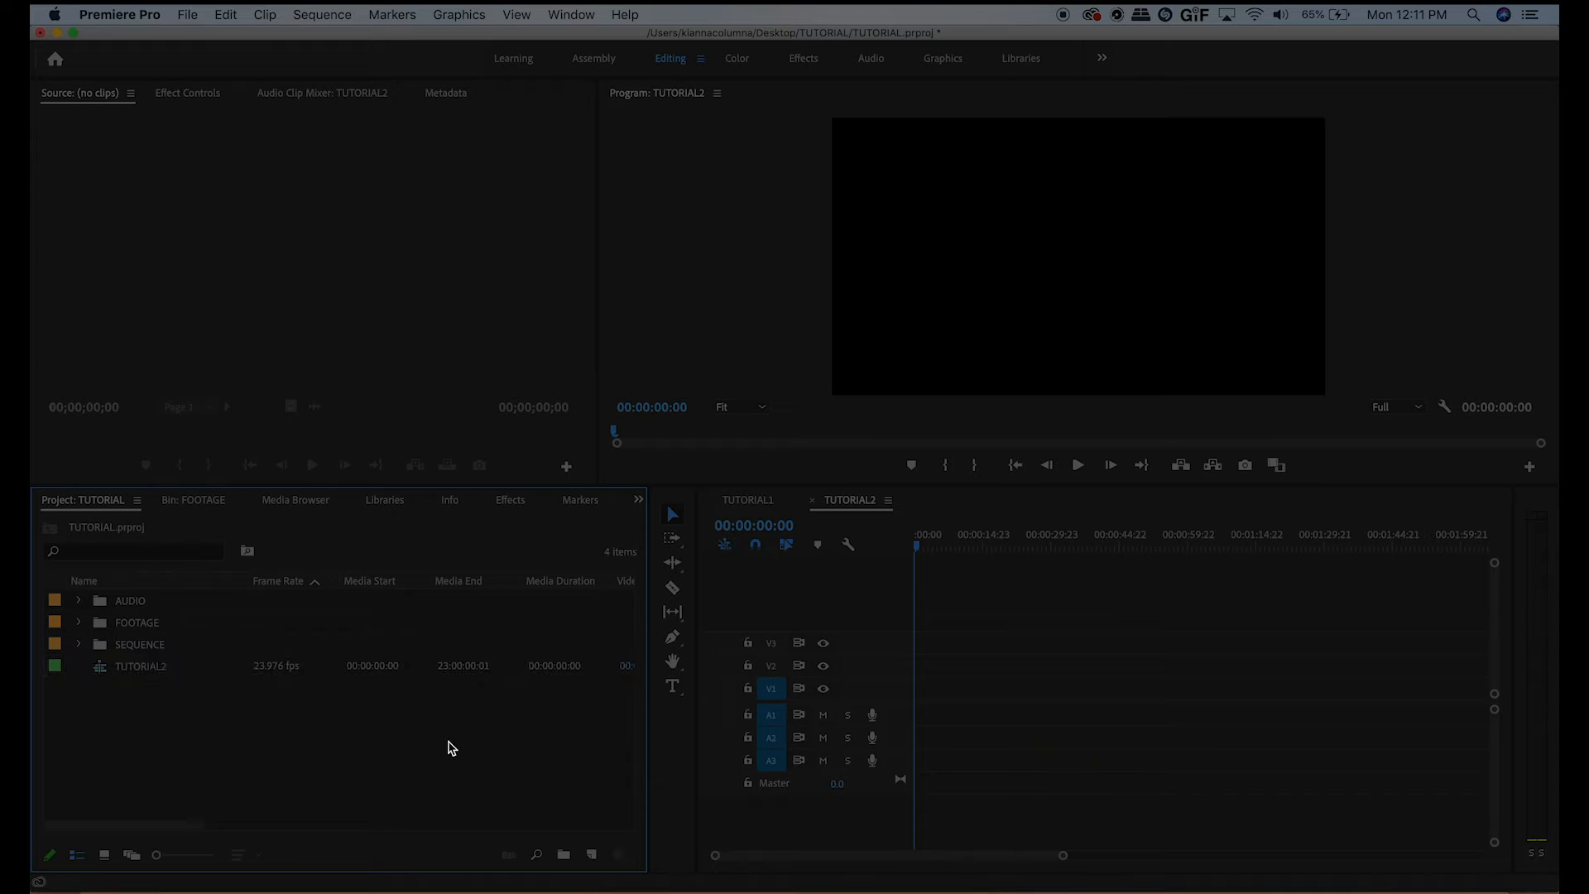
- Open the FOOTAGE bin in its own panel with clips shown as thumbnails
double_click(138, 621)
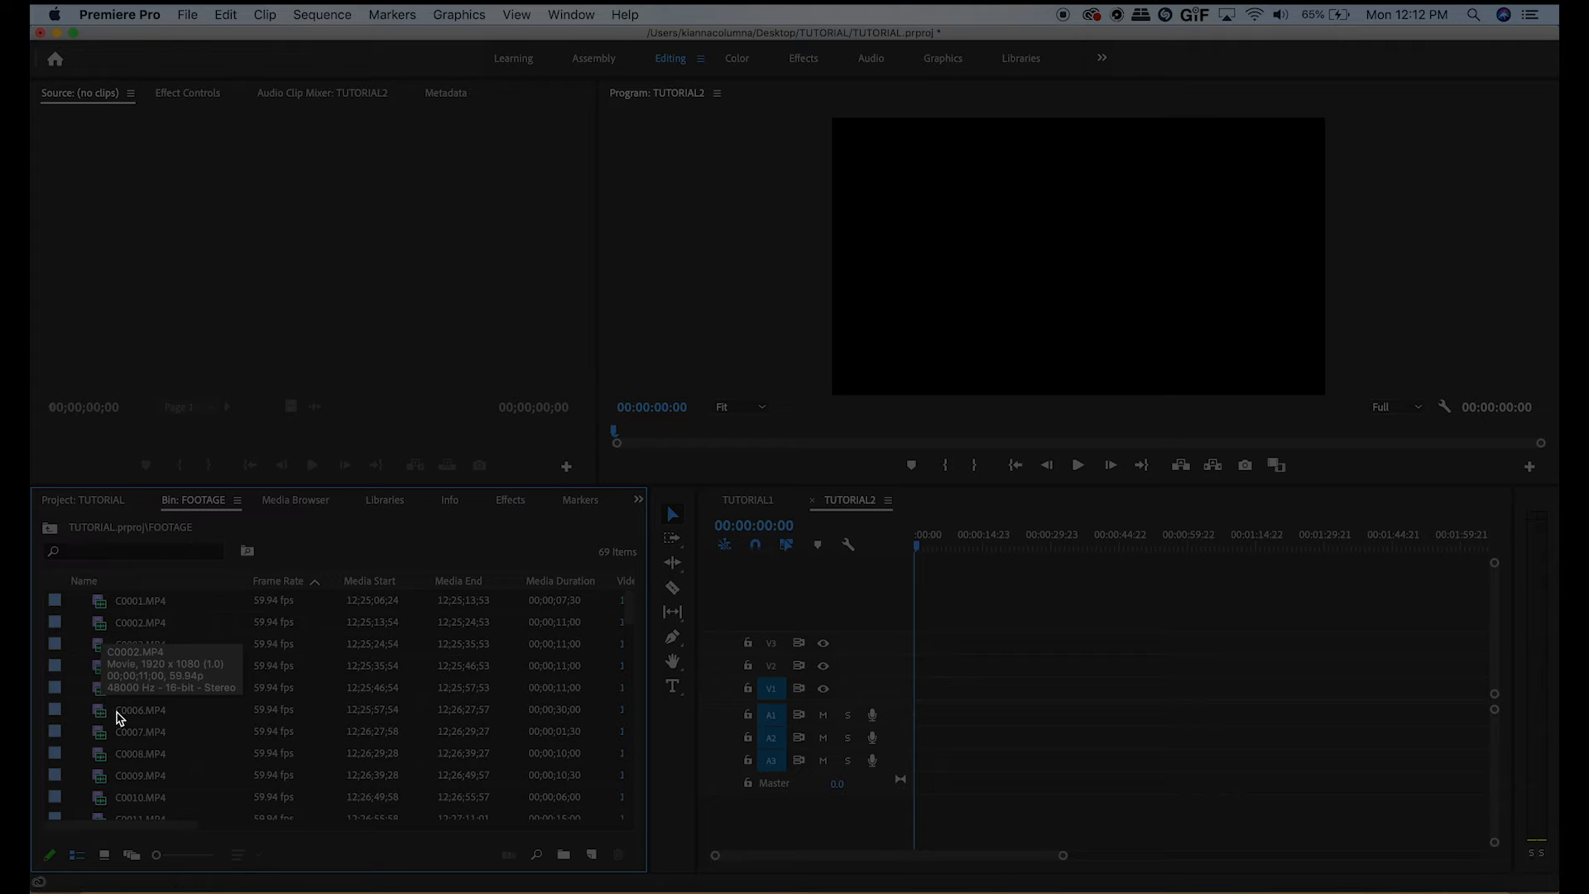
left_click(104, 854)
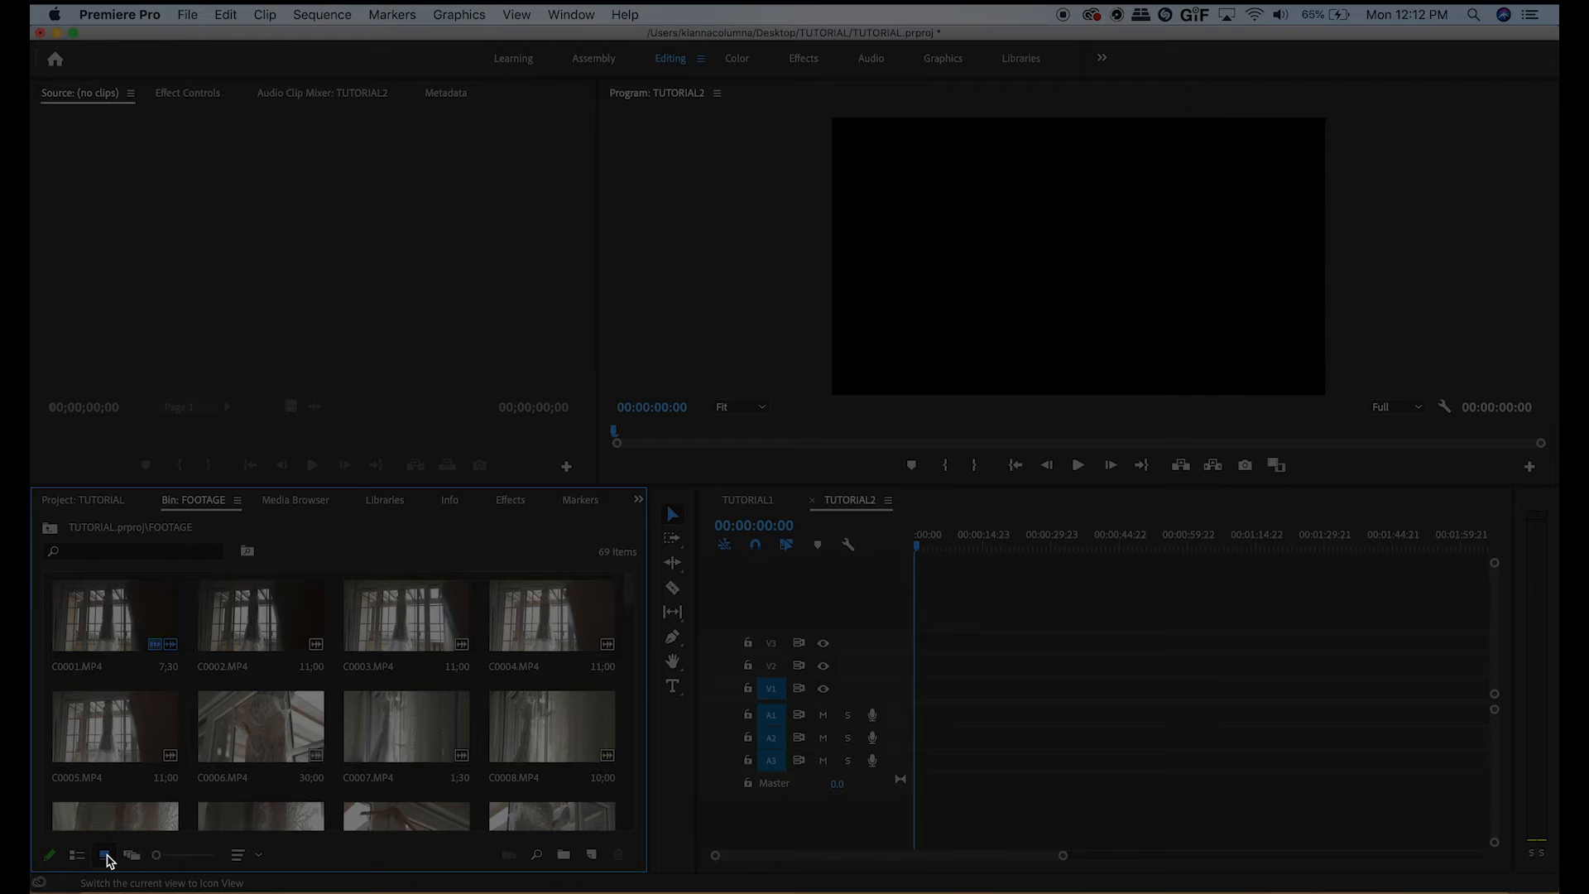
mouse_move(425, 617)
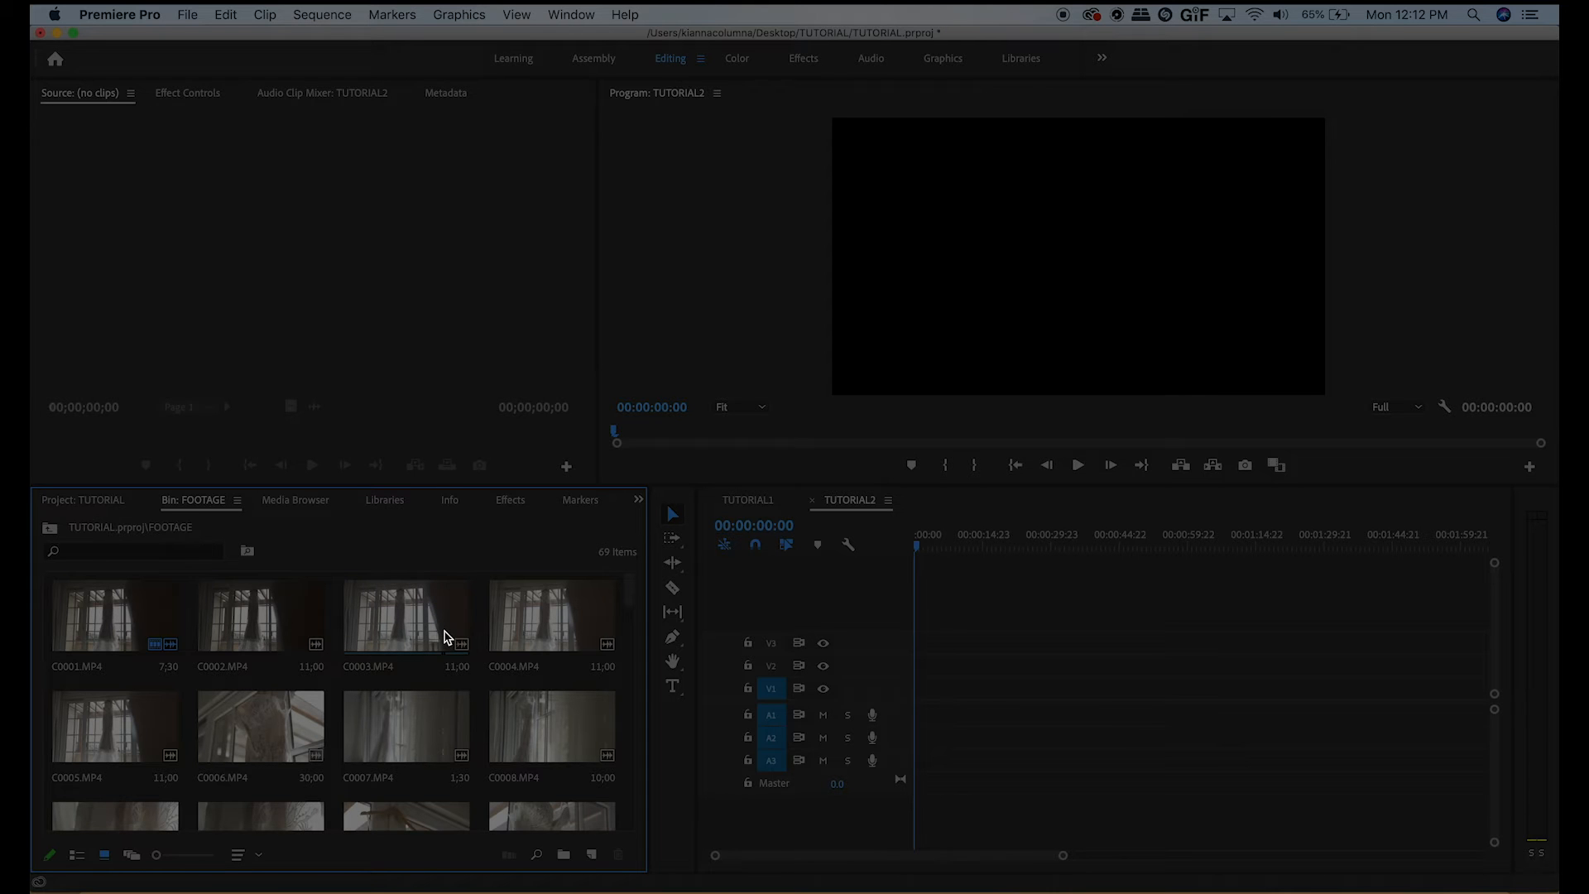
- Preview C0003.MP4 in the Source Monitor and place it at the start of TUTORIAL2, keeping existing settings
double_click(404, 616)
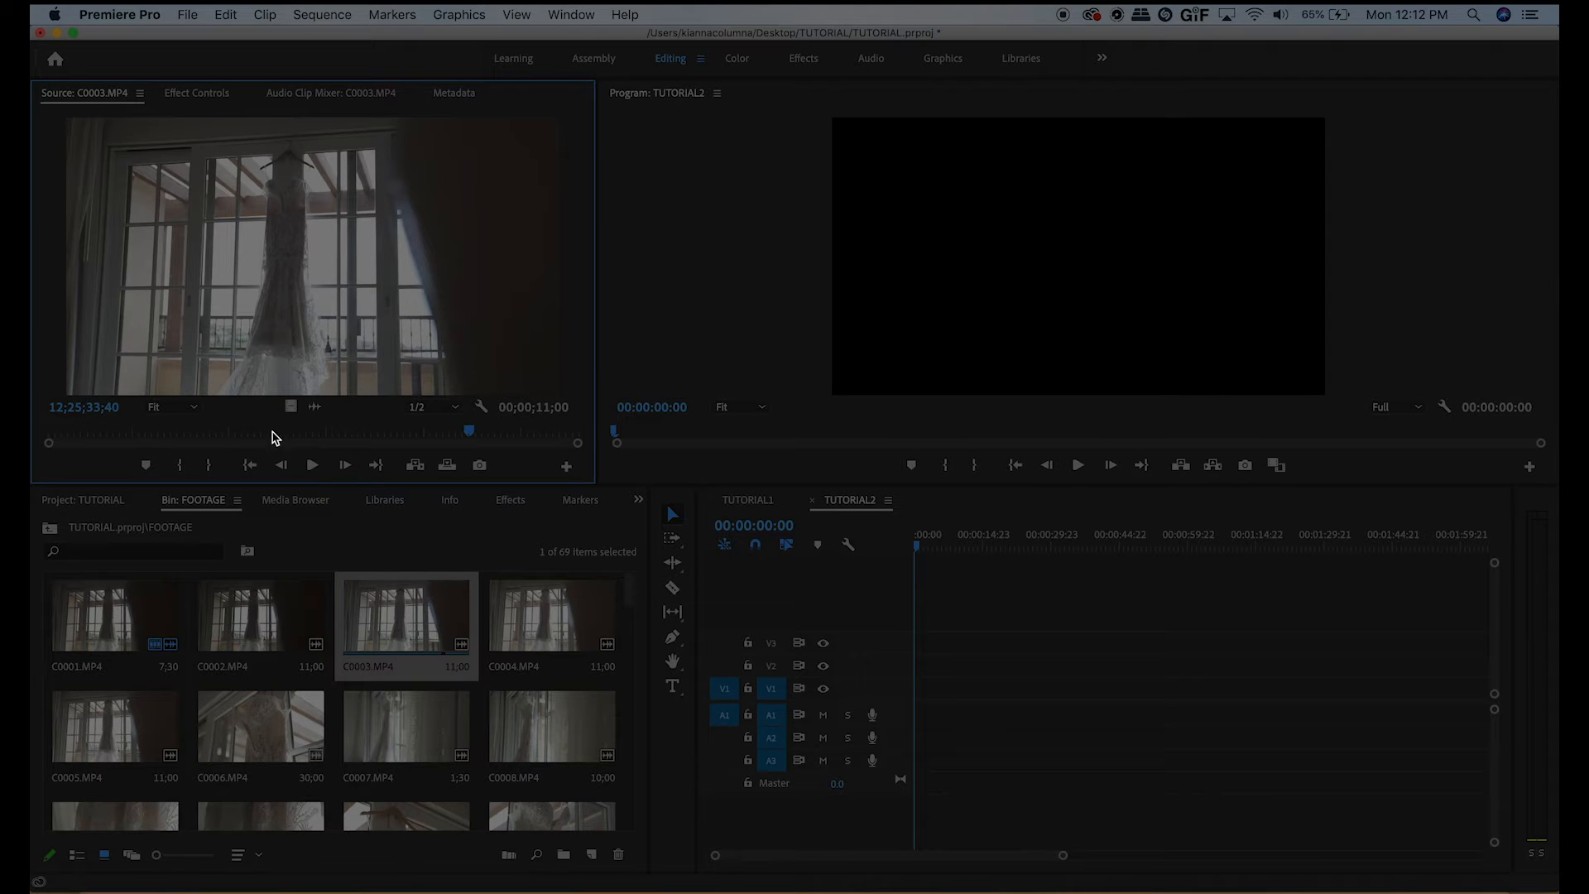
left_click_drag(468, 430, 271, 430)
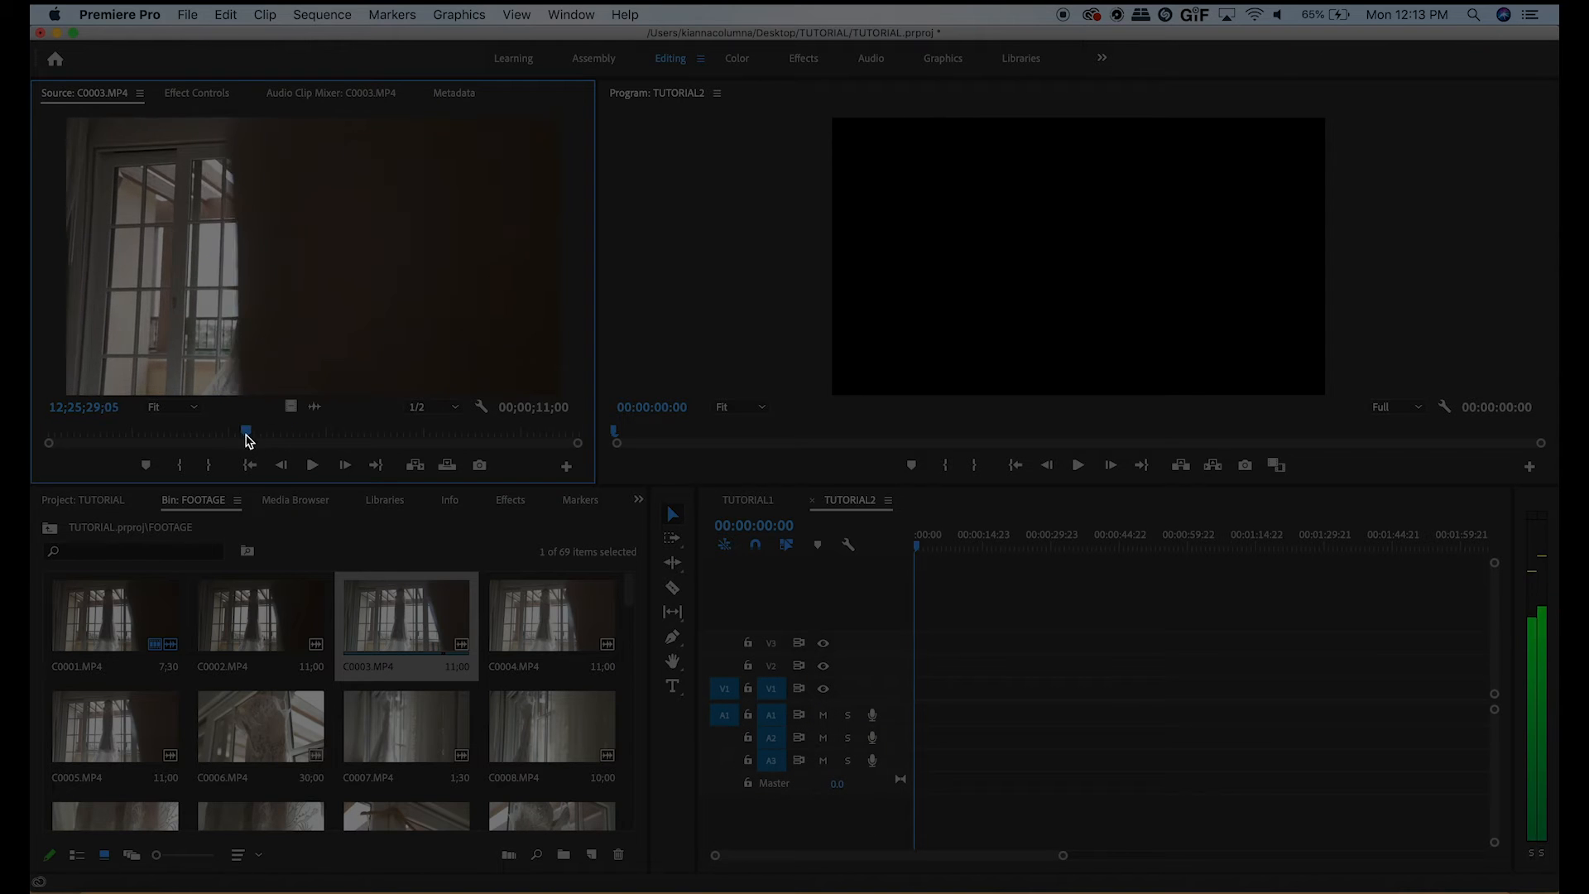
left_click_drag(246, 430, 175, 431)
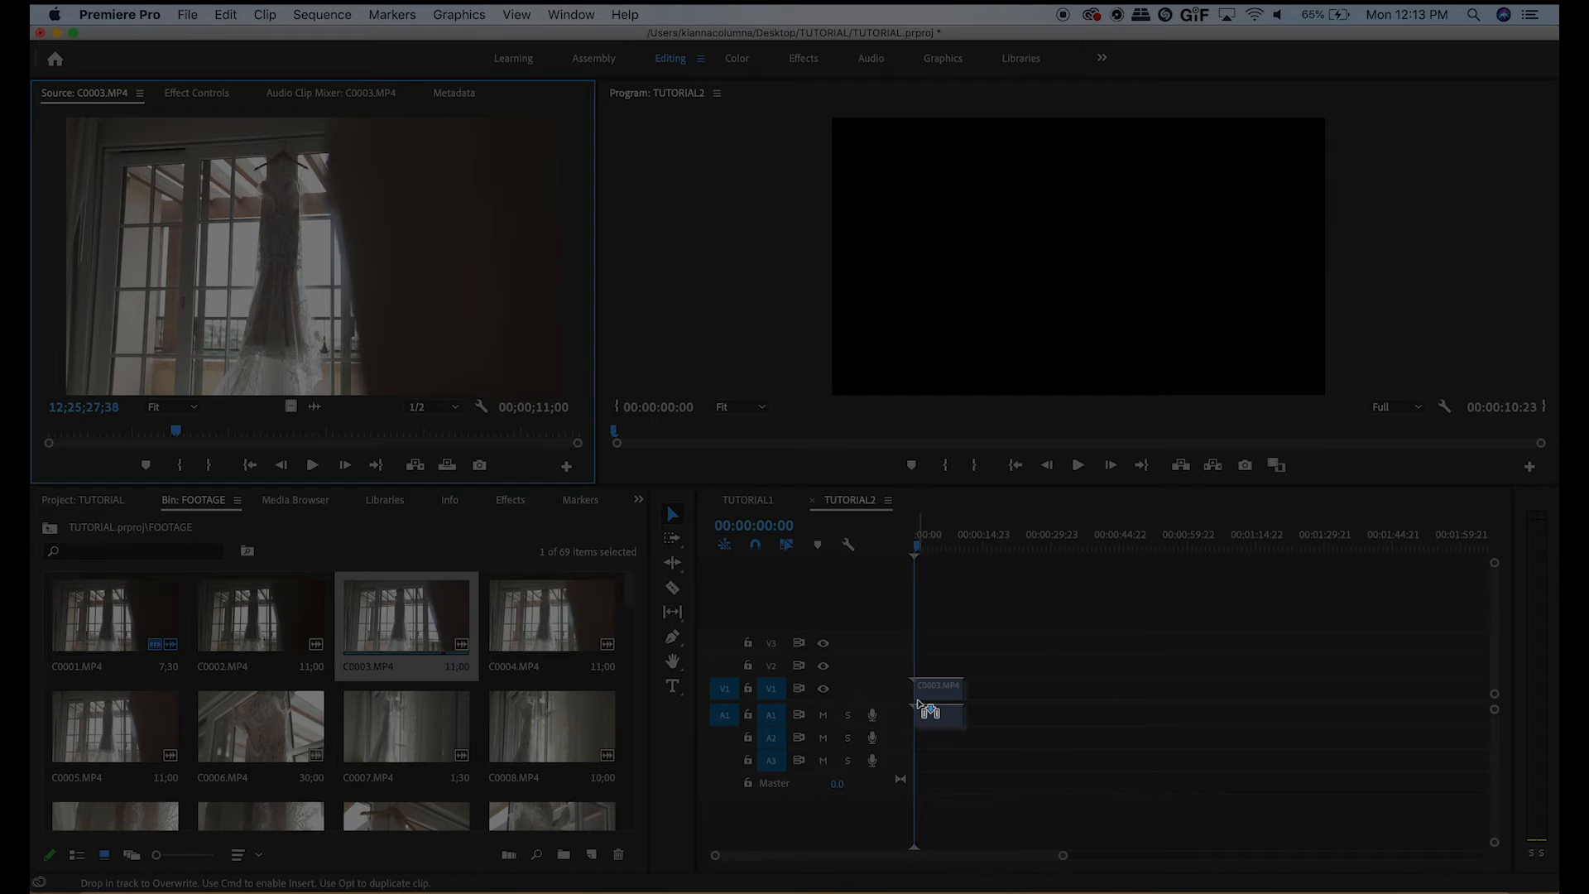
left_click_drag(405, 613, 933, 710)
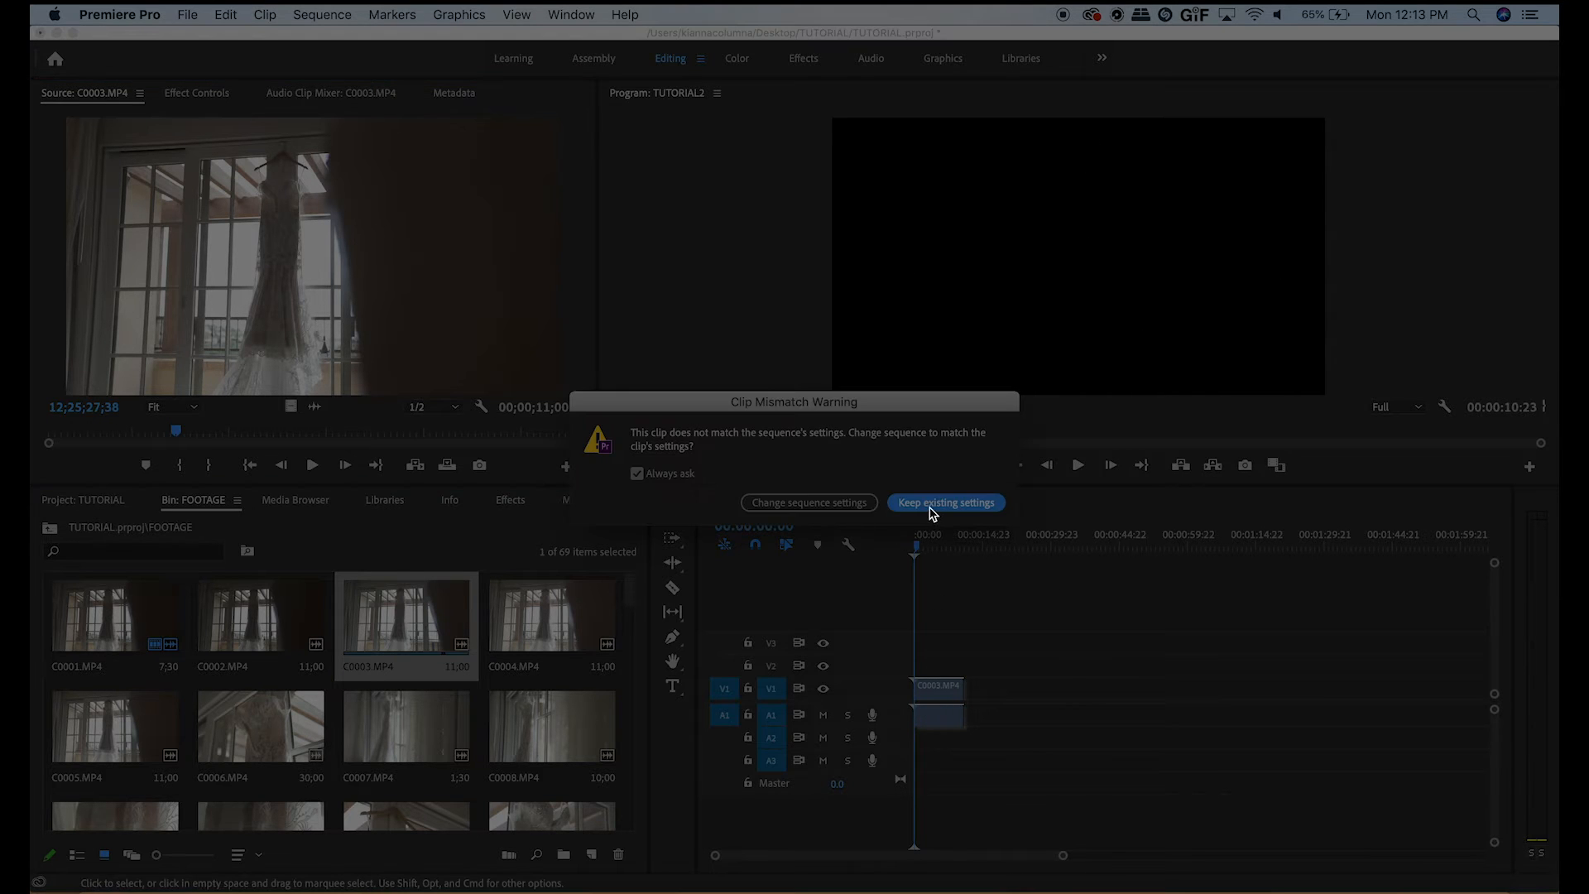
left_click(944, 502)
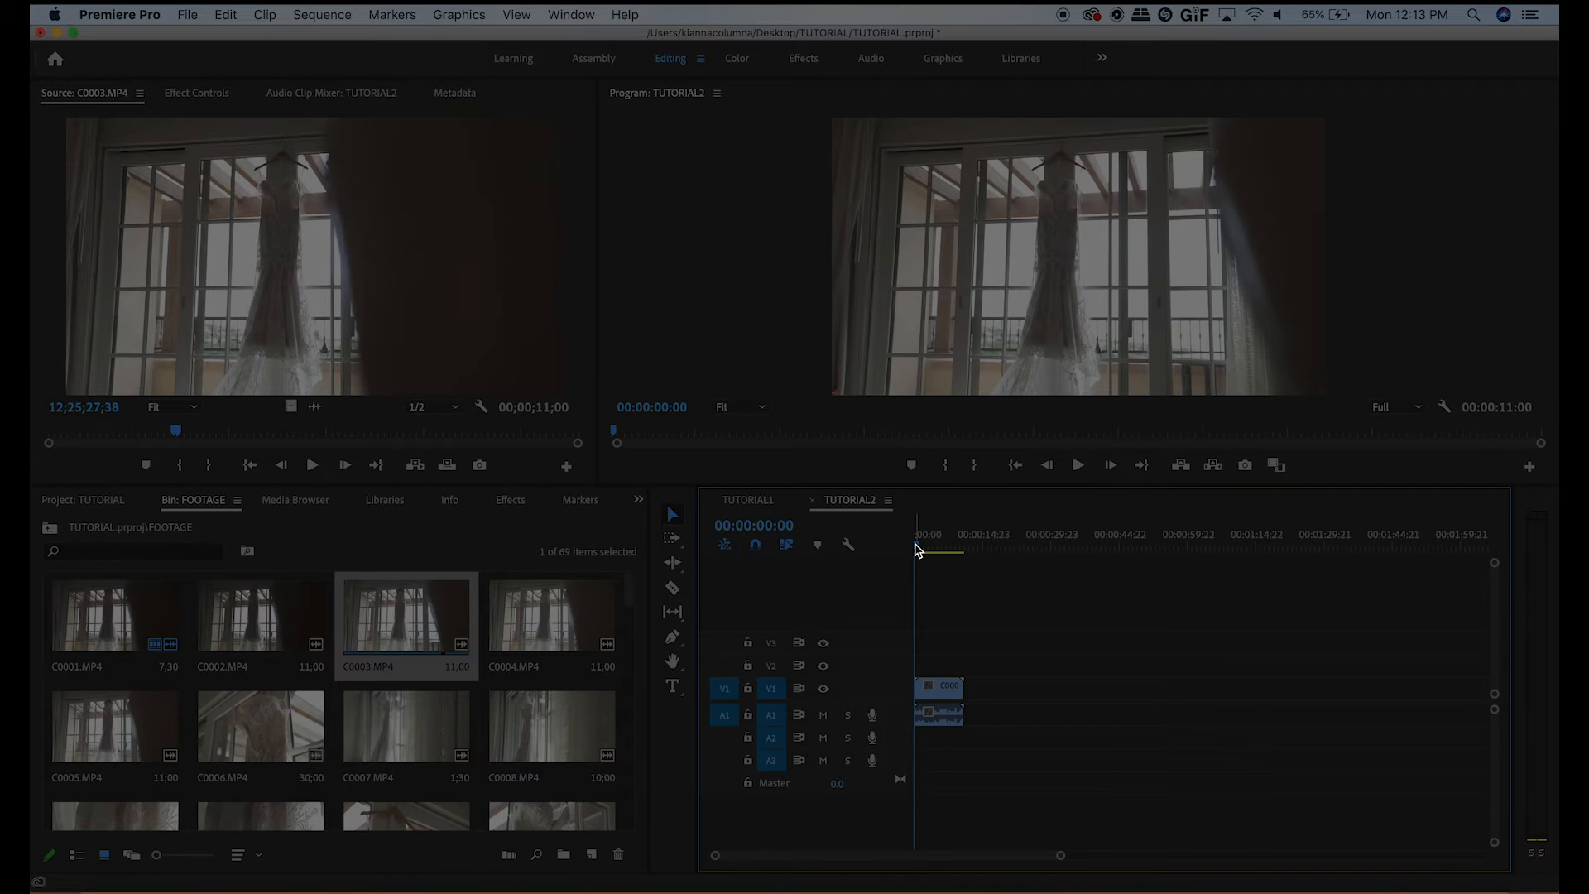
left_click(959, 548)
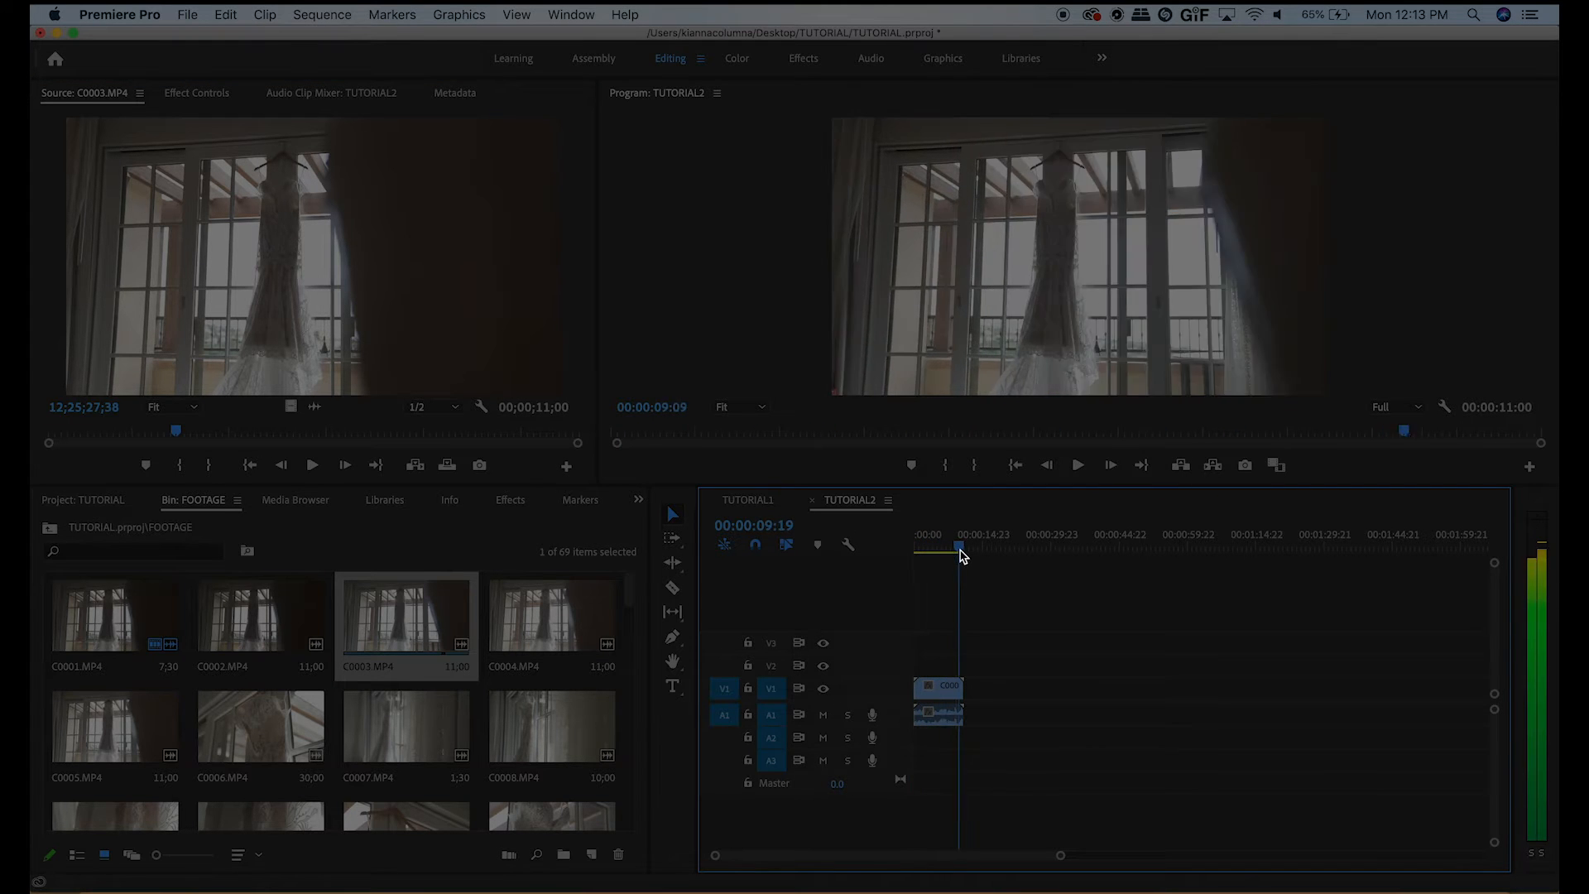
left_click(917, 550)
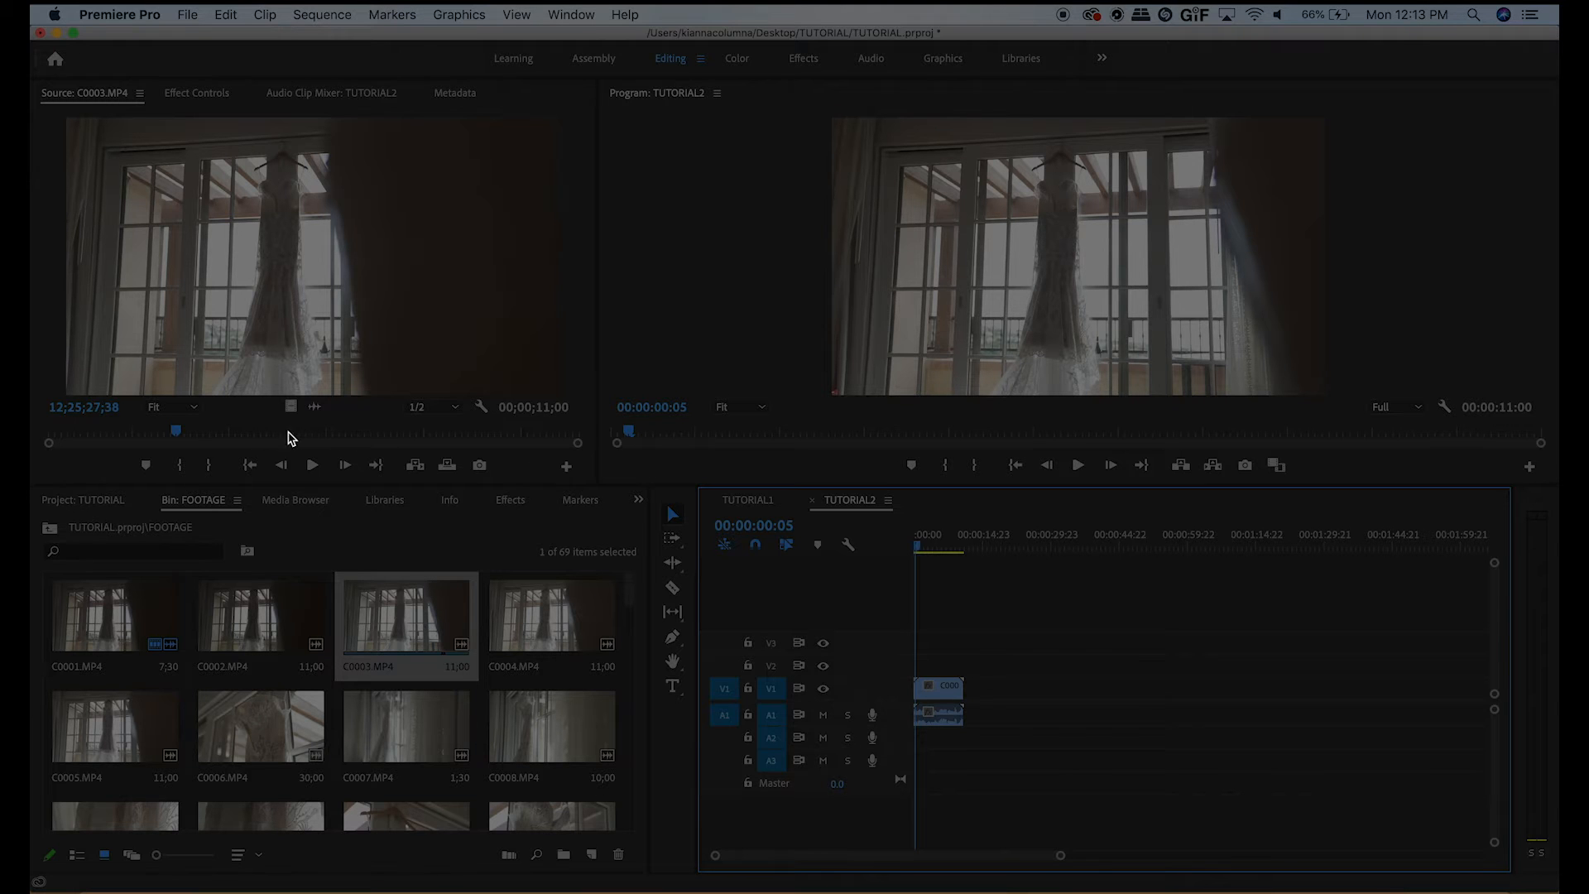
- Mark an In point on C0003.MP4 and review the excerpts added after the first clip
left_click_drag(174, 430, 214, 430)
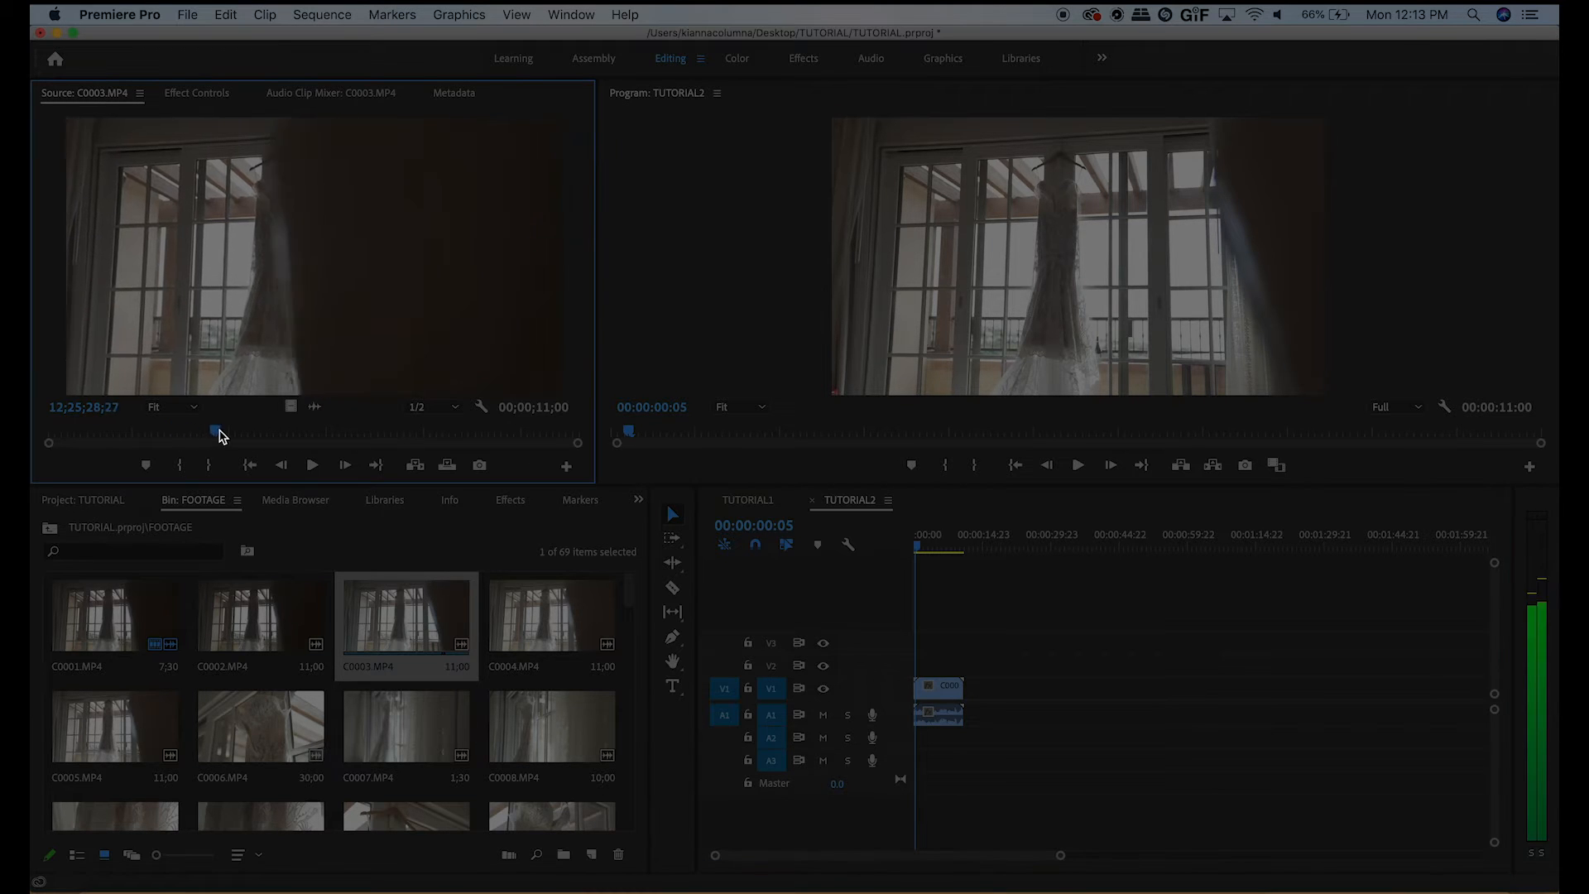
left_click_drag(215, 431, 265, 430)
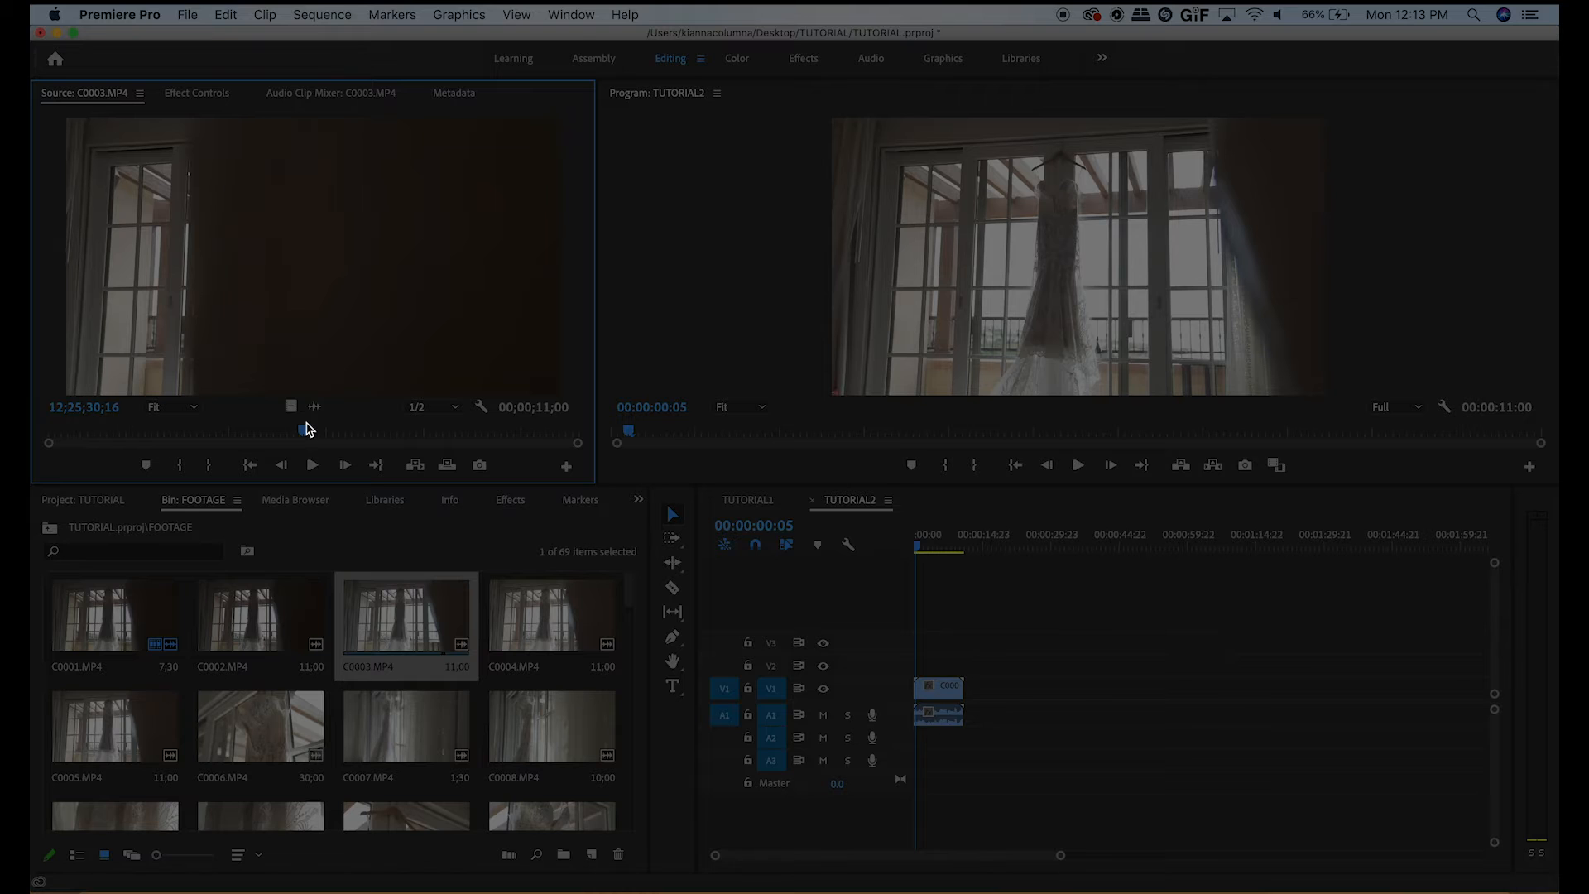
key("i")
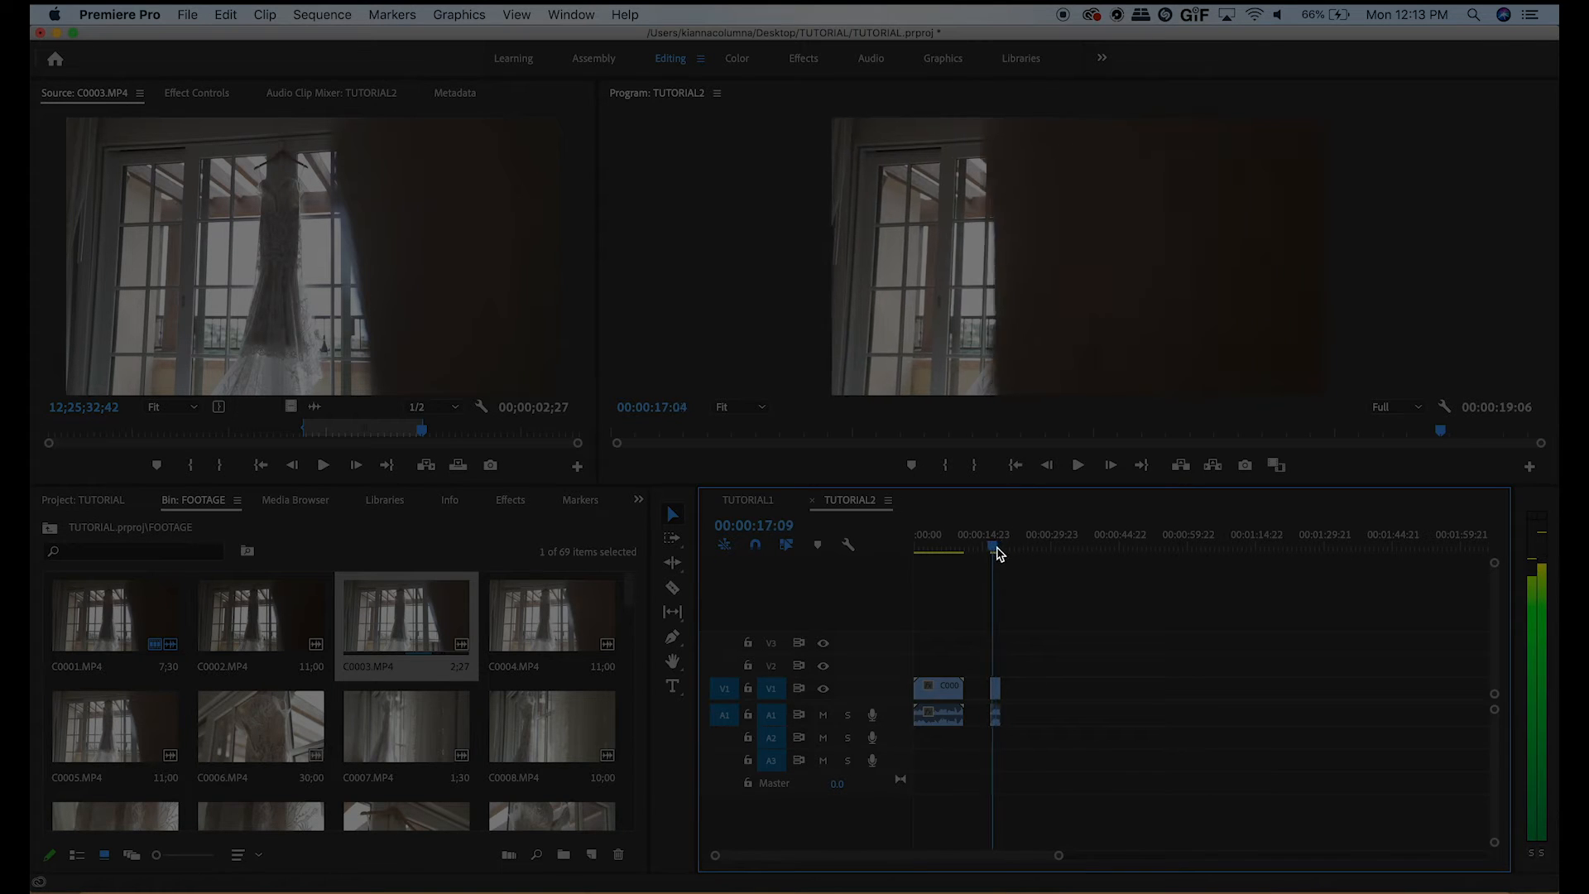
left_click_drag(992, 546, 950, 546)
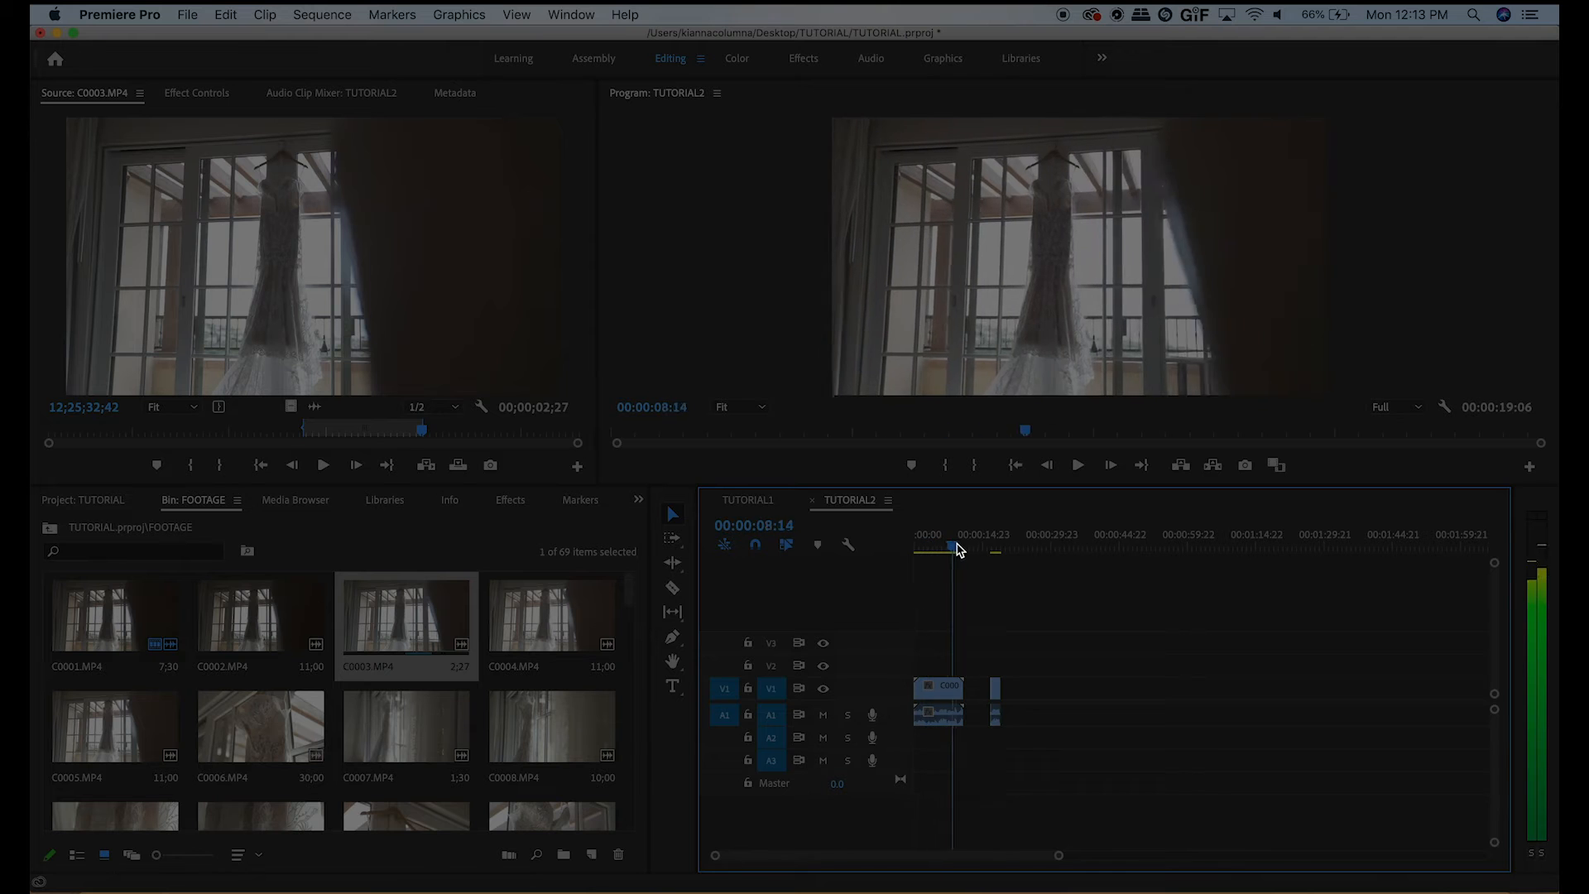
left_click_drag(960, 548, 953, 548)
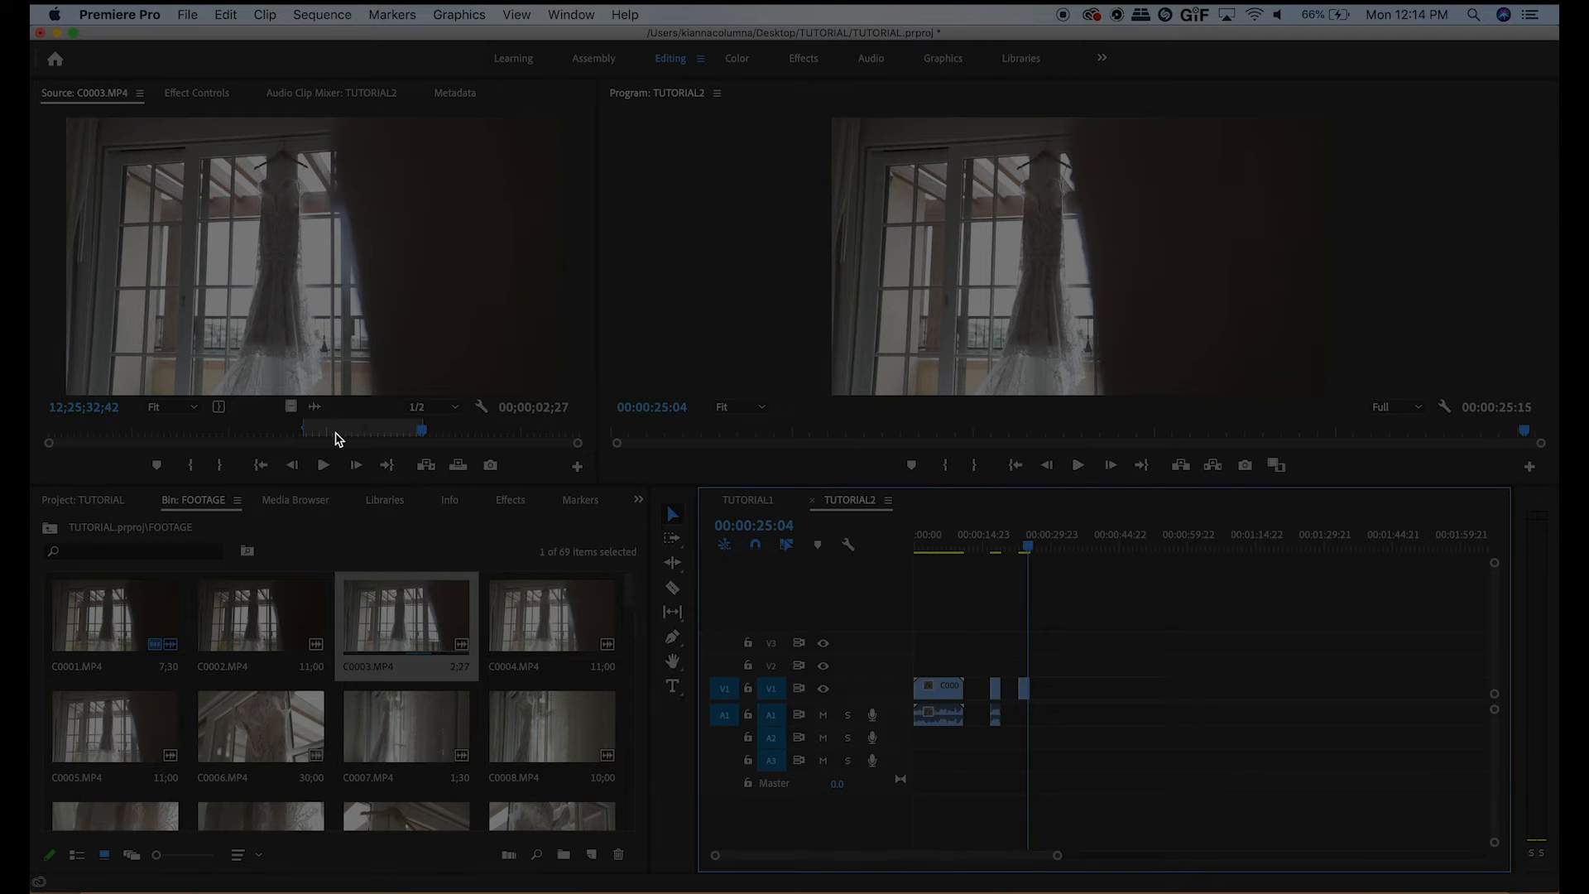
mouse_move(320, 410)
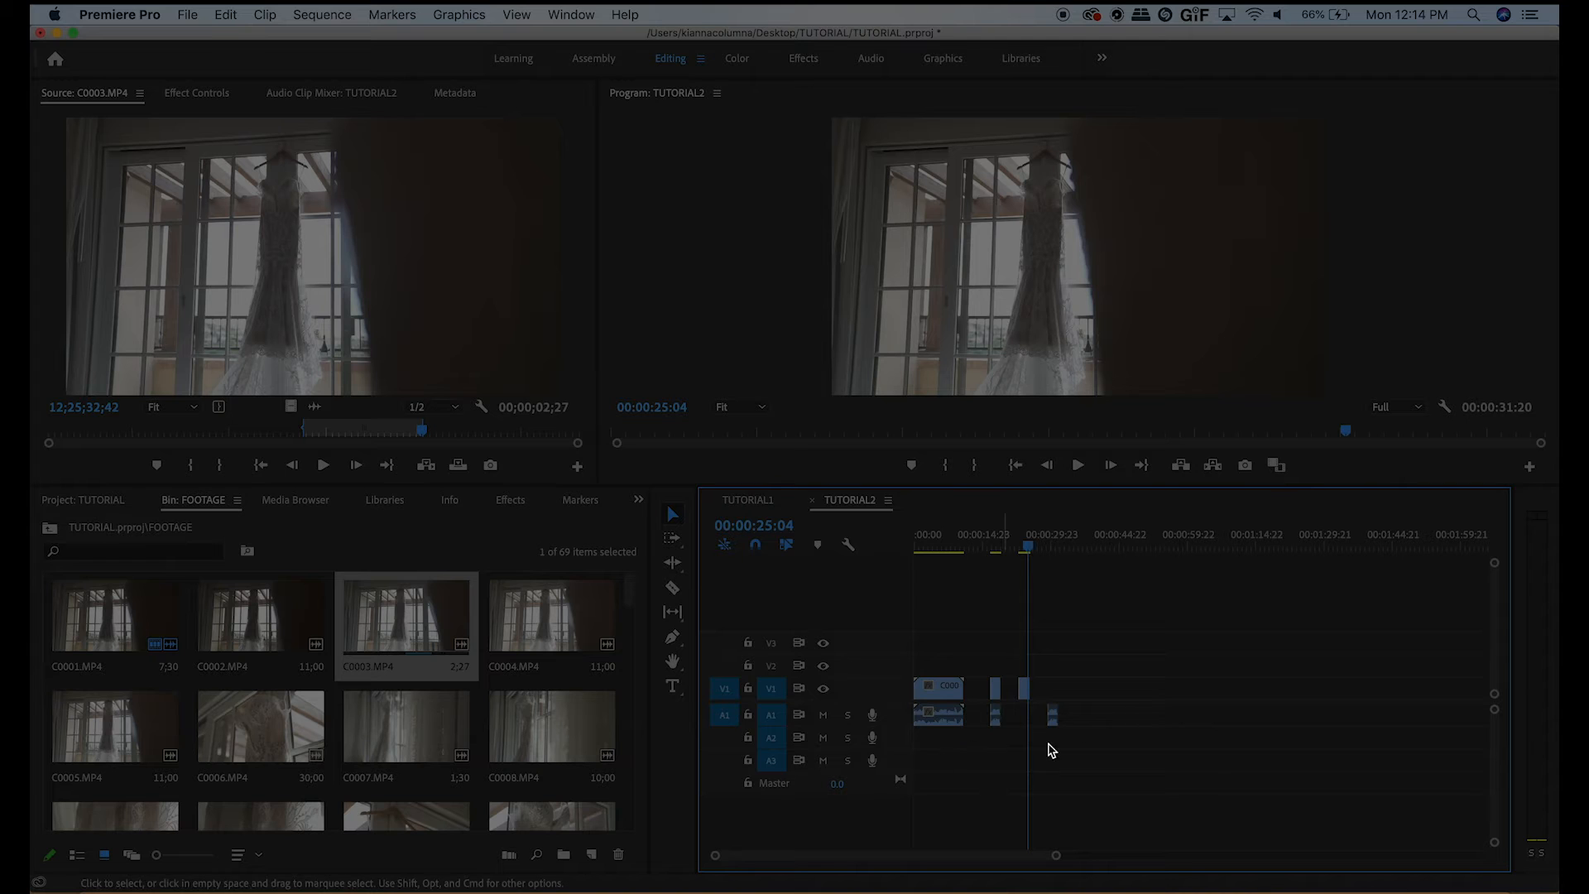
mouse_move(1094, 621)
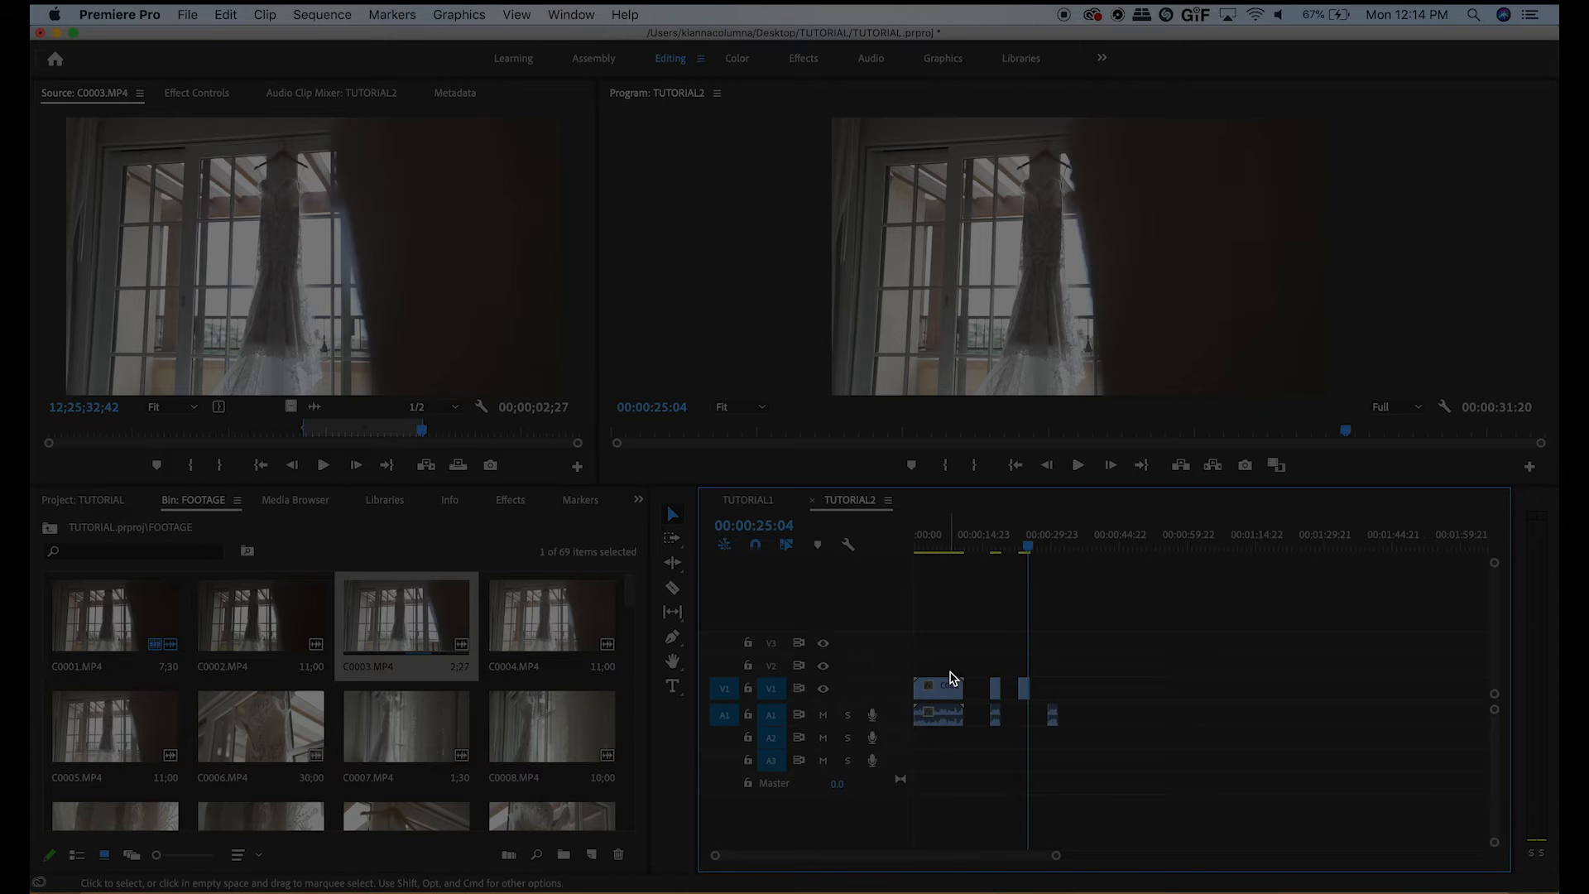
mouse_move(932, 682)
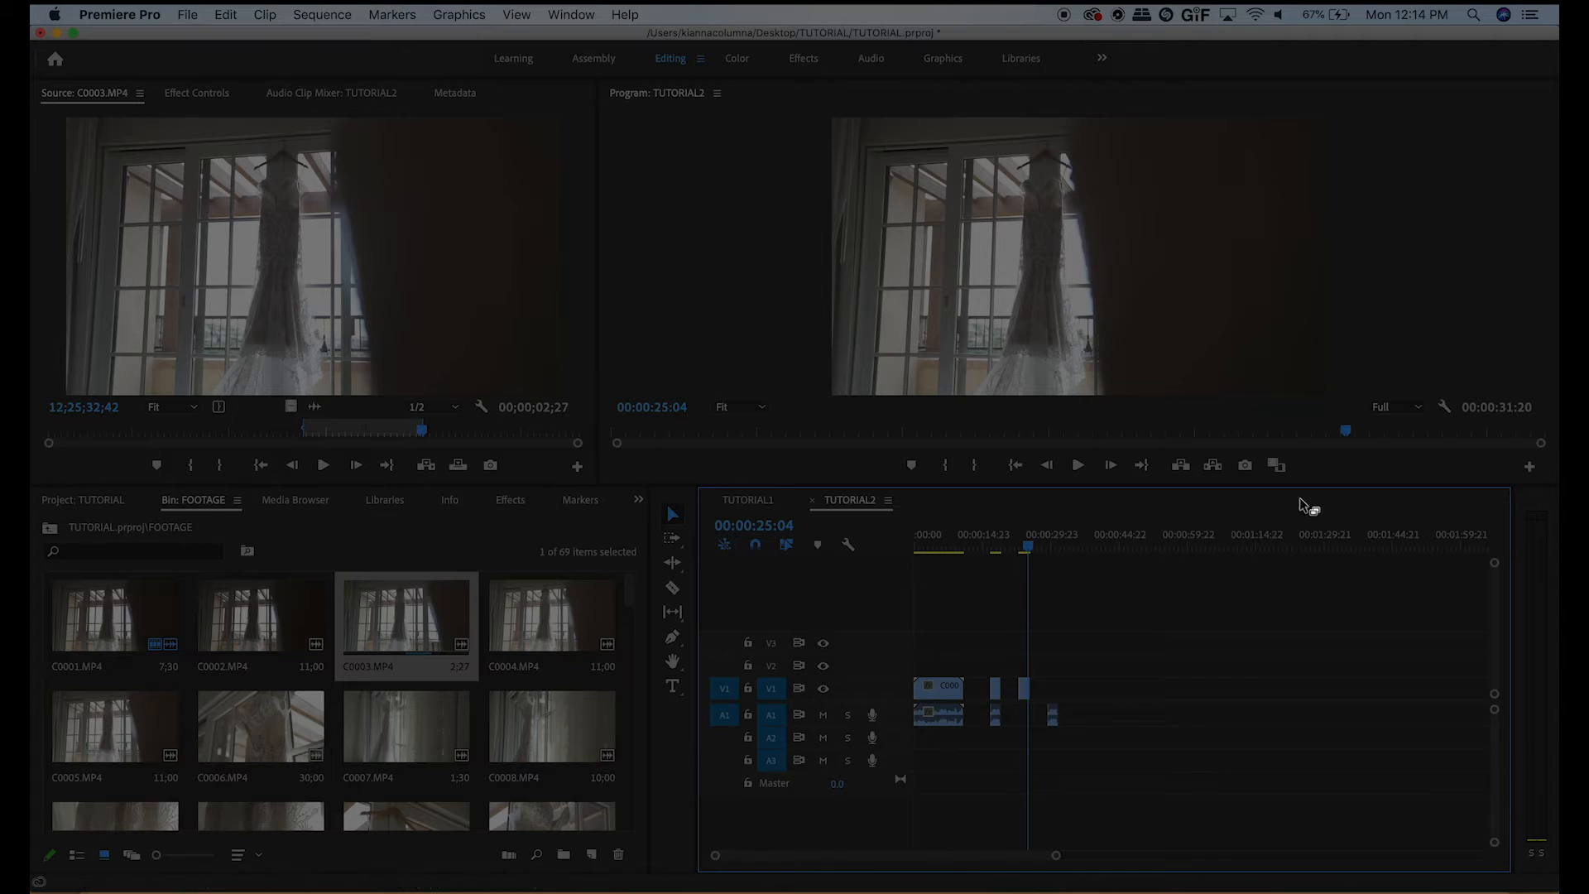
mouse_move(778, 793)
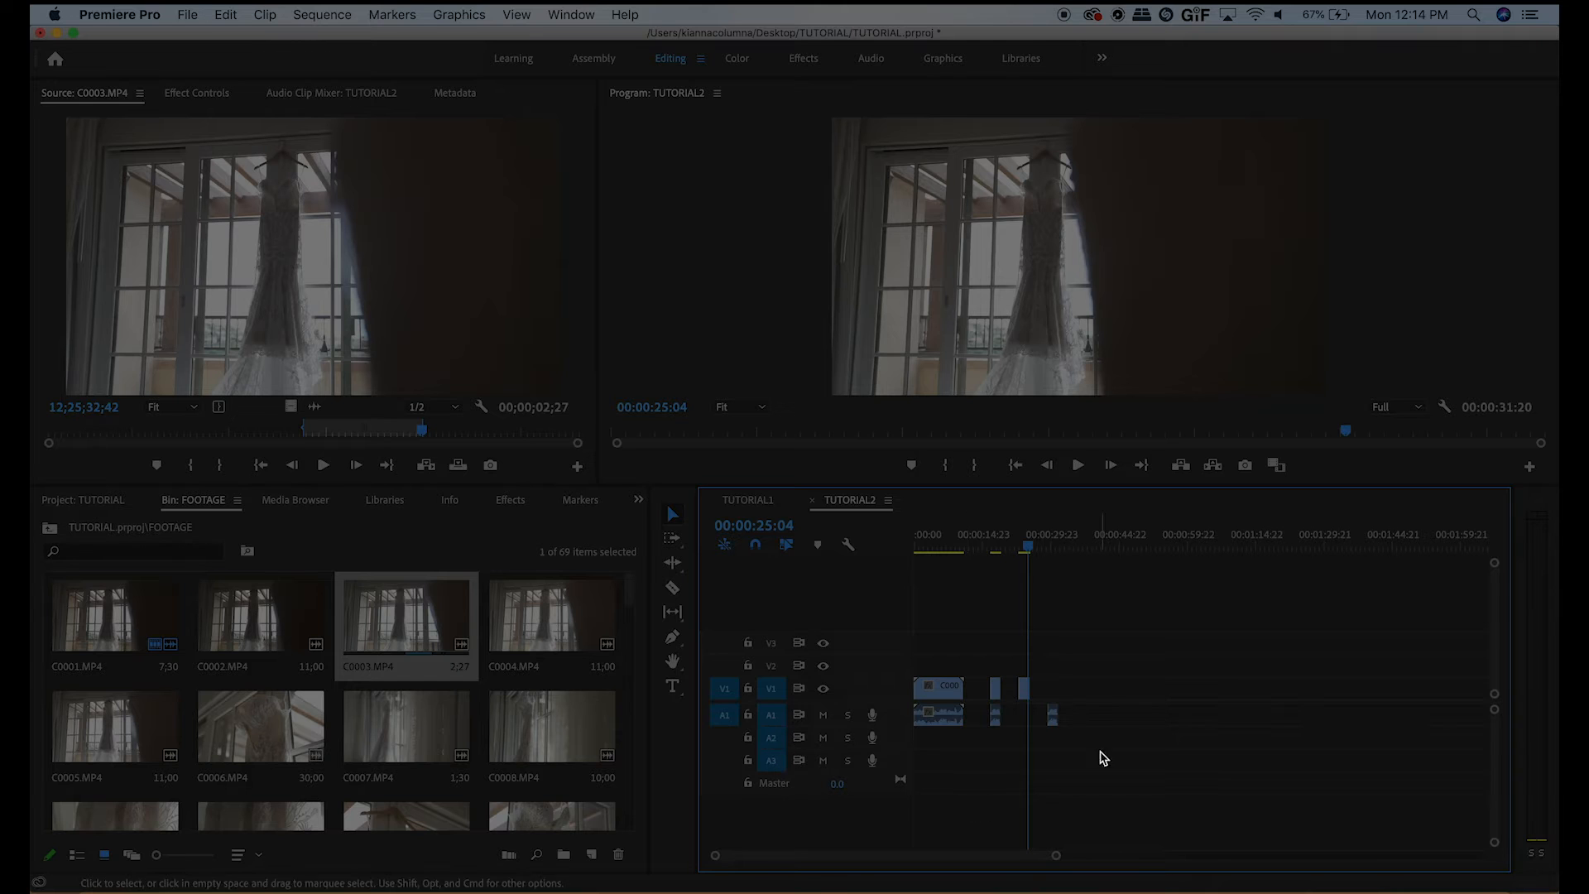
mouse_move(1016, 823)
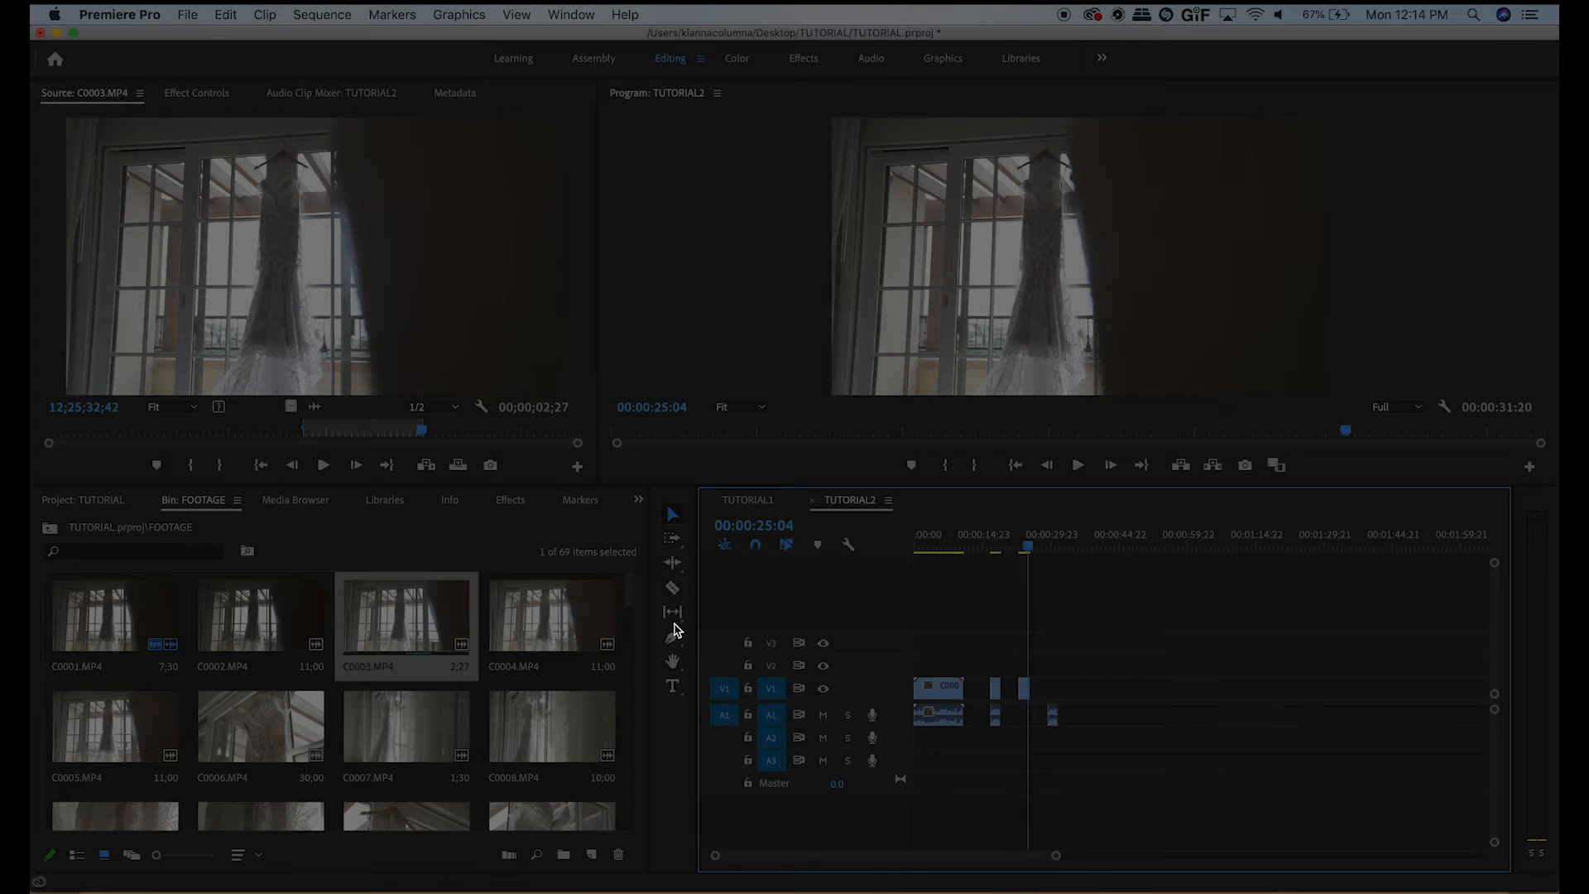
mouse_move(670, 513)
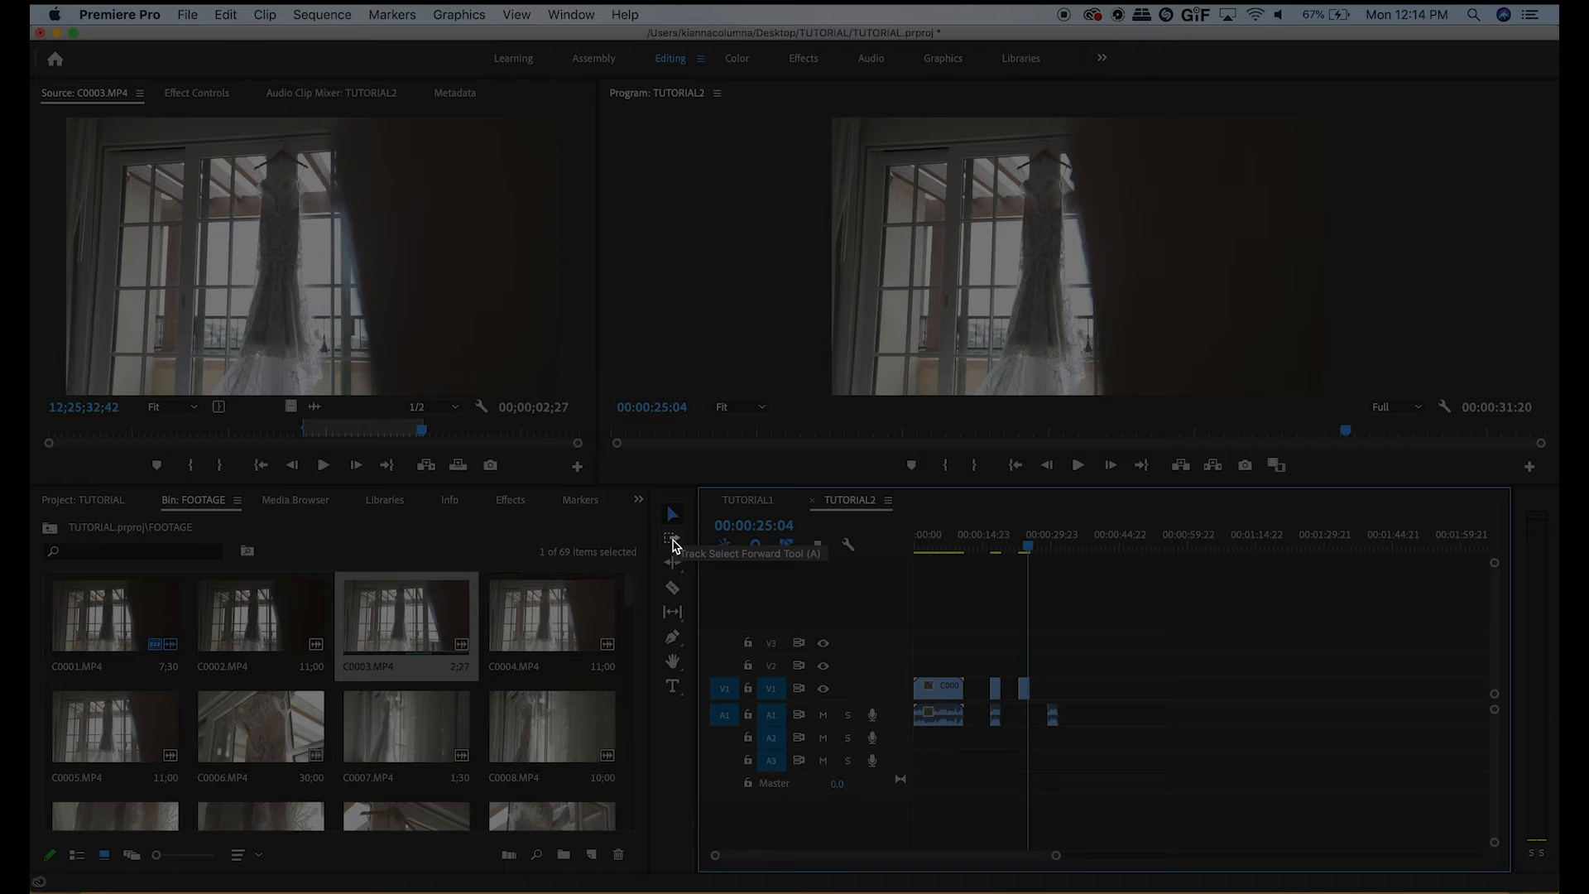
mouse_move(674, 589)
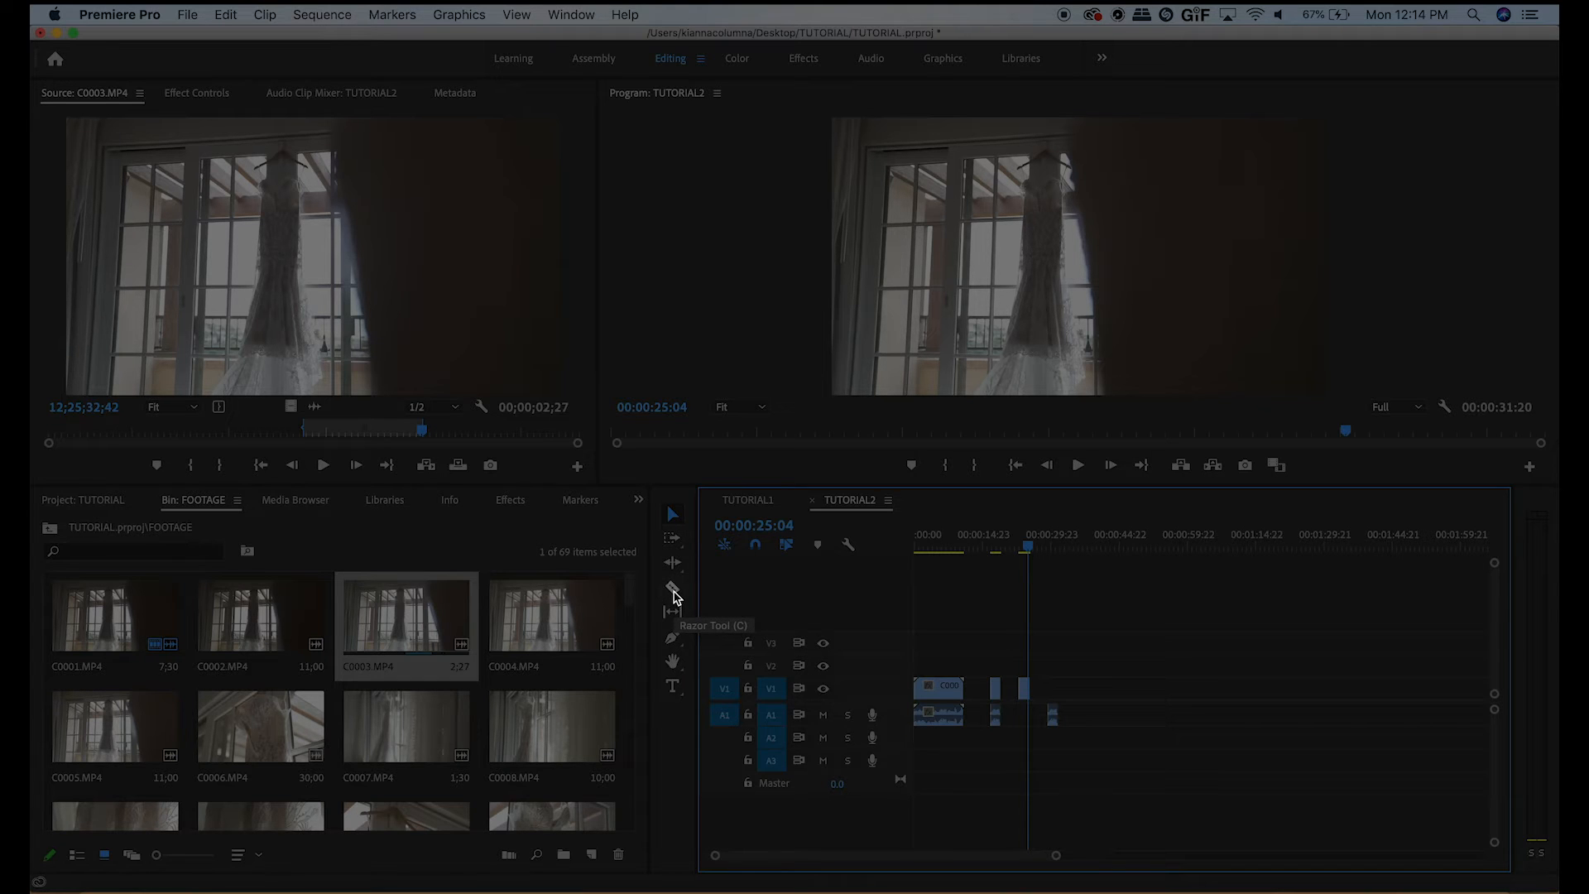
mouse_move(672, 650)
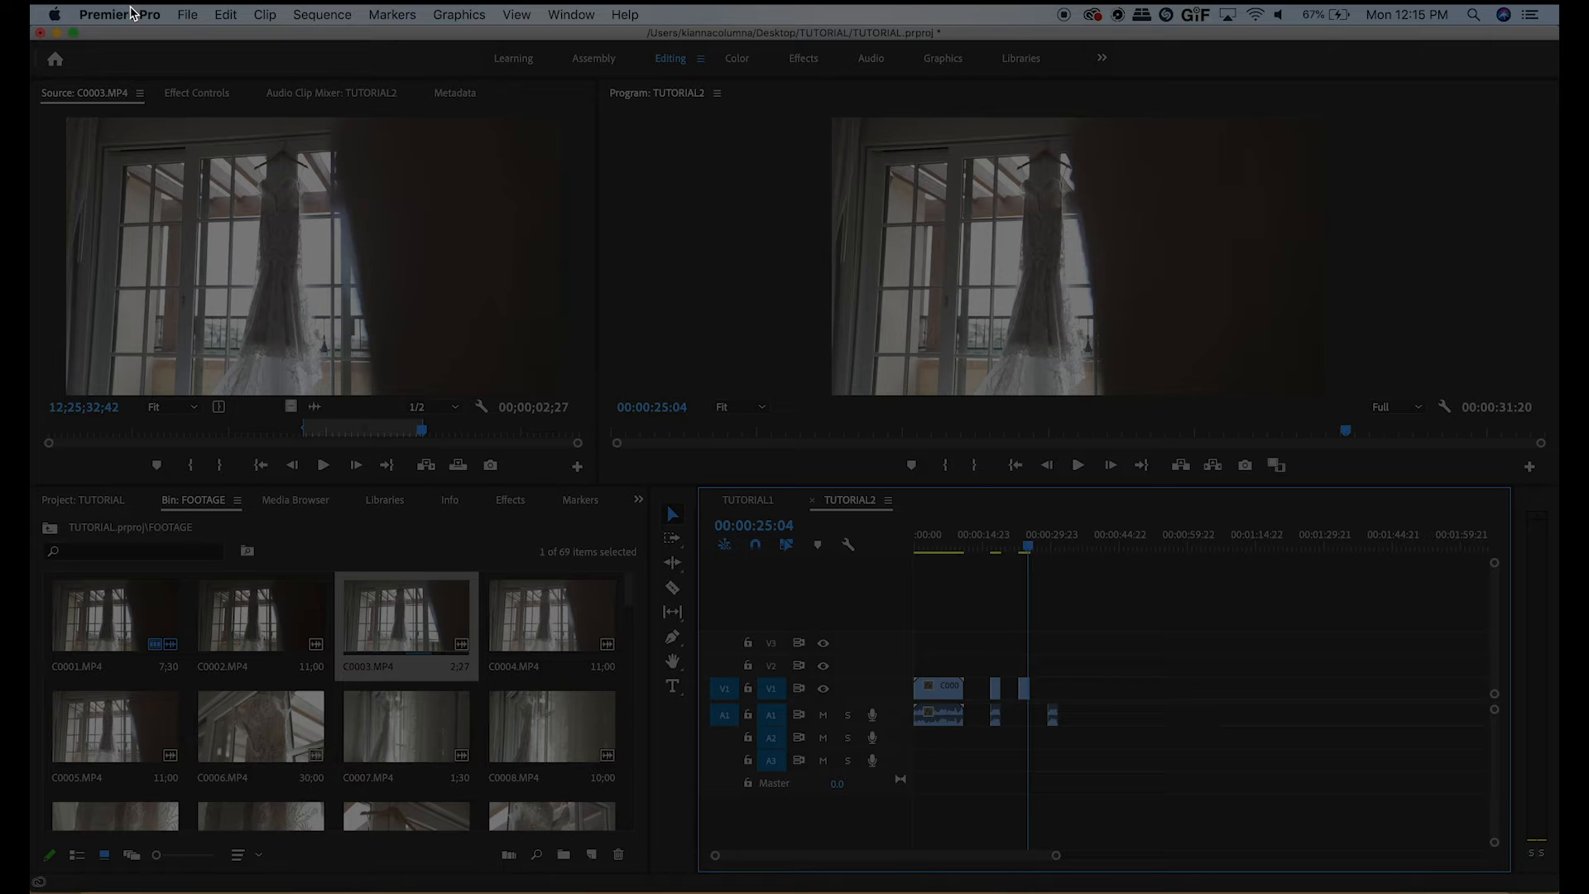
- Show the Keyboard Shortcuts window from the Premiere Pro application menu
left_click(119, 15)
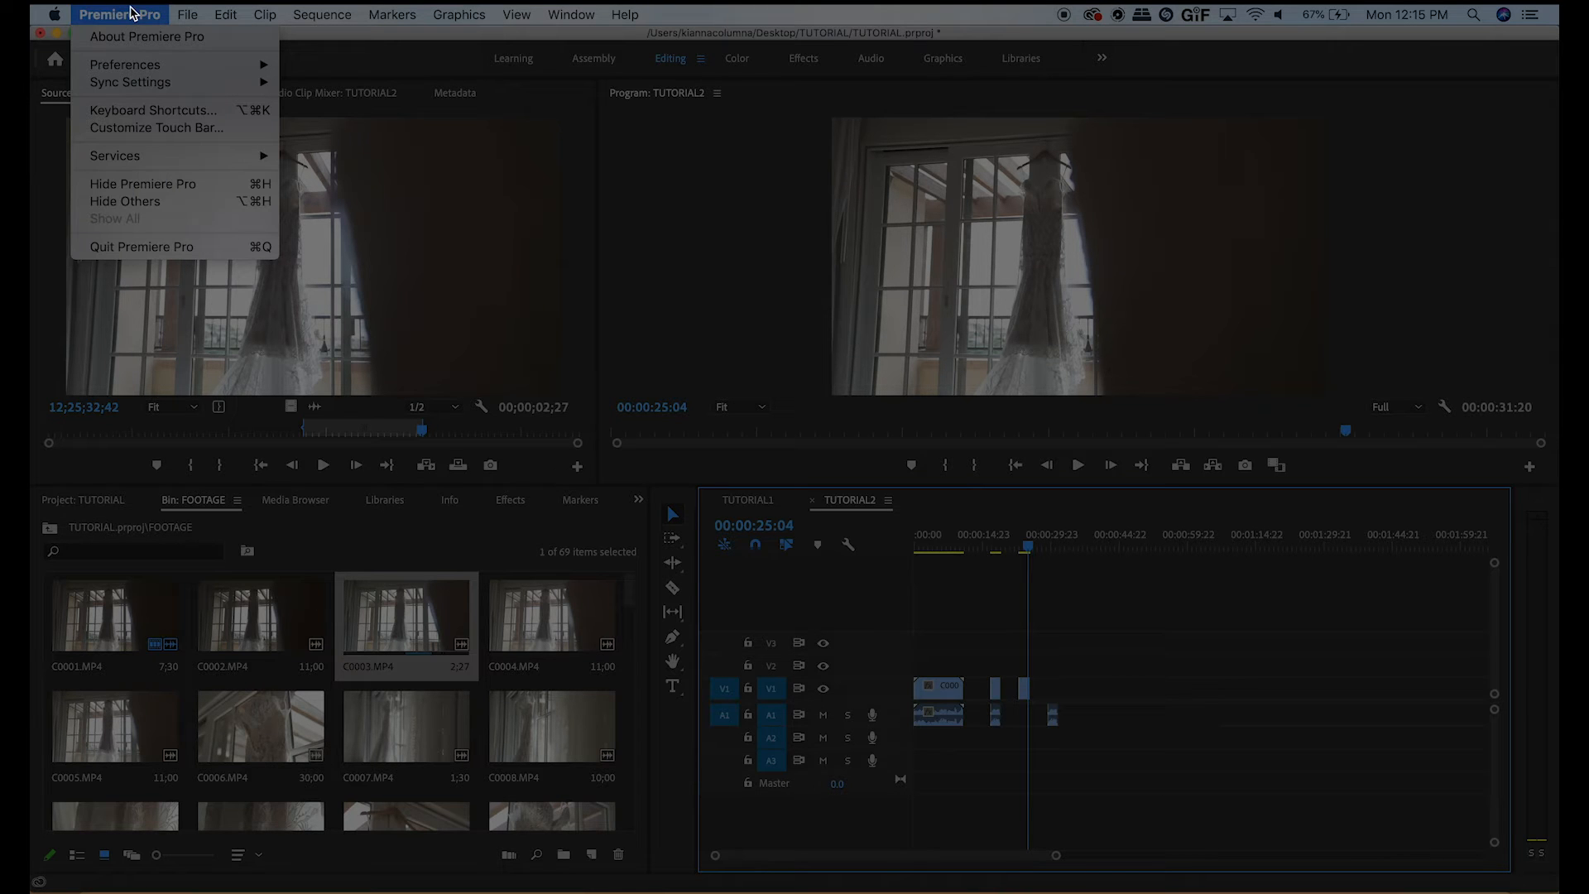
mouse_move(130, 83)
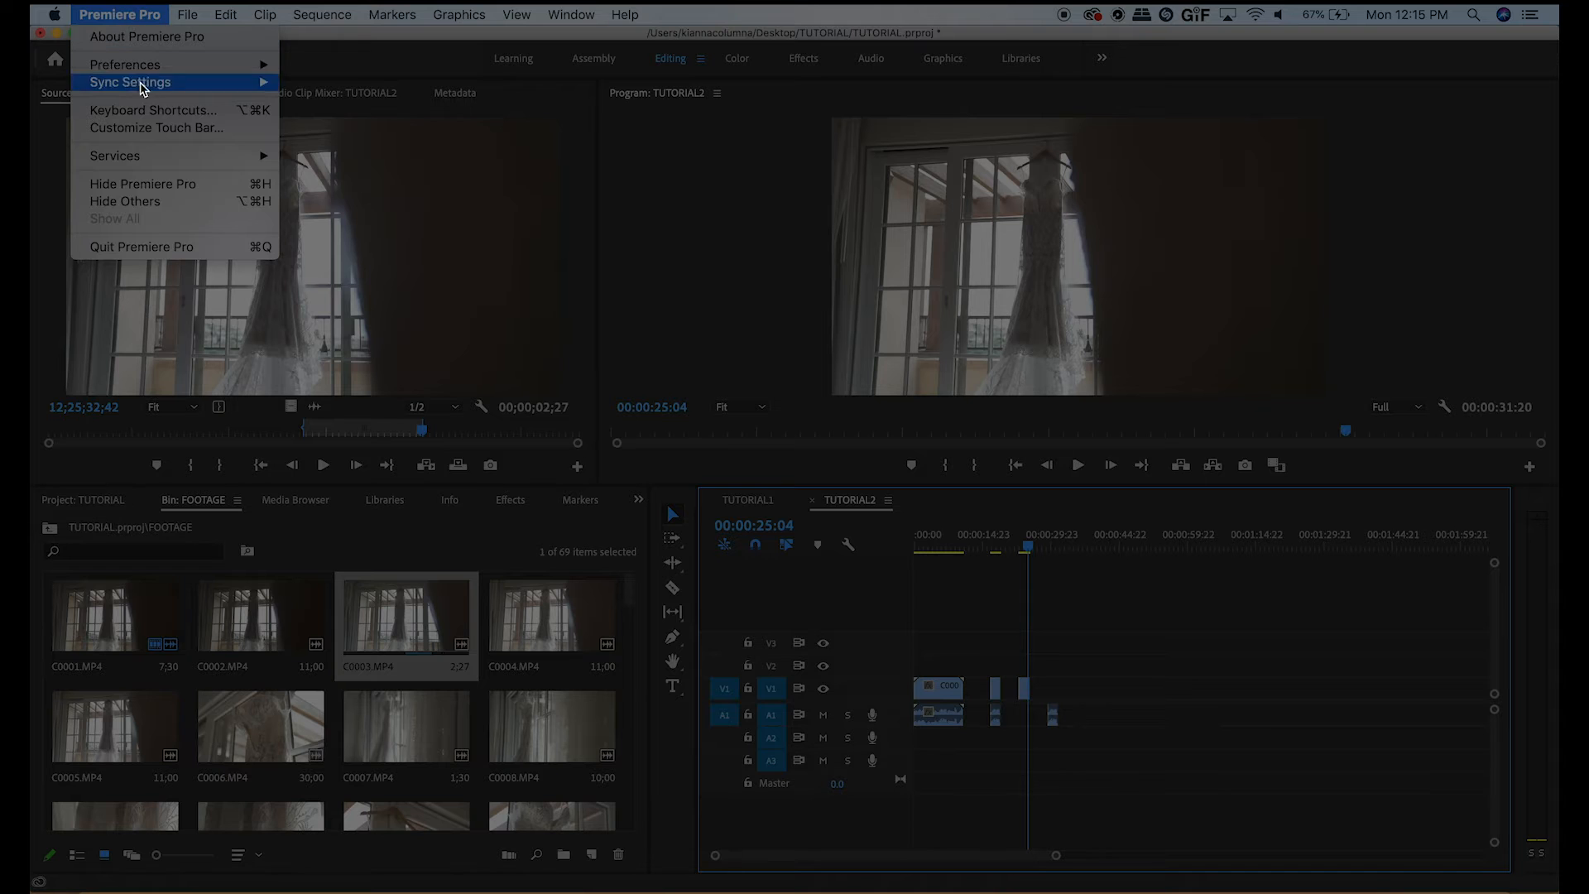
mouse_move(152, 109)
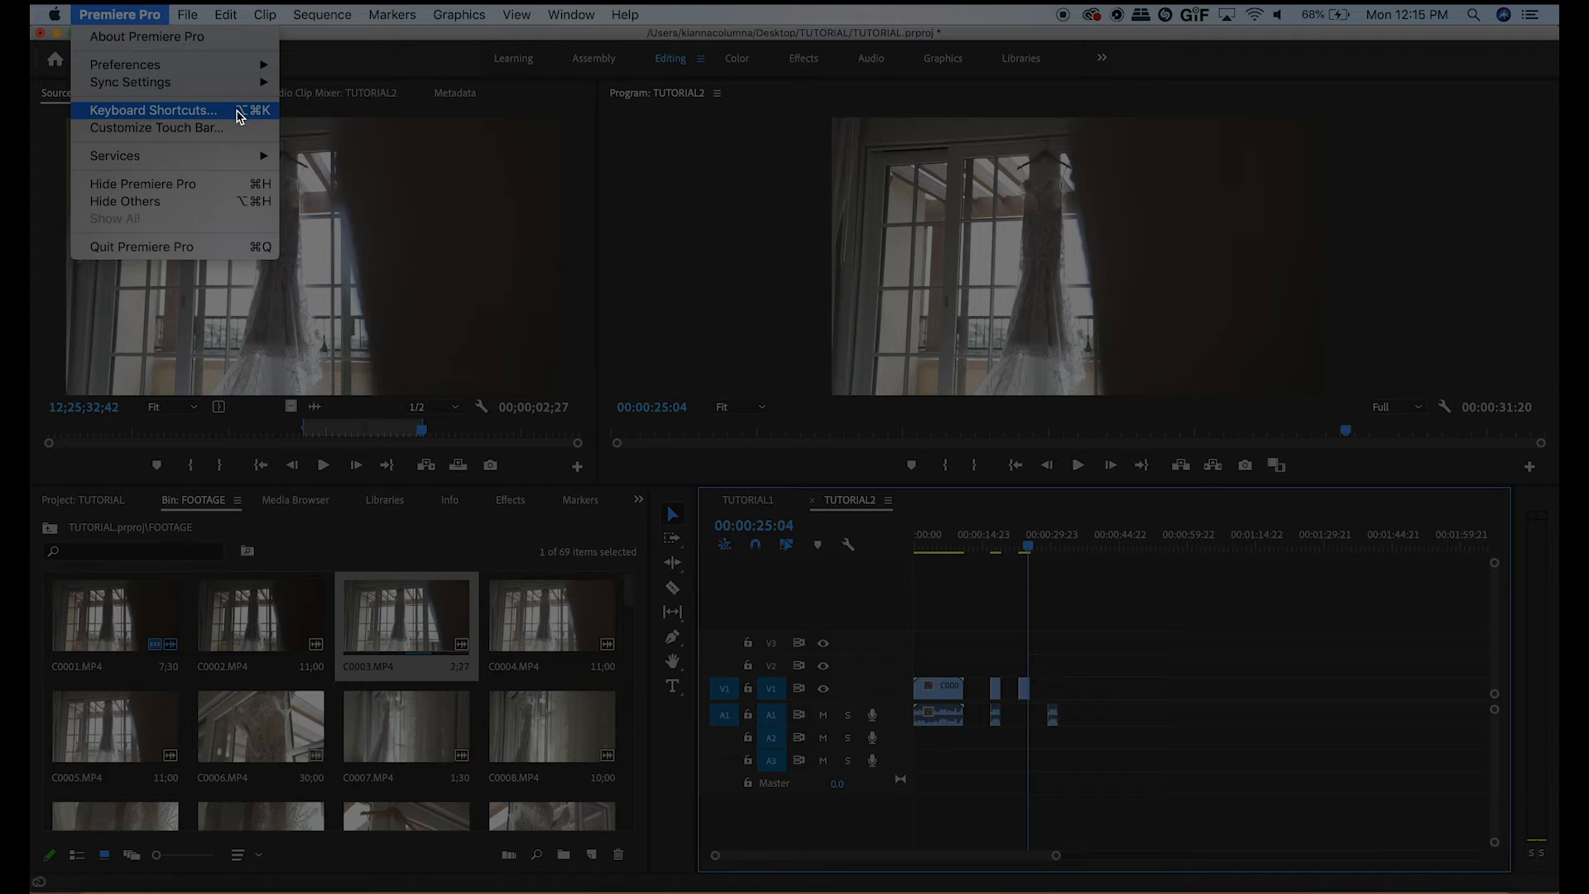
left_click(153, 109)
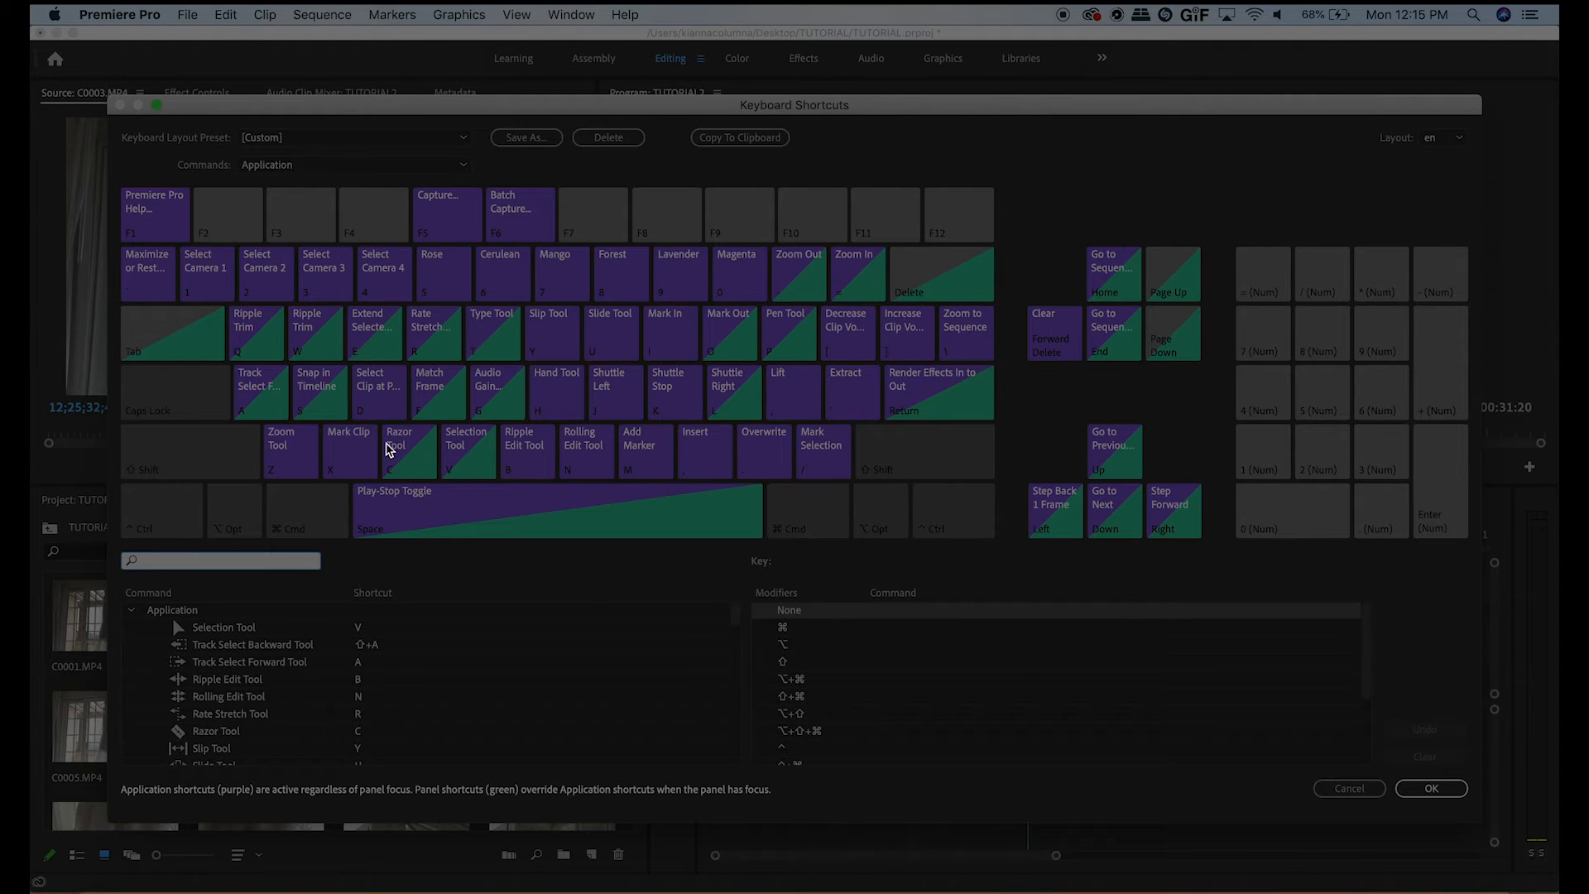
mouse_move(404, 490)
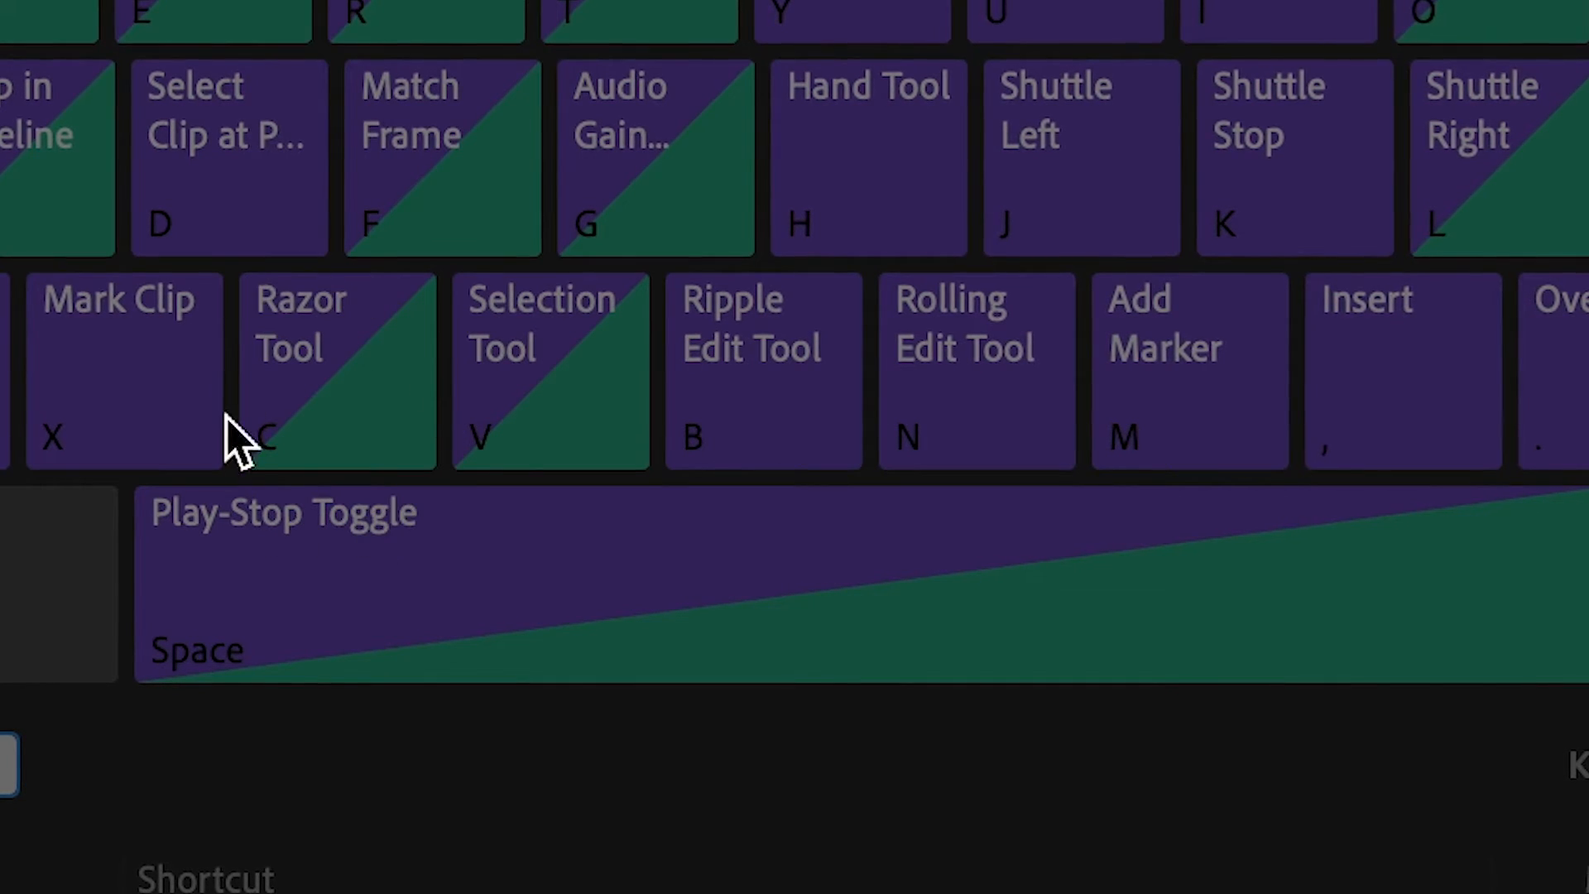
mouse_move(273, 294)
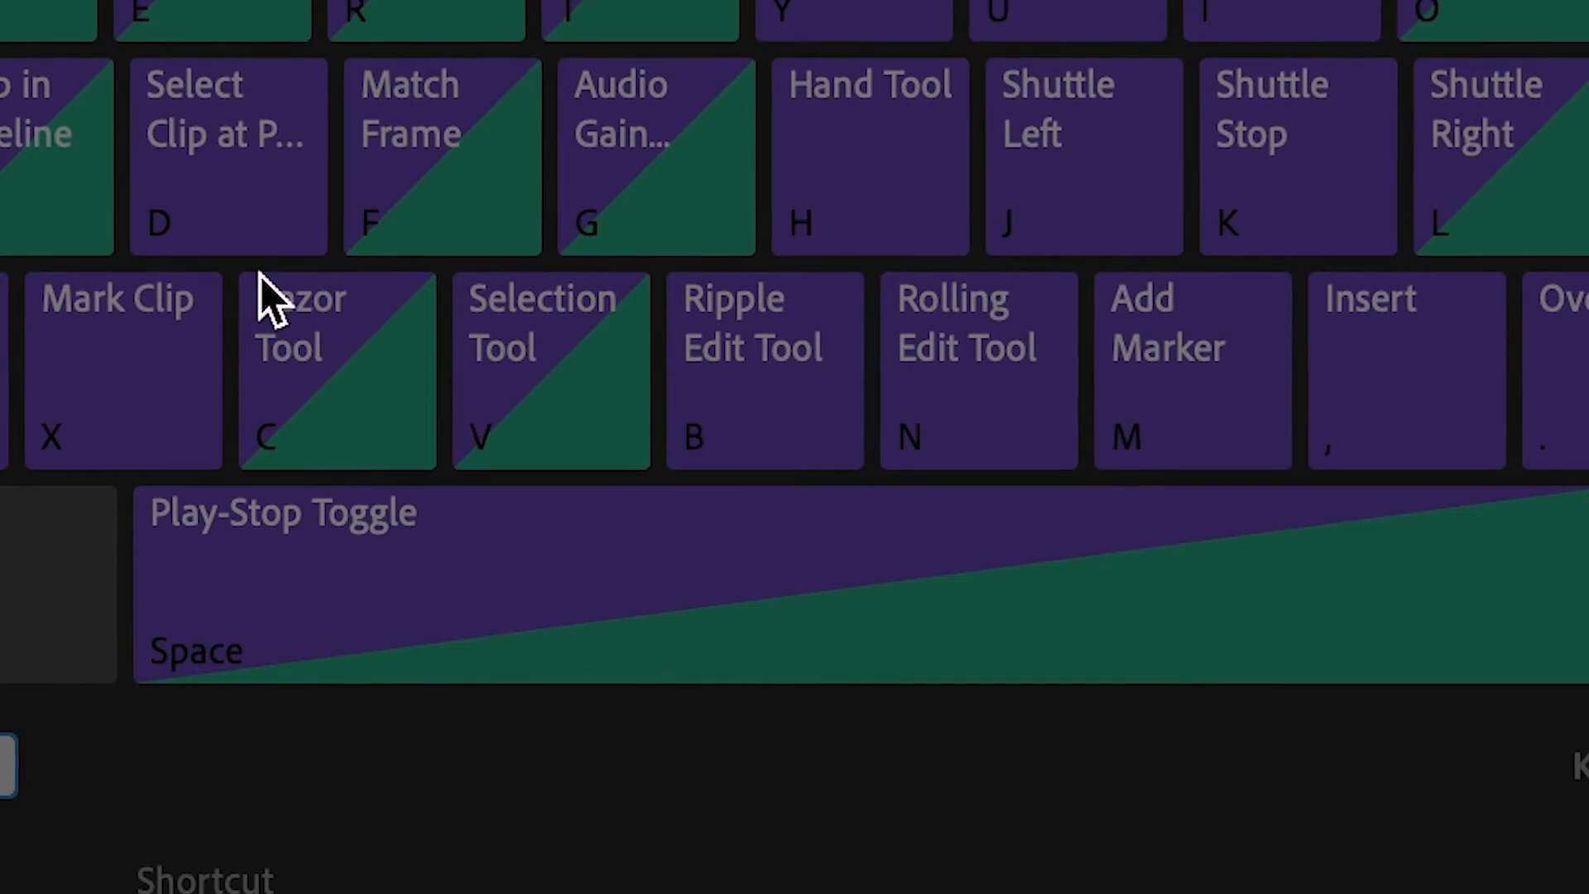
mouse_move(526, 283)
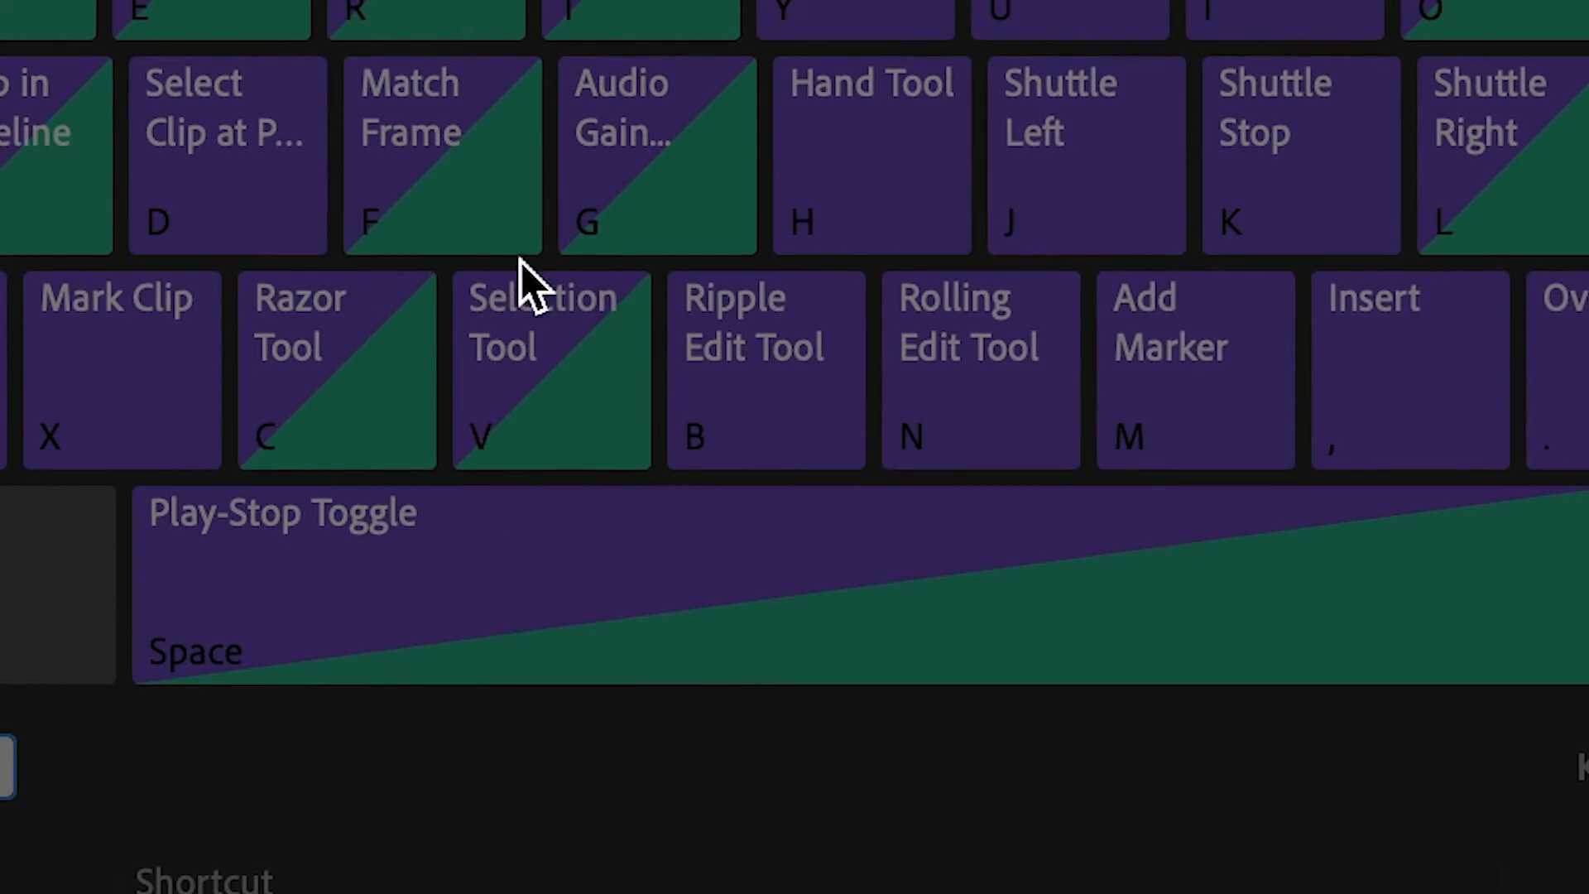
mouse_move(419, 448)
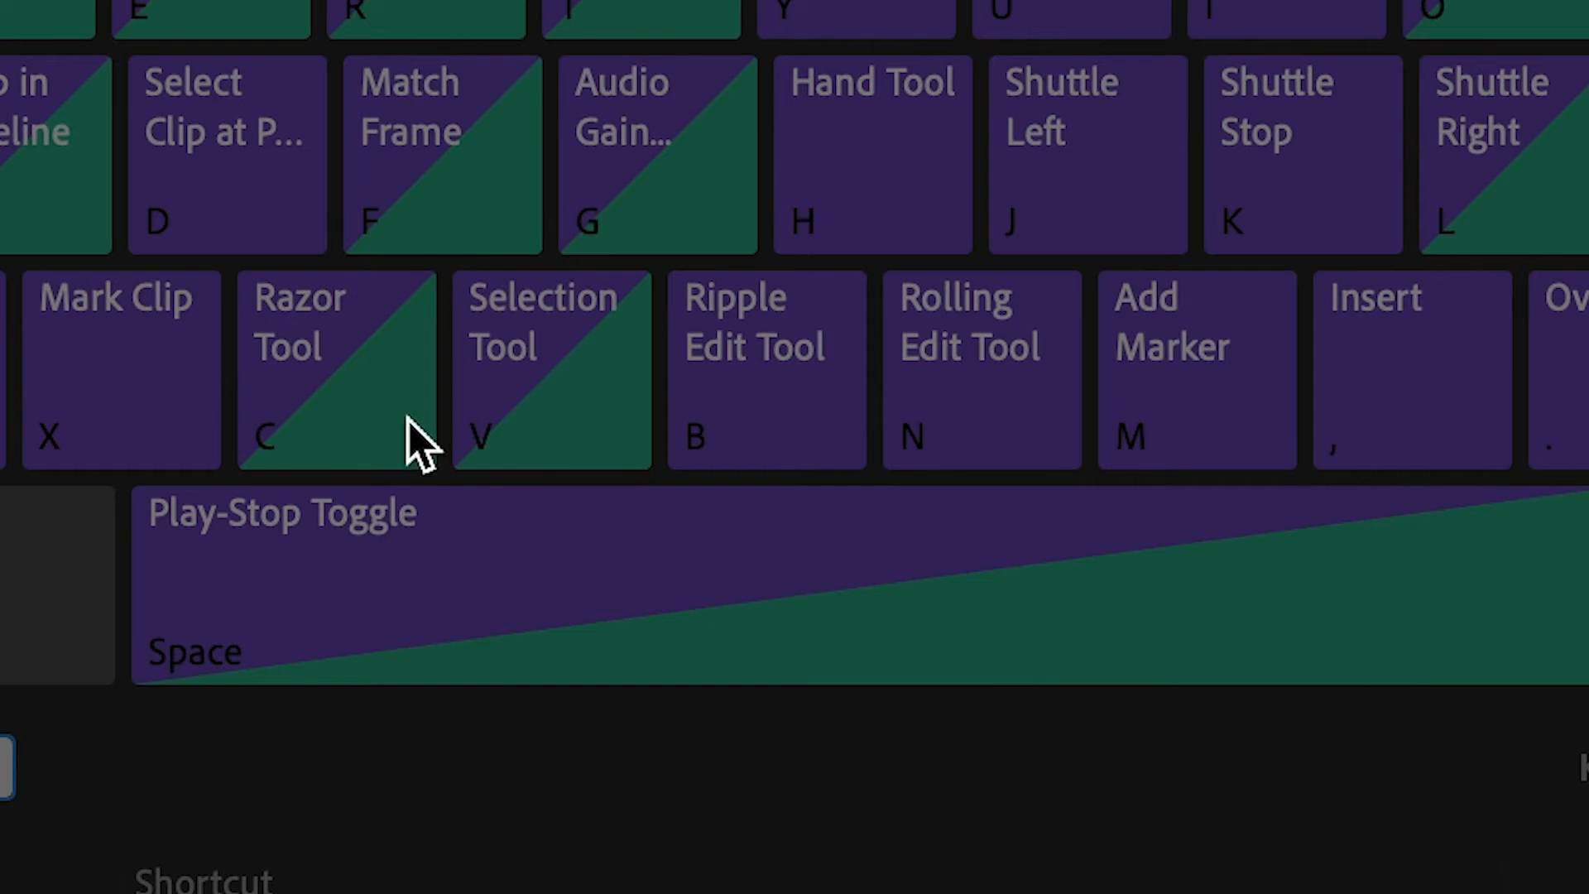
mouse_move(674, 466)
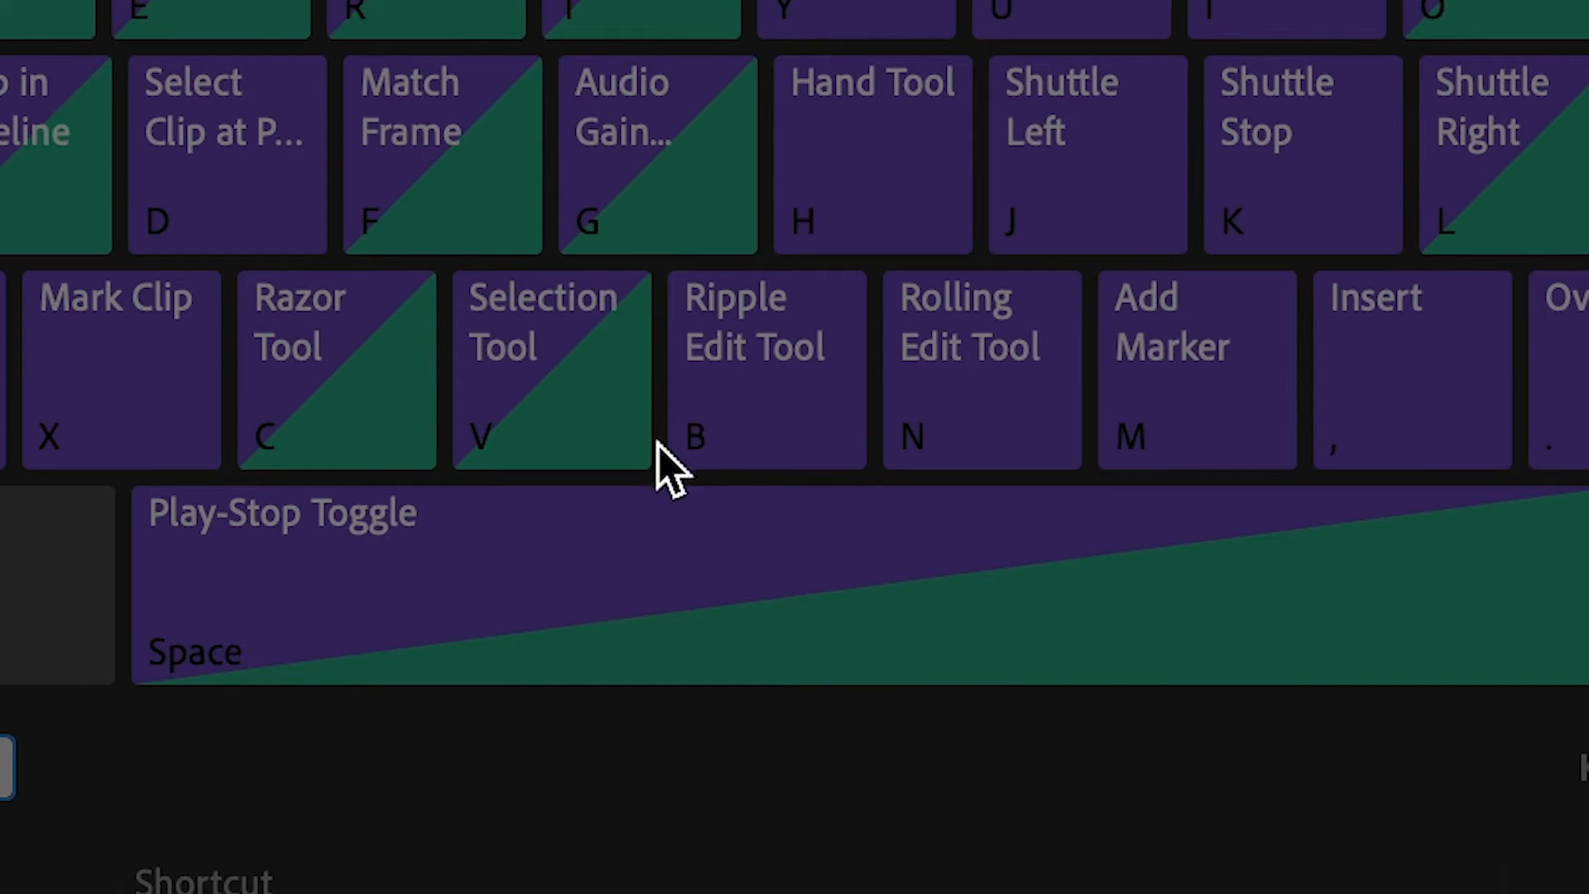
mouse_move(821, 349)
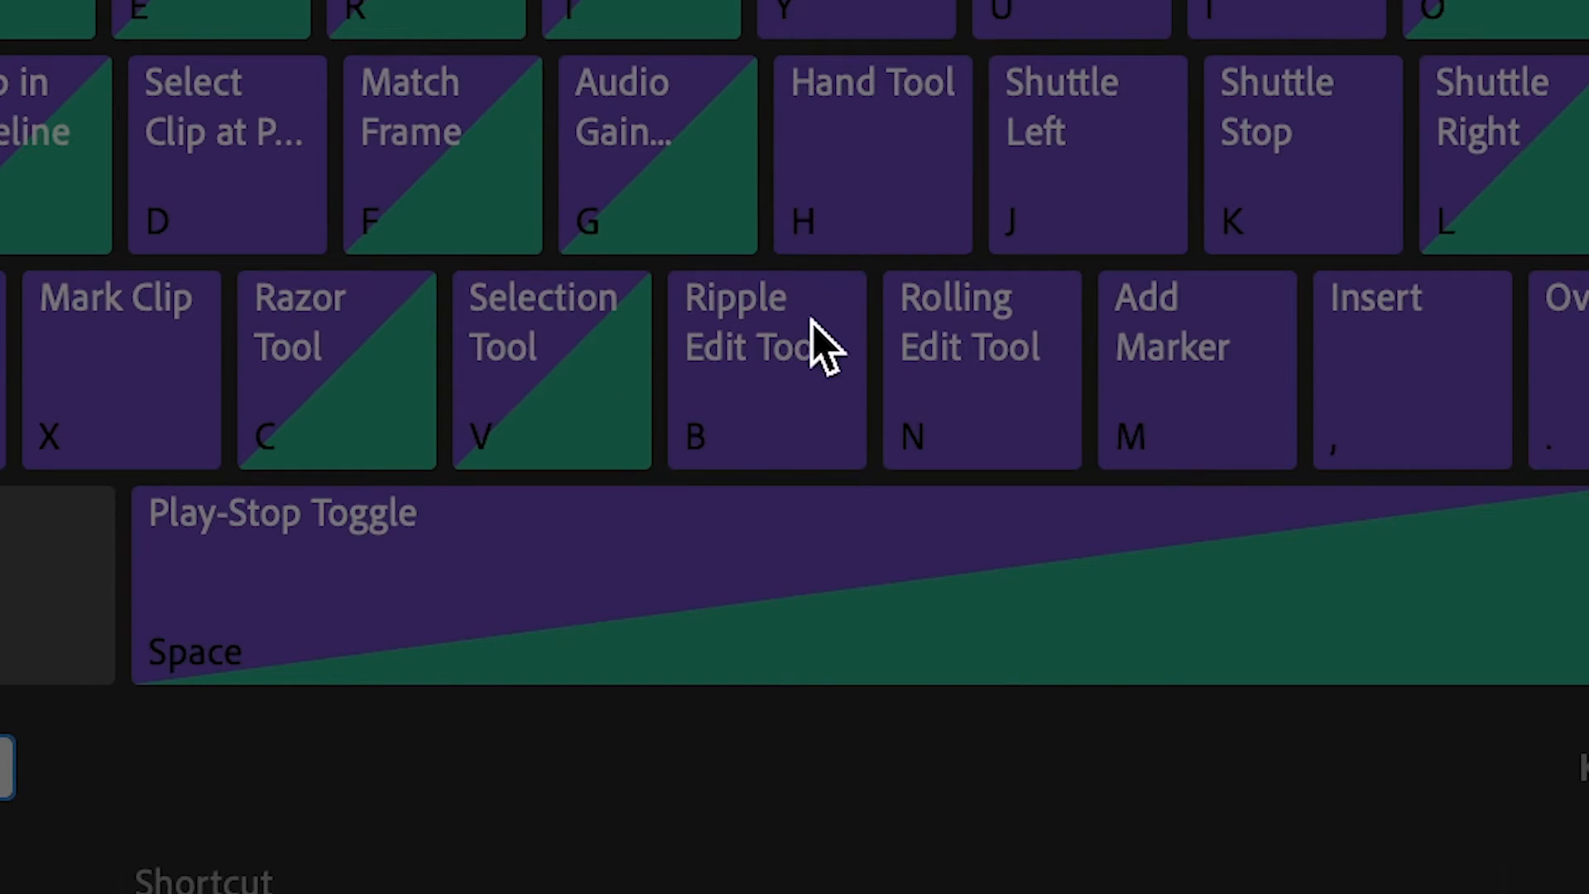
mouse_move(890, 775)
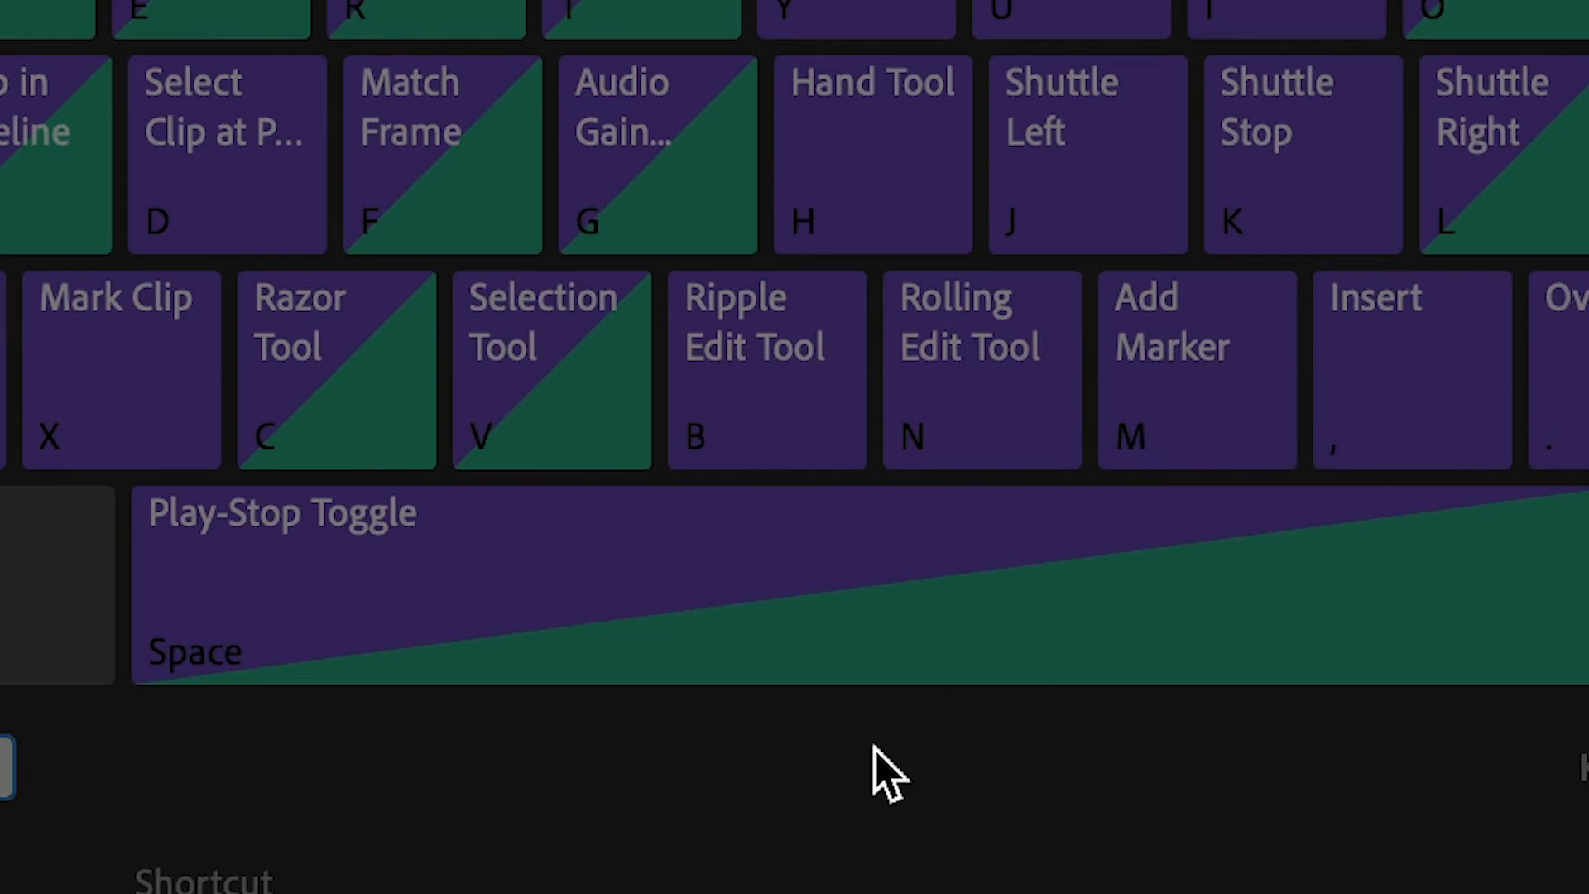
mouse_move(856, 497)
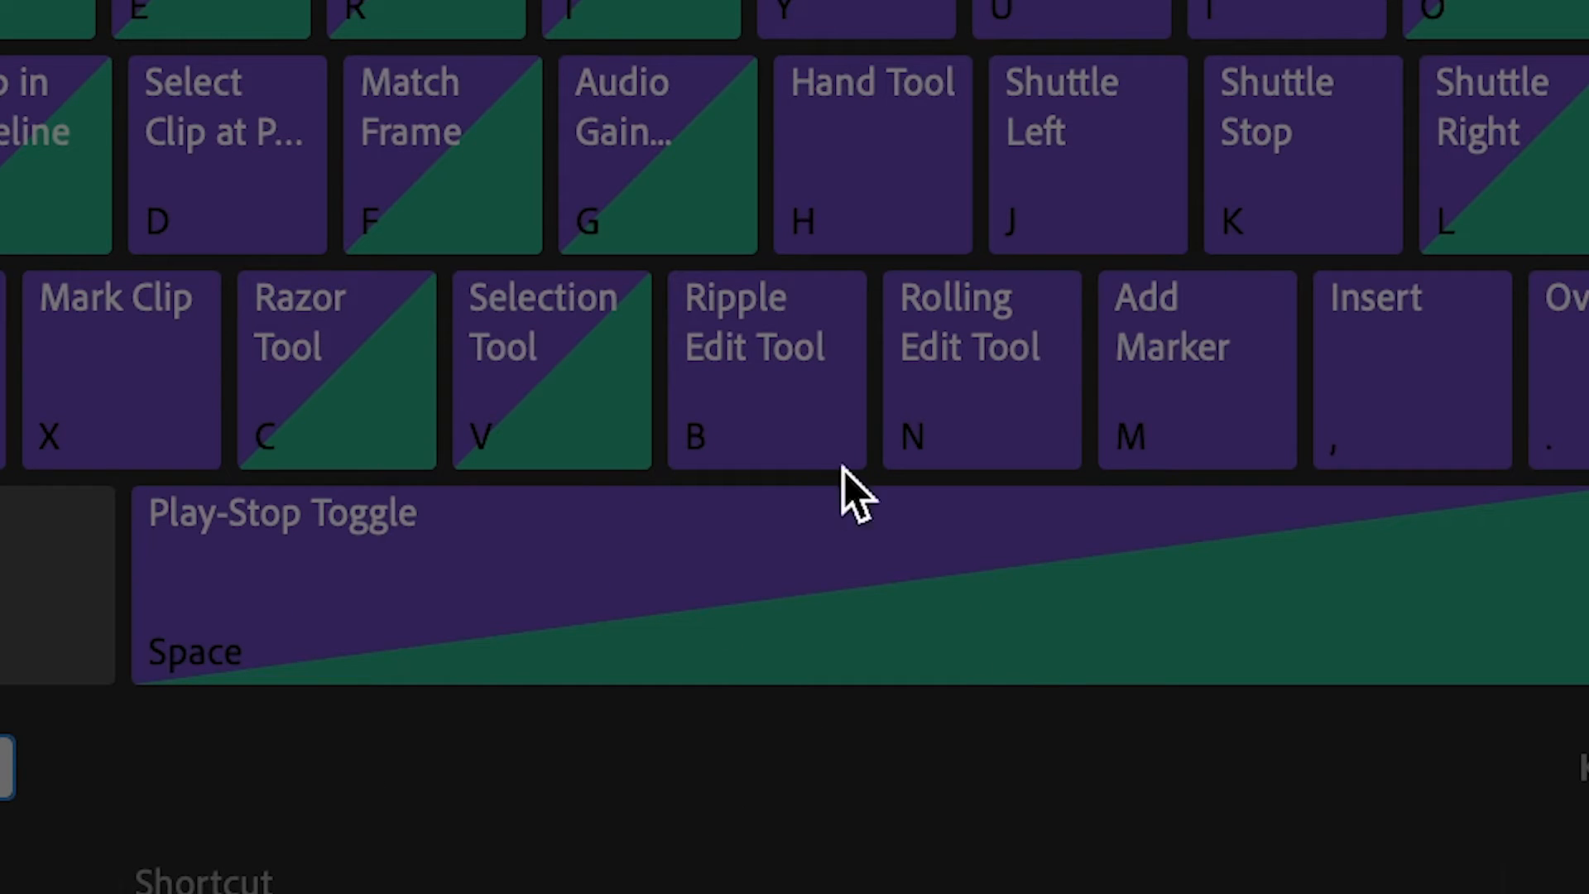
mouse_move(977, 710)
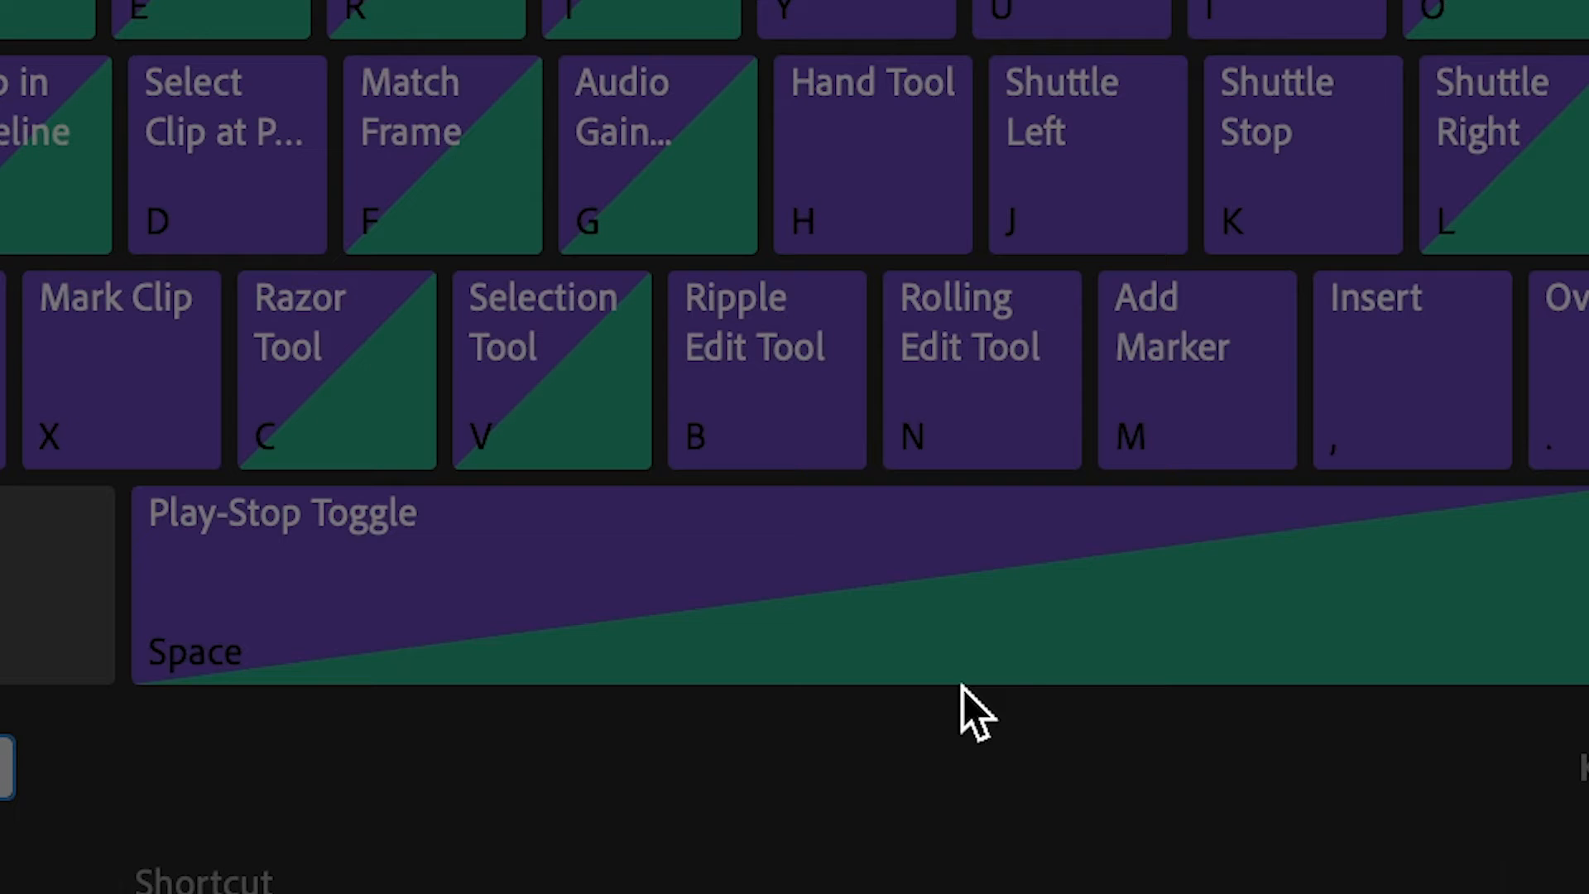
mouse_move(812, 629)
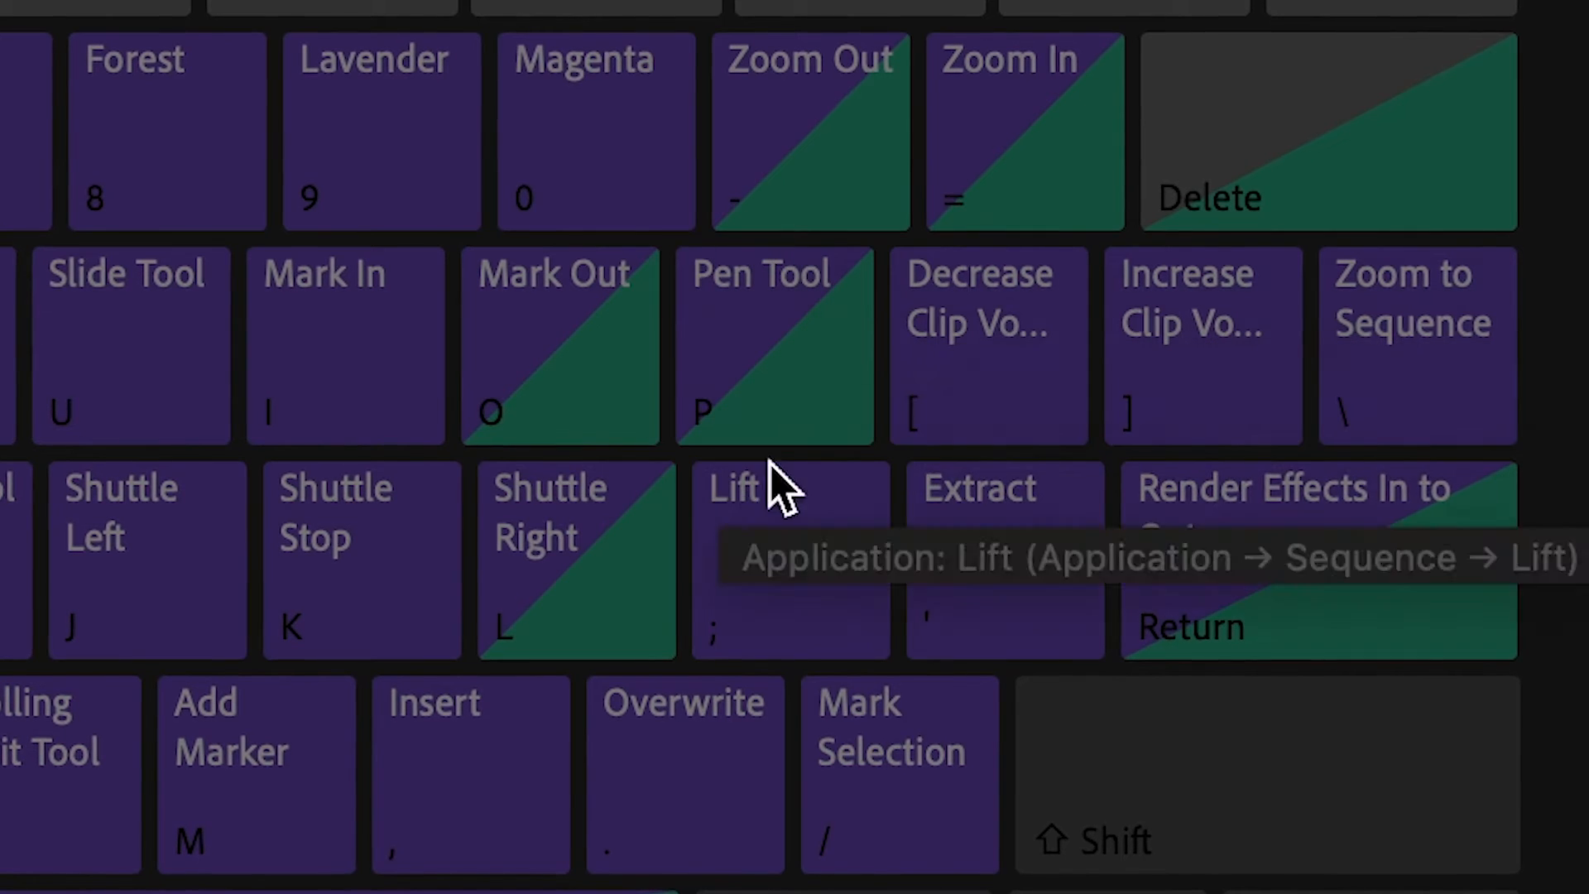
mouse_move(477, 386)
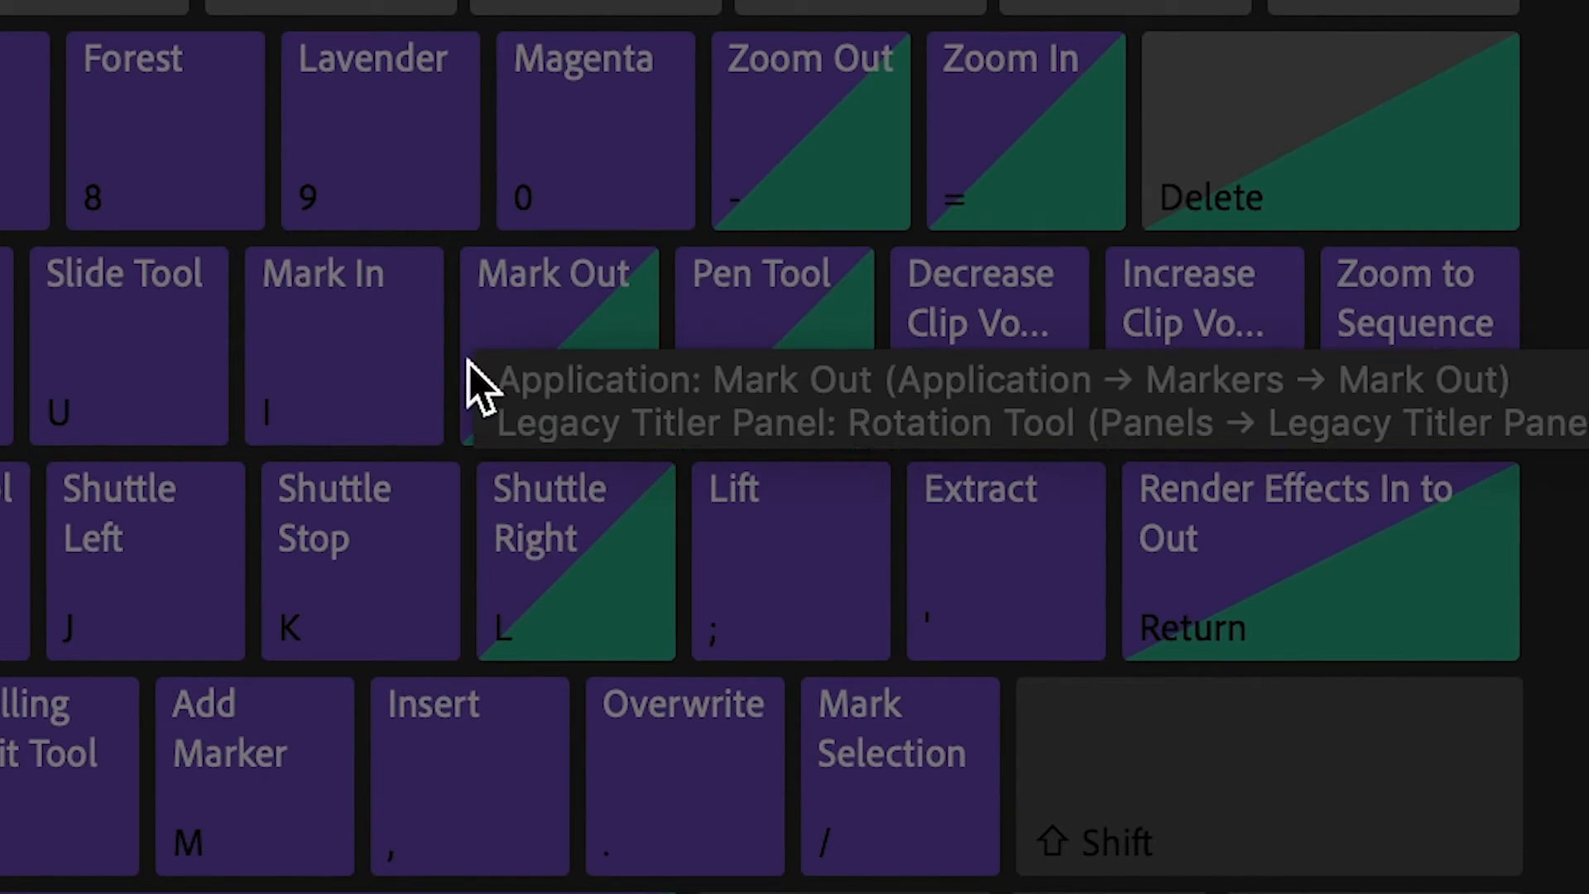
mouse_move(273, 295)
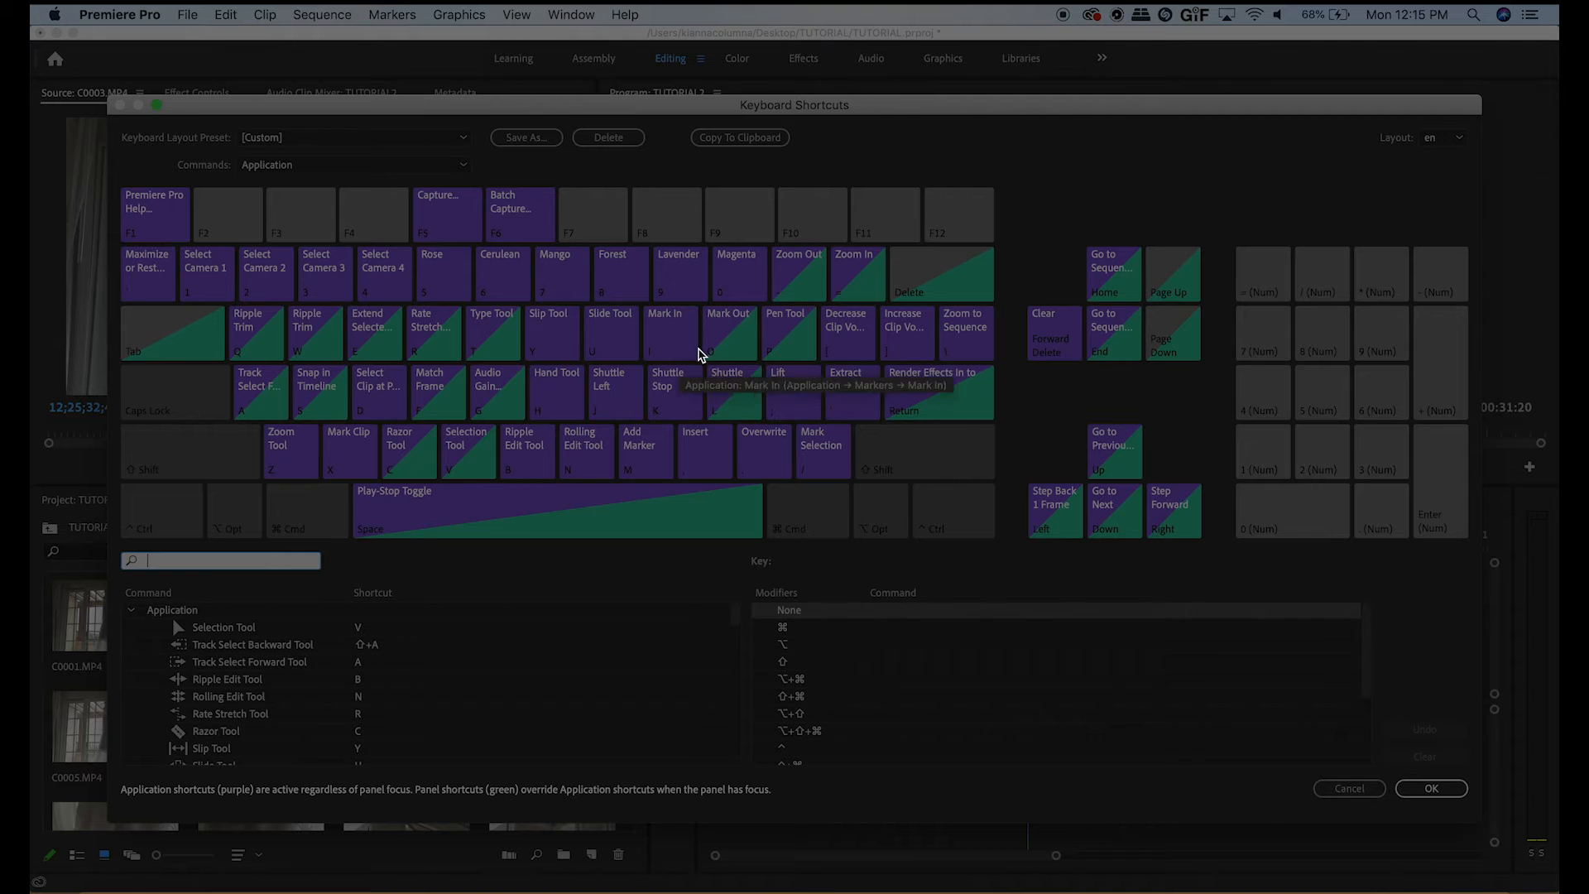
mouse_move(666, 324)
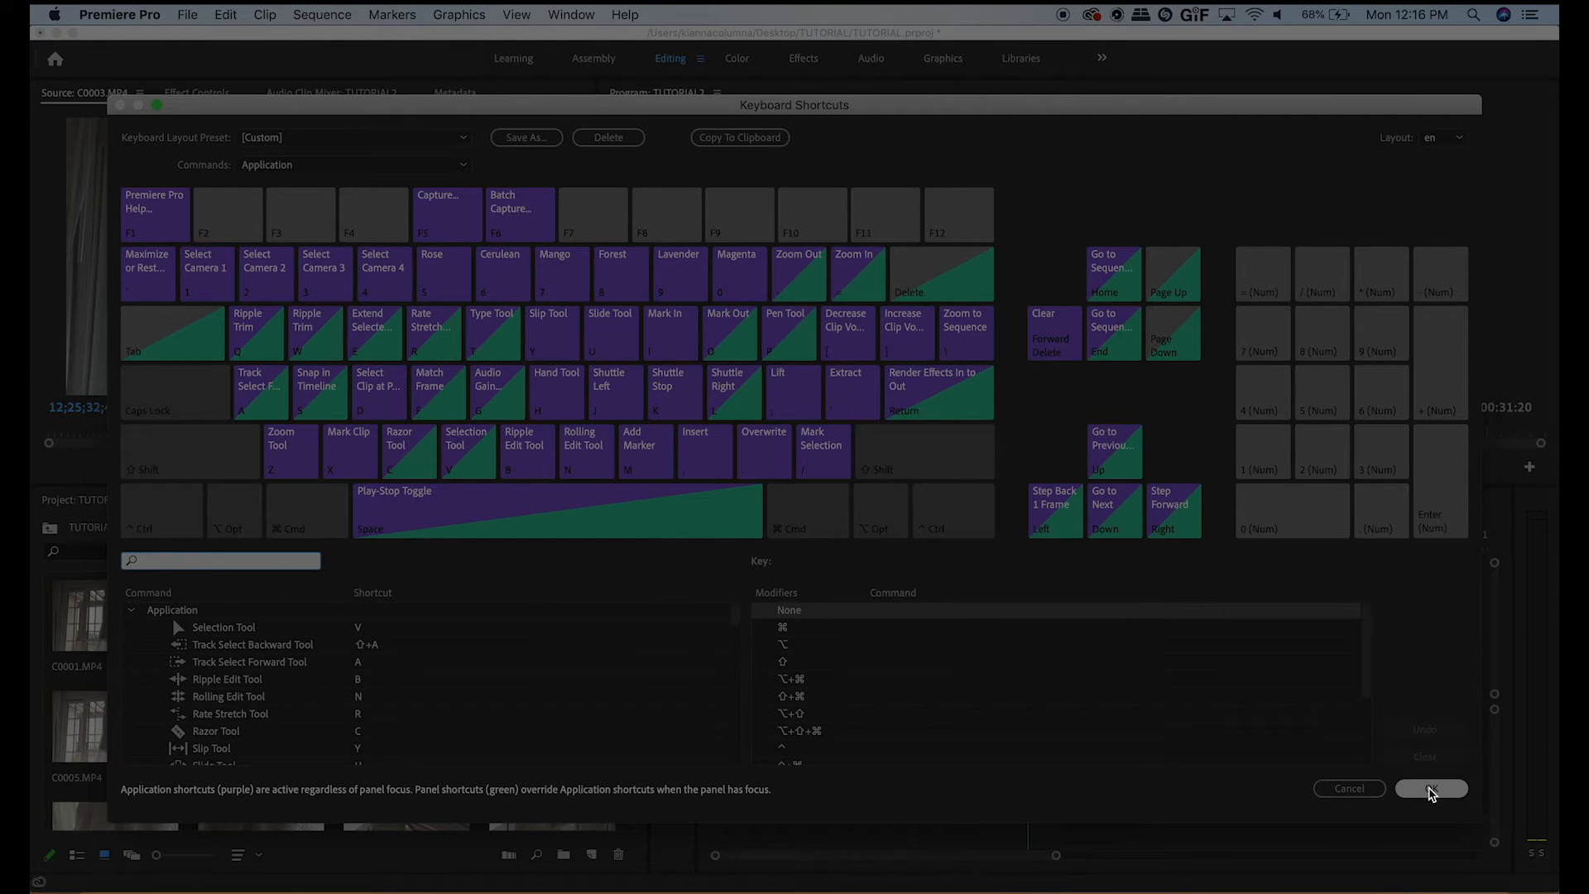
- Dismiss the shortcuts window and load C0042.MP4 from the FOOTAGE bin into the Source Monitor
left_click(1430, 789)
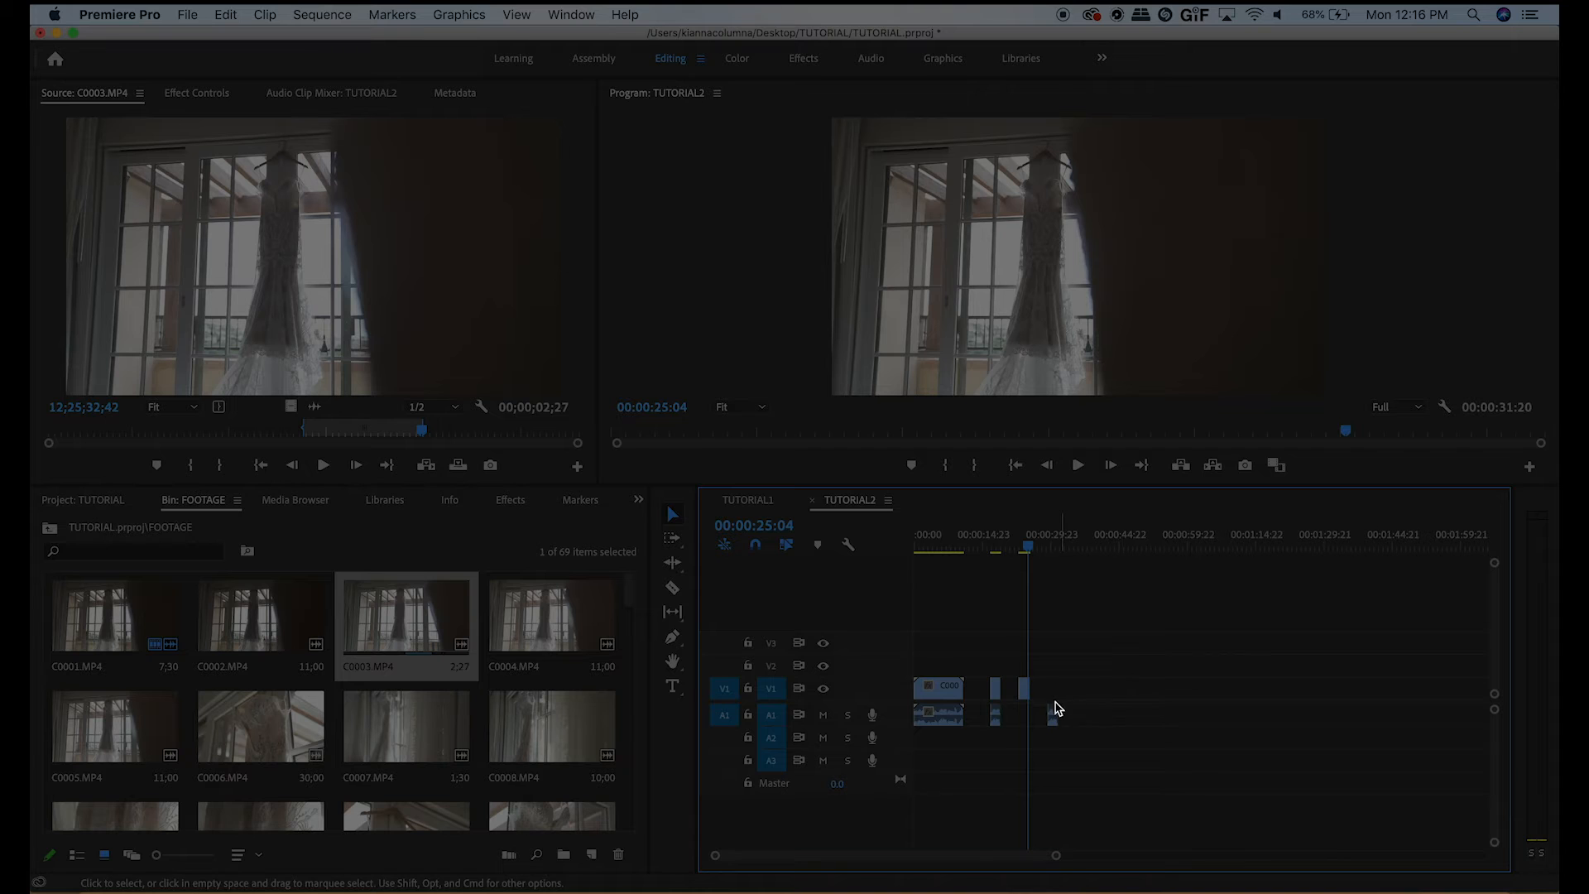
mouse_move(1064, 658)
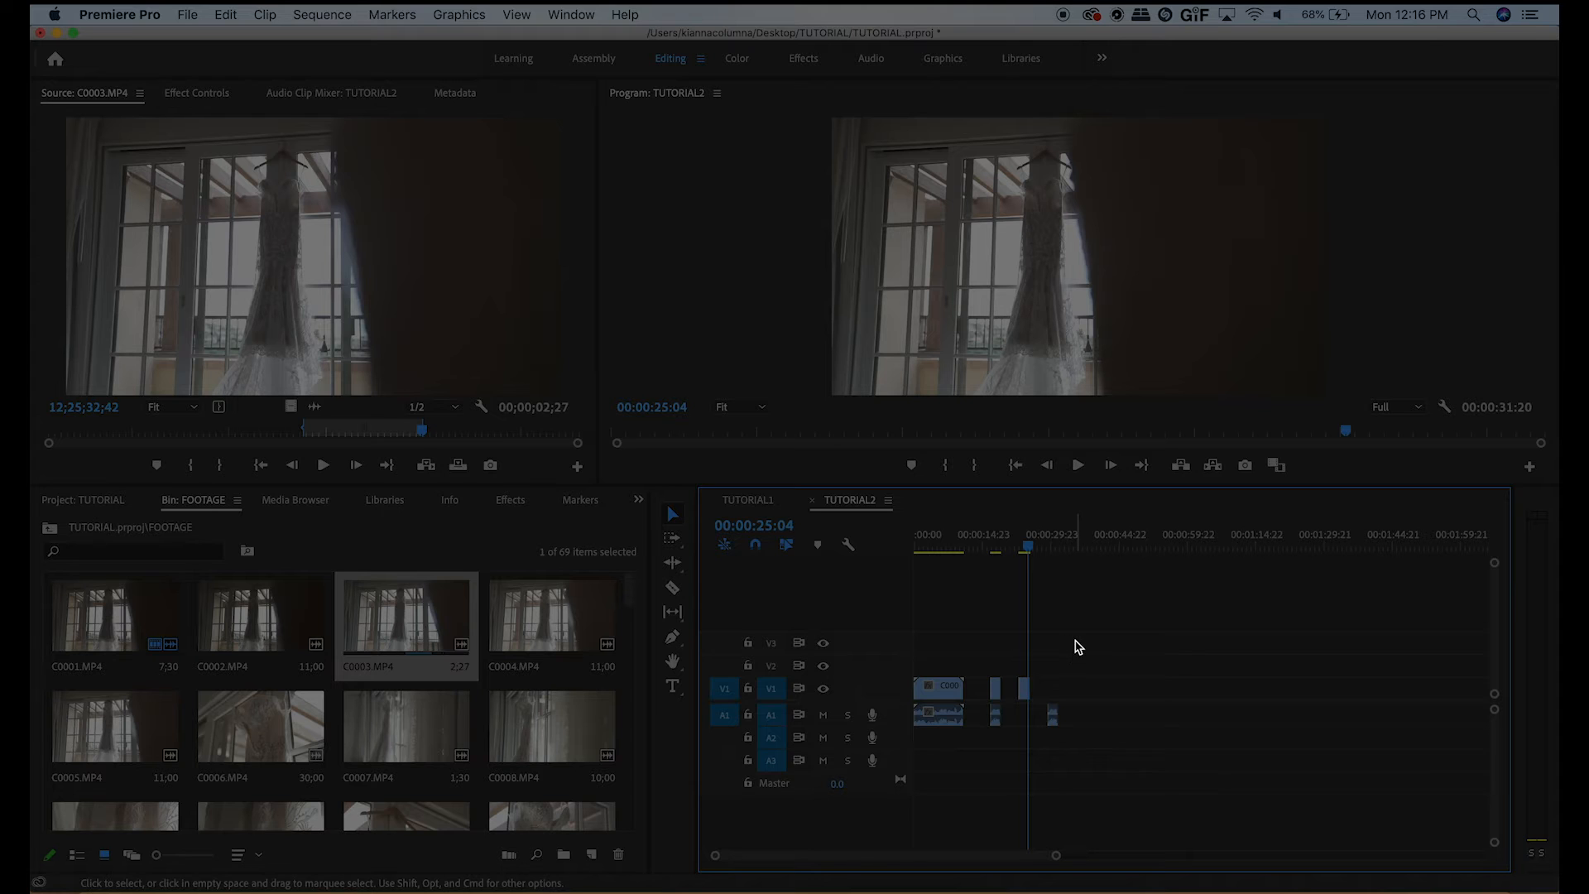
mouse_move(1146, 641)
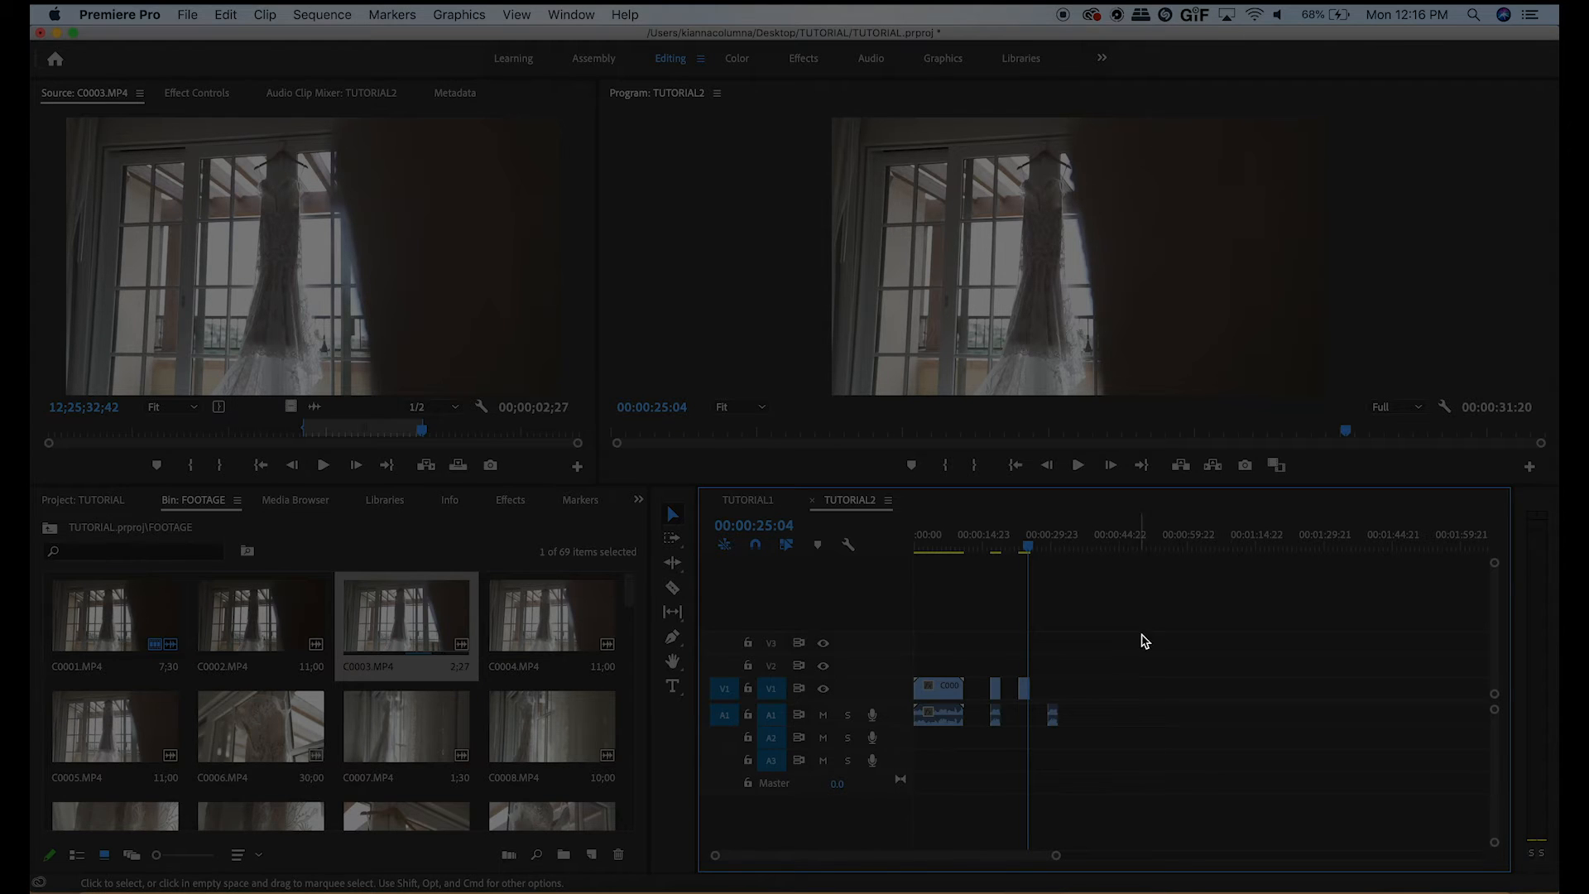
scroll("down", 3)
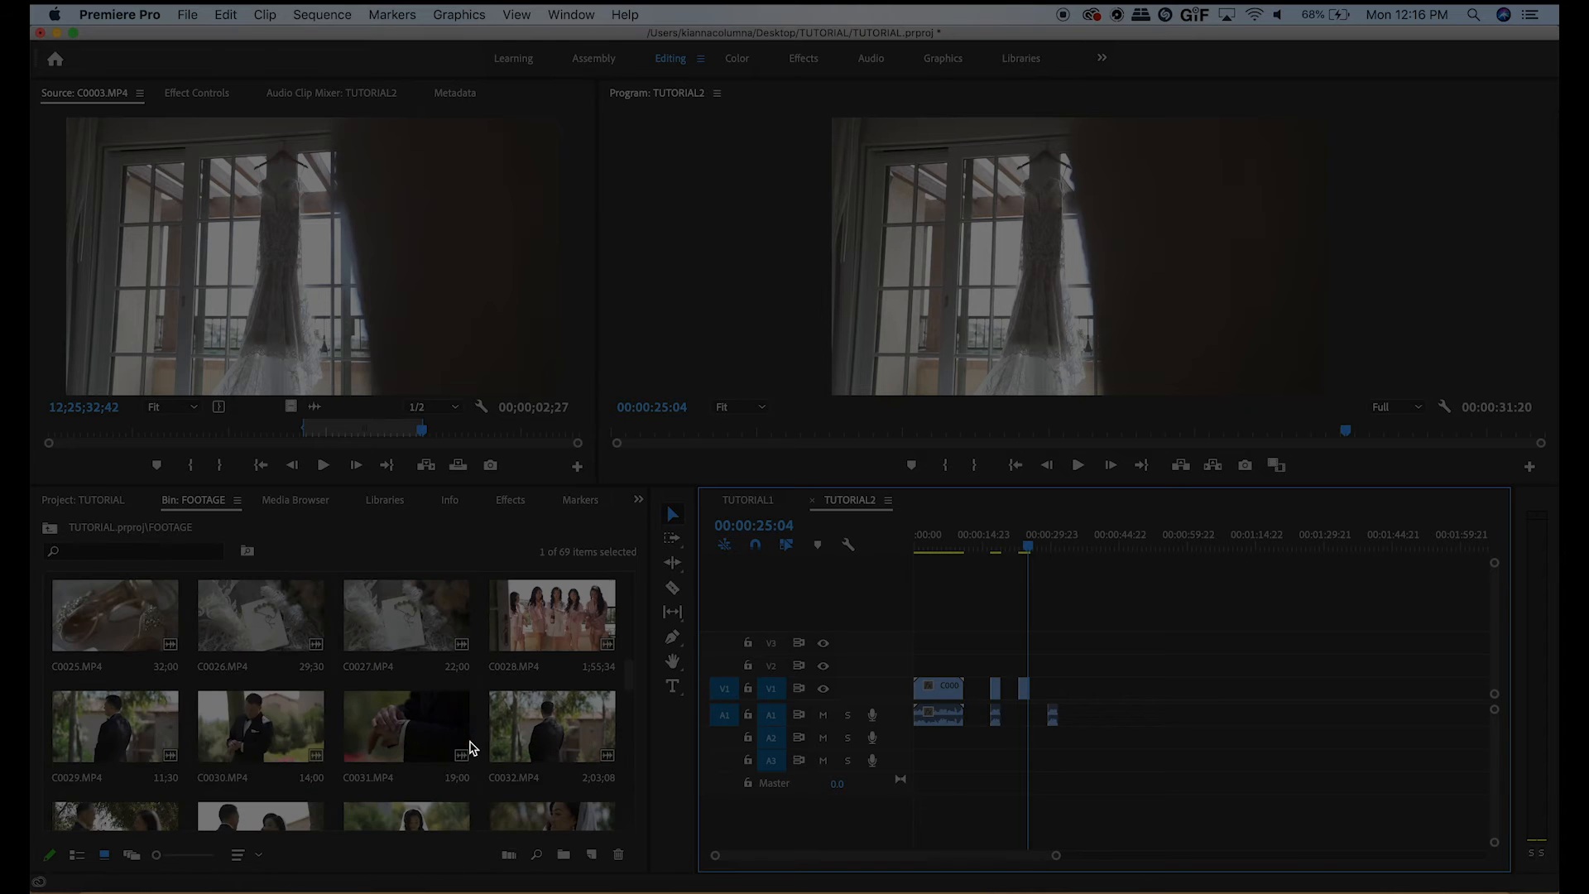
double_click(115, 726)
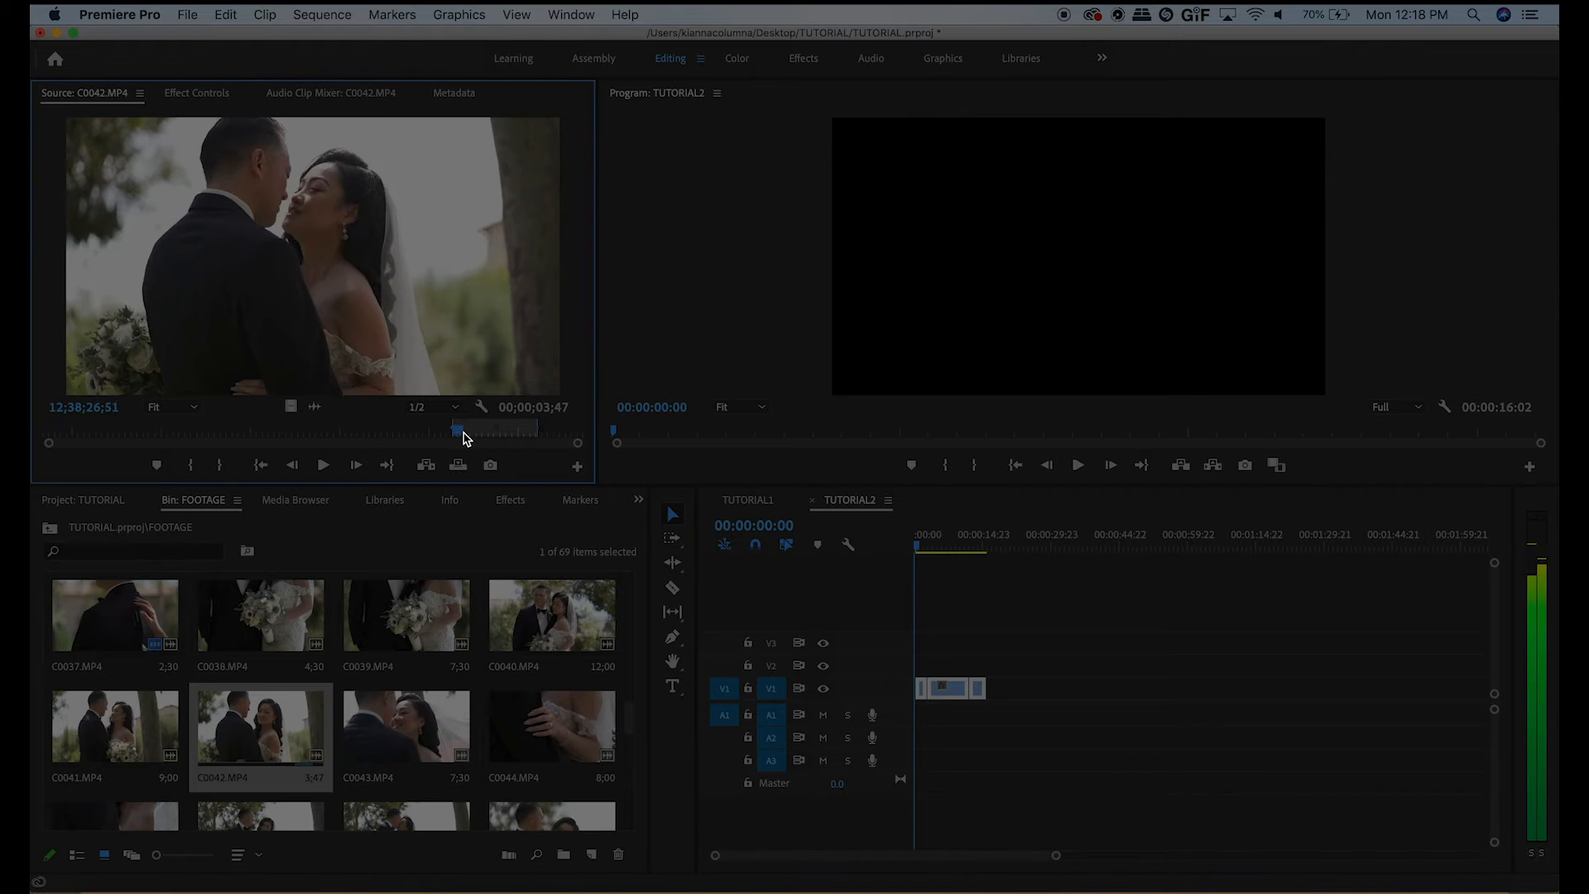
left_click_drag(459, 429, 477, 428)
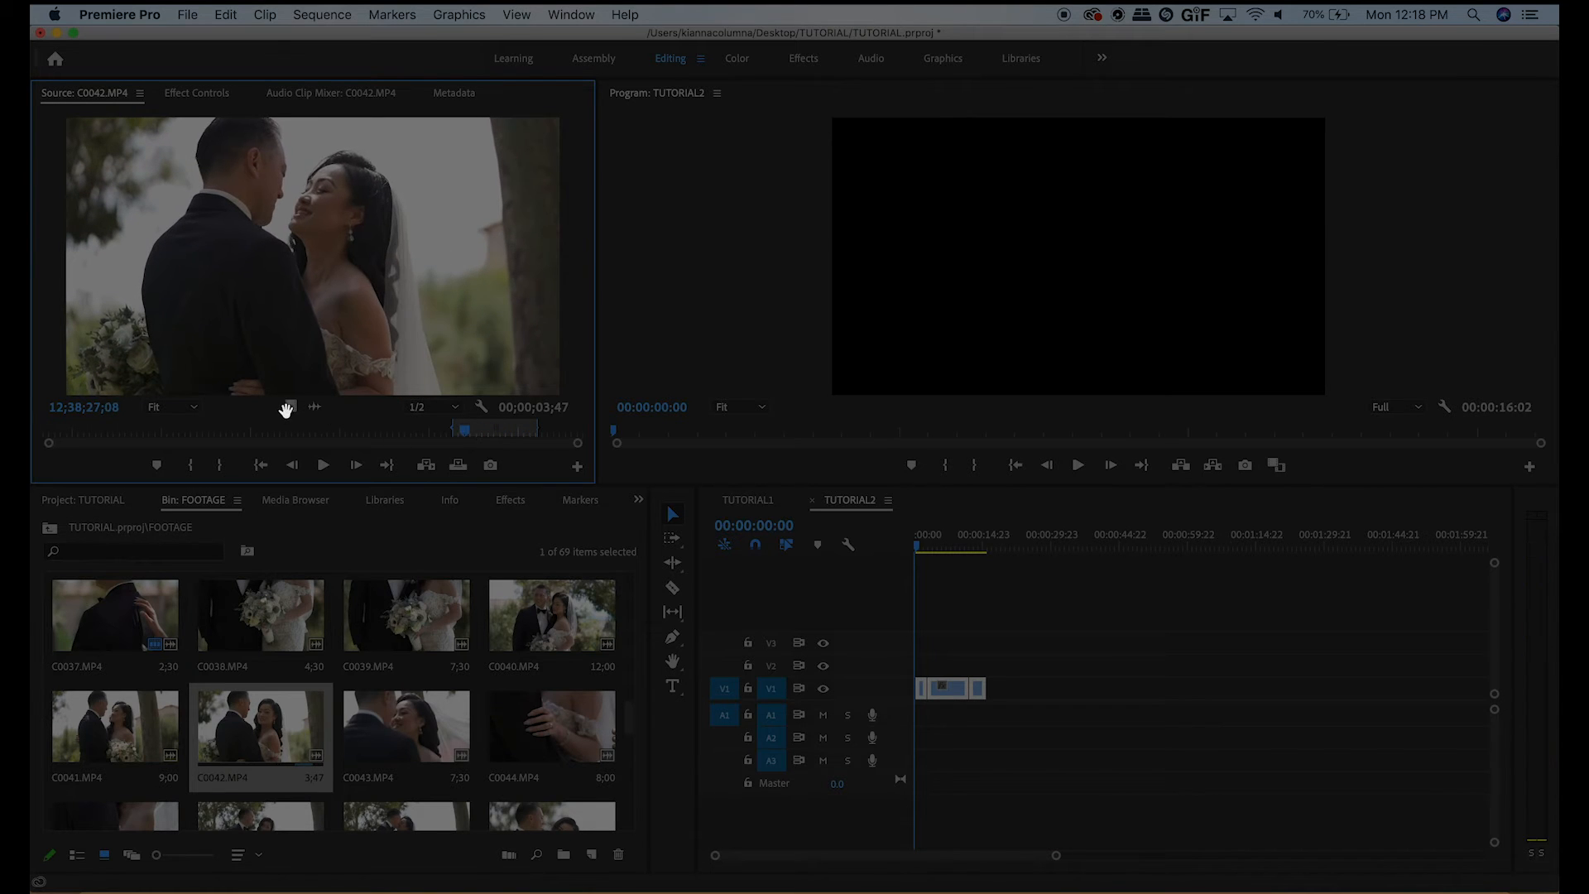
mouse_move(313, 407)
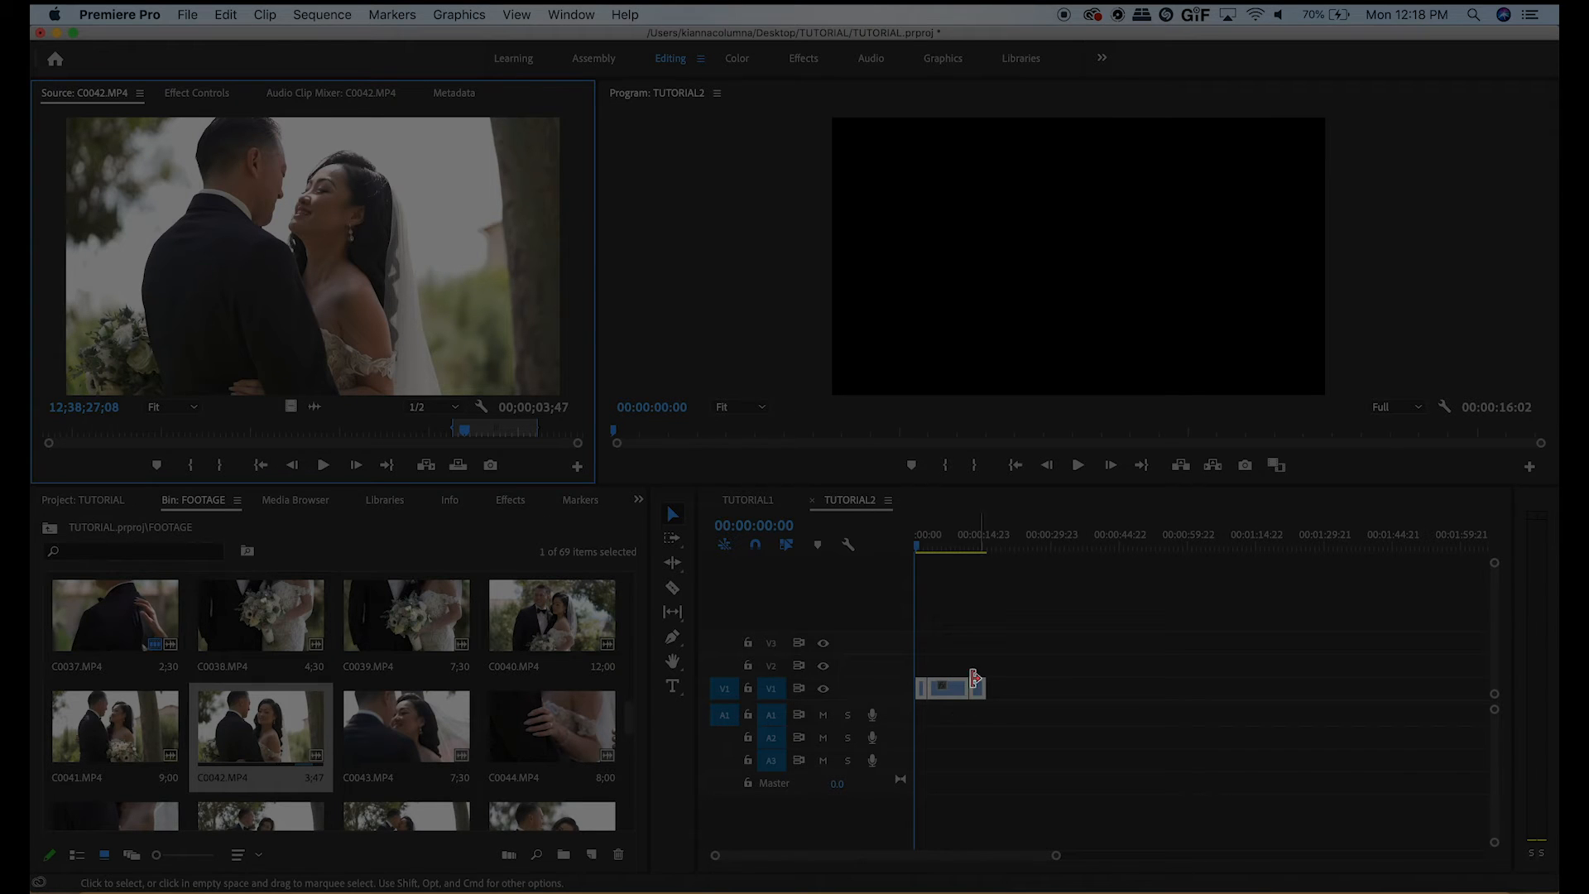
left_click(922, 535)
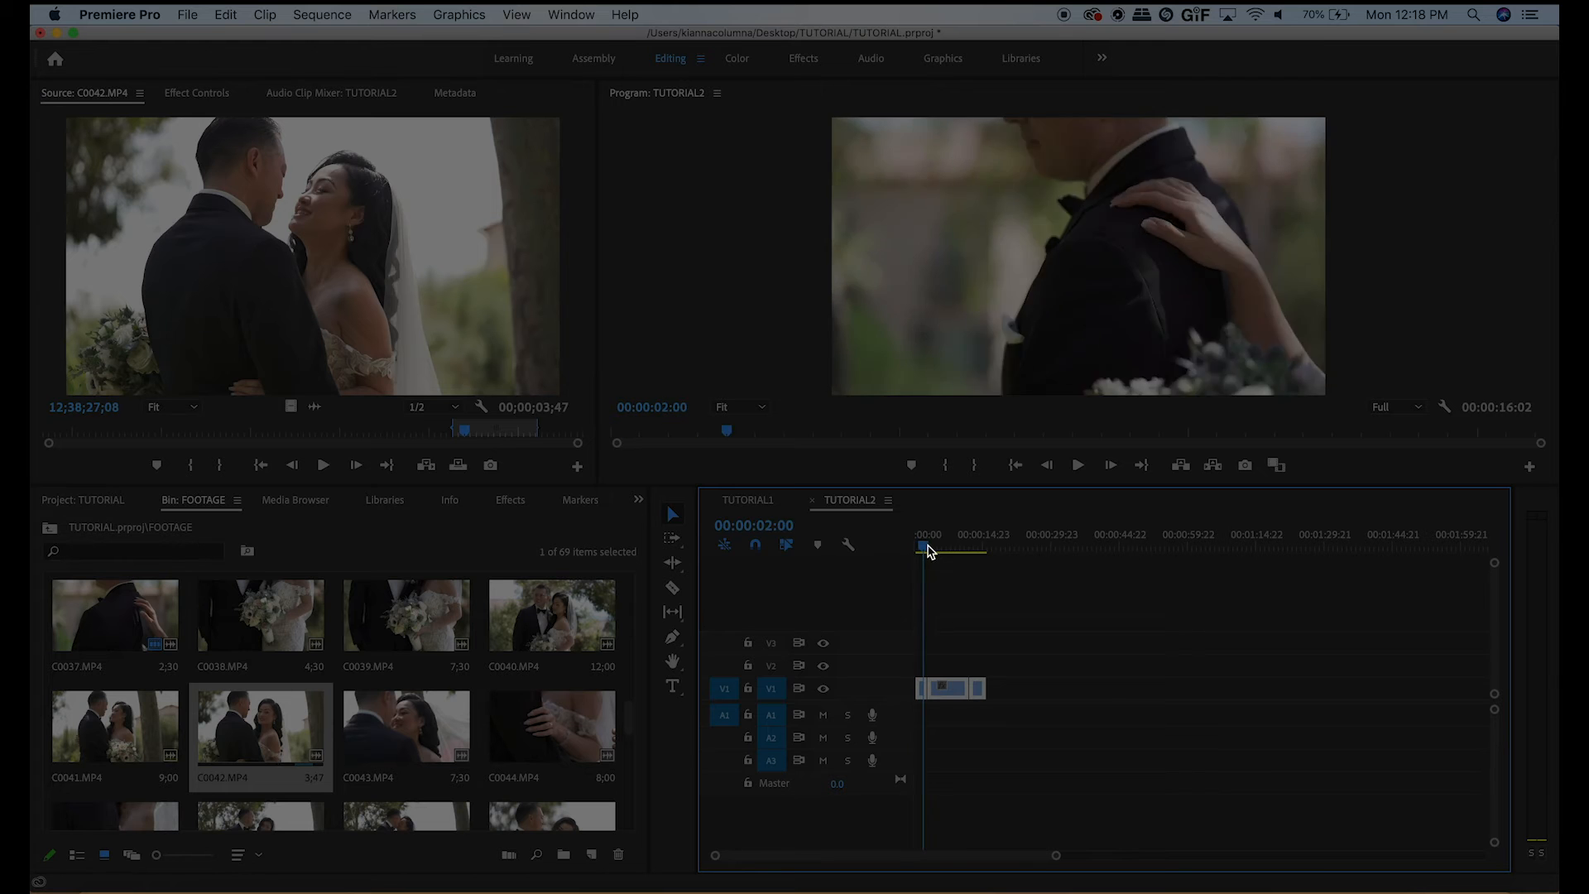
left_click(992, 547)
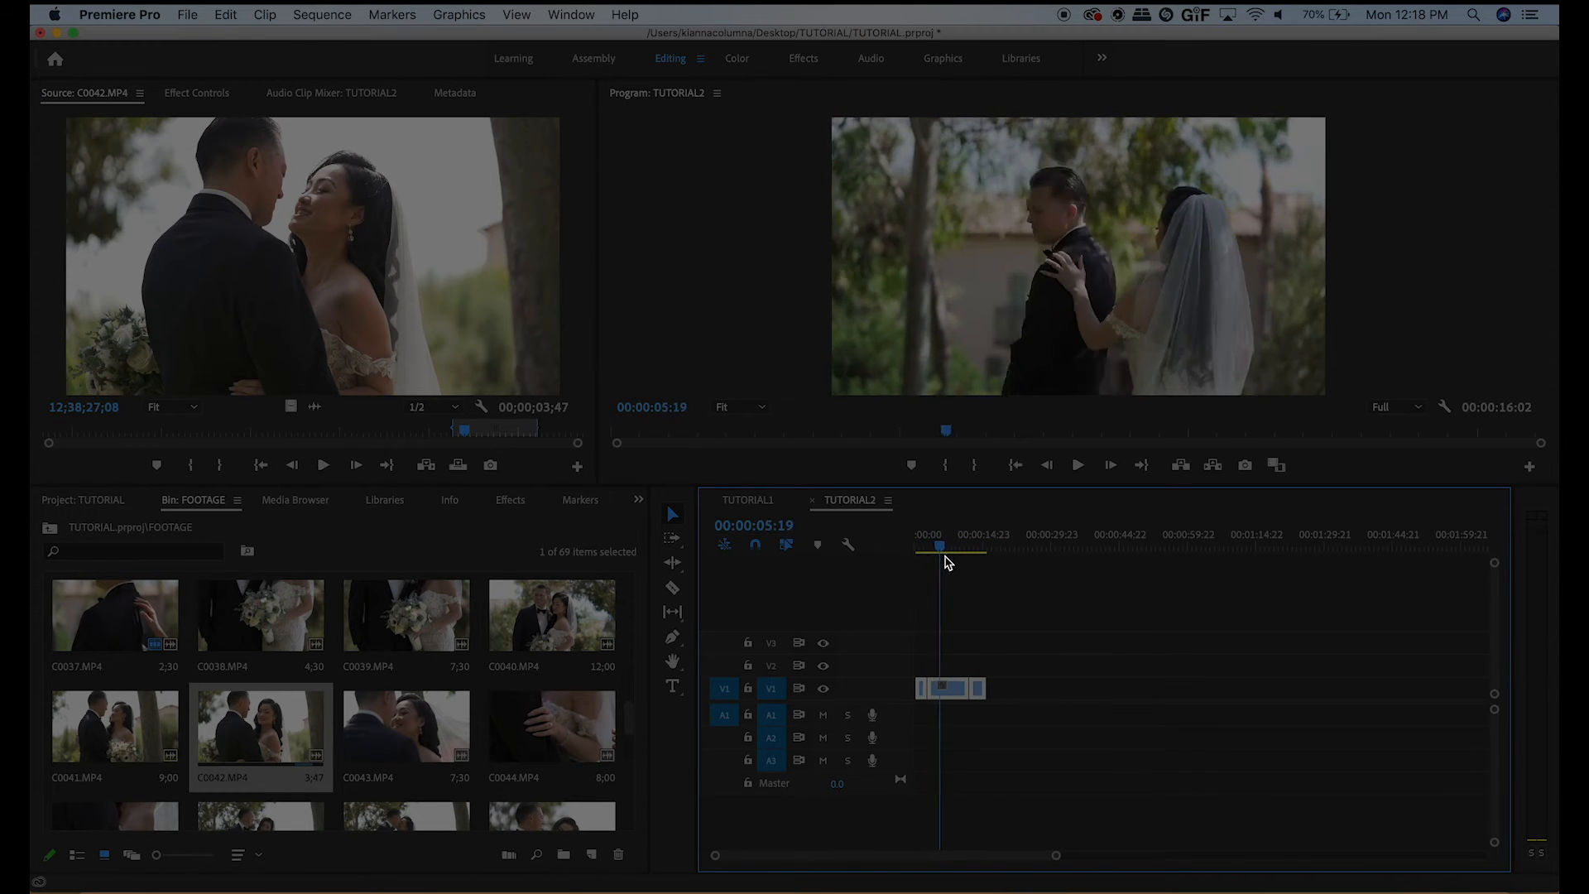
left_click(972, 548)
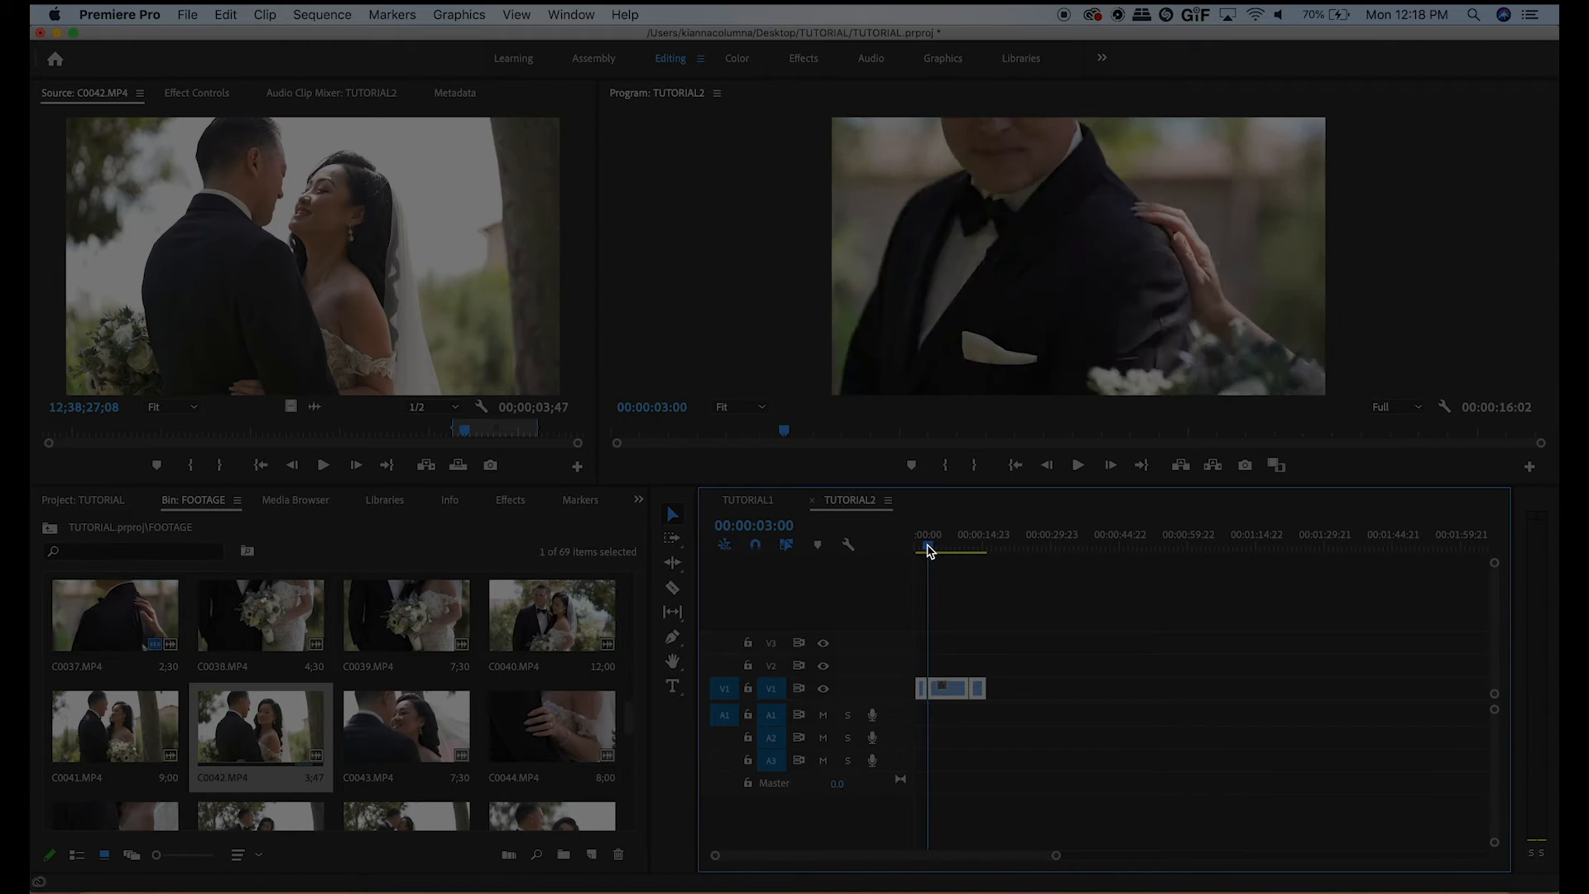
left_click(942, 548)
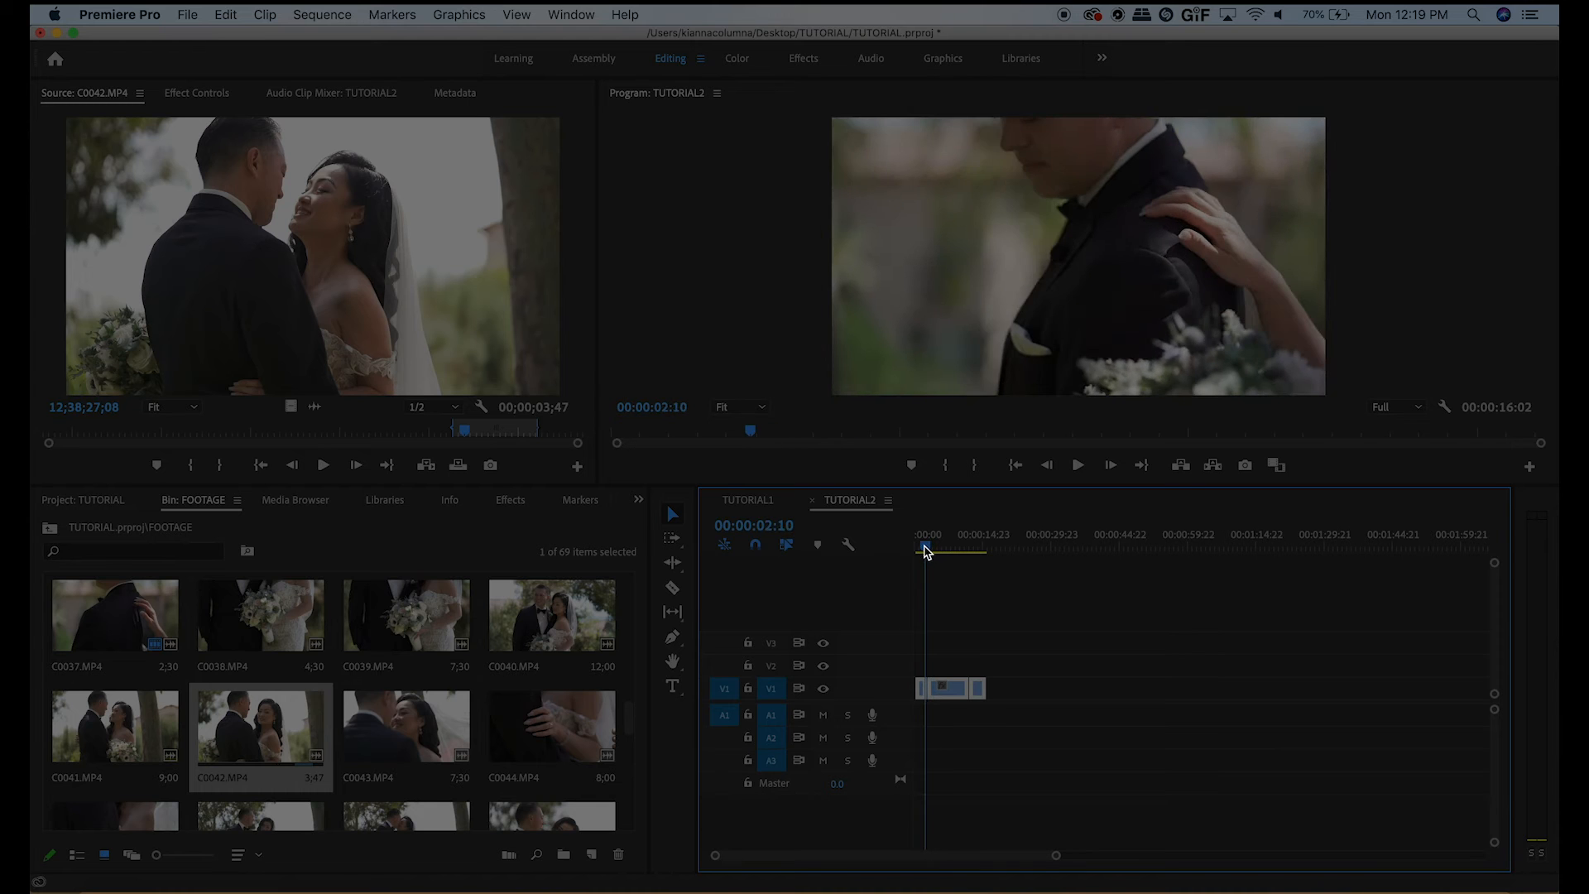
left_click(932, 549)
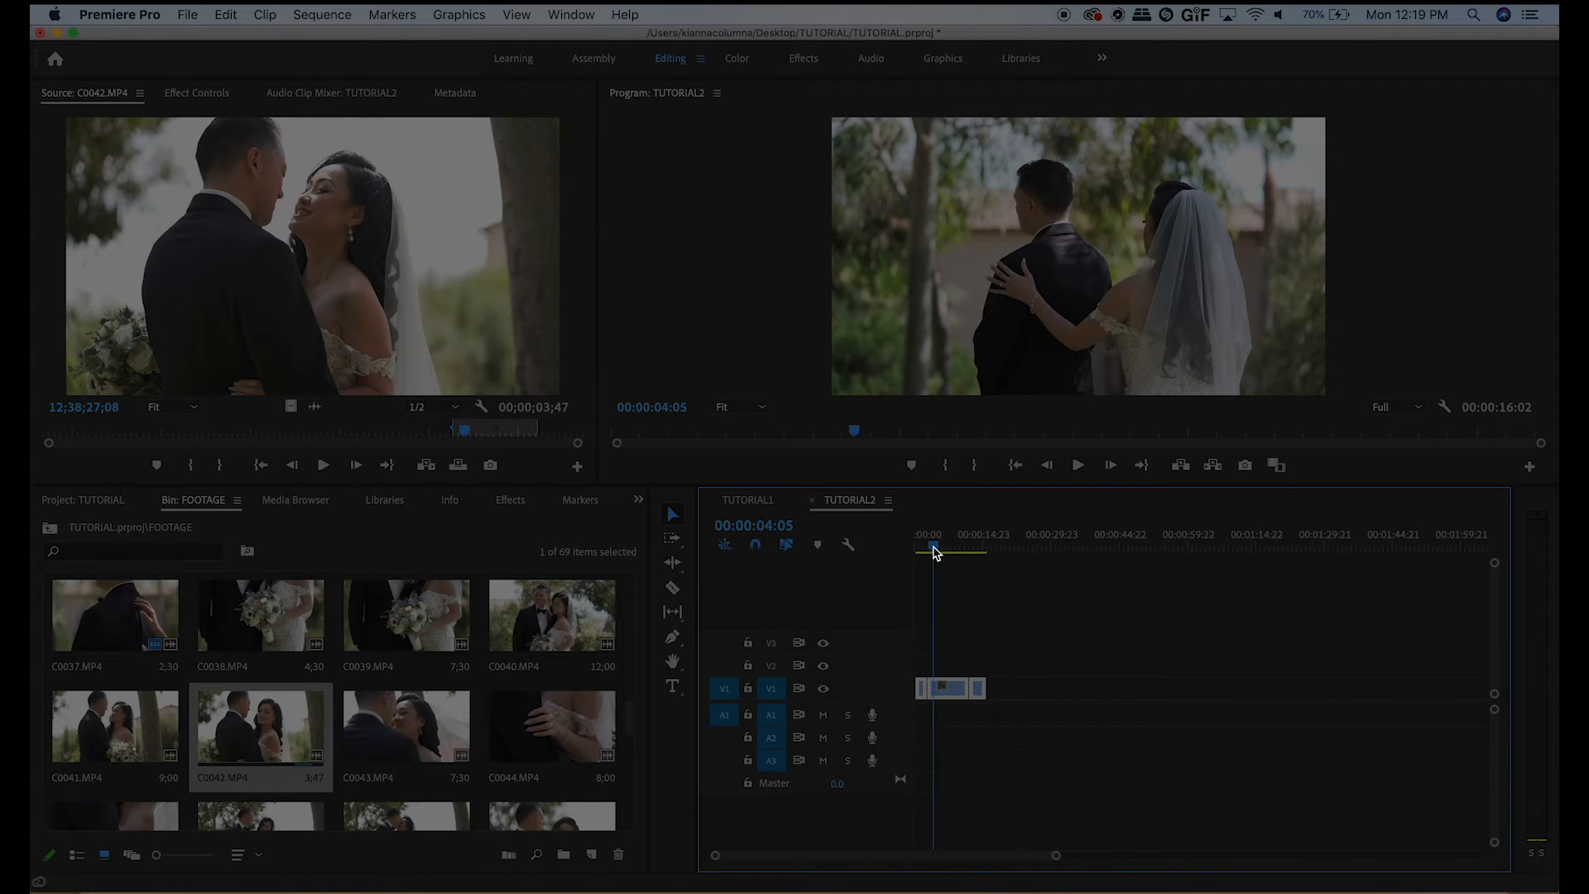
left_click(935, 548)
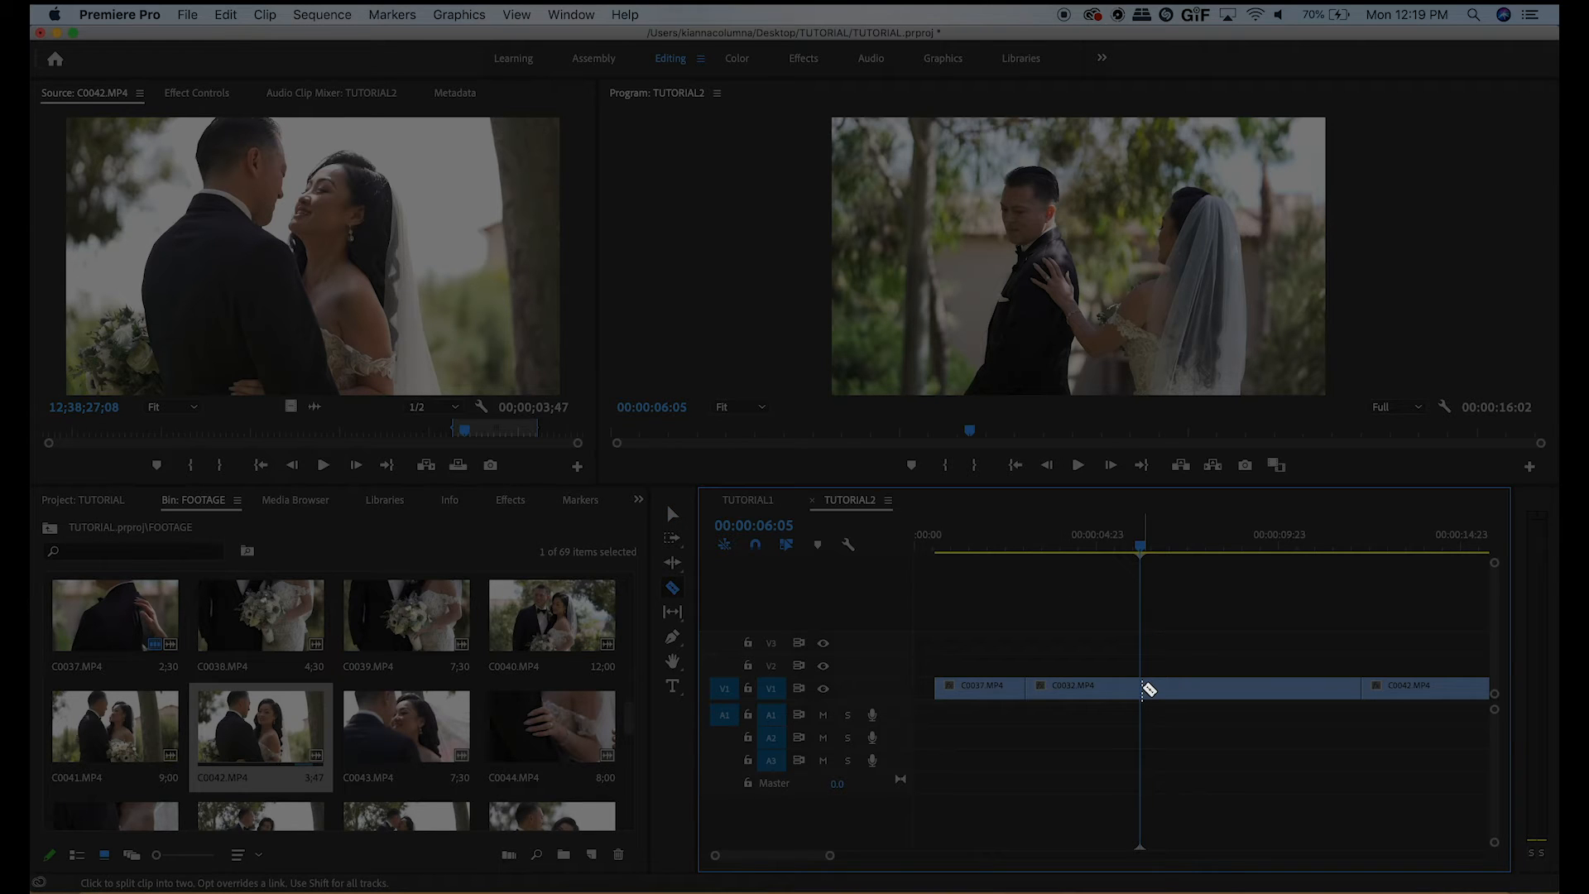
- Razor-cut C0032 at the playhead, ripple-delete the unwanted piece and preview the result
key("c")
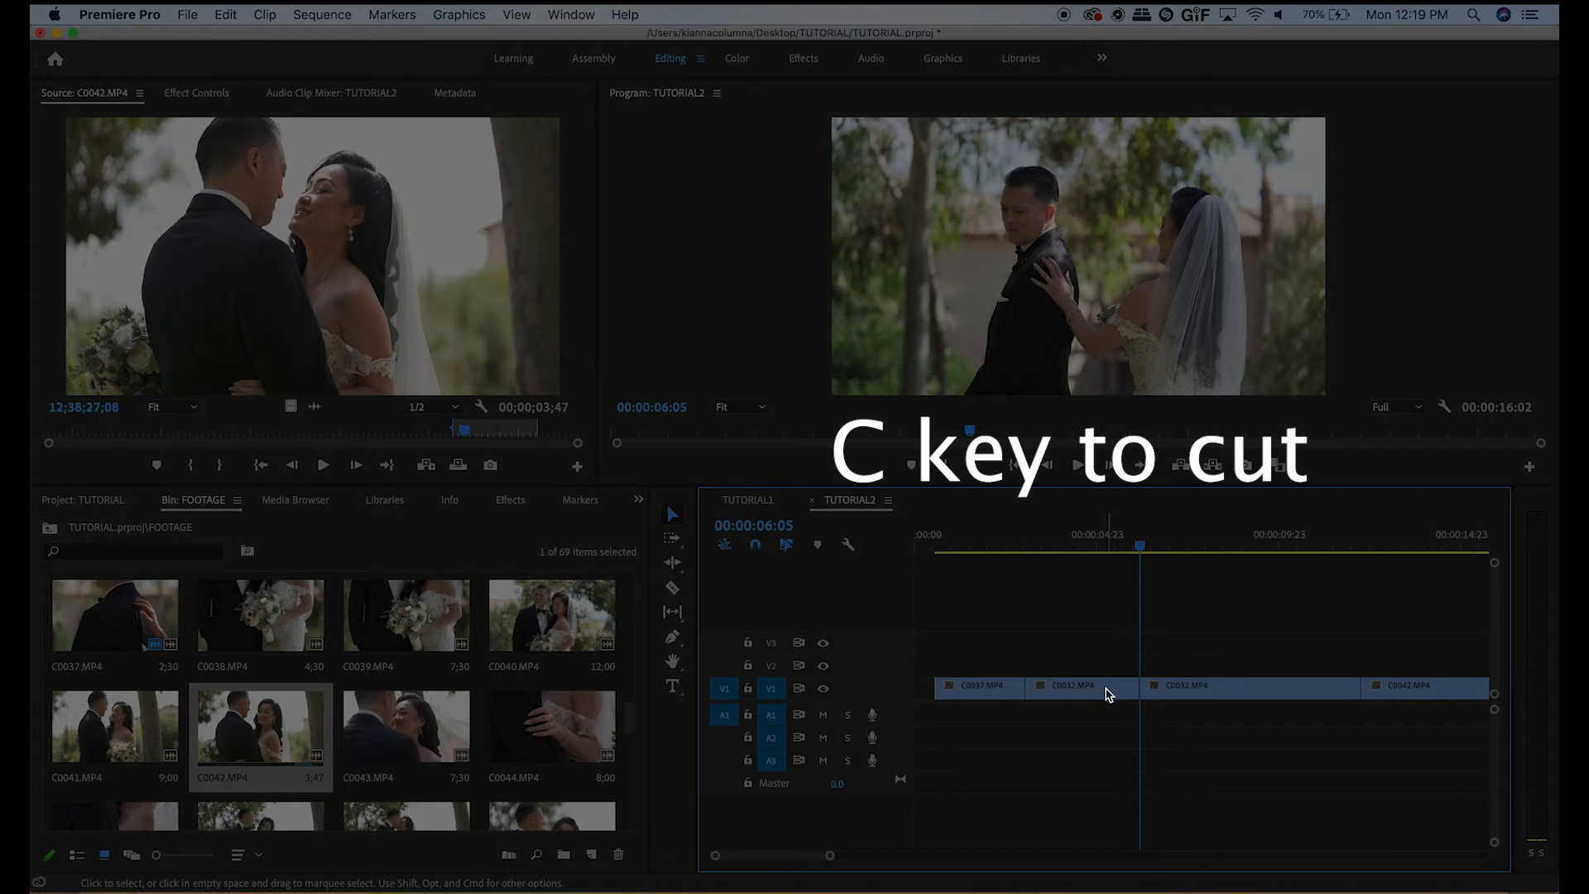
key("c")
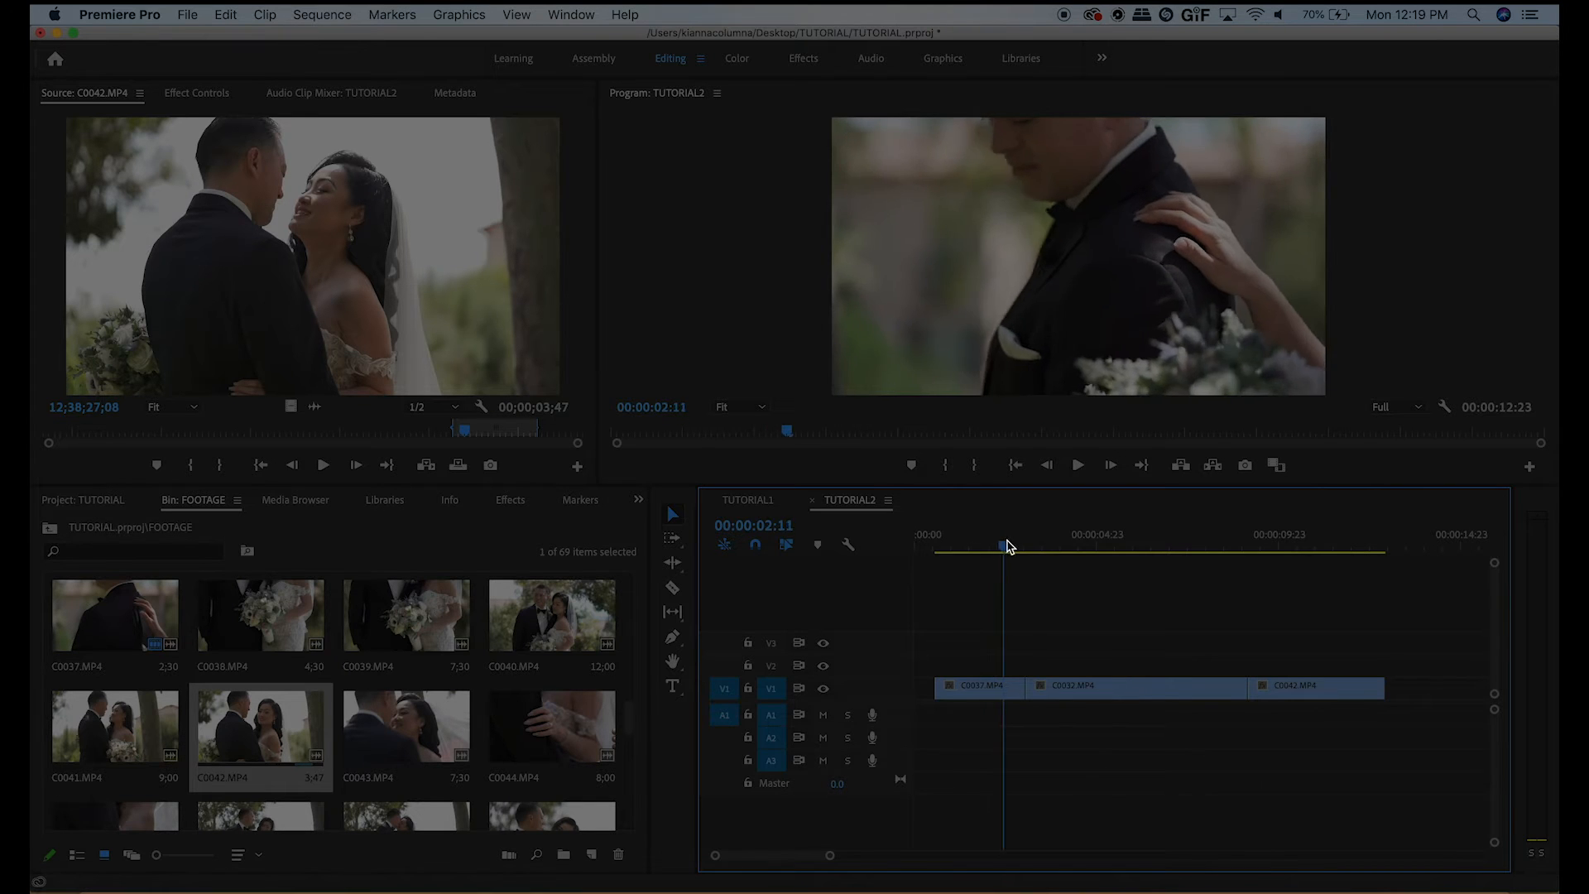
left_click_drag(1003, 545, 1047, 545)
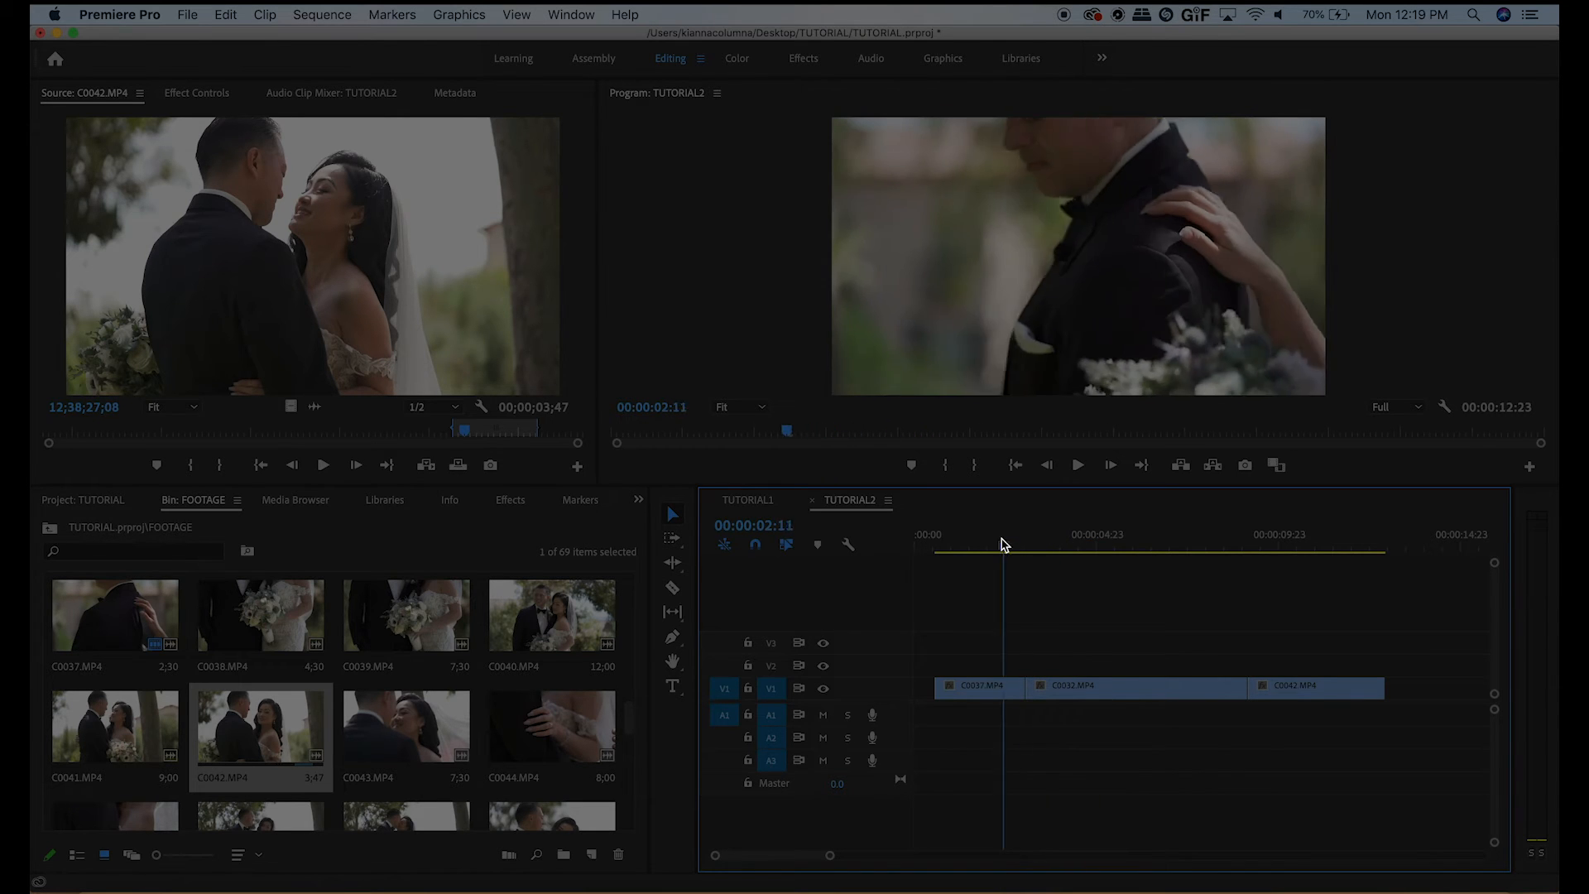
left_click(1028, 545)
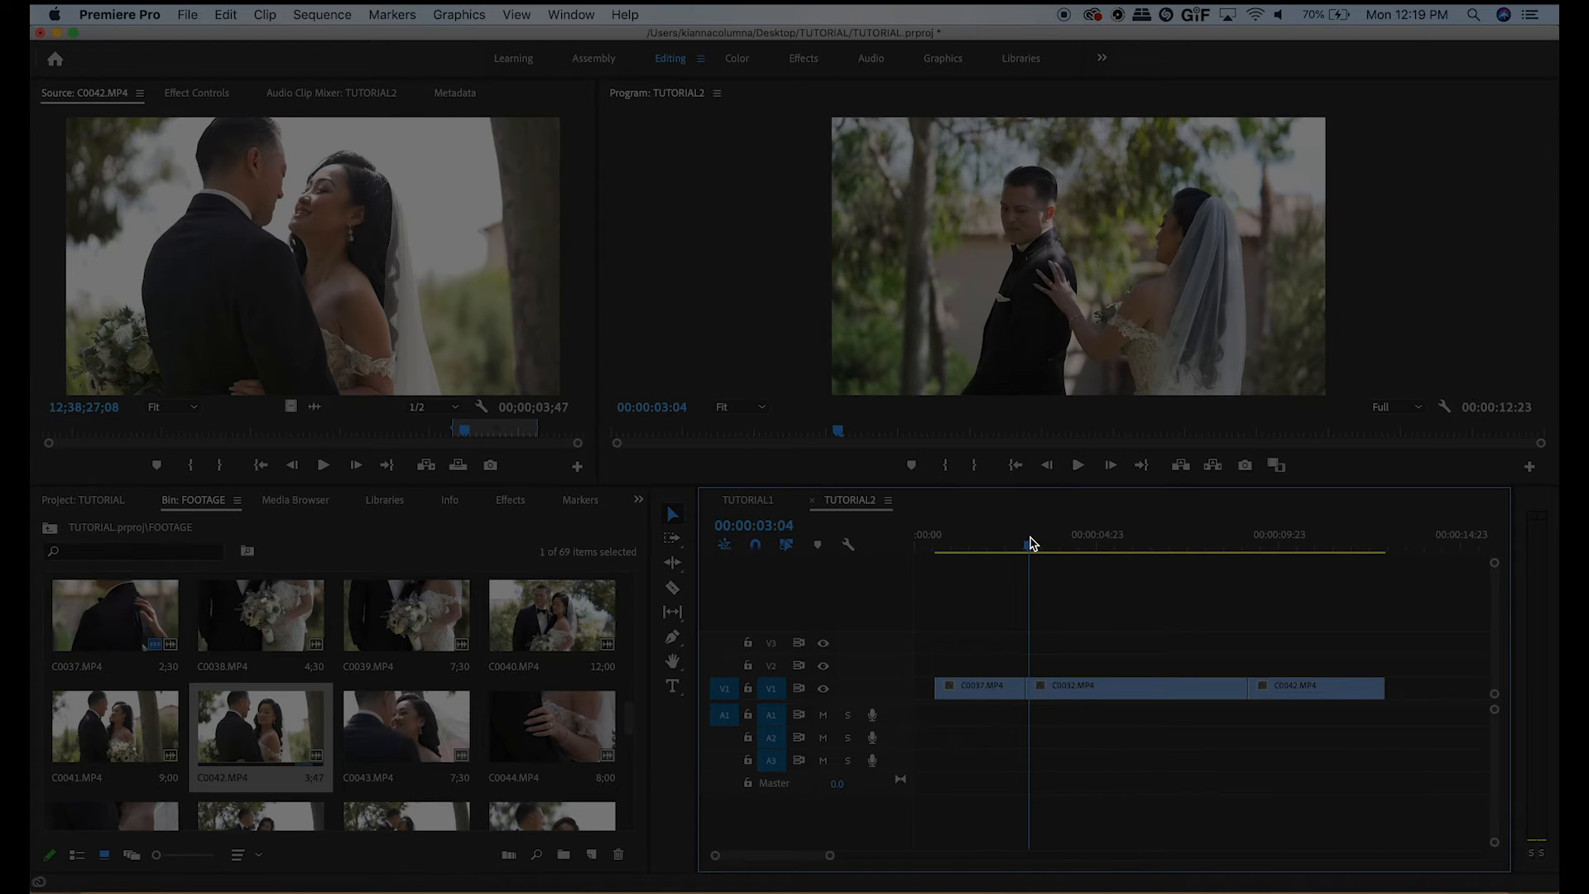
mouse_move(1021, 543)
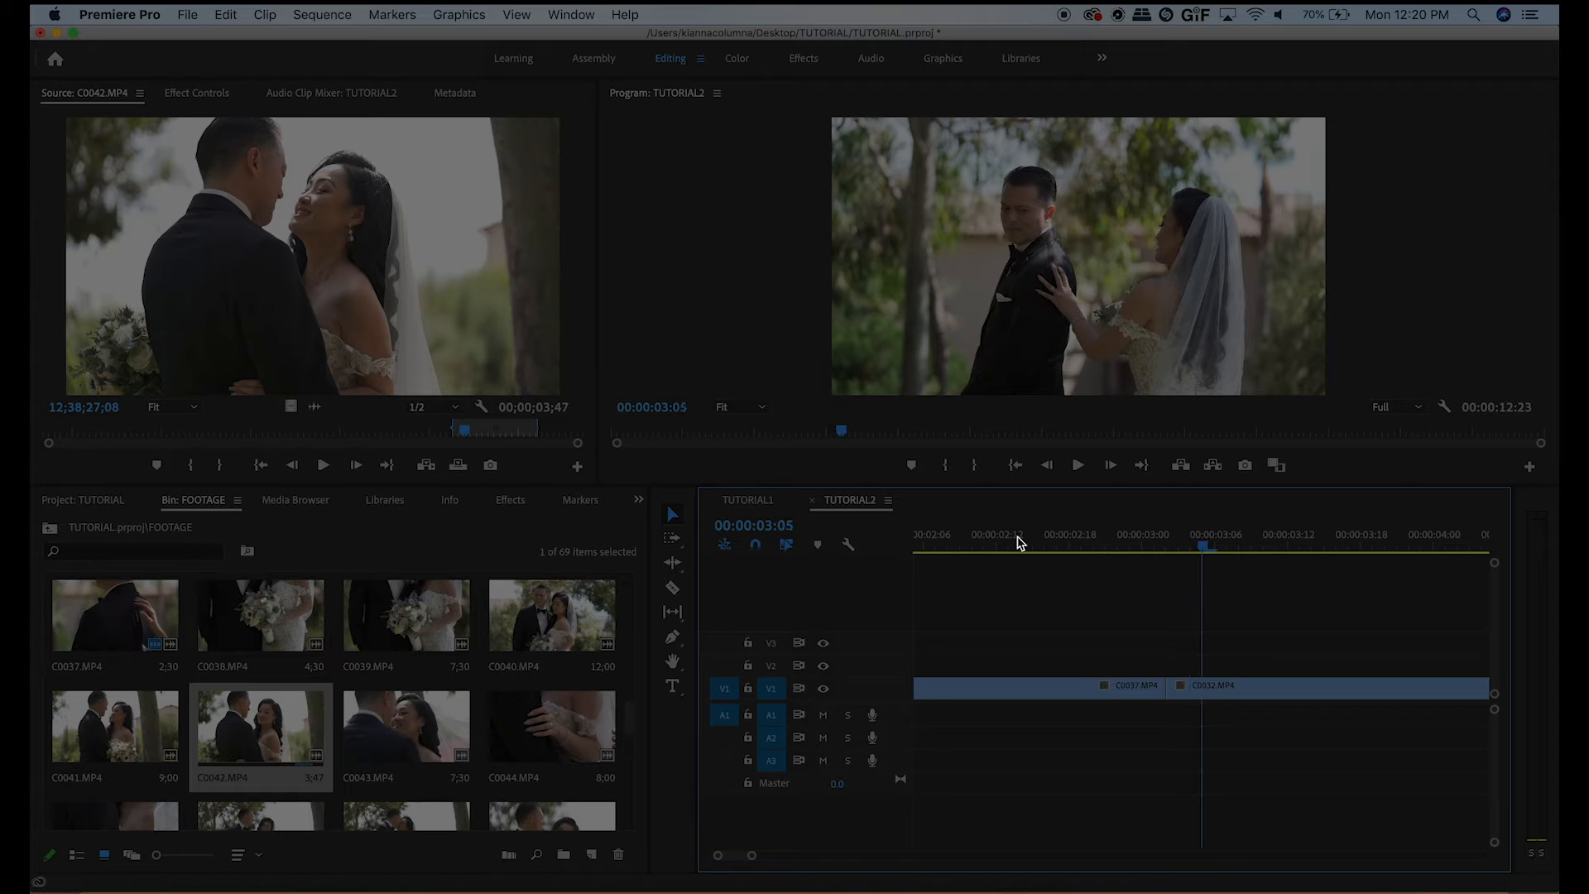
- Ripple-trim the start of C0032 at its join with C0037, shortening the sequence to 12:20
key("b")
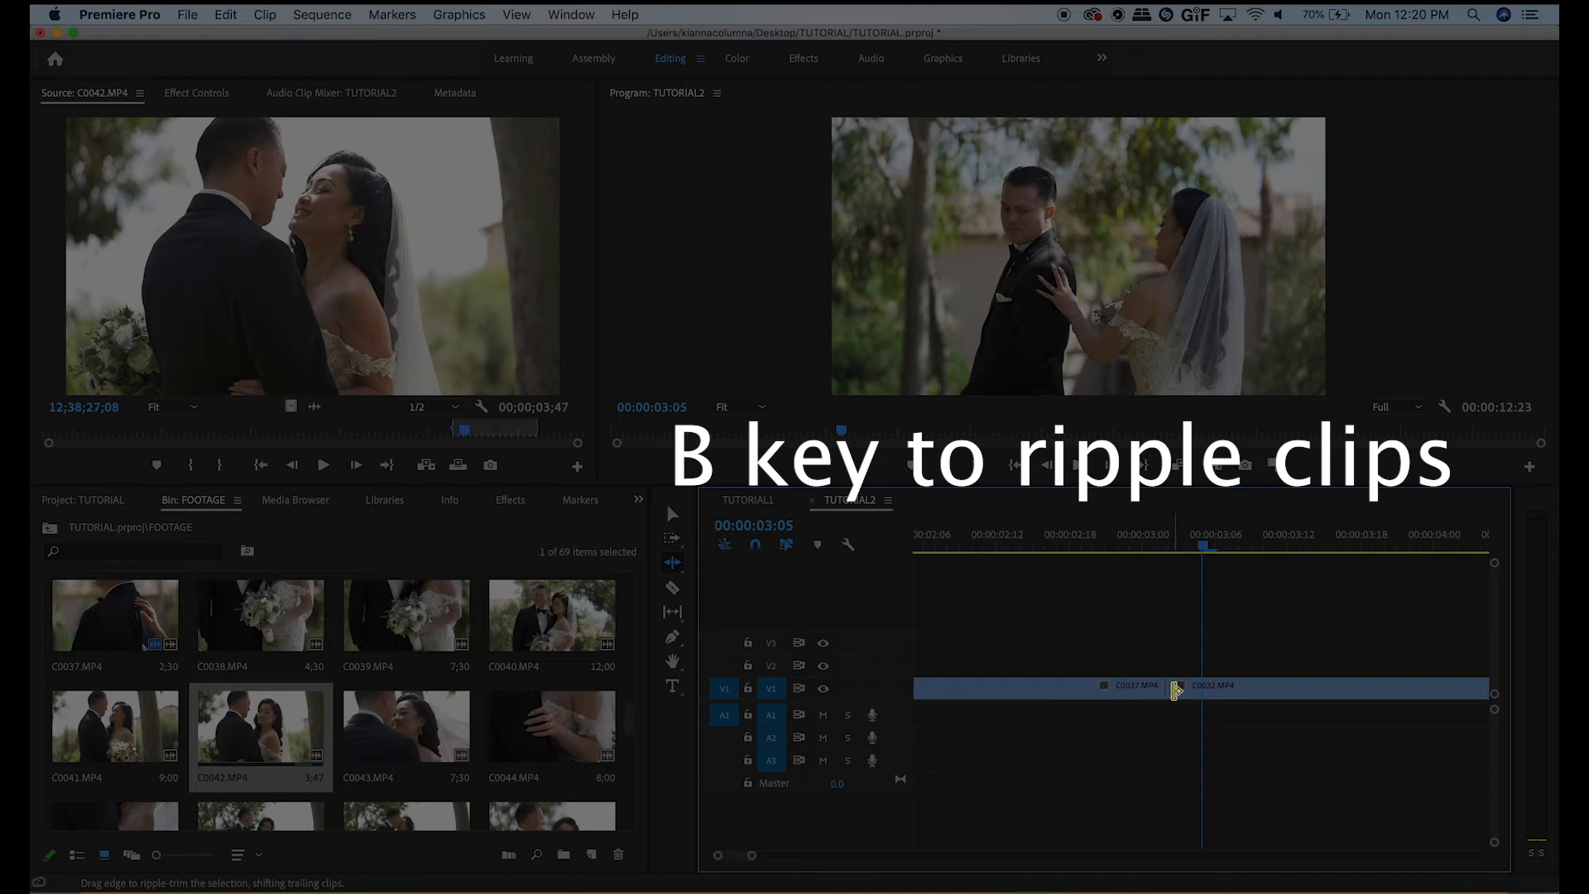
left_click_drag(1175, 687, 1191, 687)
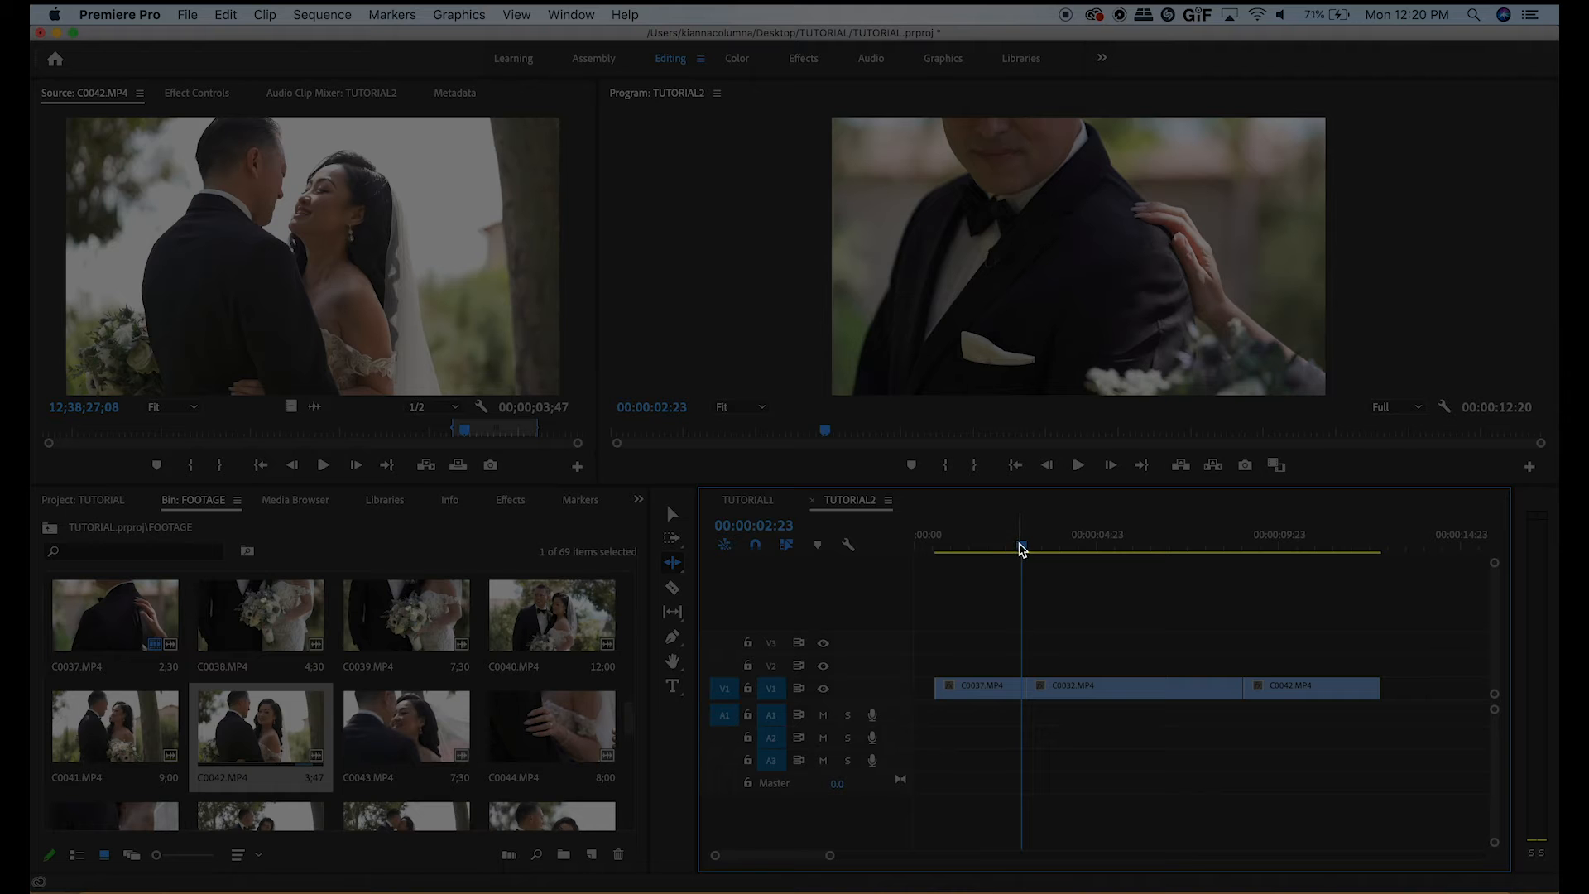
left_click(932, 548)
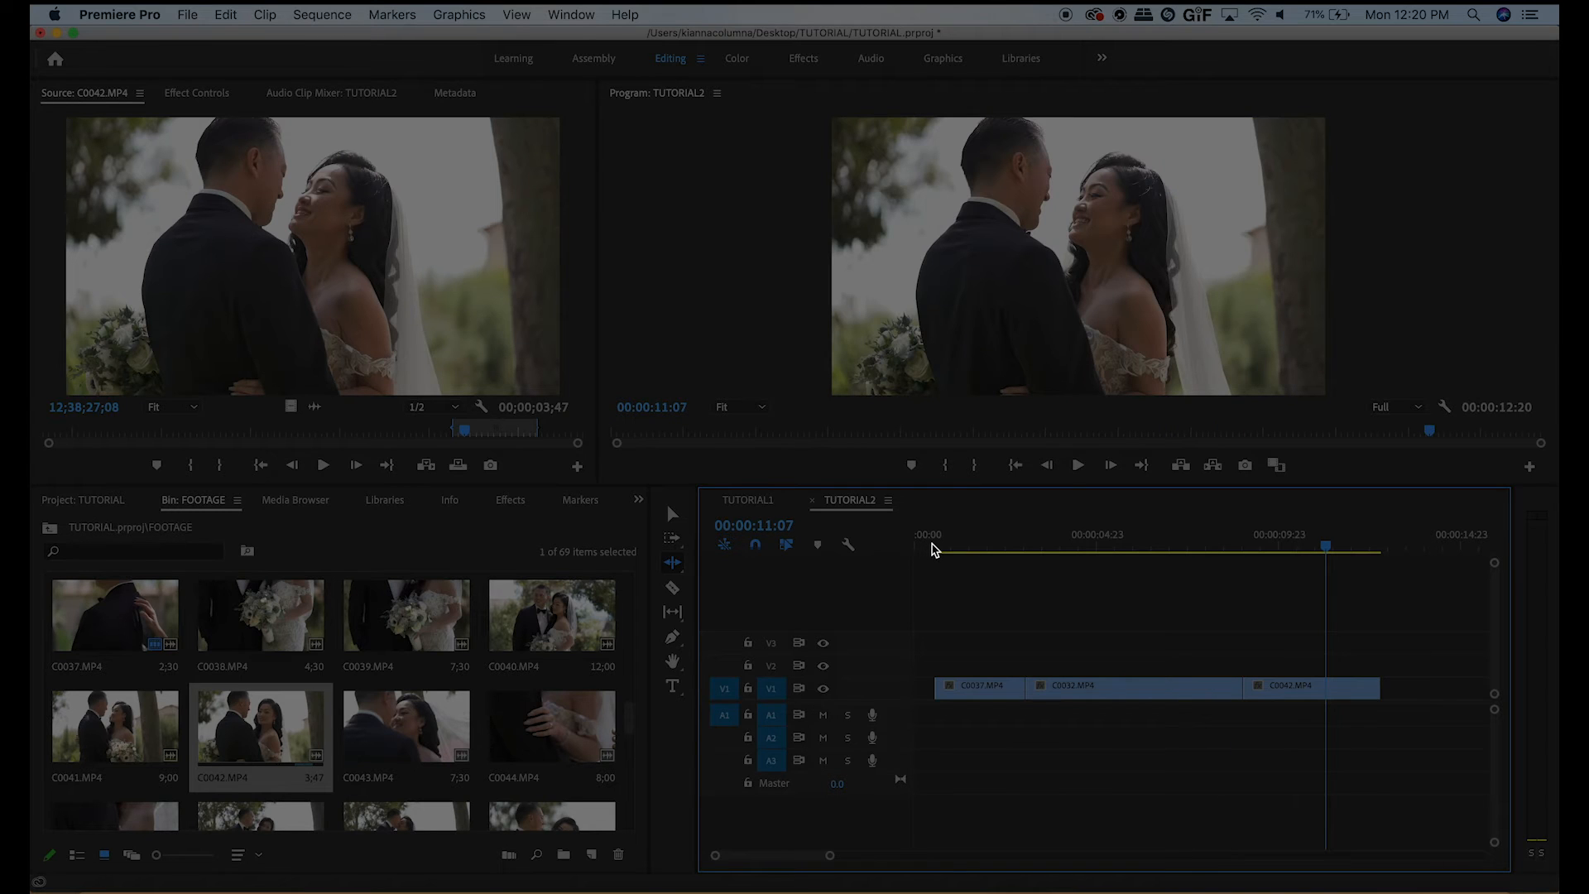
mouse_move(1138, 666)
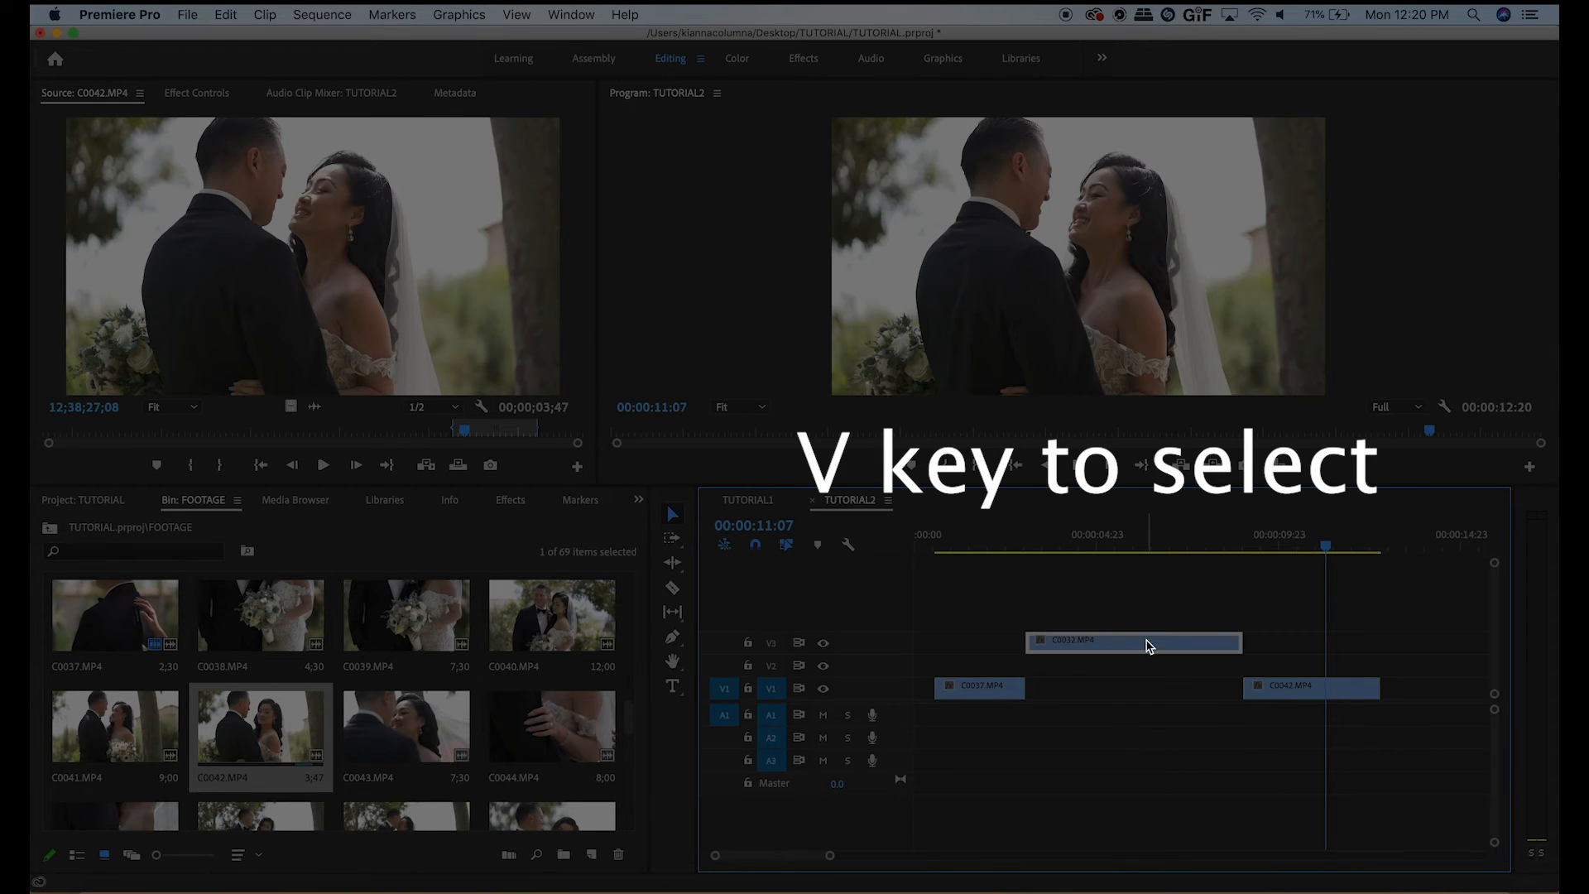
- Drag C0032 from V3 back onto V1 between C0037 and C0042
left_click_drag(1133, 639, 1351, 639)
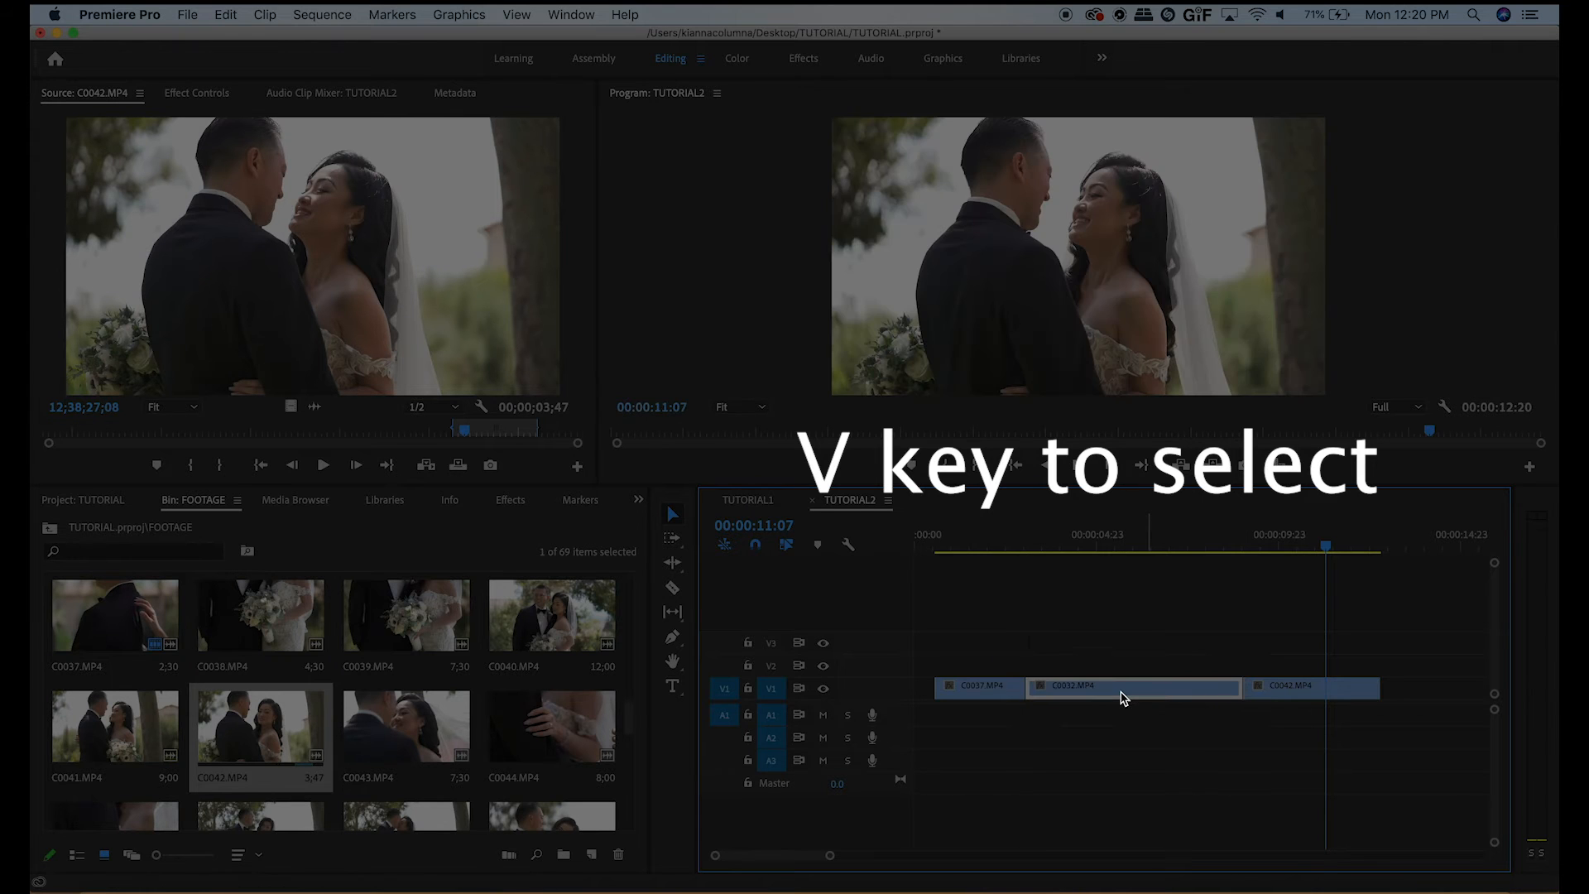
key("v")
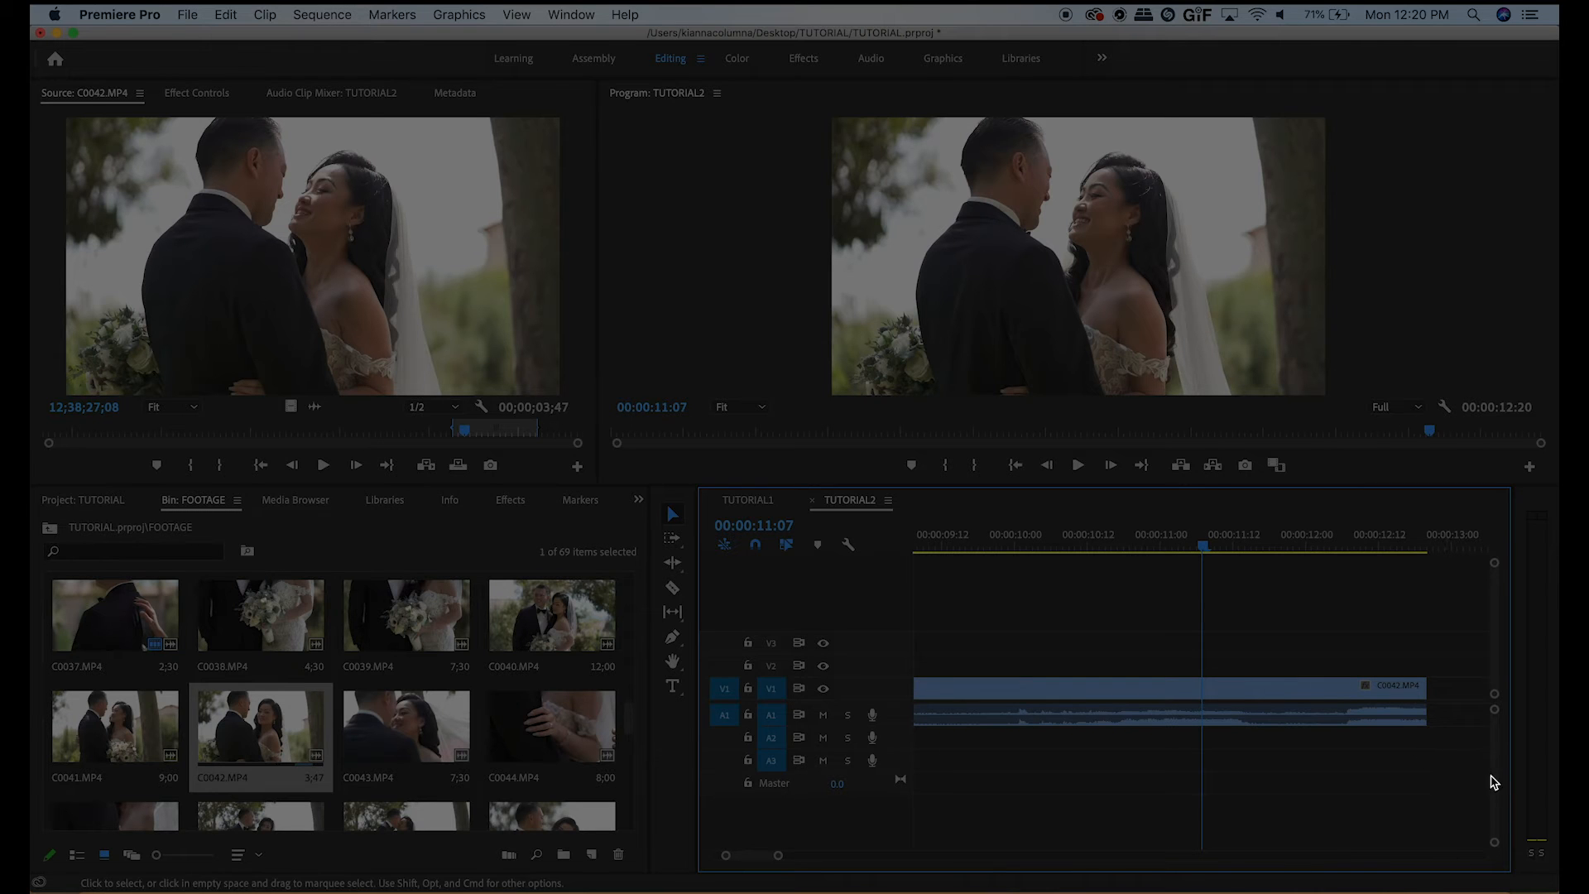
mouse_move(1356, 784)
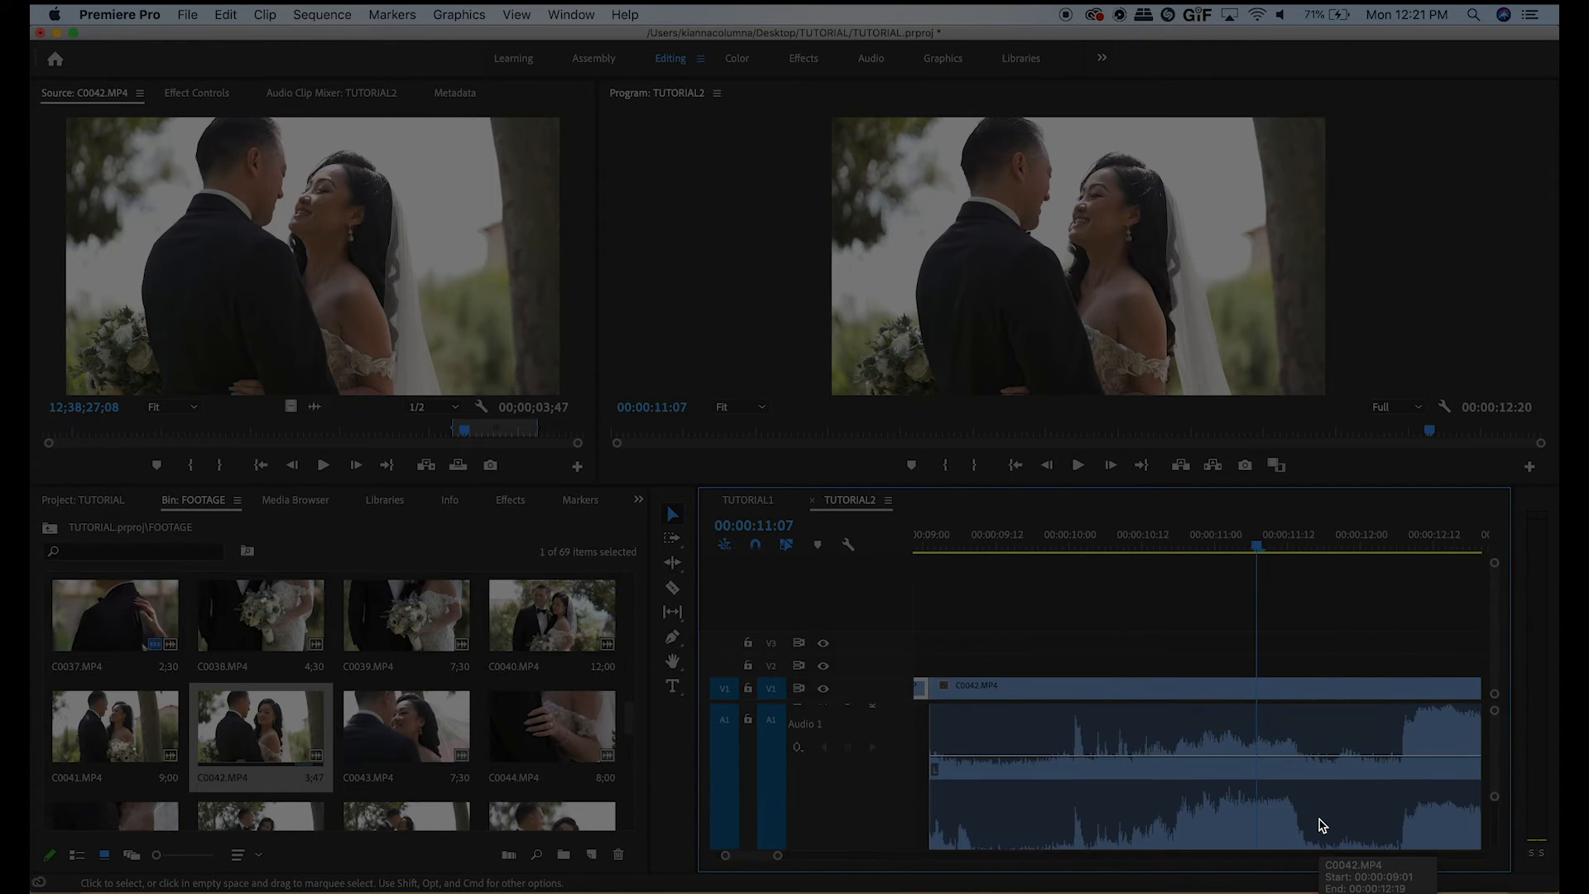
- Add volume keyframes on C0042's audio rubber band with the Pen tool
key("p")
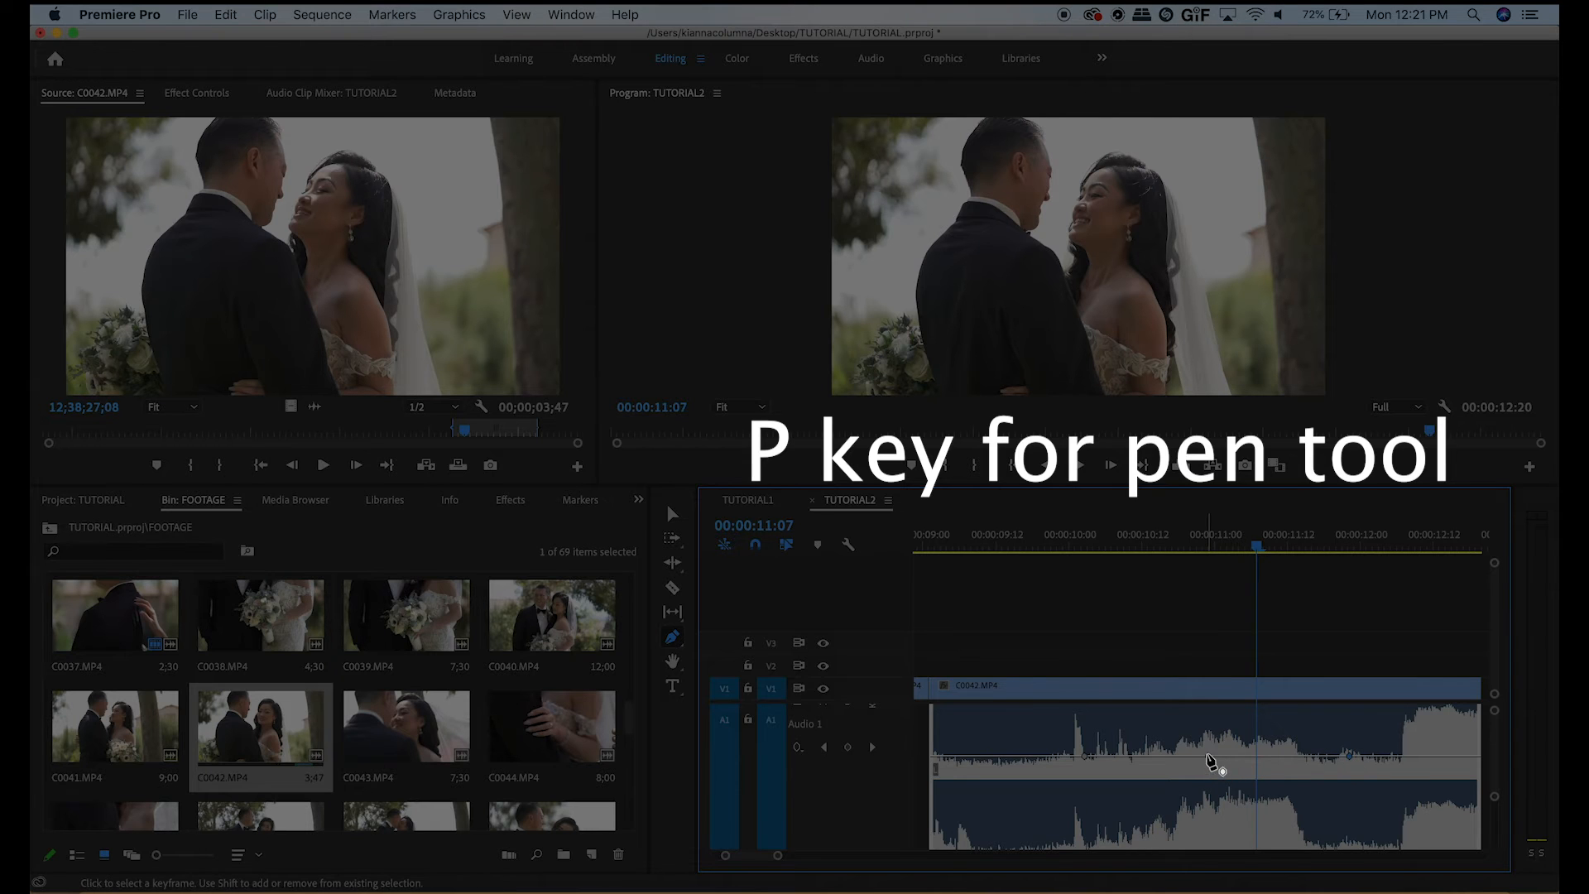
left_click_drag(1204, 752, 1203, 774)
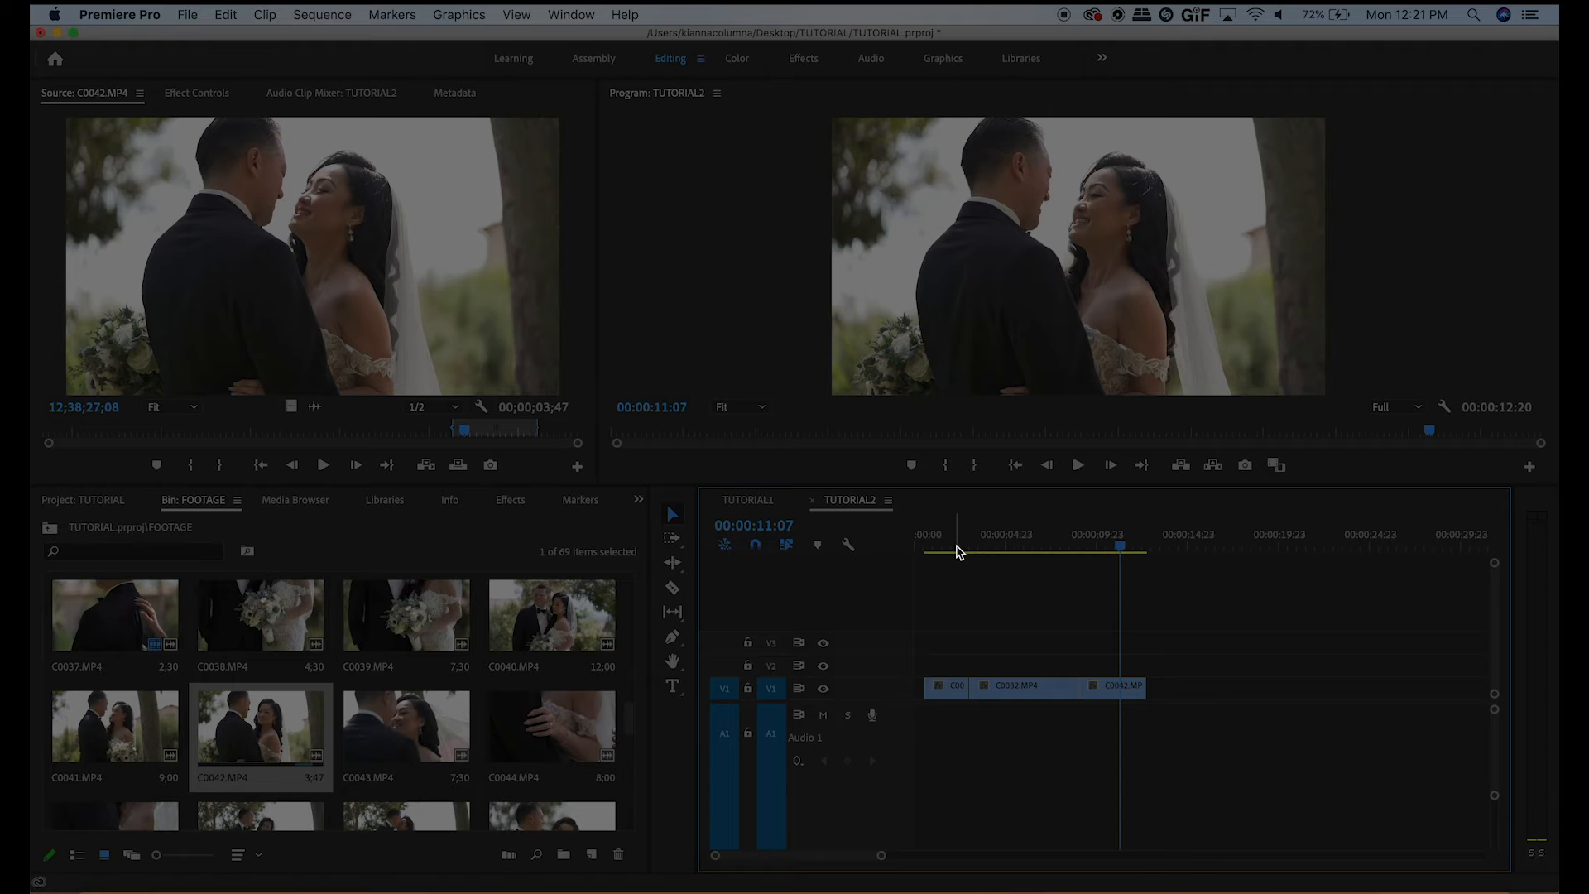
mouse_move(654, 559)
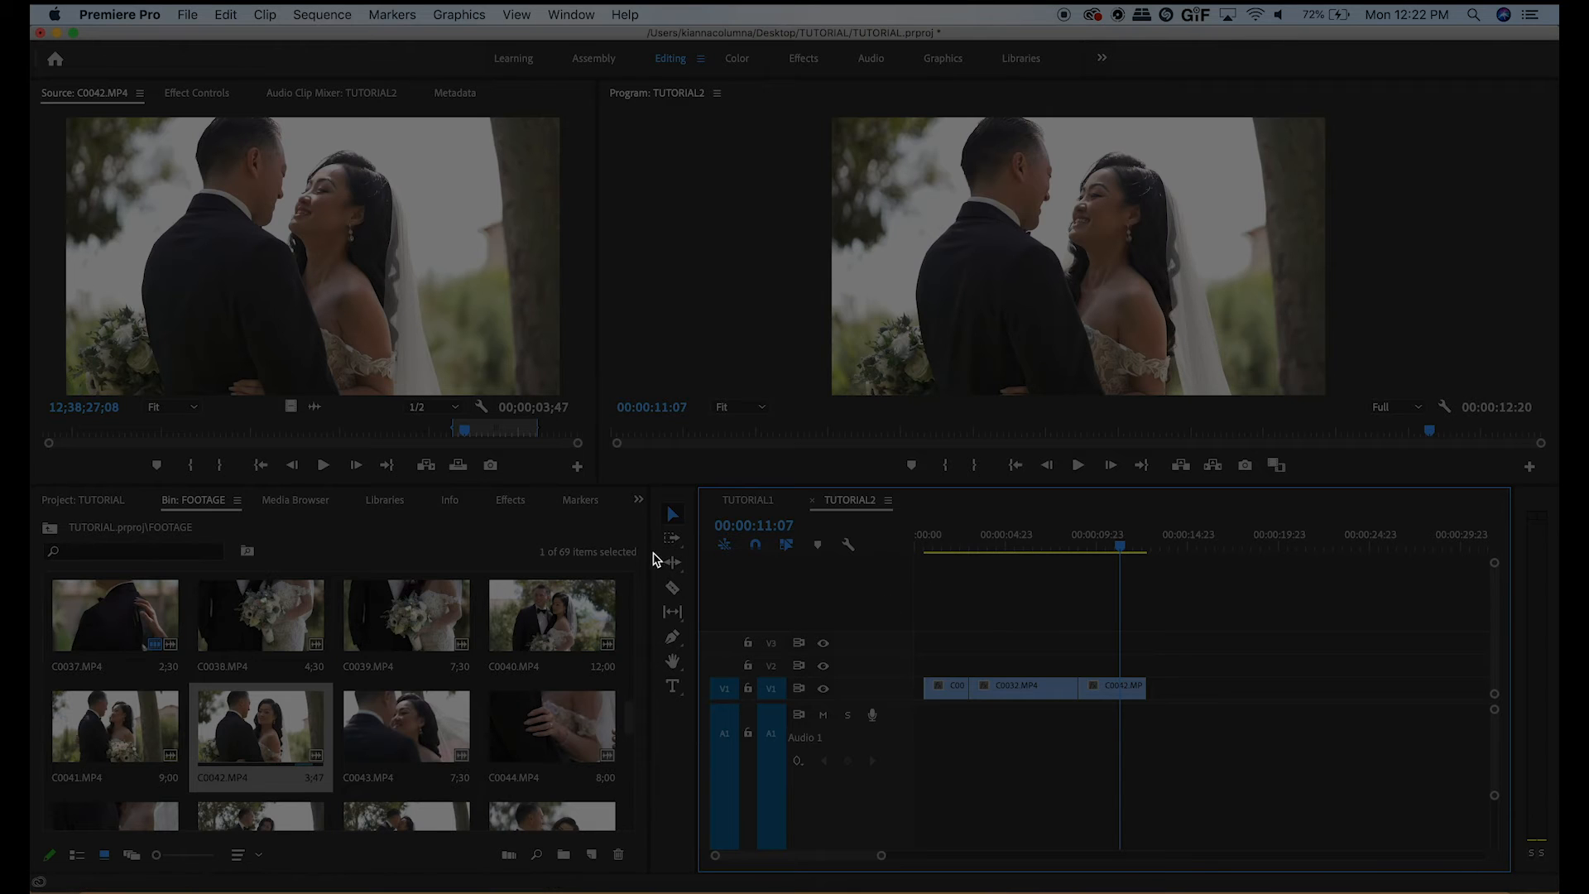
mouse_move(422, 508)
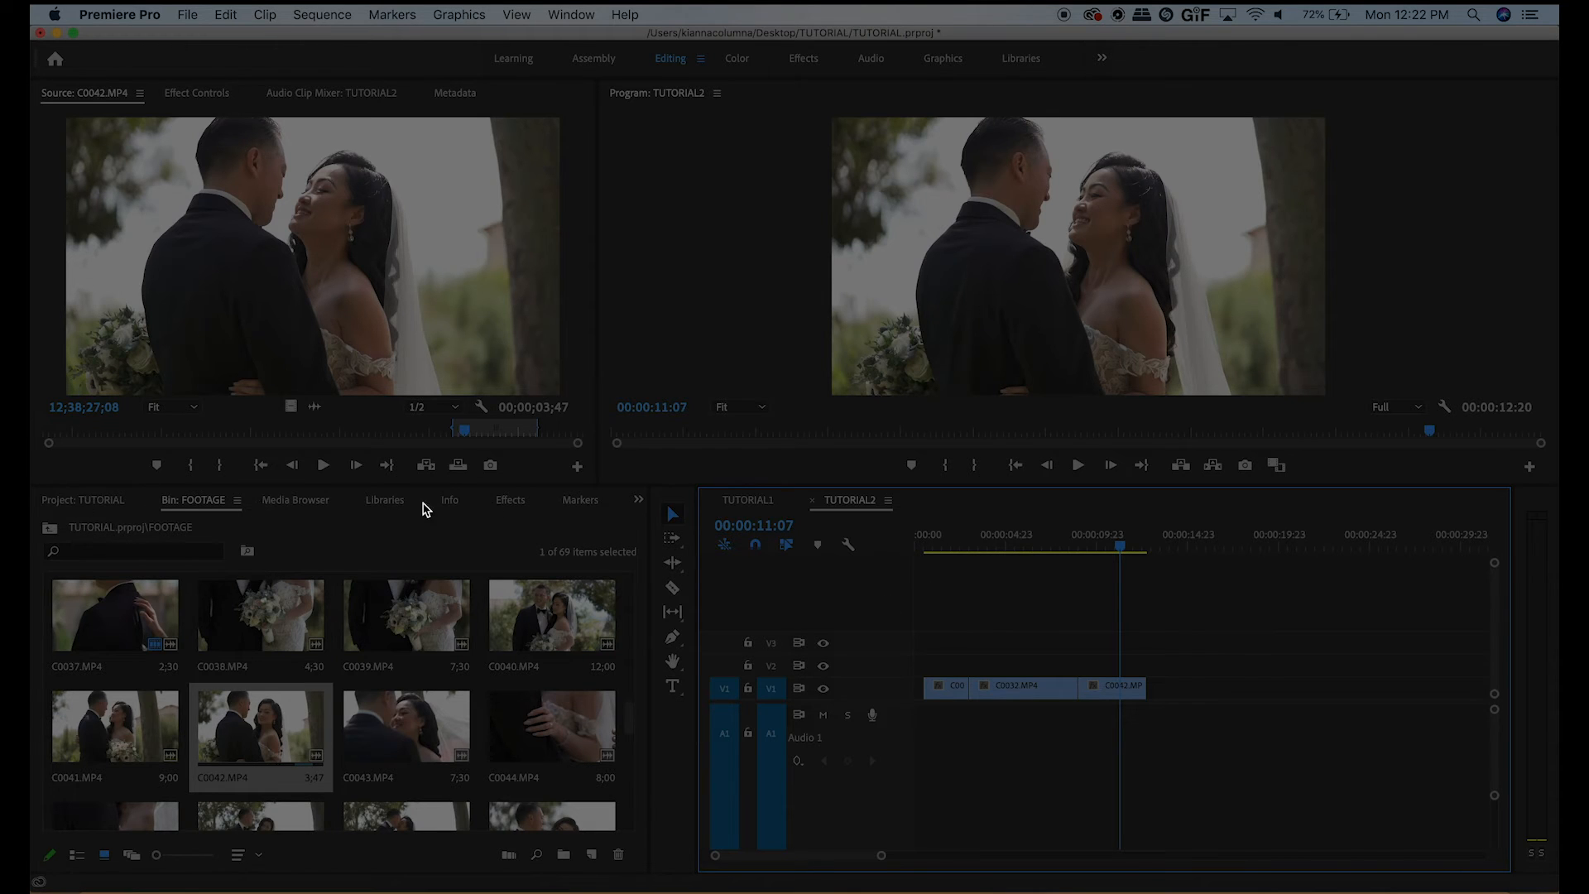
mouse_move(502, 500)
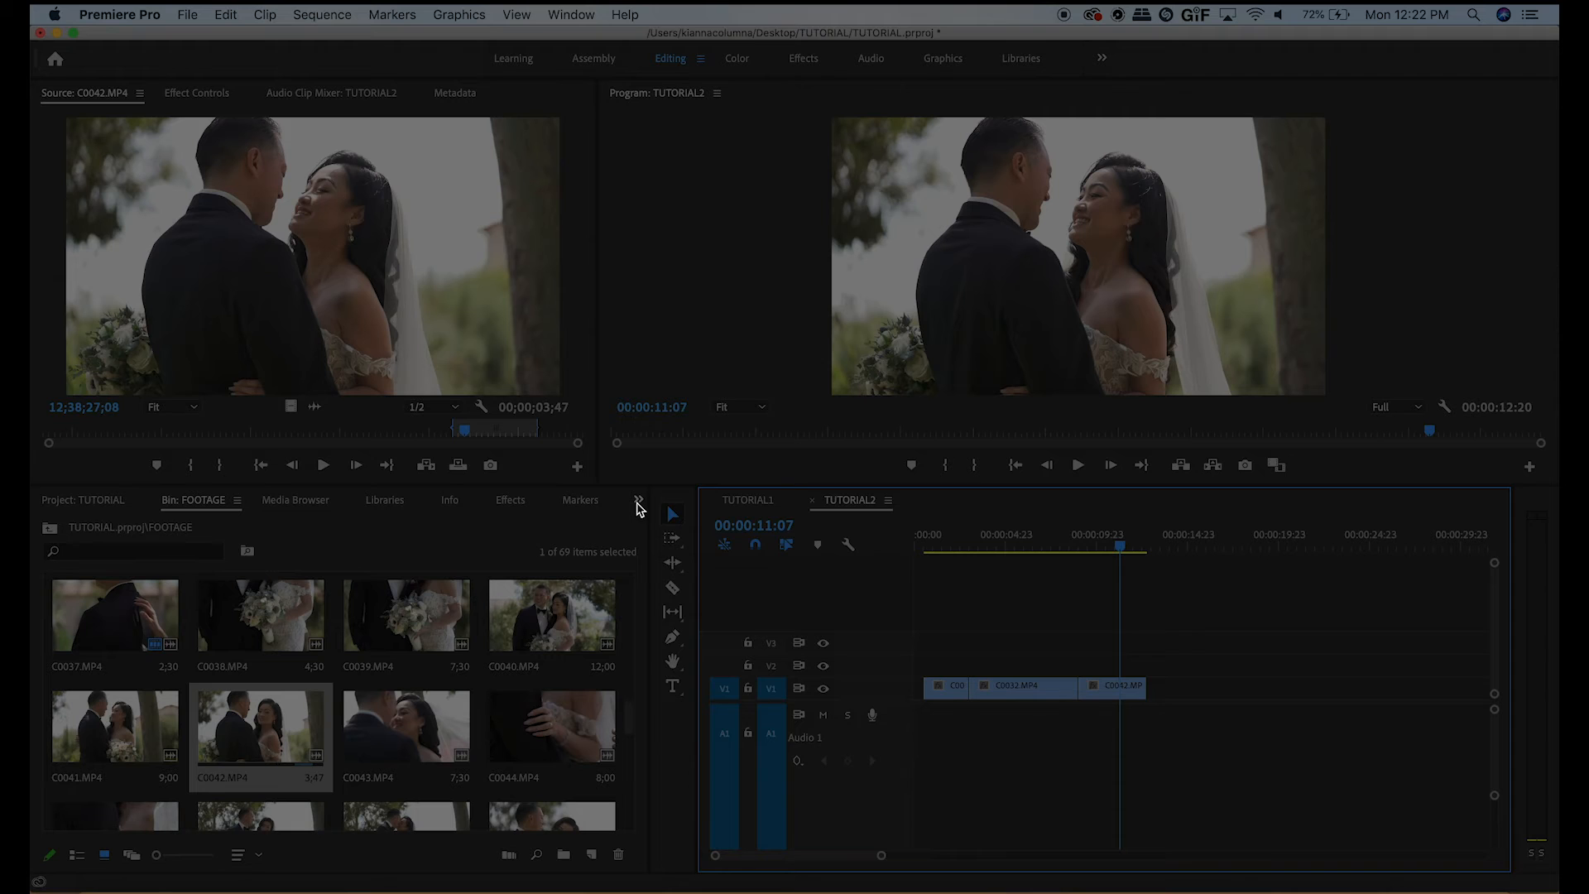
- Show the Effects panel and expand Video Transitions > Dissolve to list Cross Dissolve
left_click(639, 500)
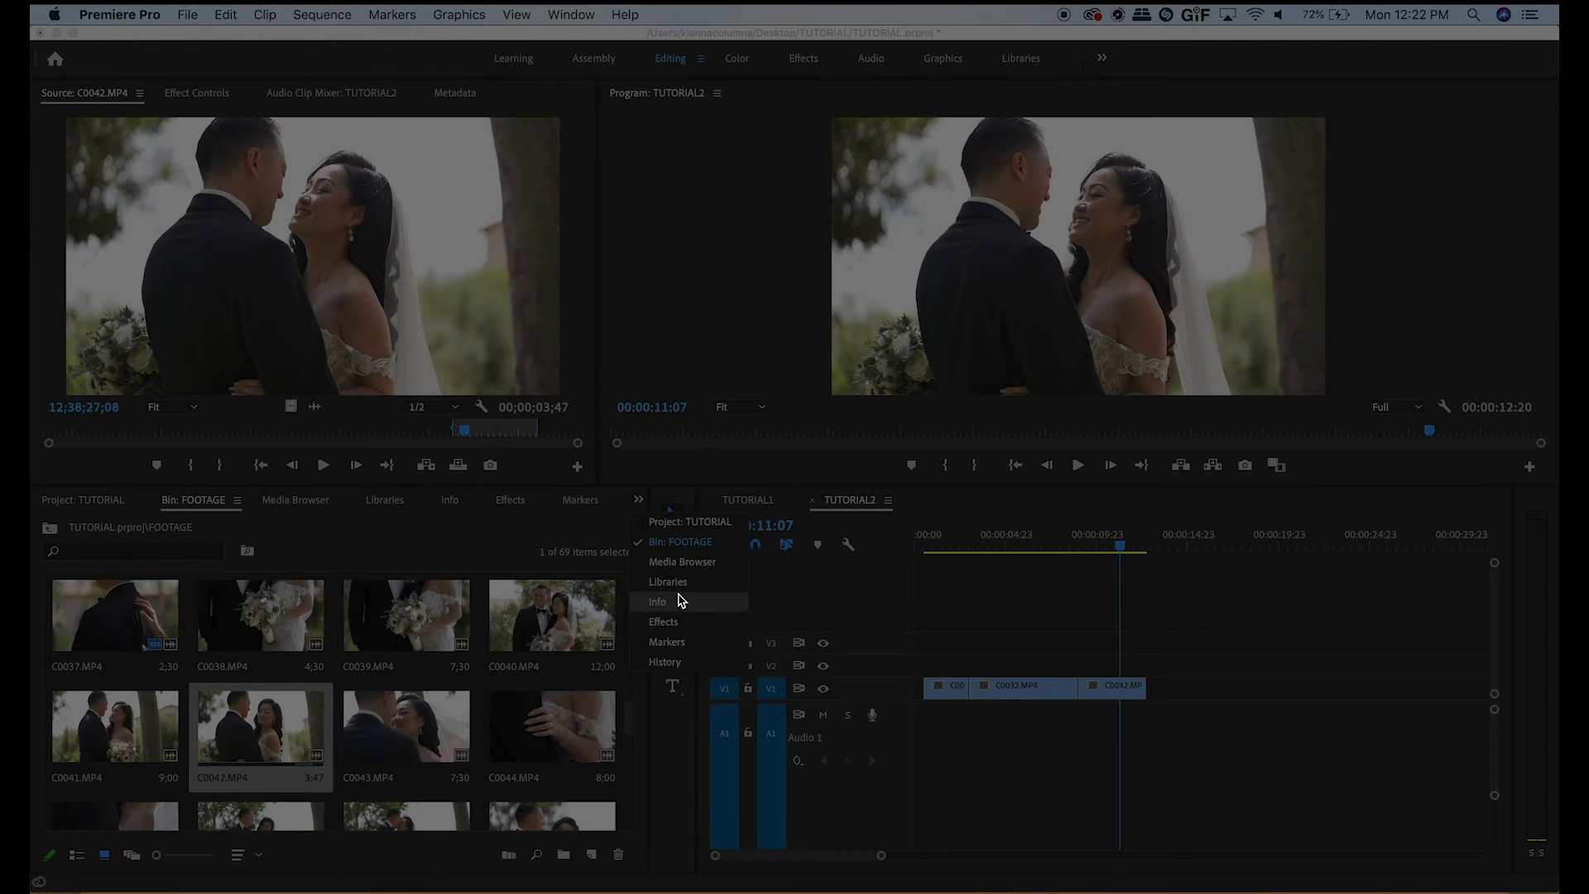
mouse_move(679, 662)
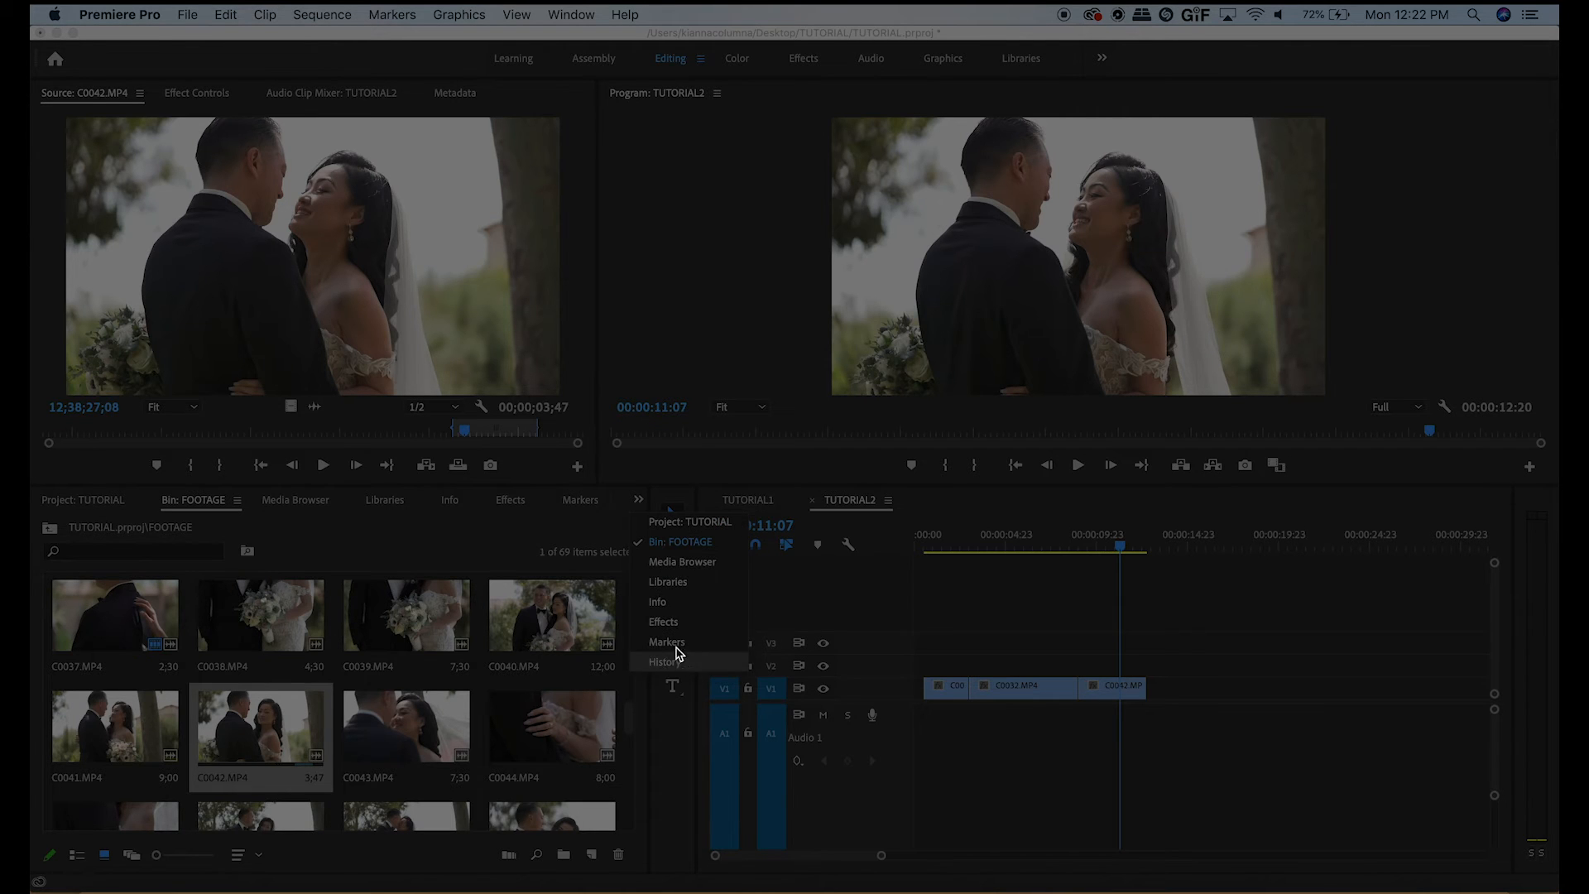
left_click(662, 621)
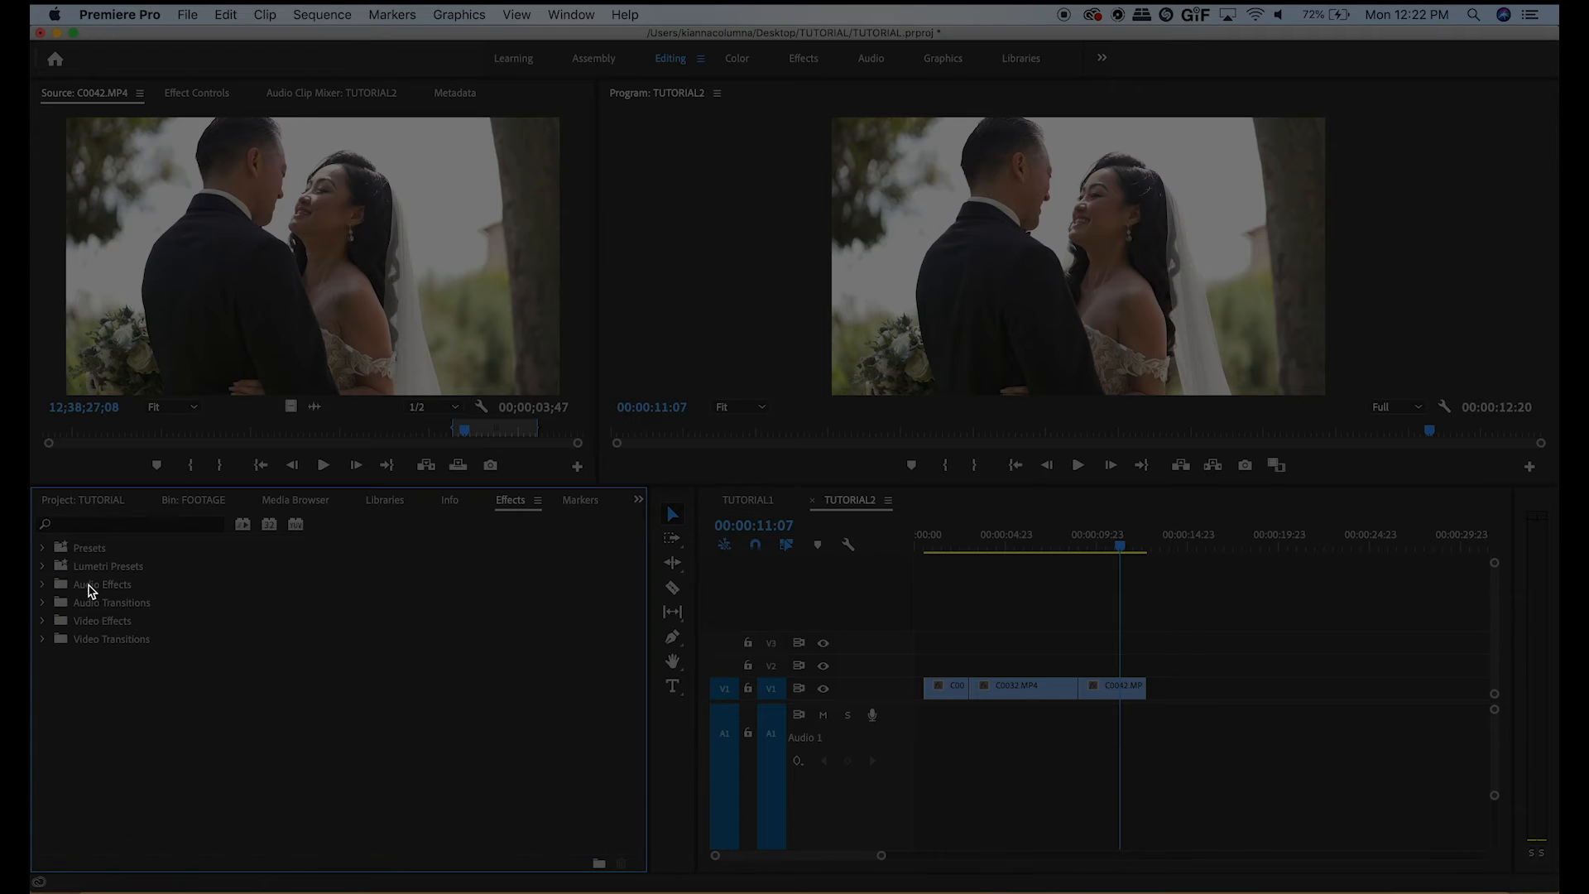
left_click(43, 639)
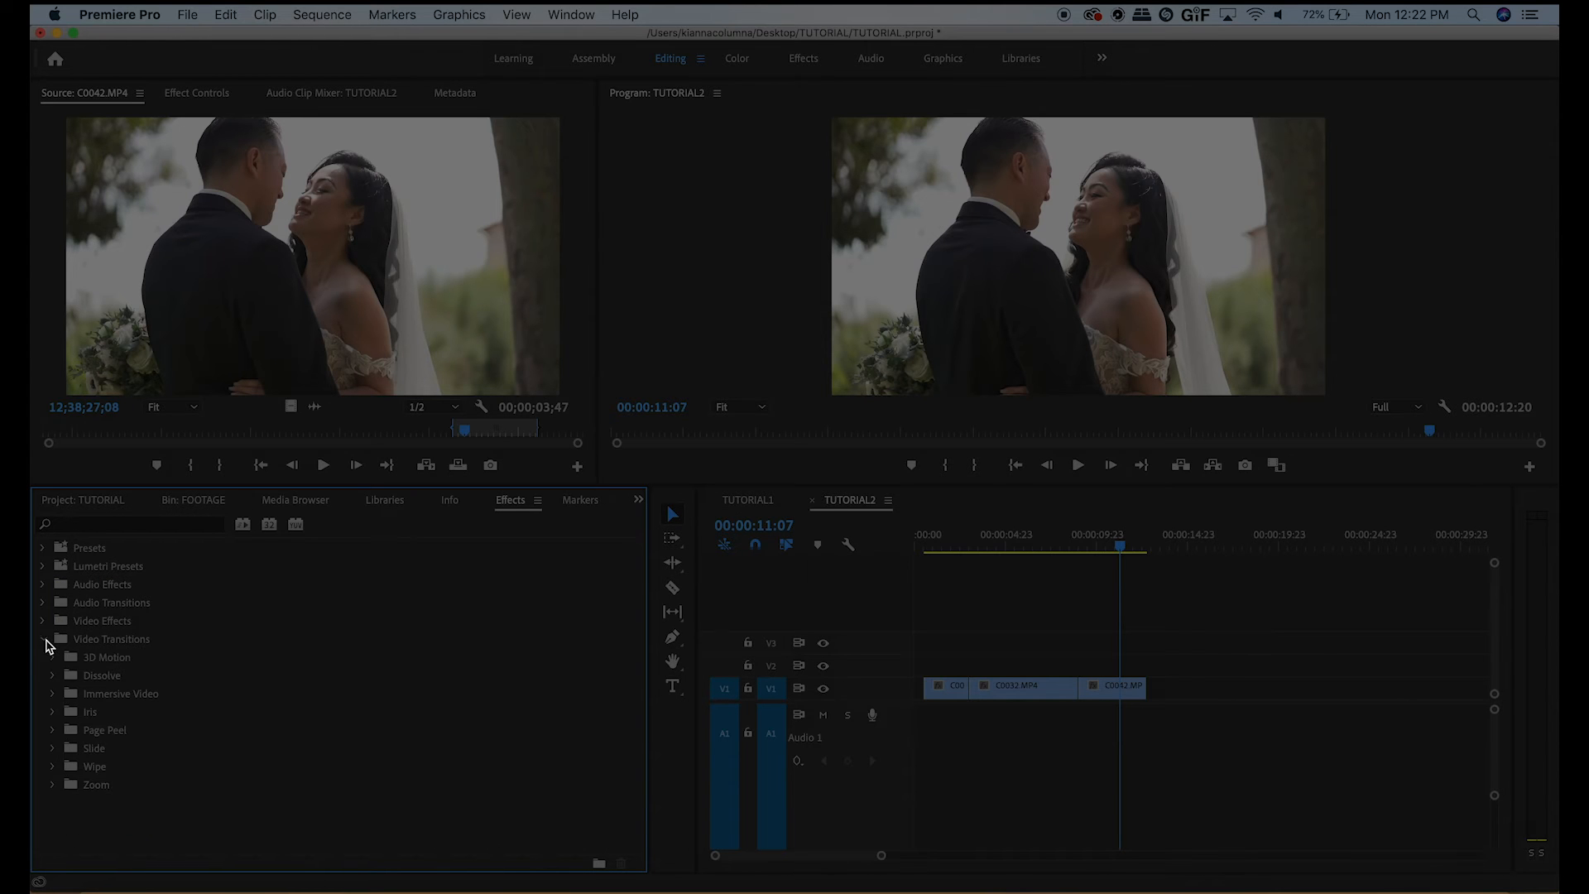
left_click(43, 621)
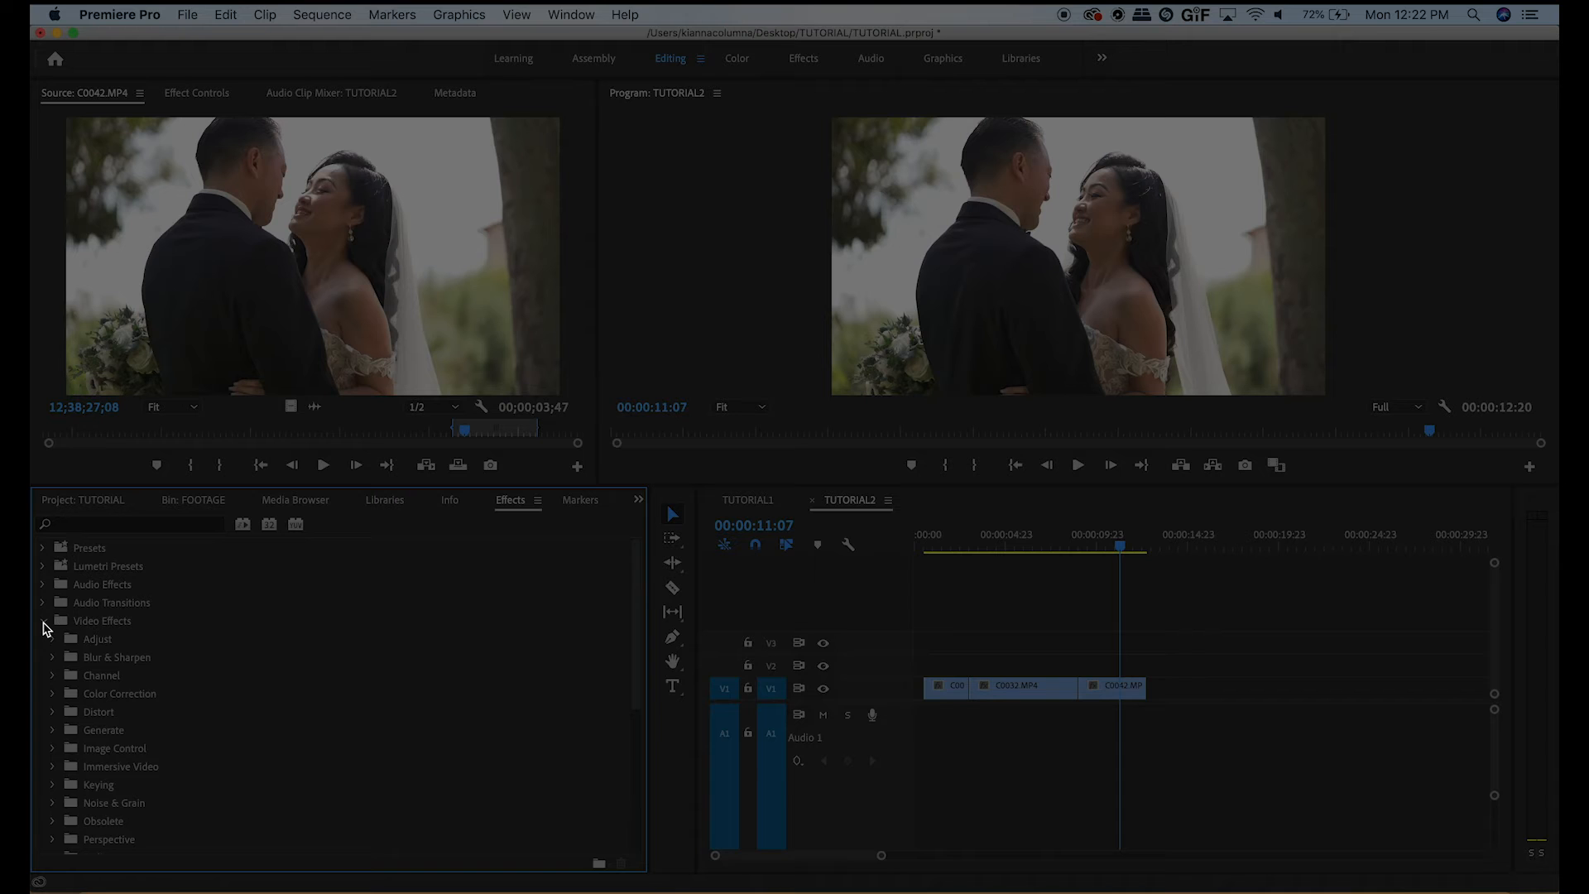
left_click(43, 639)
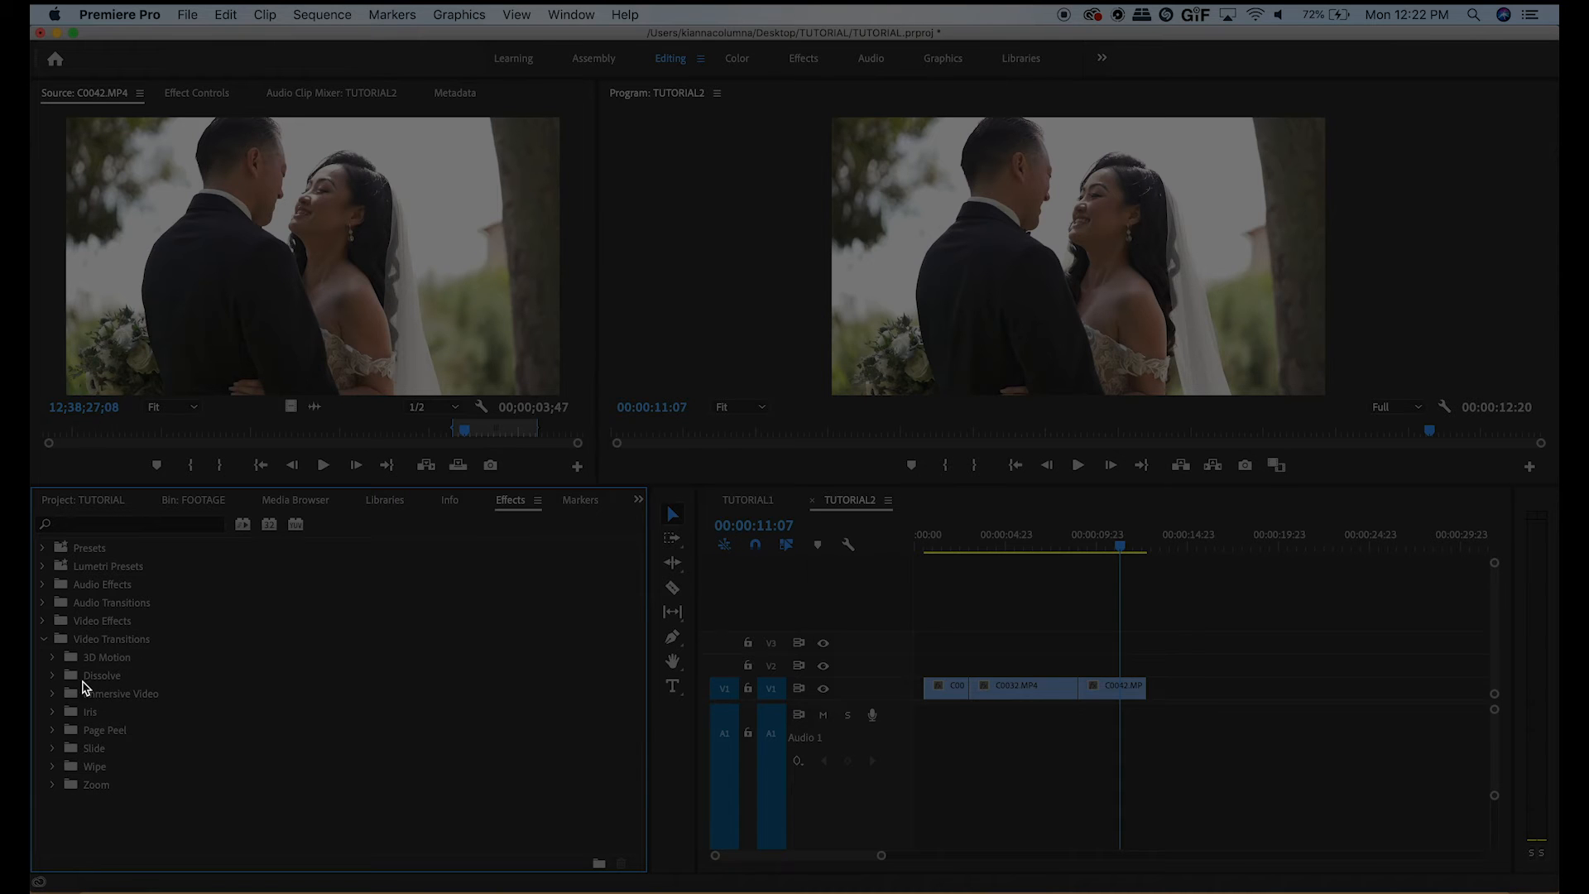
left_click(53, 675)
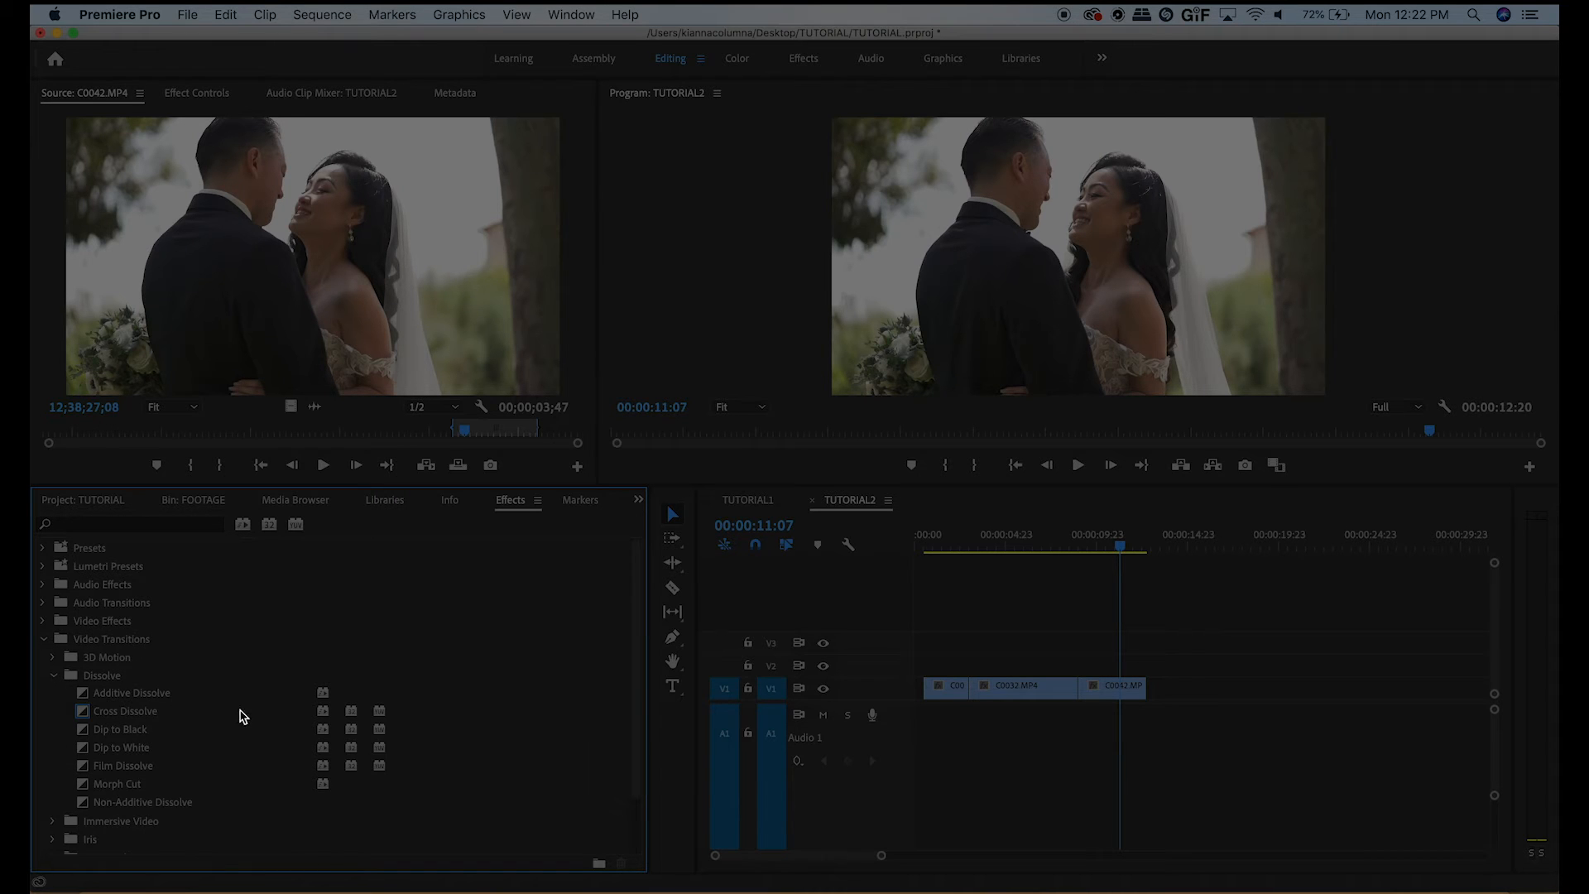
mouse_move(148, 720)
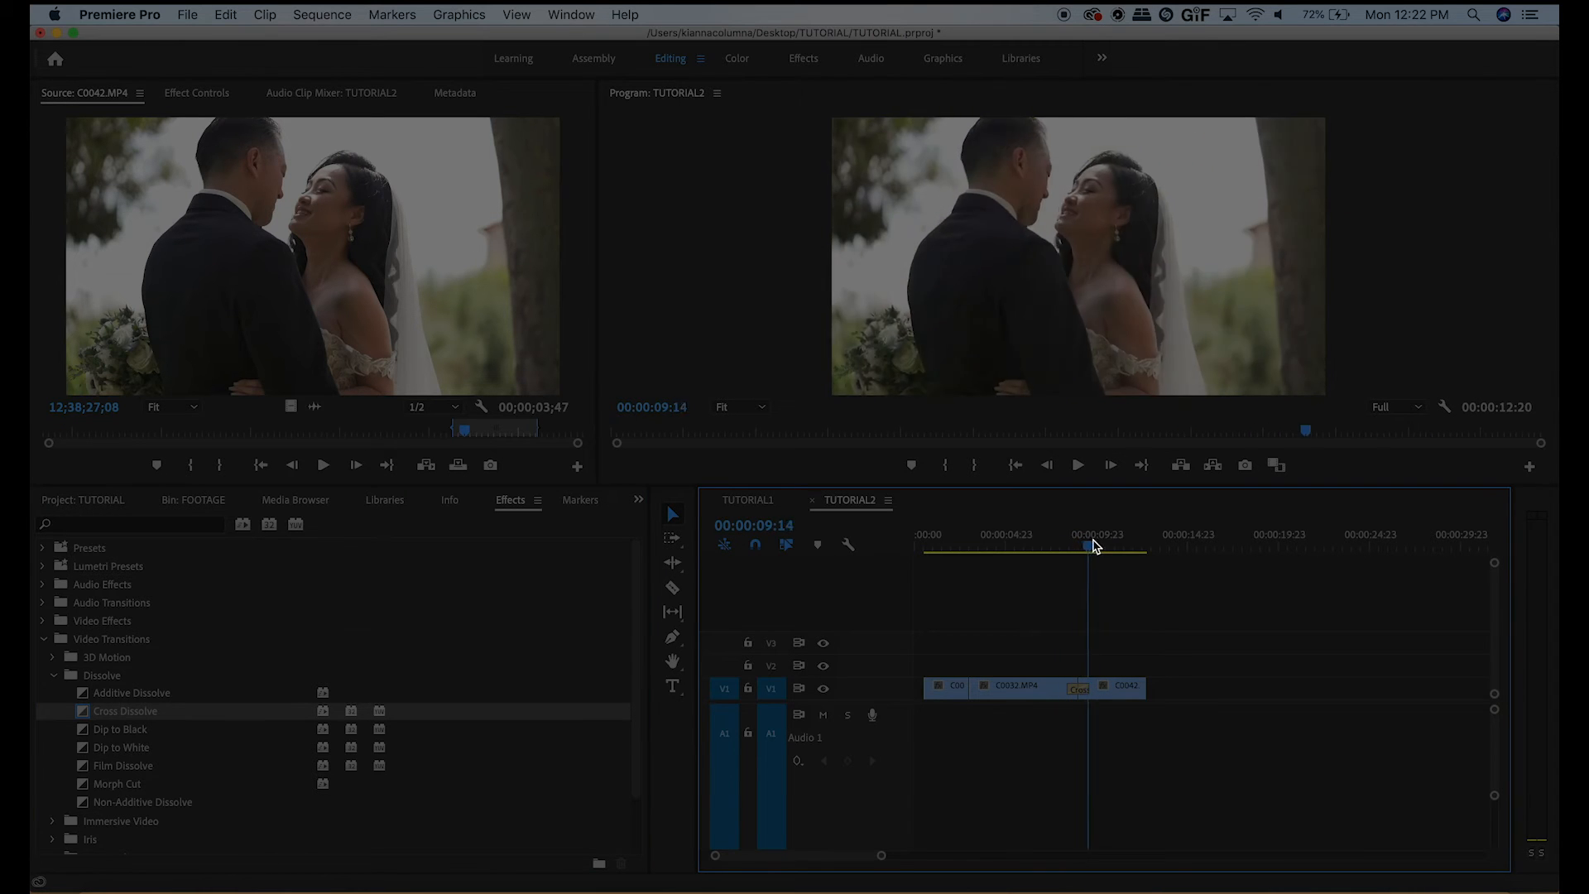
- Place Cross Dissolve at the C0032/C0042 join and at the end of the last clip
left_click(1047, 548)
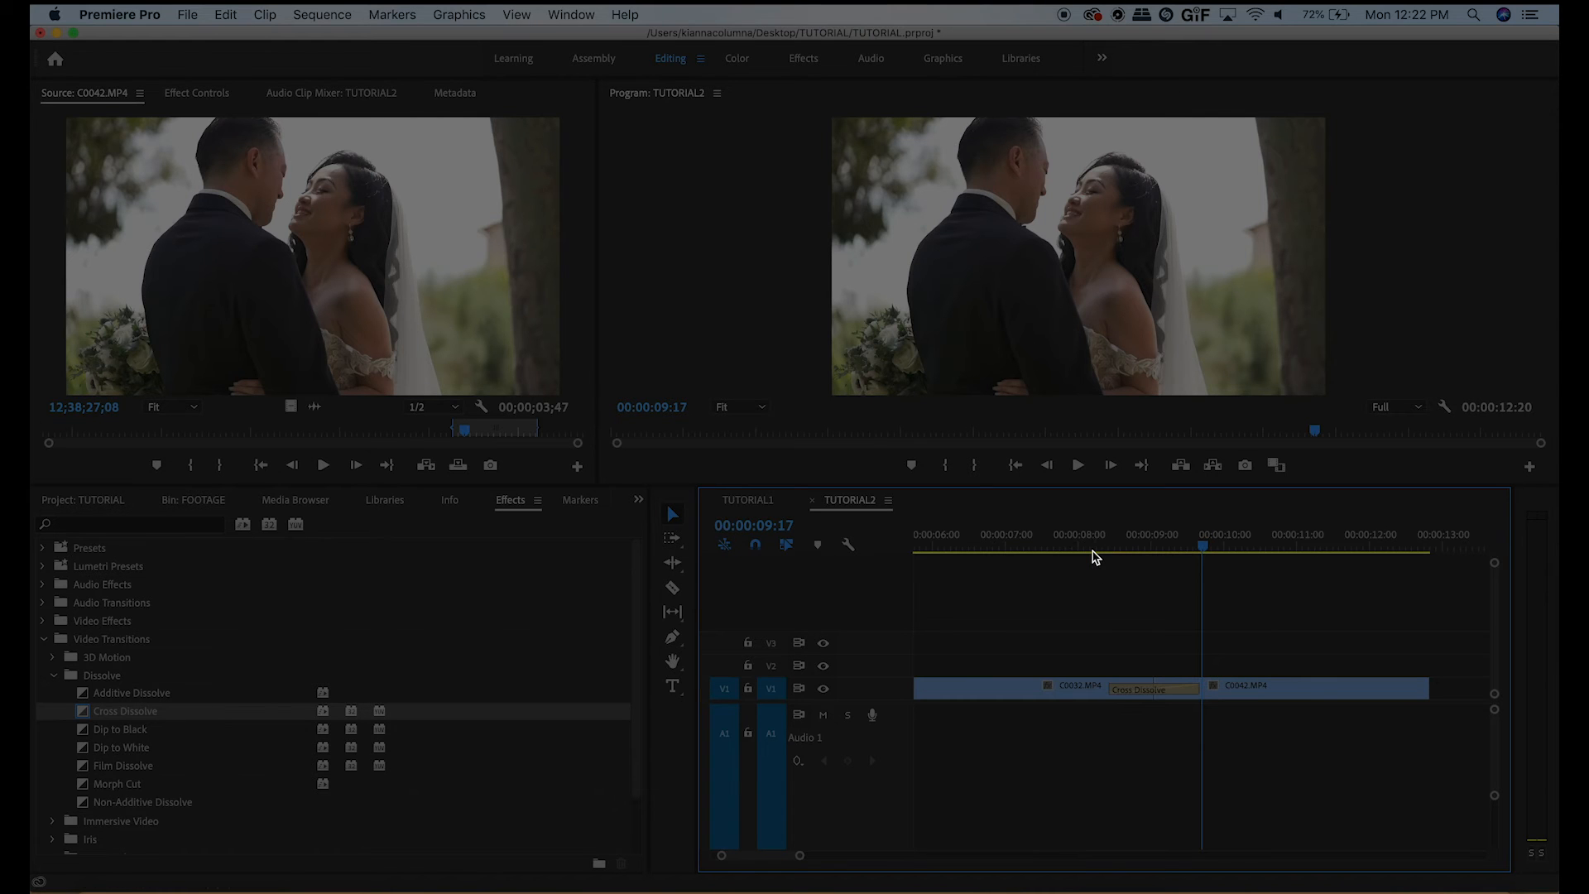
left_click(1154, 689)
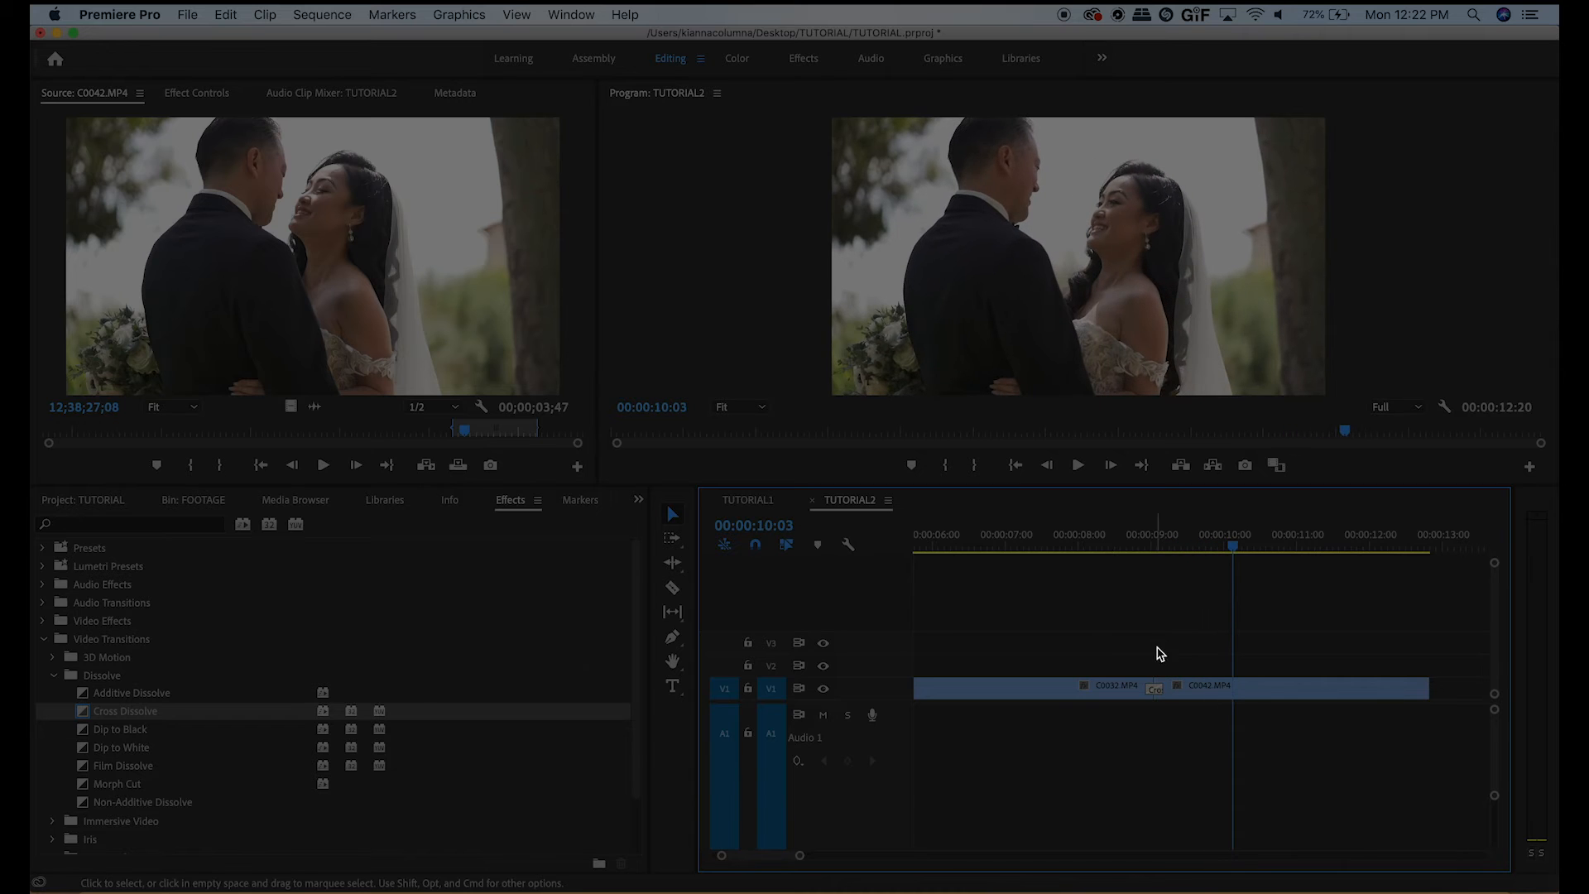
left_click(1154, 687)
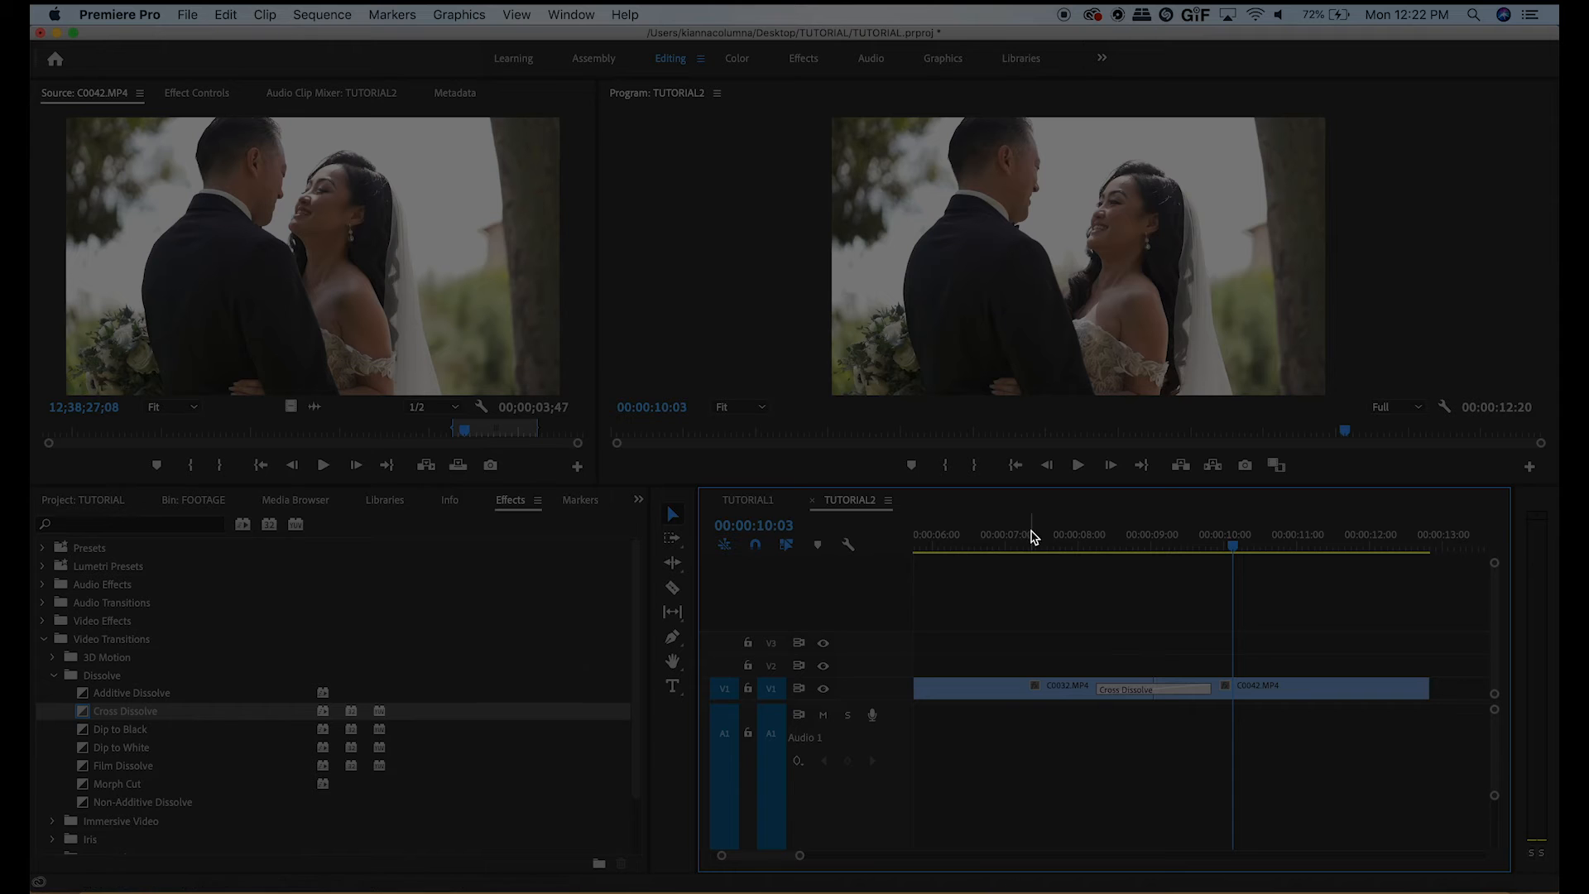
left_click(988, 535)
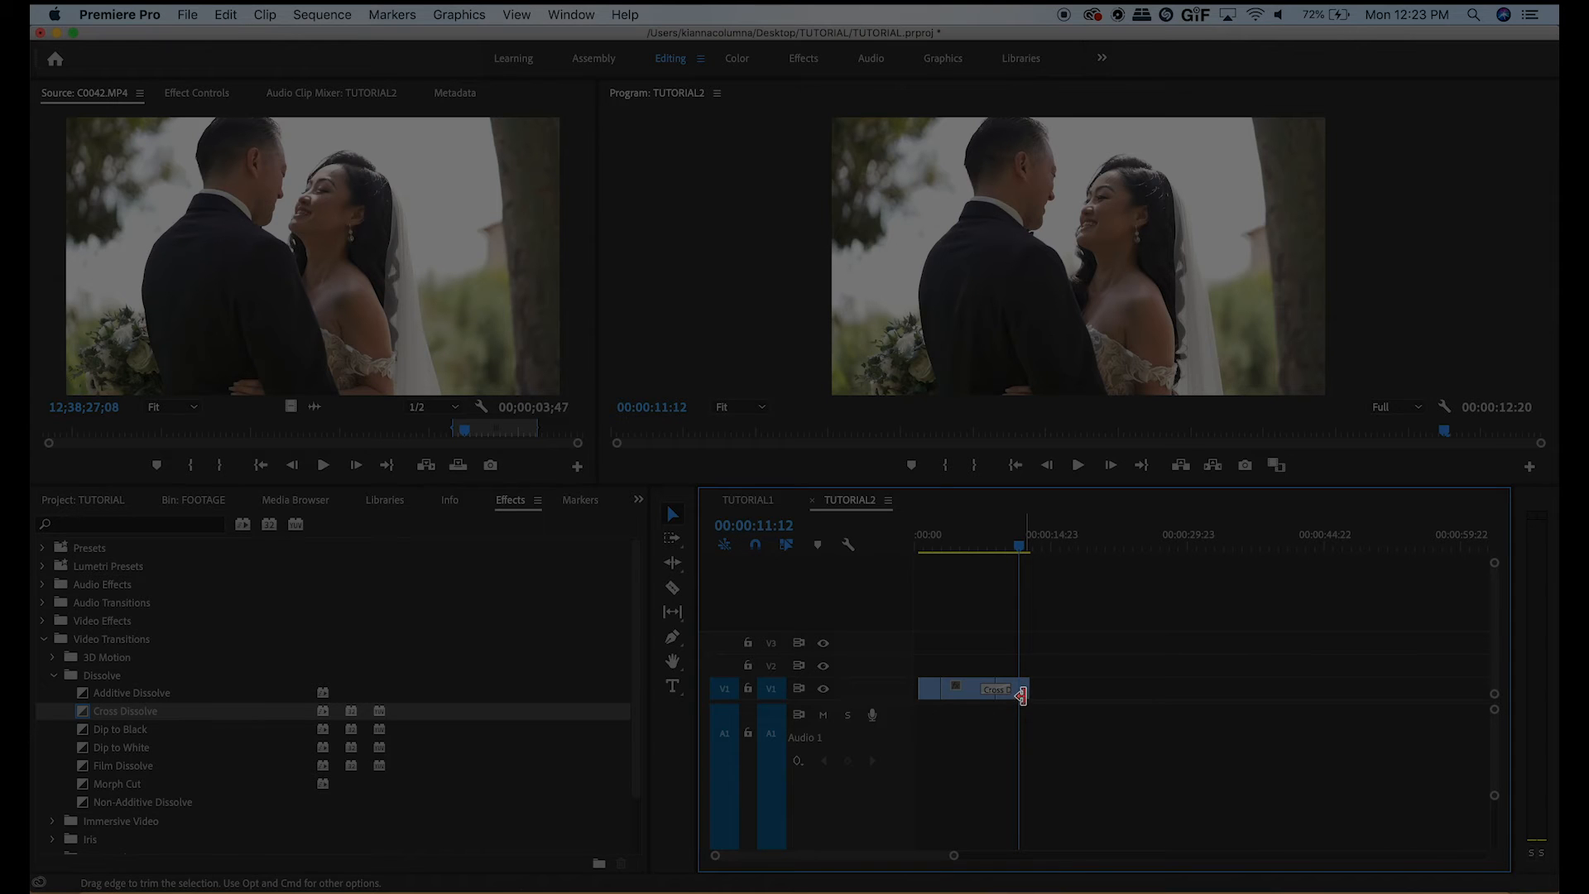
mouse_move(1010, 707)
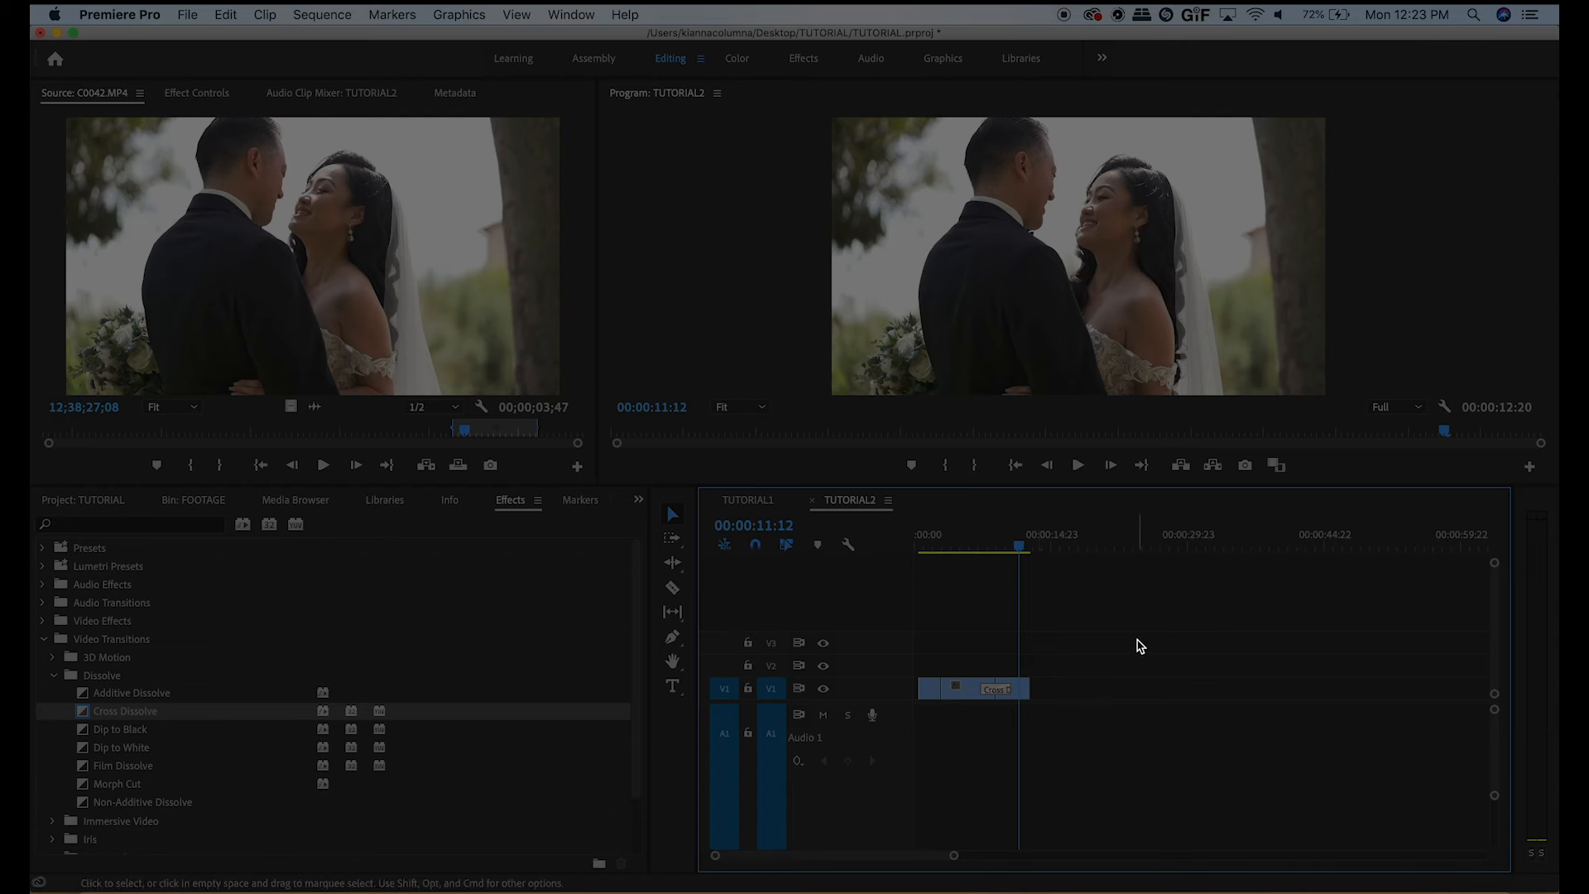
- Show C0042's Motion and Opacity properties in Effect Controls
left_click(997, 688)
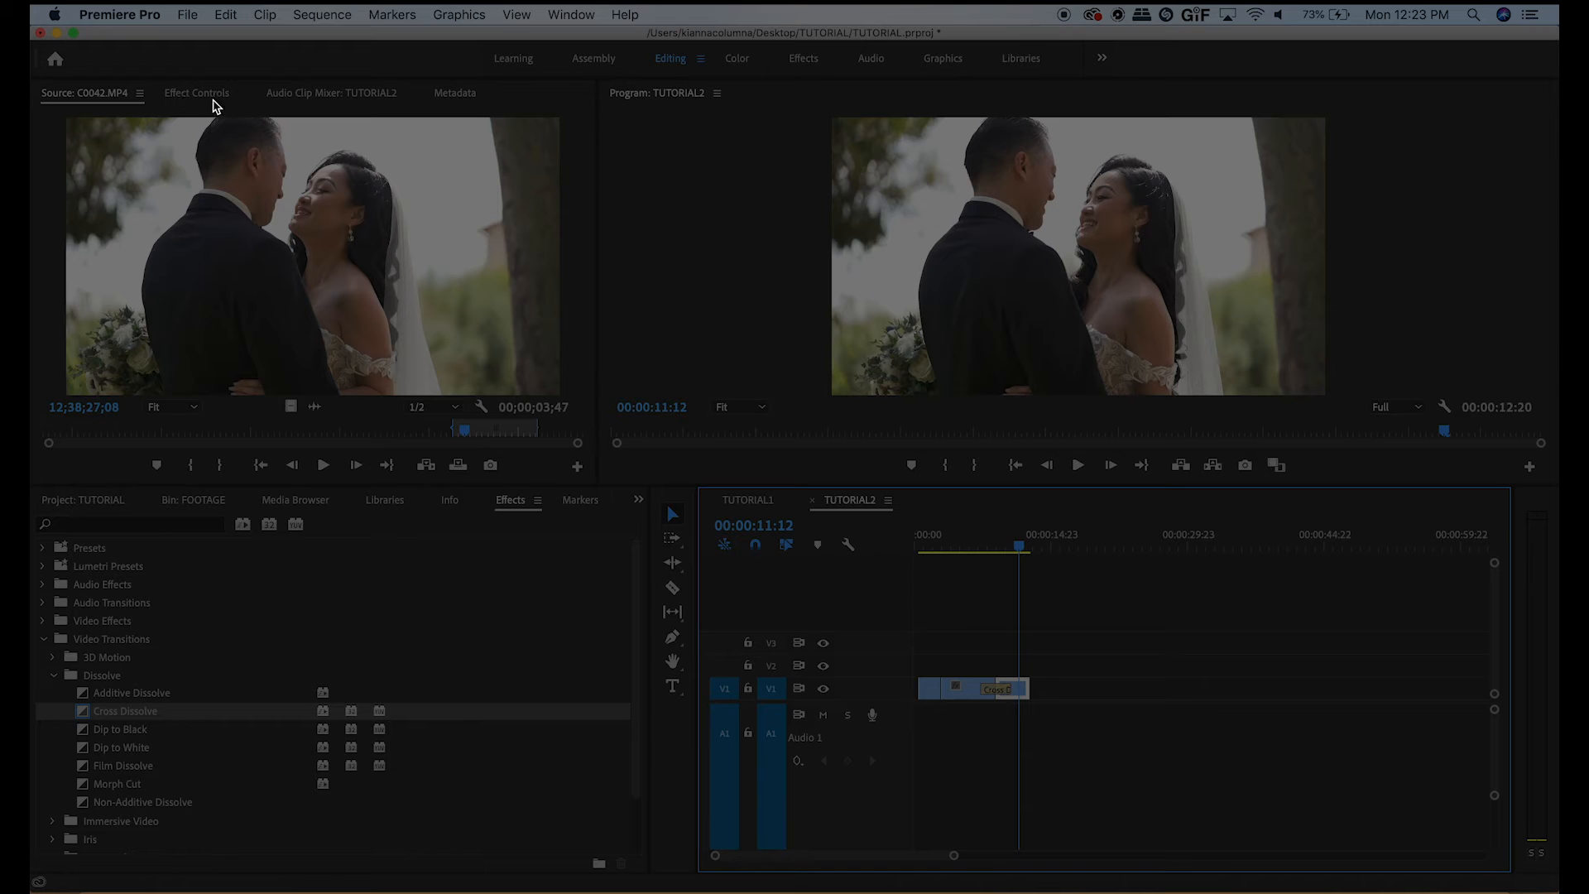
mouse_move(257, 399)
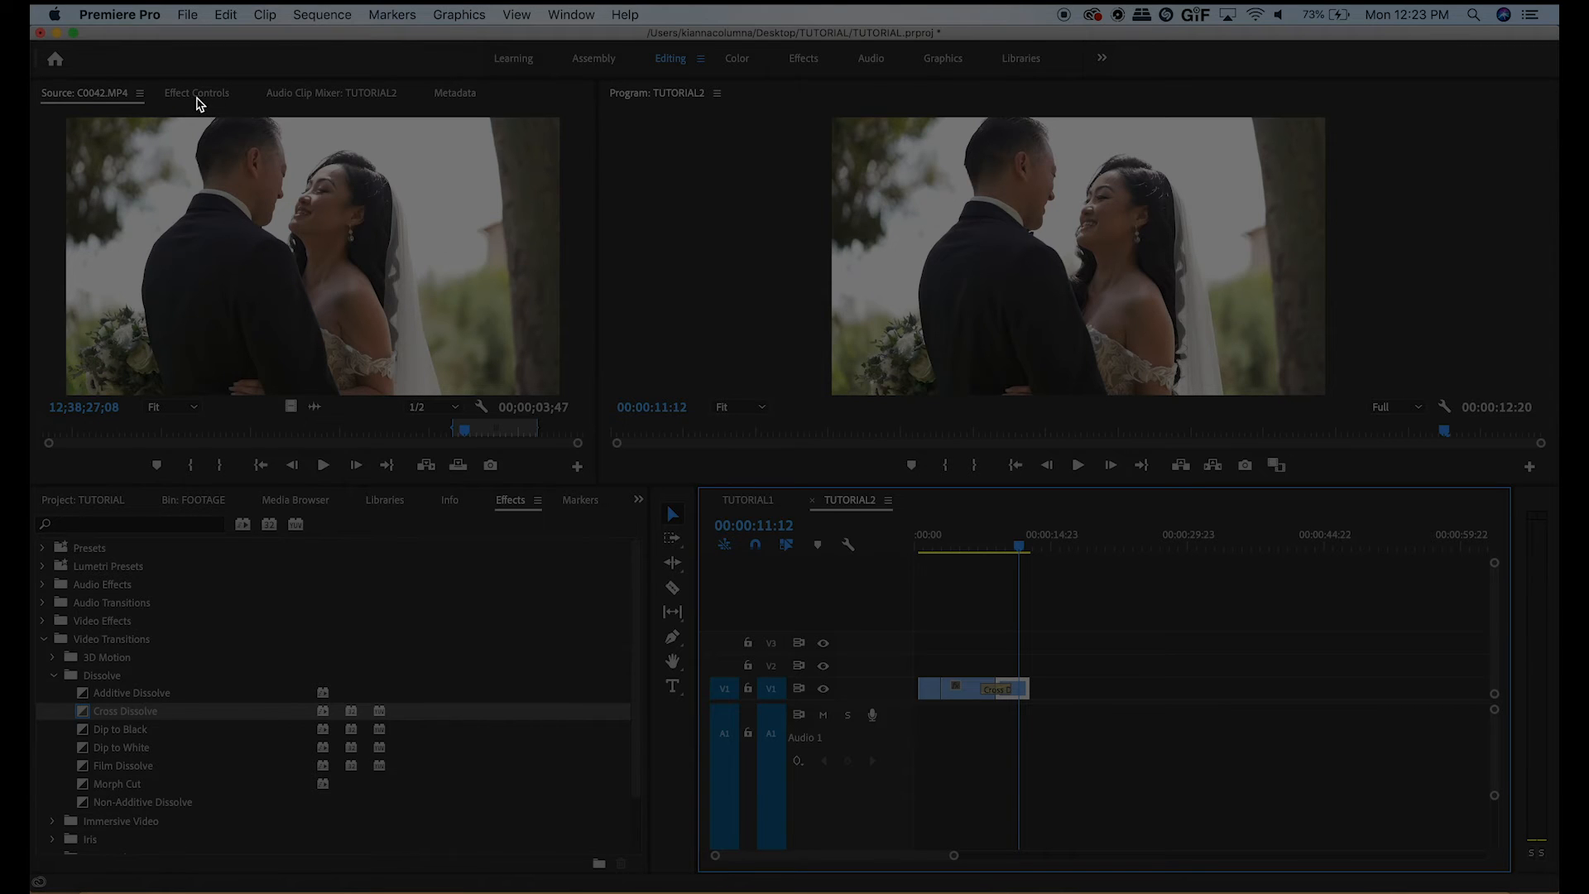
left_click(197, 93)
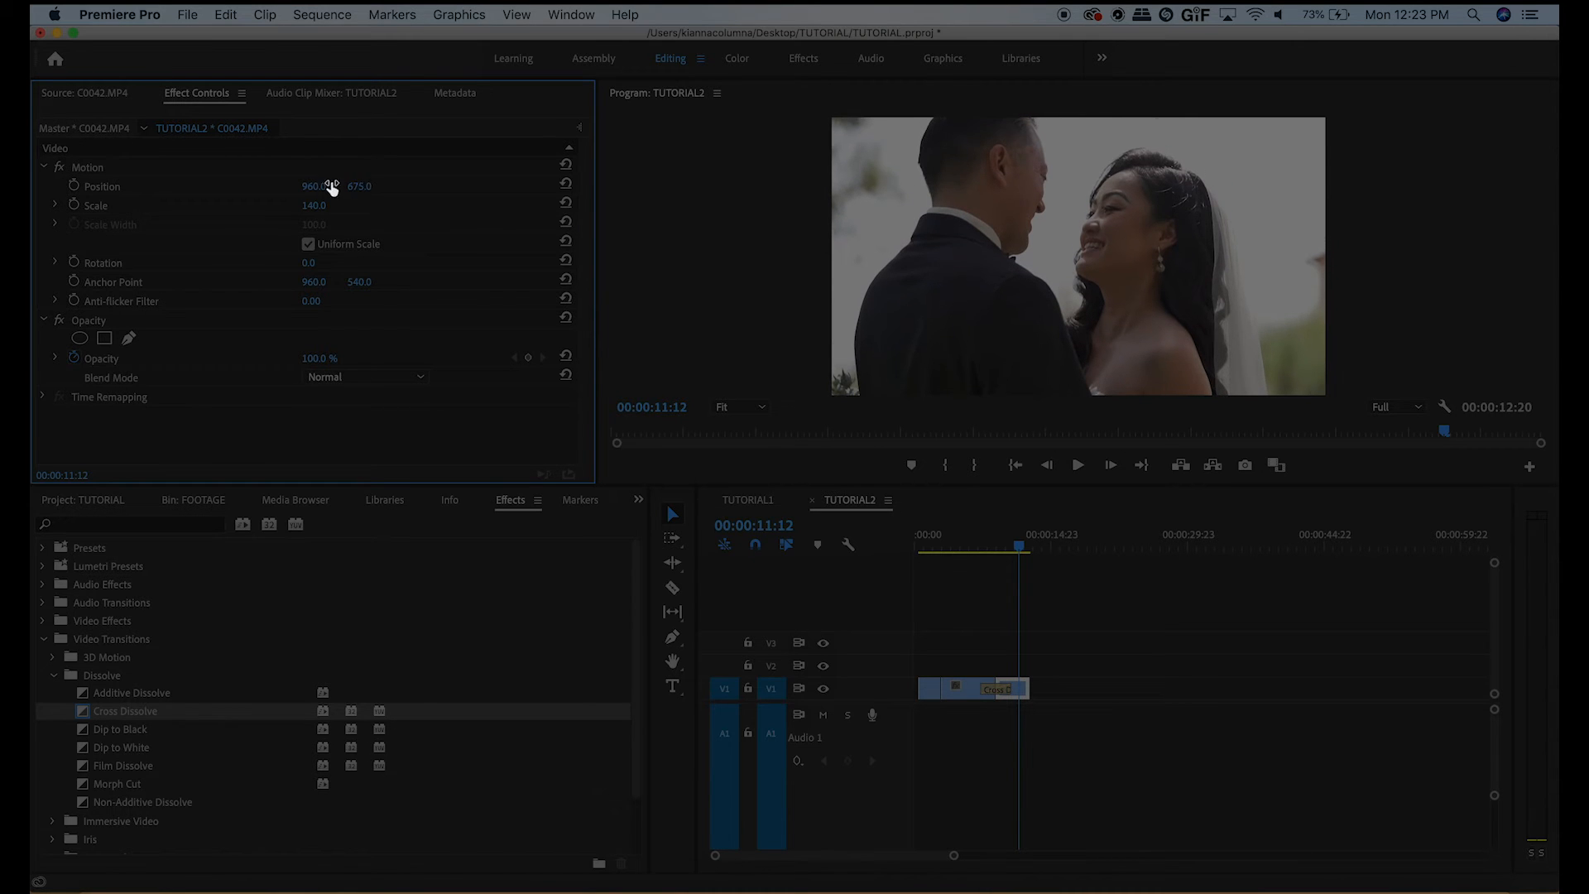
- Reposition C0042, stack it on V2 above C0032 at 50% opacity with Screen blend mode
left_click_drag(315, 185, 345, 185)
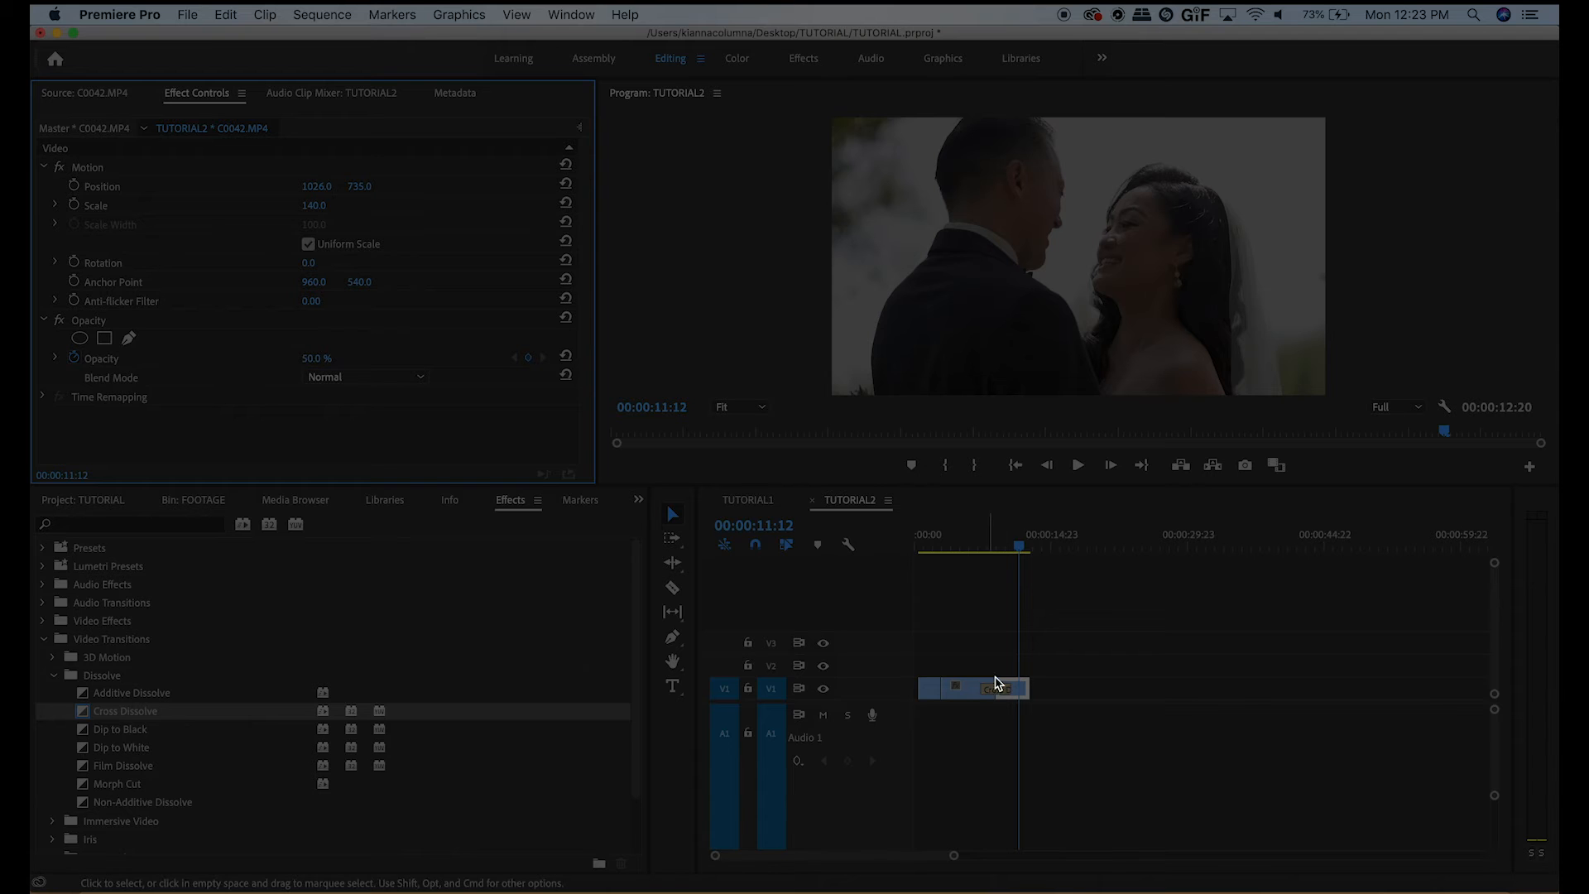
left_click_drag(973, 687, 1002, 669)
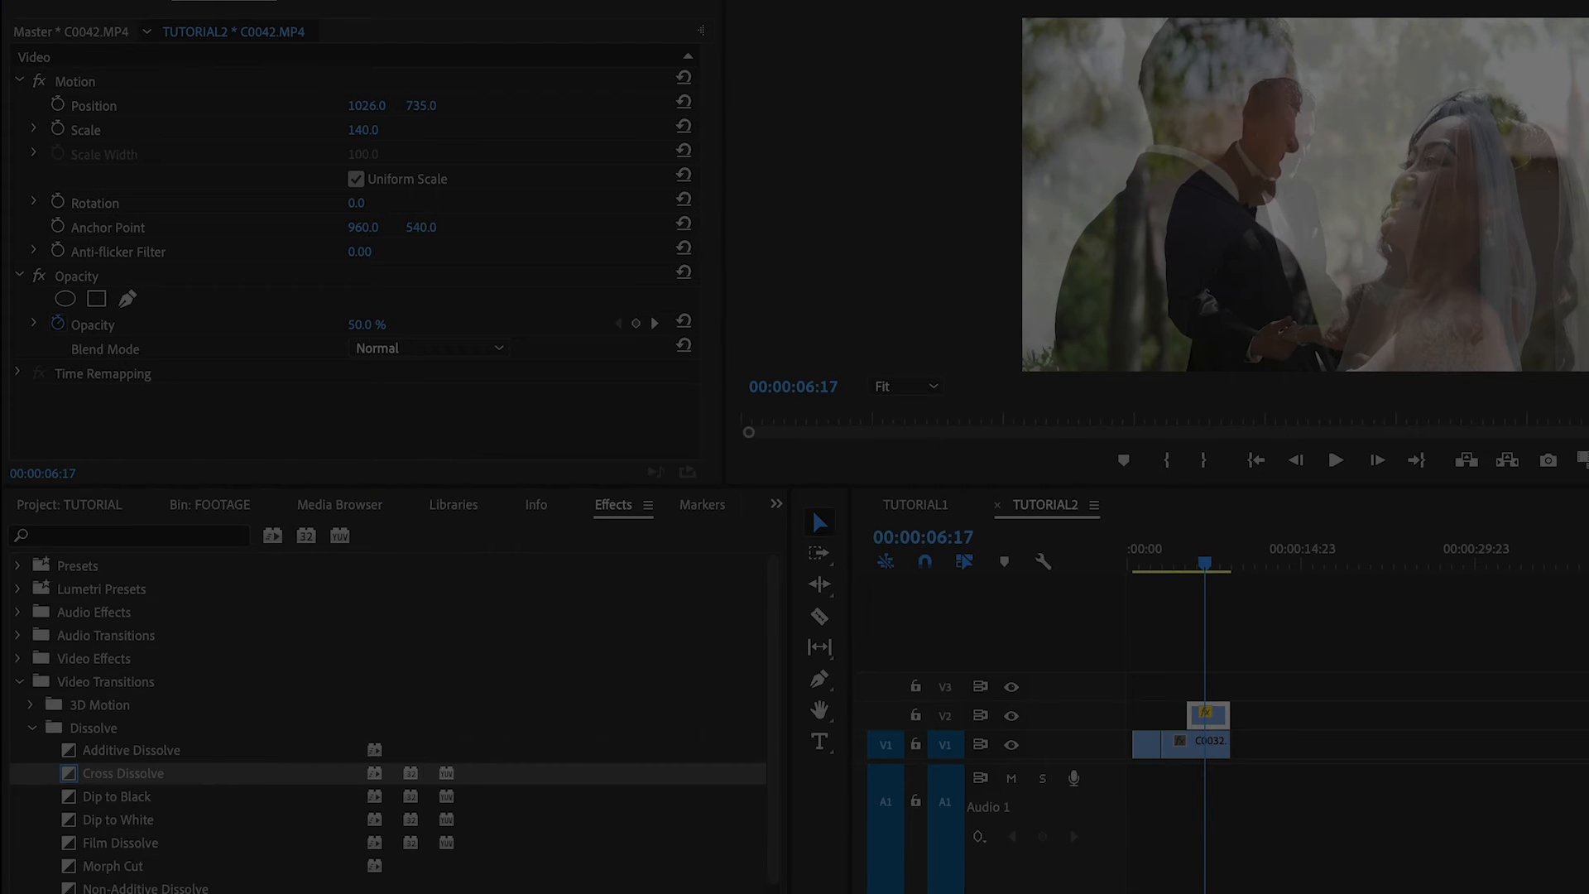
left_click(429, 347)
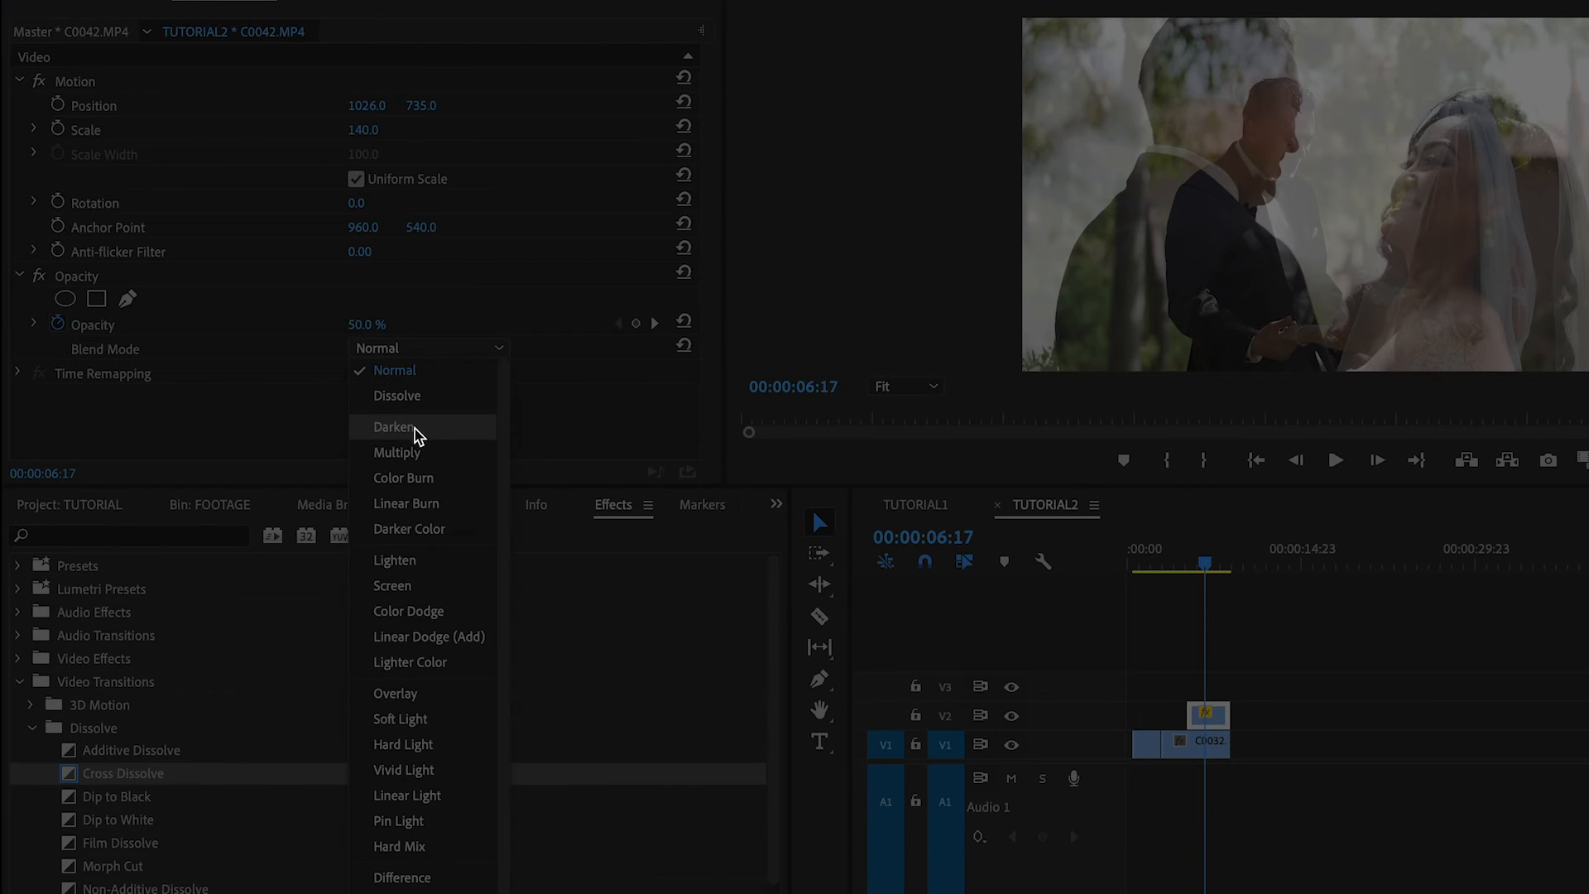
left_click(393, 584)
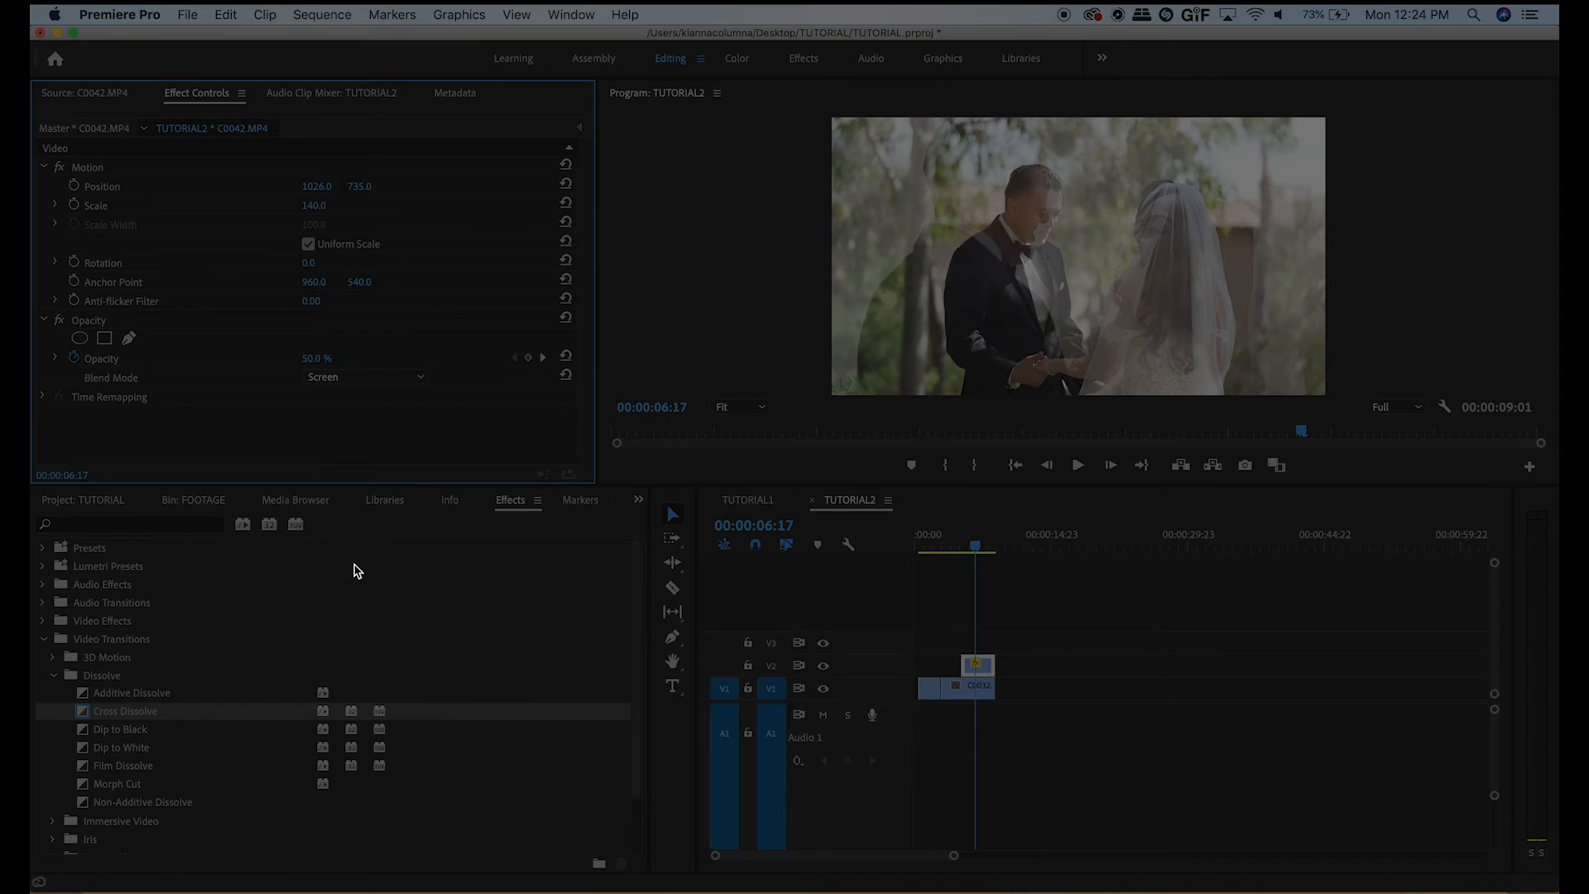
left_click(992, 548)
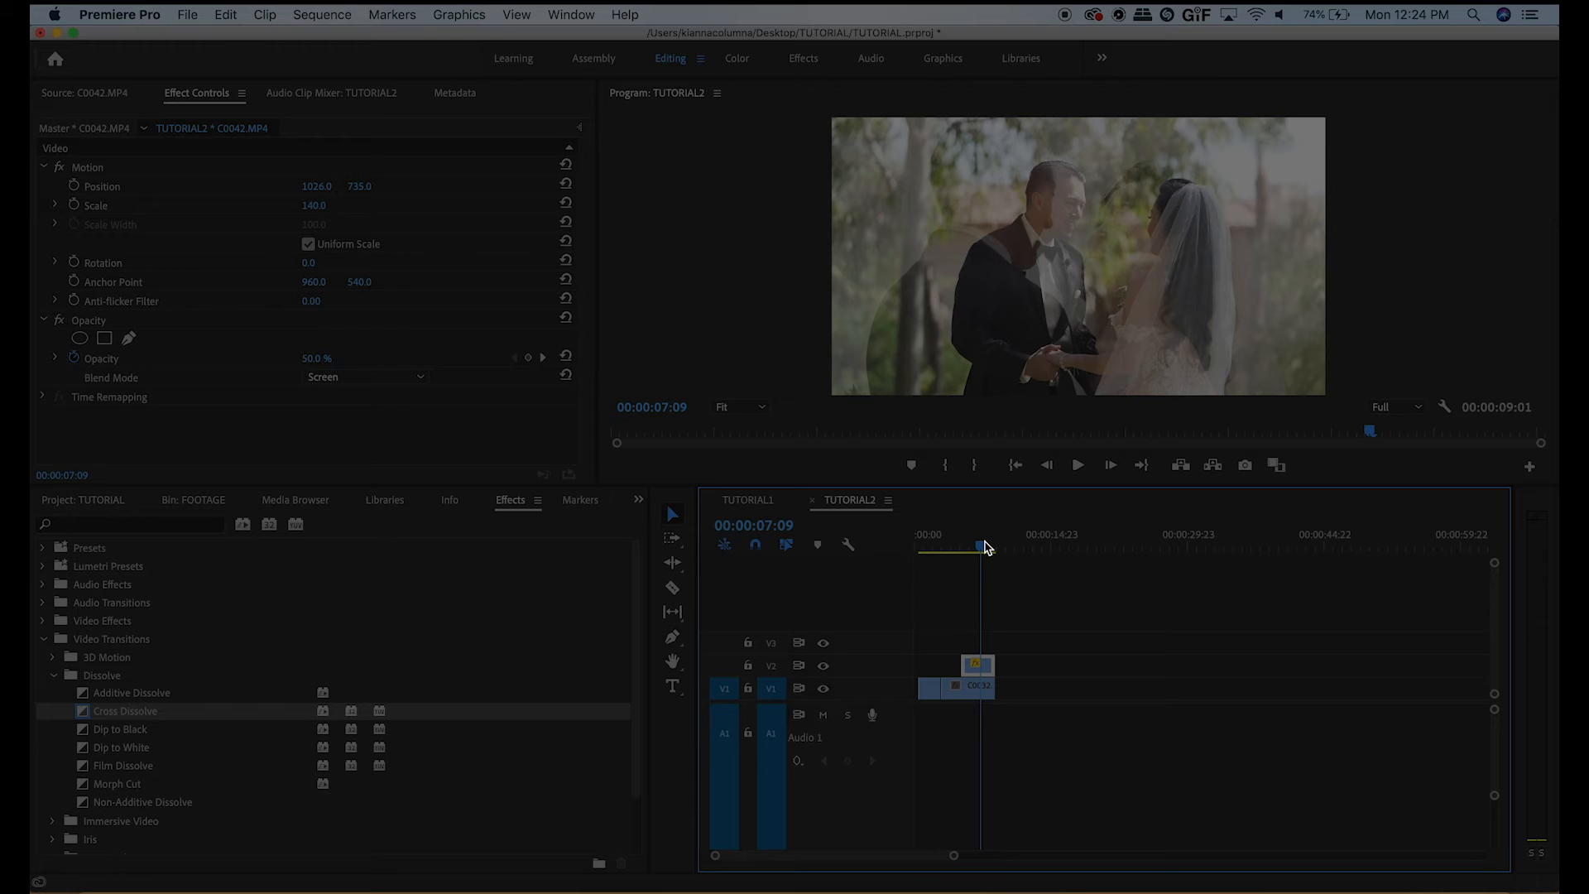
key("cmd+z")
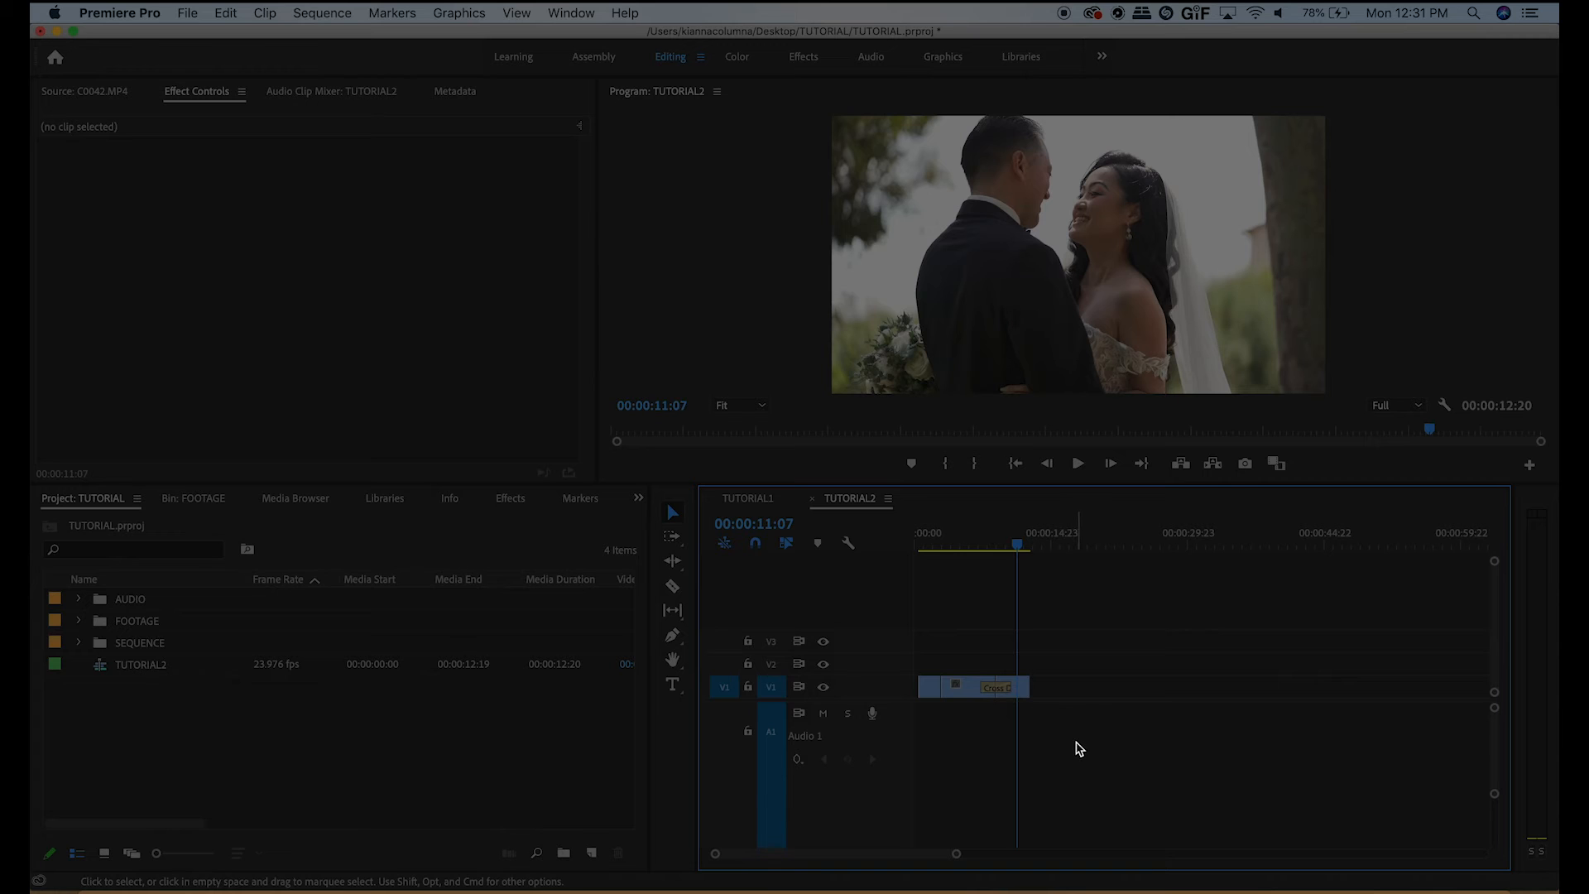
mouse_move(725, 68)
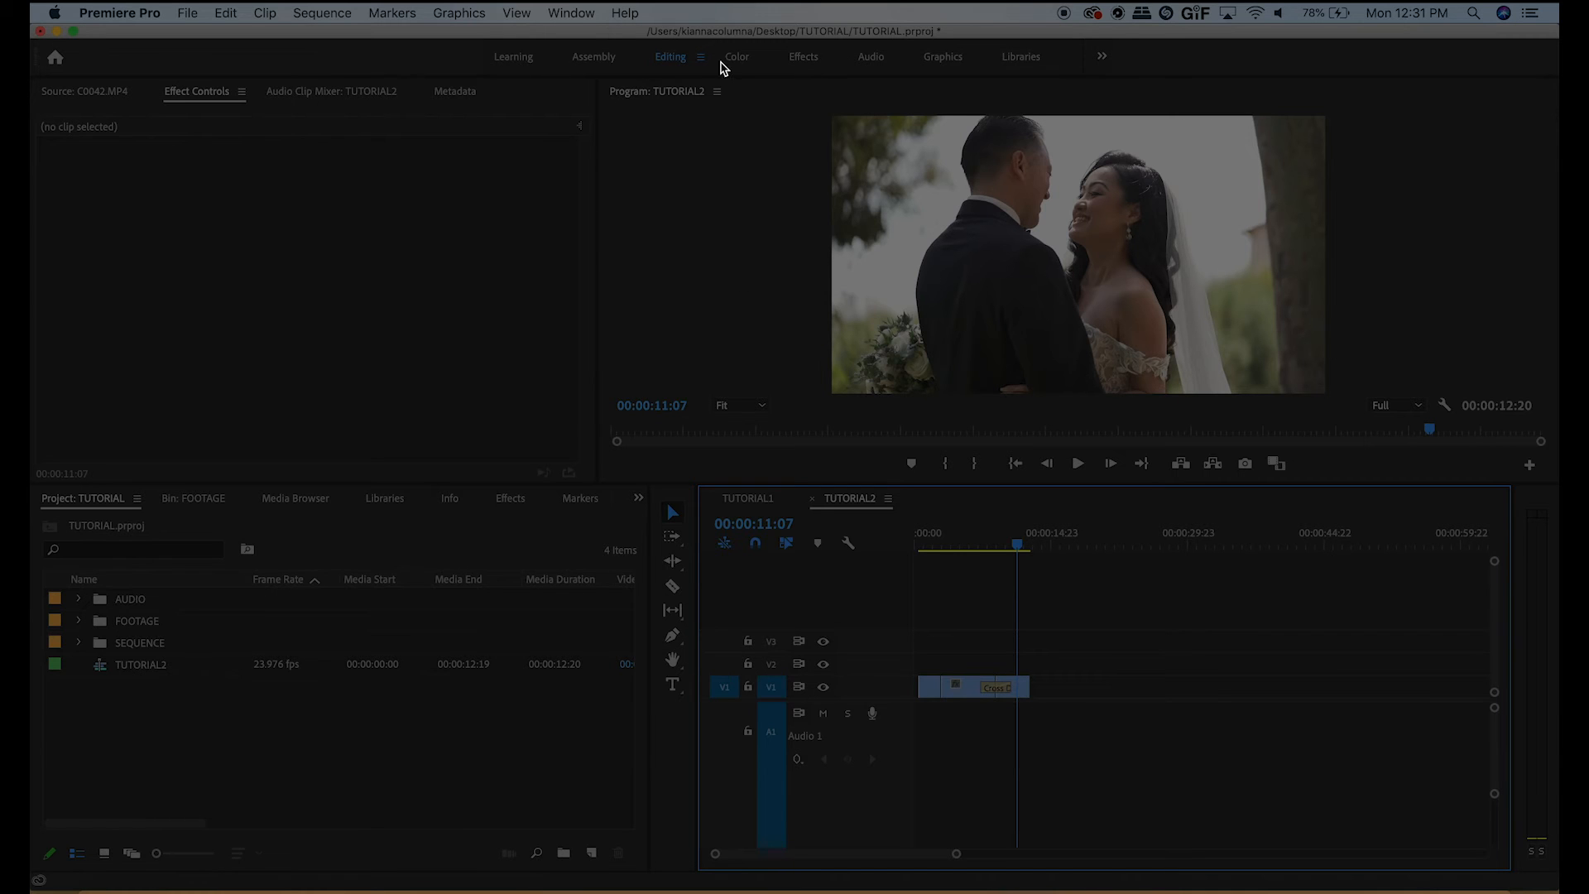
mouse_move(537, 68)
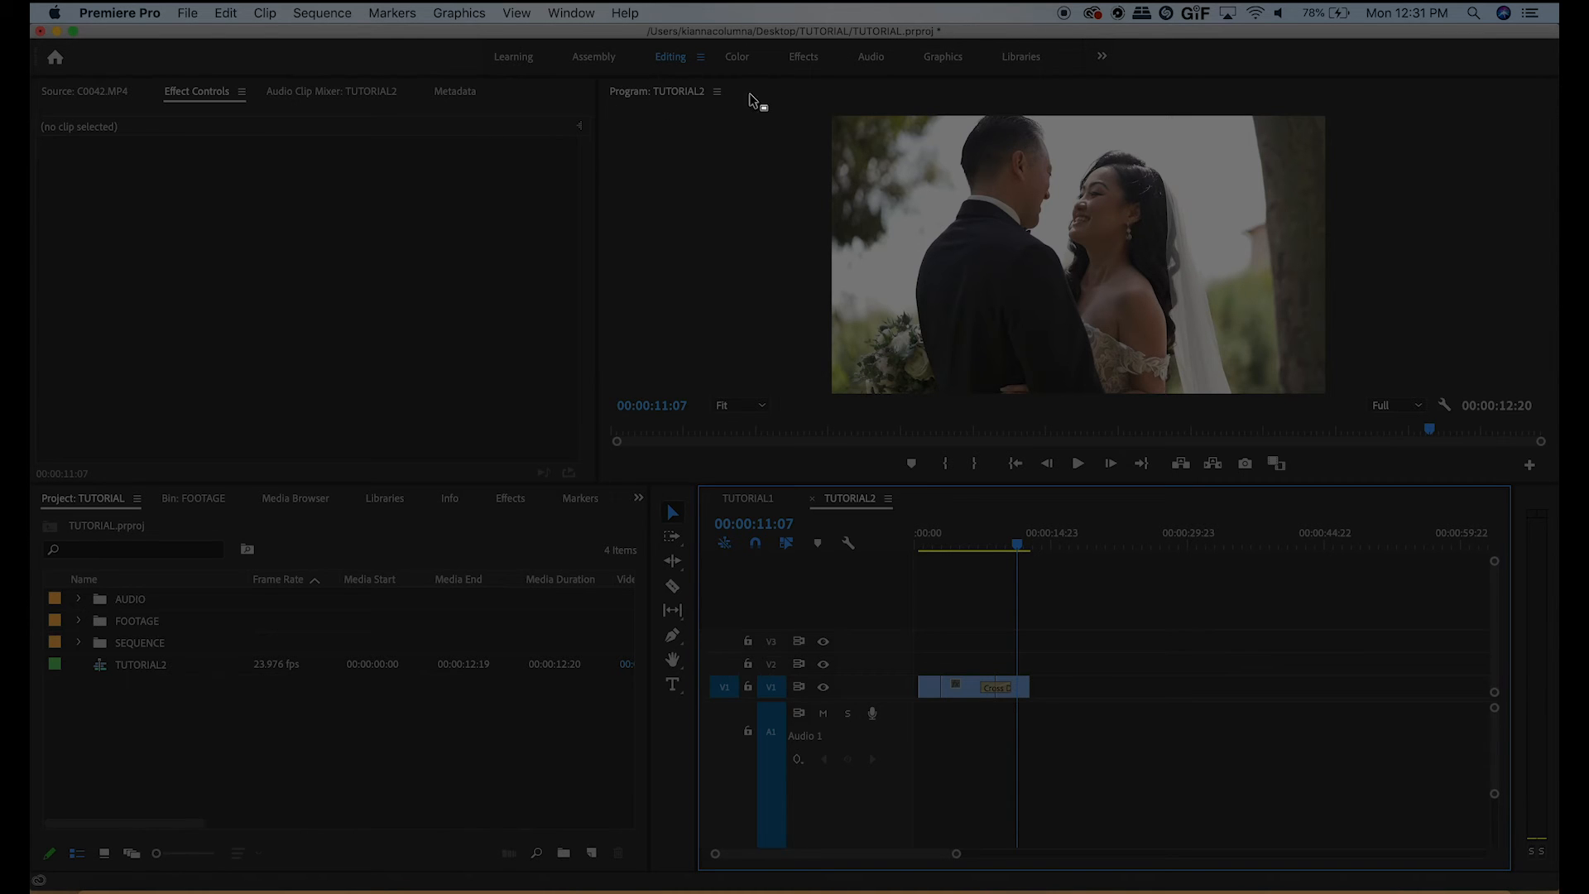
mouse_move(1058, 61)
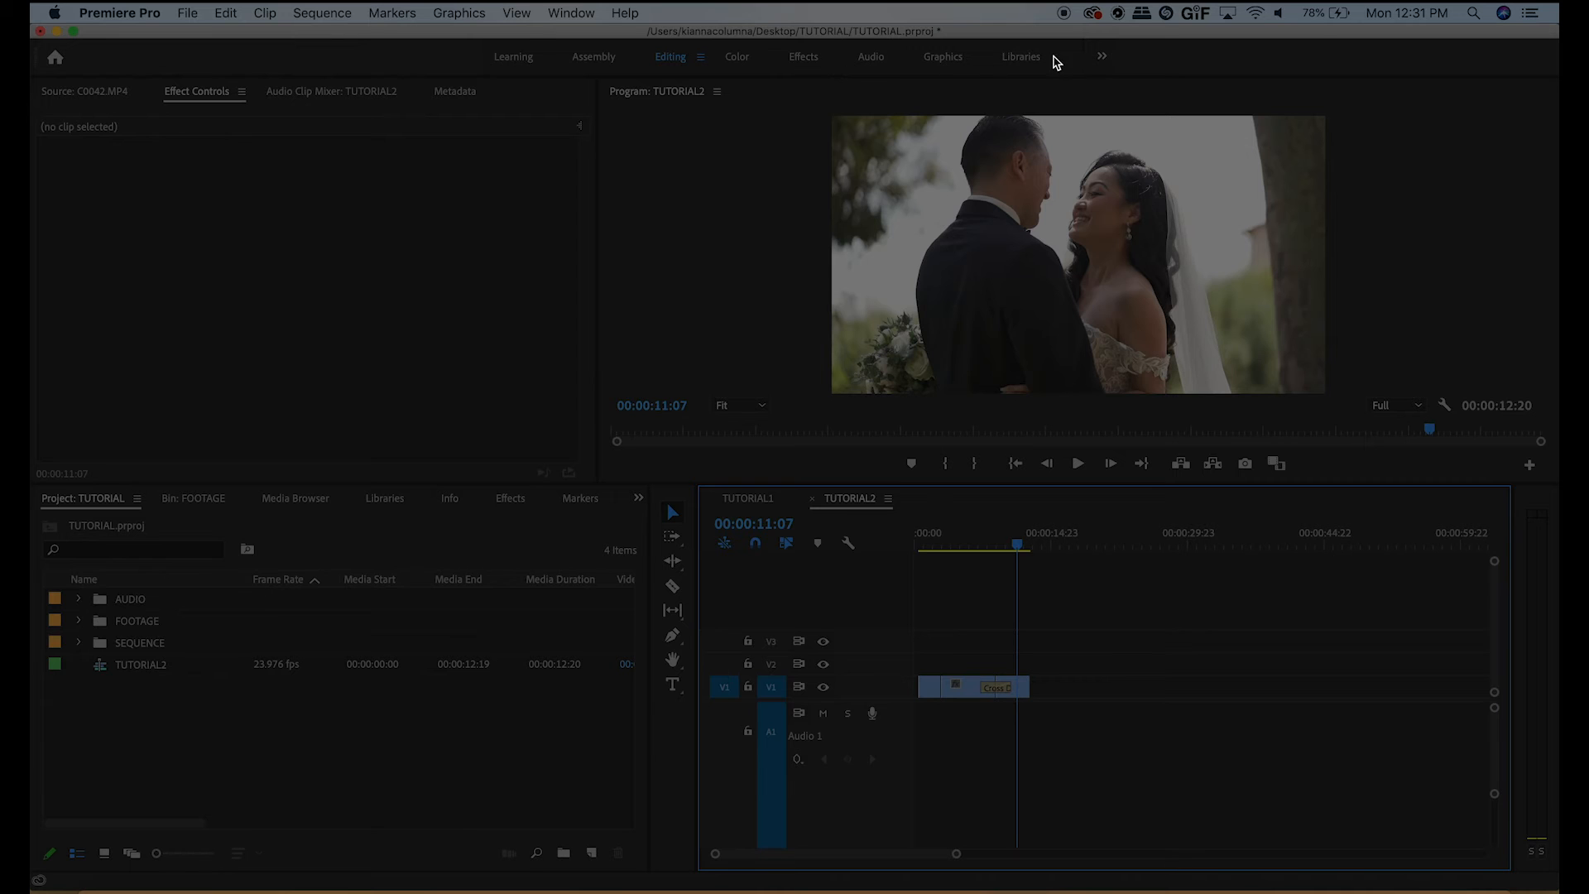
mouse_move(738, 70)
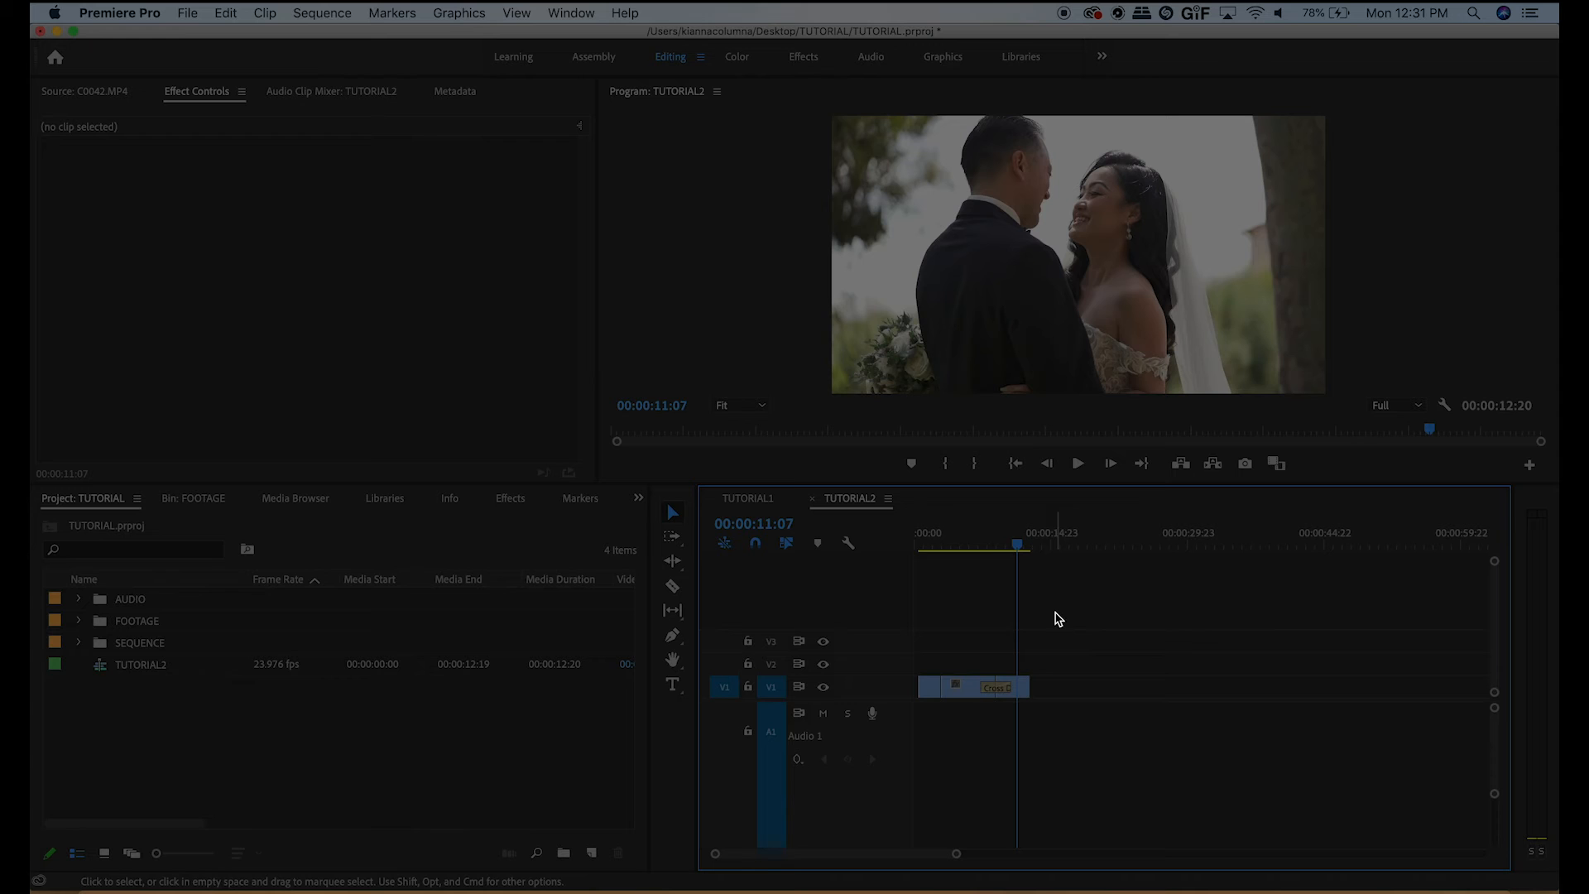
- Select the opening clip C0037 at the start of TUTORIAL2 to show its clip settings
left_click(932, 685)
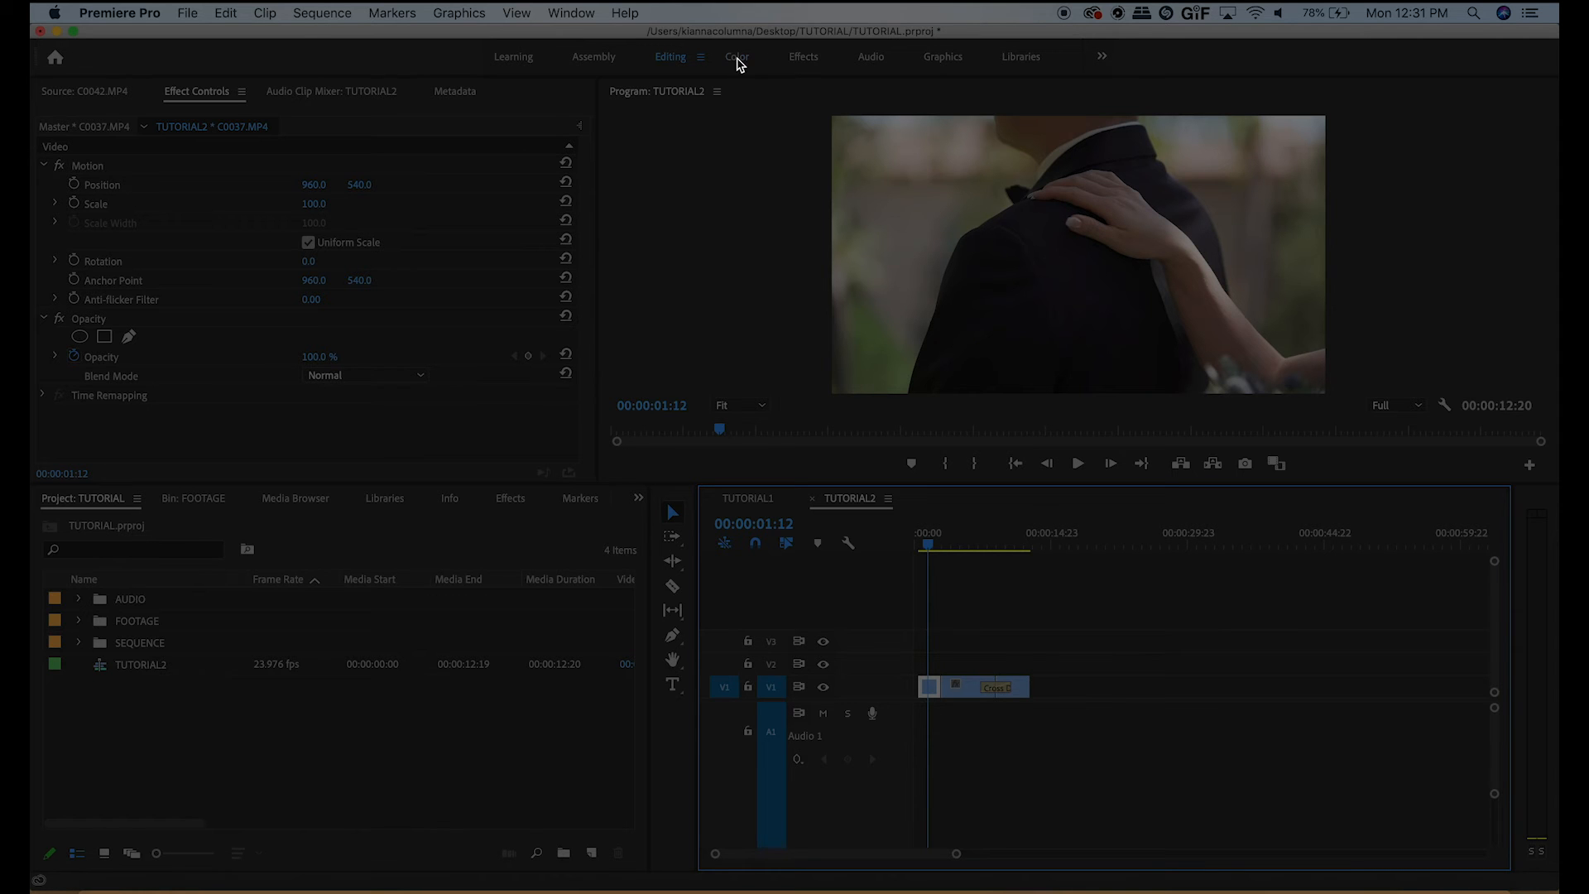
- Switch to the Color workspace for C0037 and peek at the Curves section in Lumetri Color
left_click(737, 56)
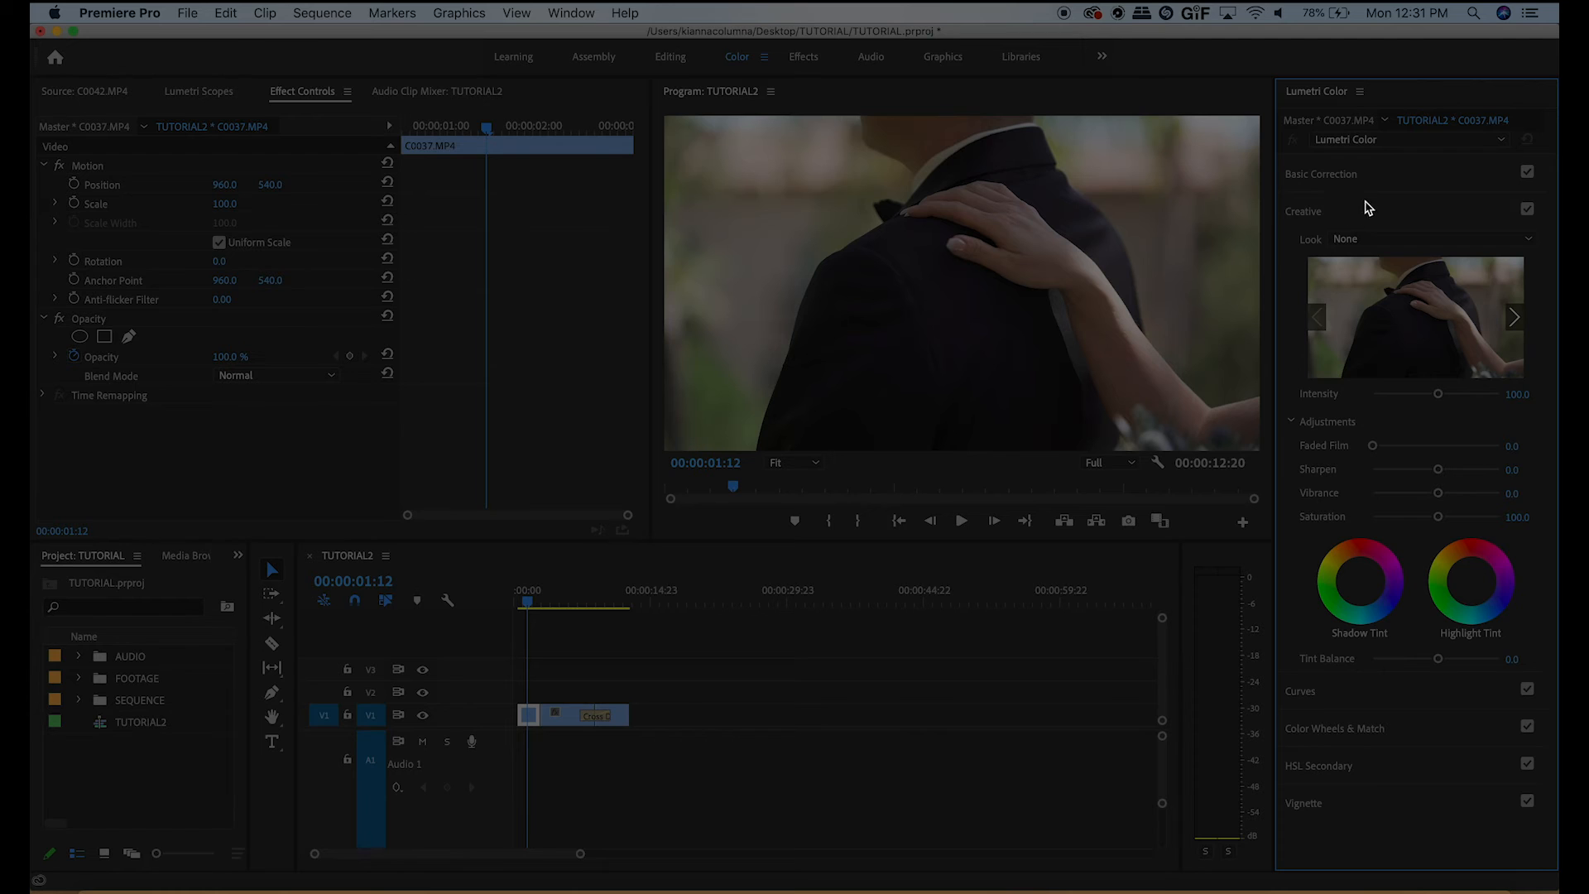
mouse_move(1530, 466)
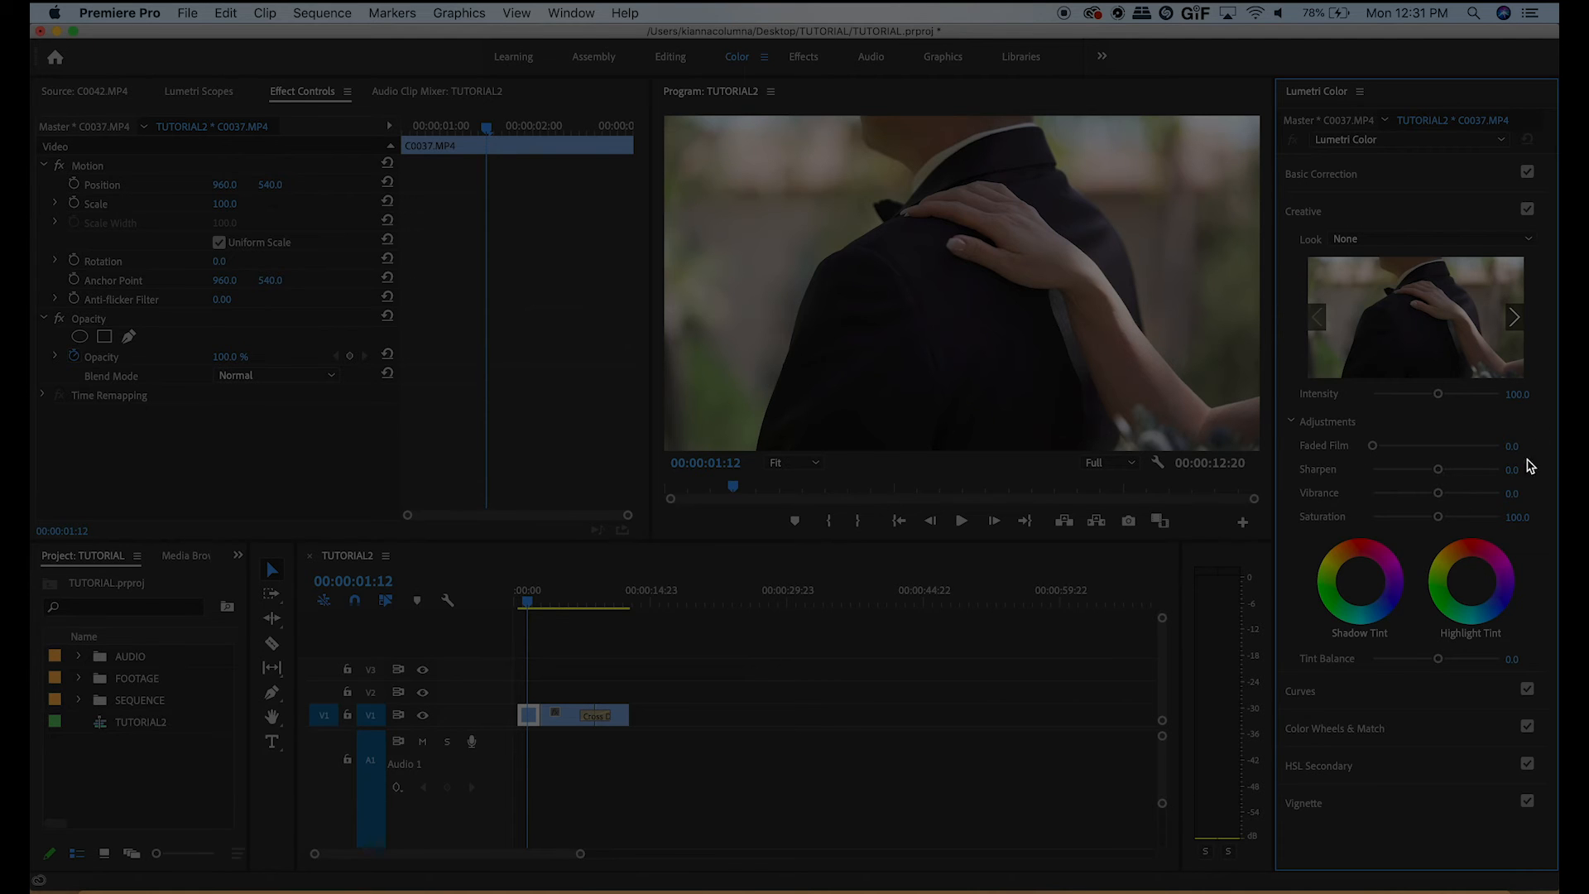
left_click(1301, 249)
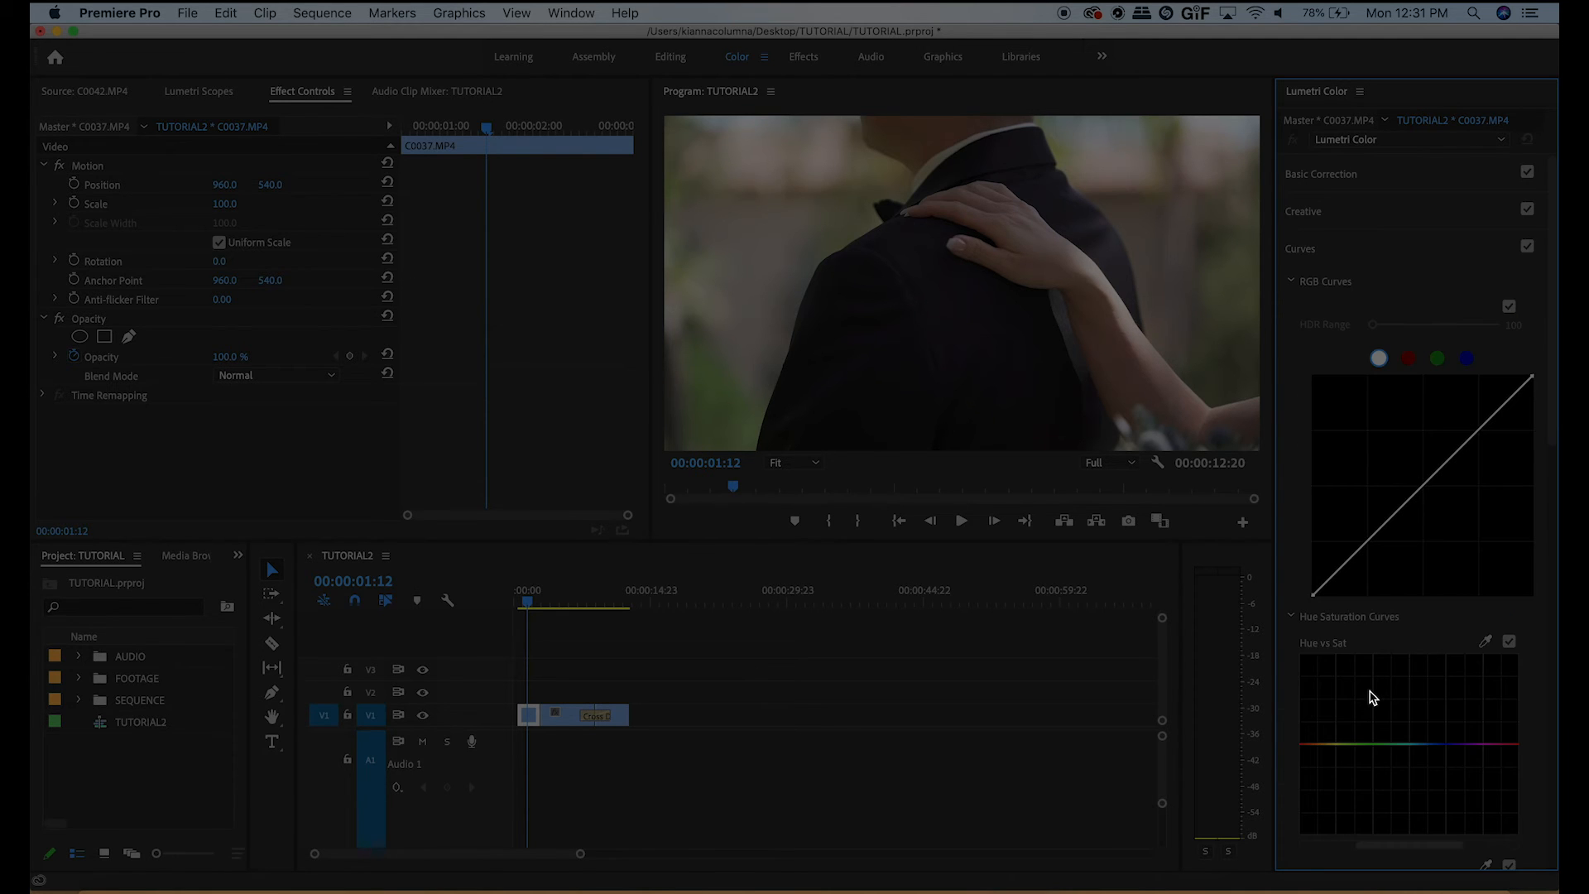
left_click(1302, 249)
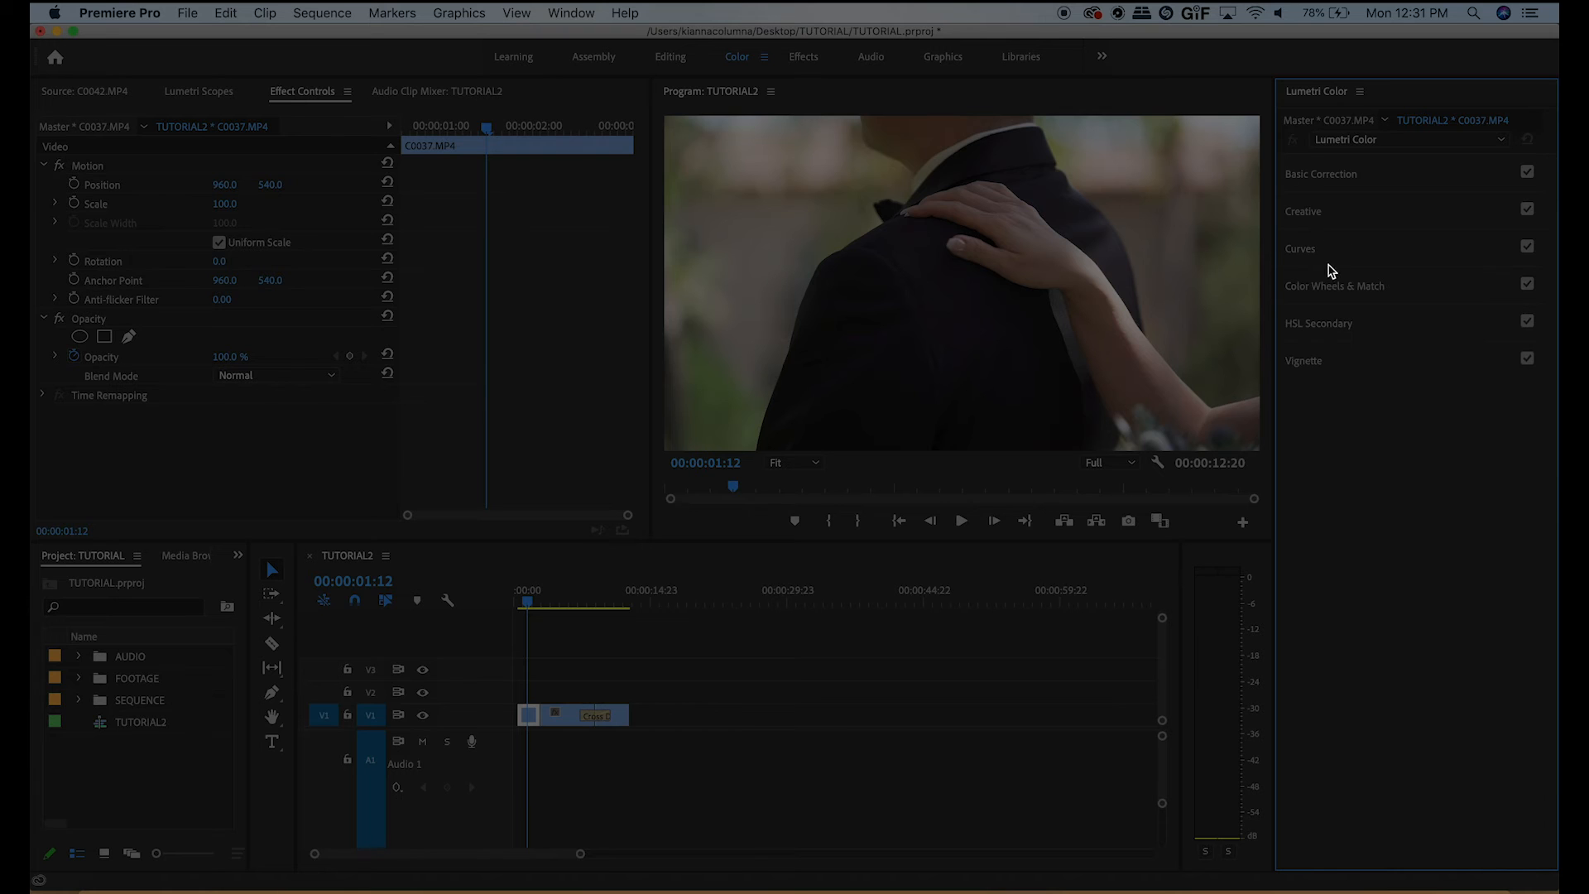
mouse_move(1298, 345)
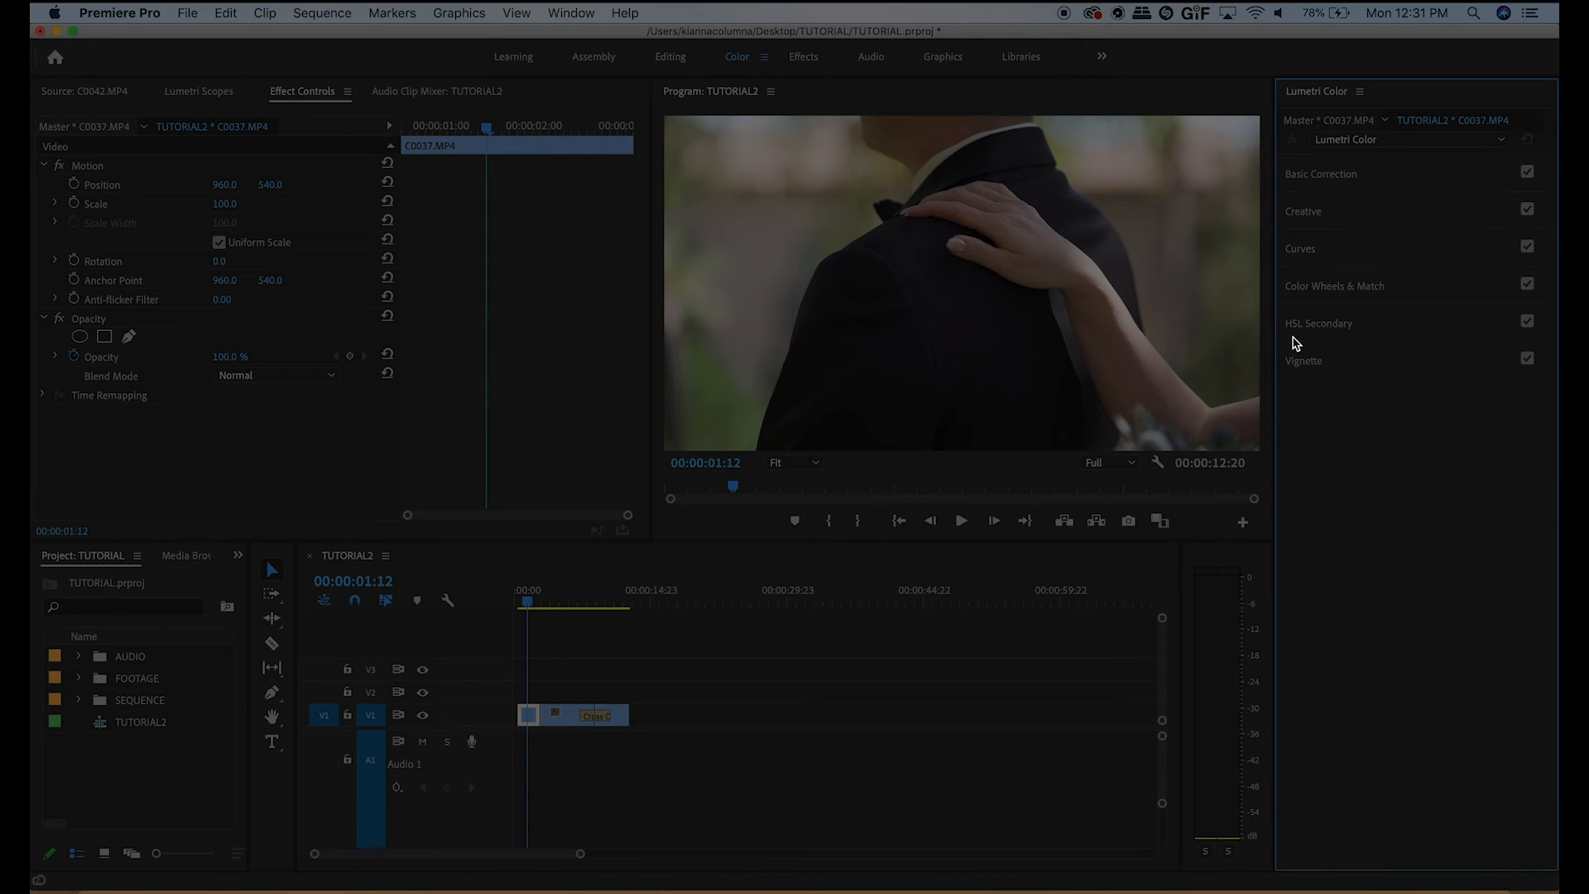
mouse_move(1331, 336)
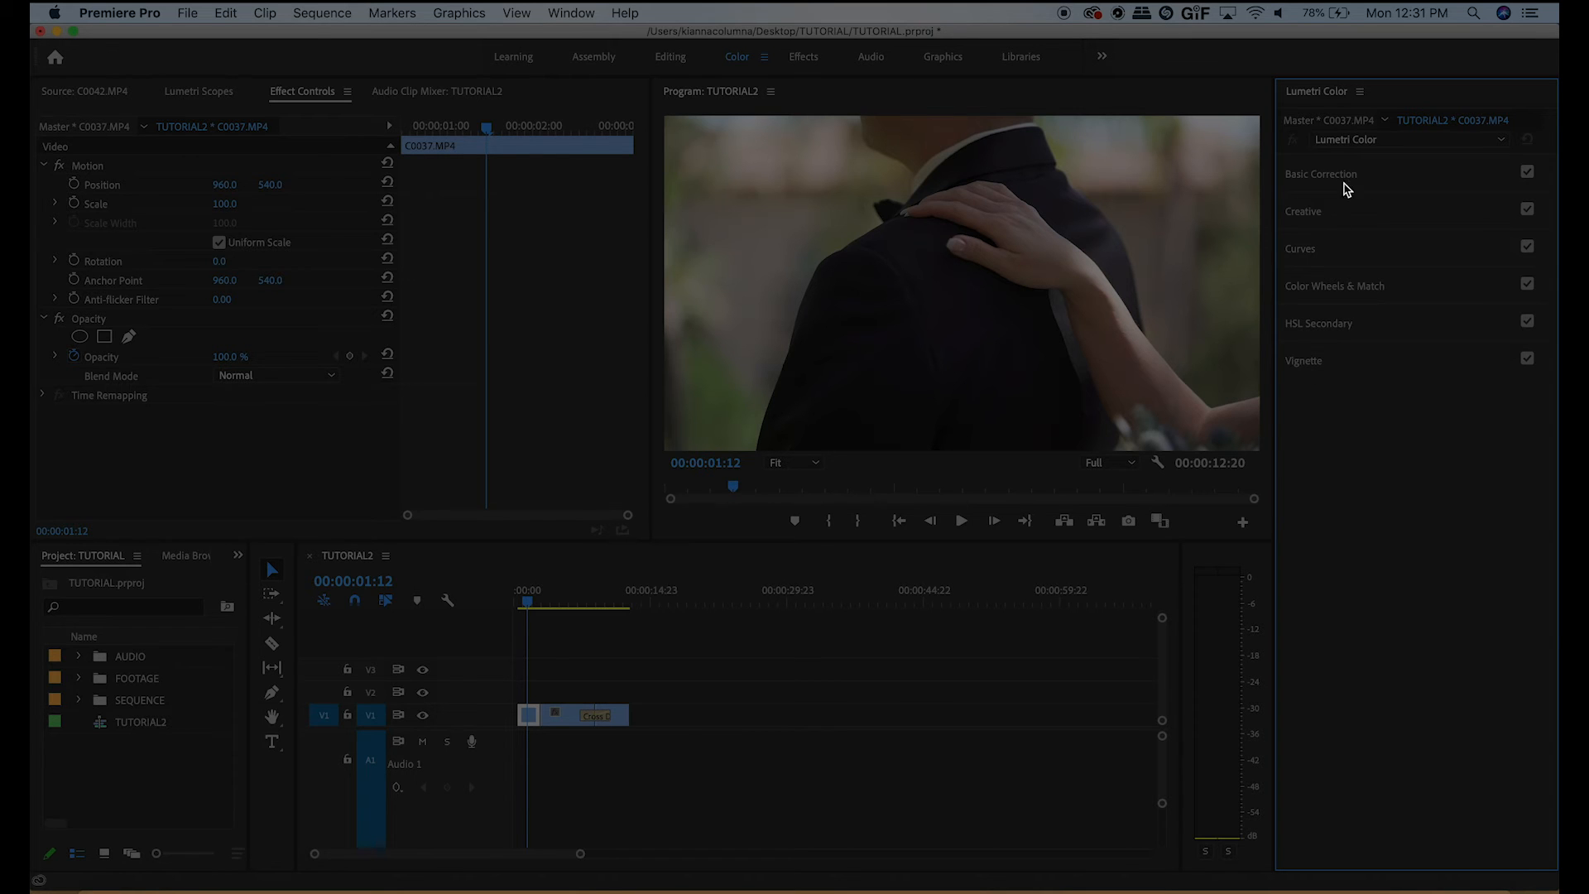
mouse_move(1246, 234)
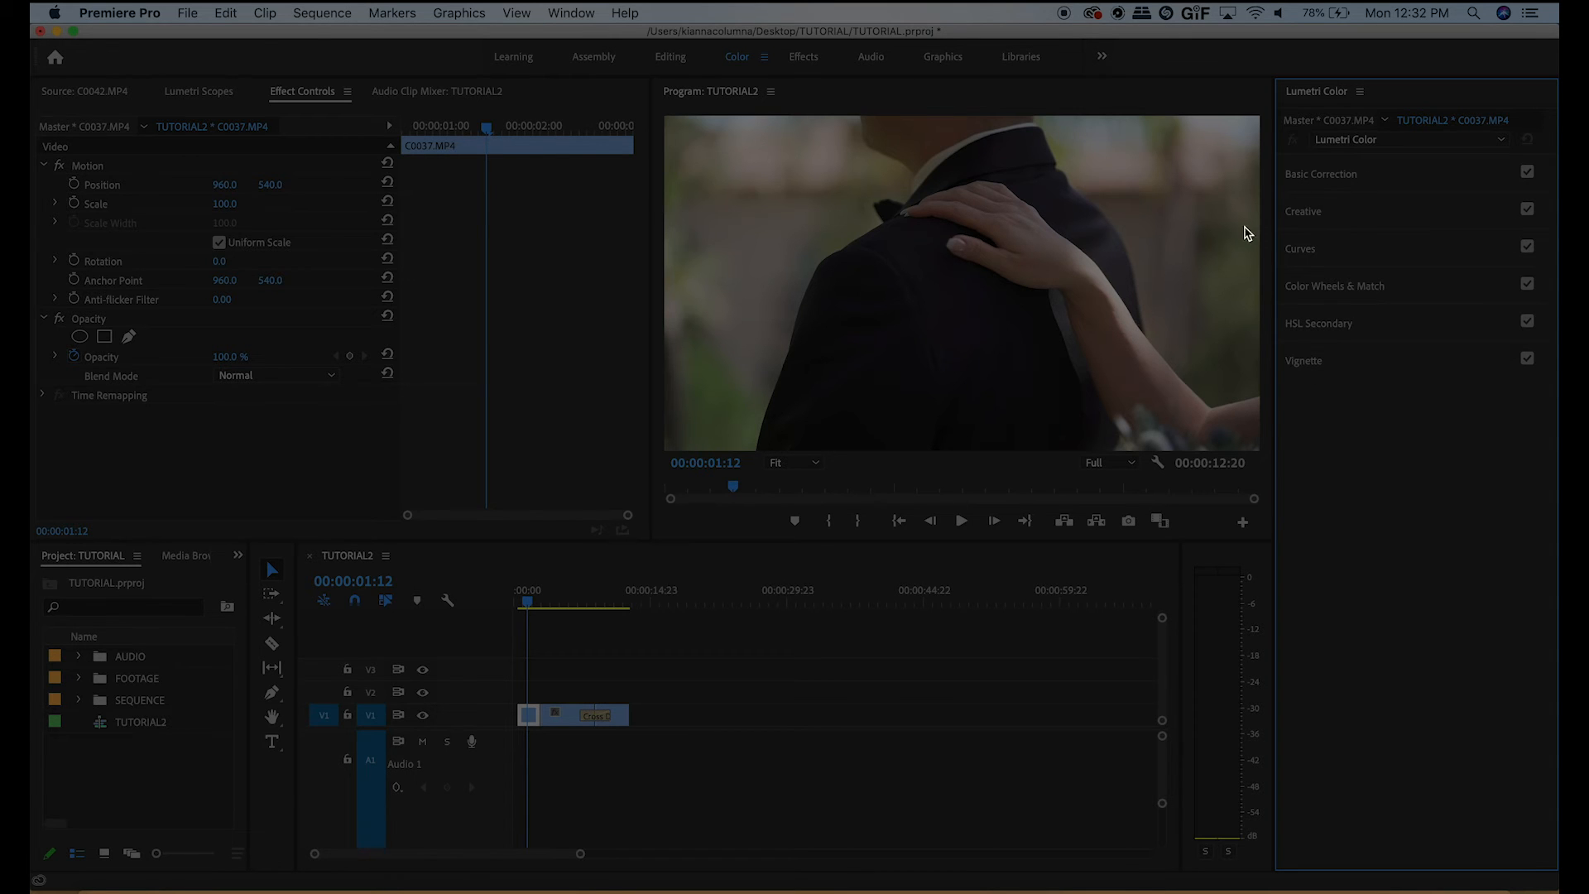
mouse_move(1326, 310)
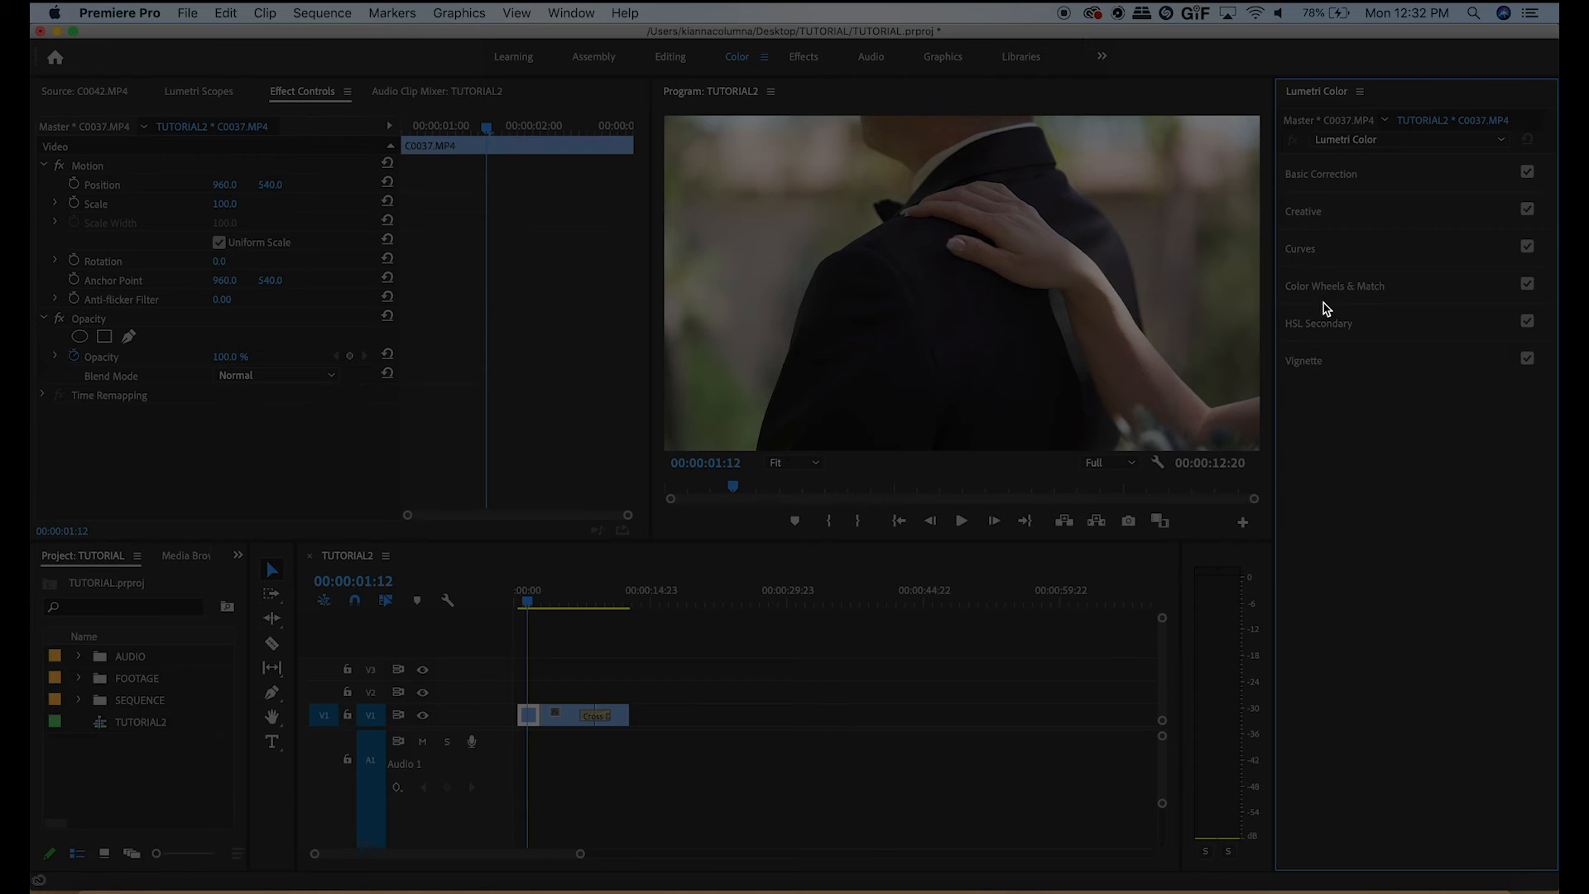
mouse_move(1379, 291)
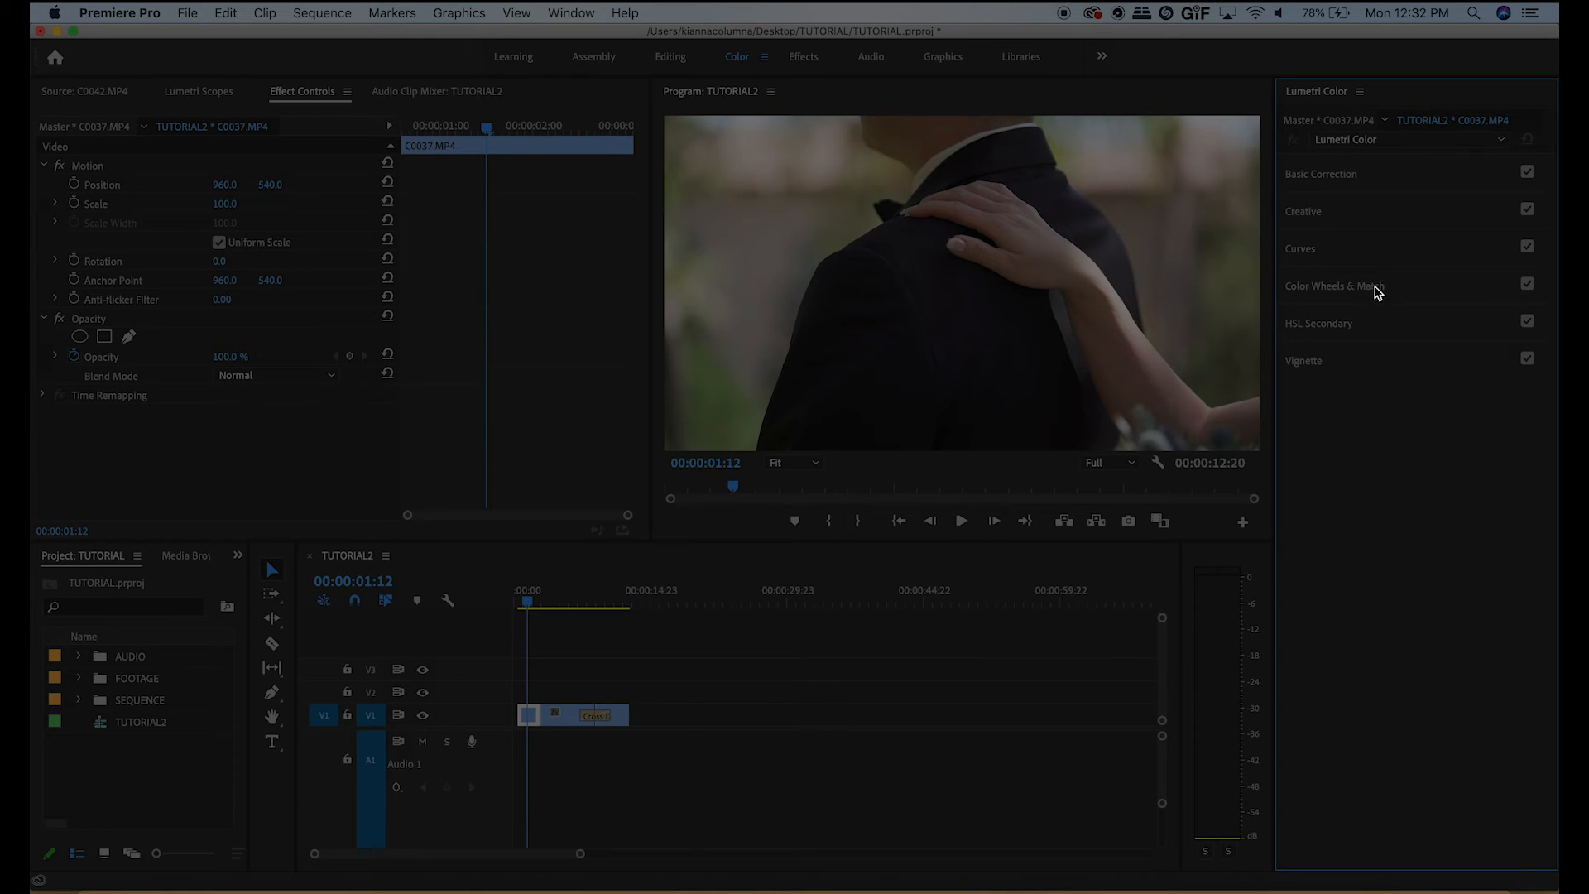
mouse_move(1351, 315)
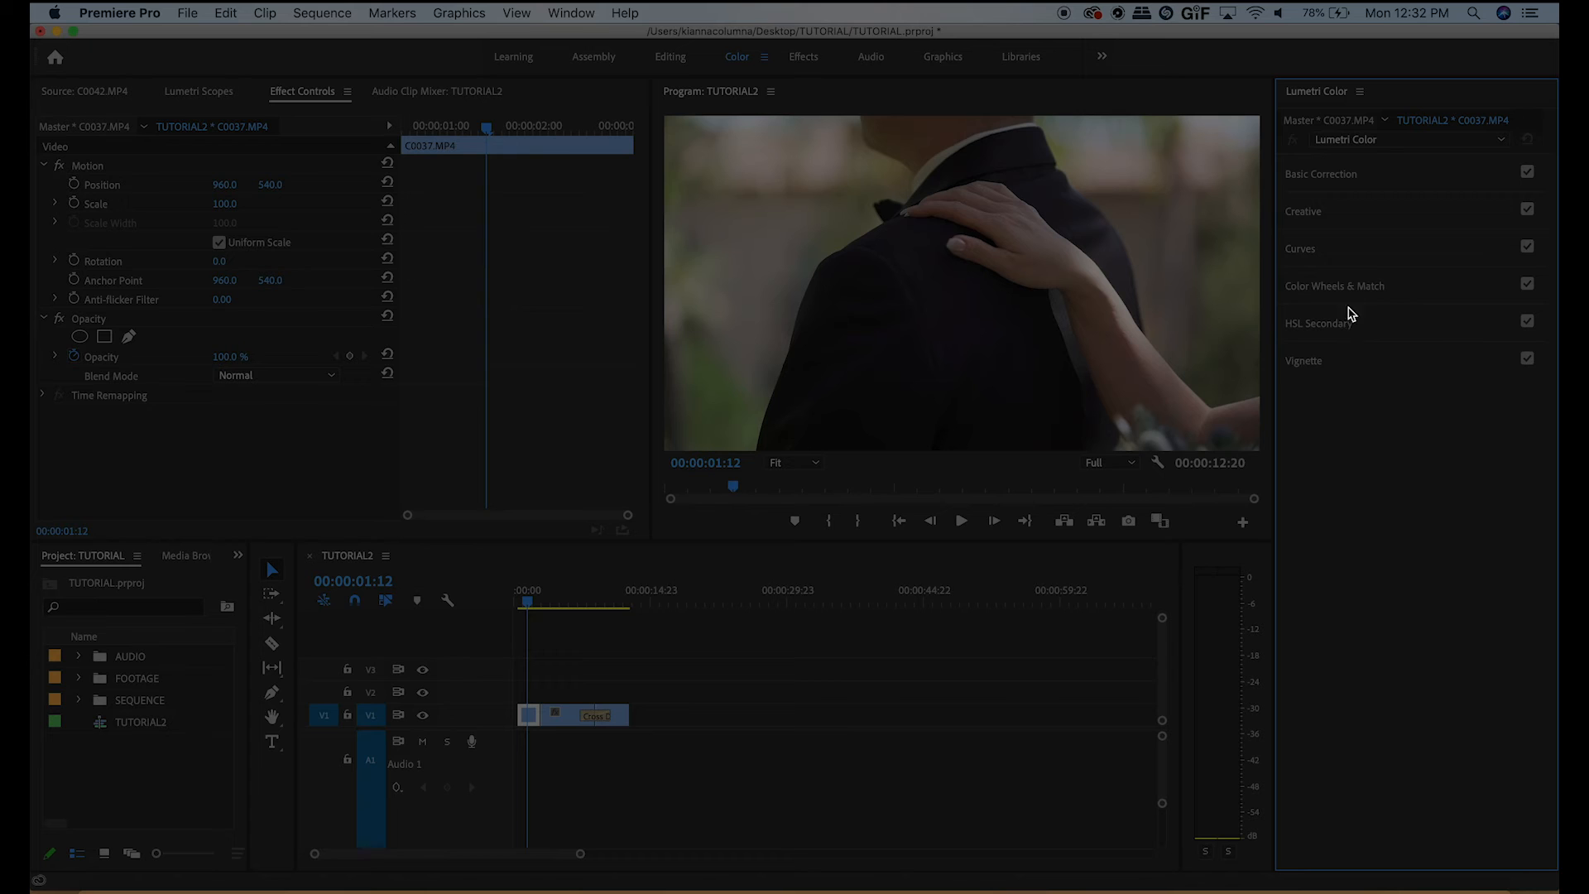
mouse_move(1391, 369)
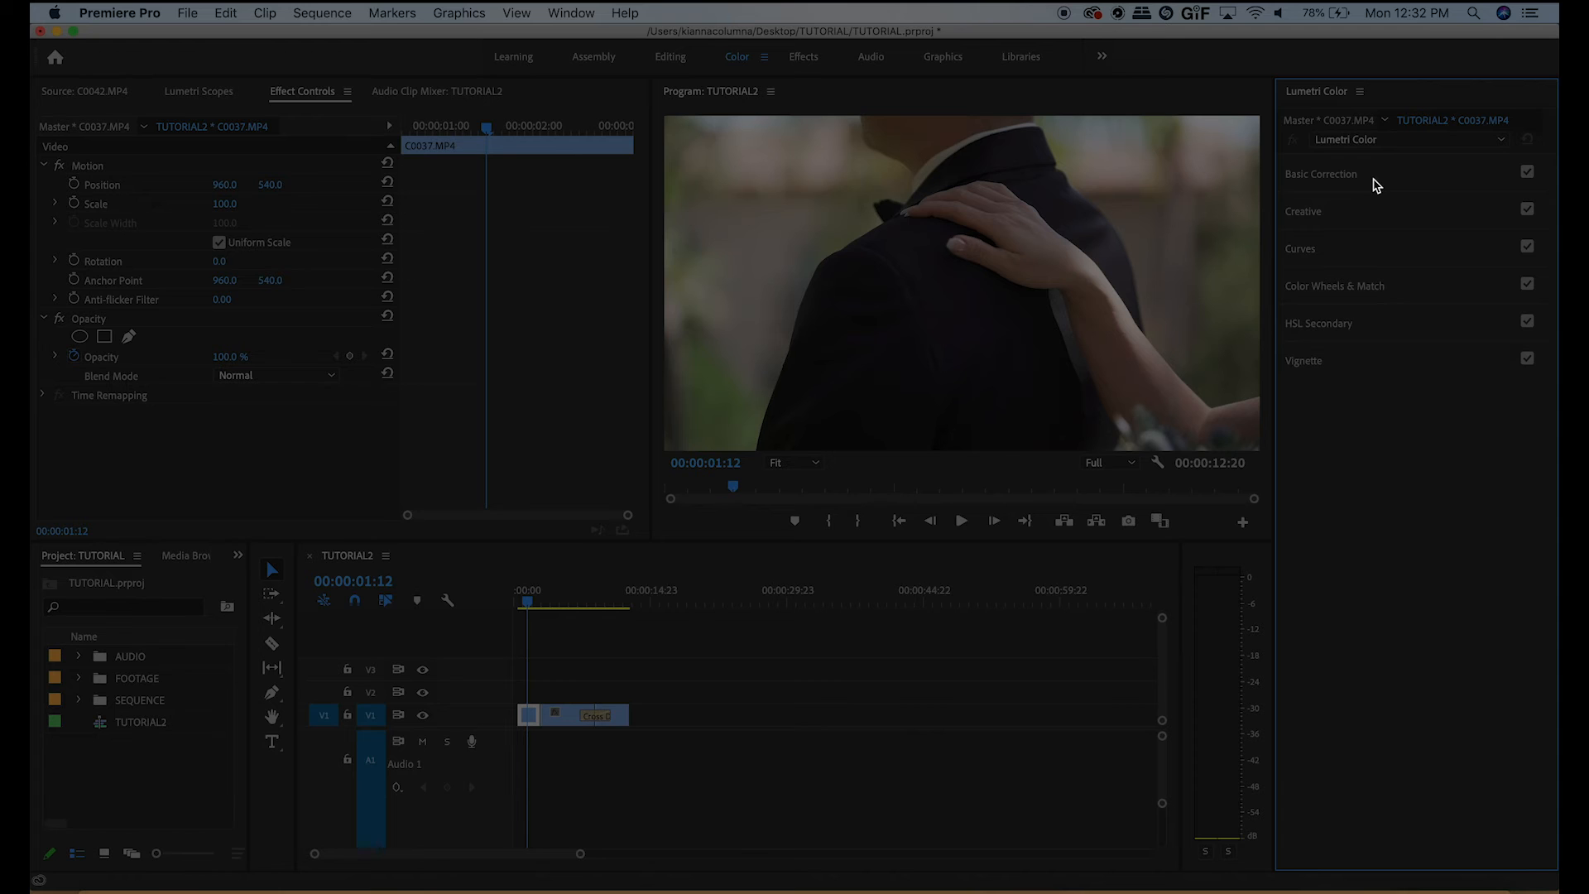
- In Basic Correction, raise C0037's exposure to about 0.5 and lift its contrast and saturation
left_click(1321, 174)
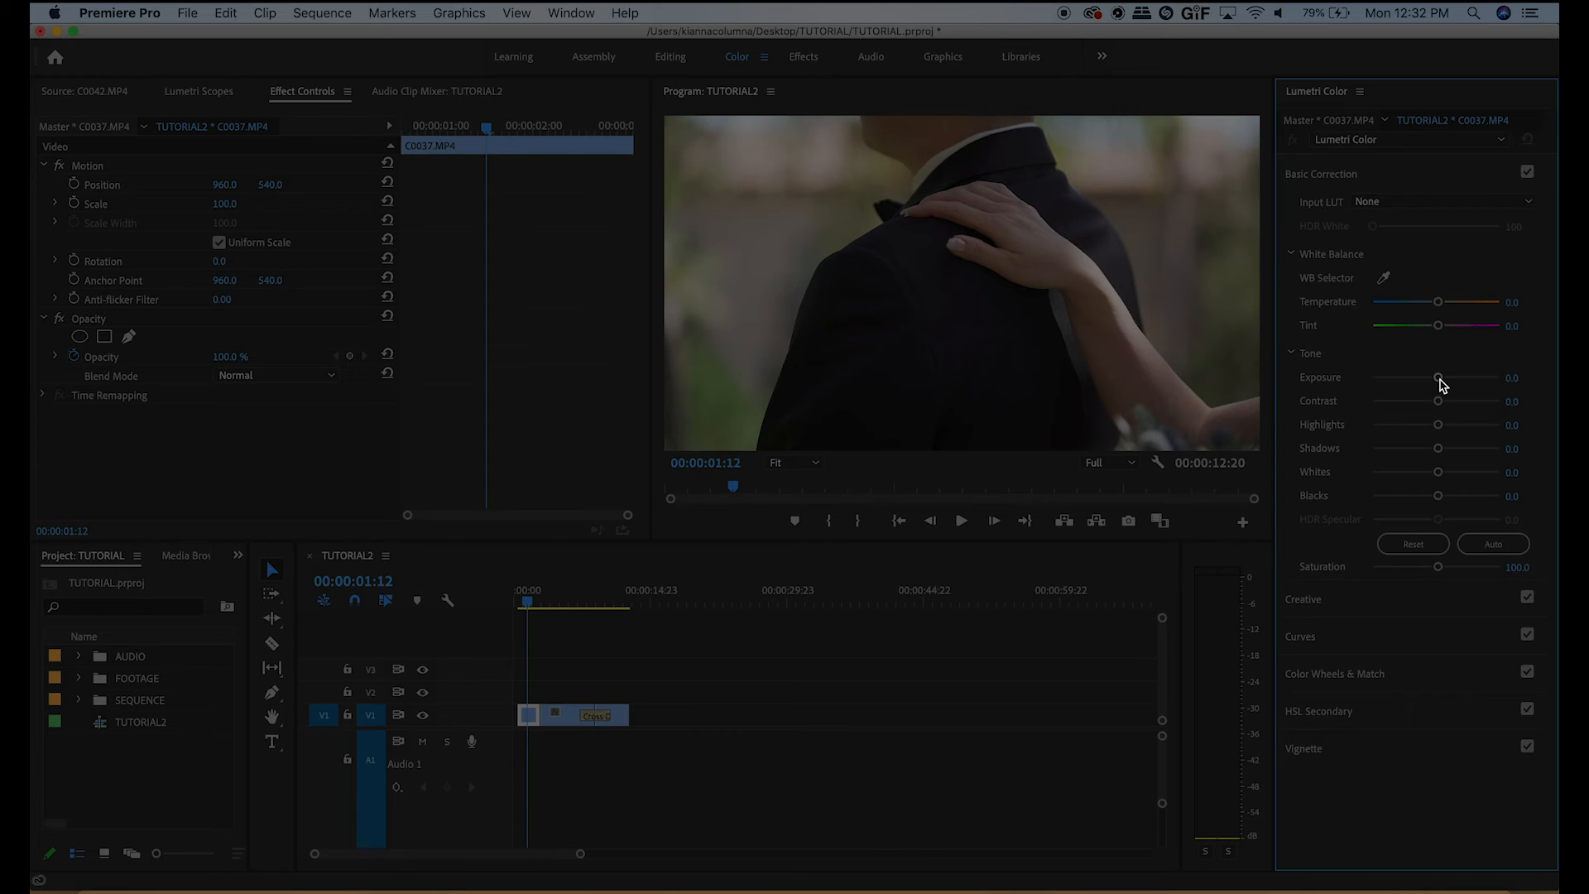
left_click_drag(1437, 378, 1443, 377)
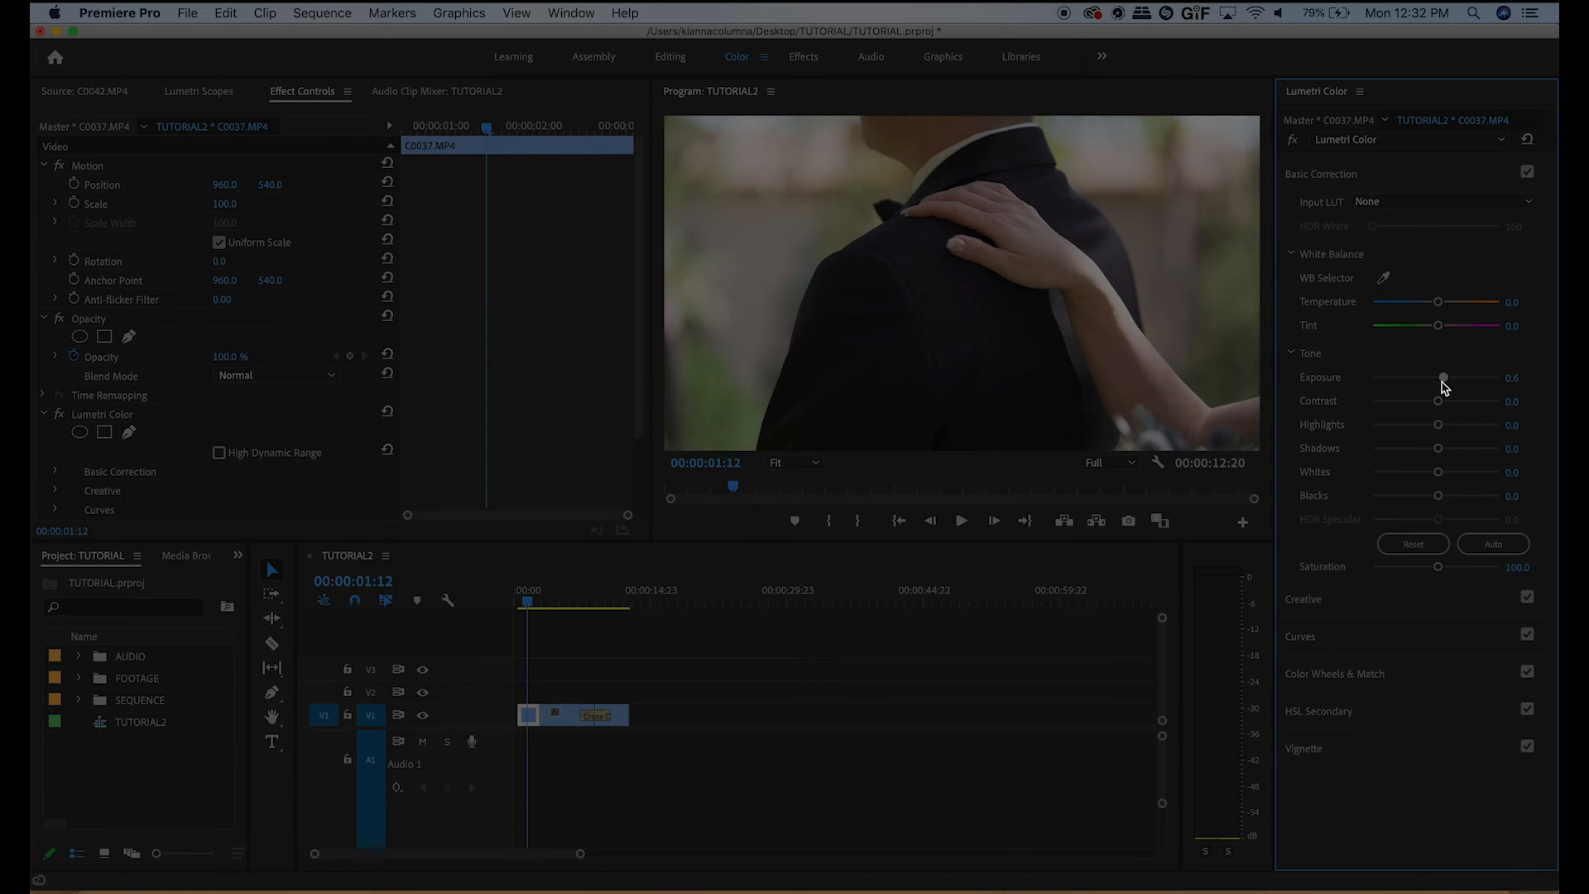
left_click_drag(1437, 401, 1455, 400)
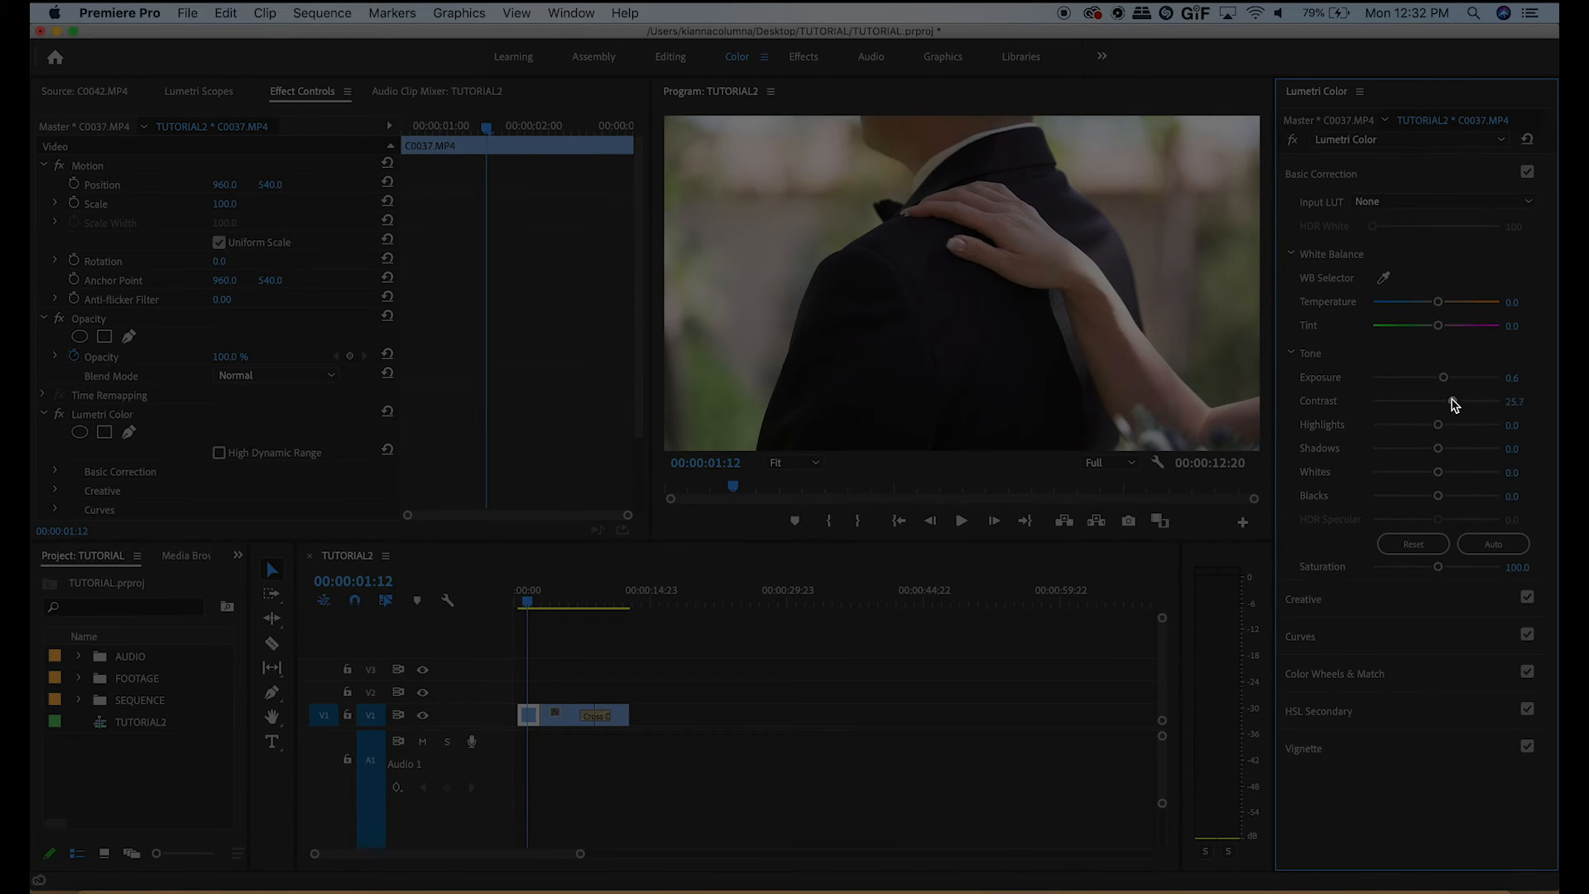
left_click_drag(1480, 399, 1500, 399)
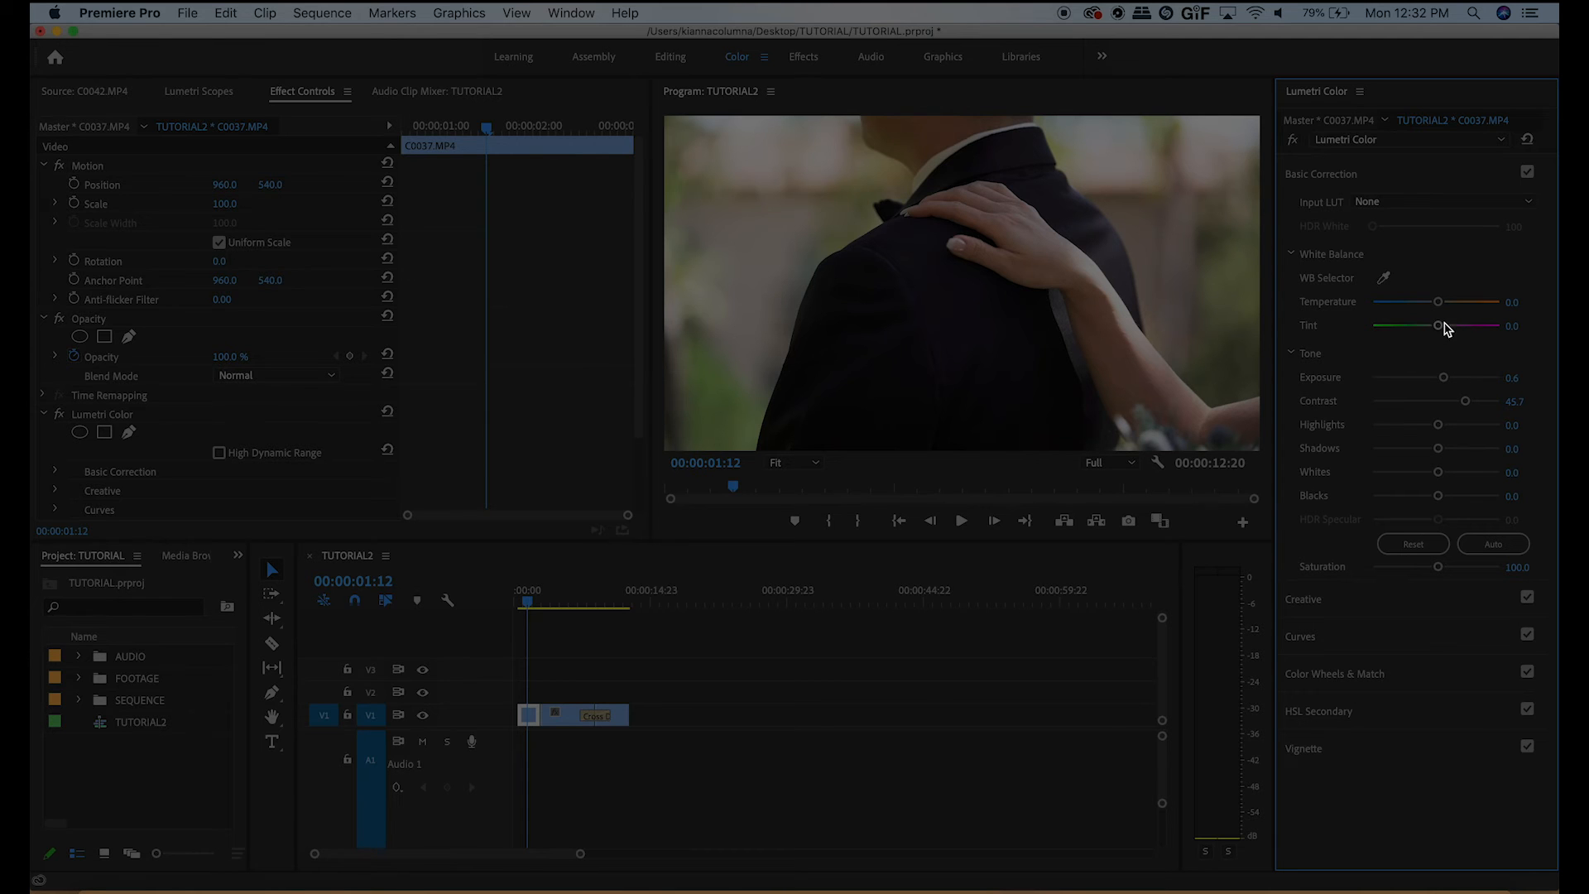
mouse_move(1414, 304)
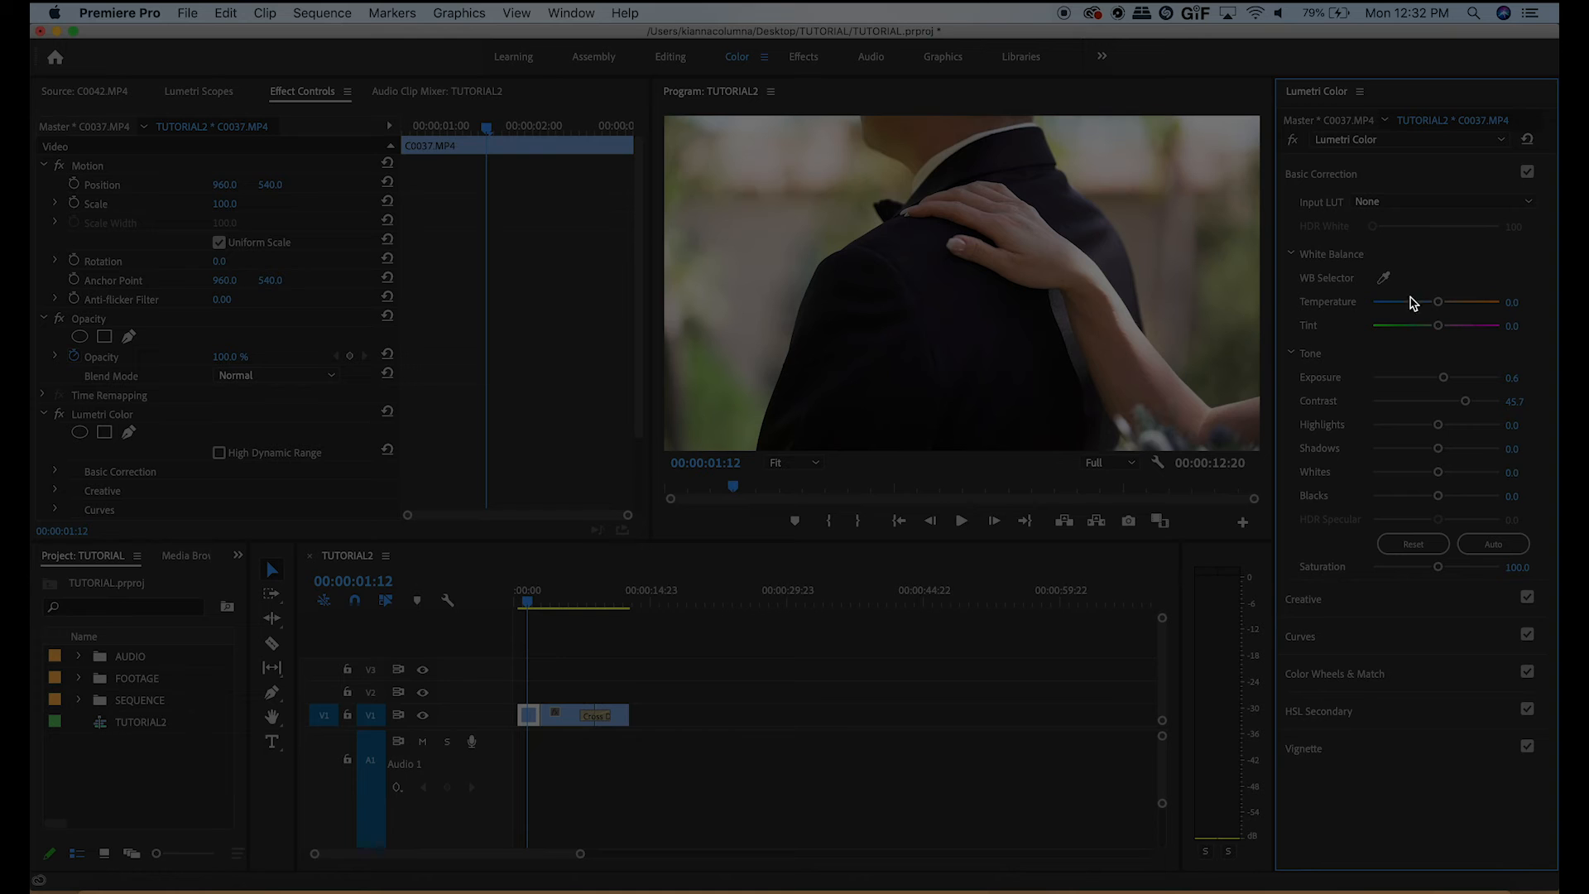
mouse_move(1470, 579)
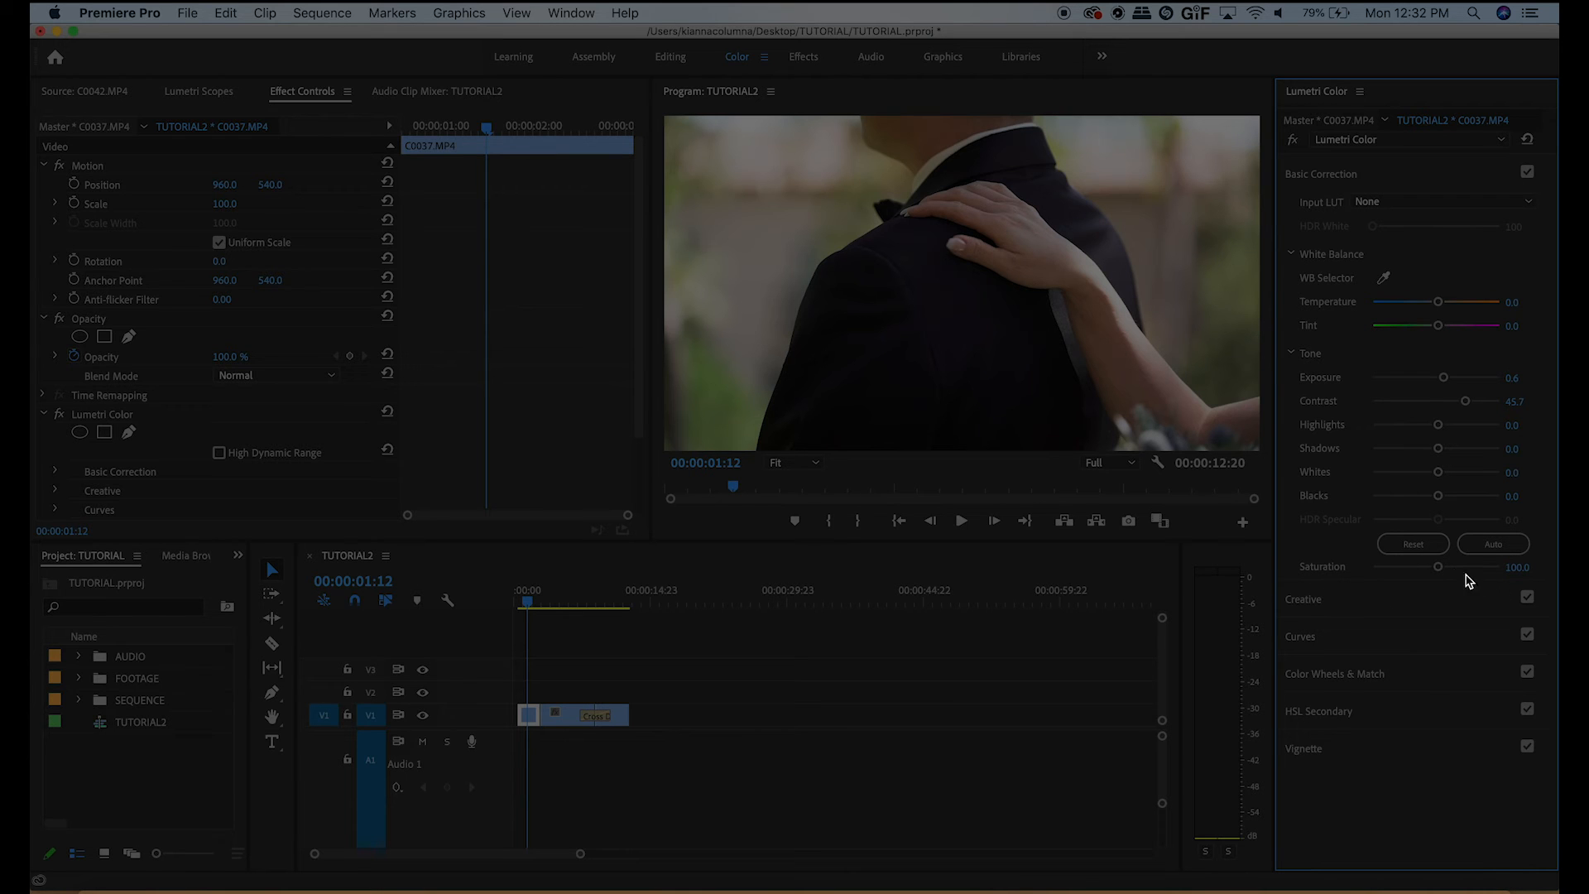
left_click_drag(1458, 567, 1443, 568)
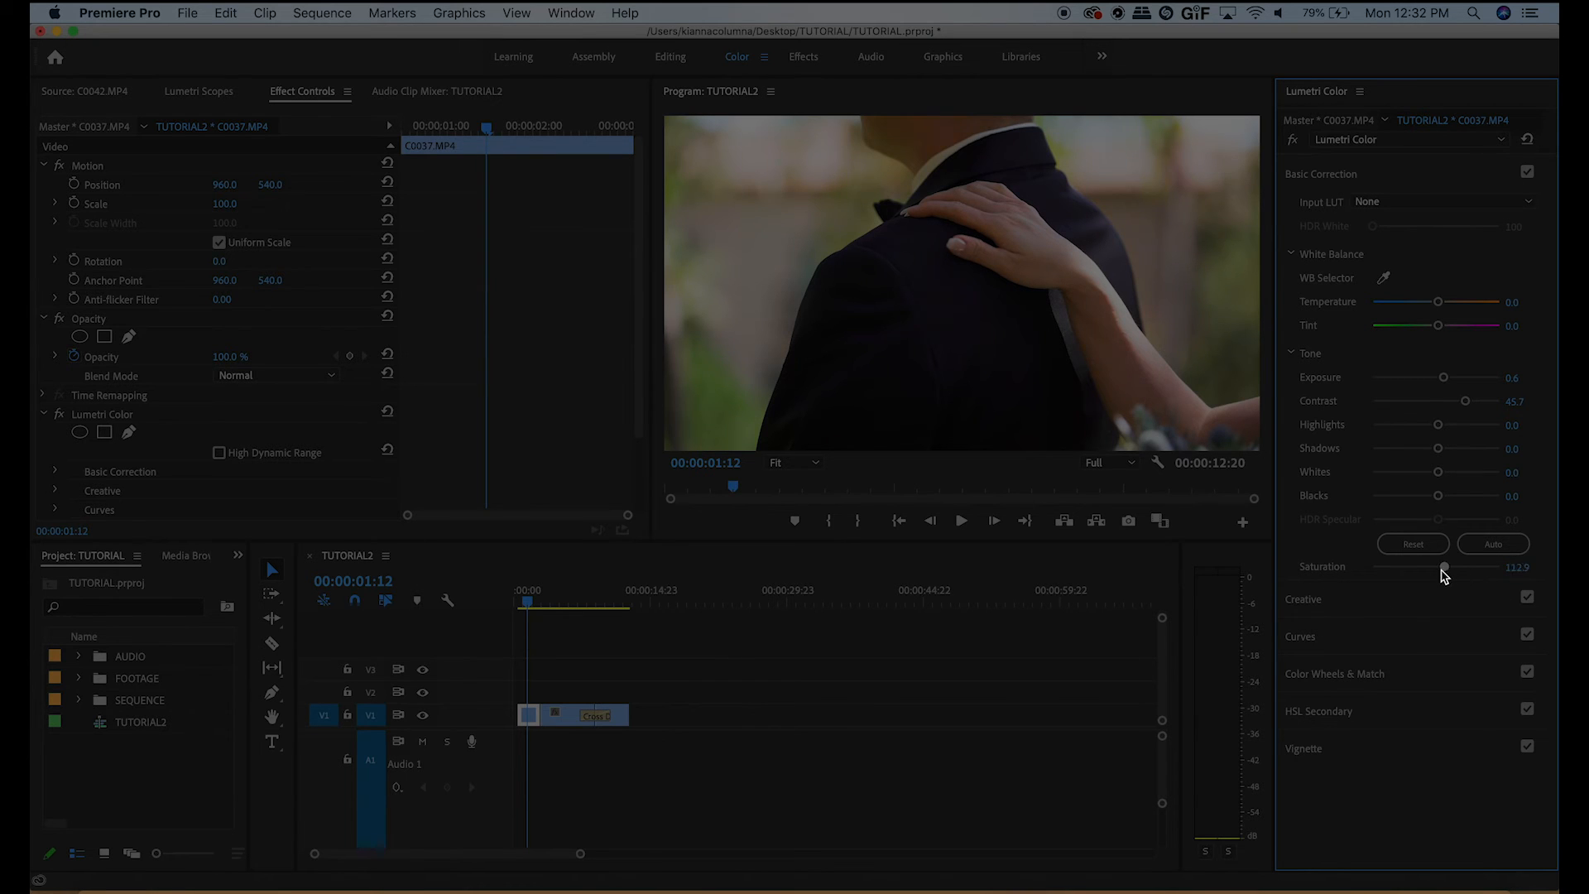
- Move to the C0032 shot and raise its exposure slightly
left_click_drag(1445, 567, 1437, 566)
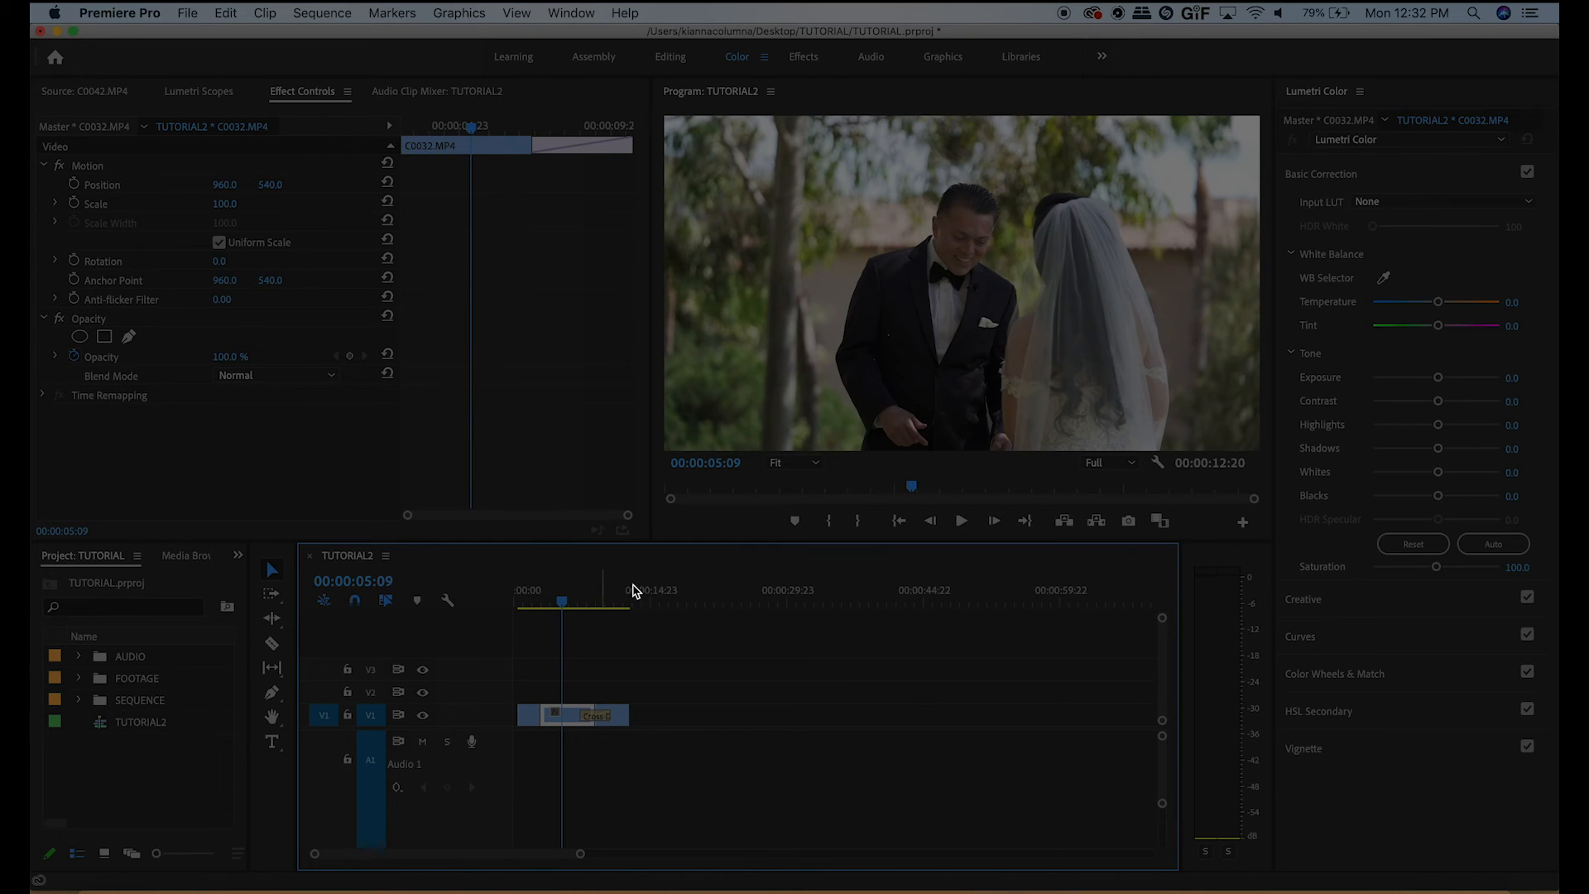
left_click_drag(1437, 378, 1442, 378)
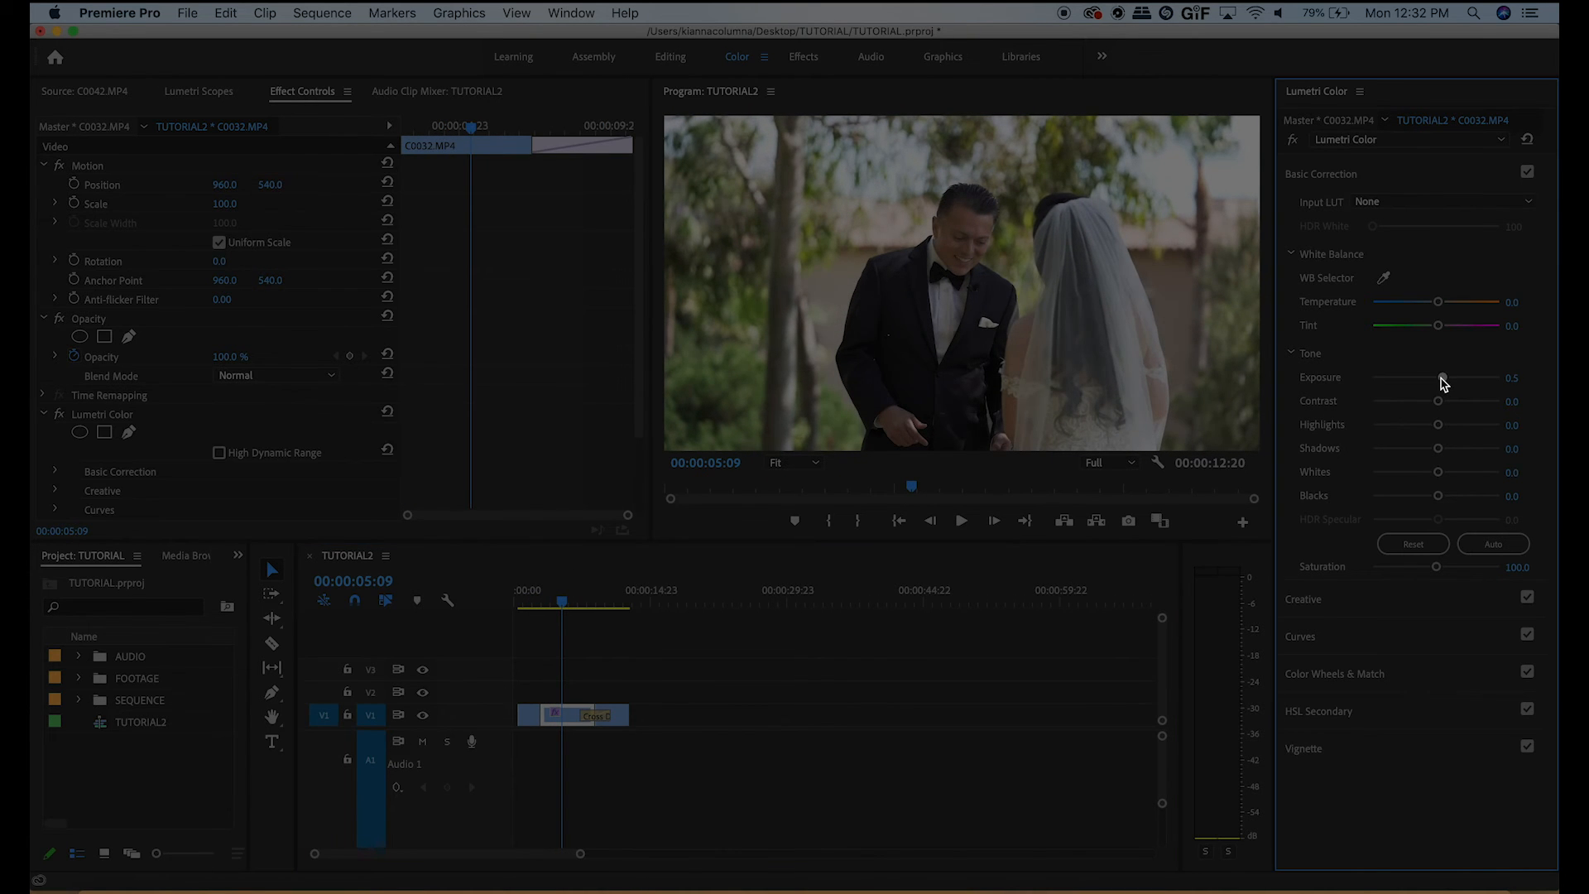
left_click_drag(1437, 399, 1456, 399)
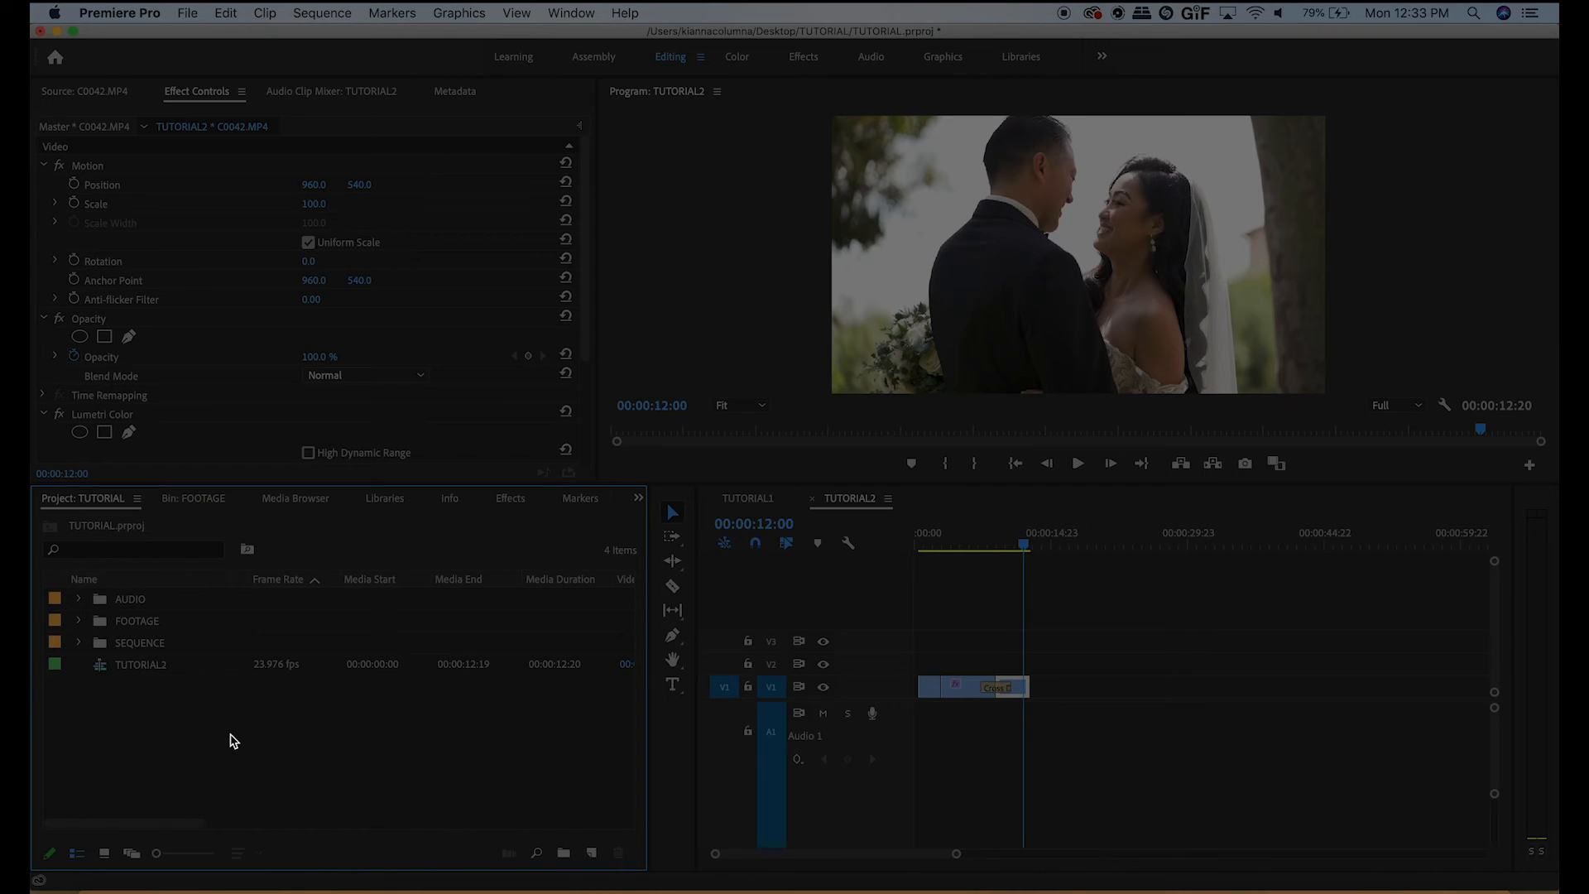
mouse_move(195, 16)
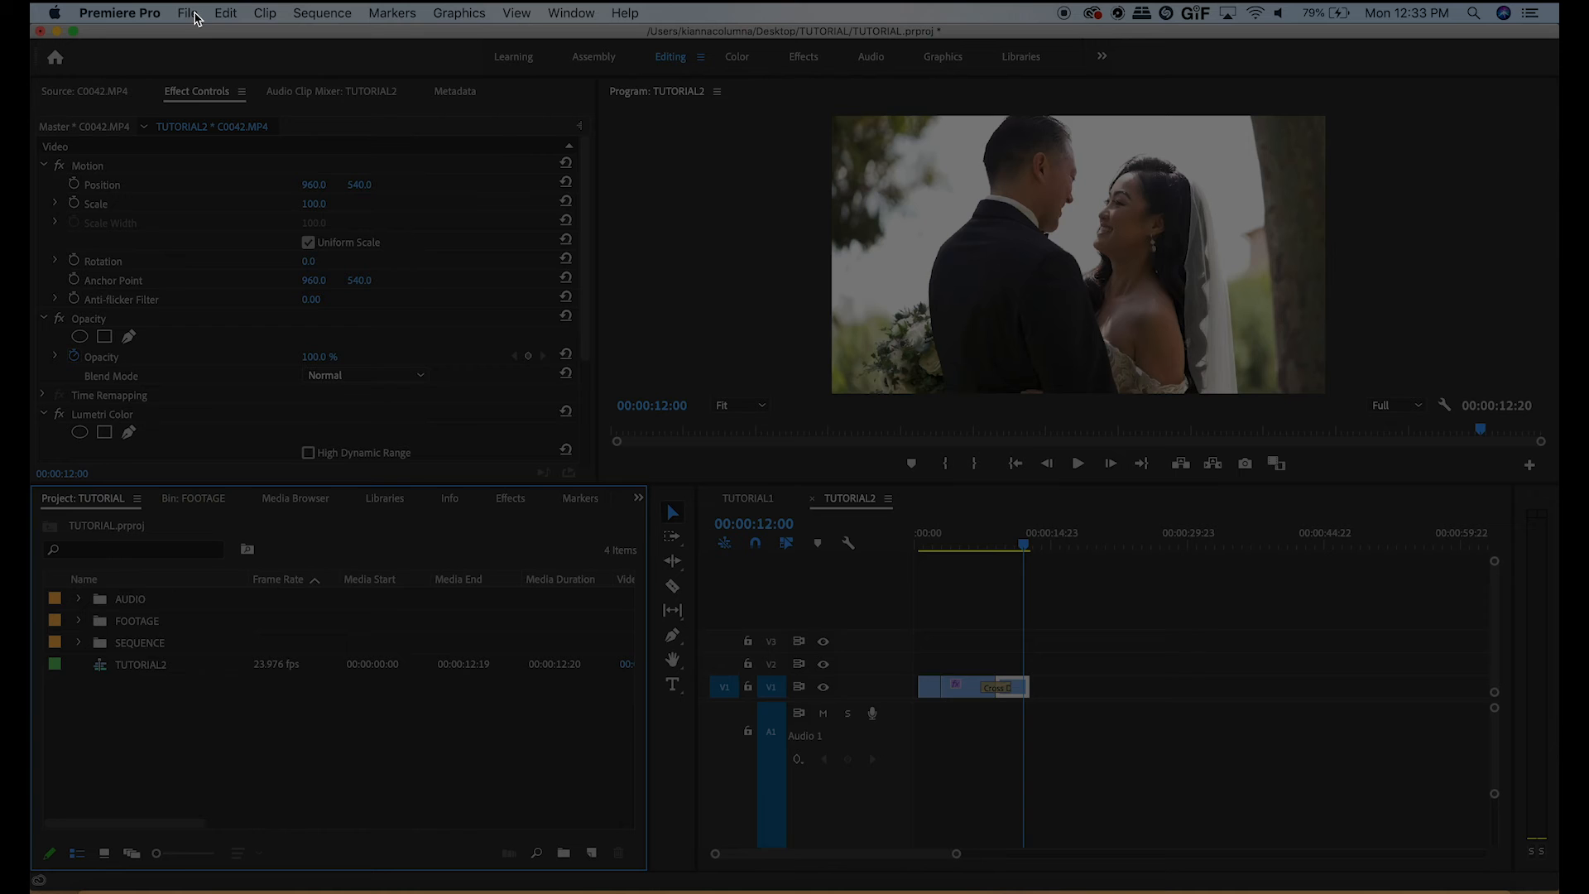
- Create a new 1920×1080, 23.976 fps adjustment layer via File > New and confirm its settings
left_click(187, 13)
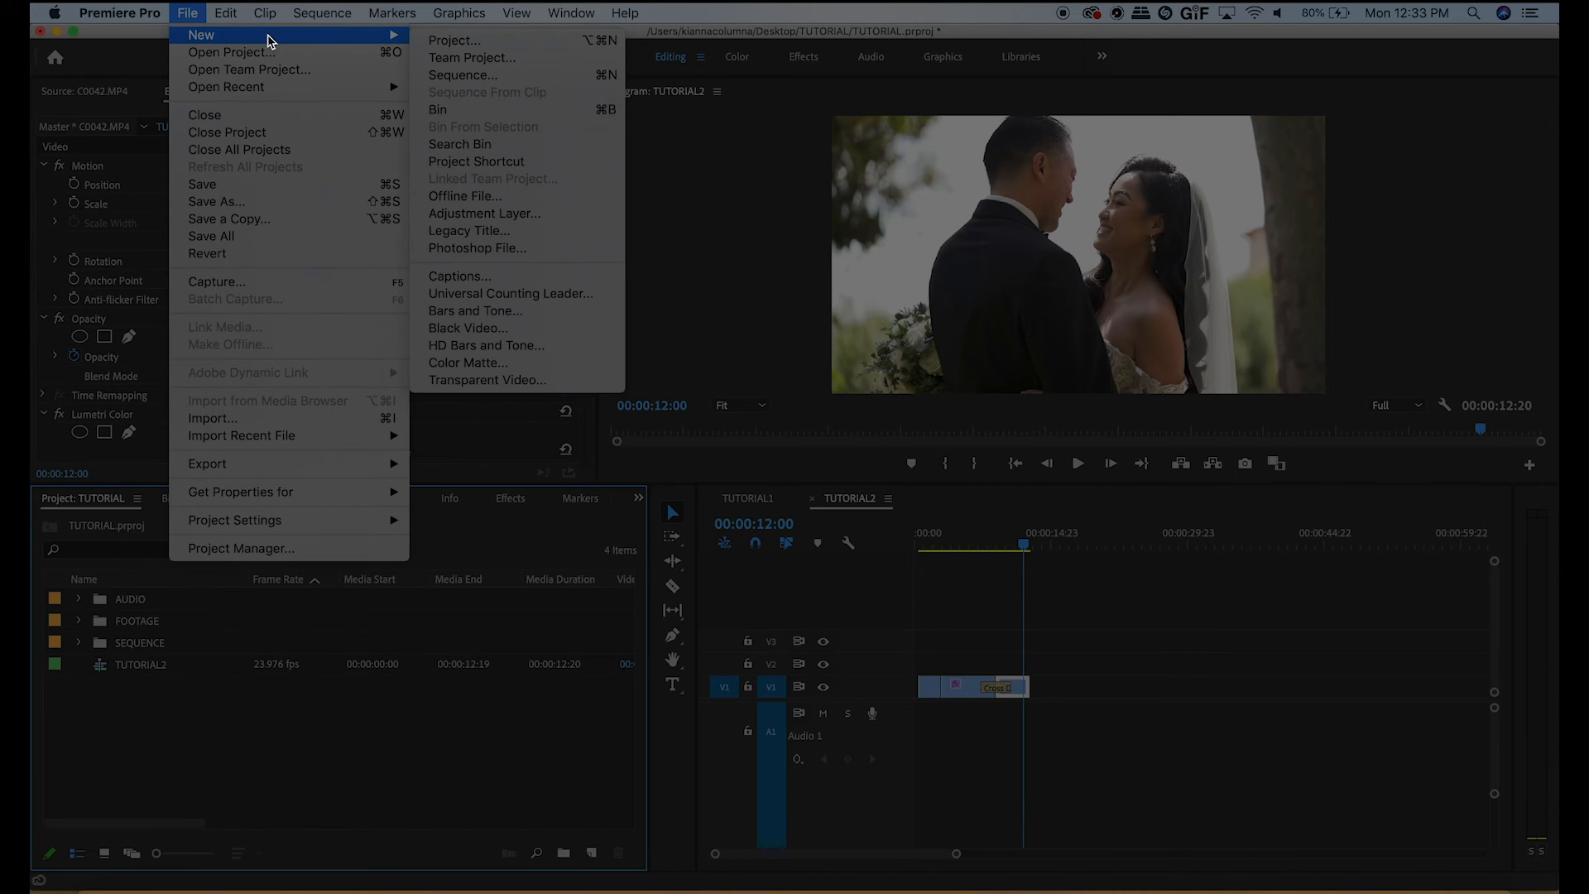
left_click(485, 213)
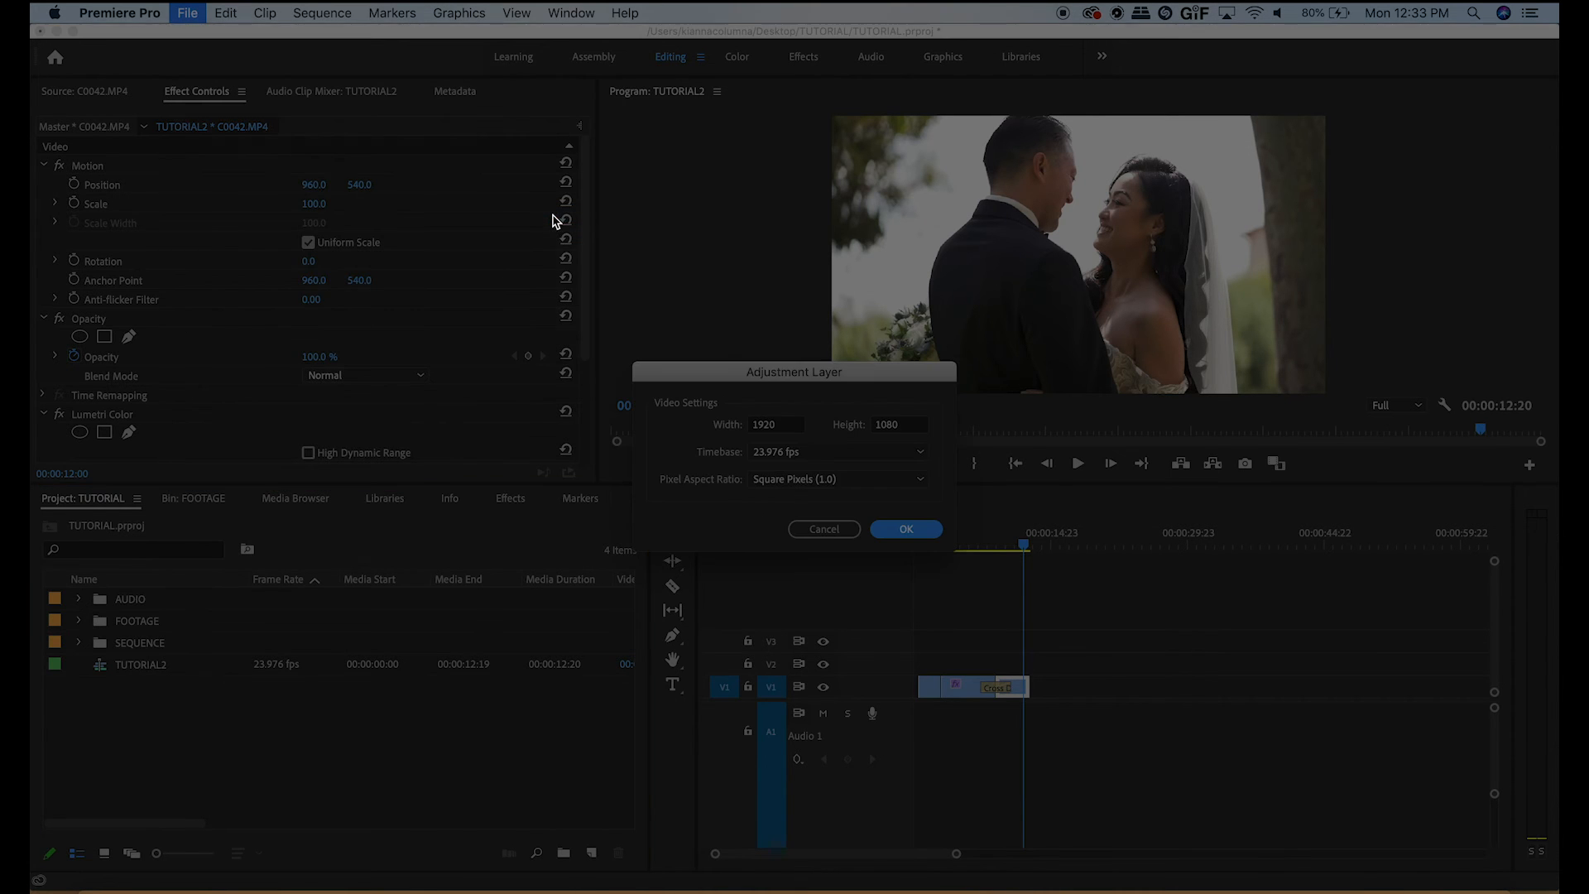
left_click(906, 528)
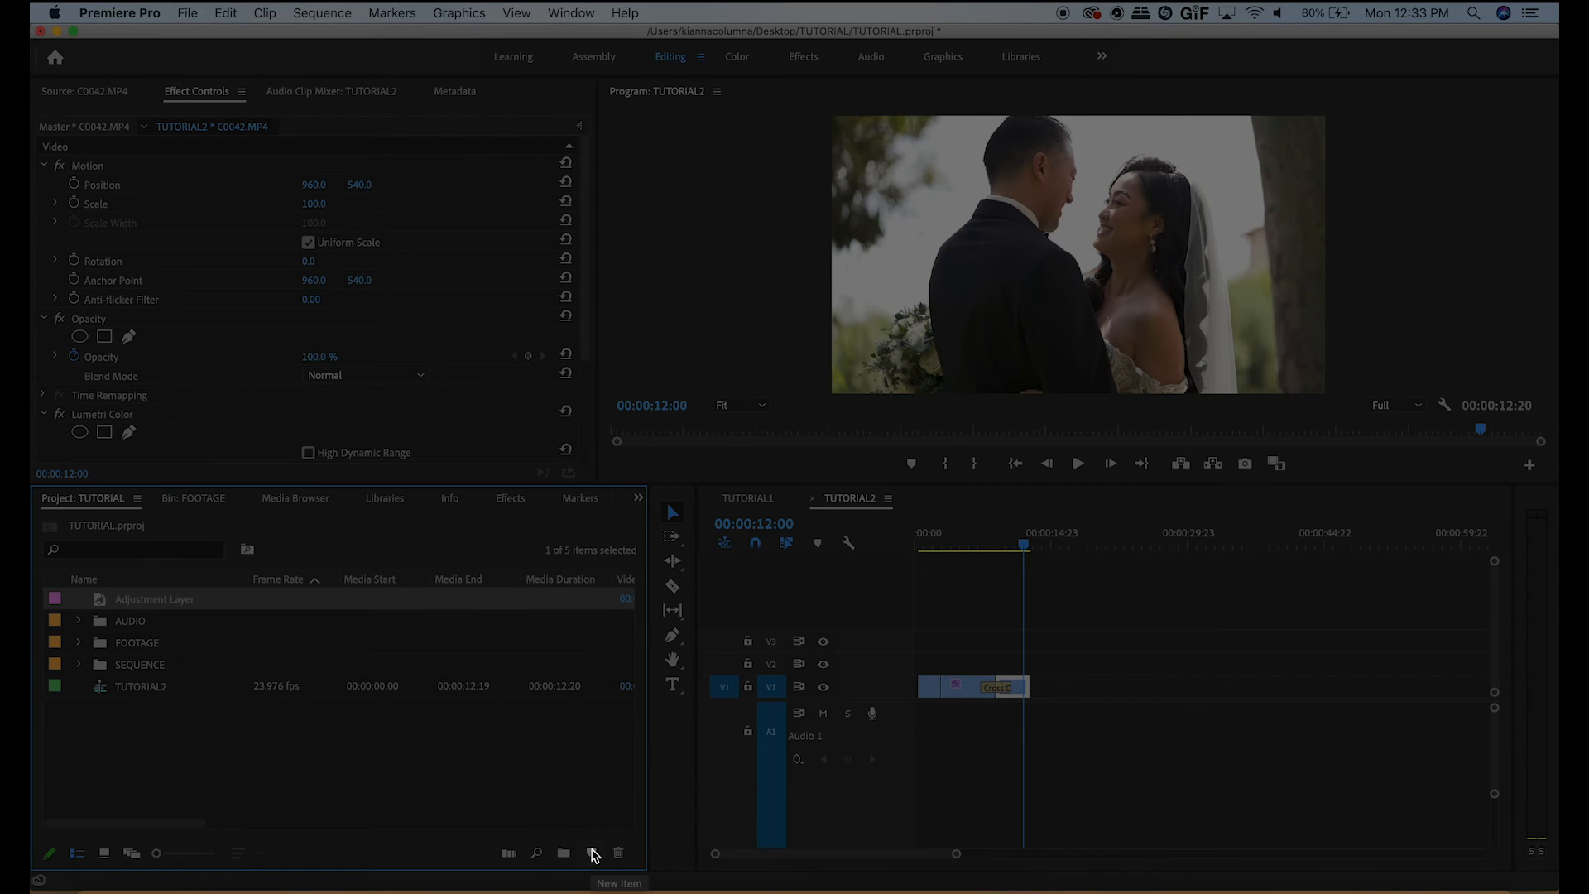
left_click(591, 852)
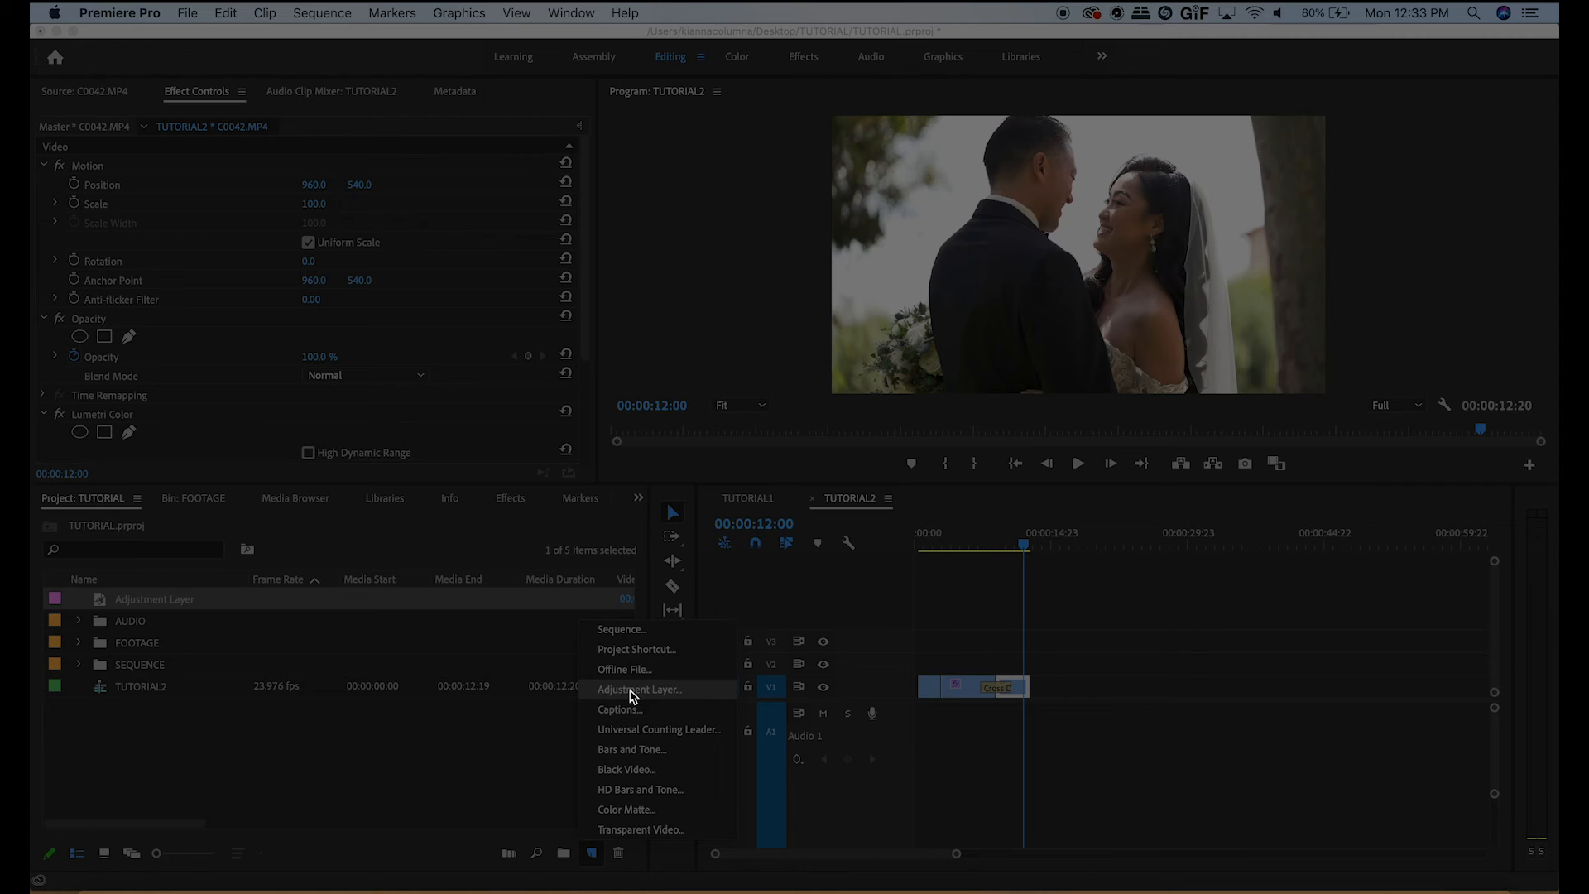
mouse_move(154, 606)
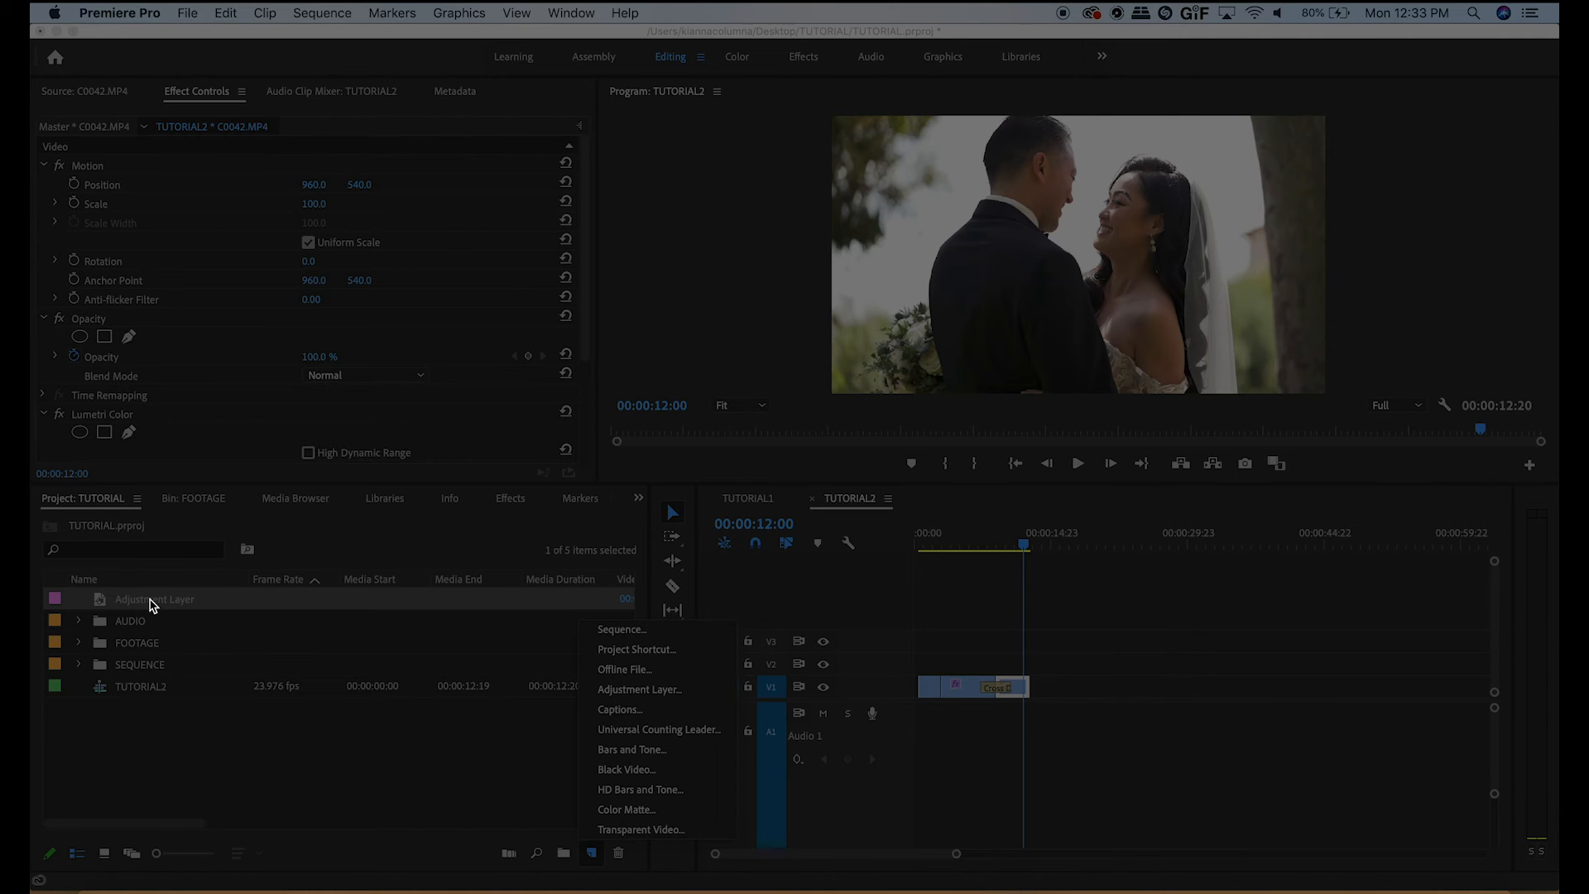
- Rename the adjustment layer COLOR, place it on V2 above the footage and select it
double_click(154, 600)
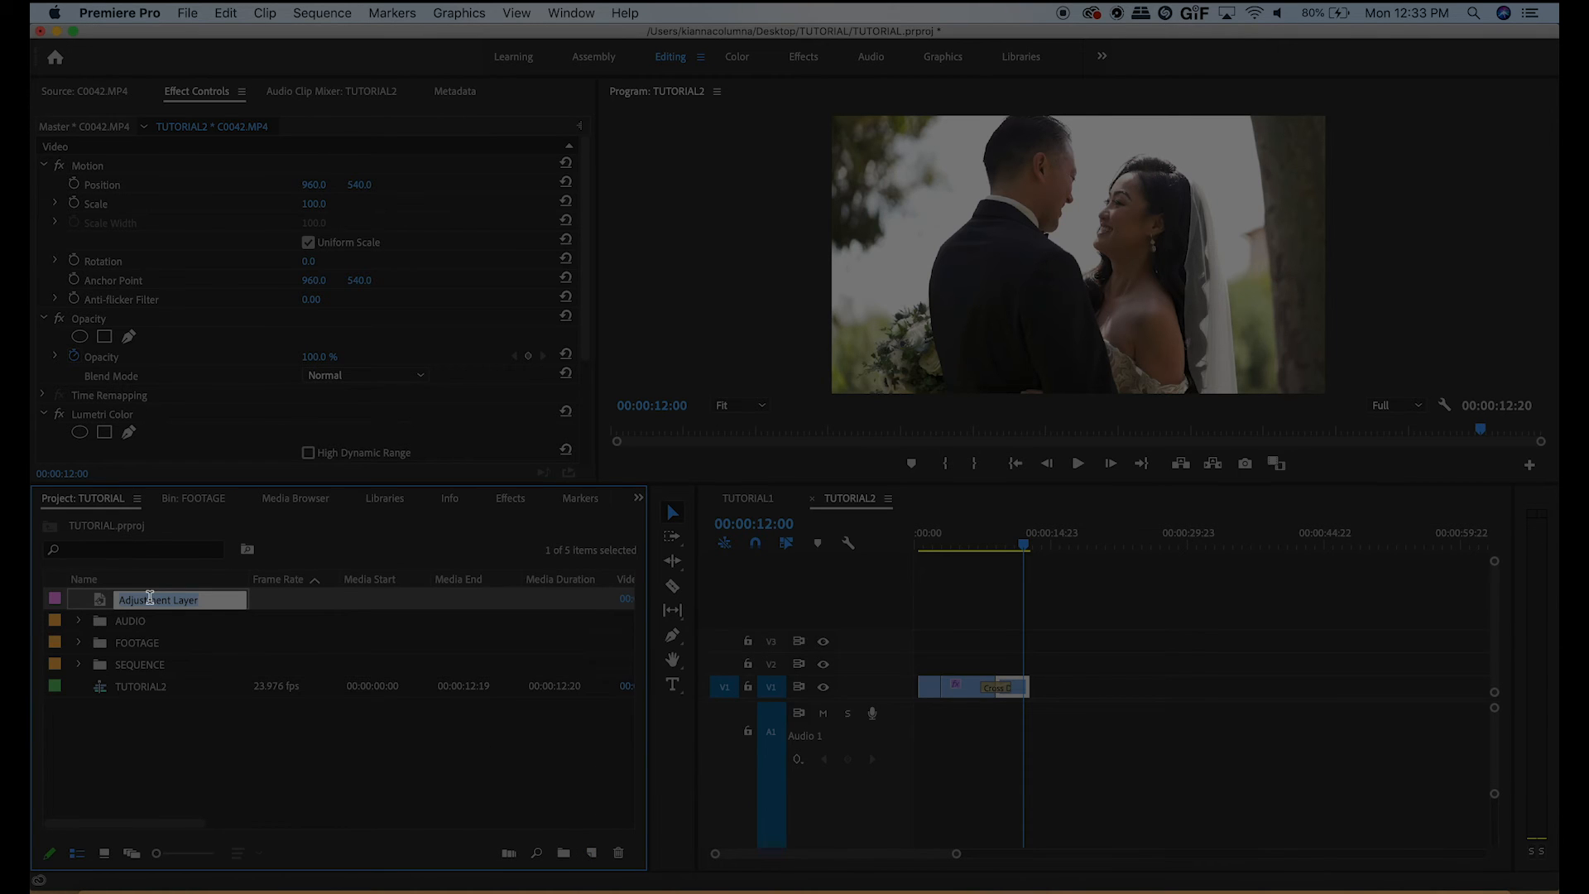
type("COLOR")
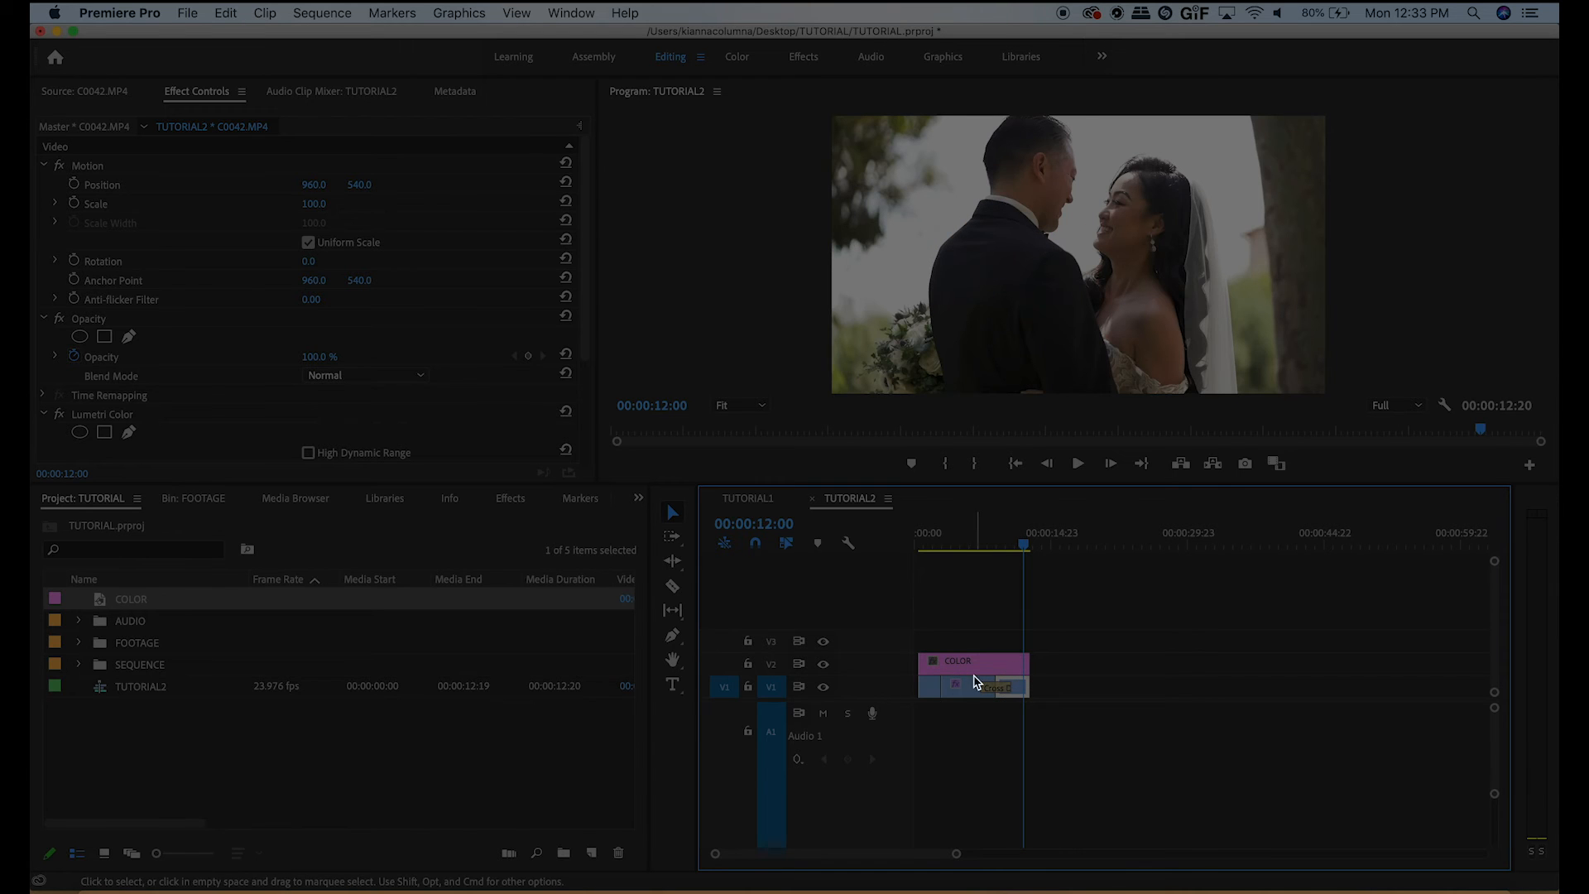
left_click(979, 545)
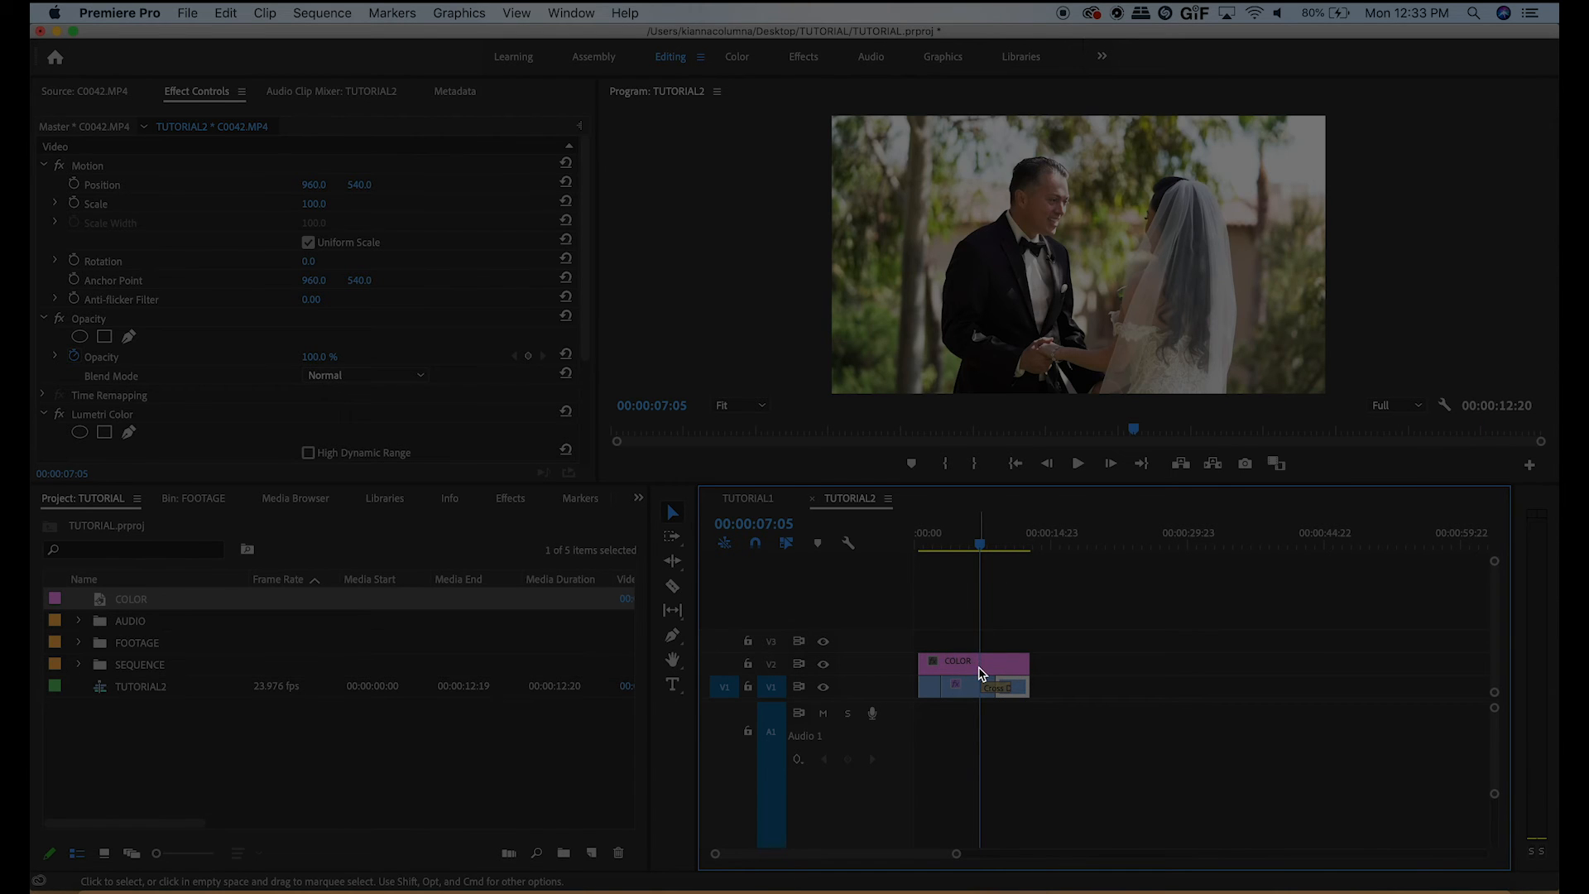
left_click(972, 660)
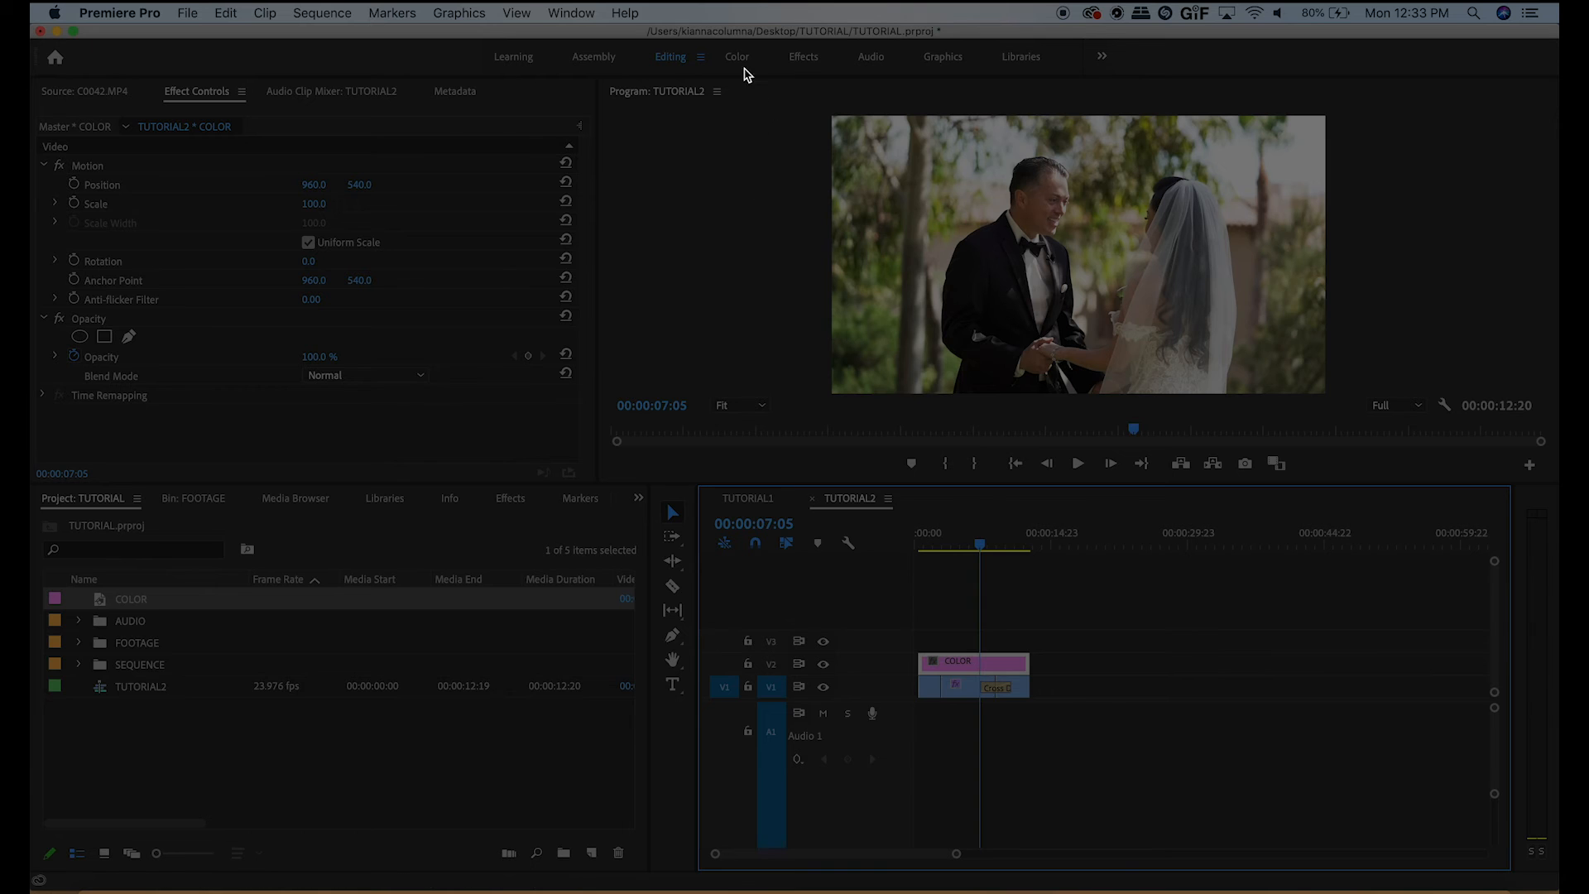
left_click(737, 56)
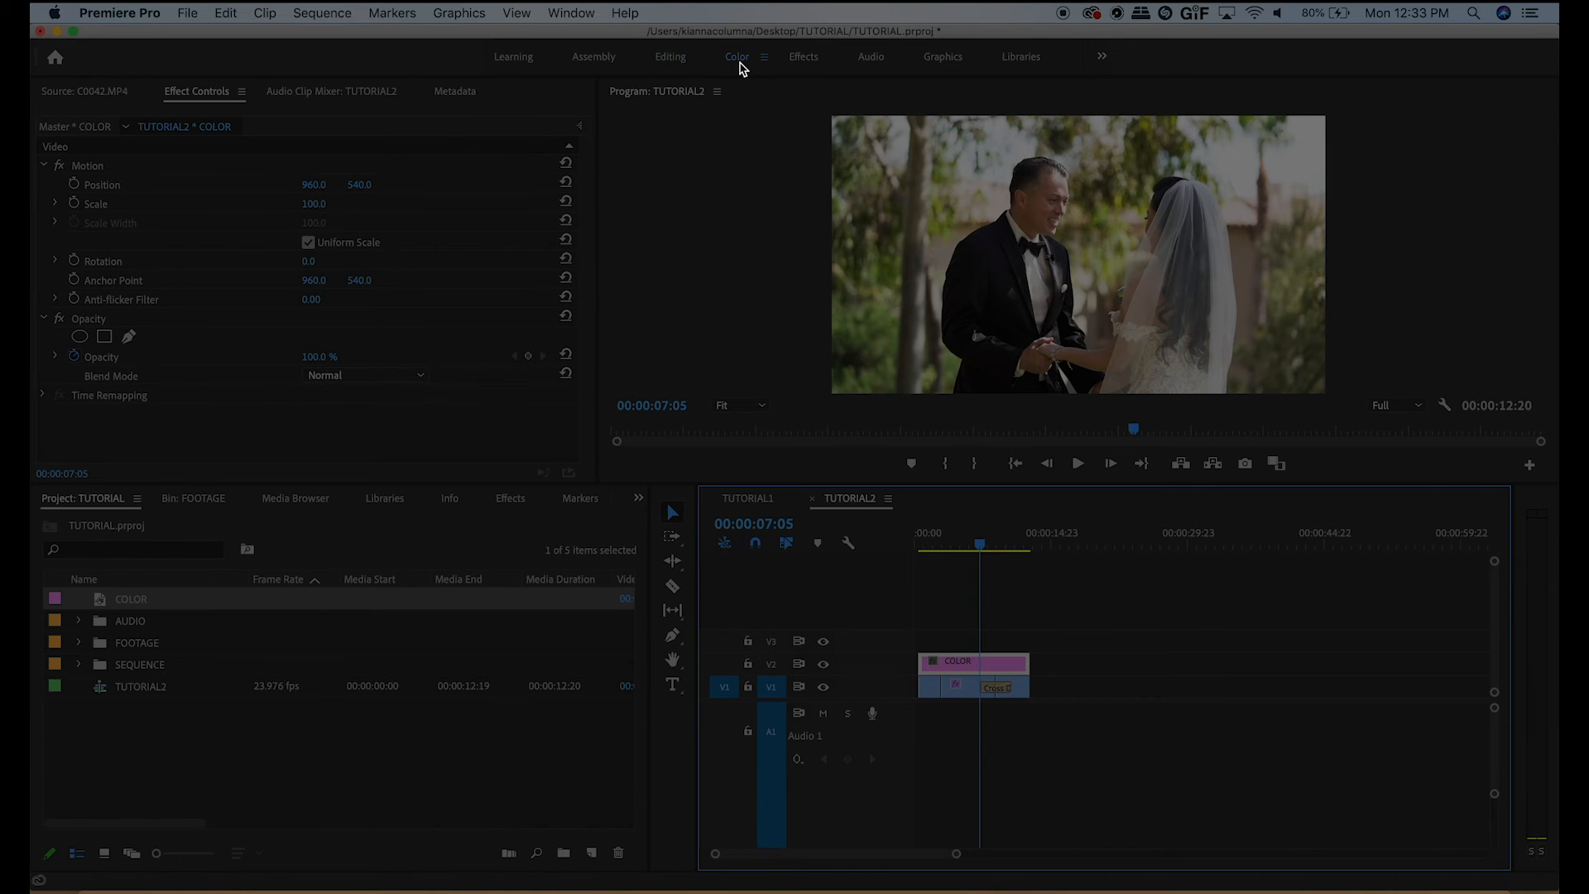
- In the Color workspace, expand Lumetri Color's Creative section for the COLOR layer
left_click(735, 56)
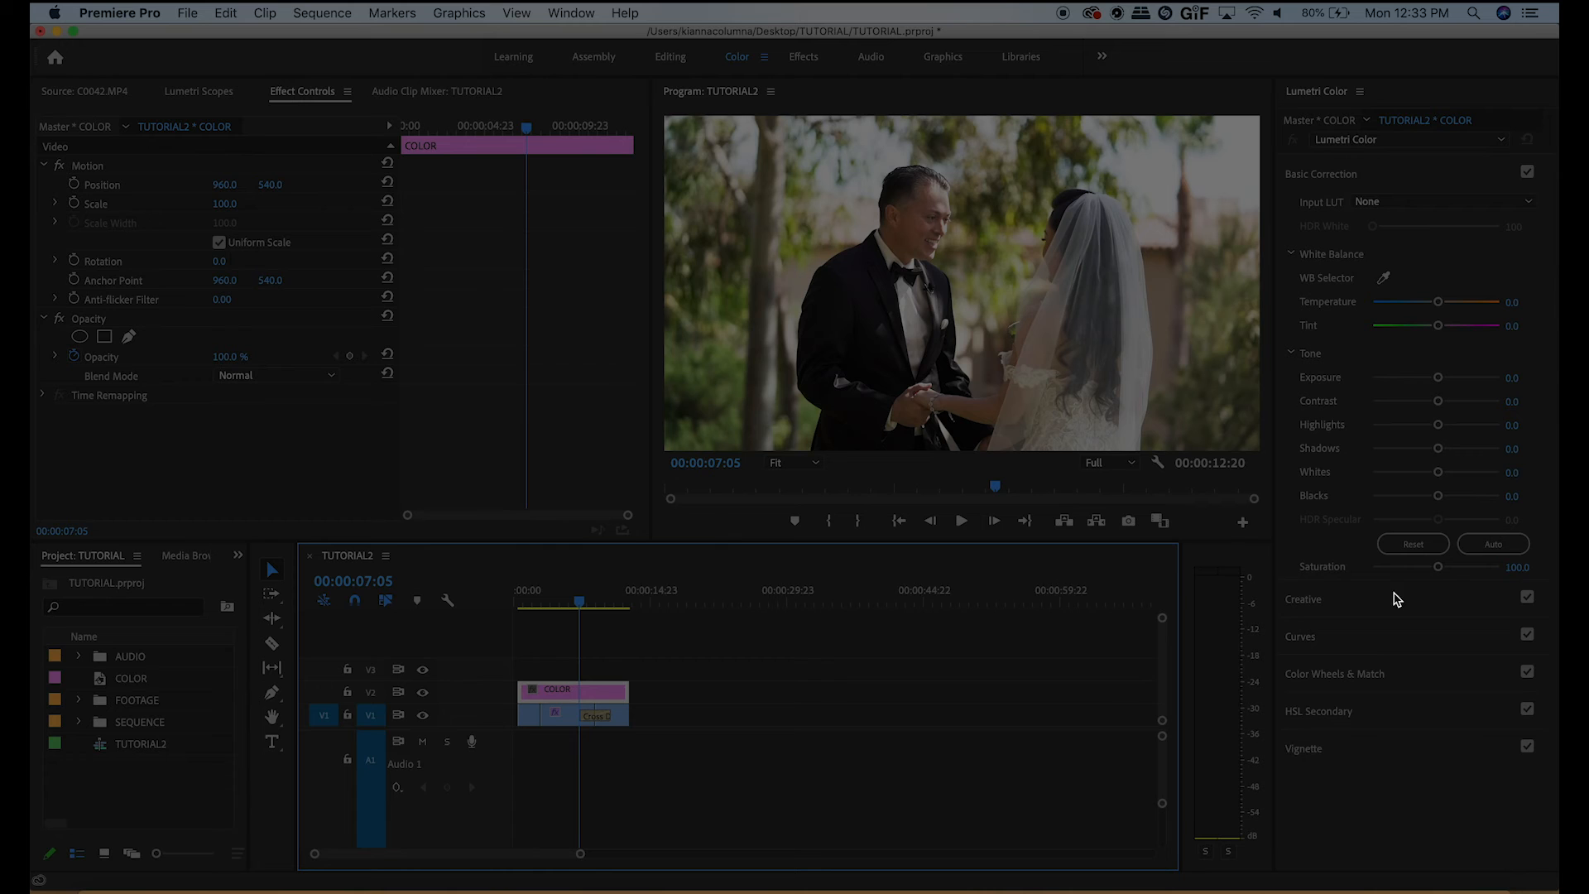
left_click(1303, 210)
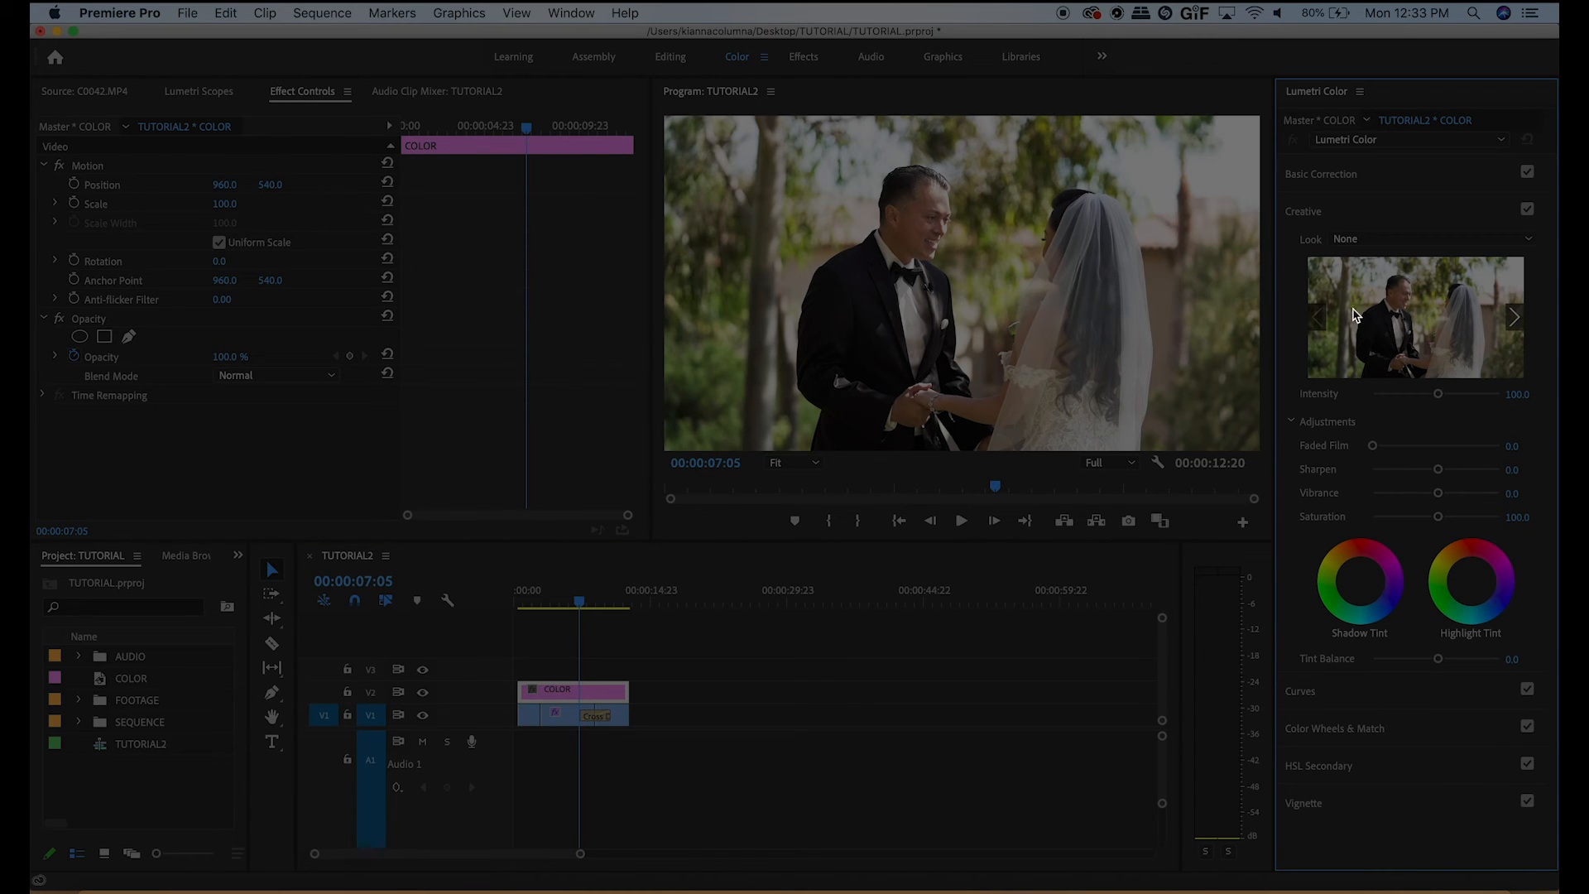
mouse_move(1379, 219)
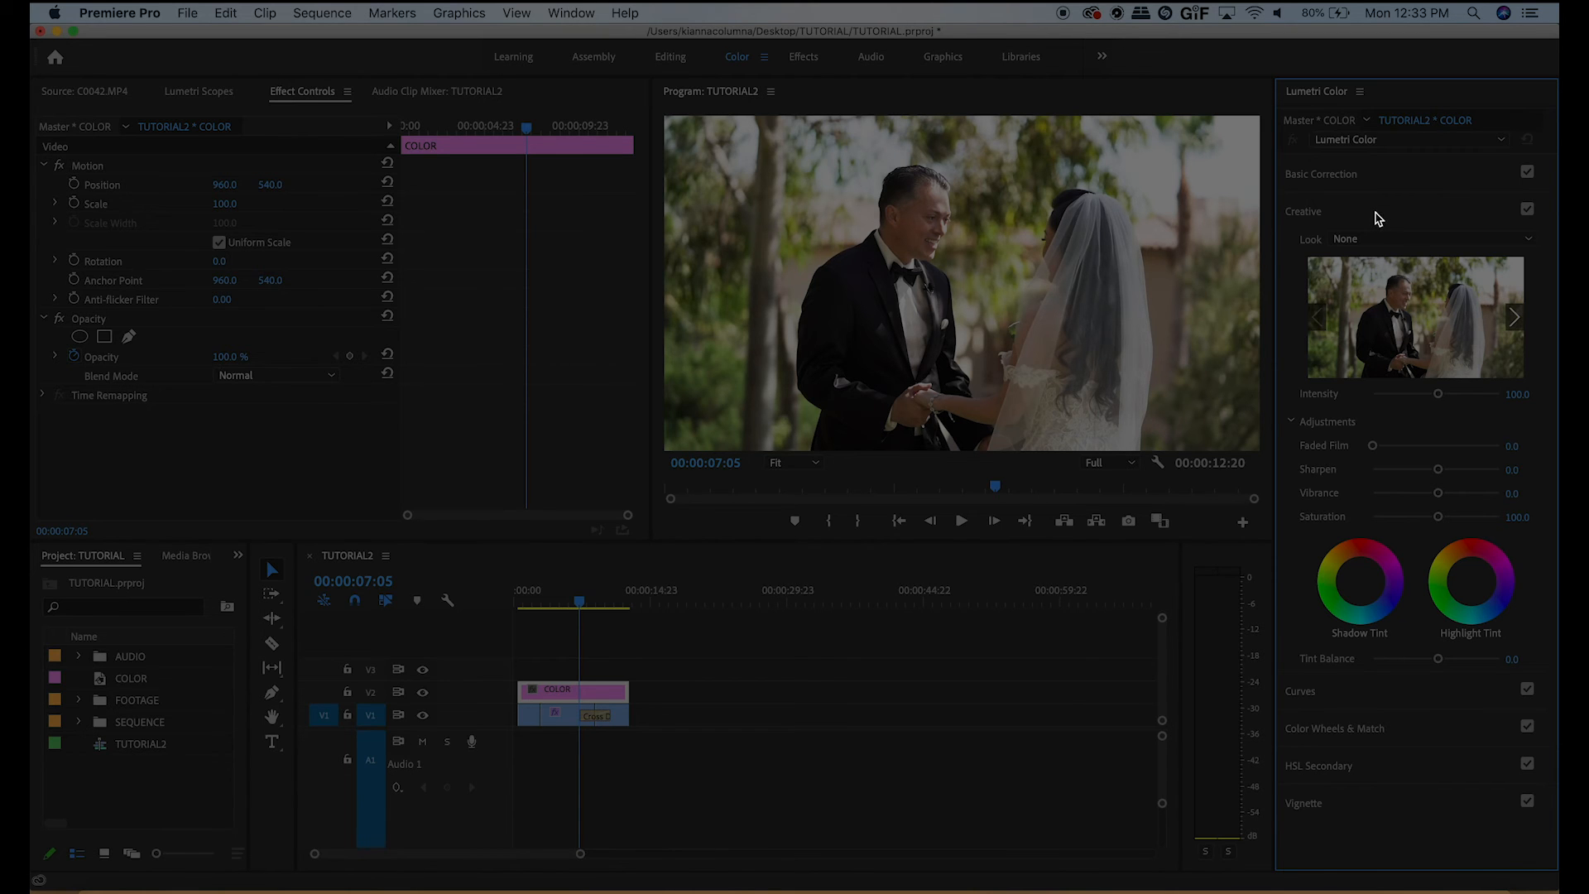
mouse_move(1361, 233)
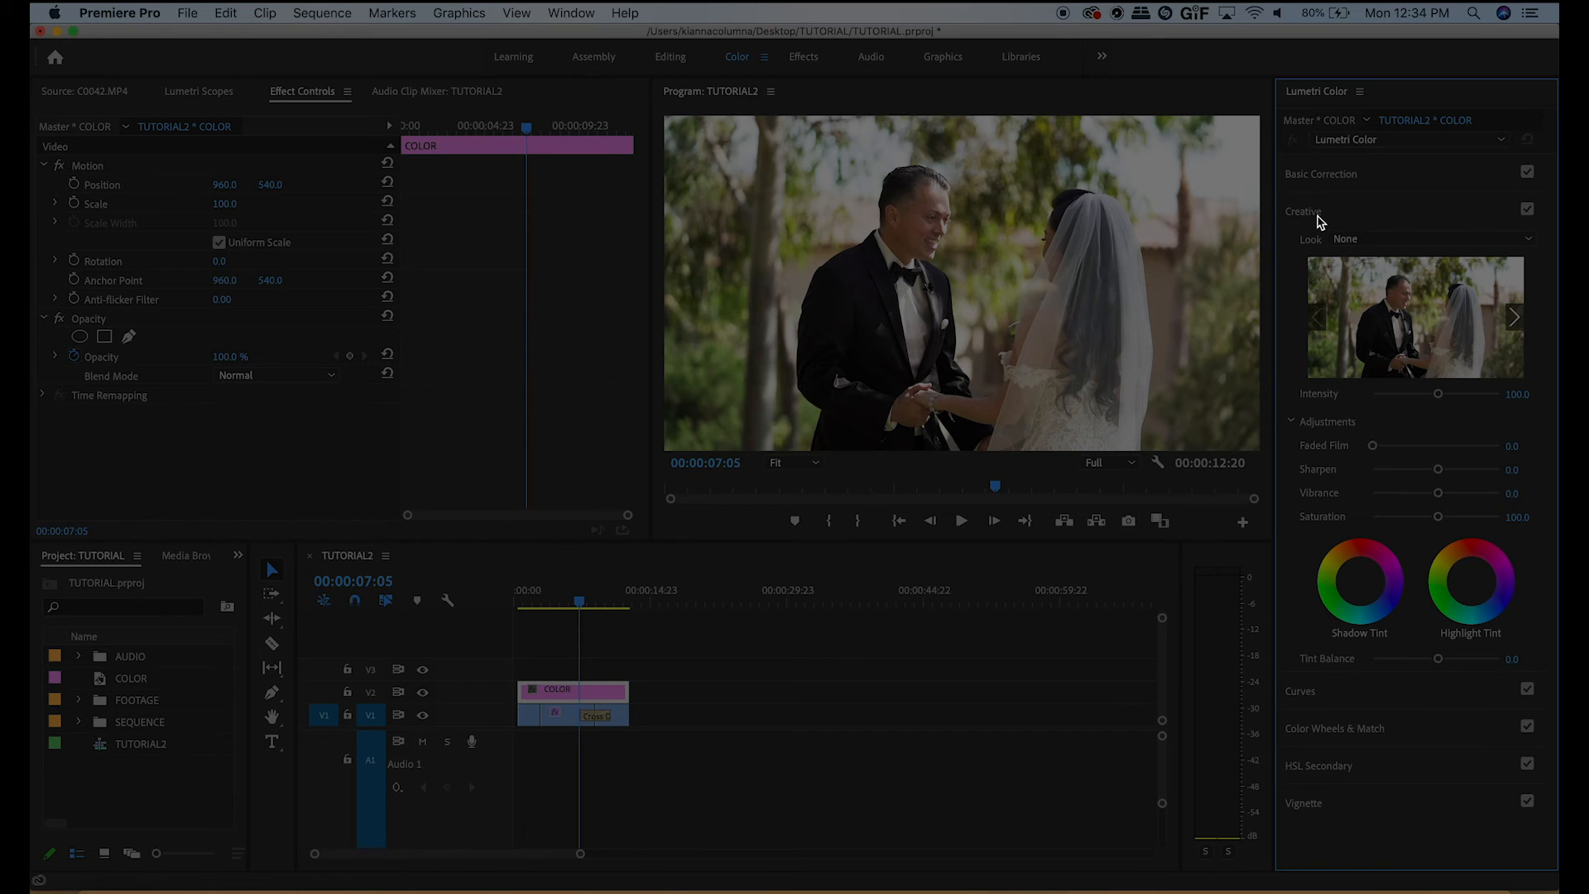
mouse_move(1366, 252)
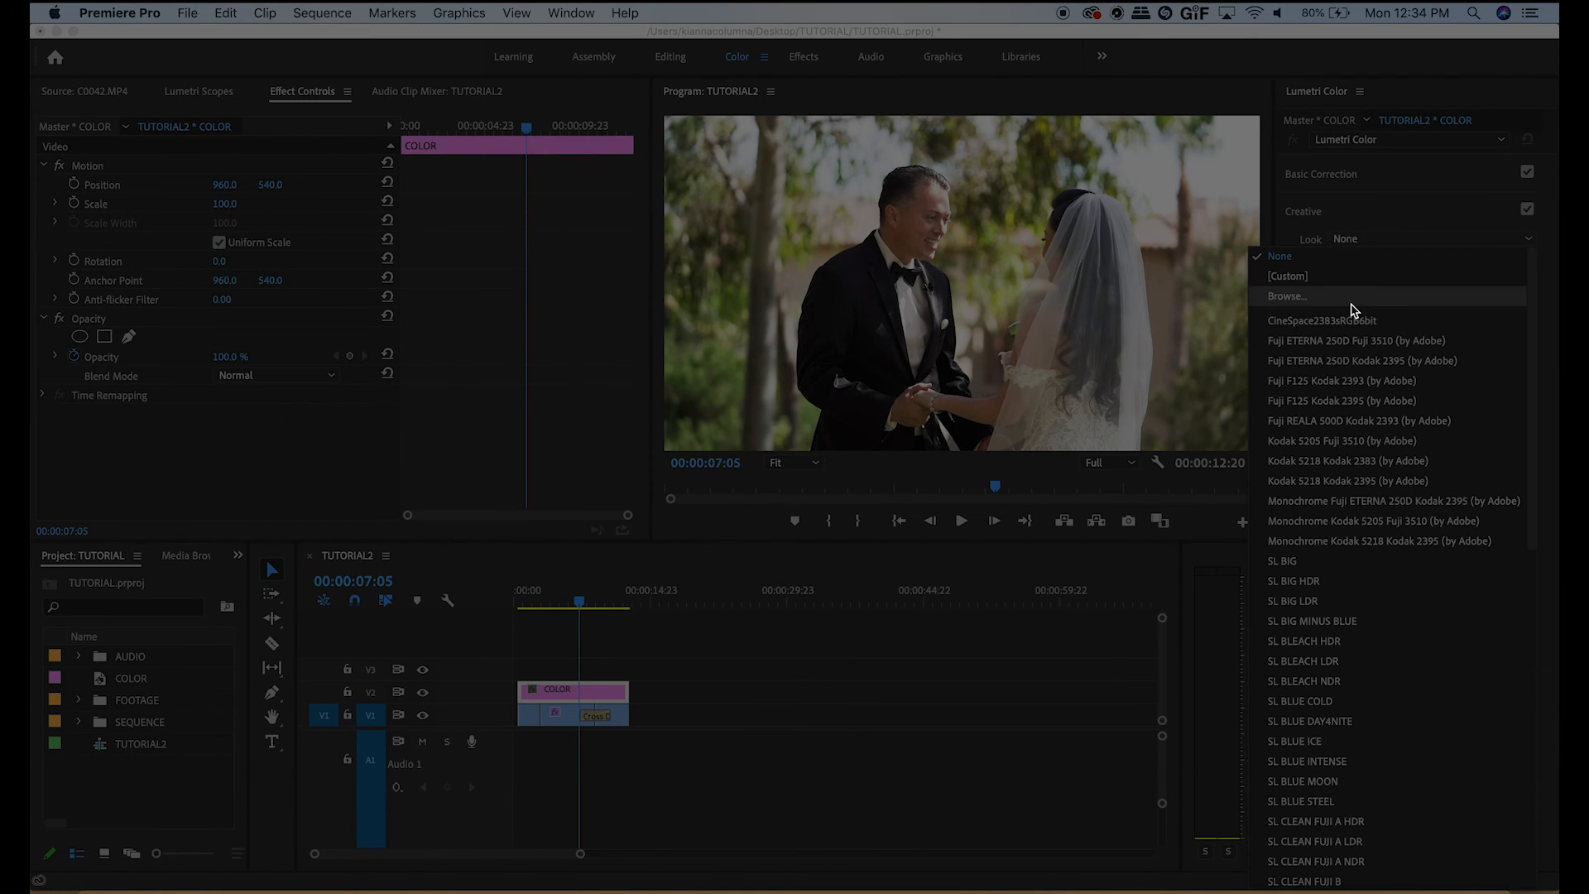
- Browse for and load the Illume_Boost.cube LUT as the Creative look
left_click(1287, 296)
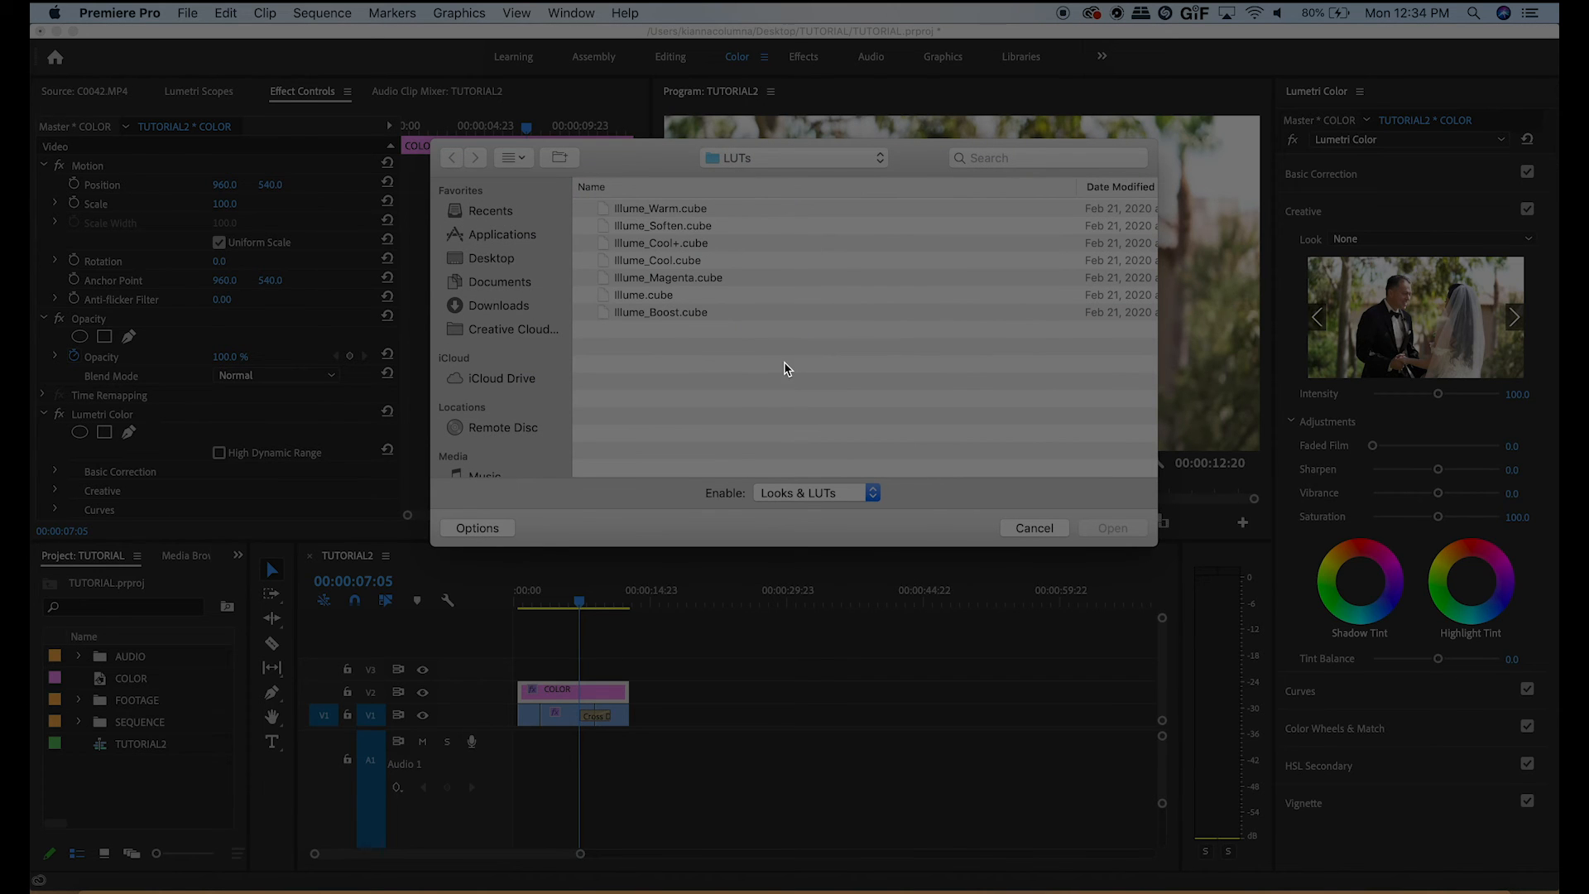
mouse_move(681, 325)
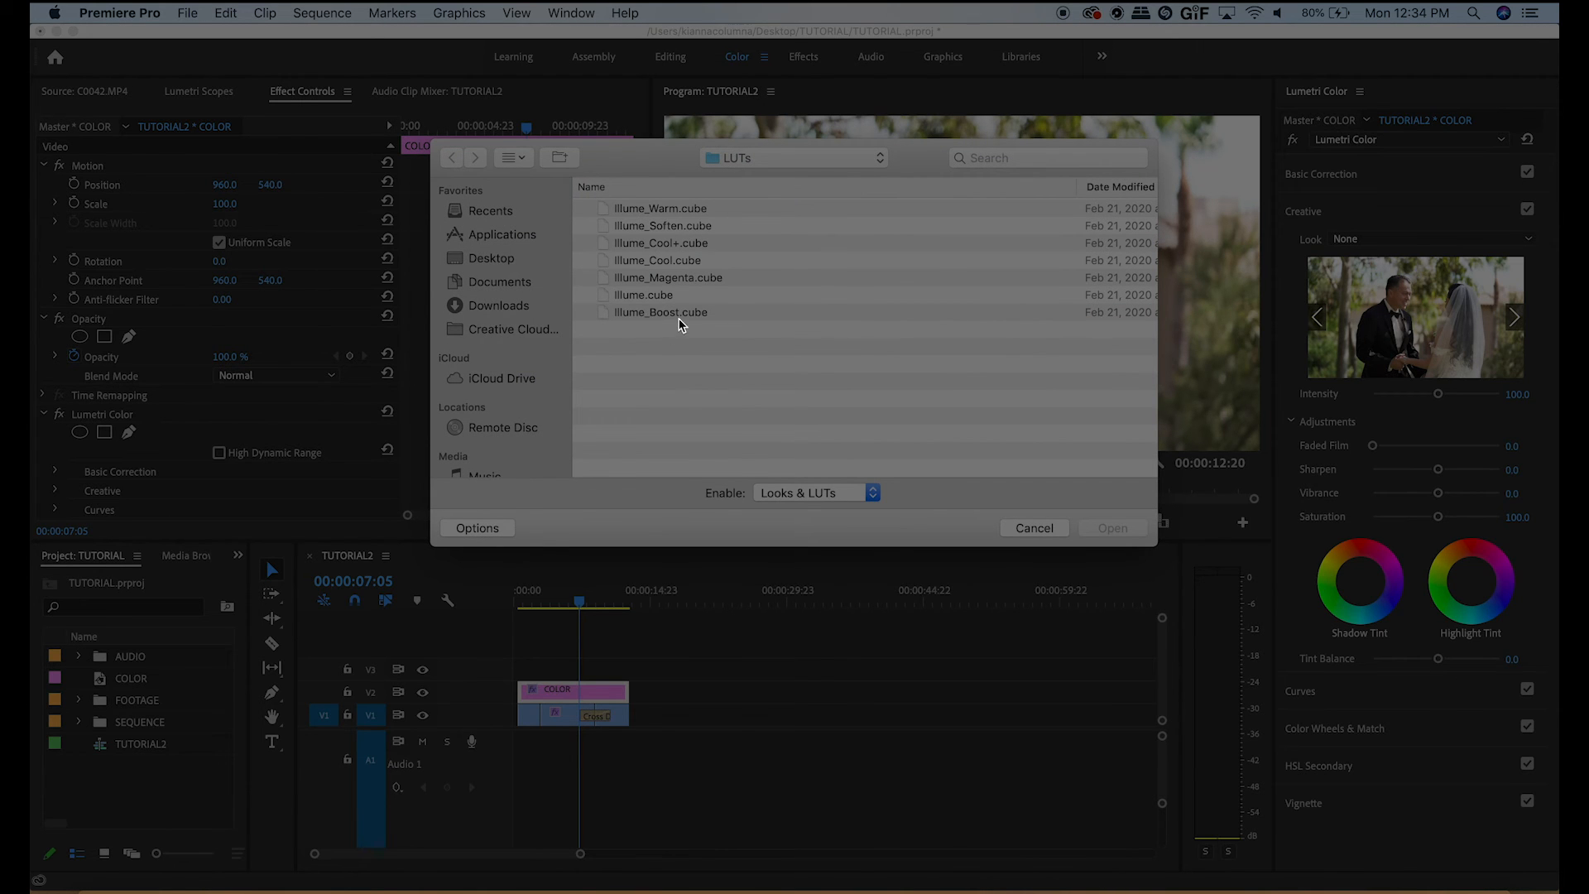
left_click(661, 313)
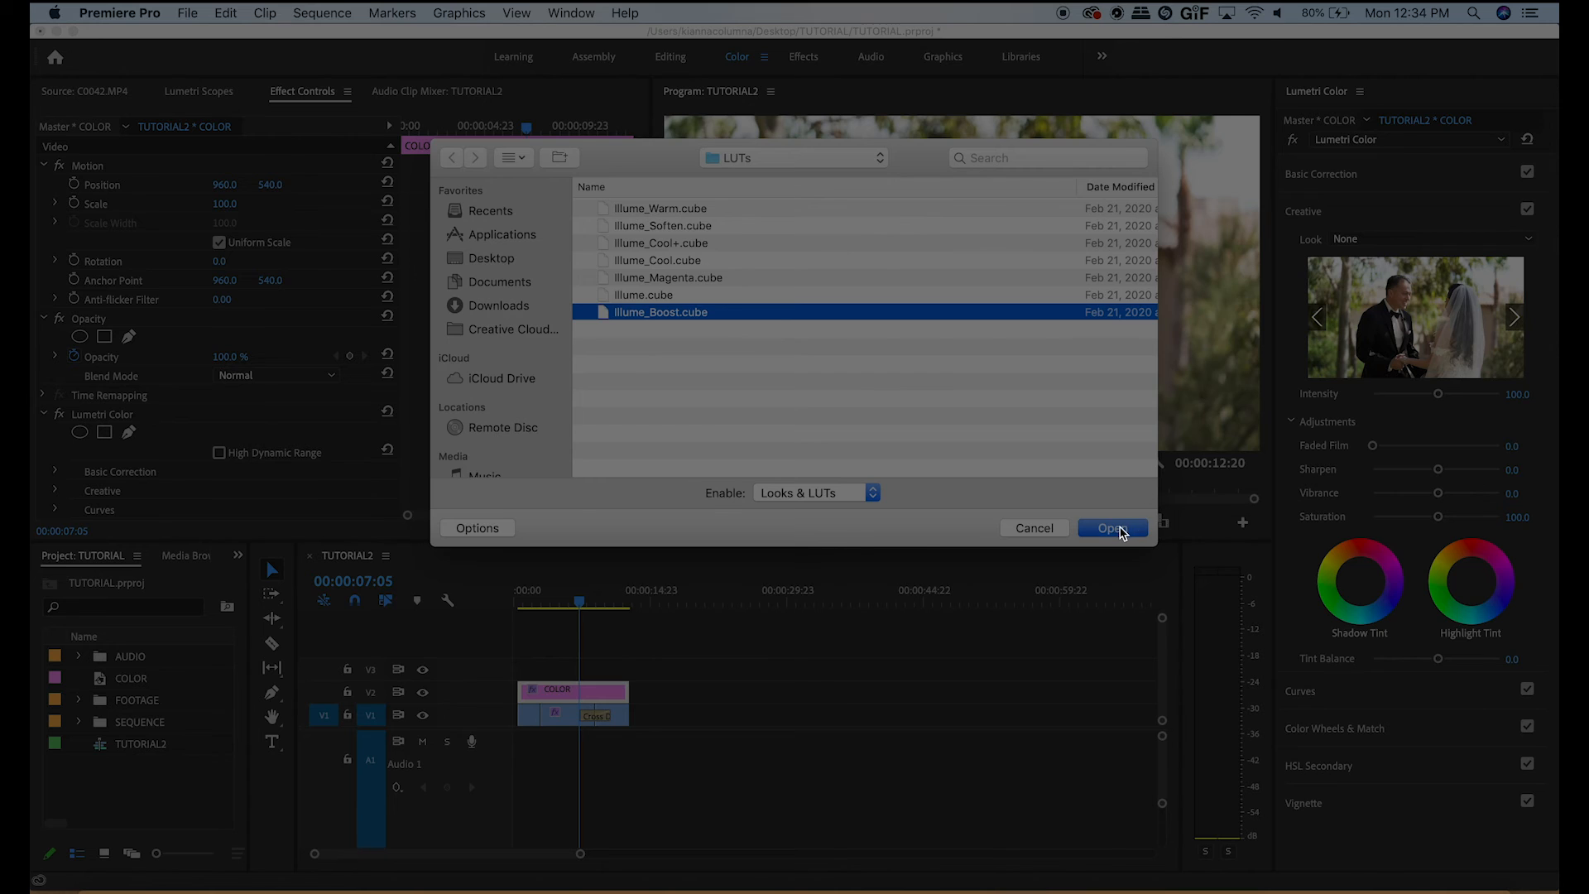
left_click(1113, 529)
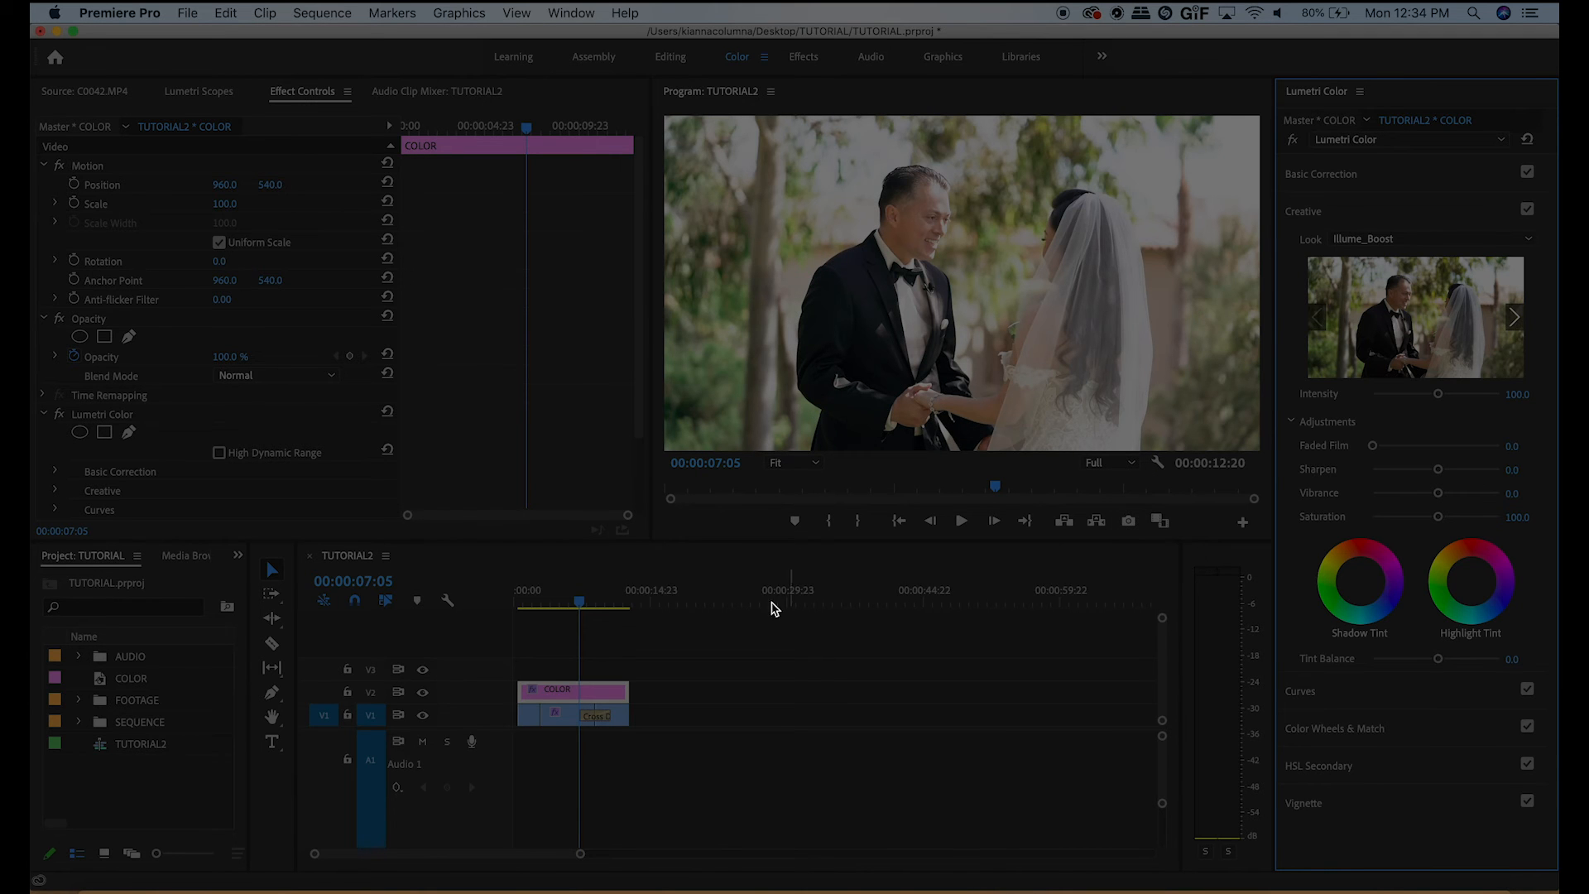
mouse_move(1439, 404)
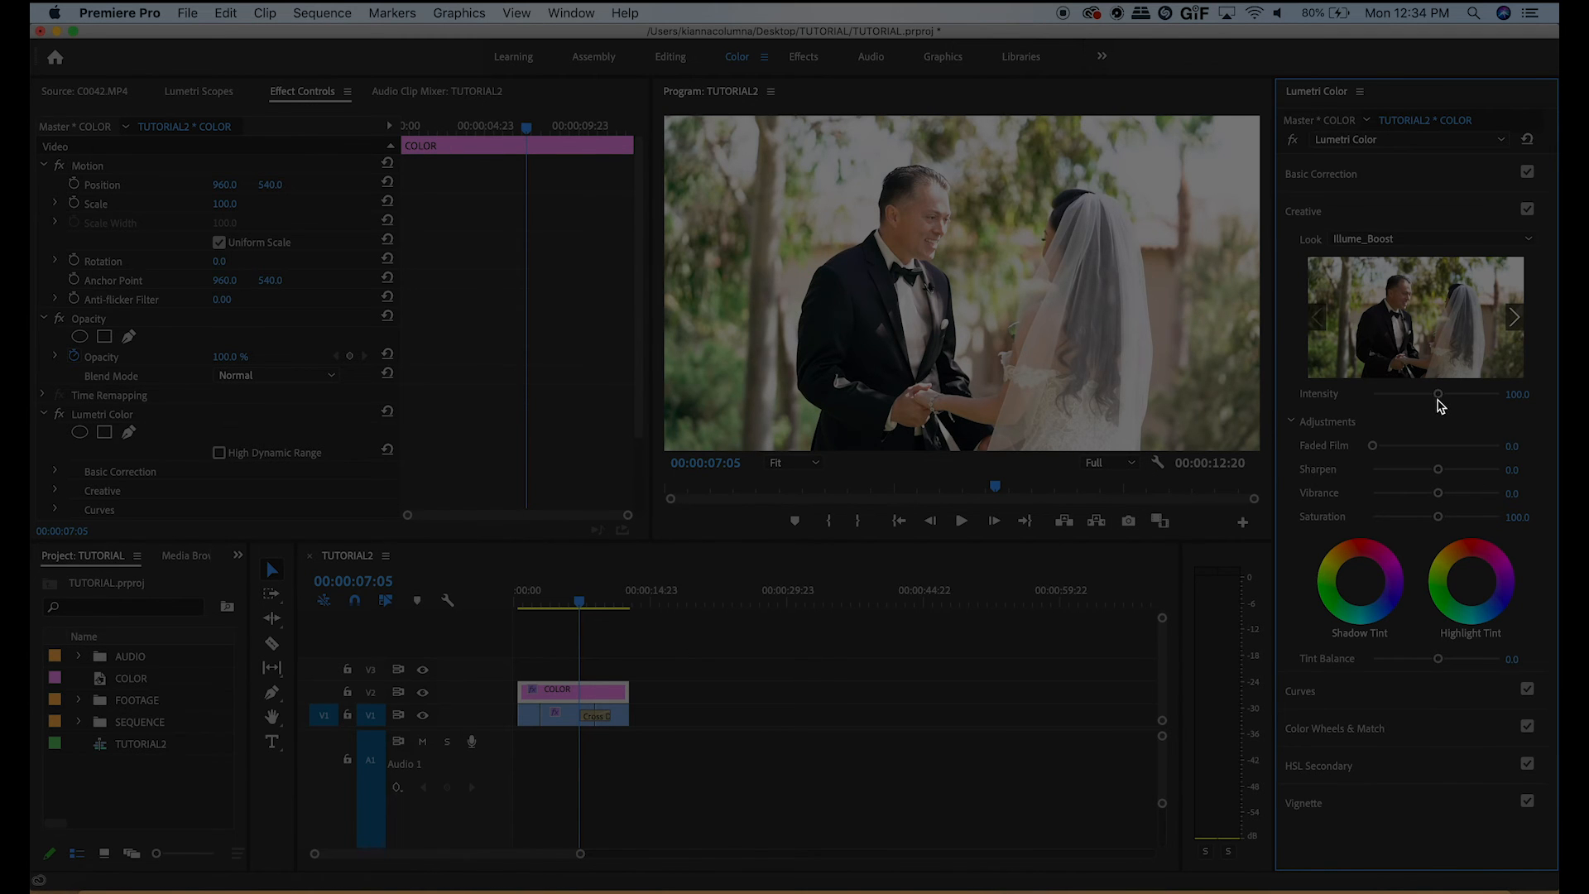
- Lower the Illume_Boost look intensity to 70
left_click_drag(1437, 394, 1401, 394)
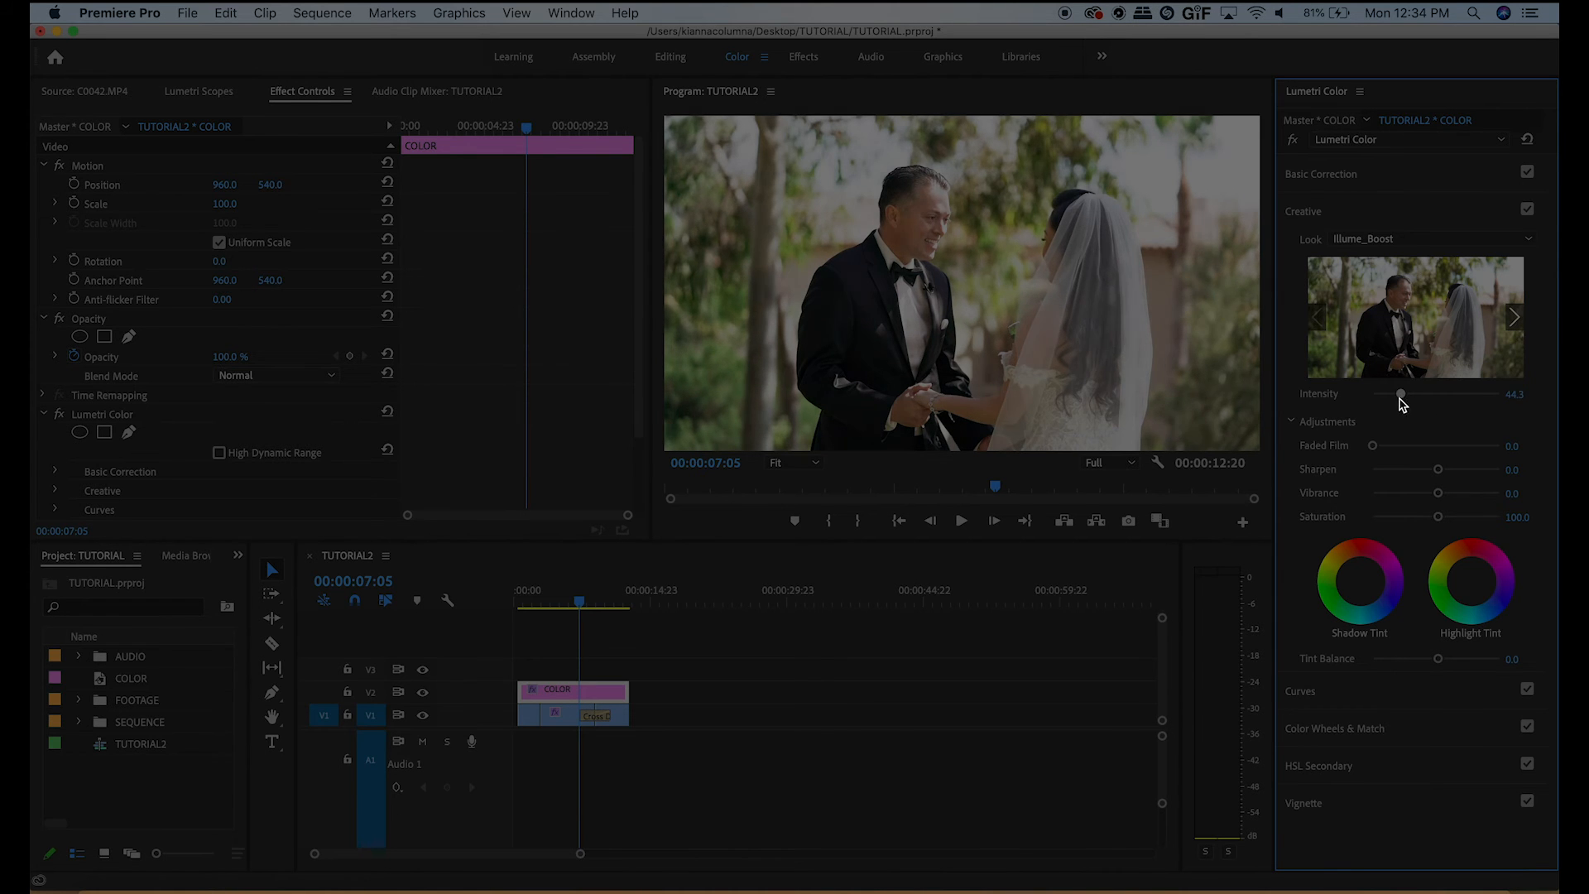
left_click_drag(1400, 394, 1408, 394)
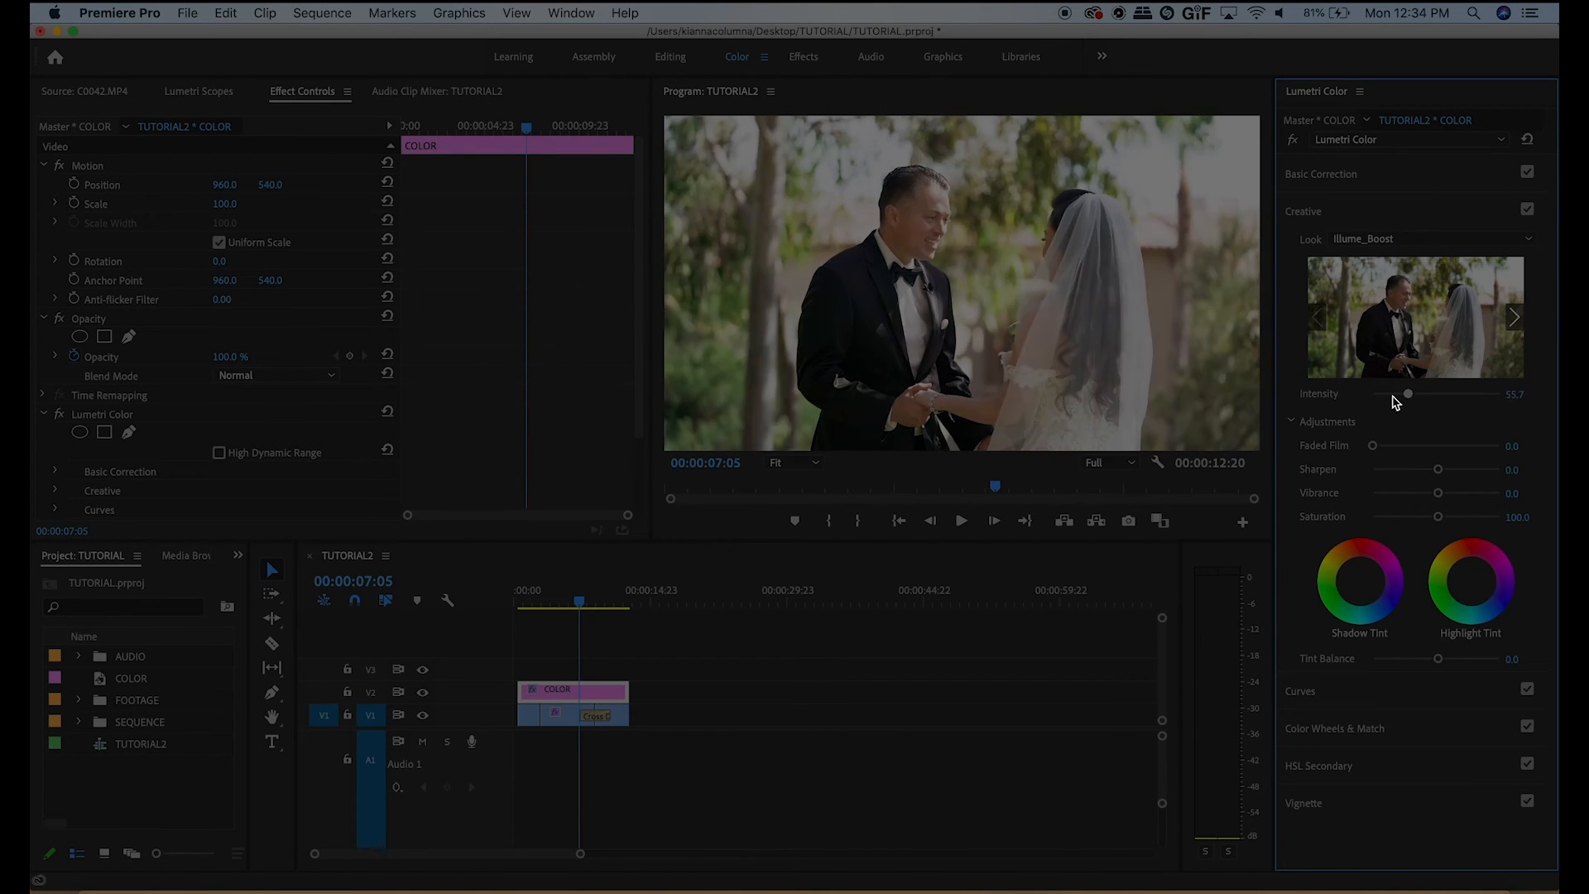
left_click_drag(1408, 394, 1424, 394)
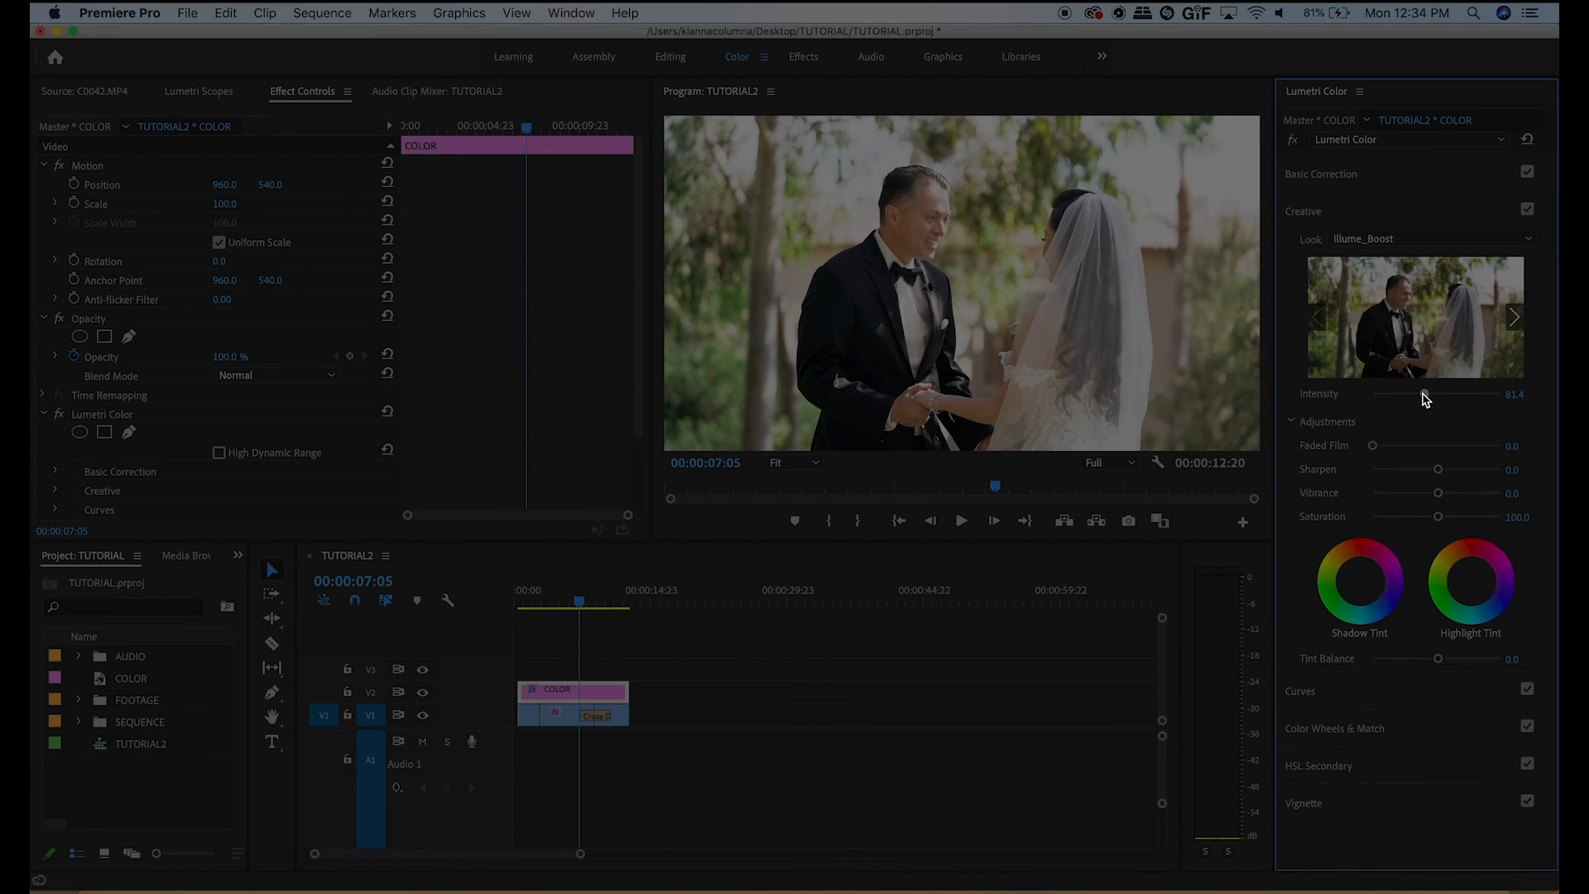
left_click_drag(1428, 394, 1417, 394)
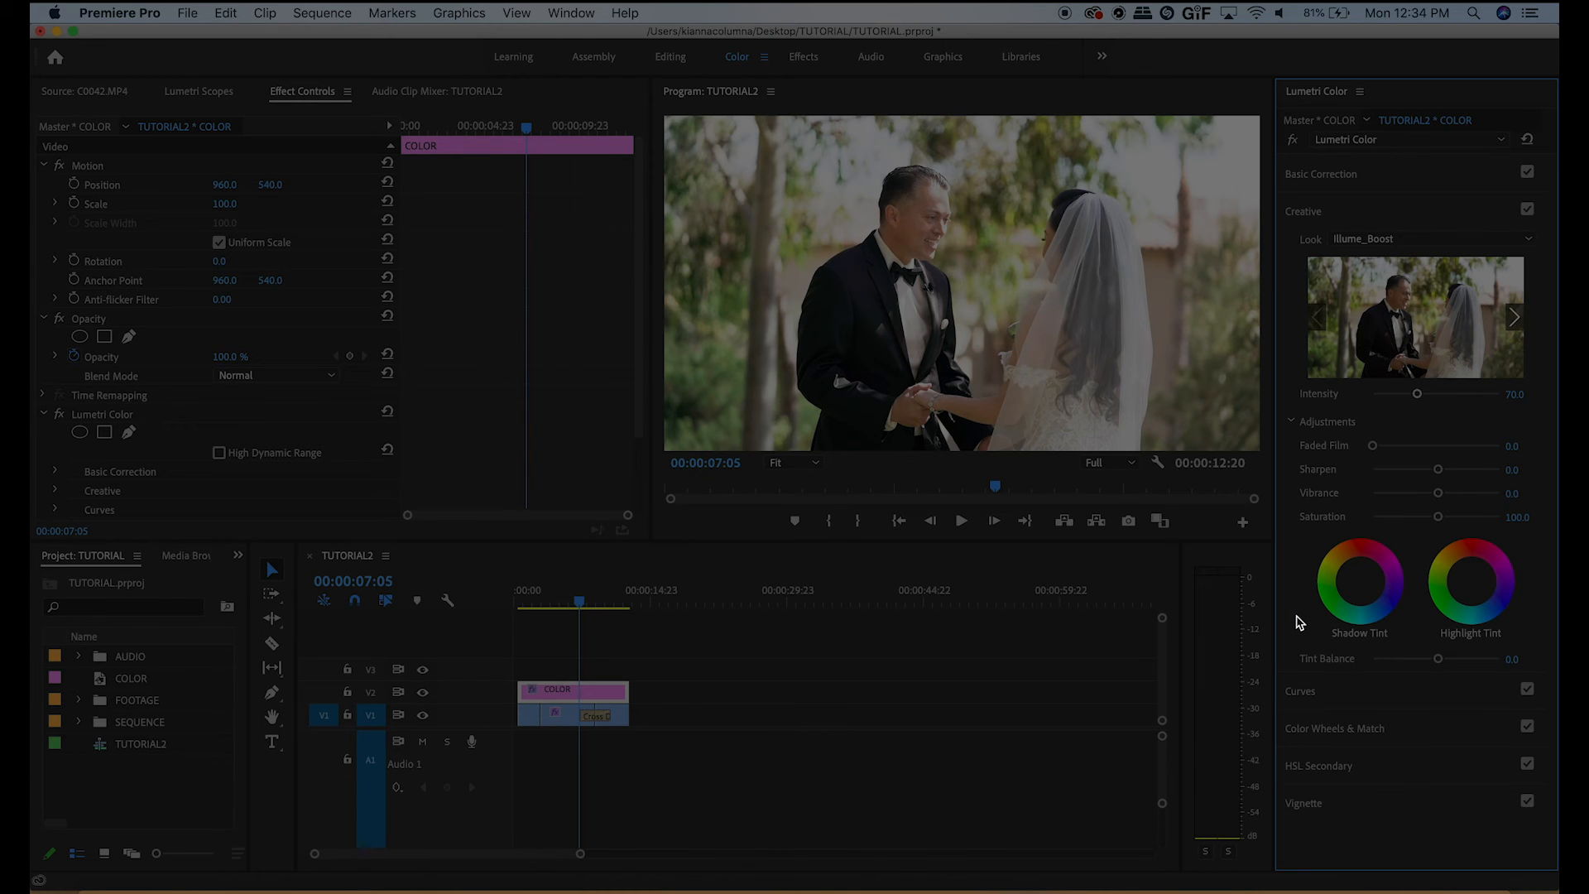
left_click(568, 603)
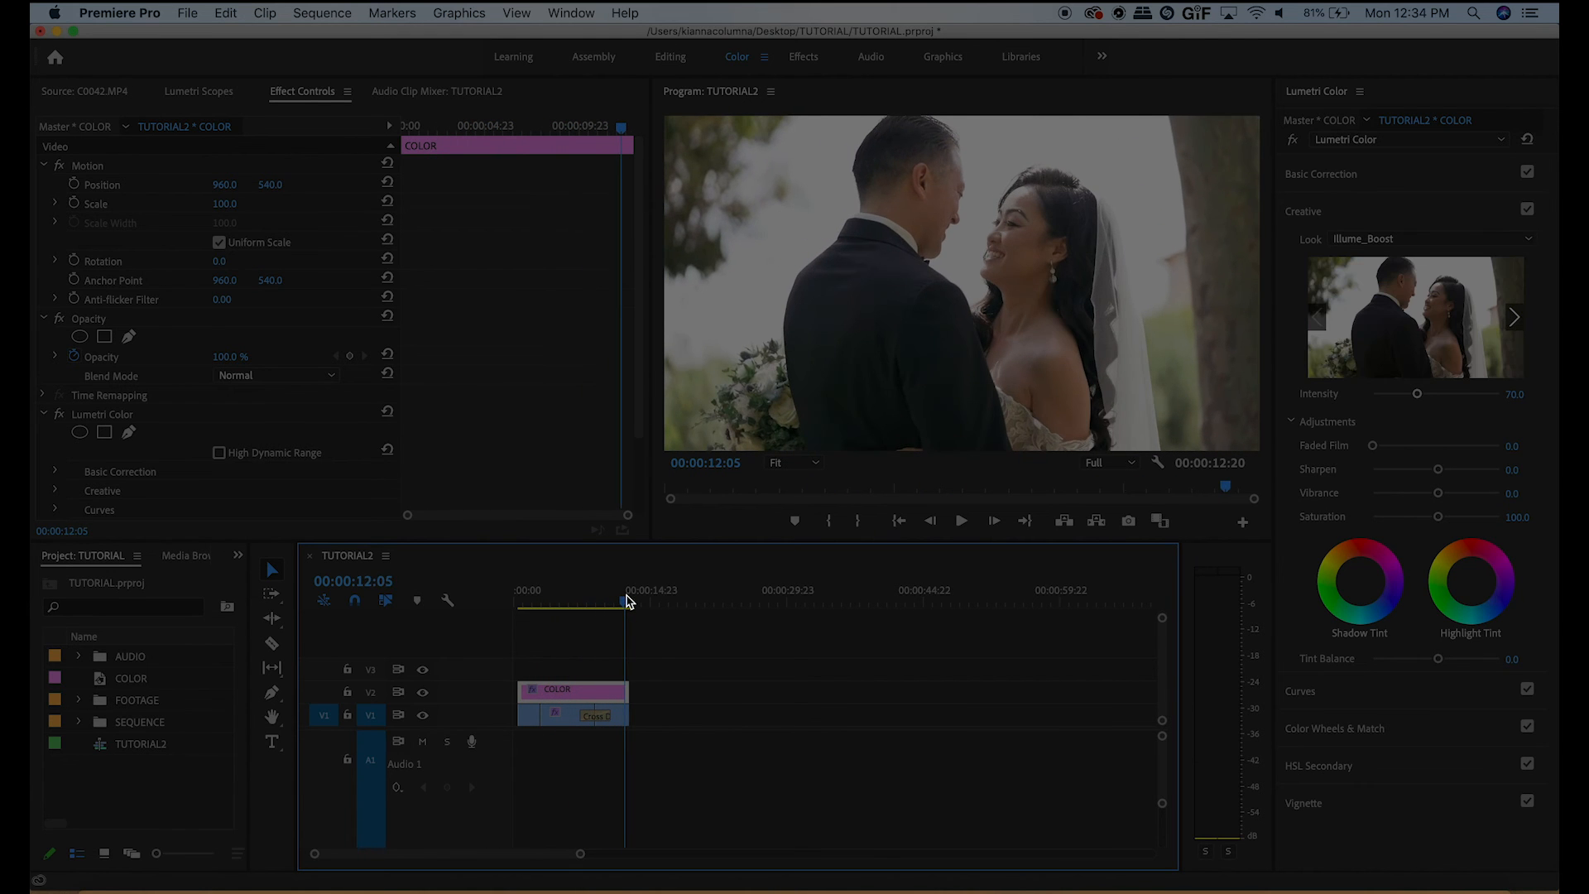
- Preview the grade across the sequence, toggling the COLOR layer to compare before and after
left_click(531, 604)
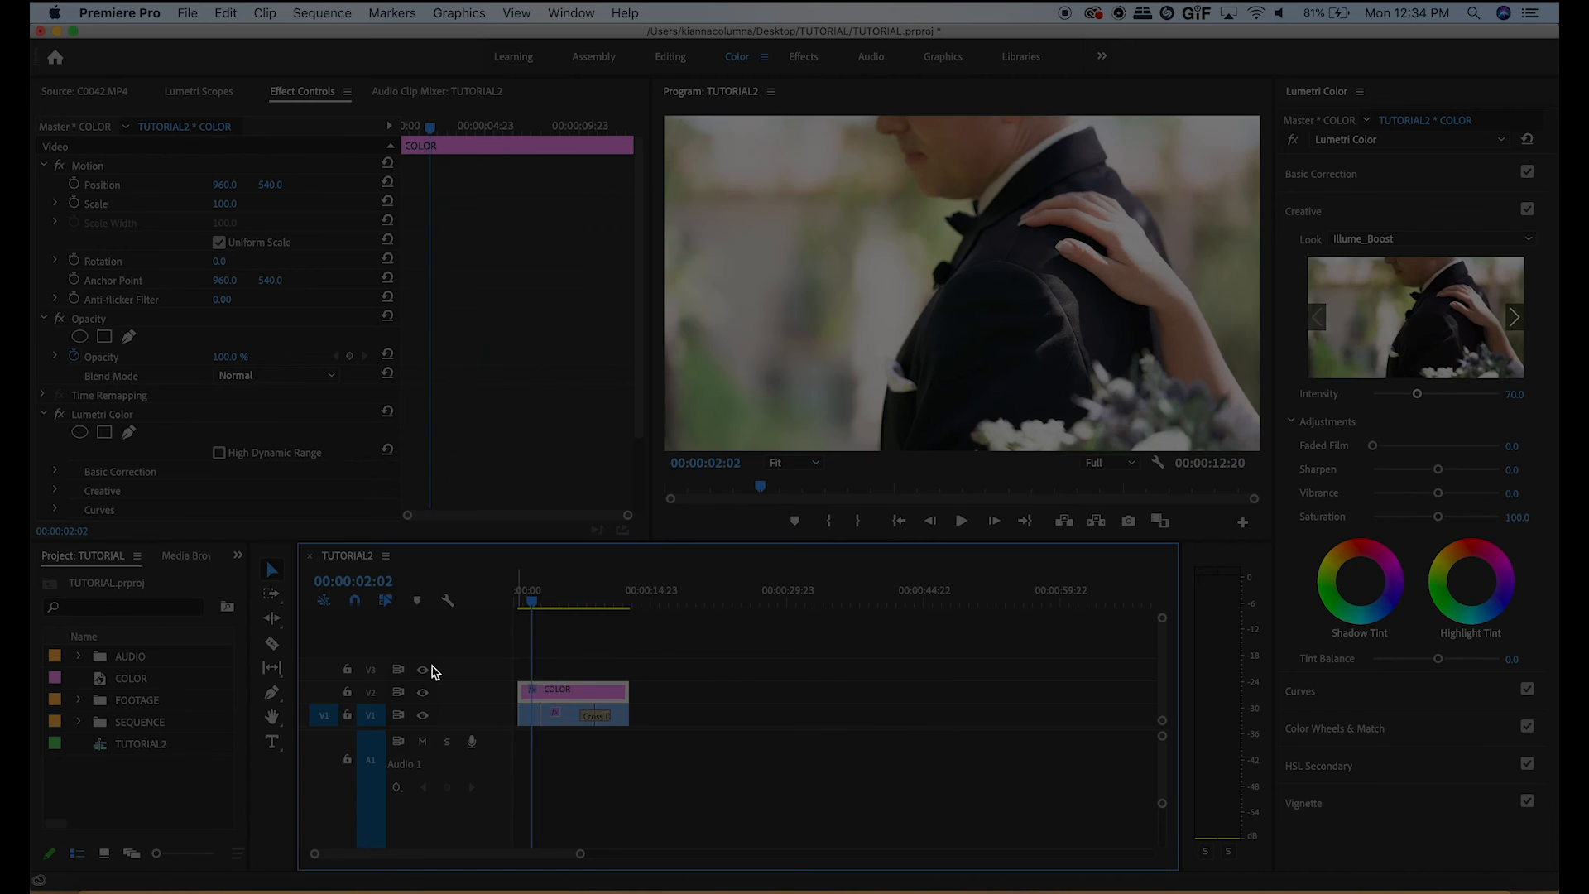
mouse_move(459, 698)
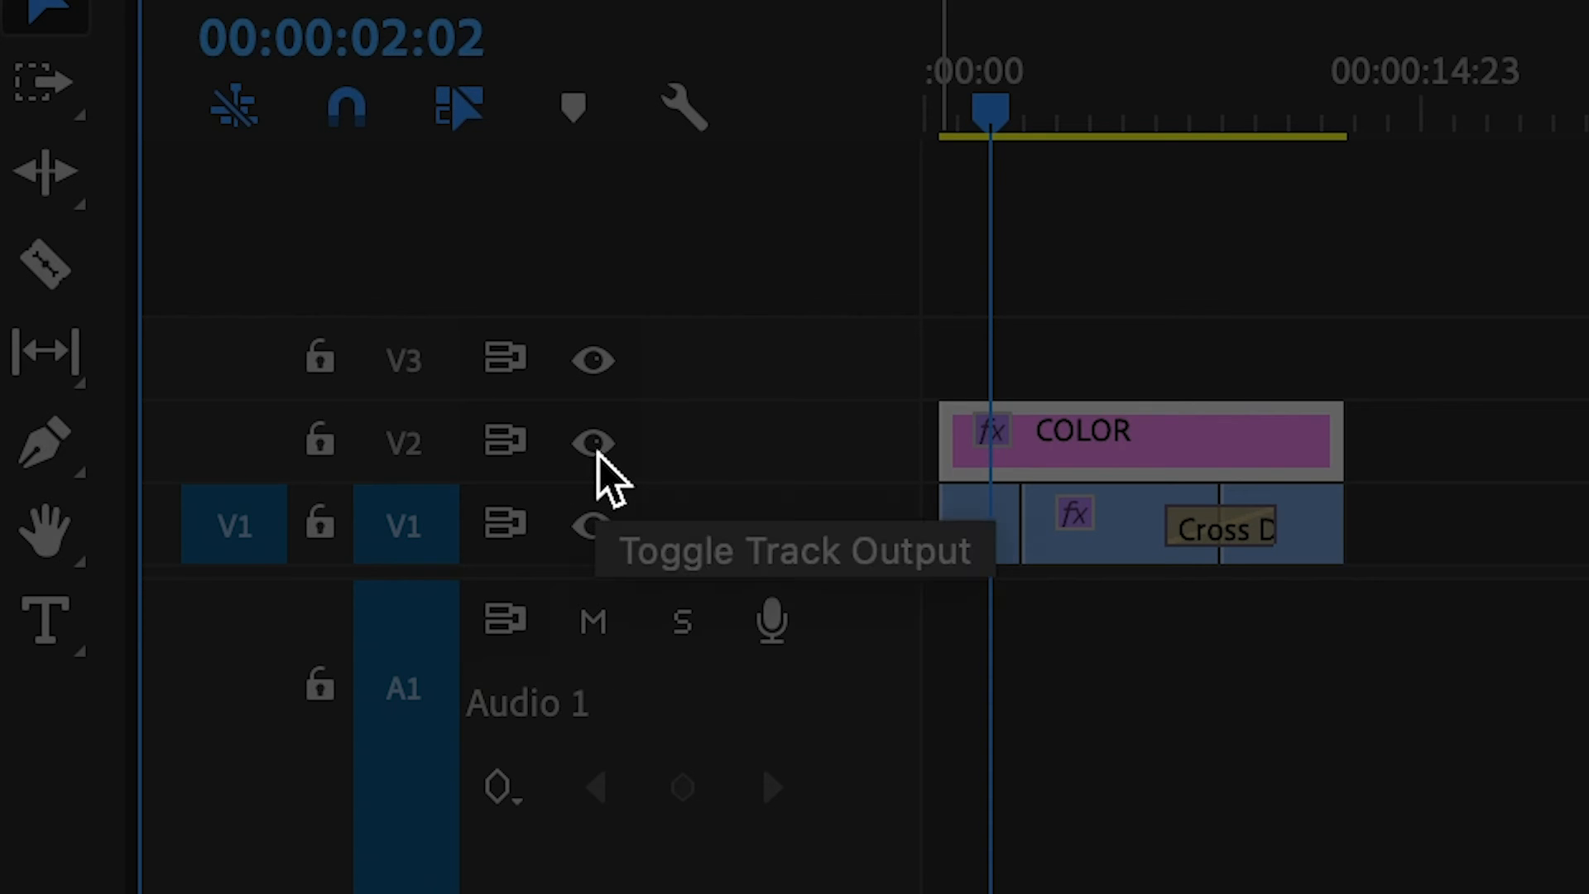
left_click(594, 444)
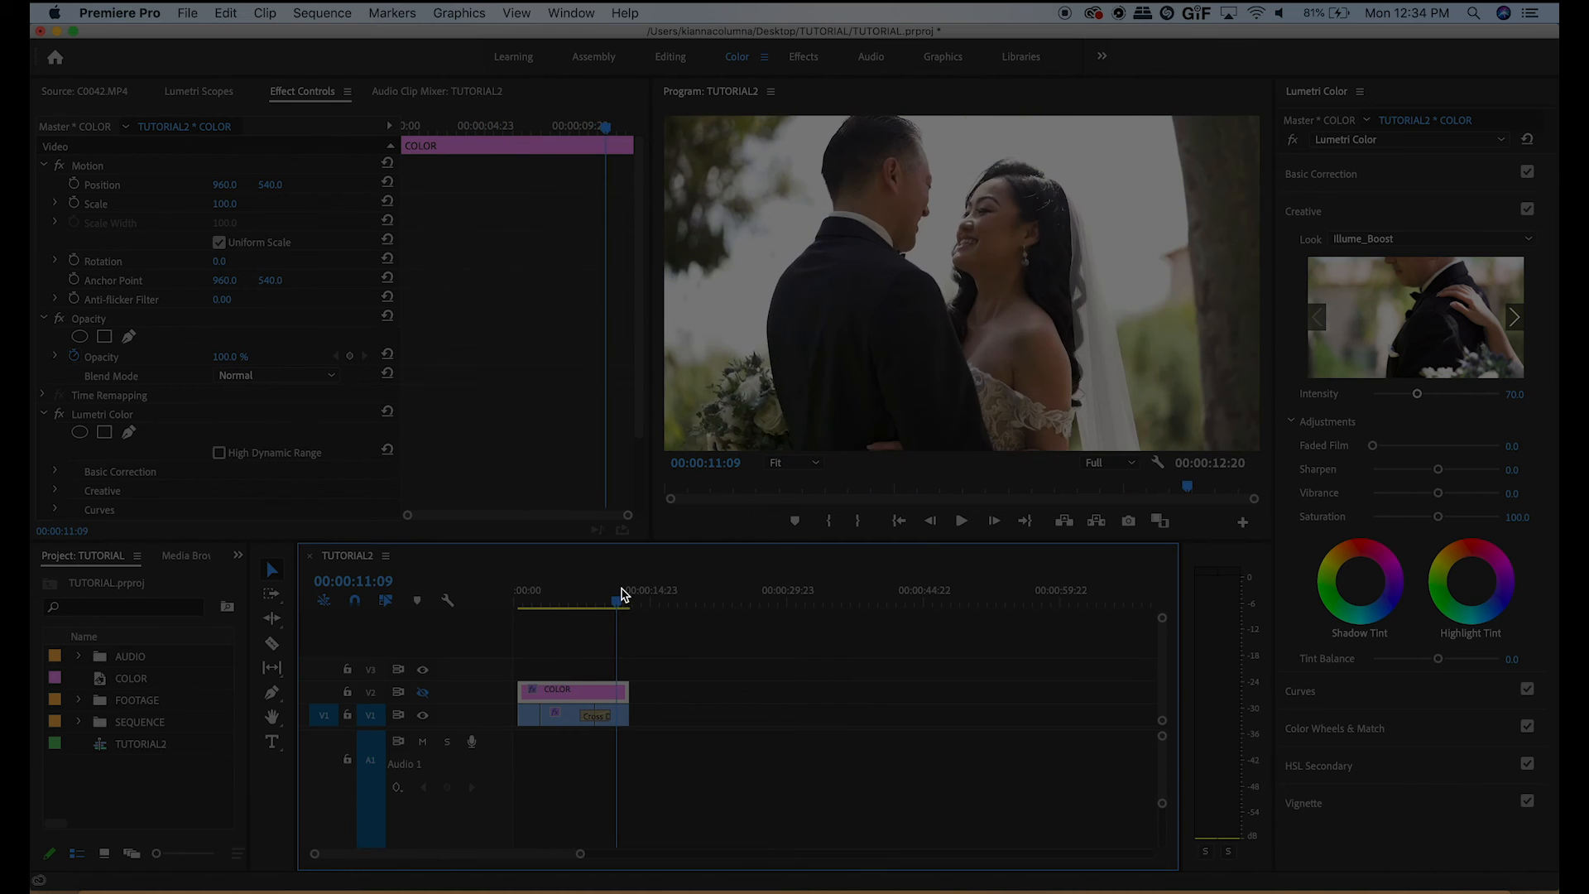
left_click(535, 603)
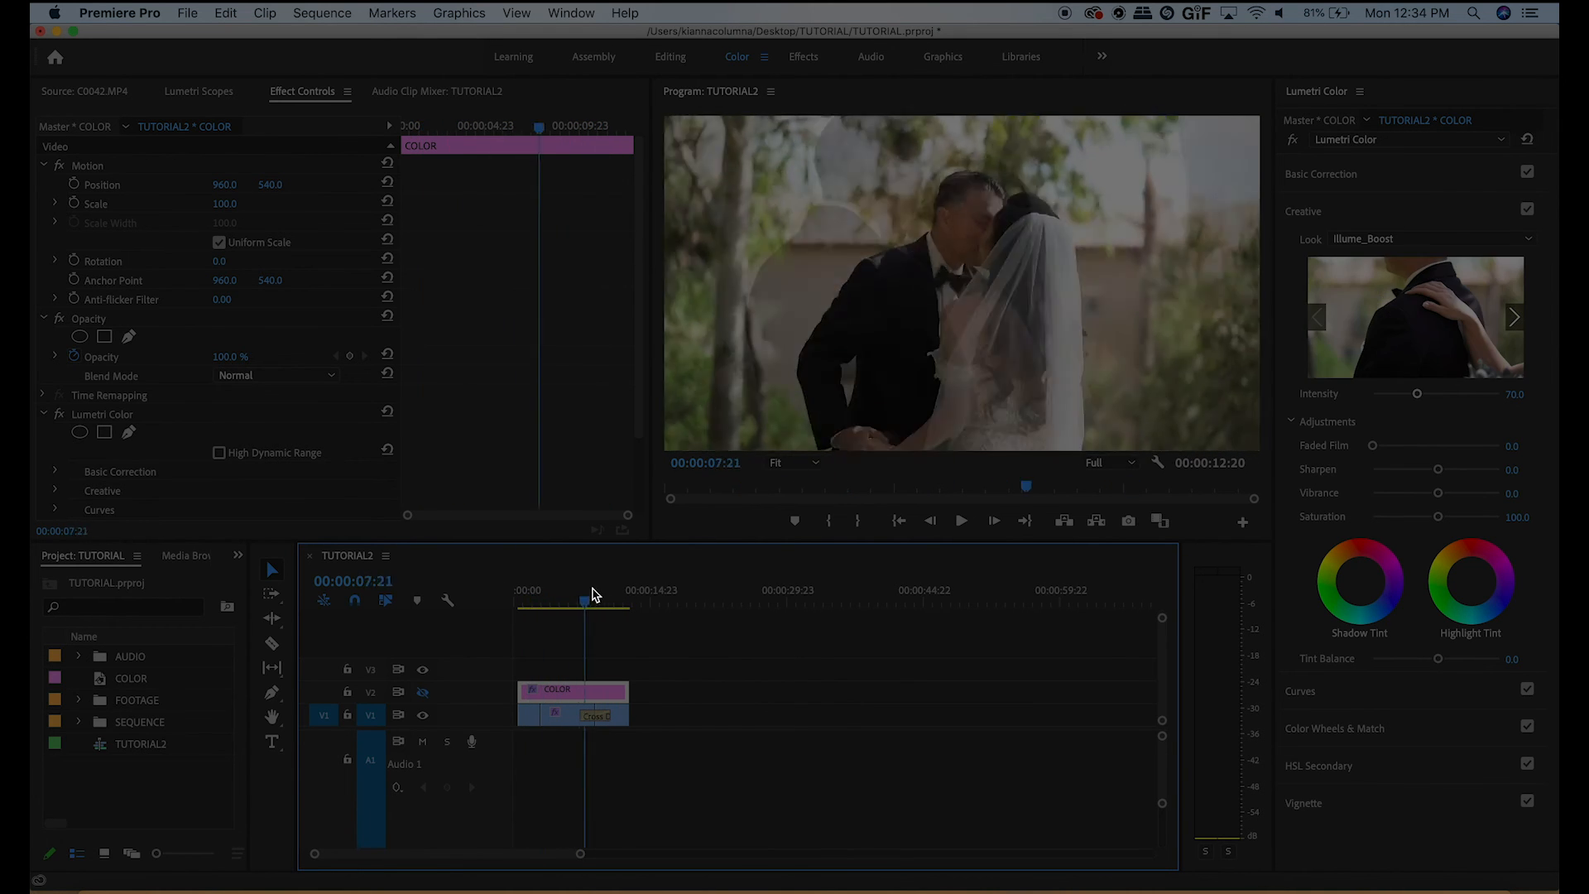
left_click_drag(583, 599, 576, 600)
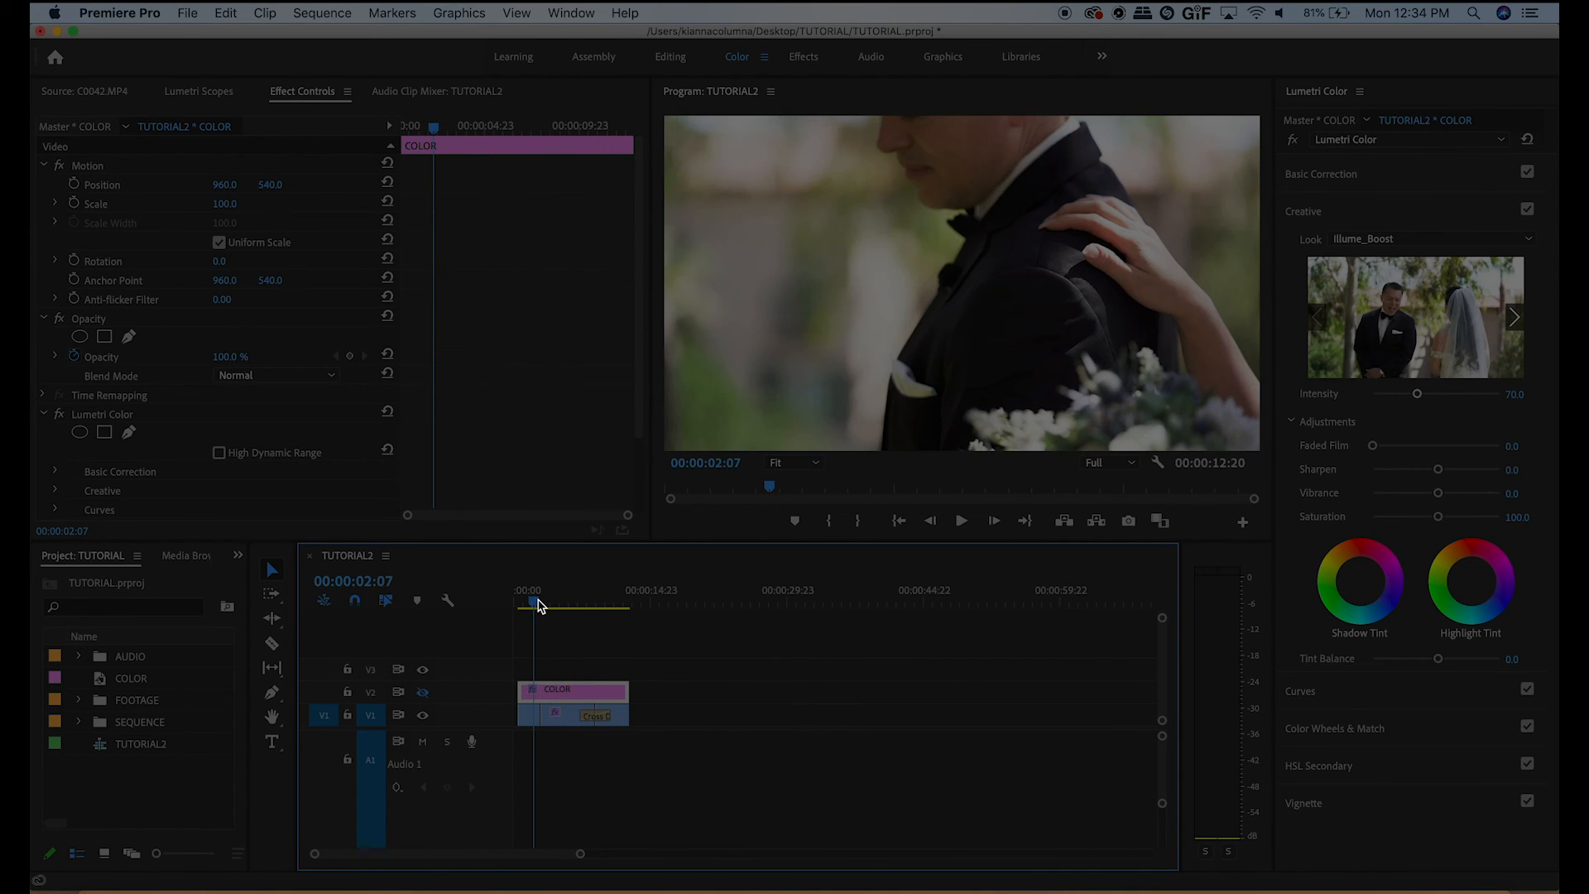
- Place the COLOR adjustment layer back on V2 above the footage and return to the Editing workspace
left_click(572, 698)
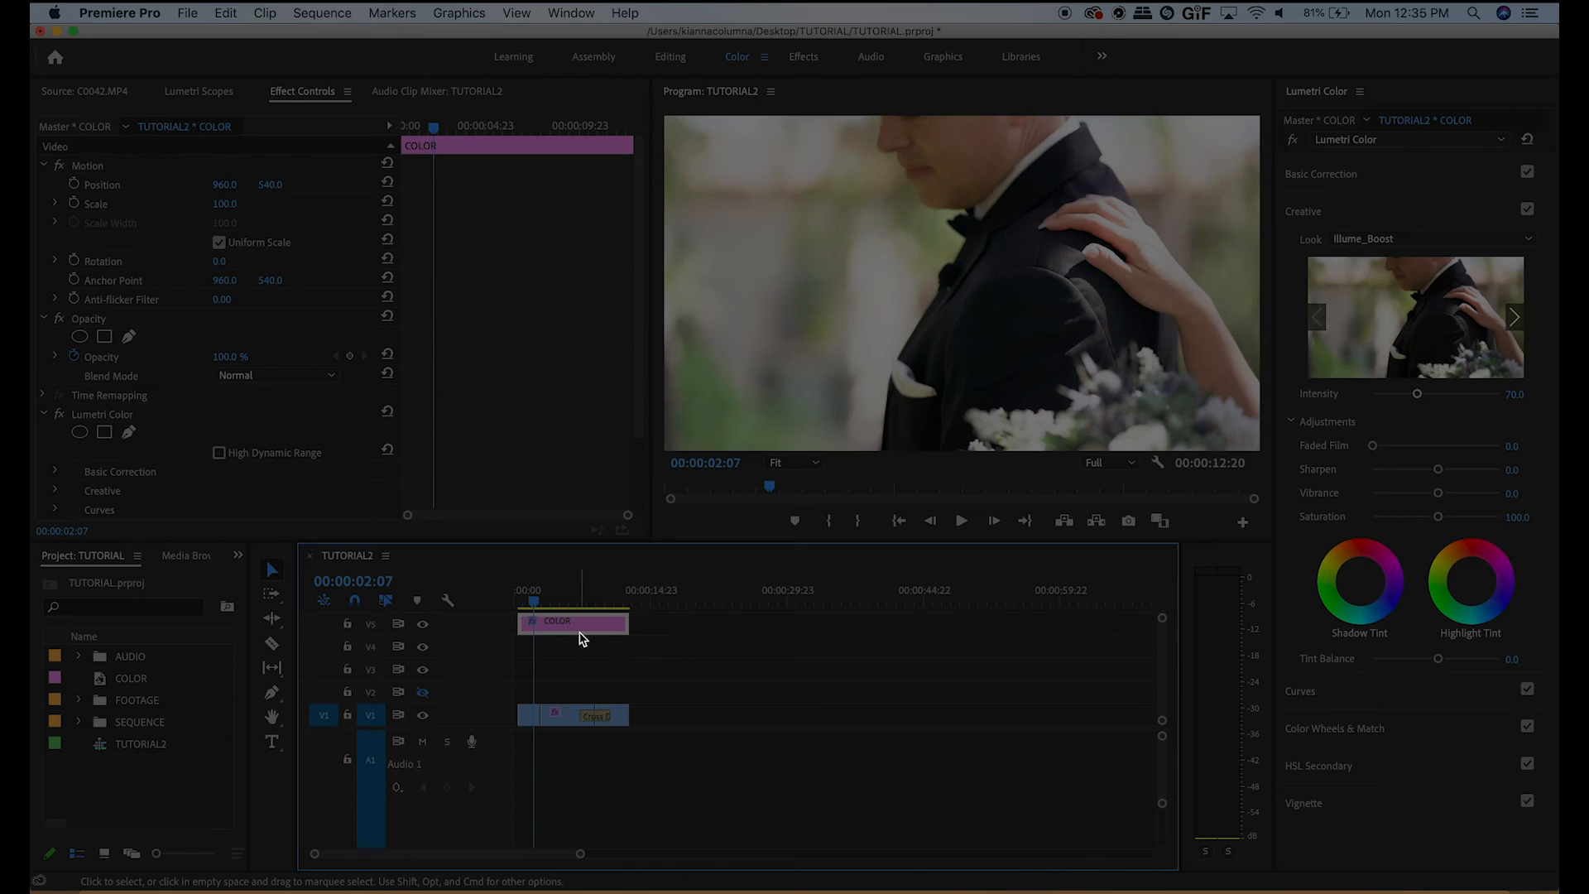
left_click_drag(573, 621, 573, 691)
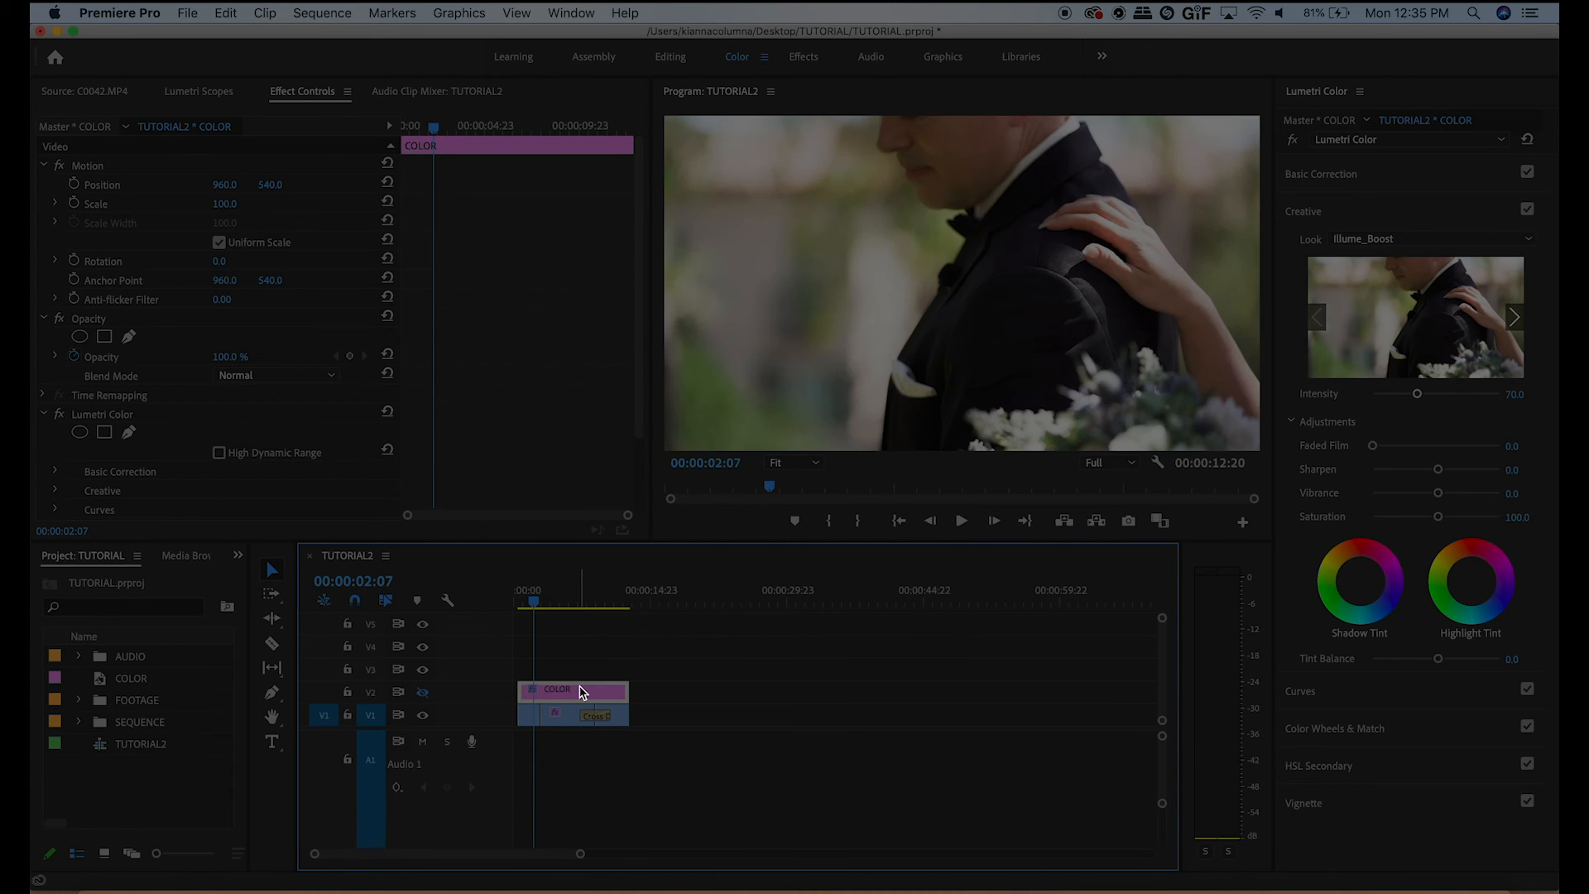
left_click(670, 56)
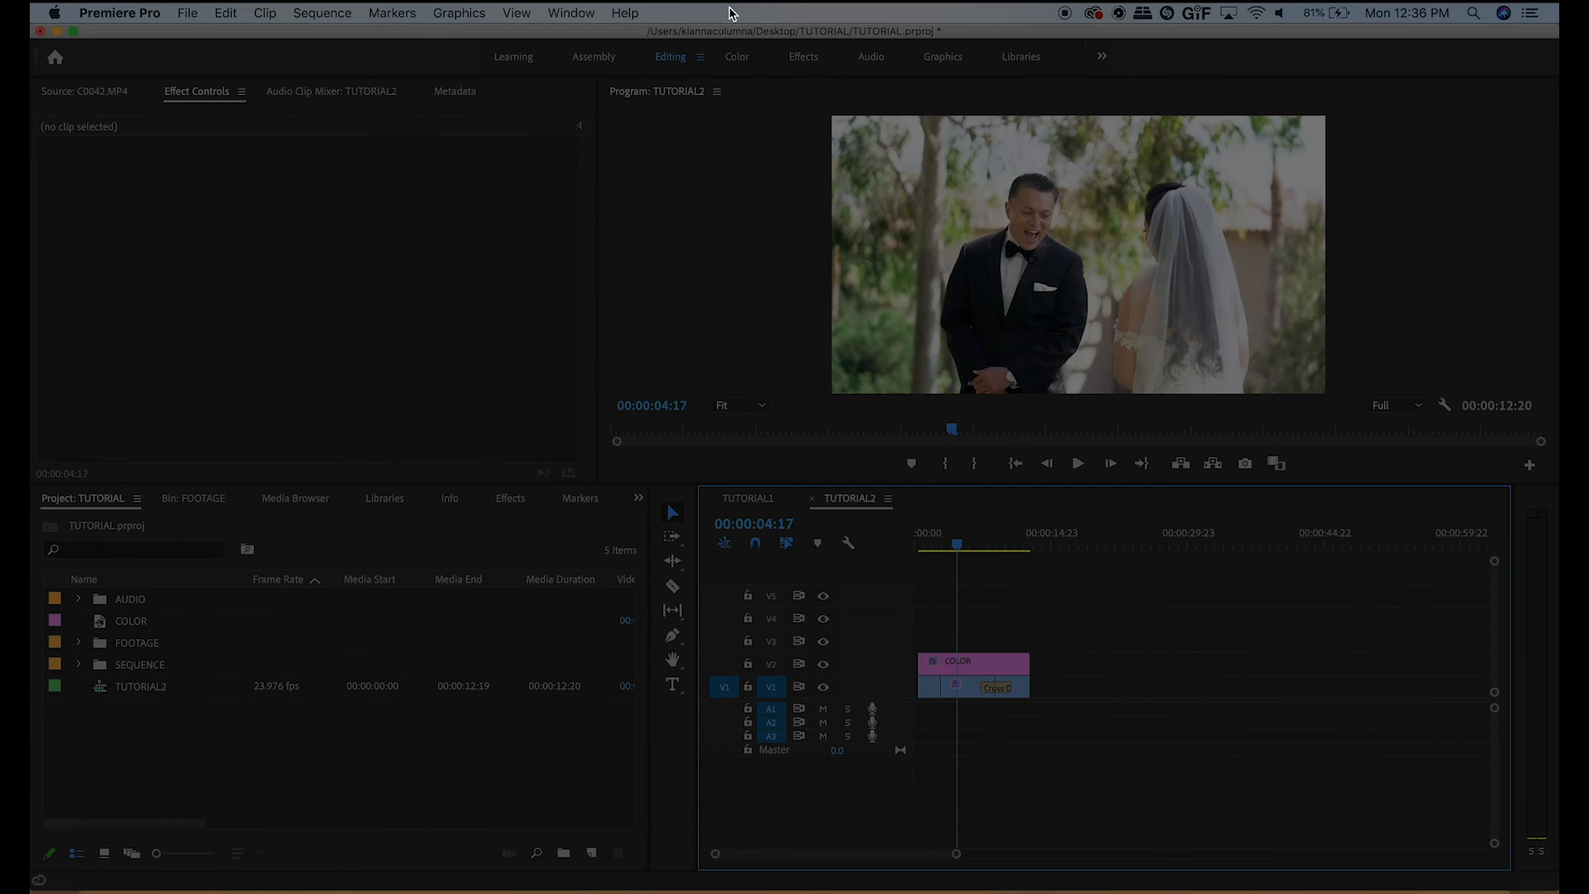
- In the Color workspace, expand Curves for clip C0032 and add points along the RGB curve
left_click(735, 56)
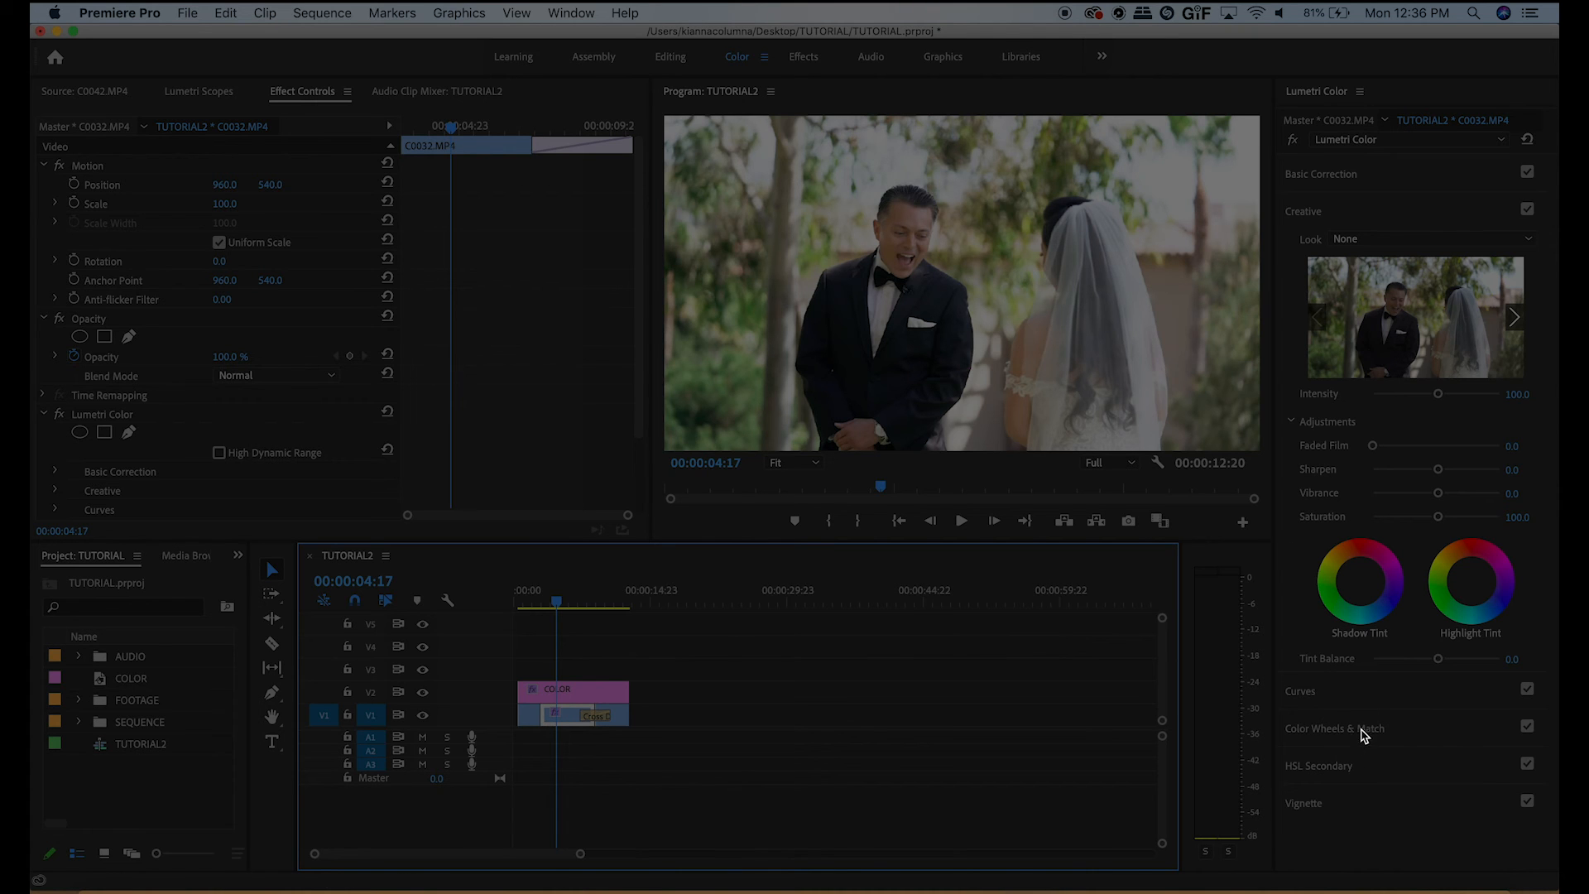
left_click(1301, 690)
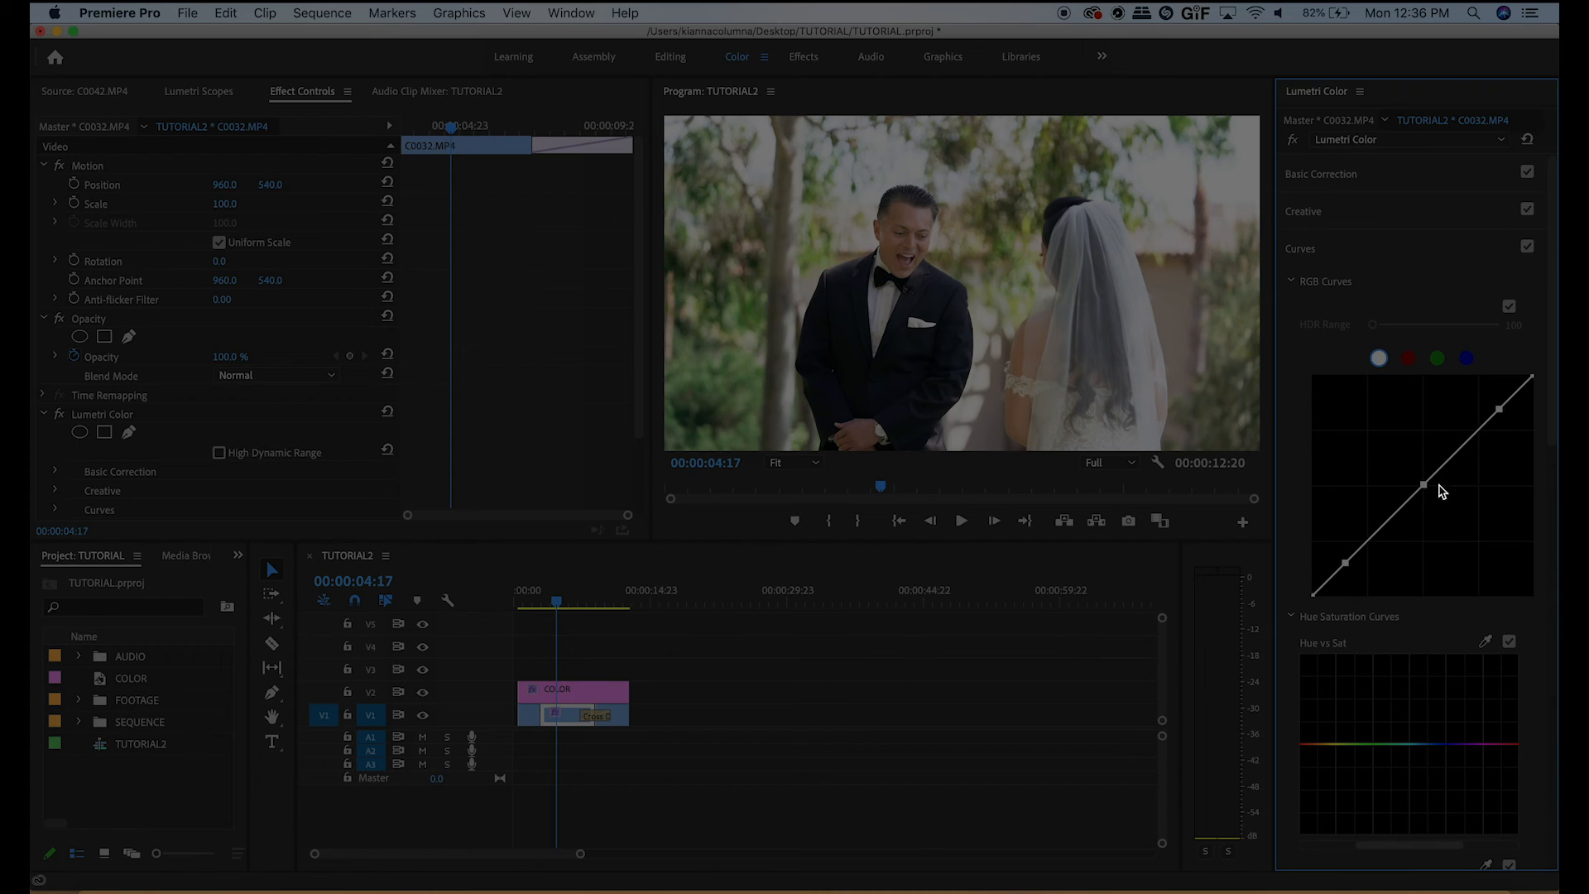
left_click_drag(1424, 497, 1429, 492)
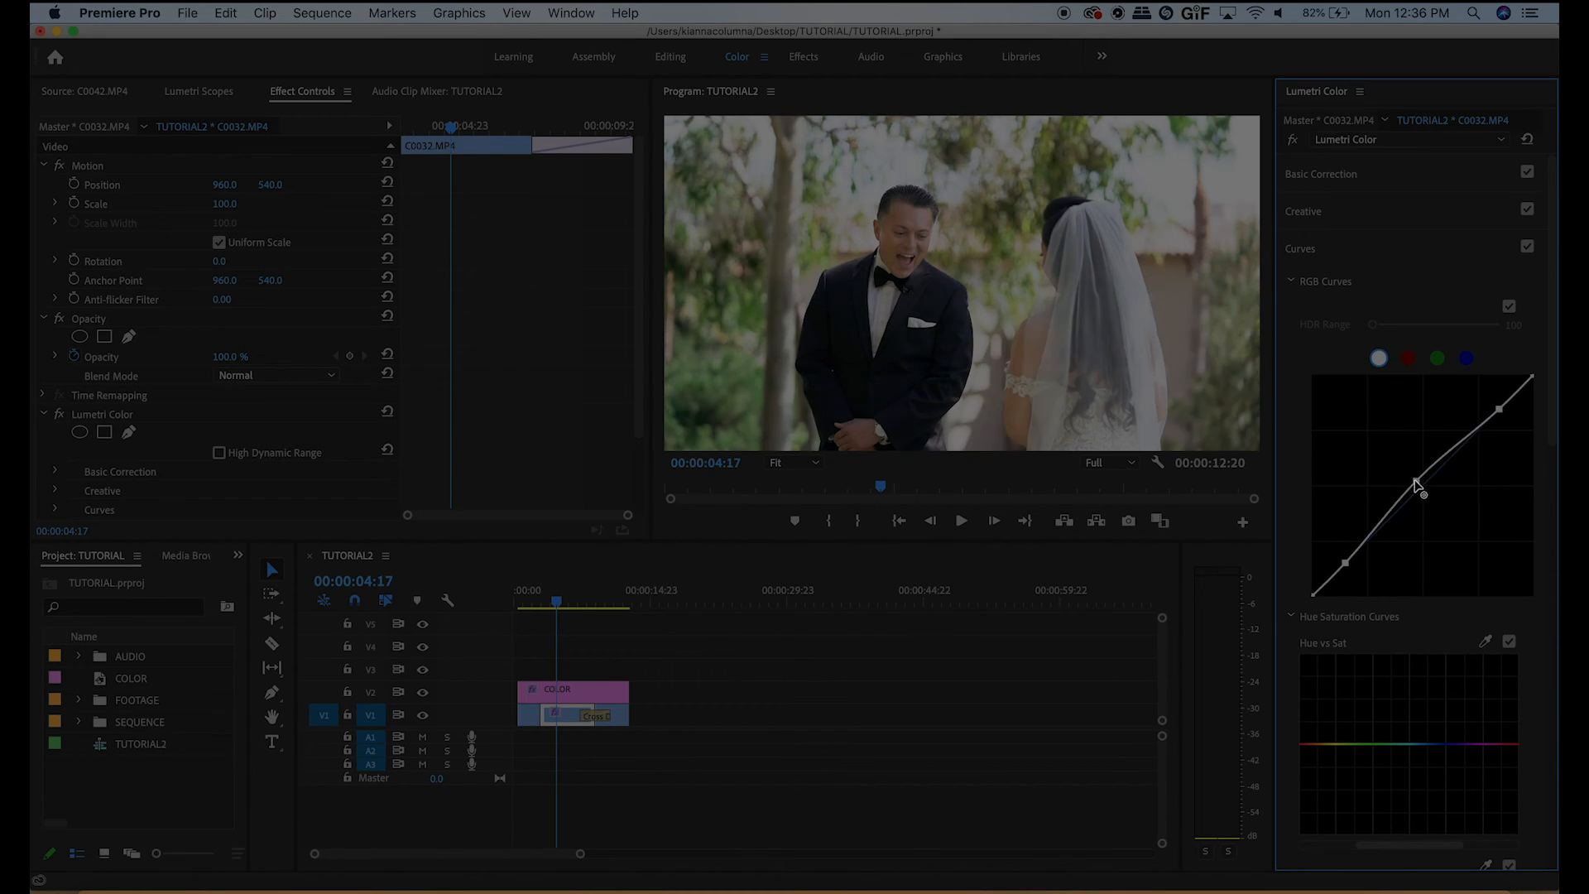
left_click_drag(1424, 477, 1428, 497)
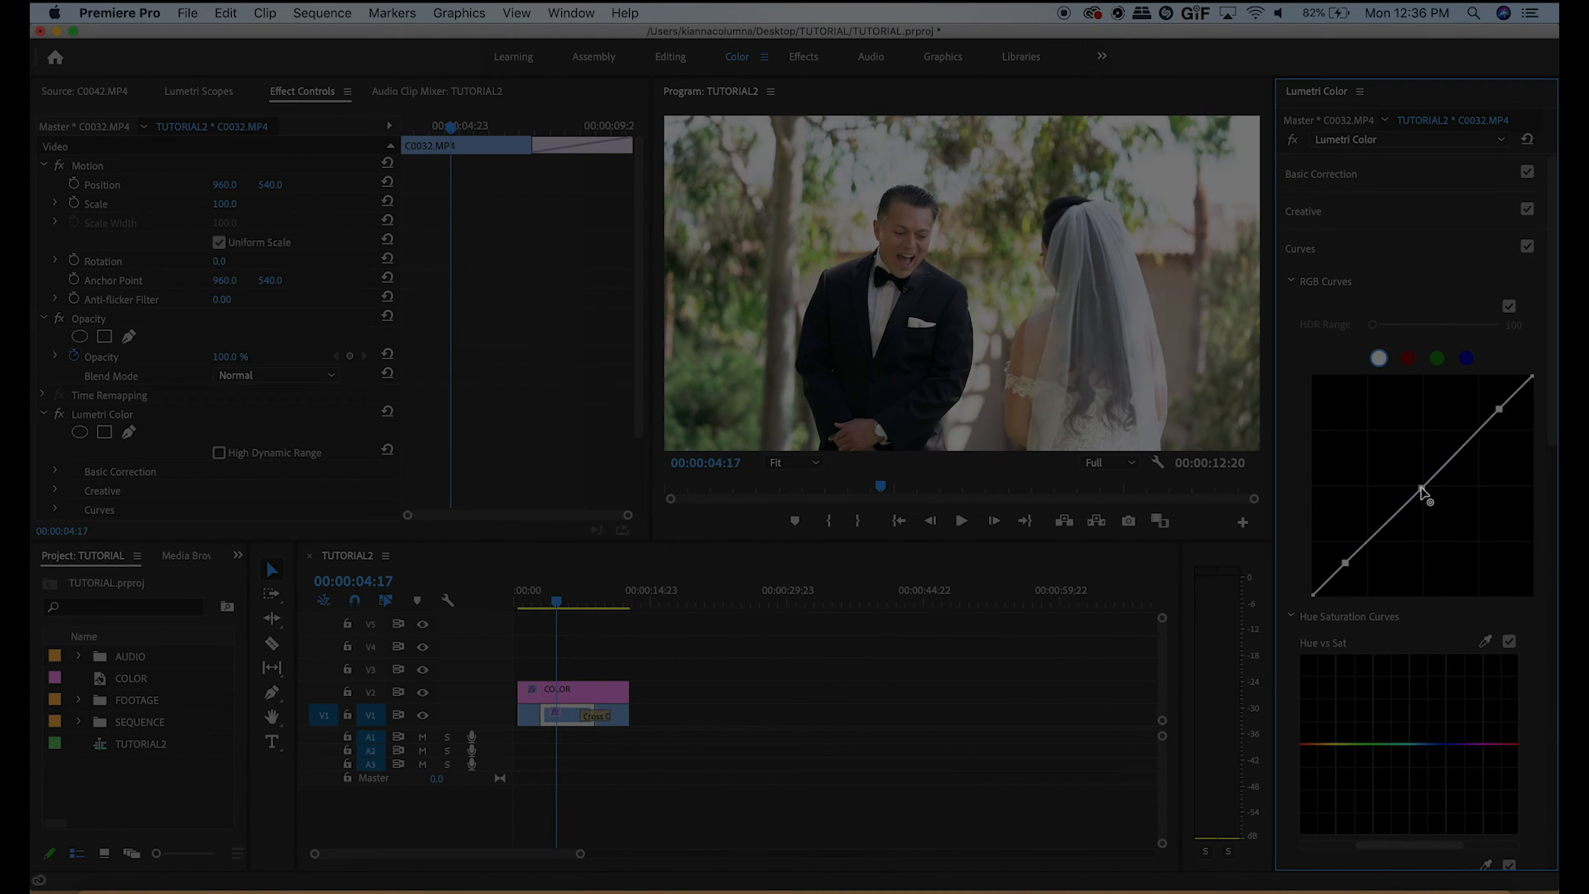
left_click_drag(1424, 493, 1424, 496)
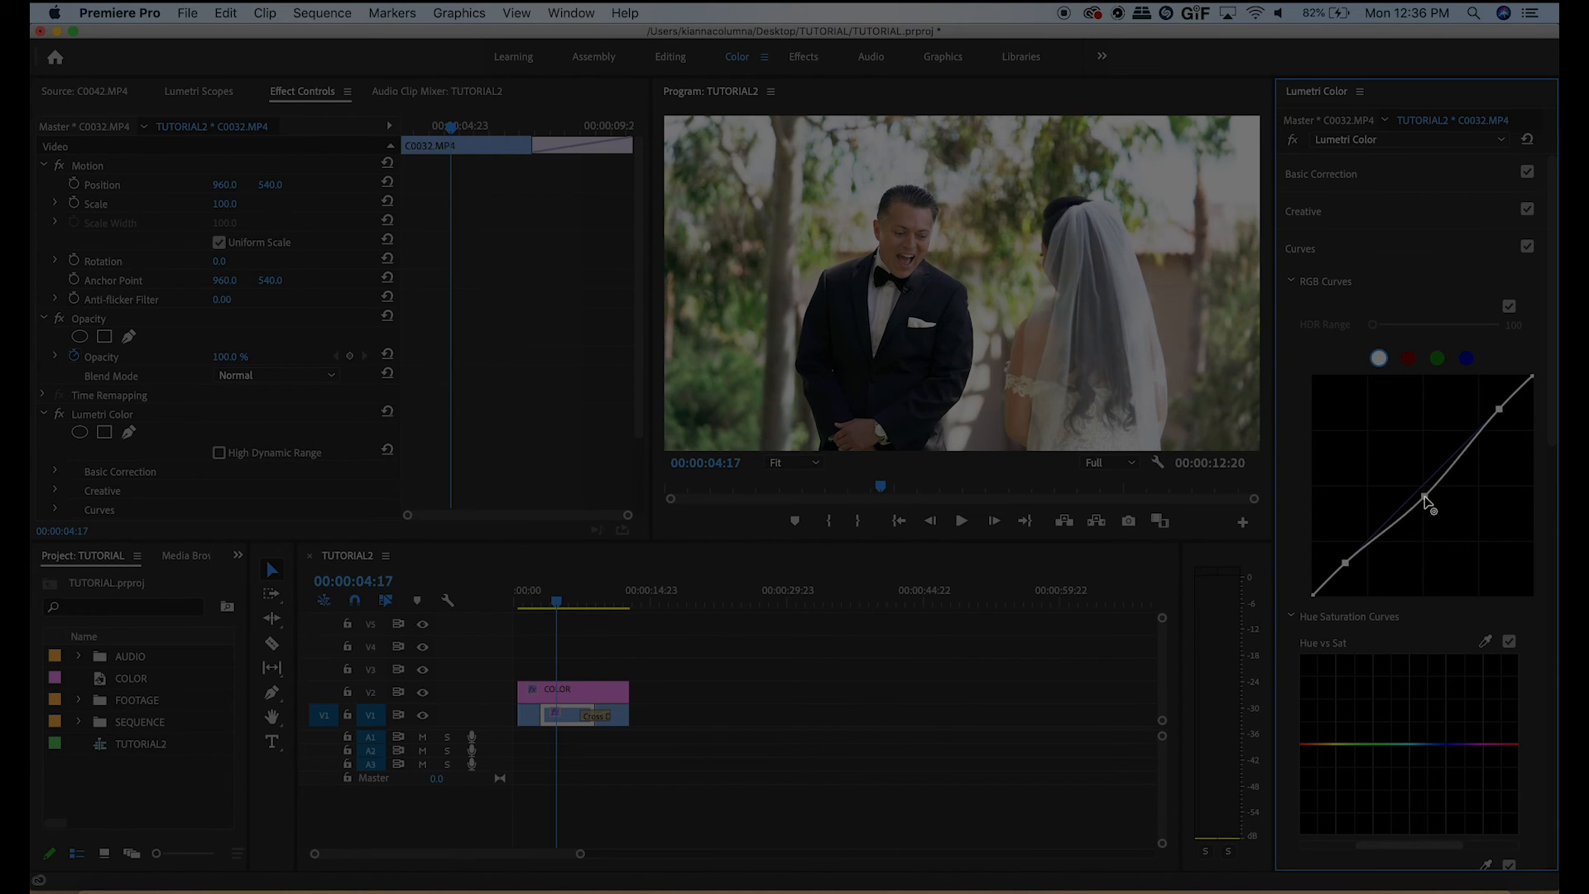
- Pull the shadows down and lift the highlights into a gentle S-curve, then collapse Curves
left_click_drag(1424, 502, 1348, 565)
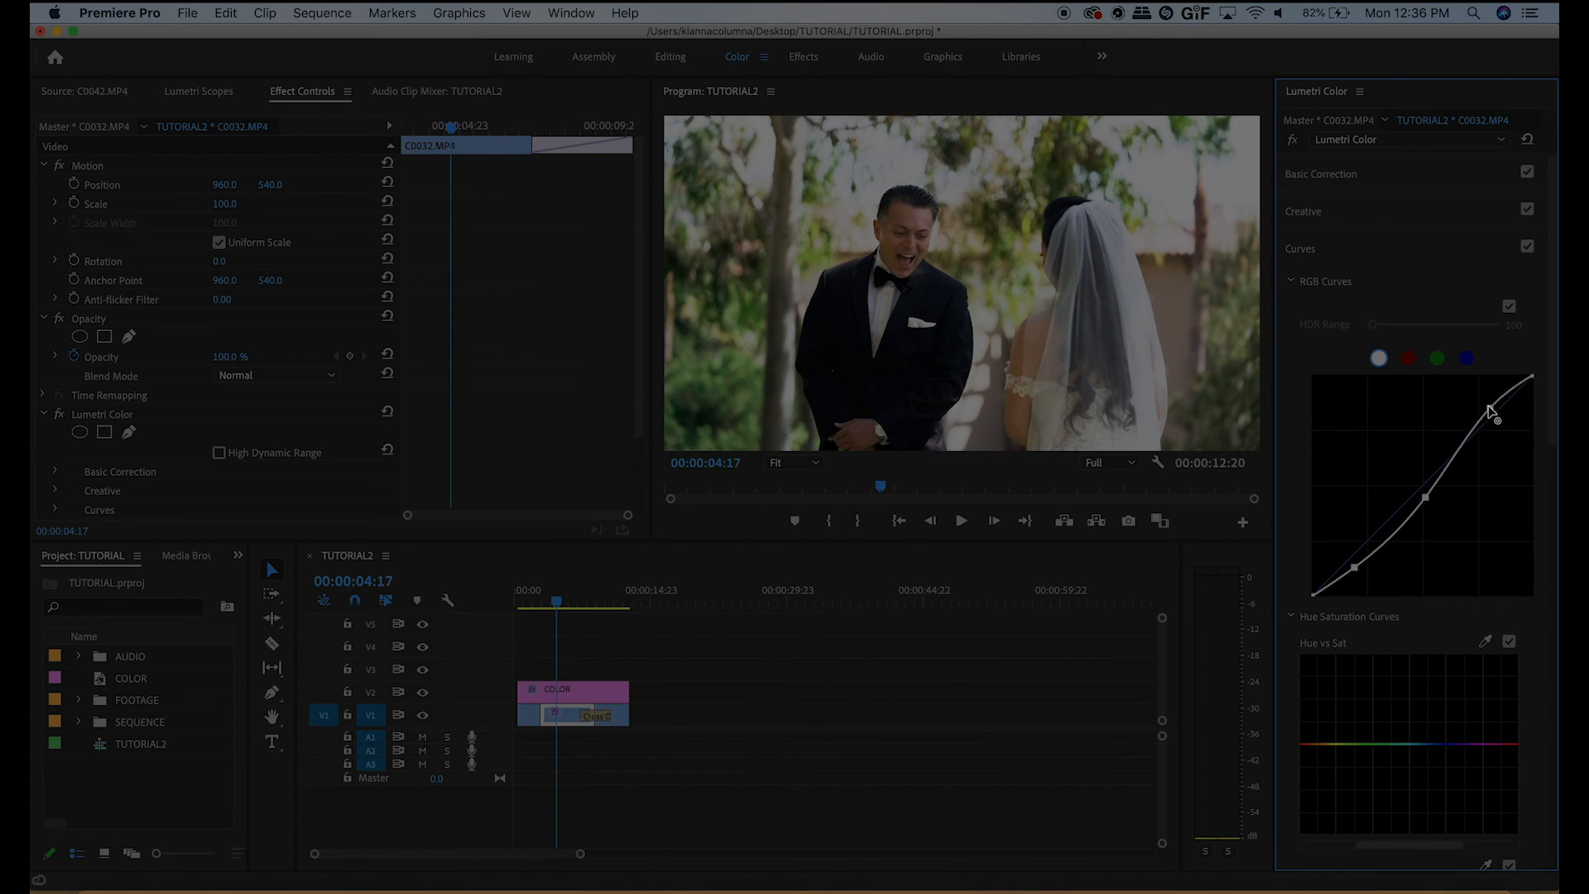
left_click_drag(1490, 411, 1498, 419)
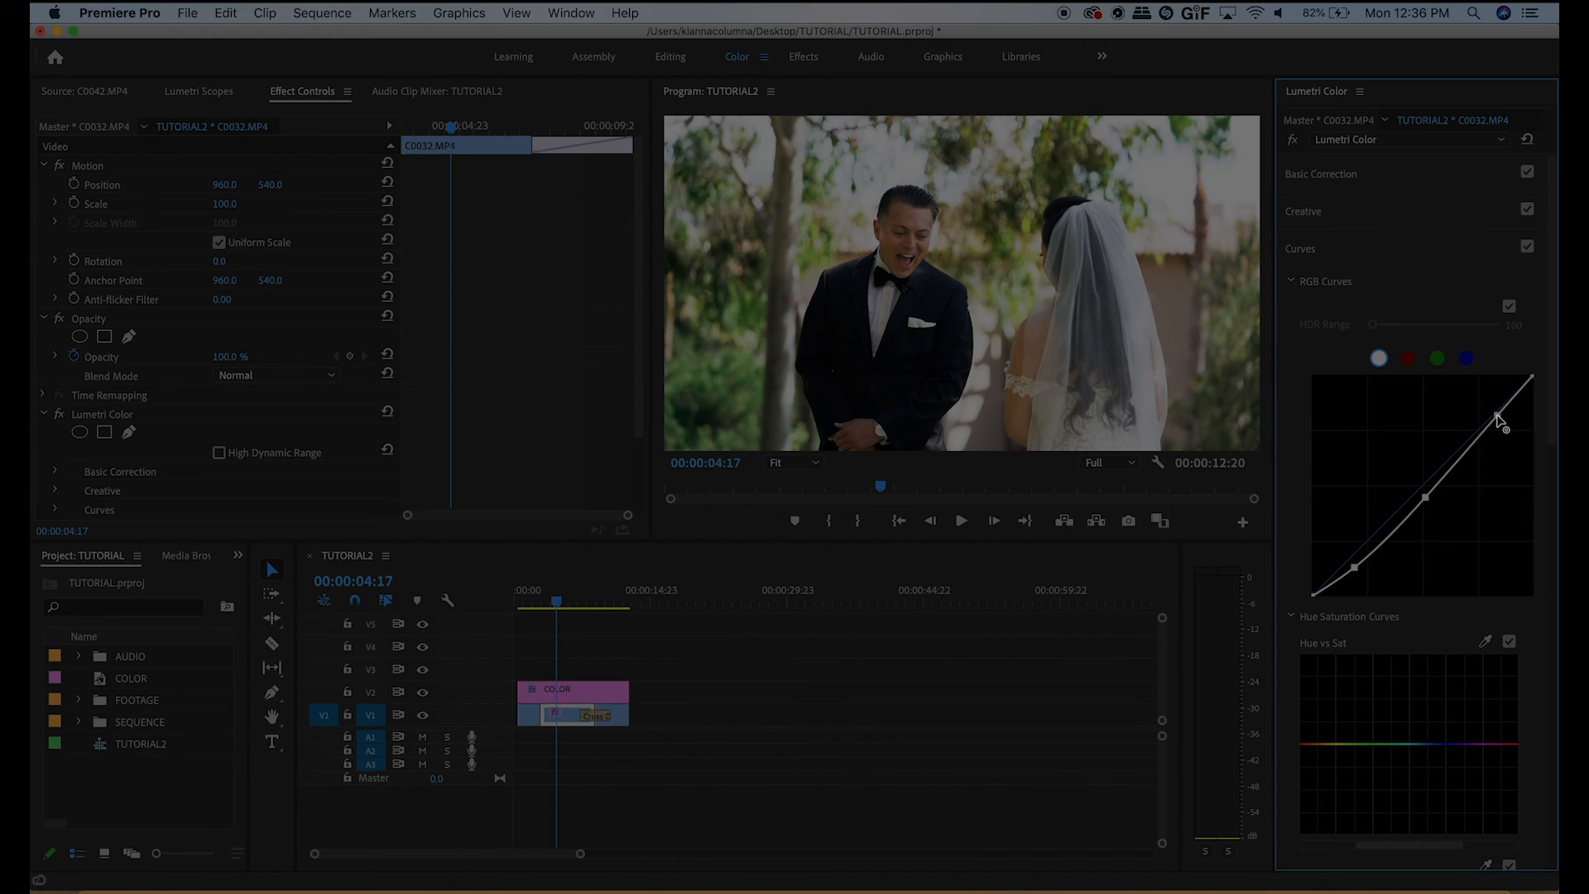
left_click_drag(1500, 419, 1500, 410)
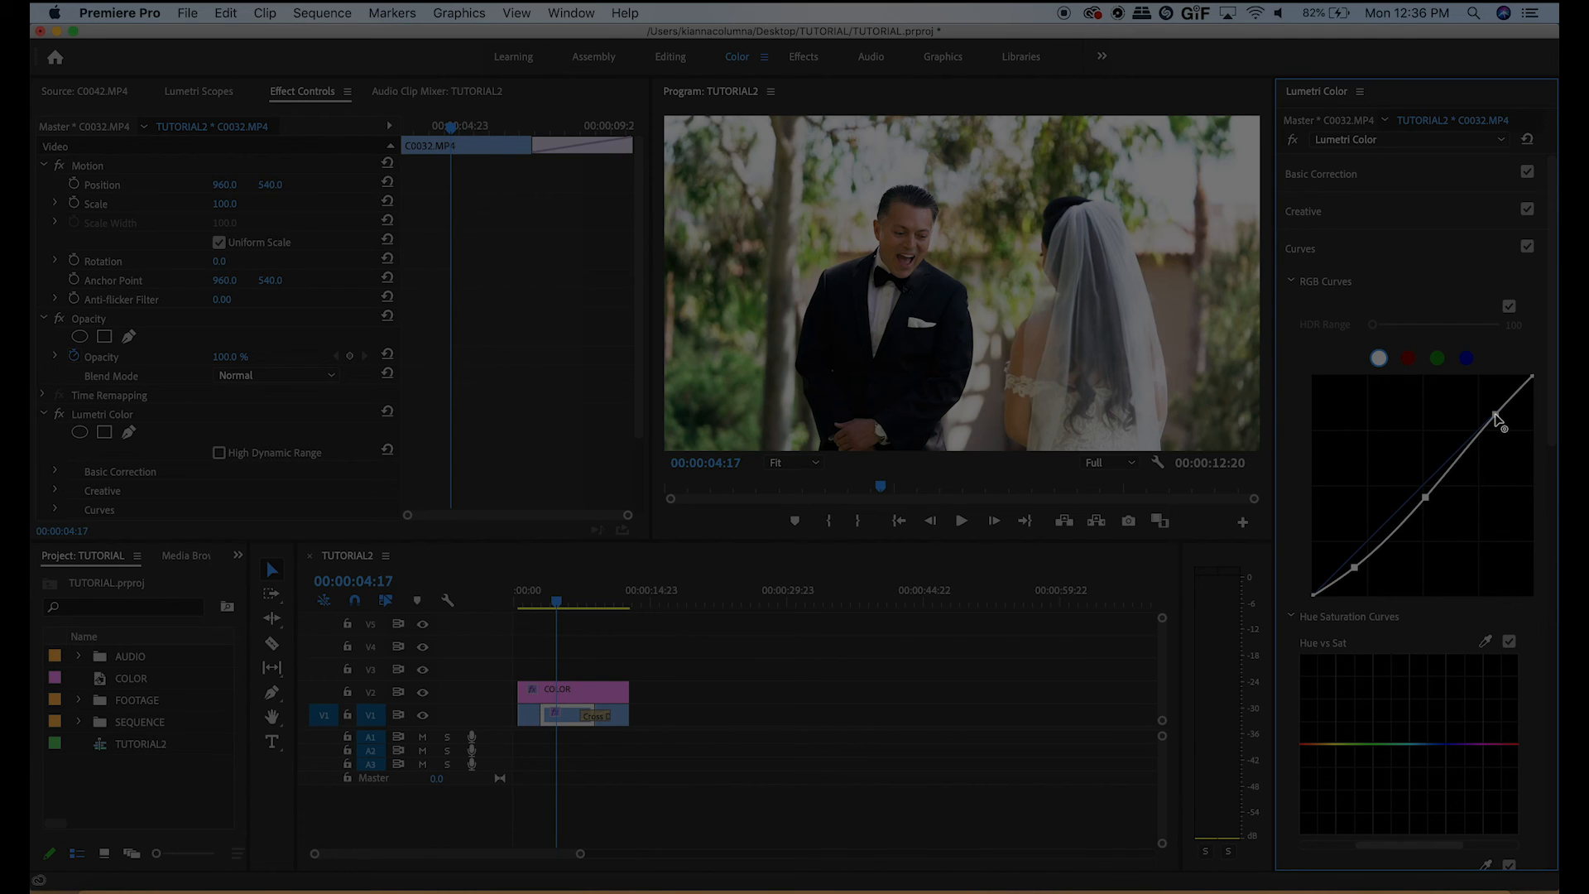
left_click(1321, 174)
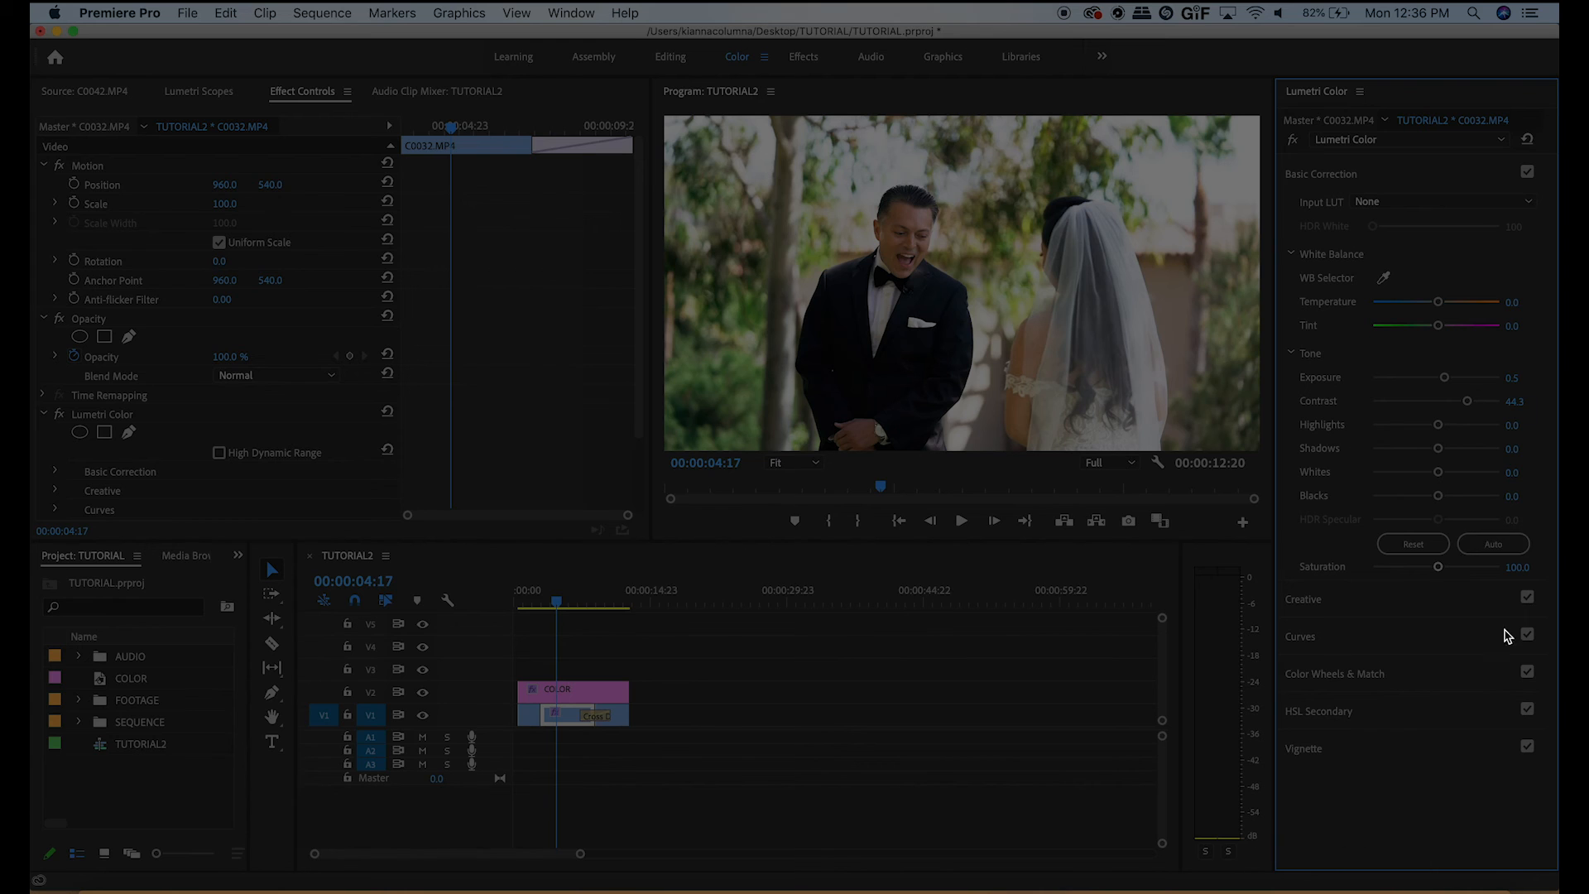
mouse_move(1376, 709)
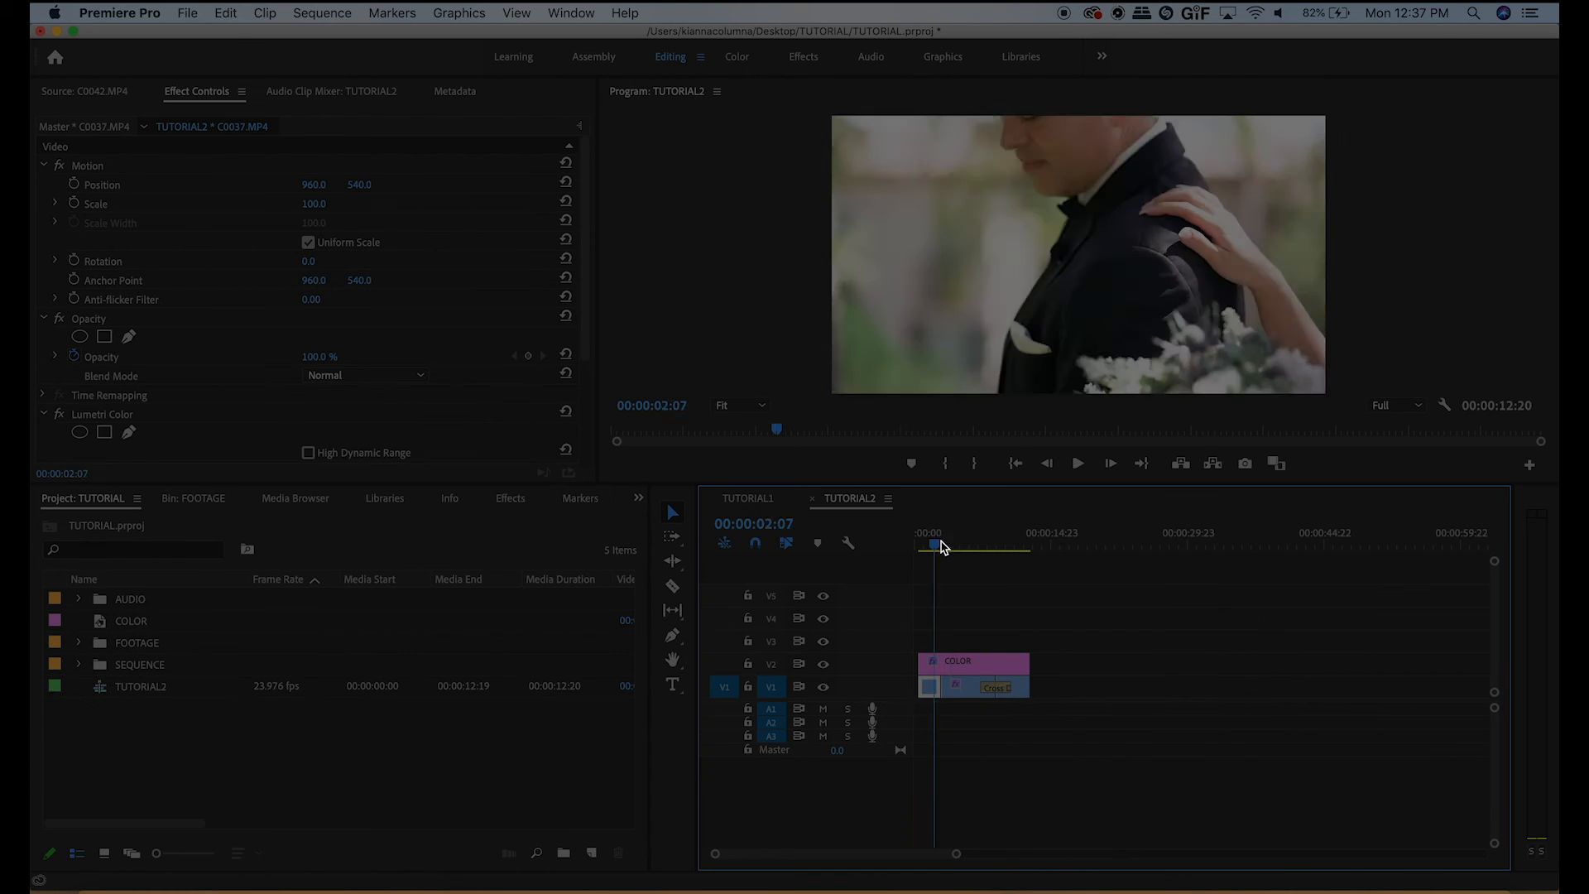
- Save the TUTORIAL project with Cmd+S and scrub through the graded sequence to review it
key("cmd+s")
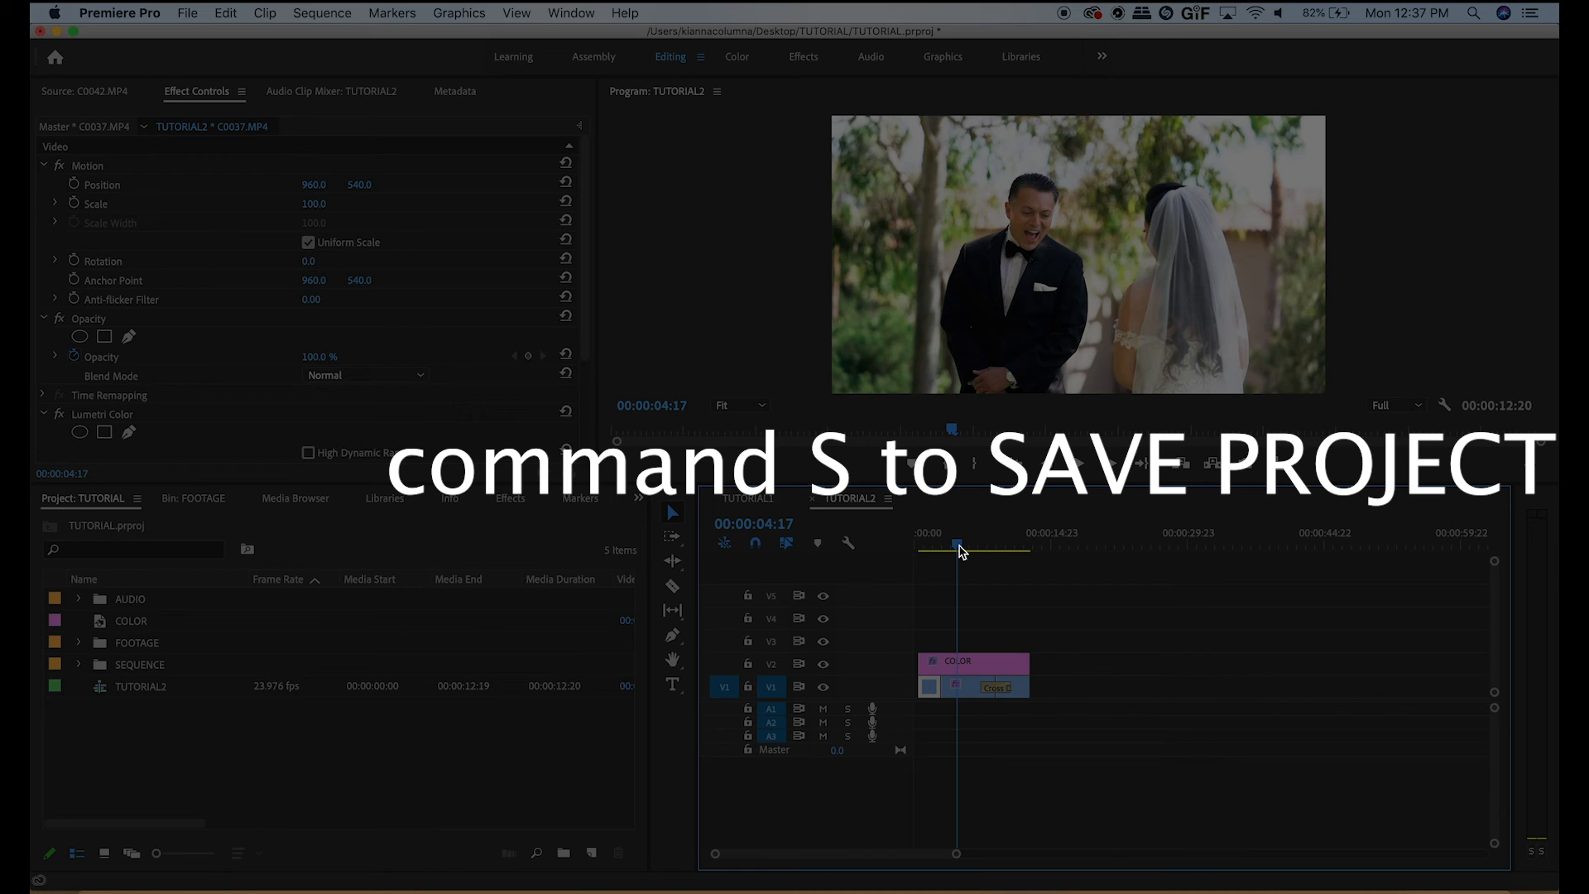
key("cmd+s")
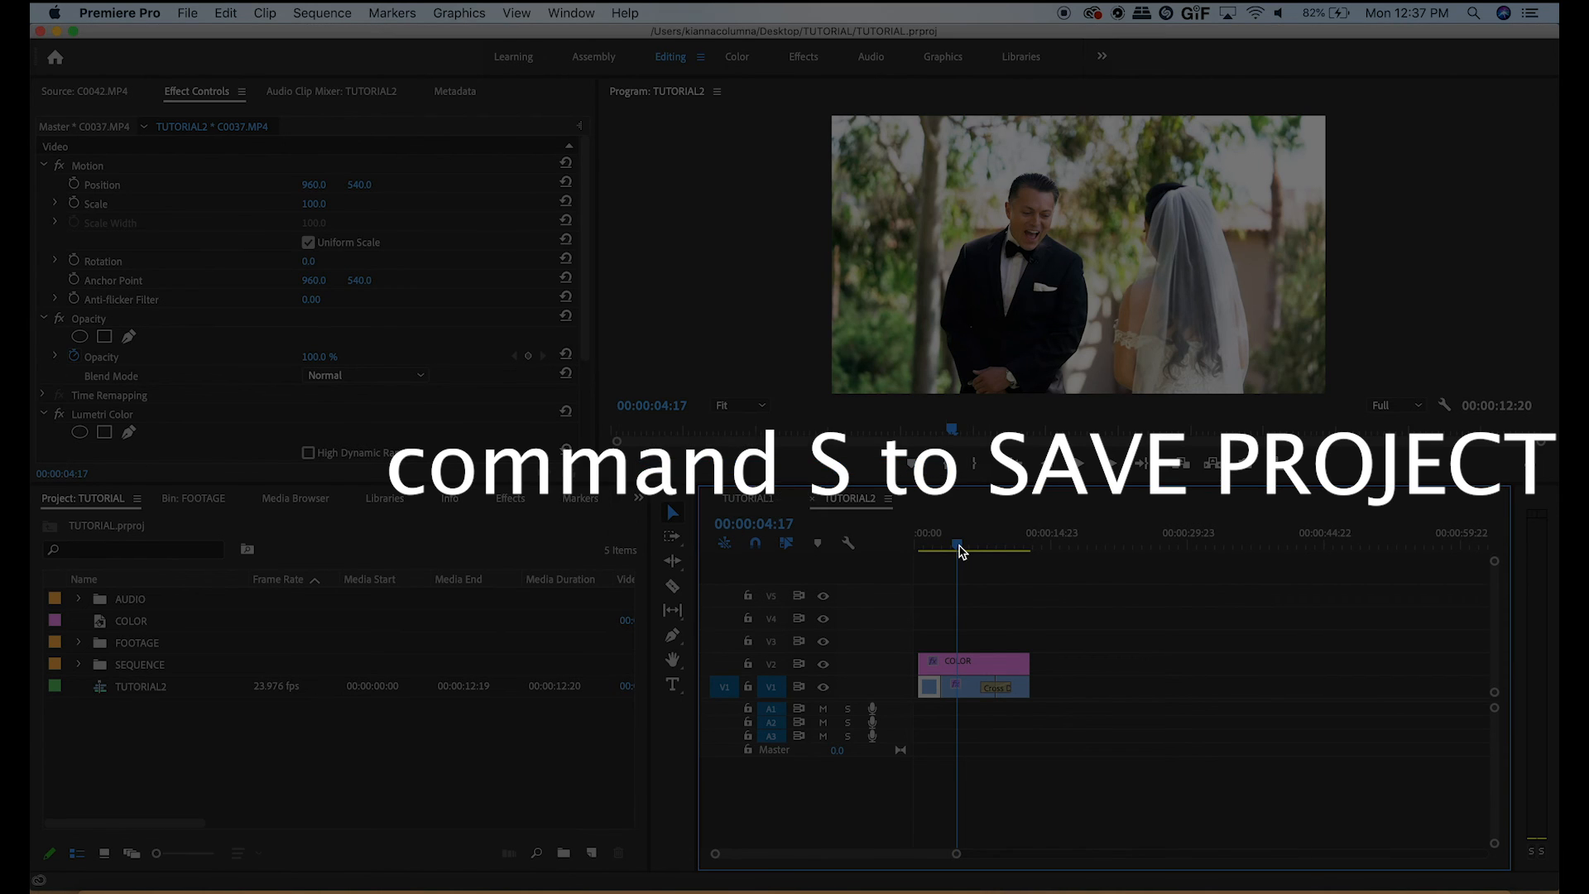
key("cmd+s")
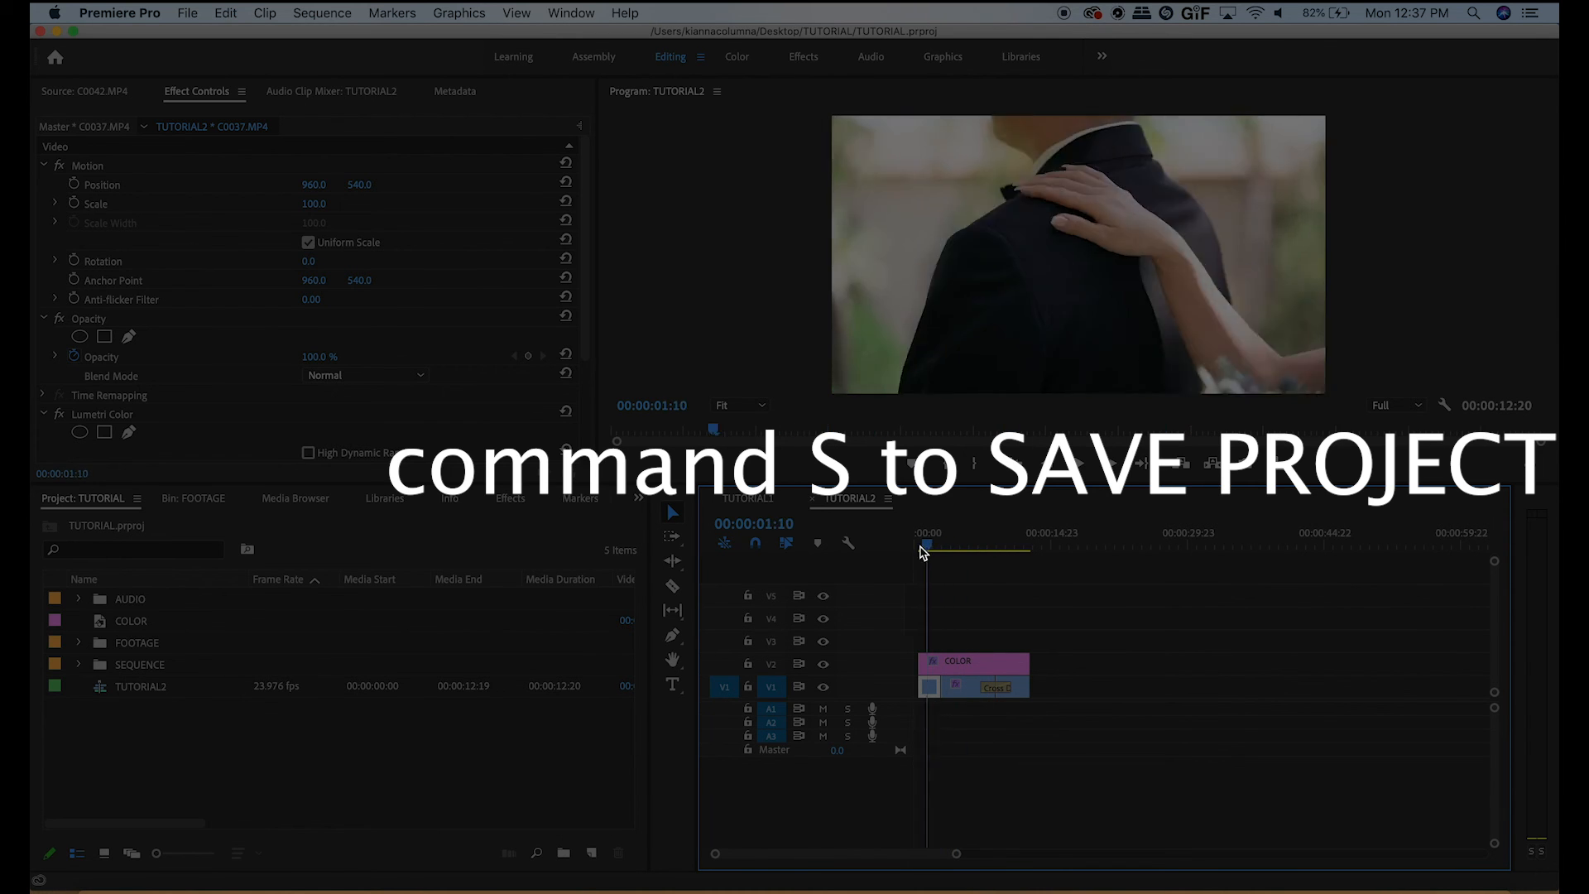
left_click_drag(922, 548, 965, 548)
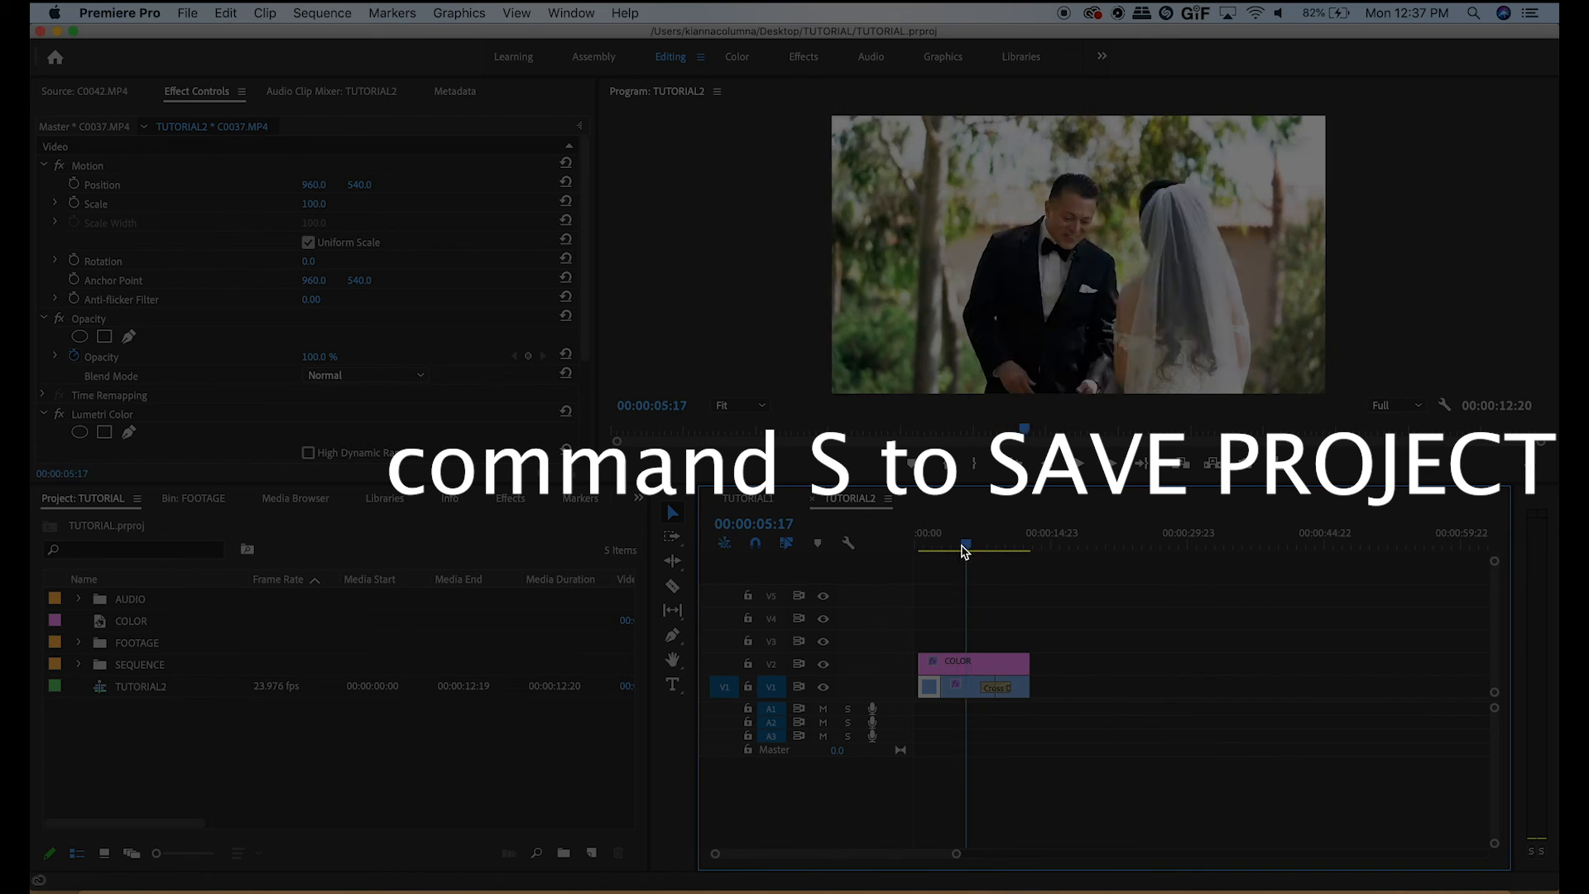
left_click_drag(965, 548, 942, 548)
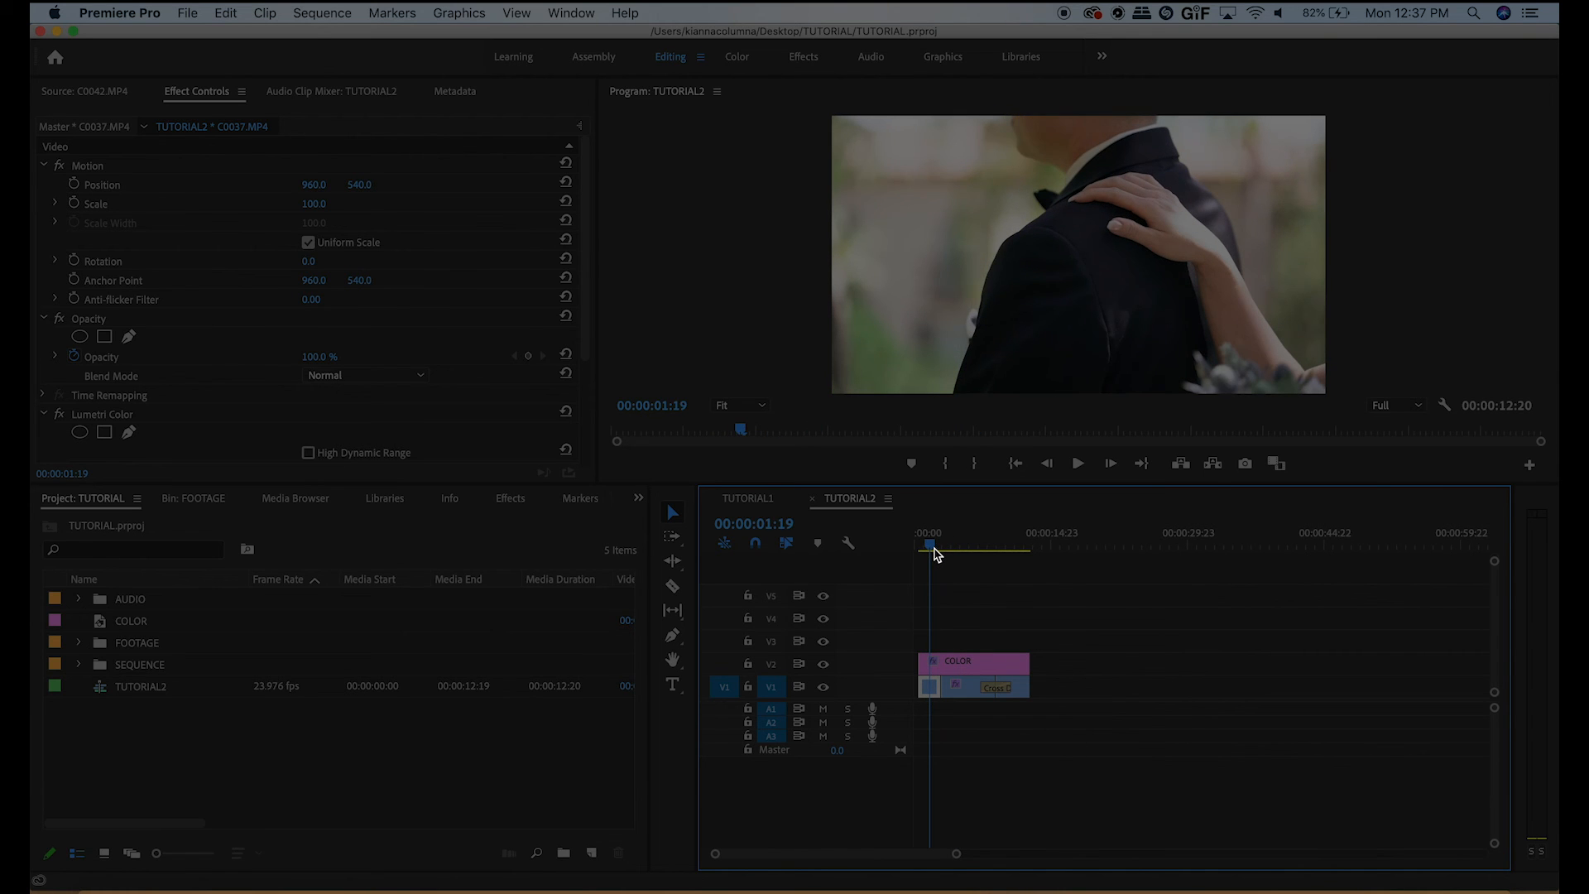
- Start a new text box in the Program Monitor with the Type Tool, creating a graphic clip above COLOR
key("Right")
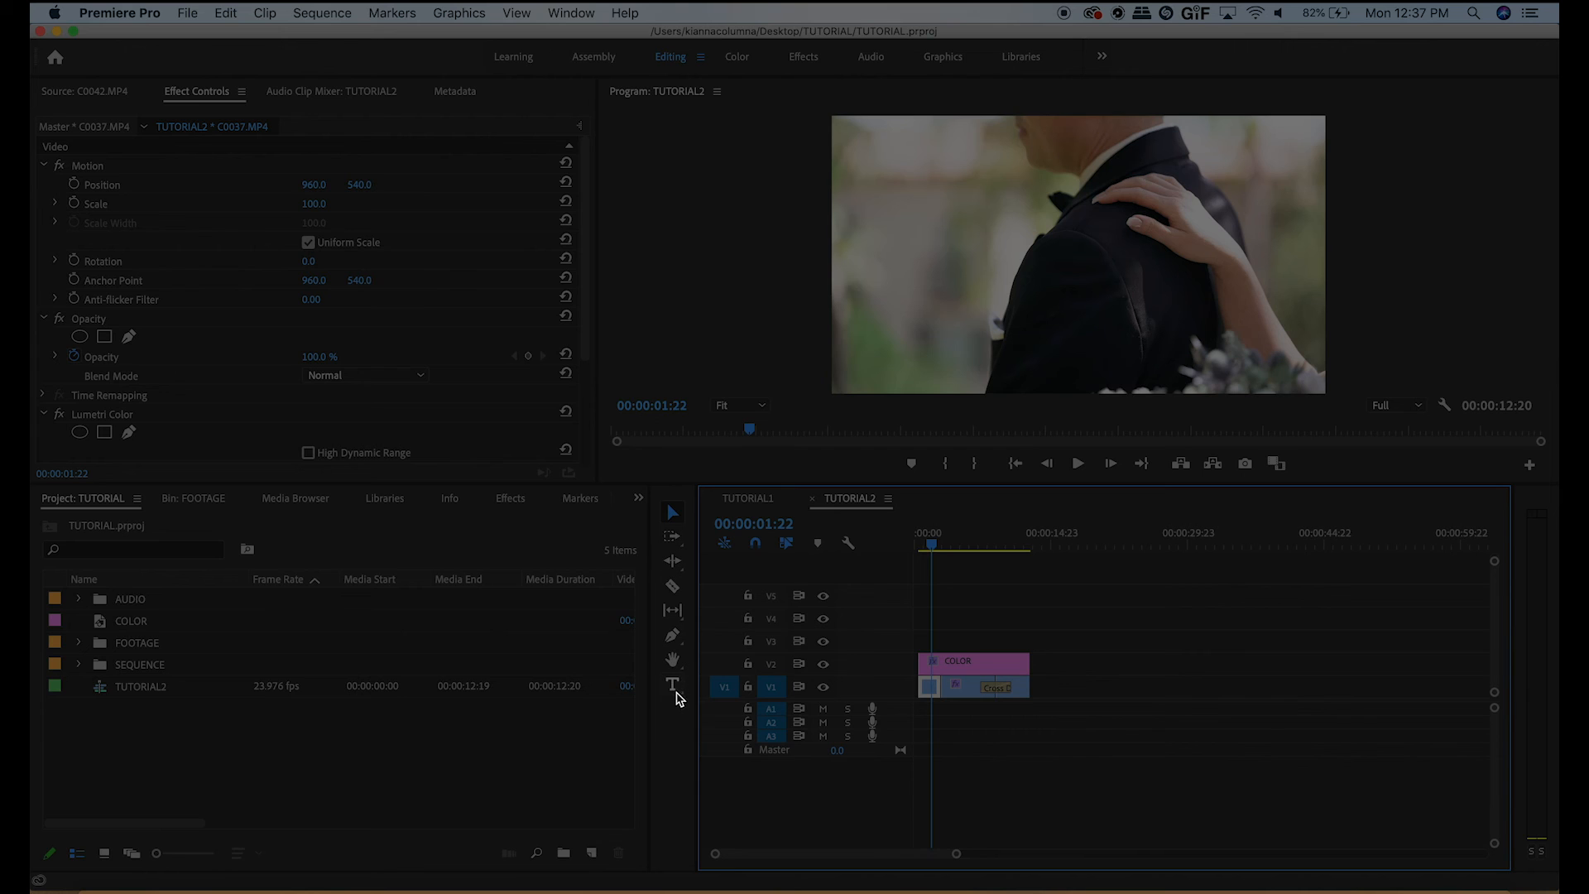
mouse_move(672, 685)
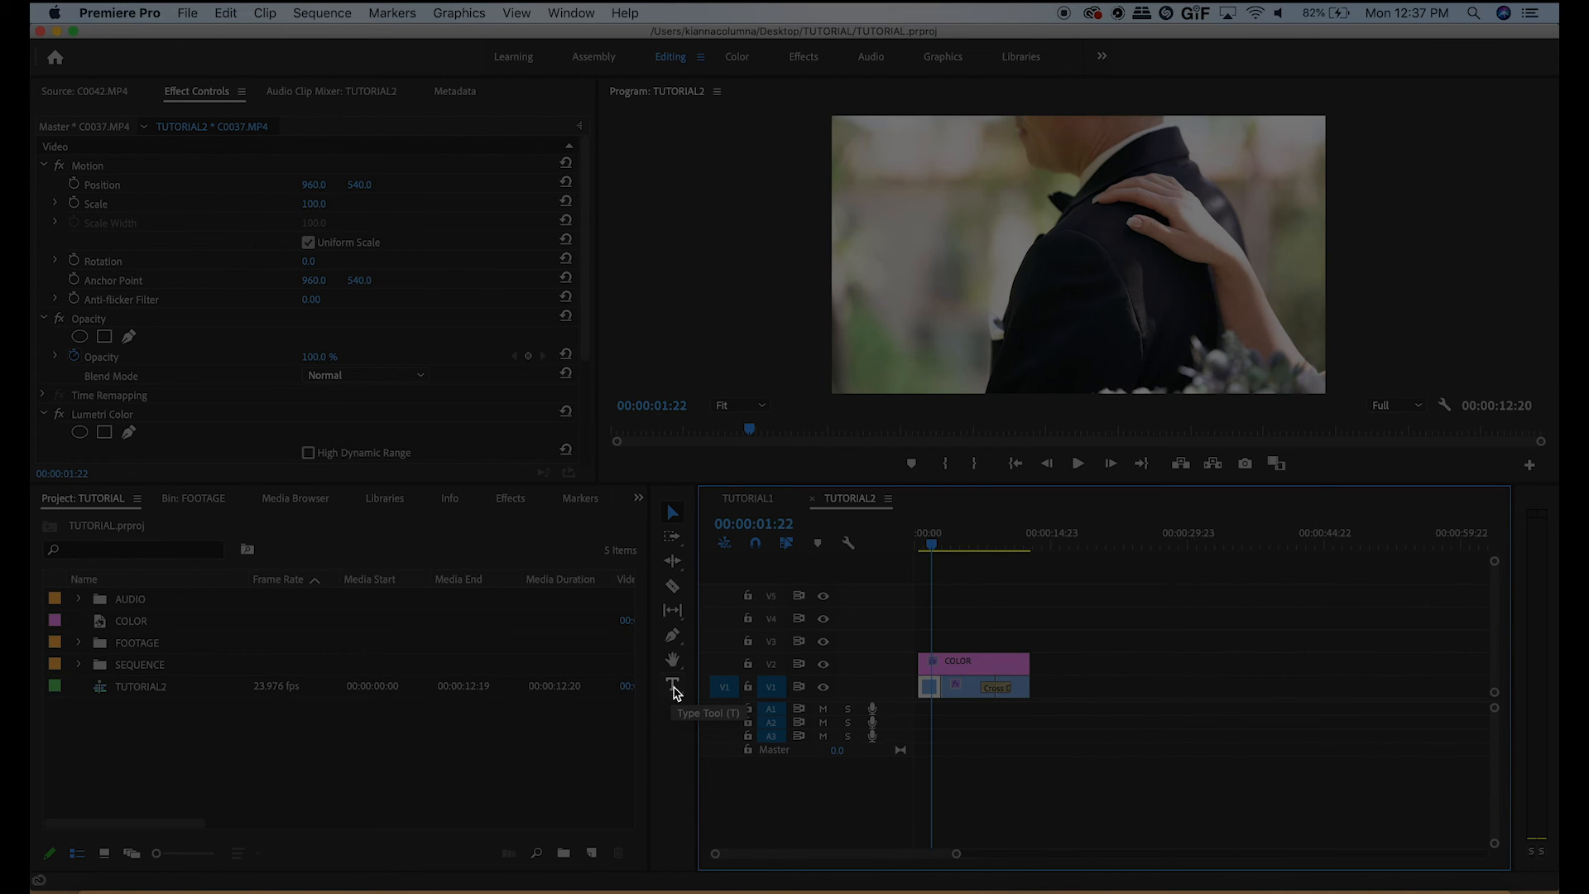
left_click(672, 684)
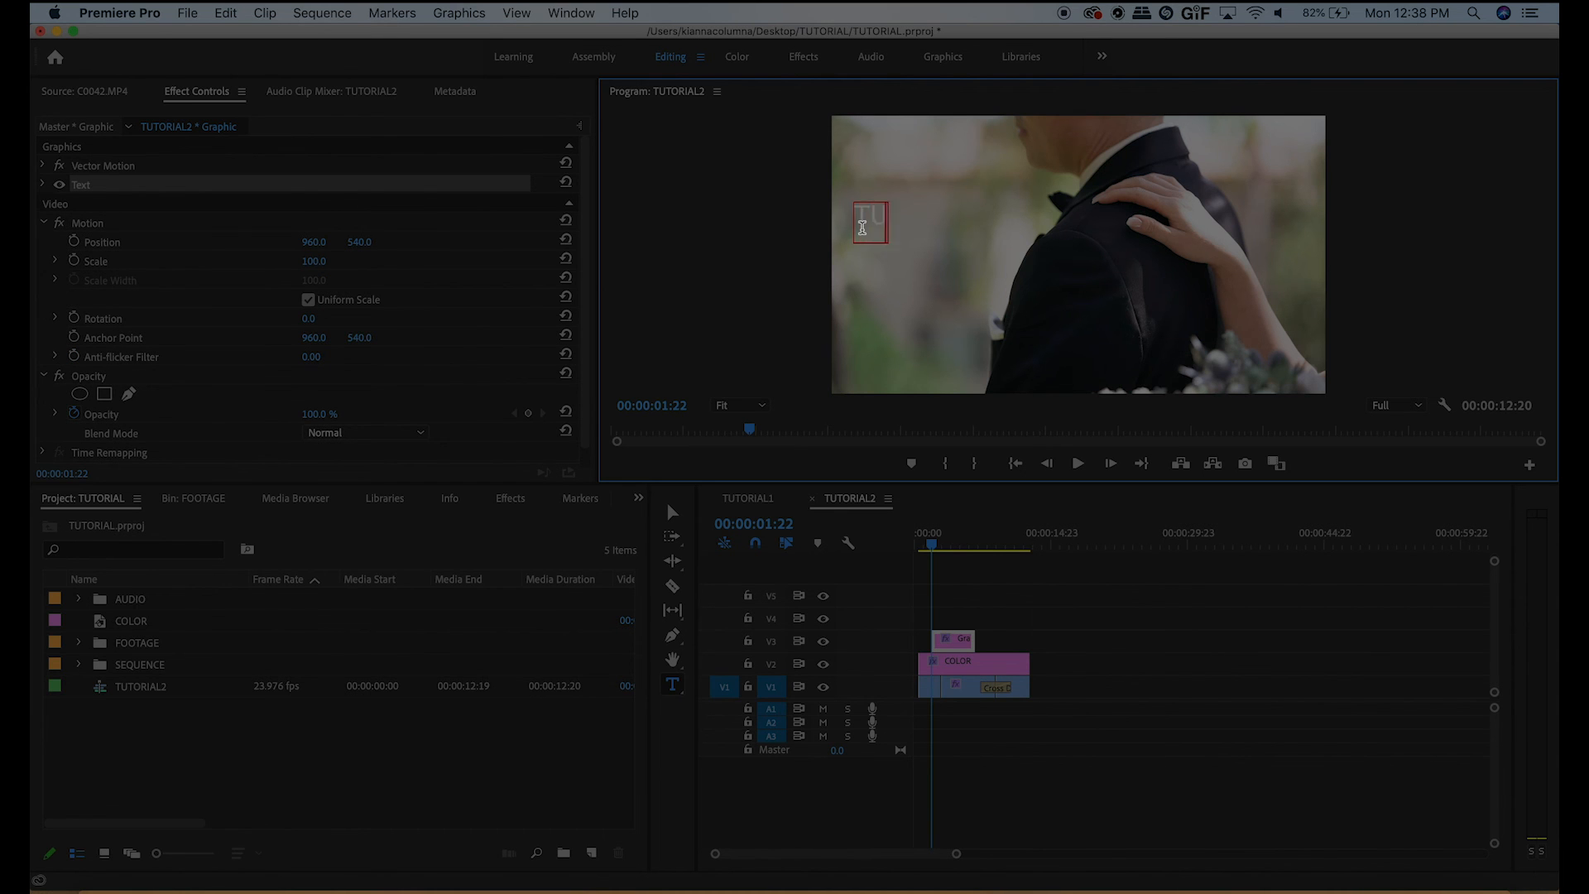
- Enter the title text TUTORIAL and expand its Text properties in Effect Controls
type("TUTORIAL")
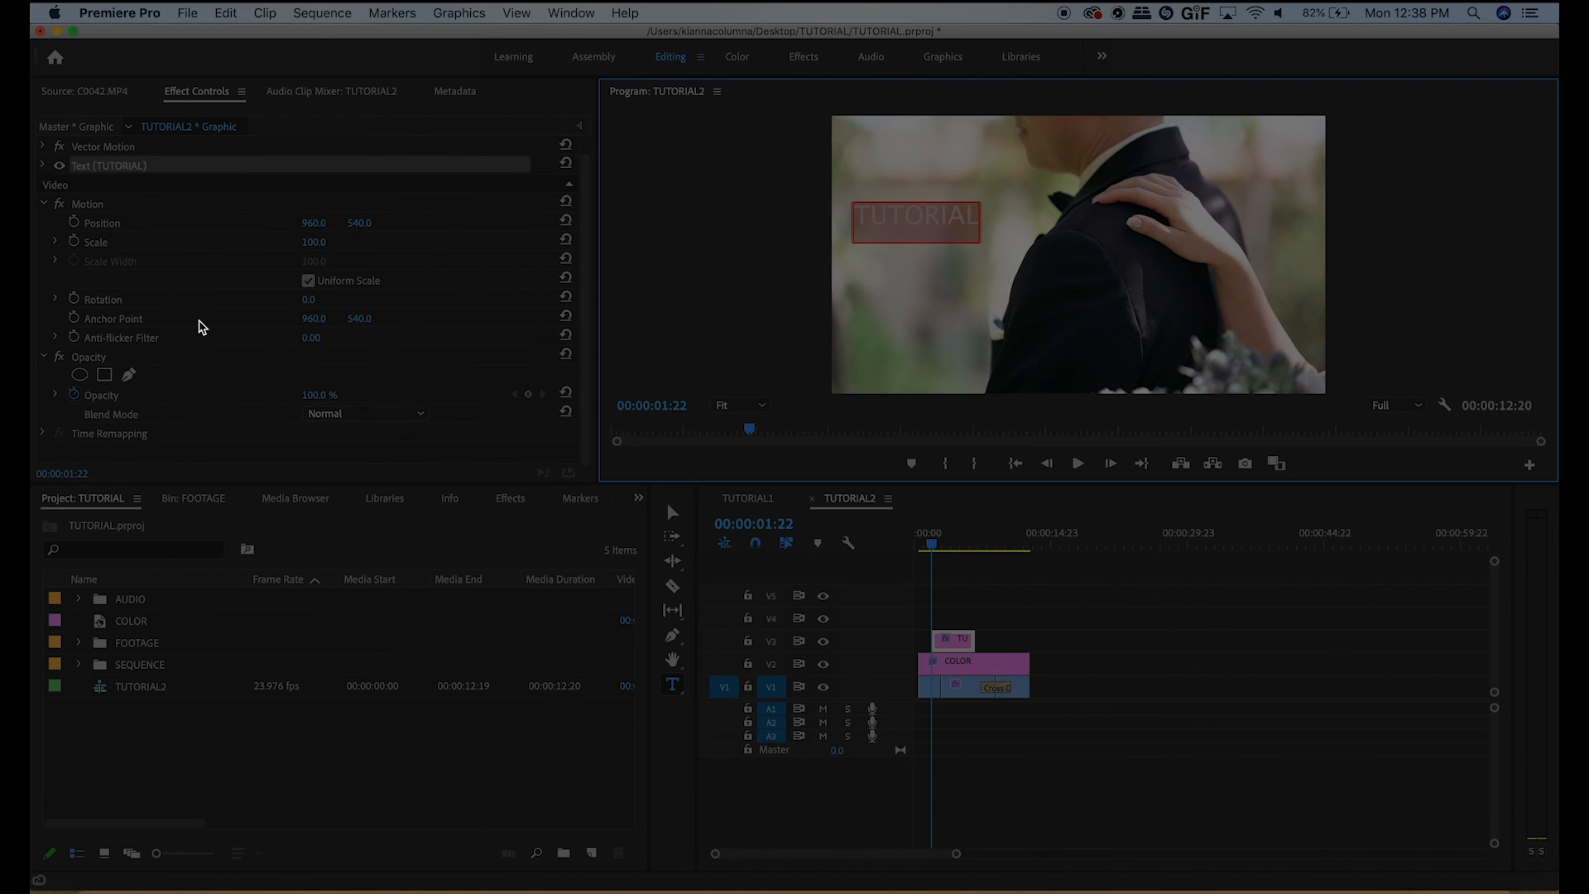
mouse_move(45, 184)
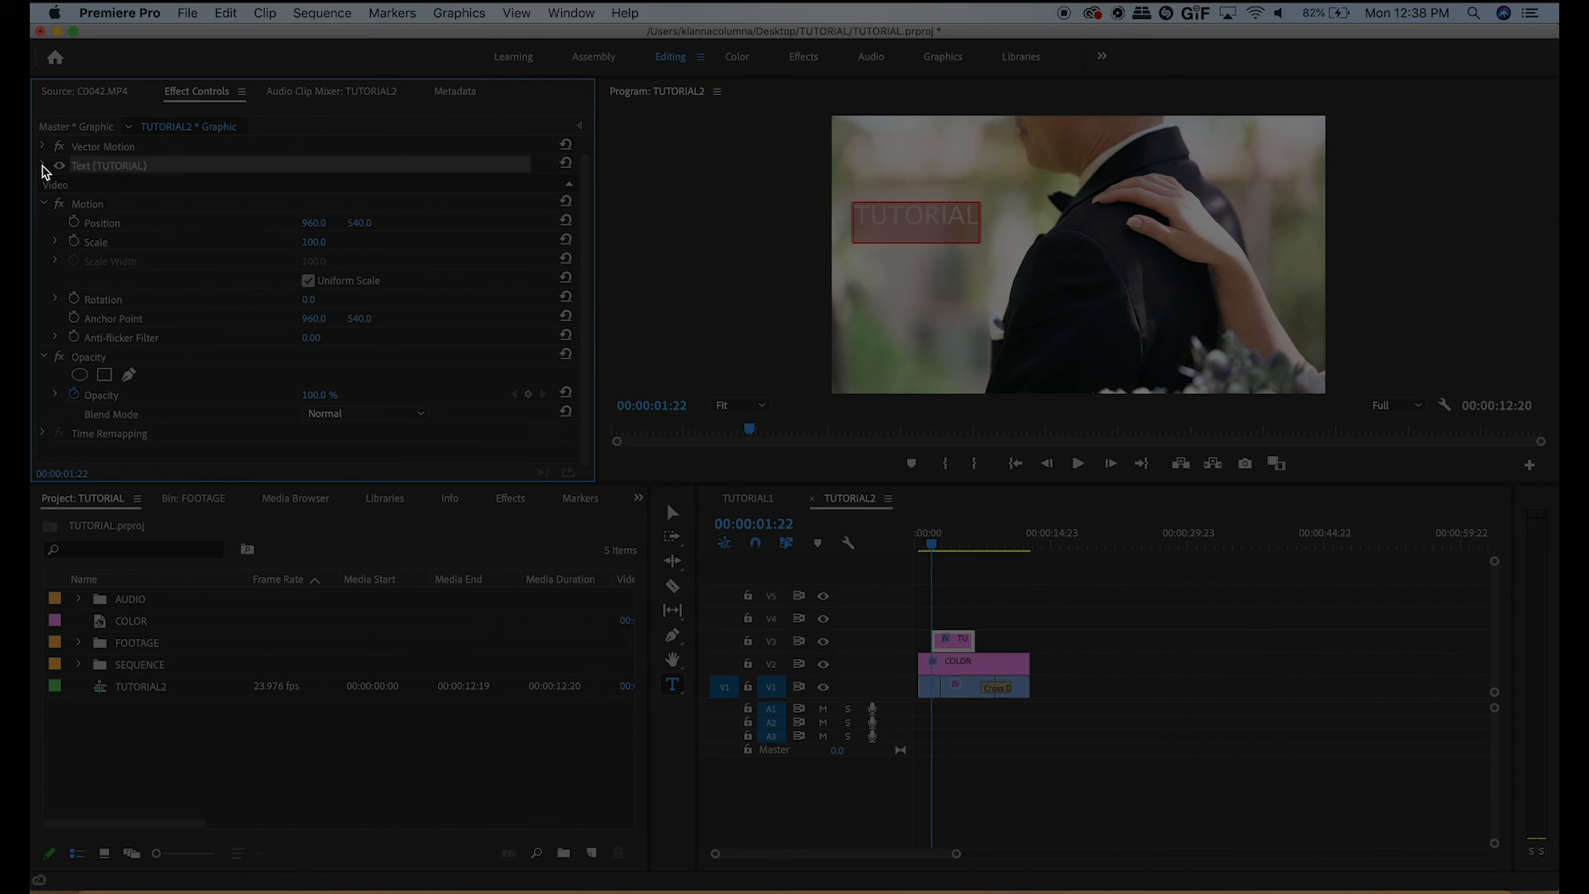
mouse_move(127, 177)
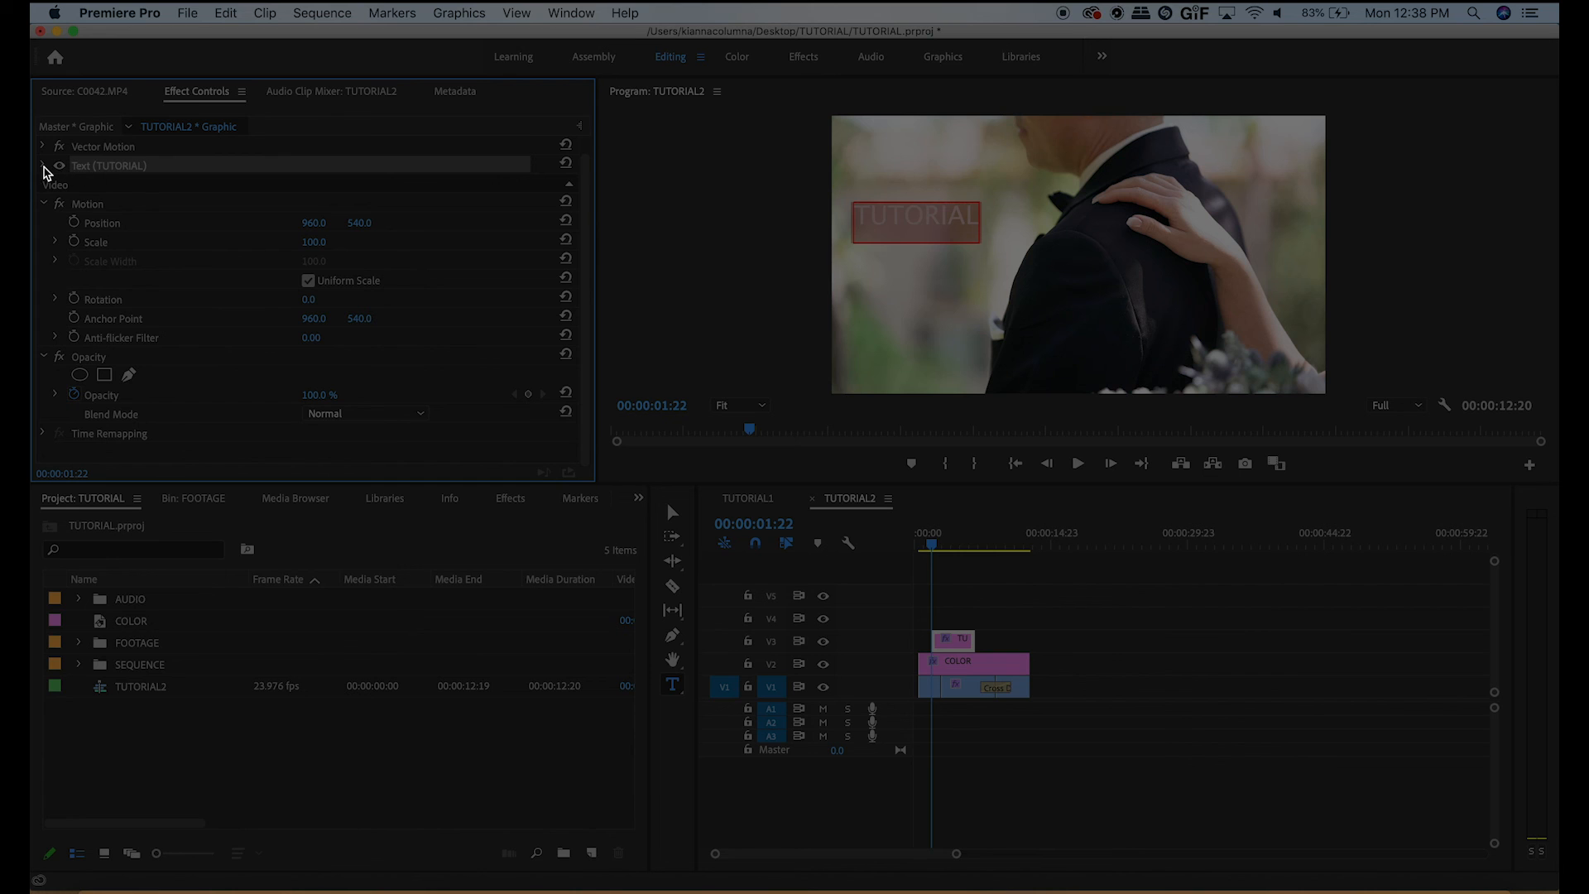
left_click(45, 166)
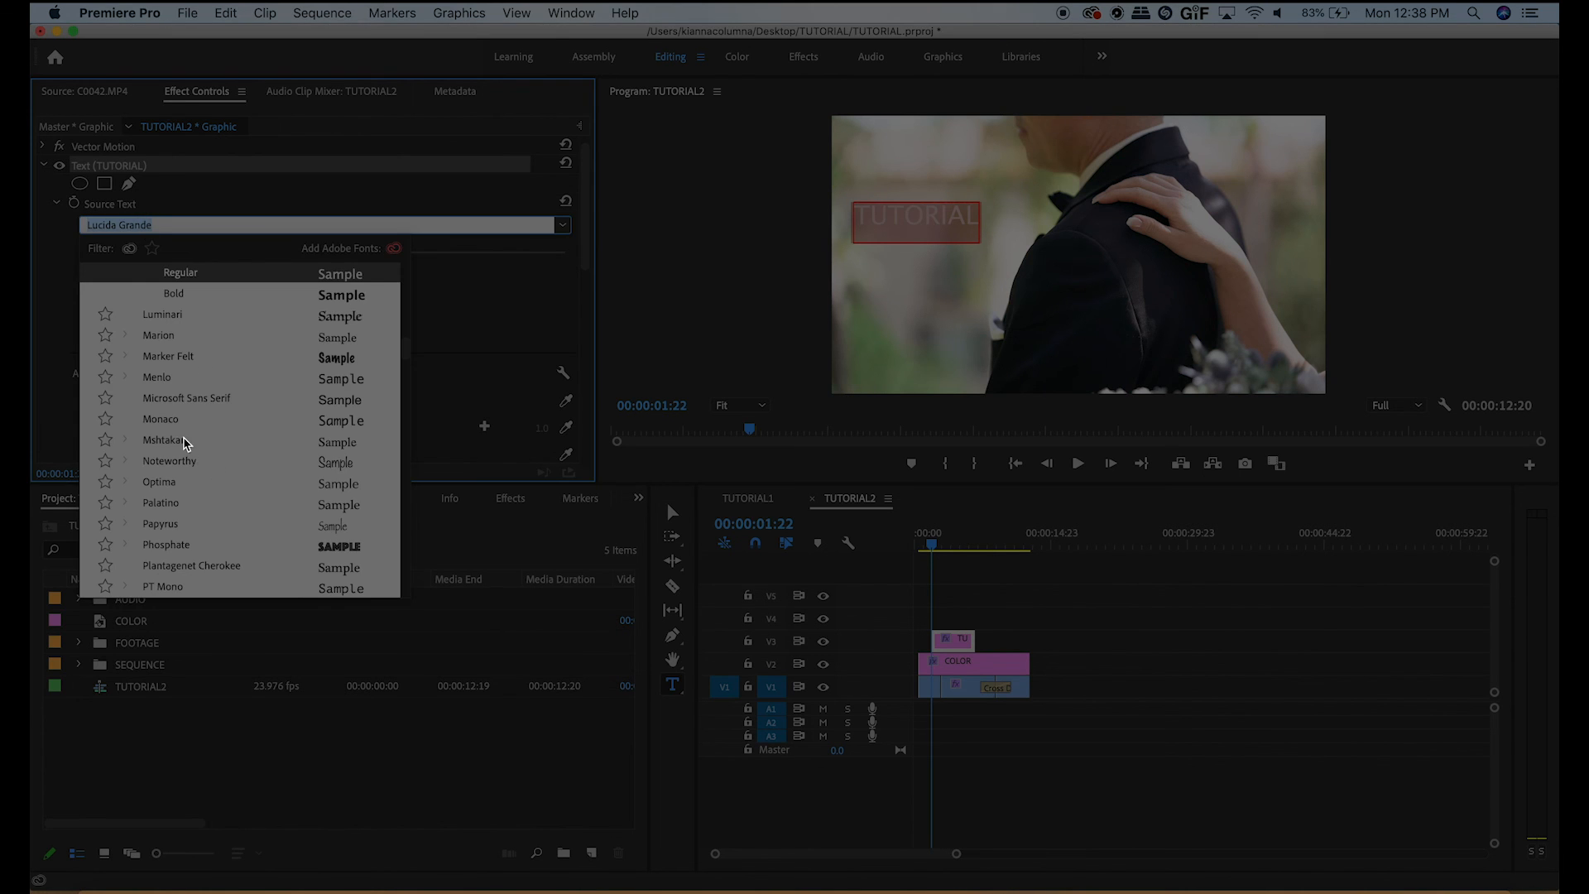
- Style the TUTORIAL title in Noteworthy font with a black fill
left_click(169, 460)
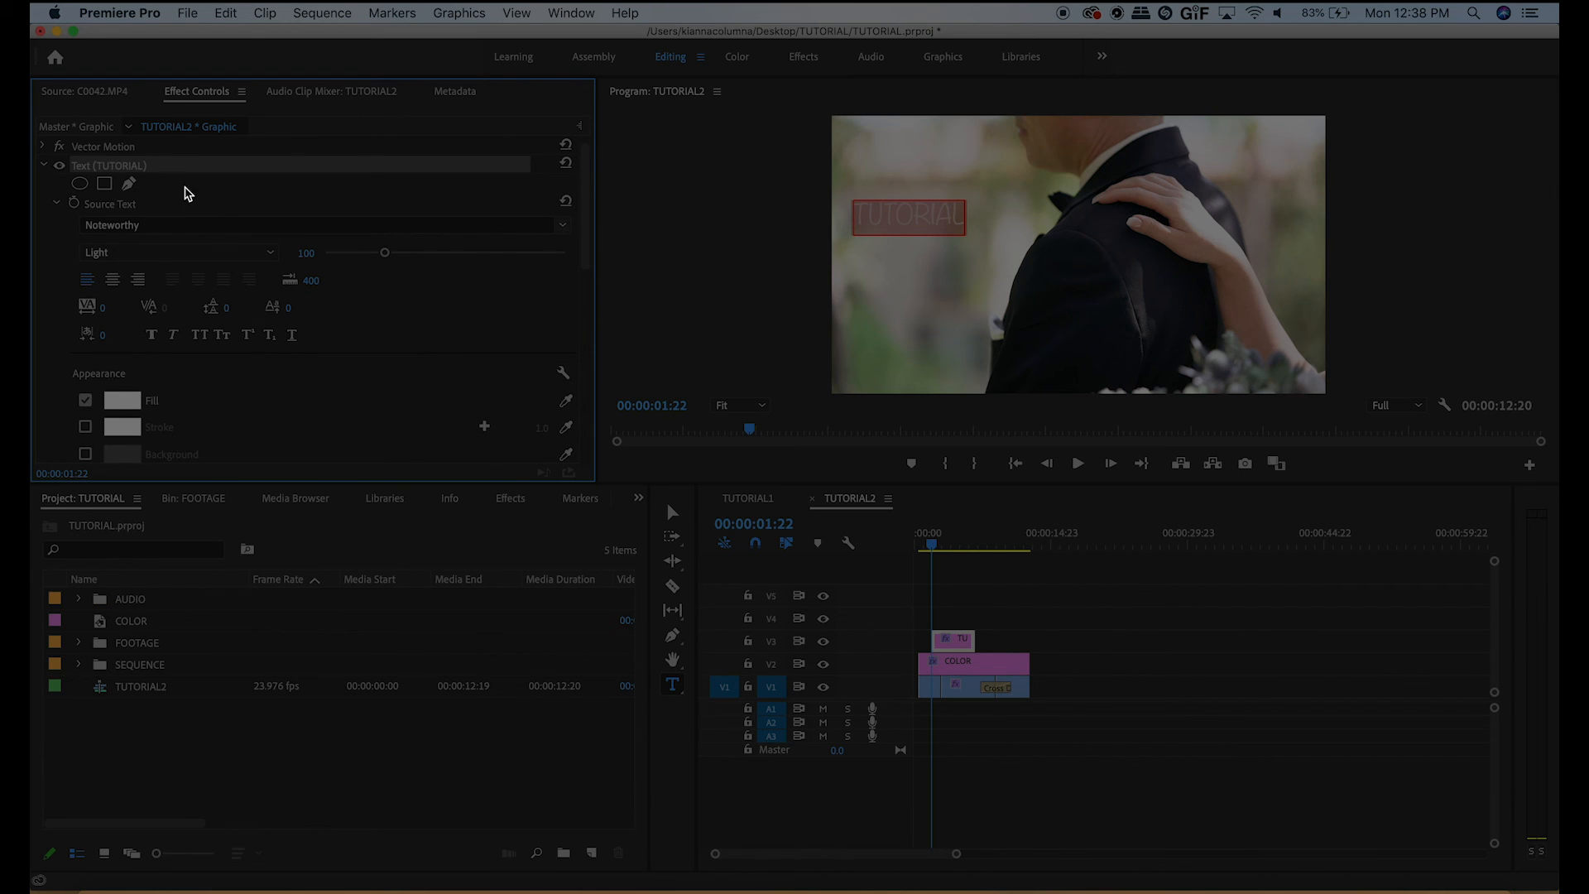
left_click(121, 399)
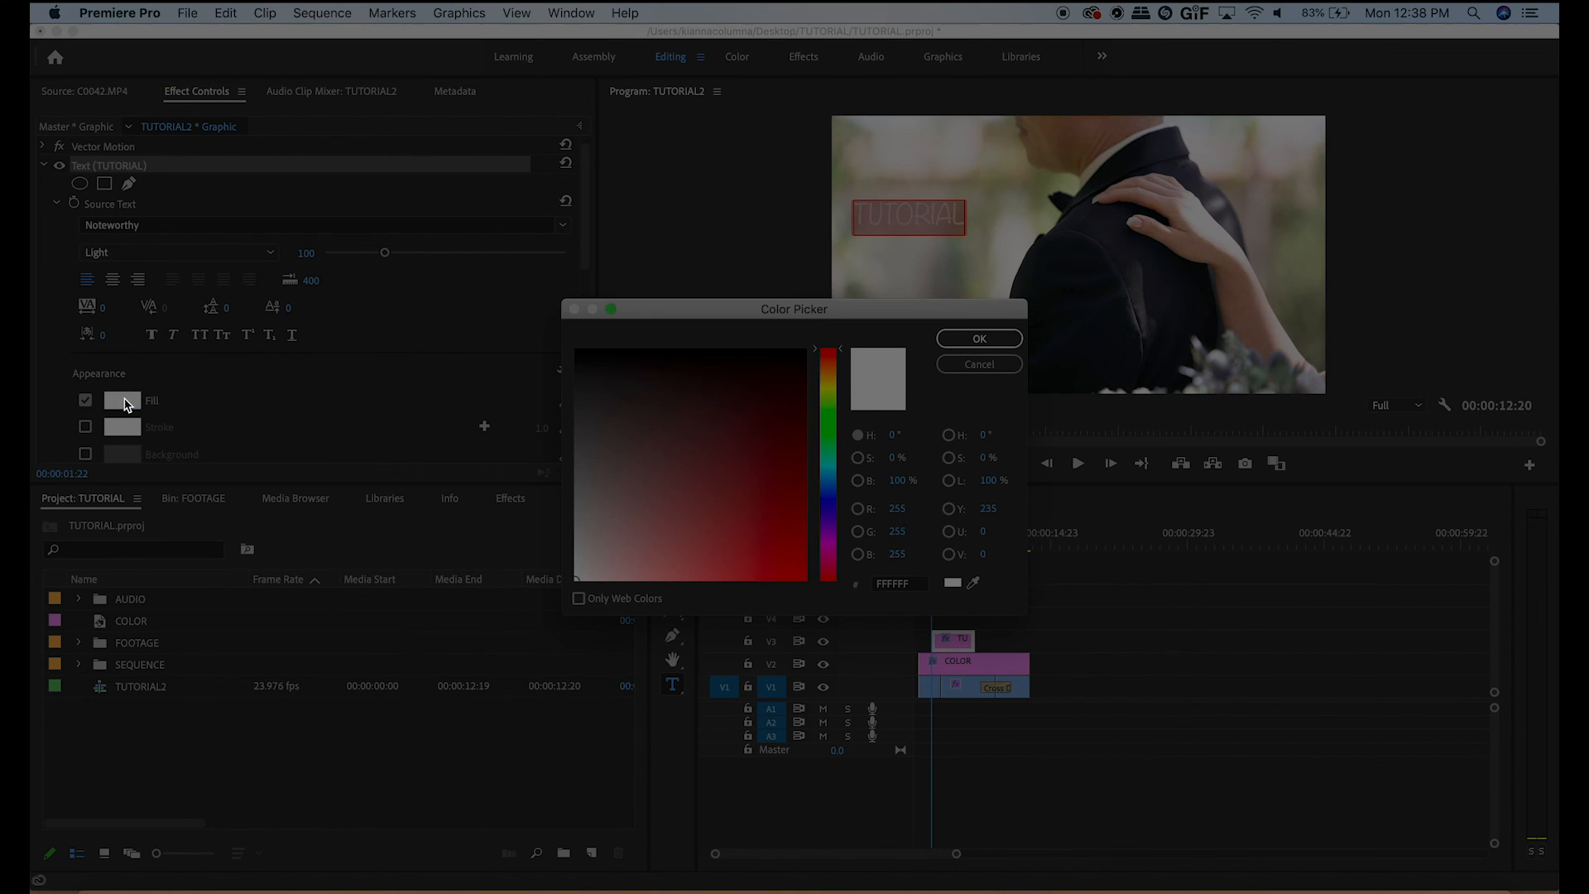
left_click(977, 338)
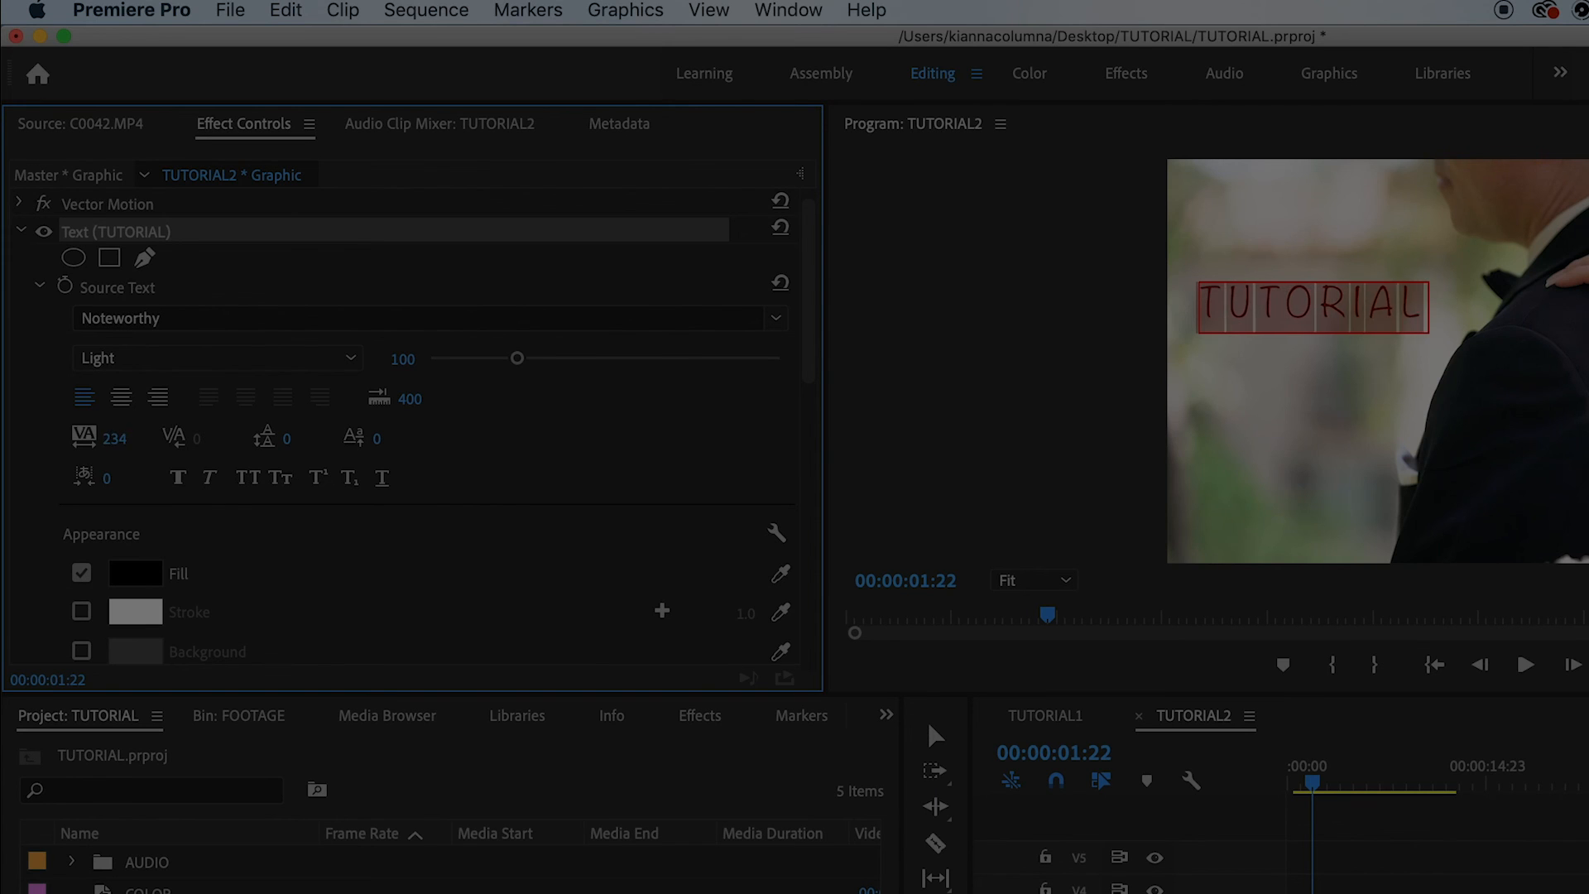
left_click(394, 358)
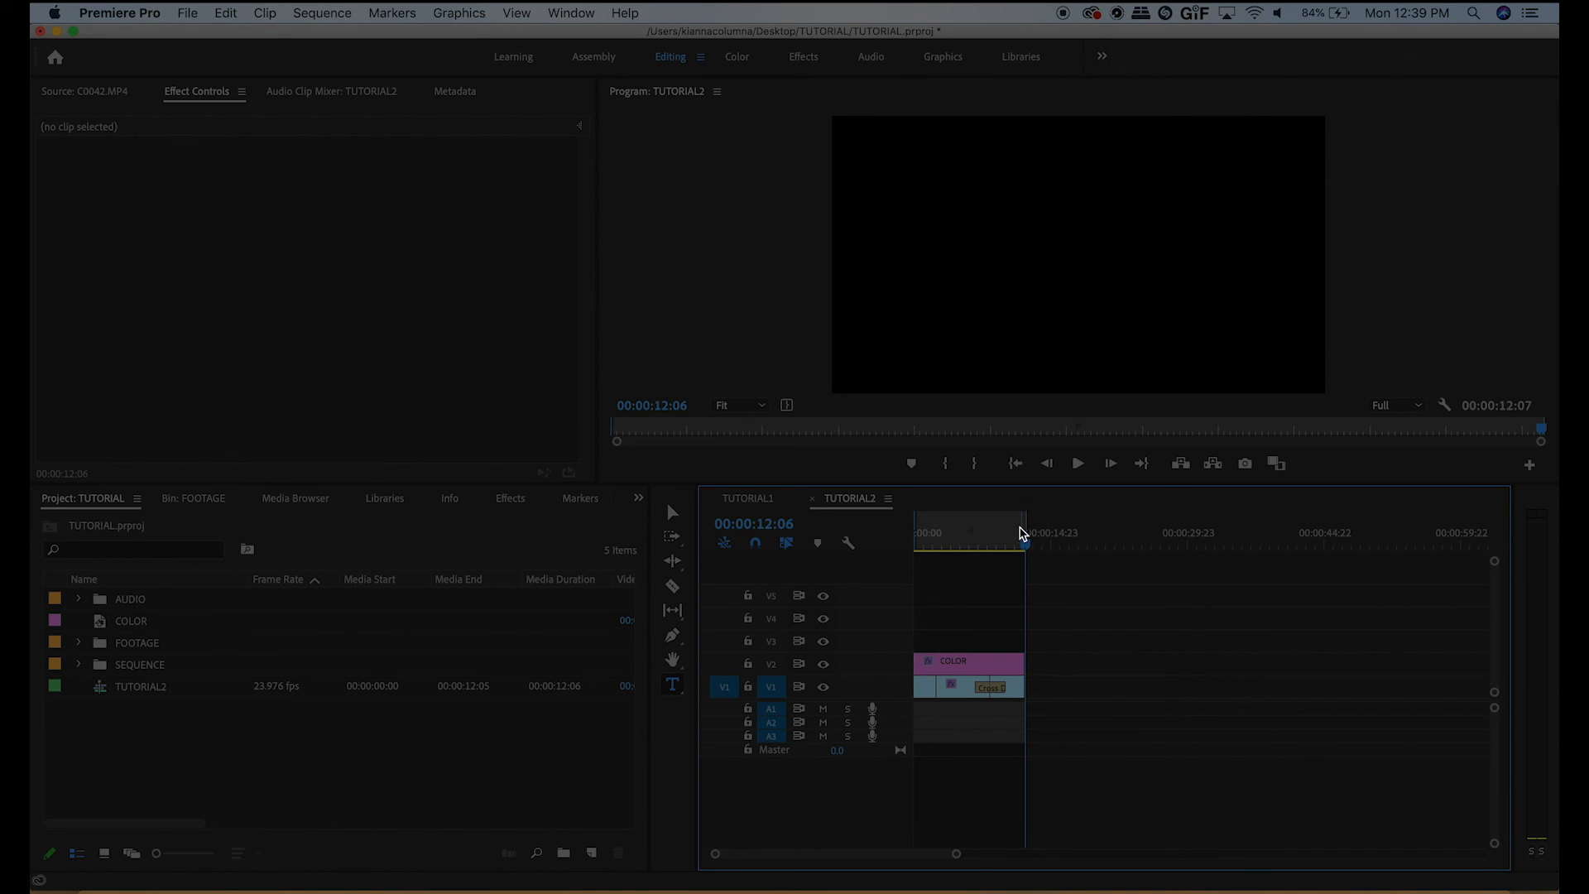
left_click(937, 548)
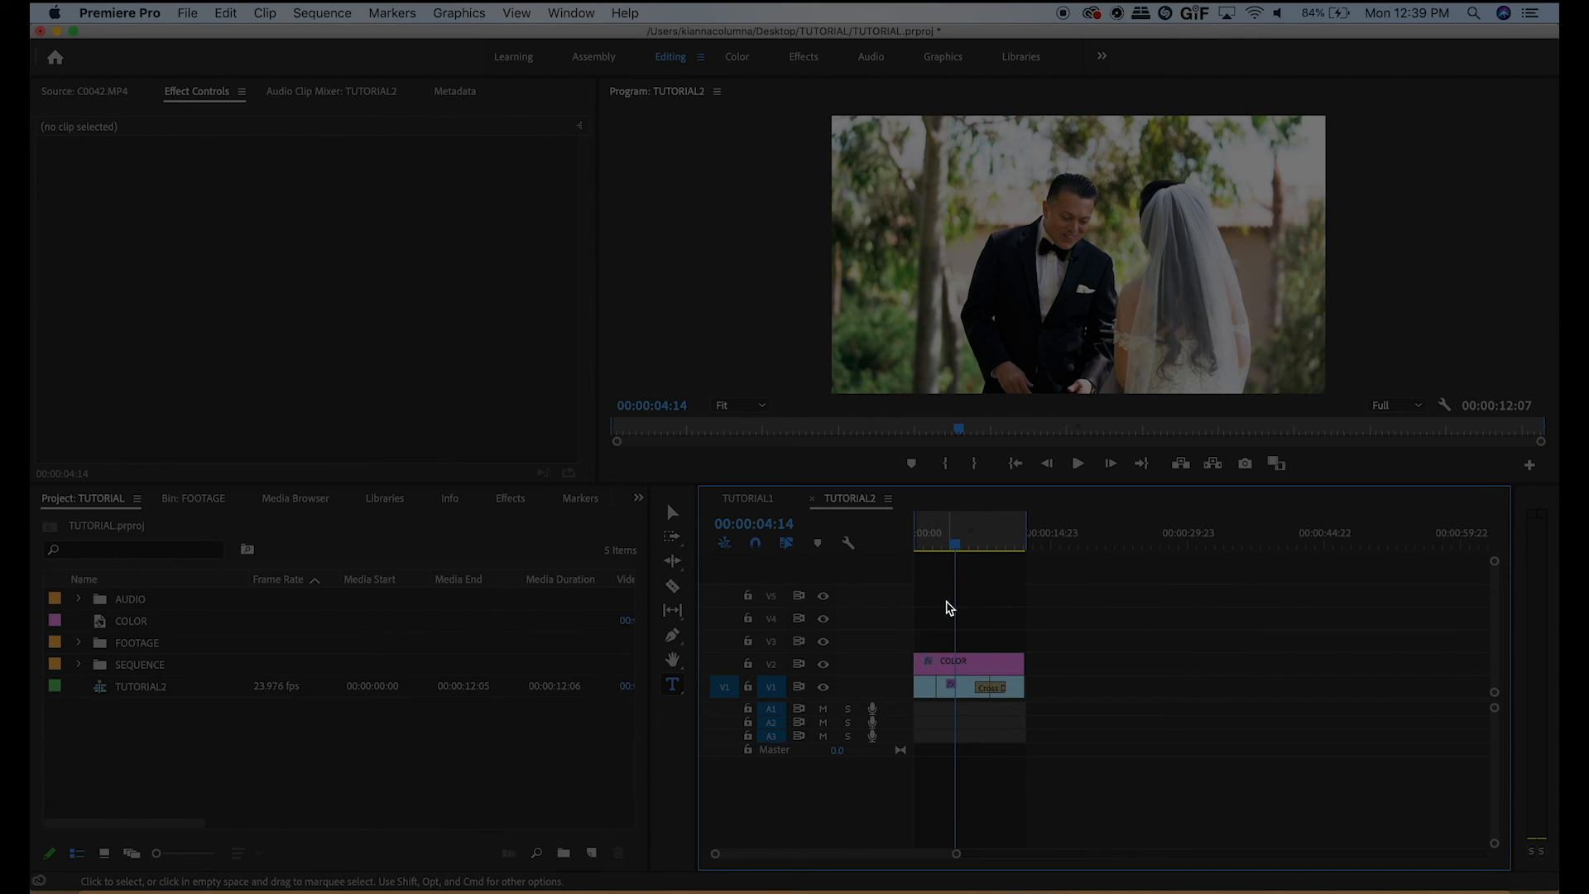
key("Left")
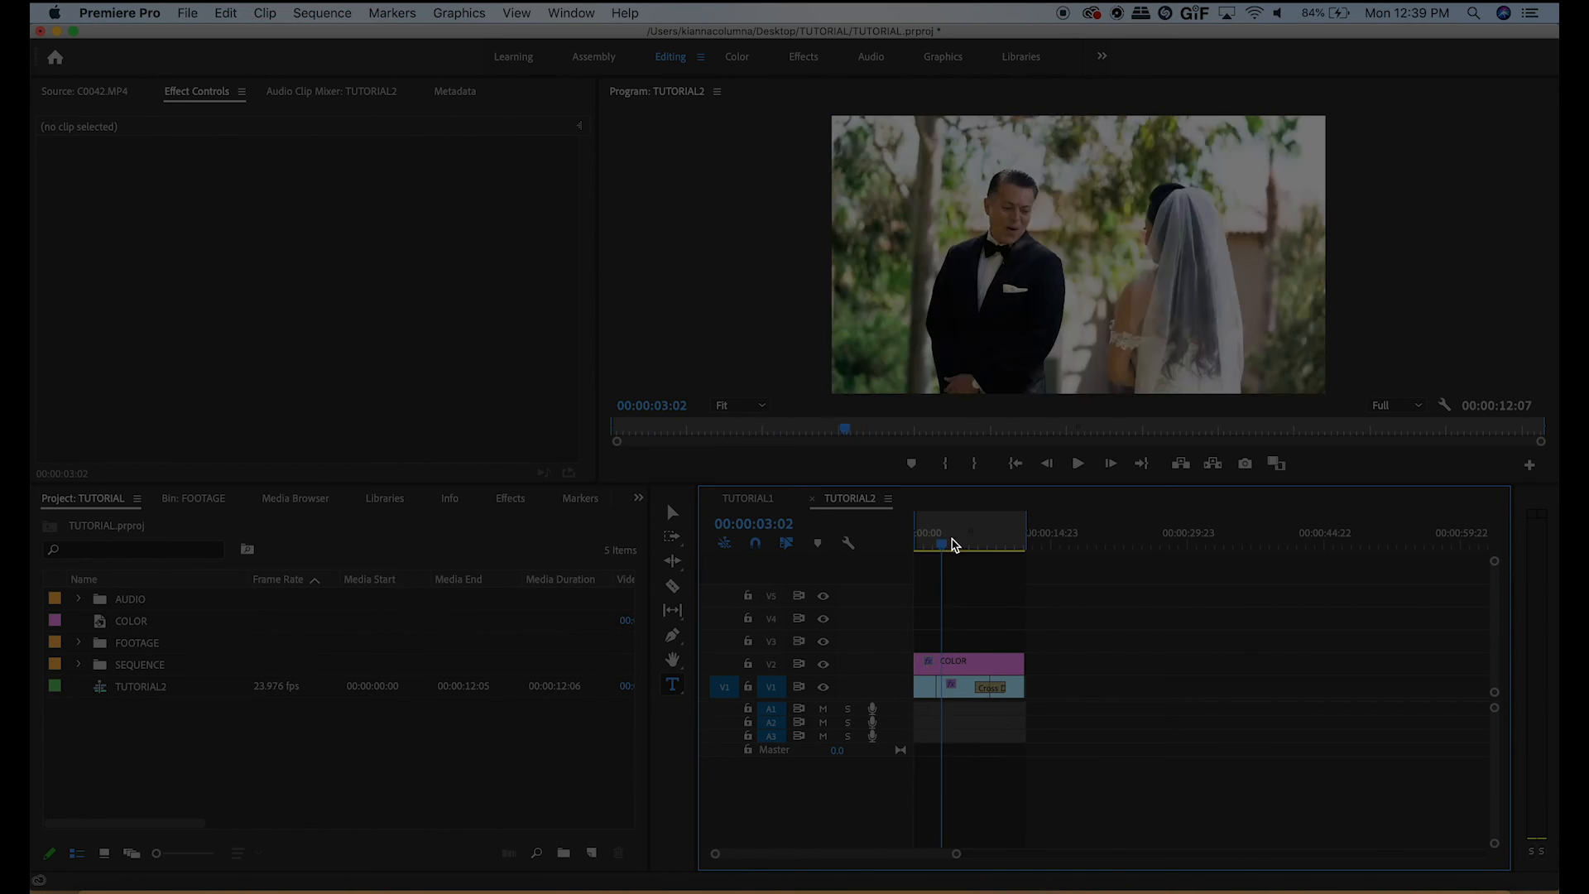
left_click(1012, 532)
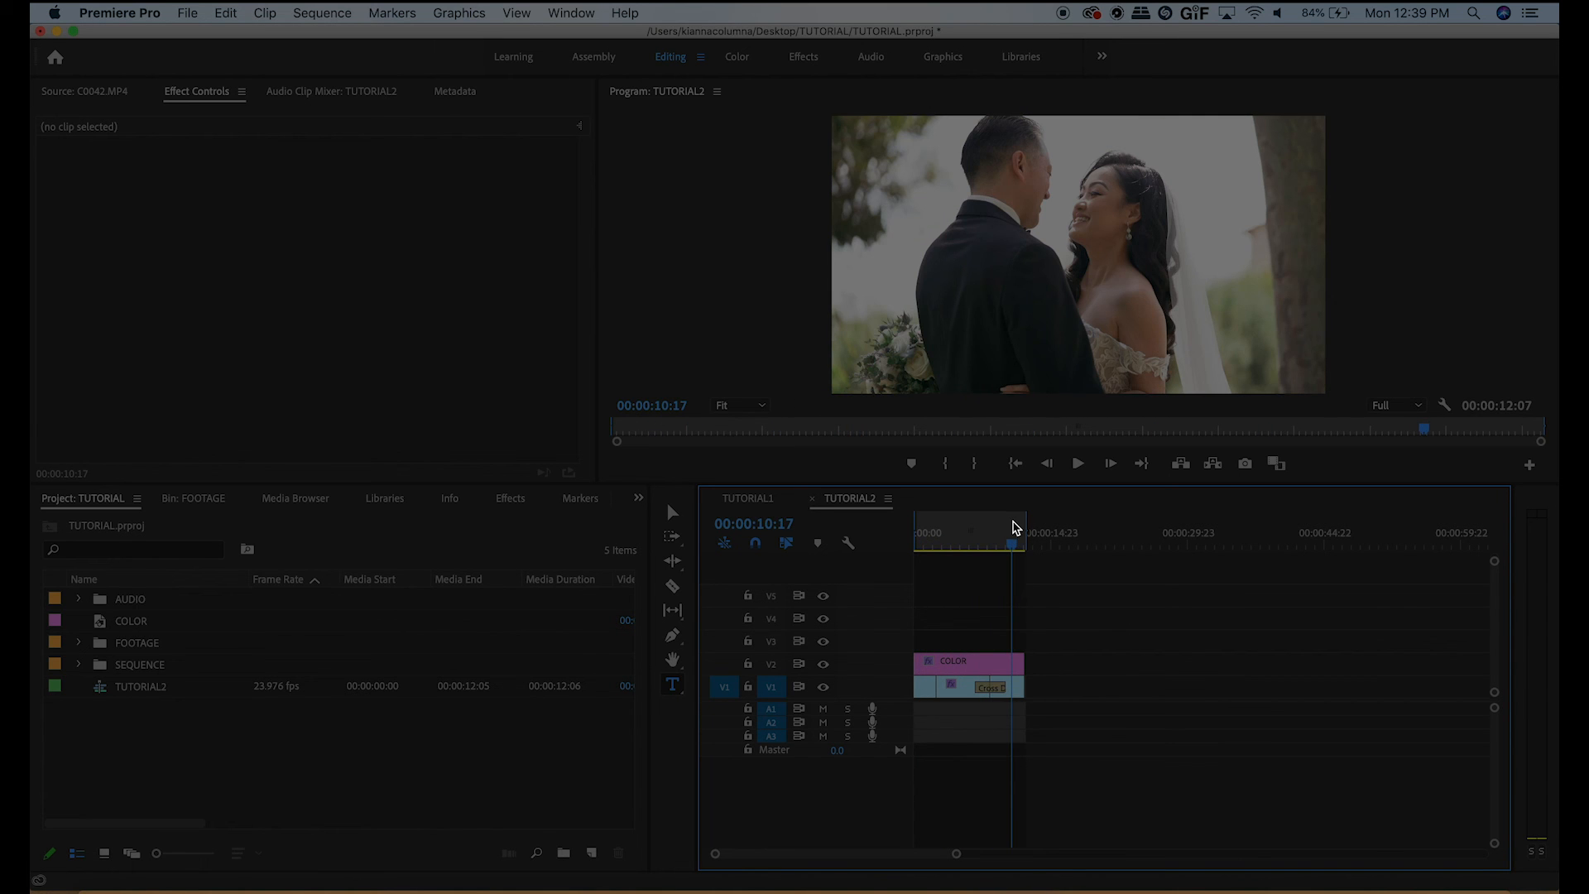
left_click(928, 532)
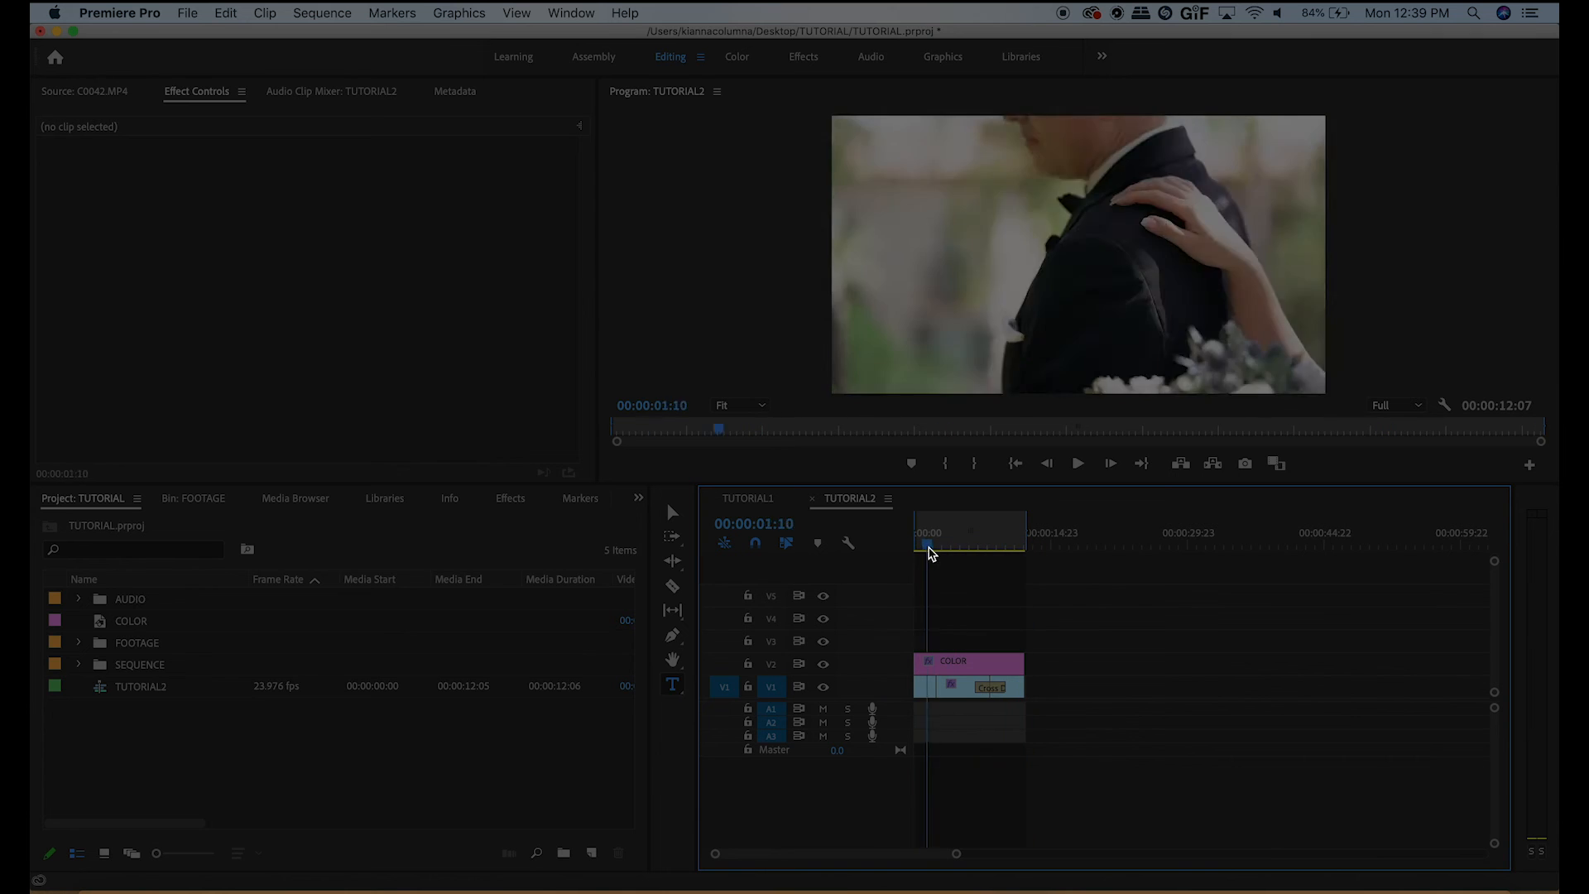
left_click_drag(927, 537, 1012, 537)
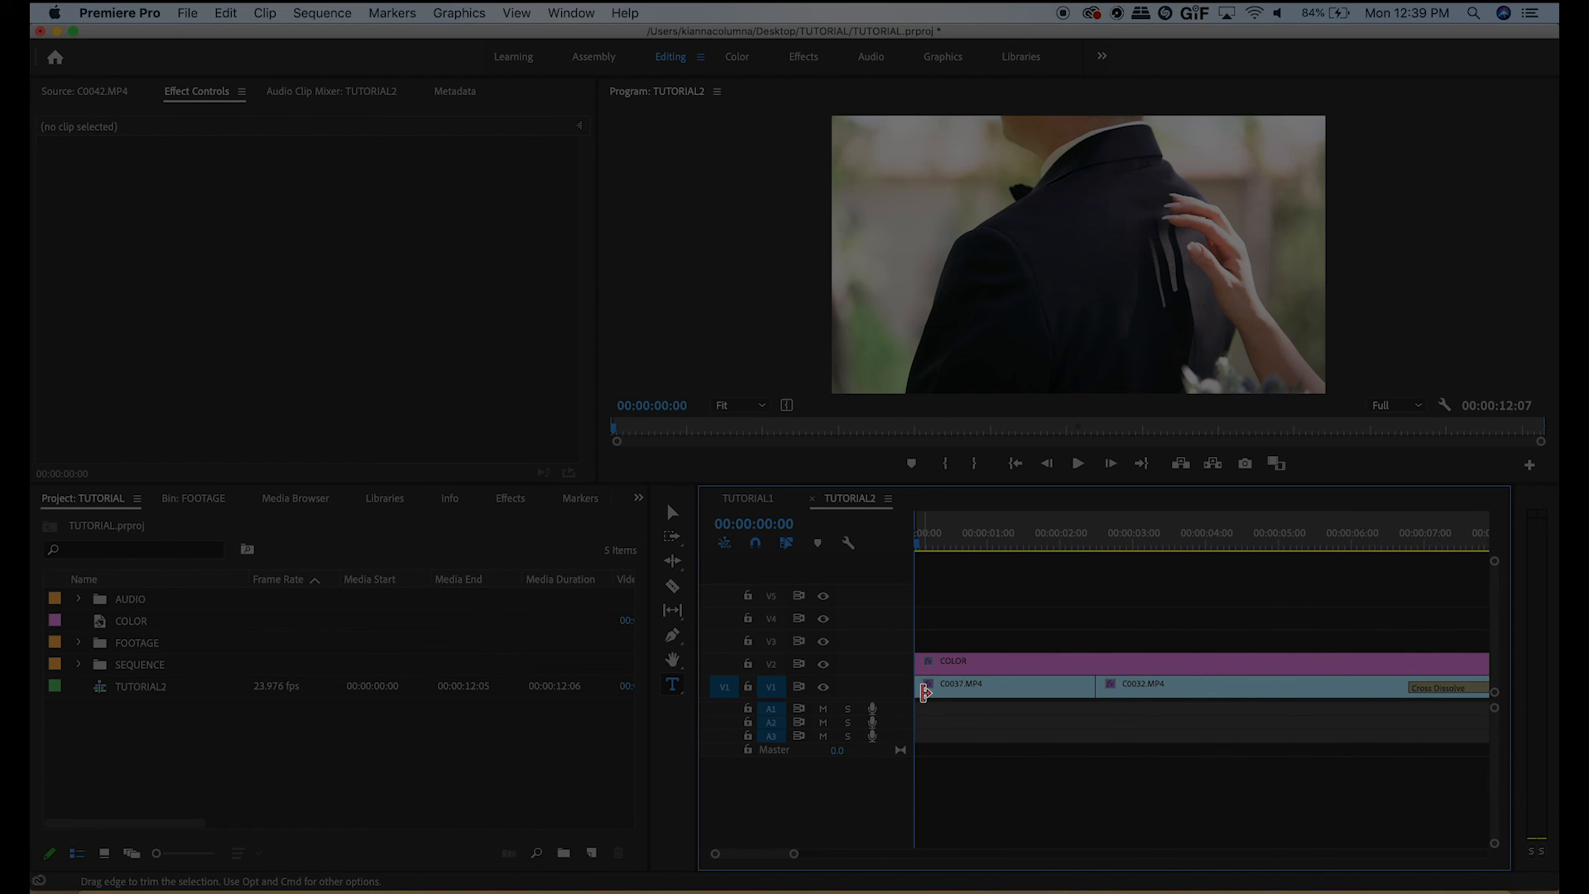
- Apply default Cross Dissolve transitions at the start of C0037 and the end of the last clip
right_click(924, 694)
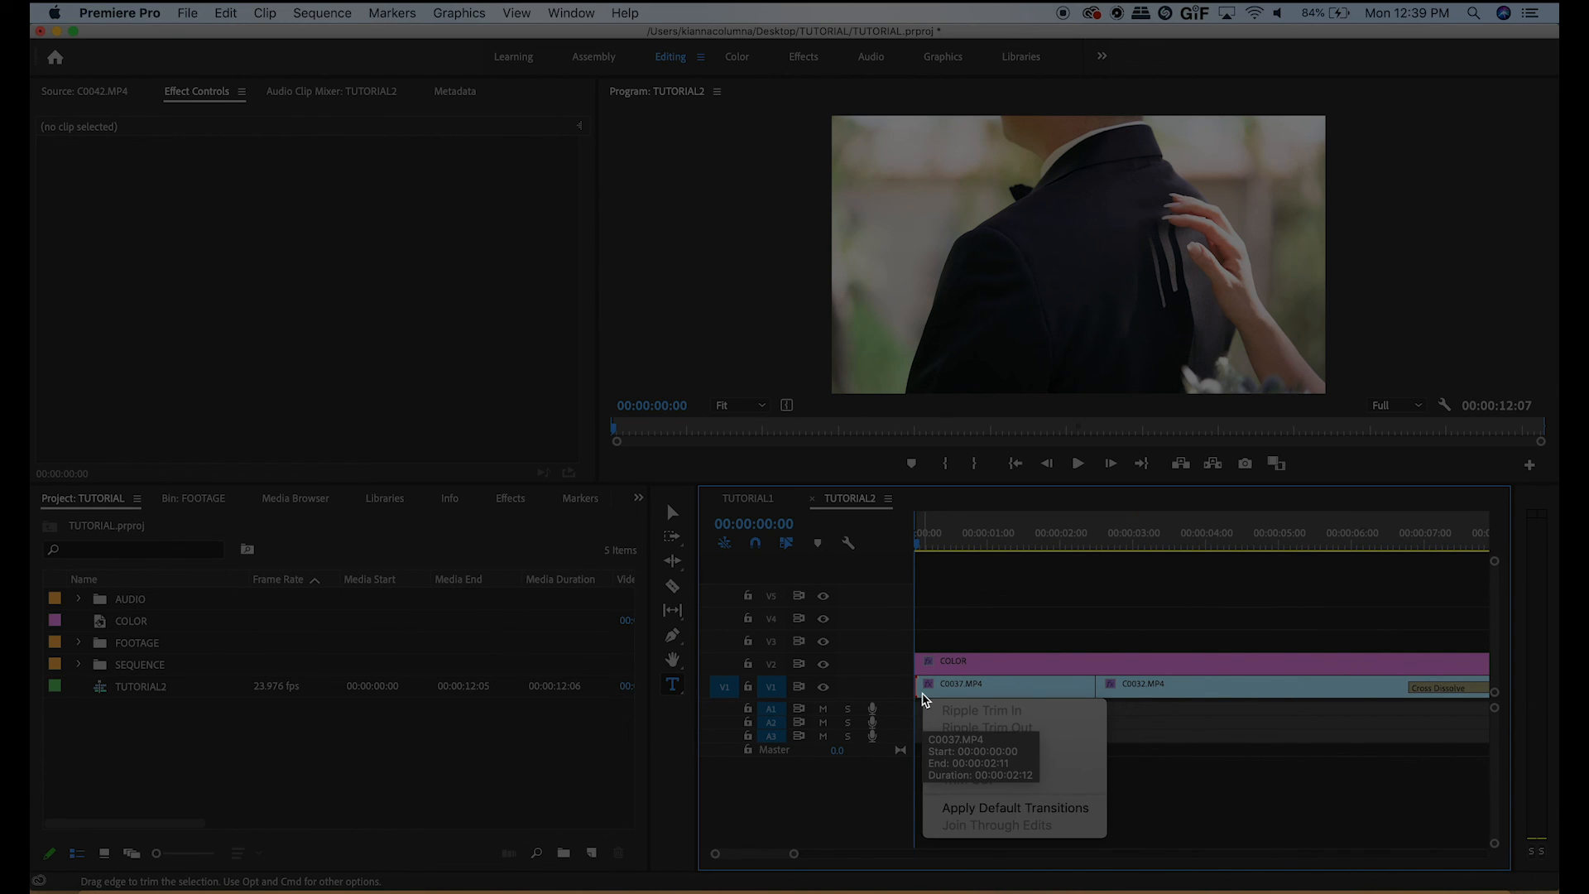
left_click(1014, 808)
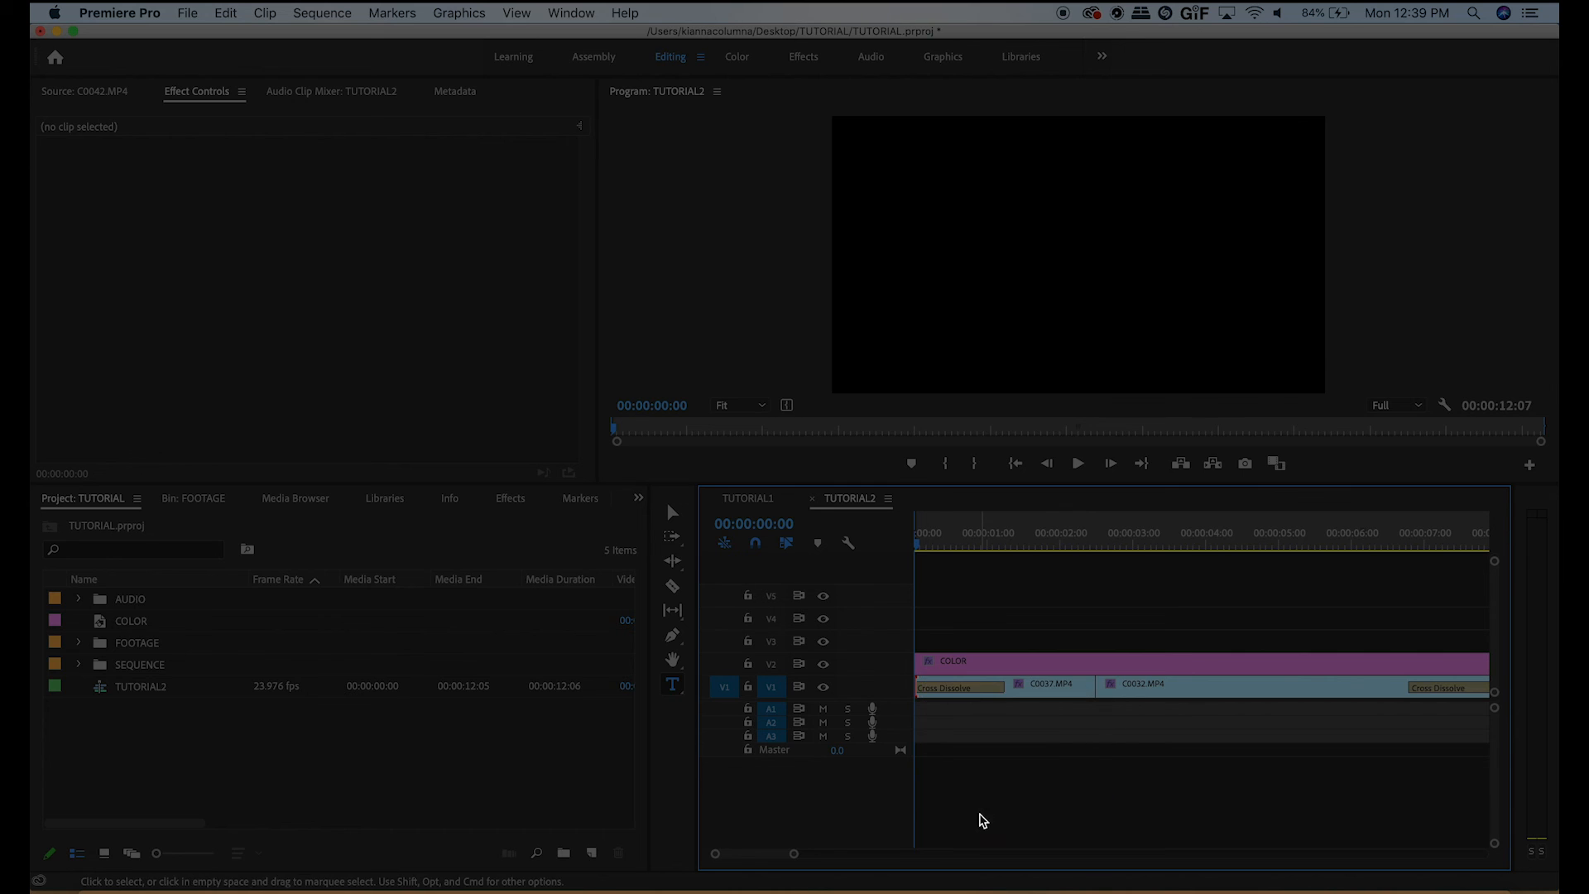
left_click(932, 687)
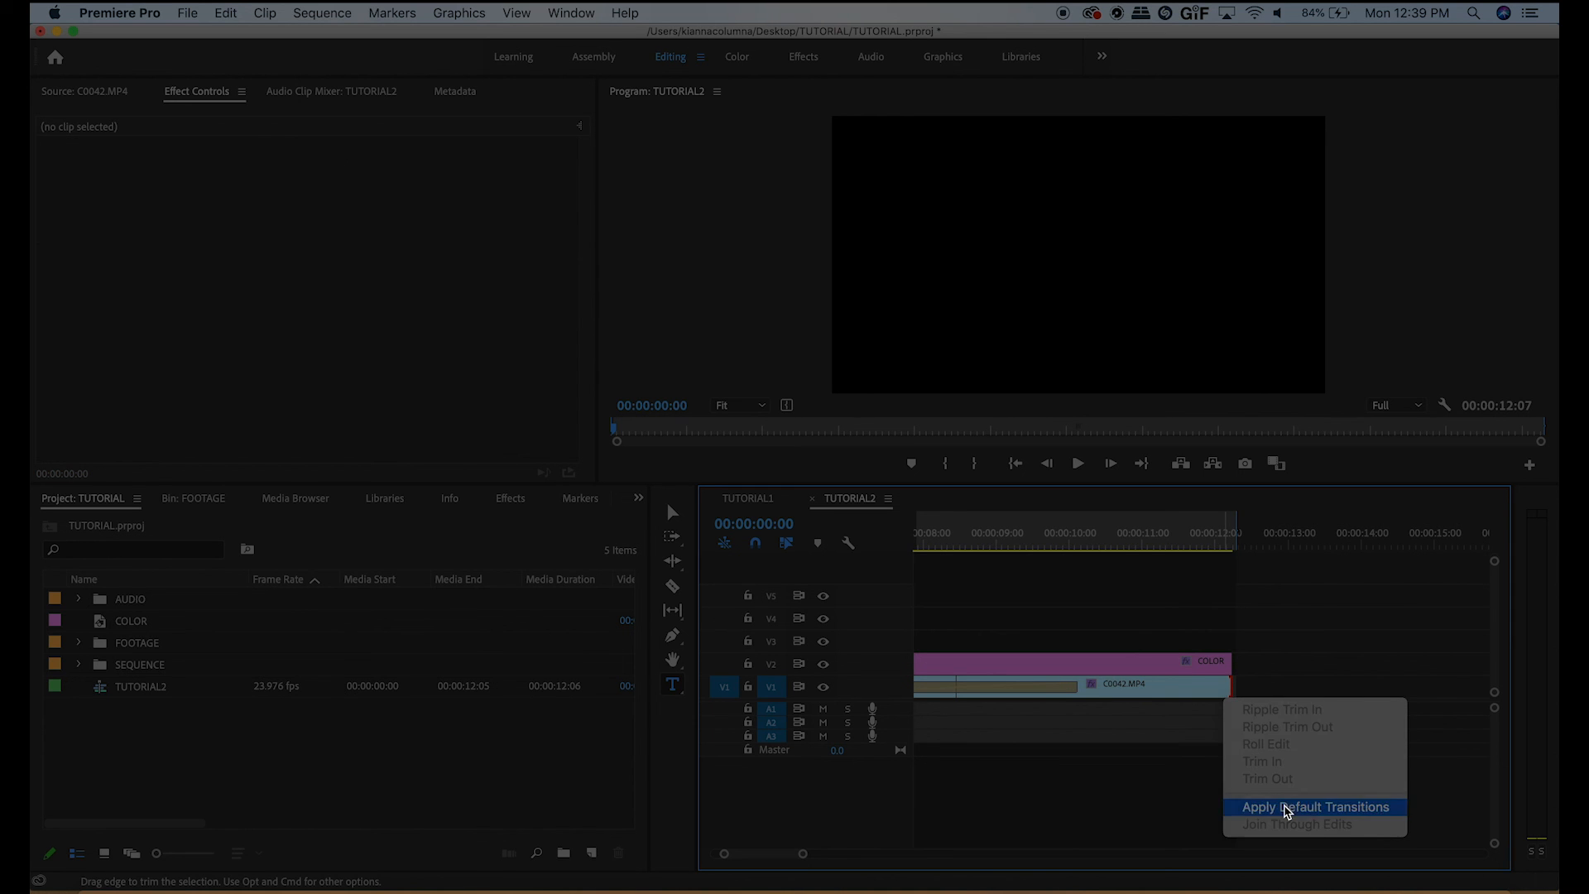
left_click(1317, 806)
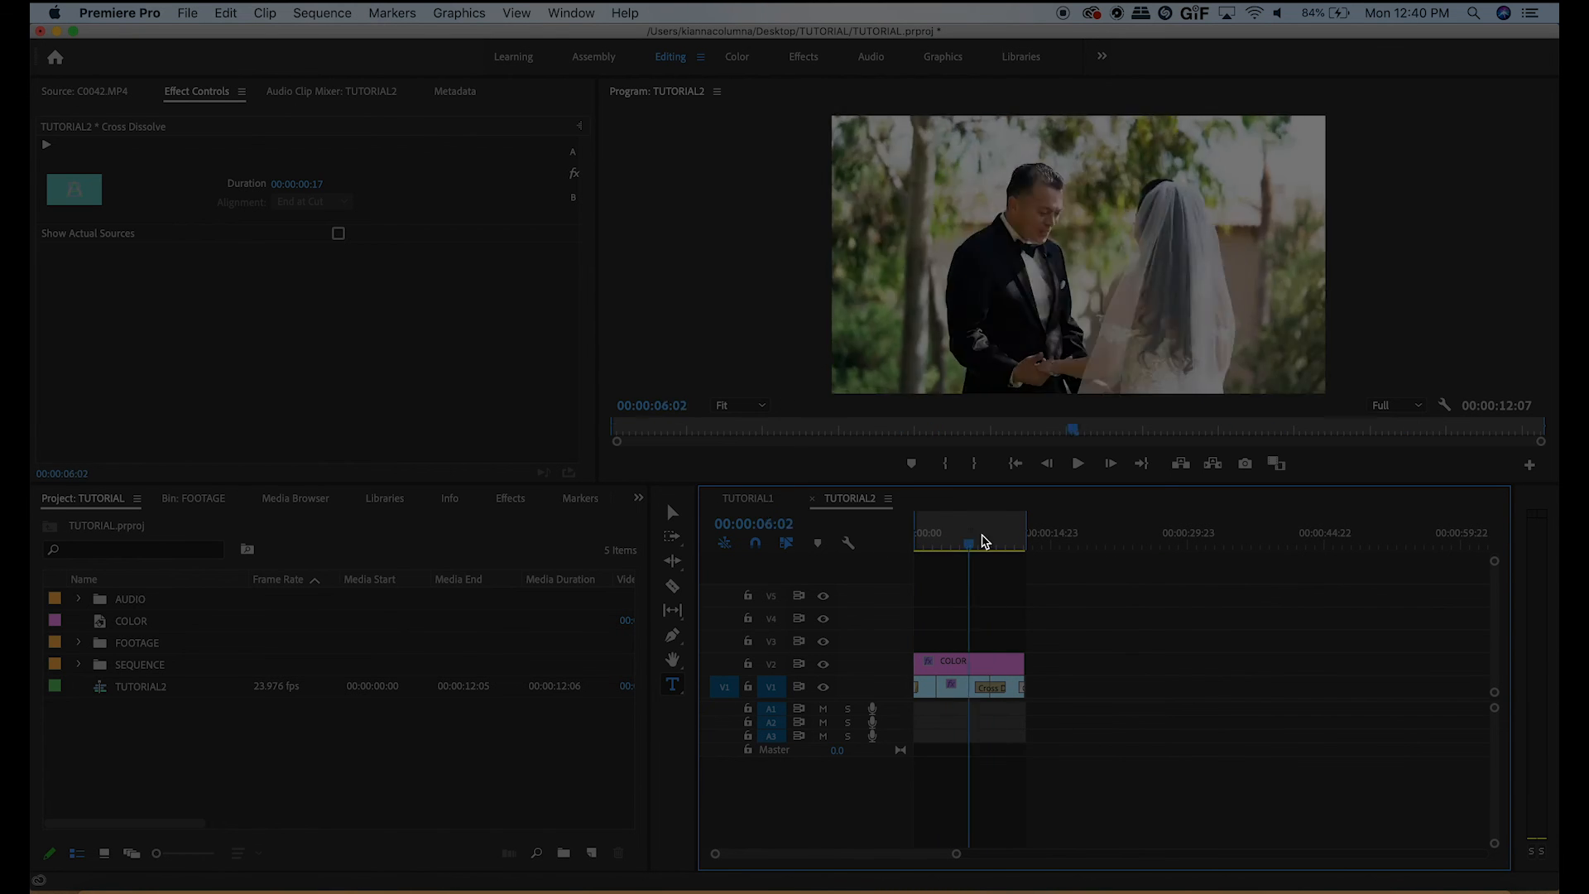
left_click(931, 545)
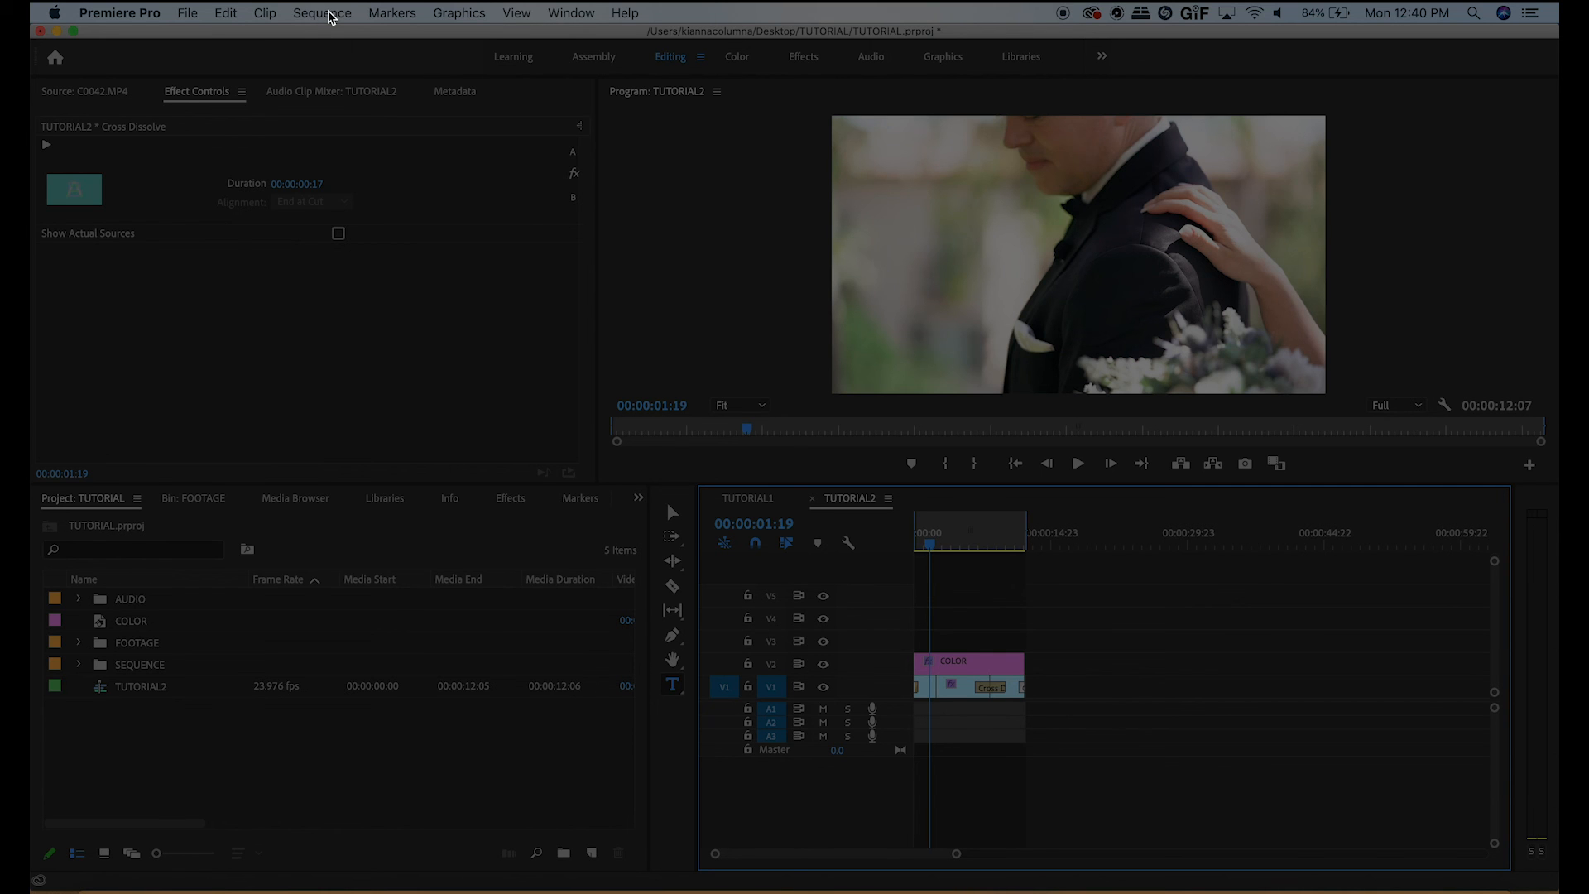
- Render In to Out via the Sequence menu so TUTORIAL2's previews build
left_click(323, 11)
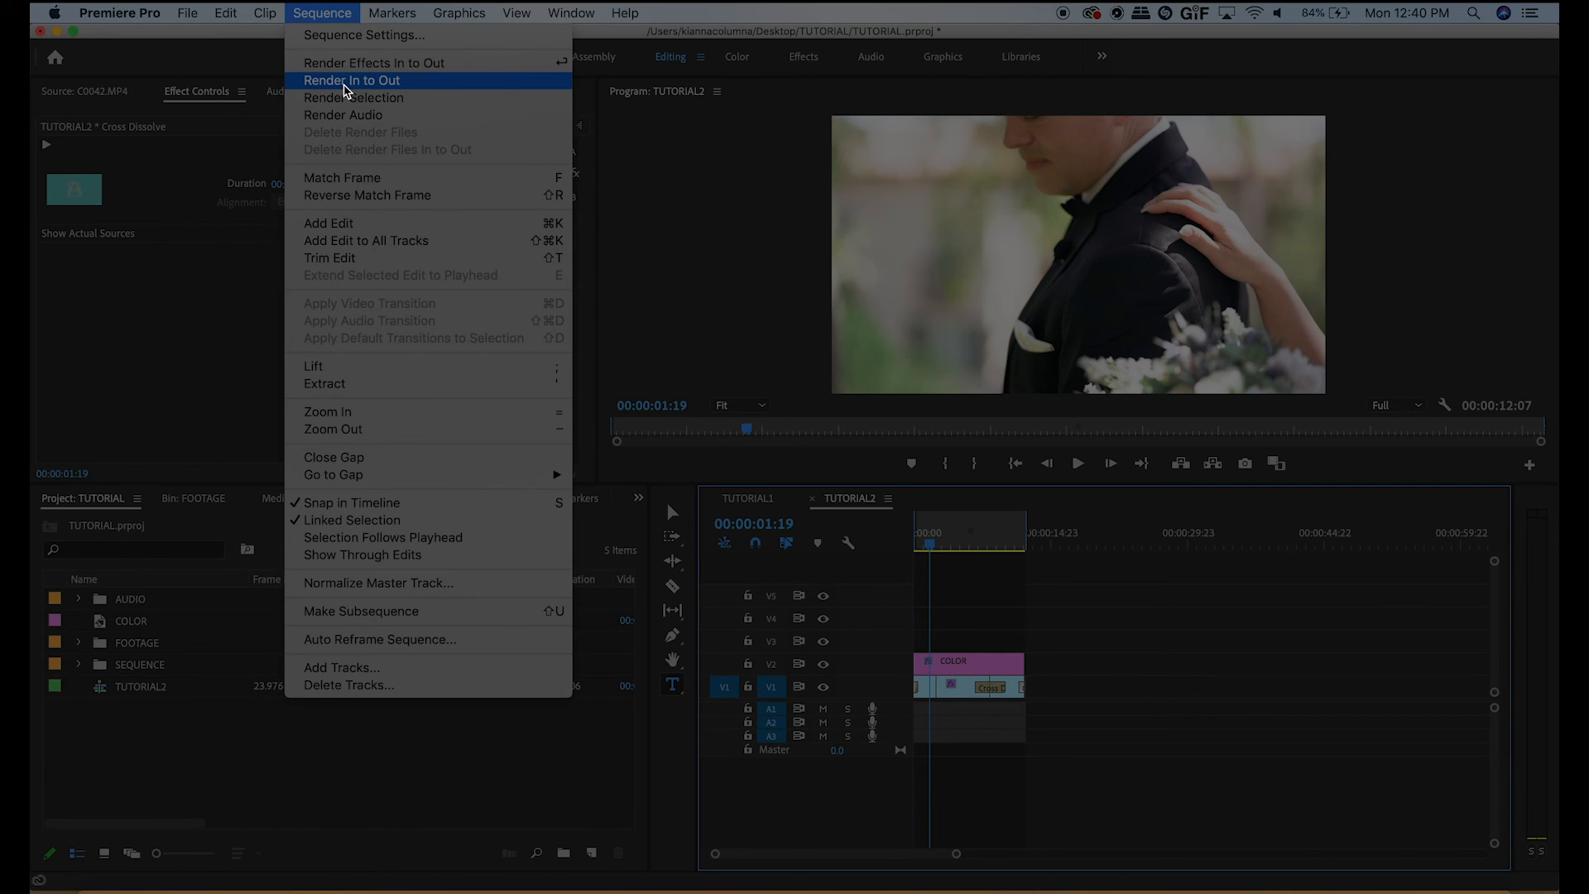
left_click(352, 80)
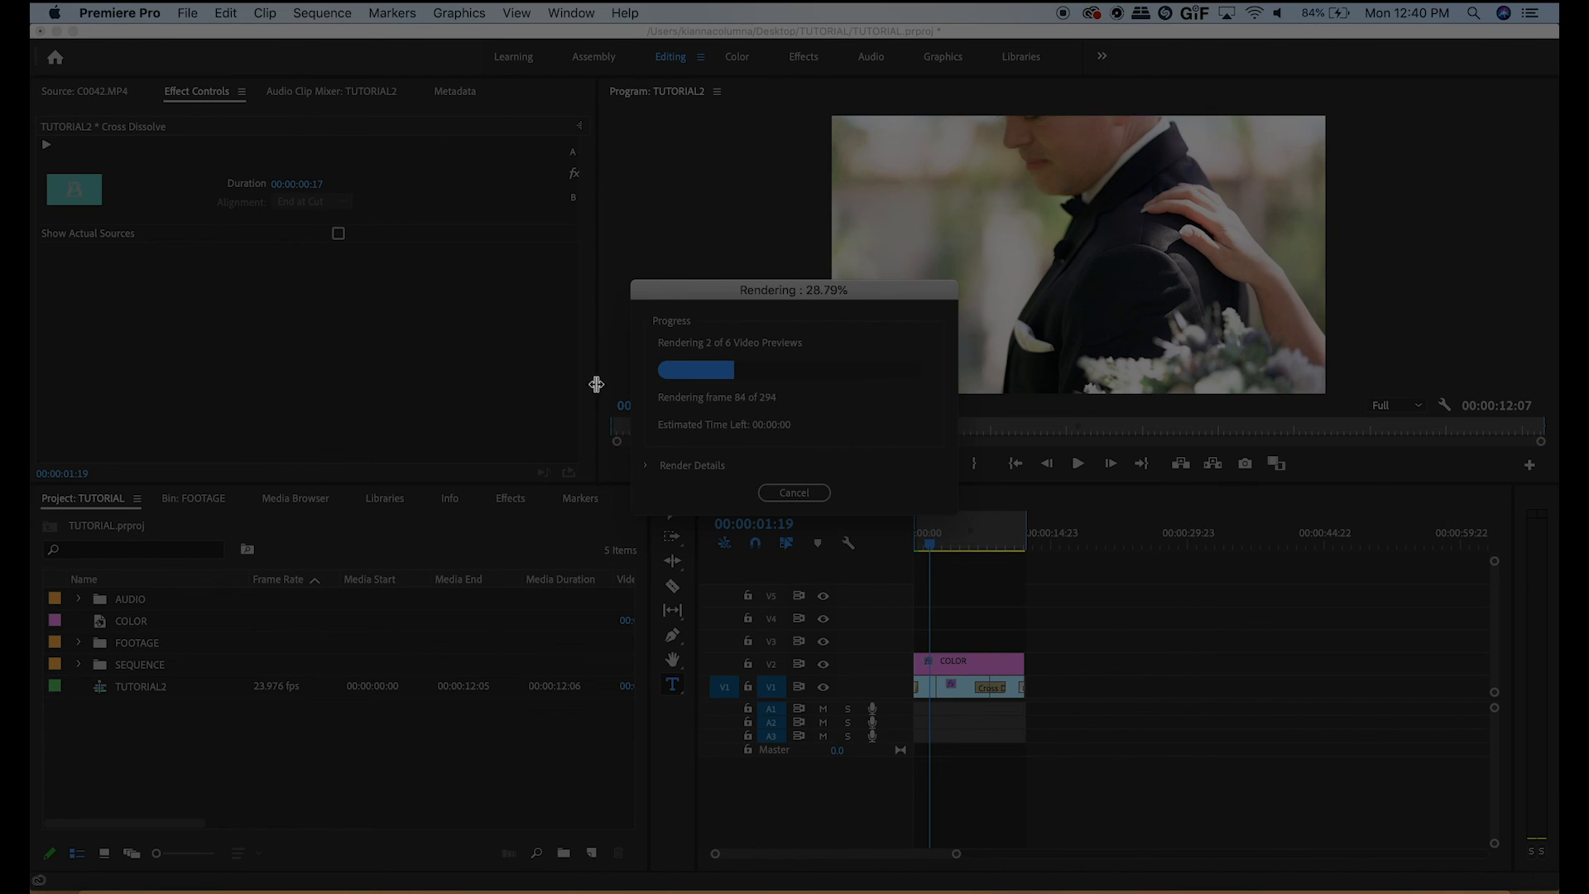
mouse_move(762, 585)
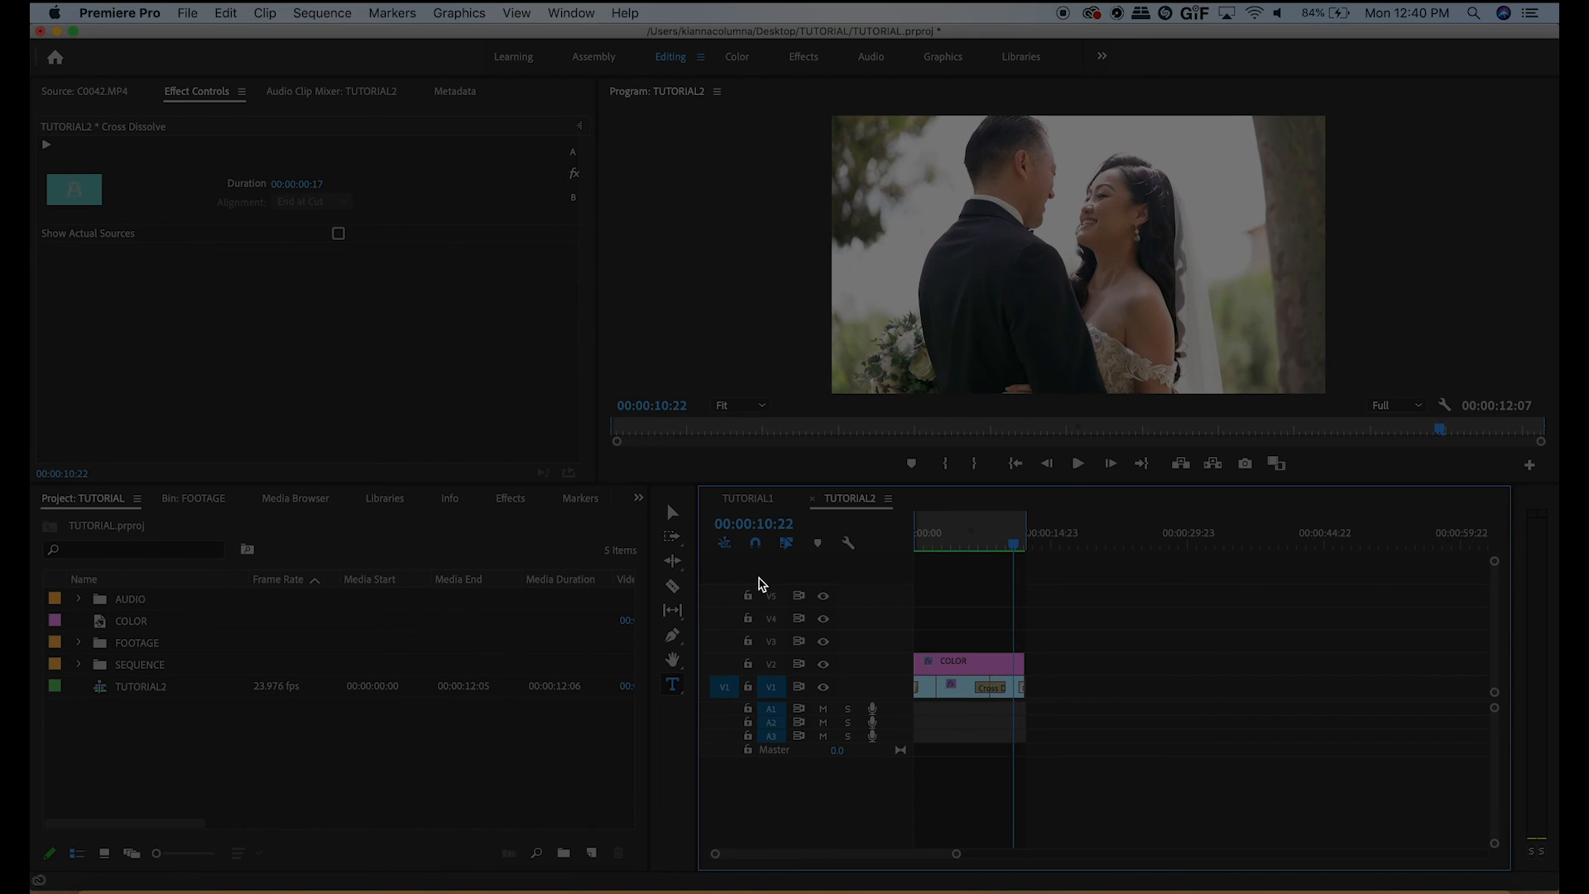
mouse_move(273, 10)
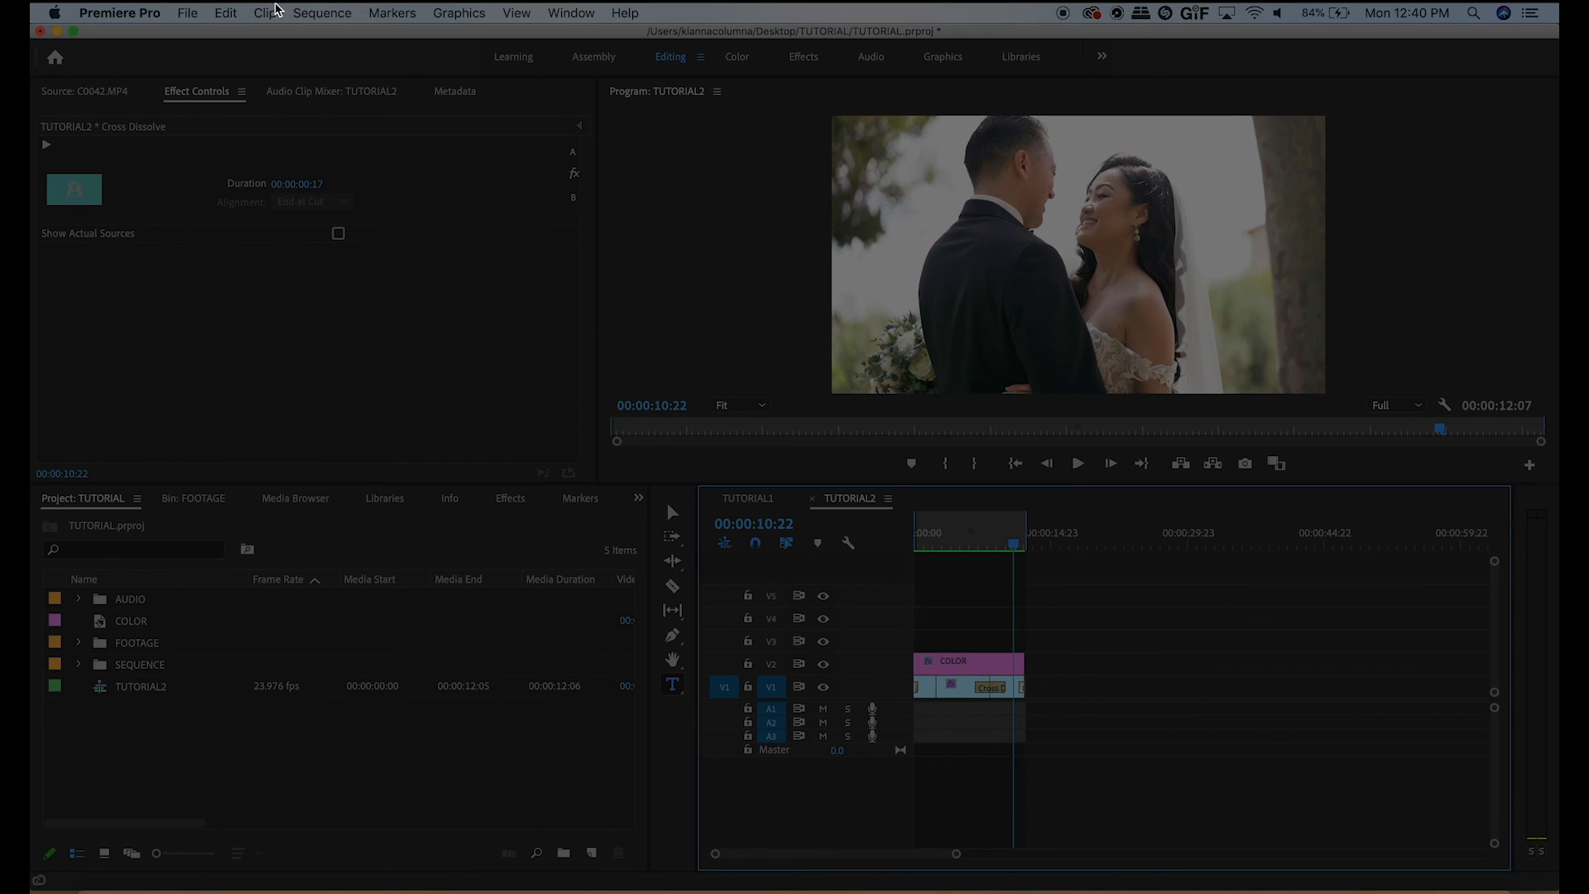
mouse_move(324, 12)
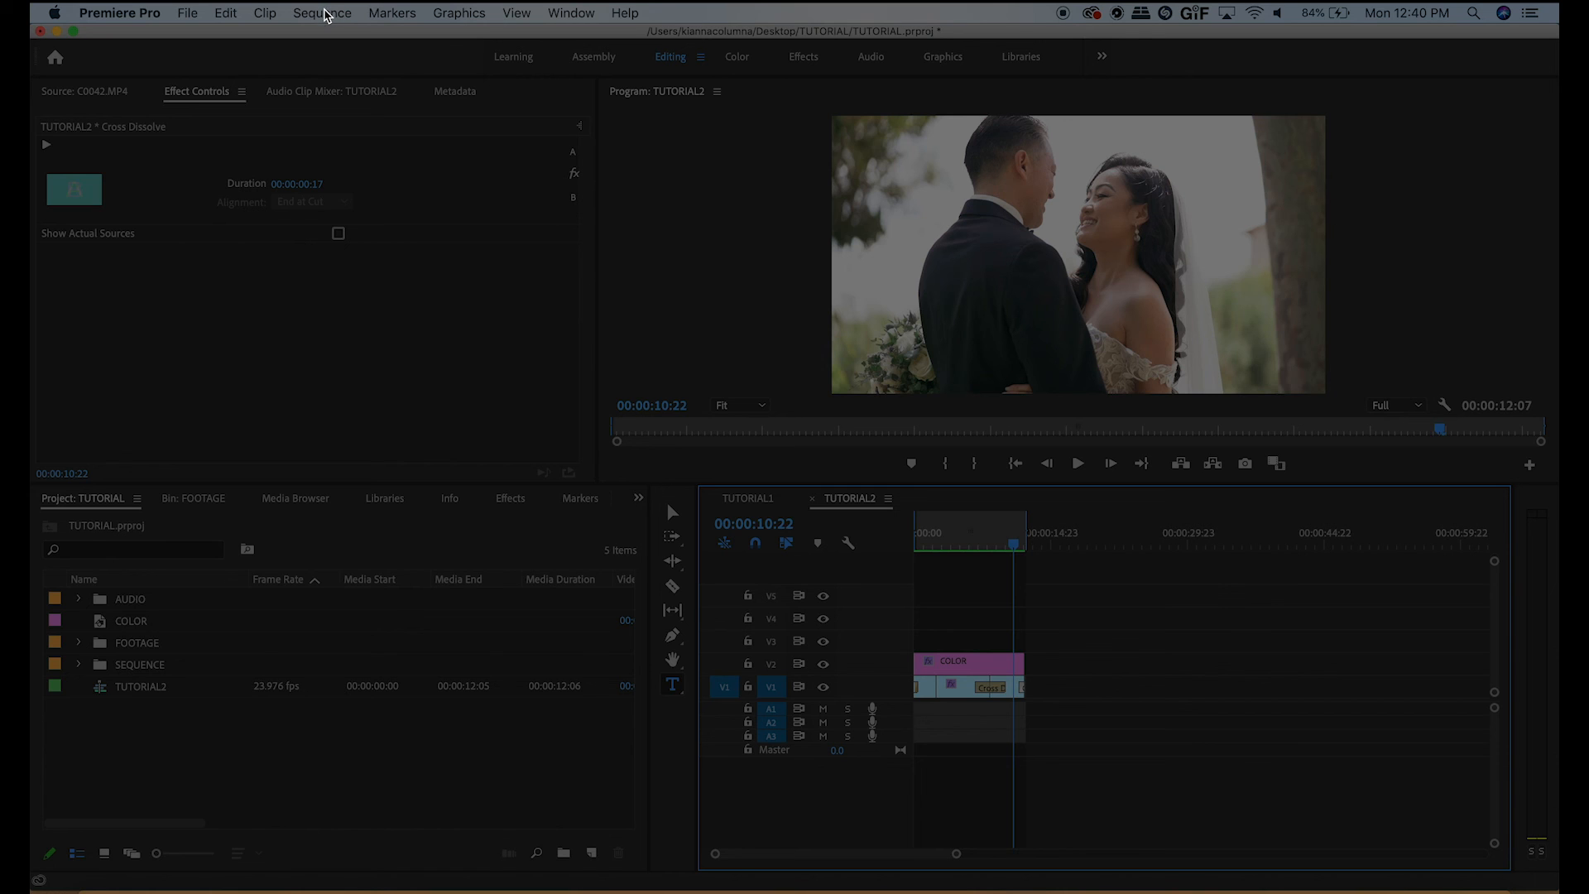
mouse_move(197, 17)
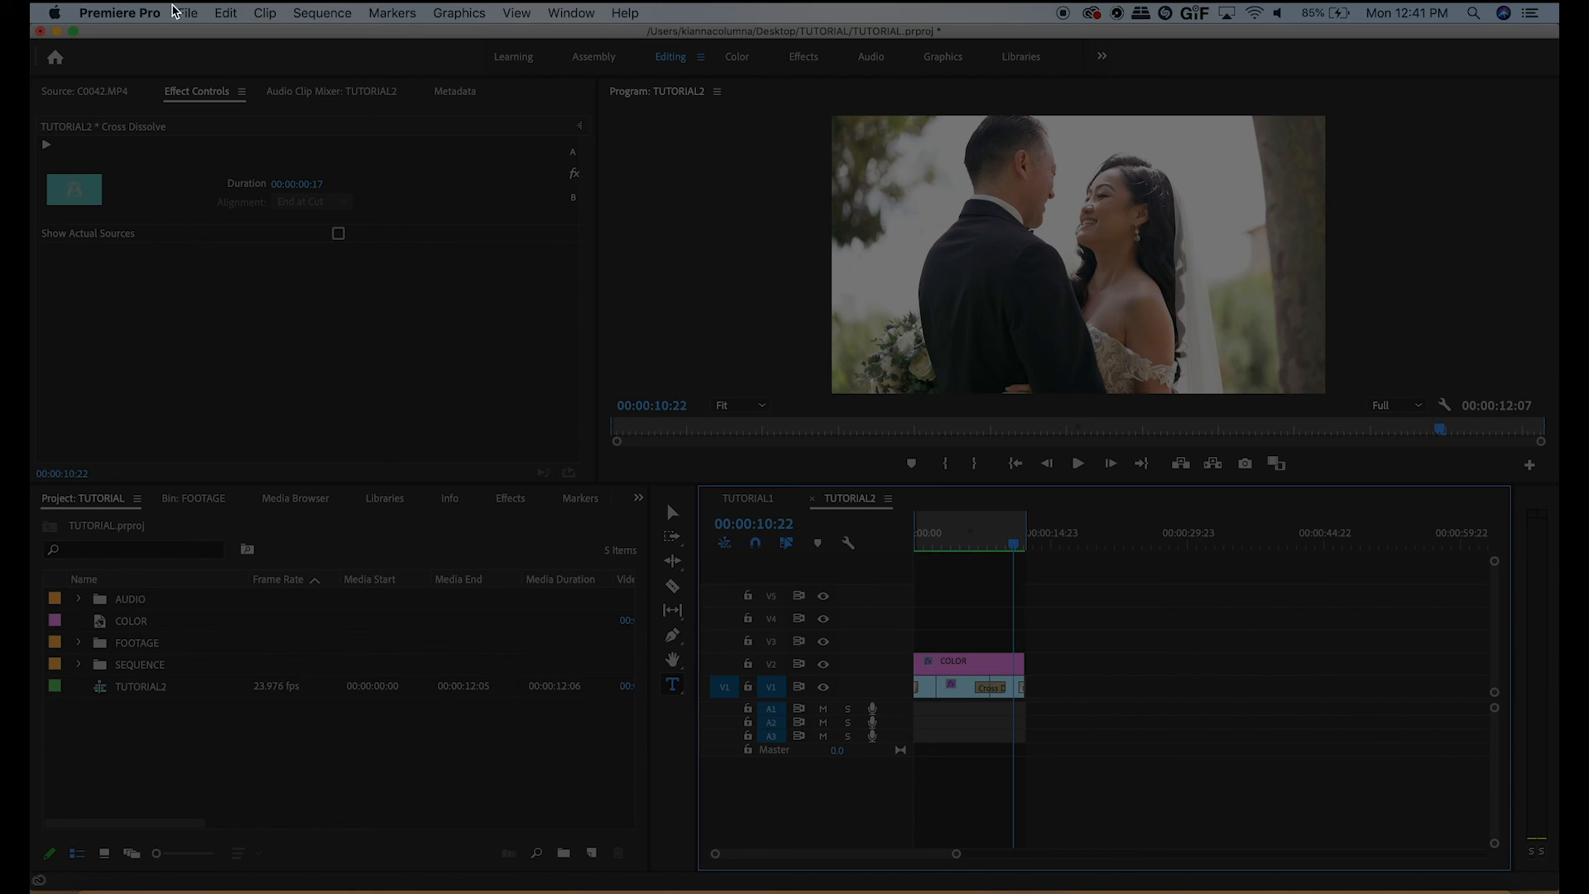
- Export Media for TUTORIAL2 as H.264 with the YouTube 1080p Full HD preset
left_click(187, 11)
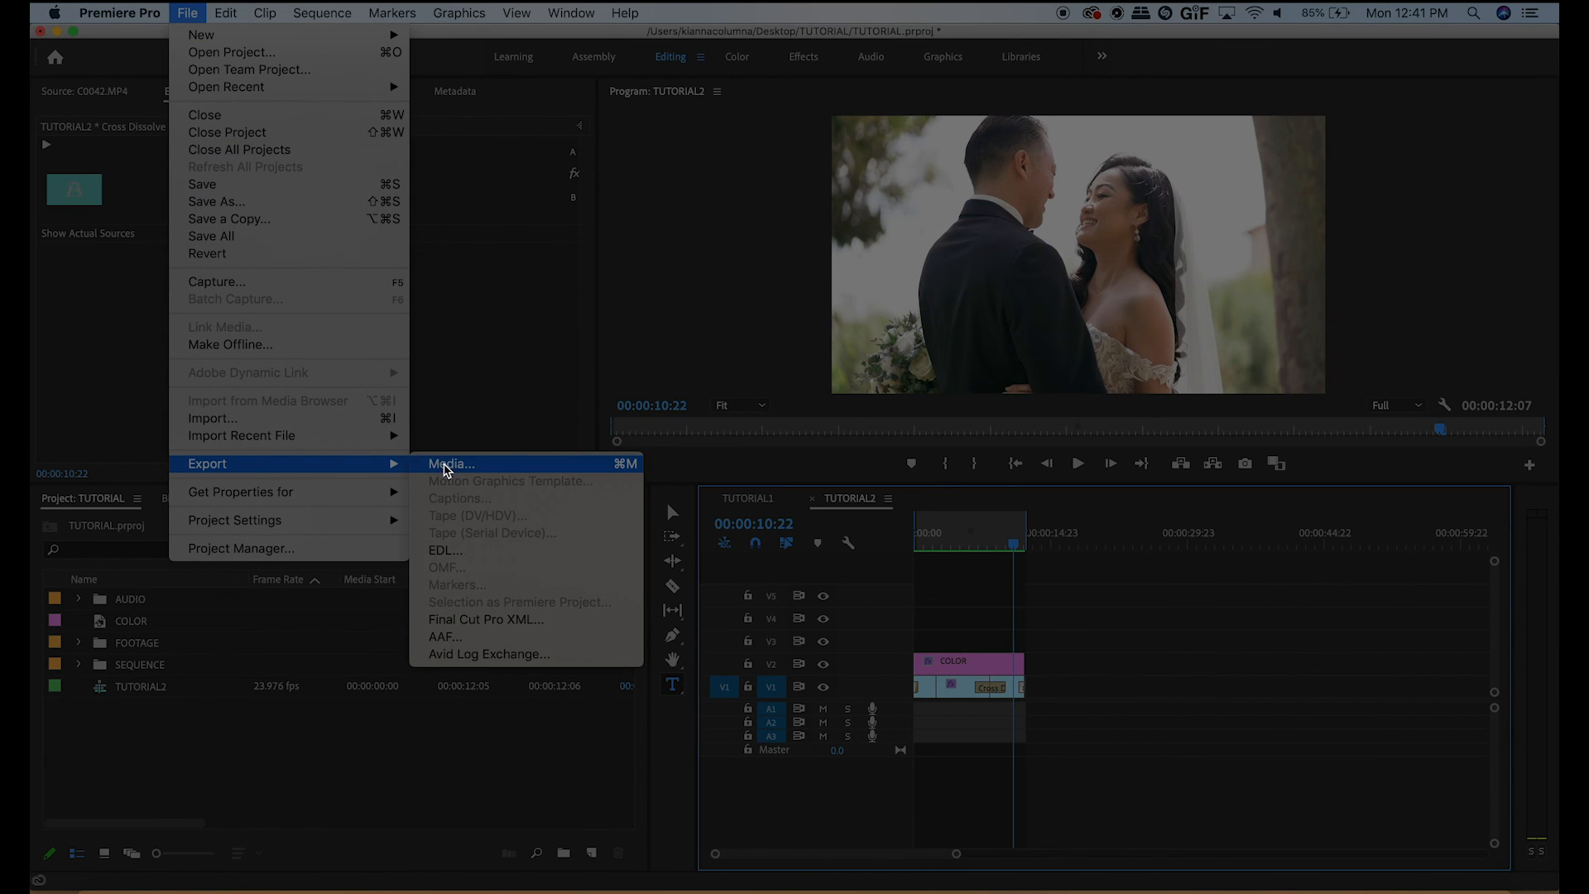
left_click(451, 464)
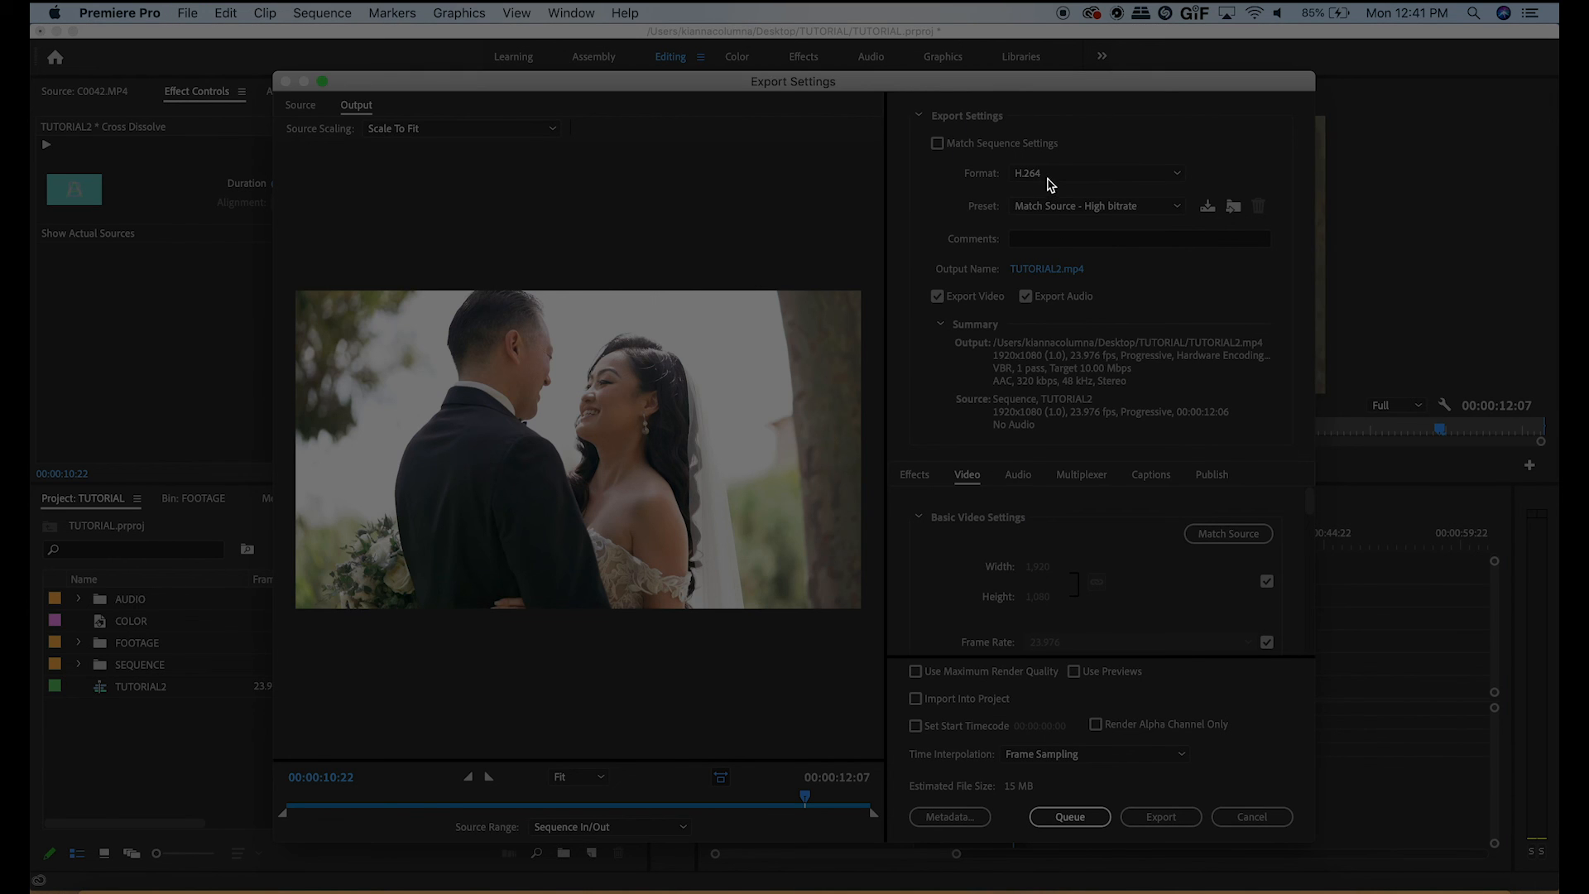
left_click(1095, 172)
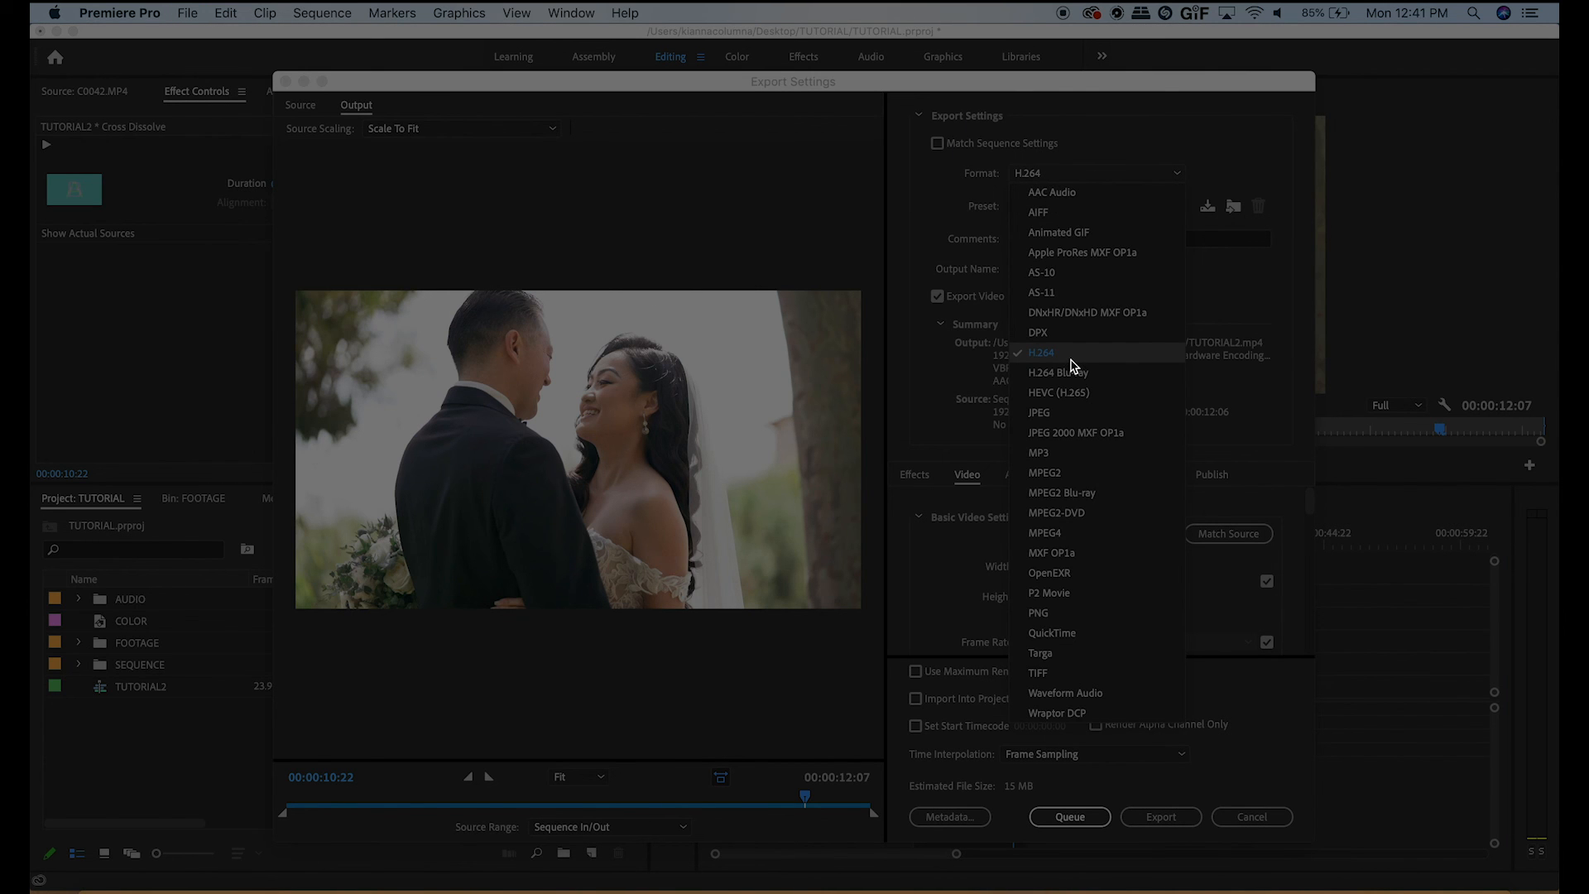
mouse_move(1058, 362)
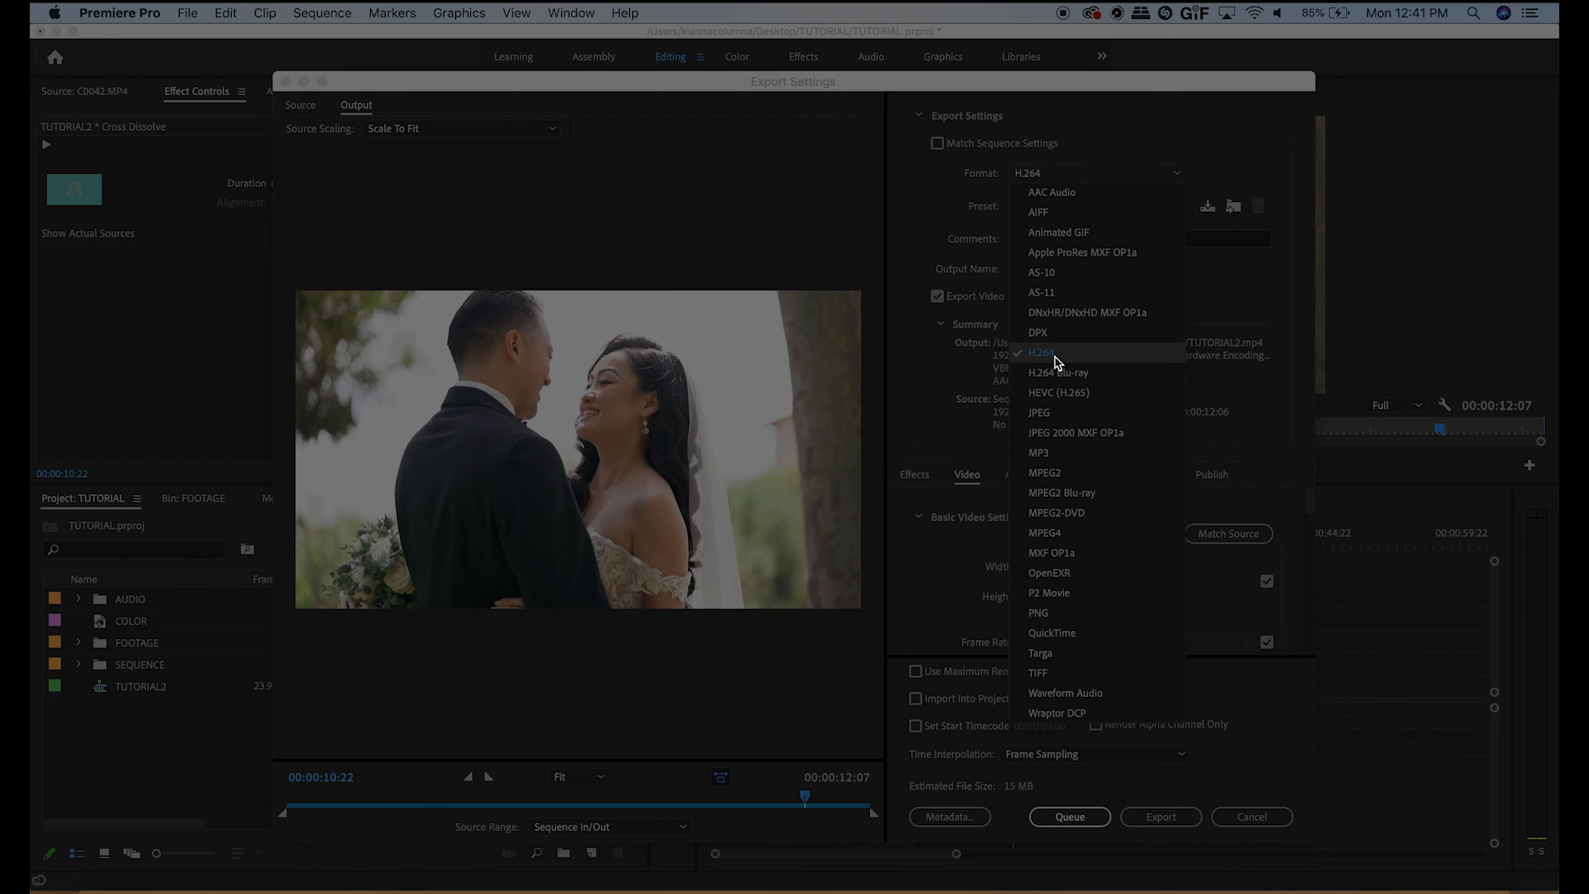
left_click(1038, 351)
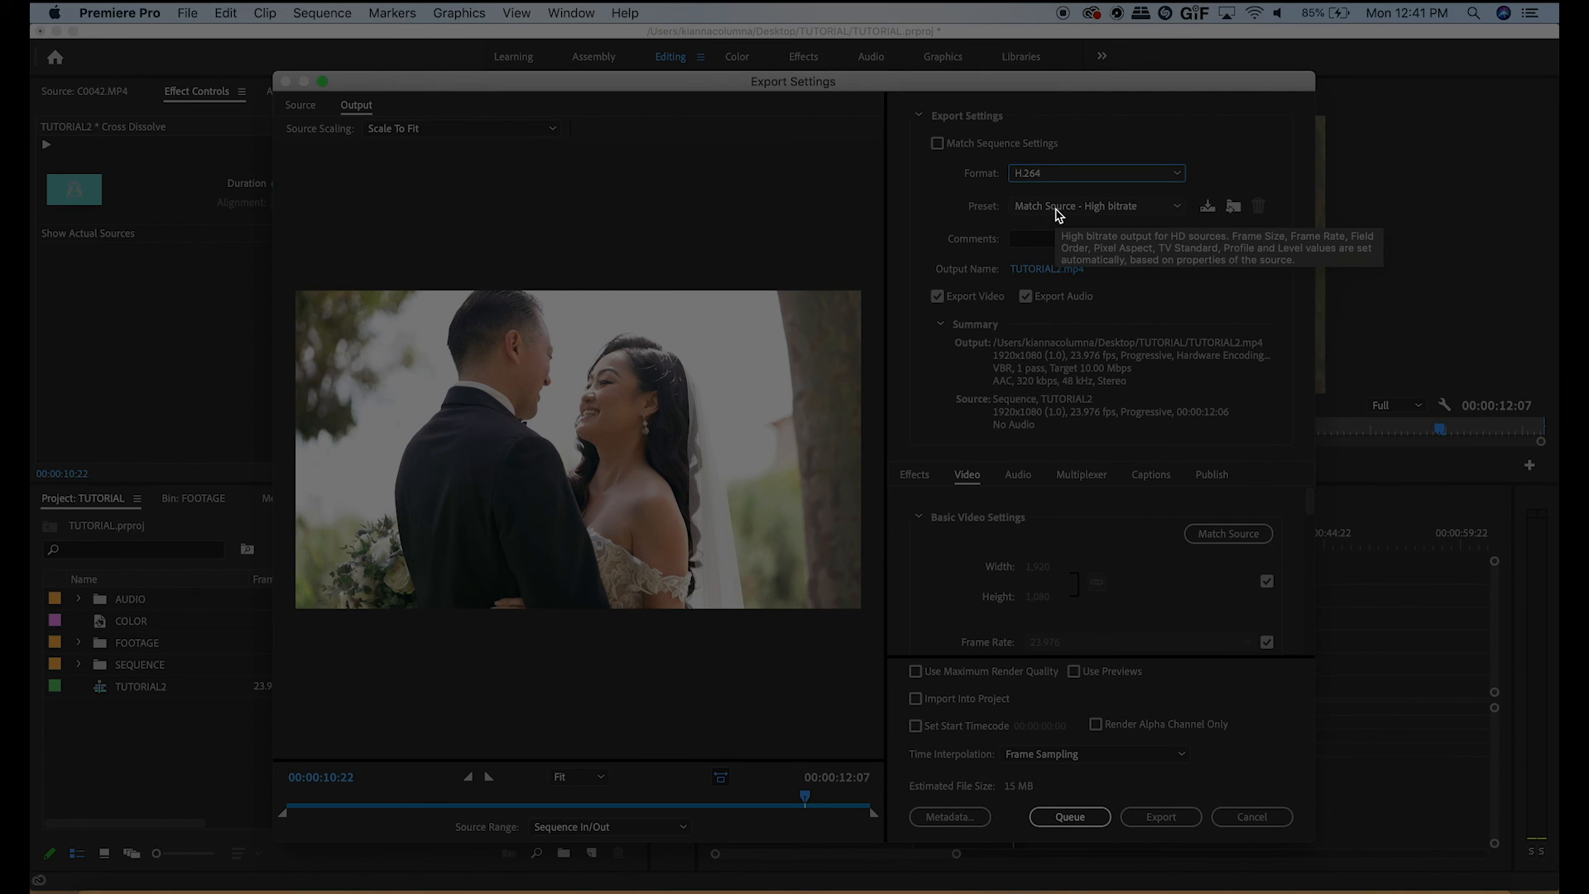
left_click(1095, 205)
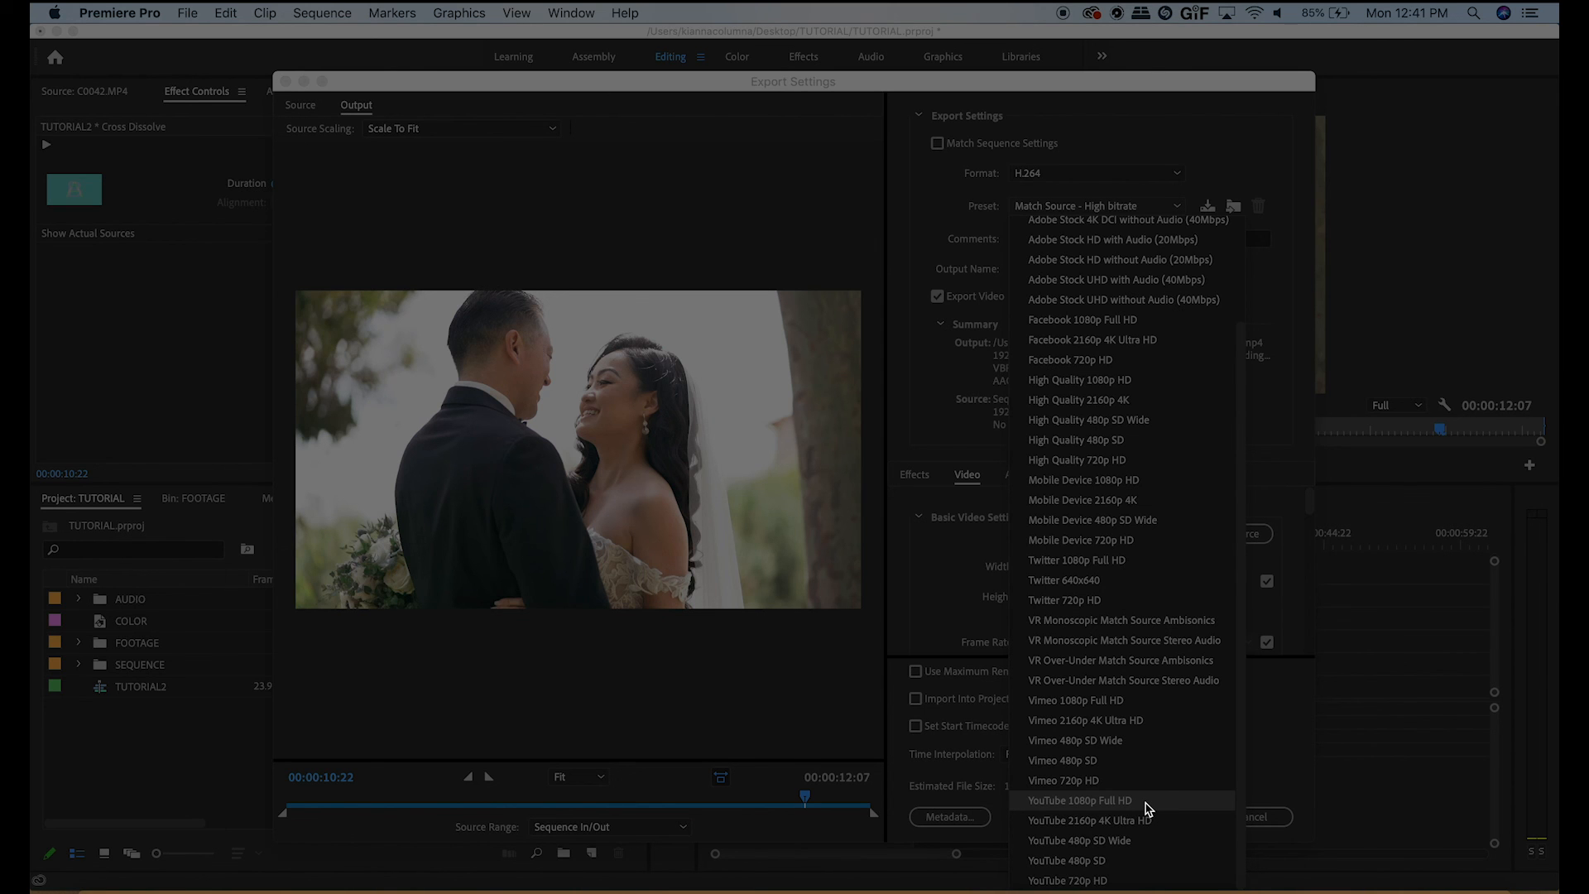
left_click(1081, 800)
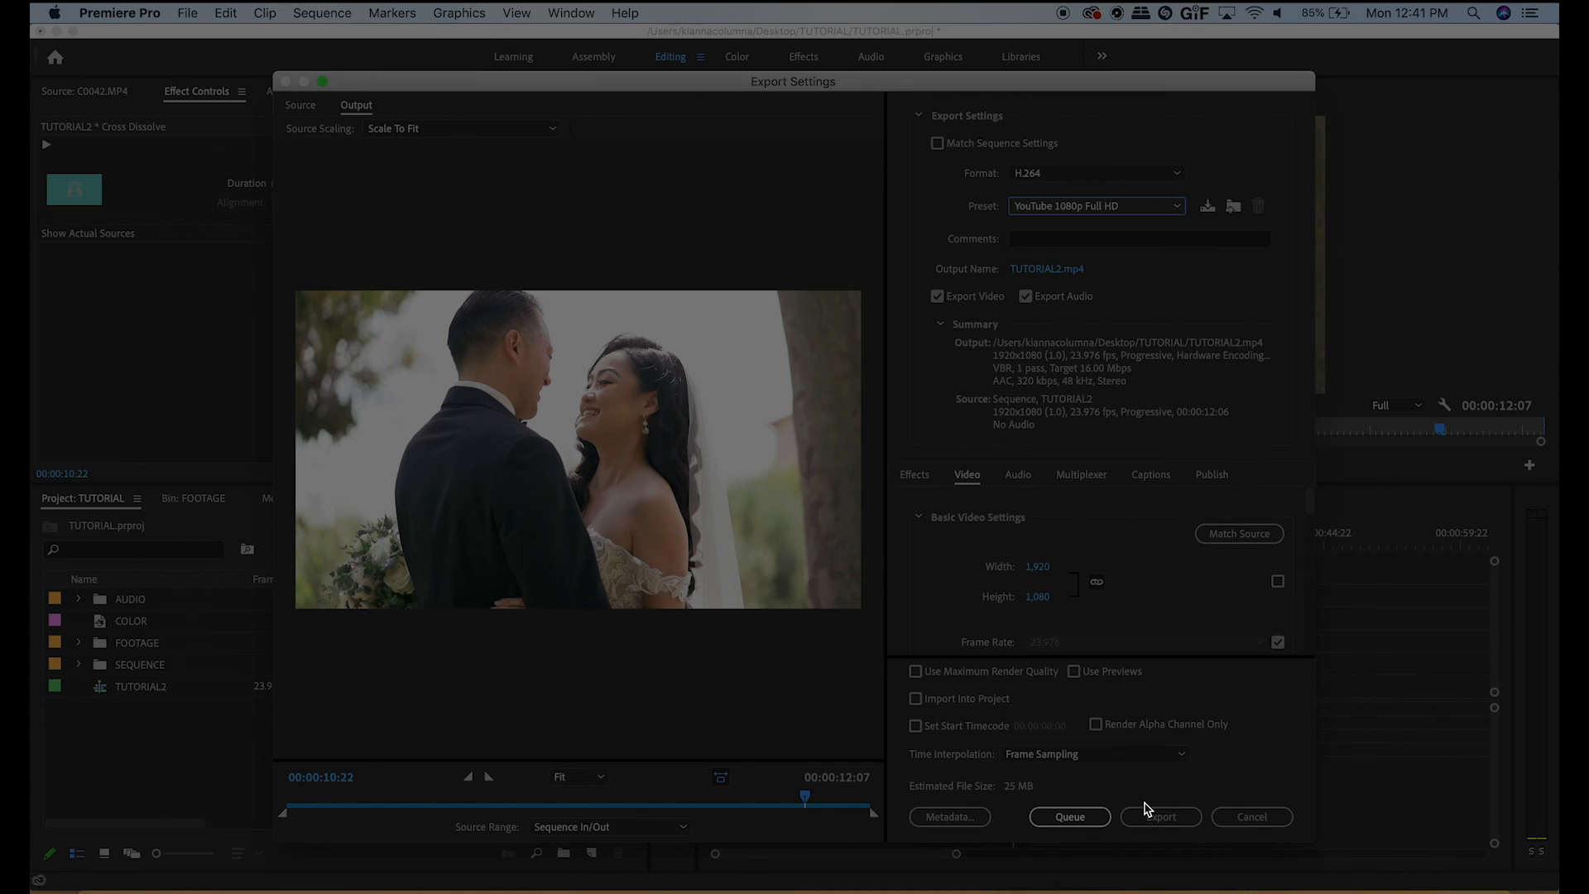
mouse_move(1145, 527)
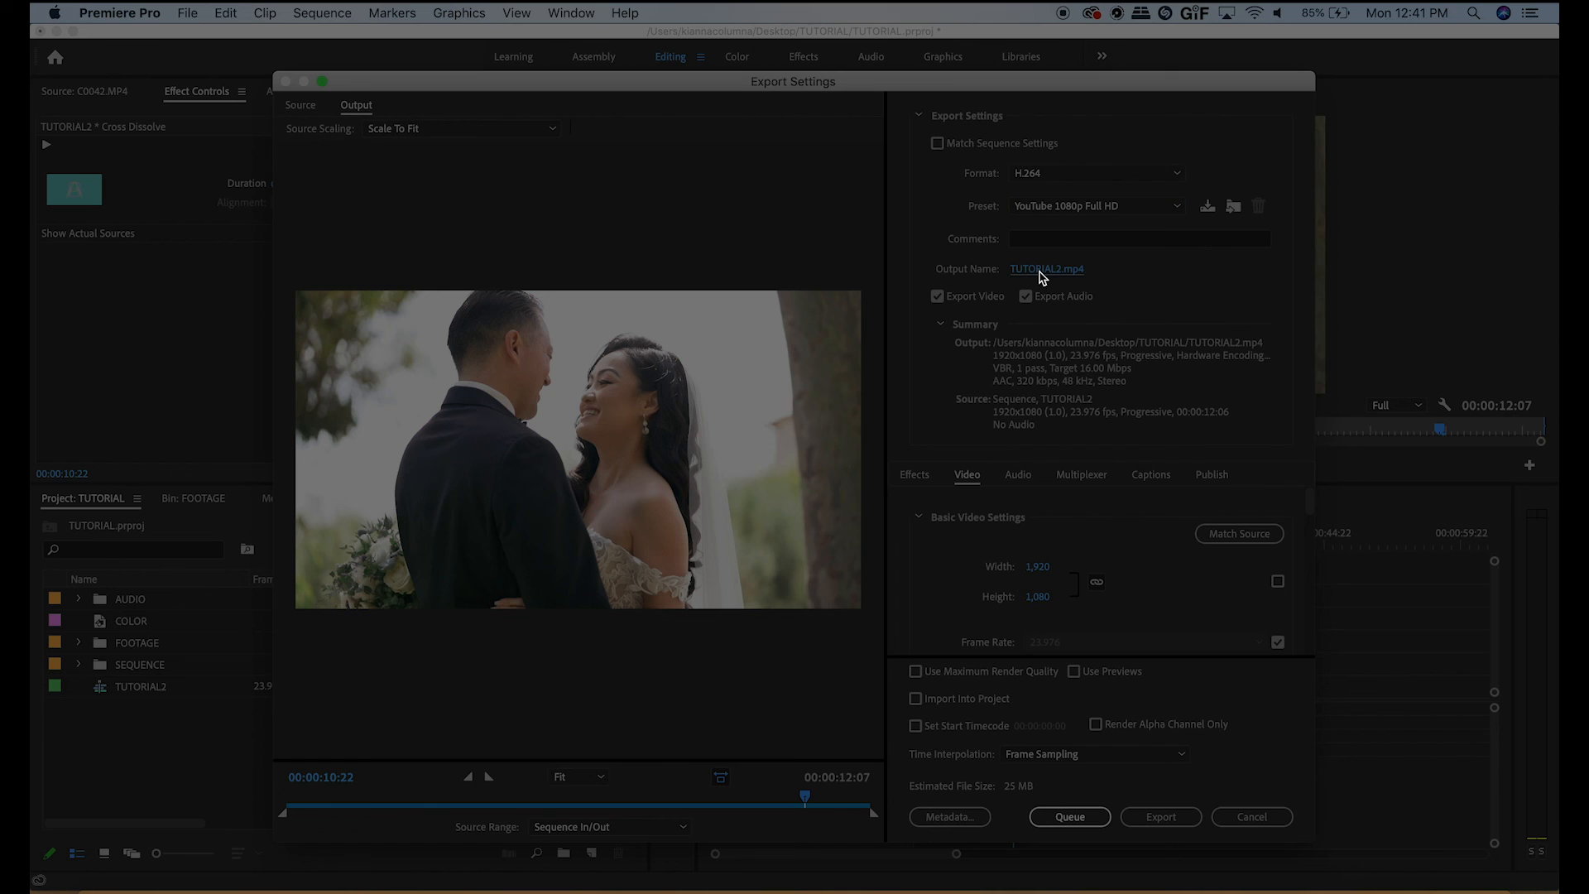
- Save the output as TUTORIAL2.mp4 in the TUTORIAL folder and start the export encode
left_click(1046, 268)
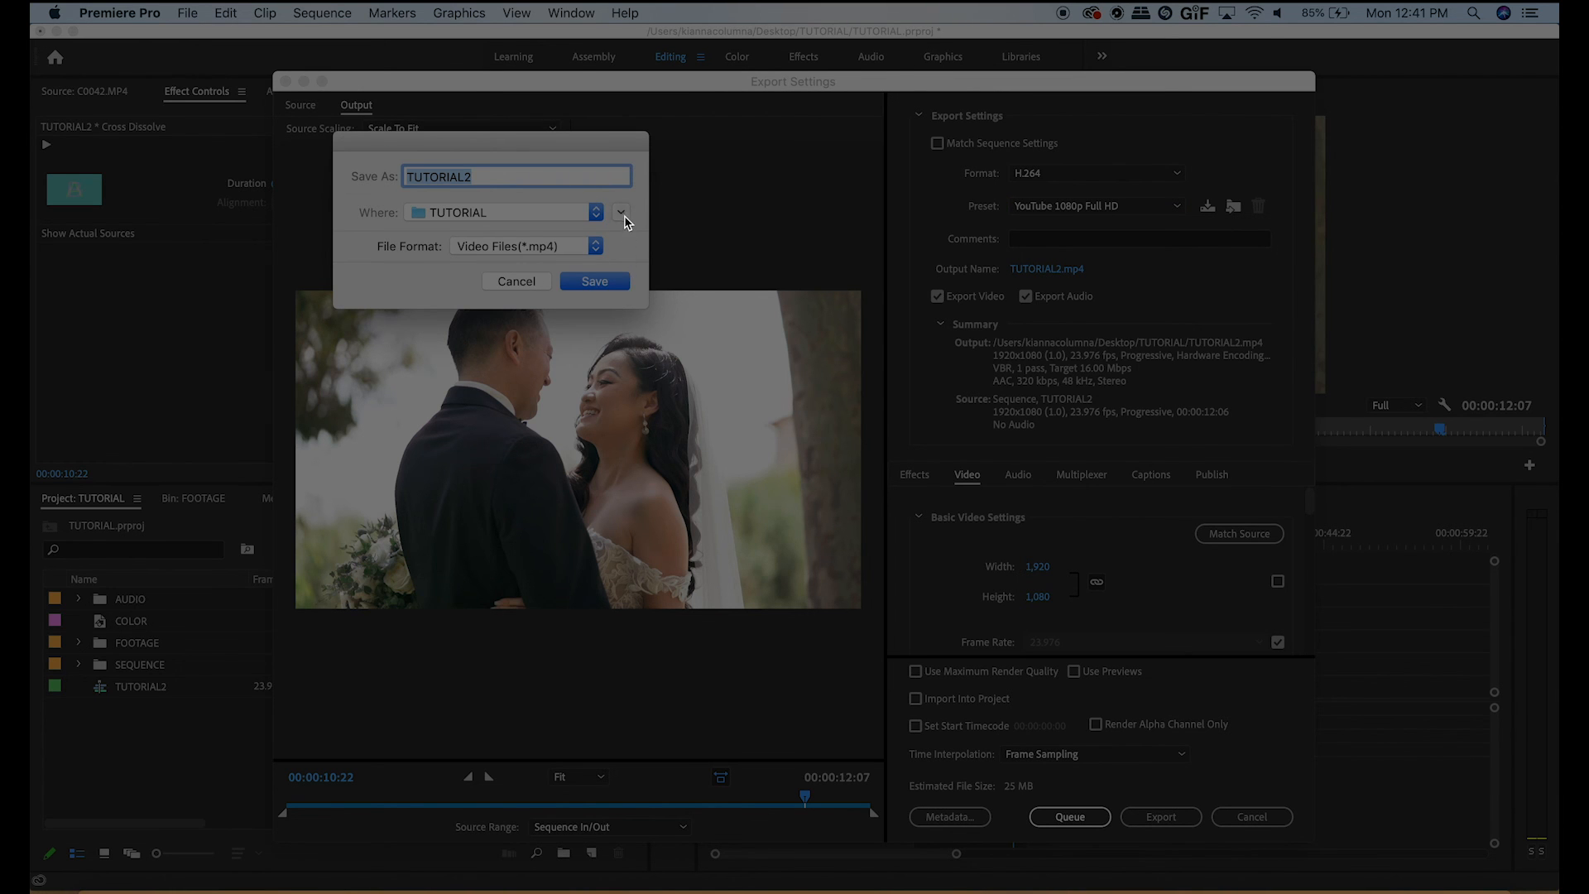
left_click(621, 212)
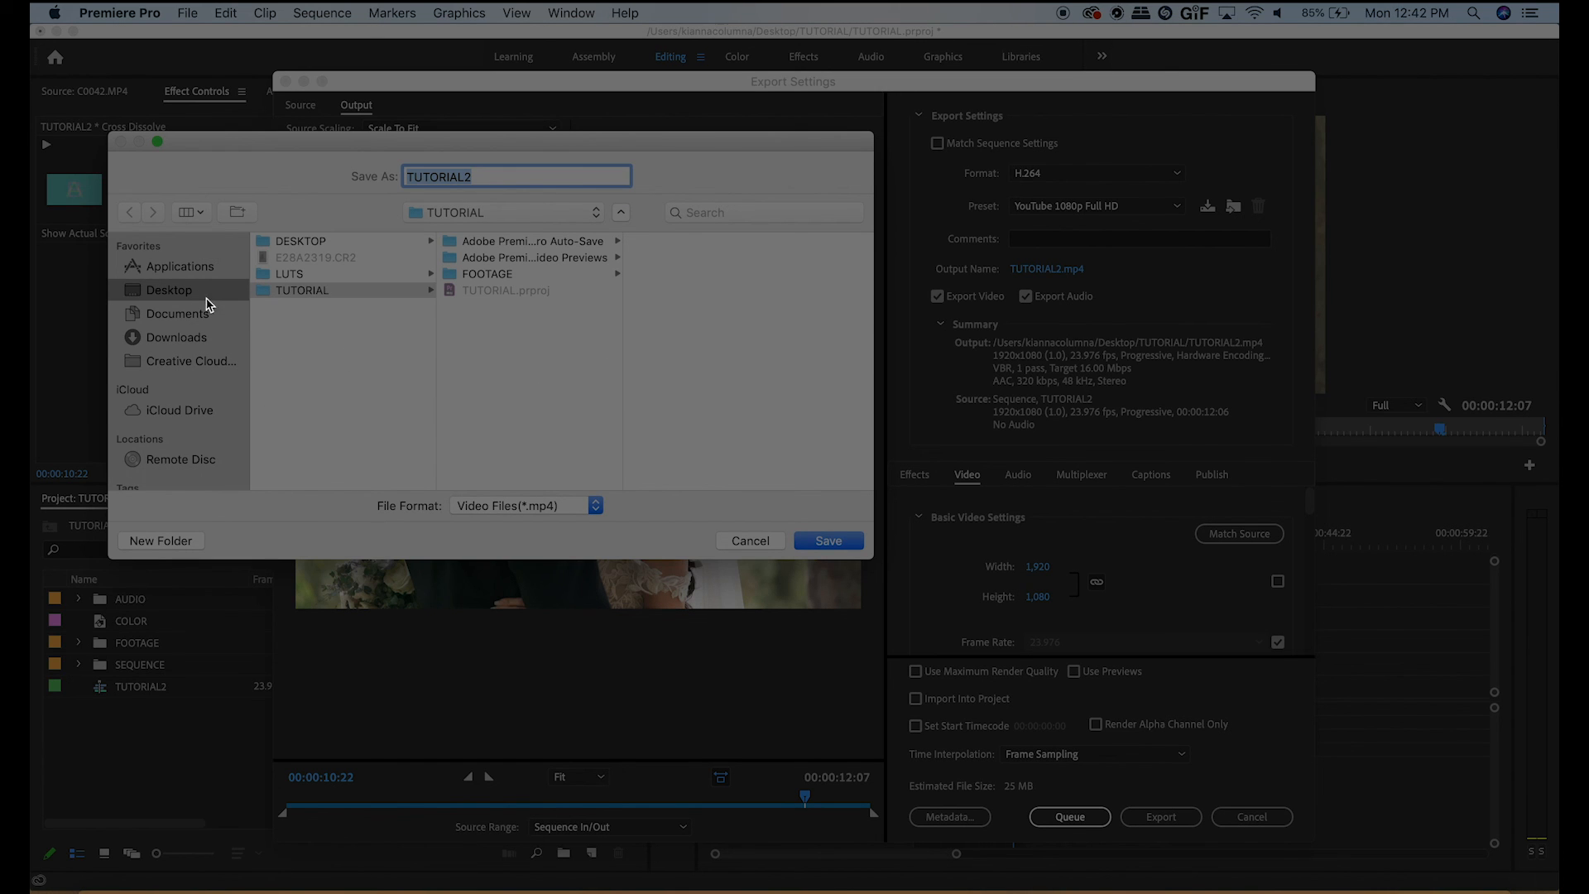
mouse_move(669, 444)
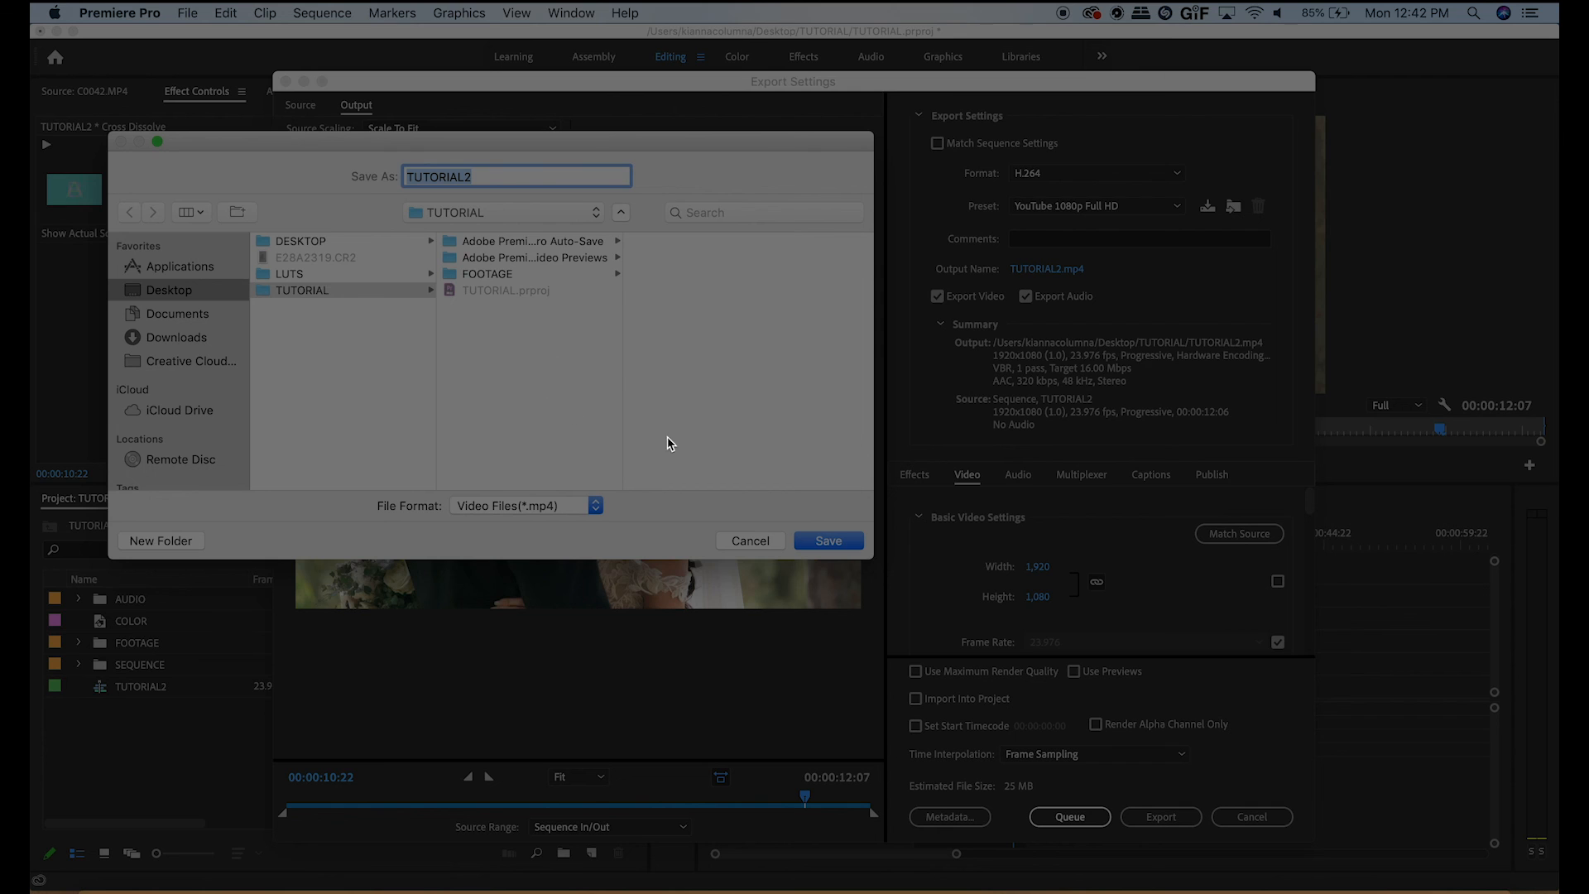
left_click(827, 539)
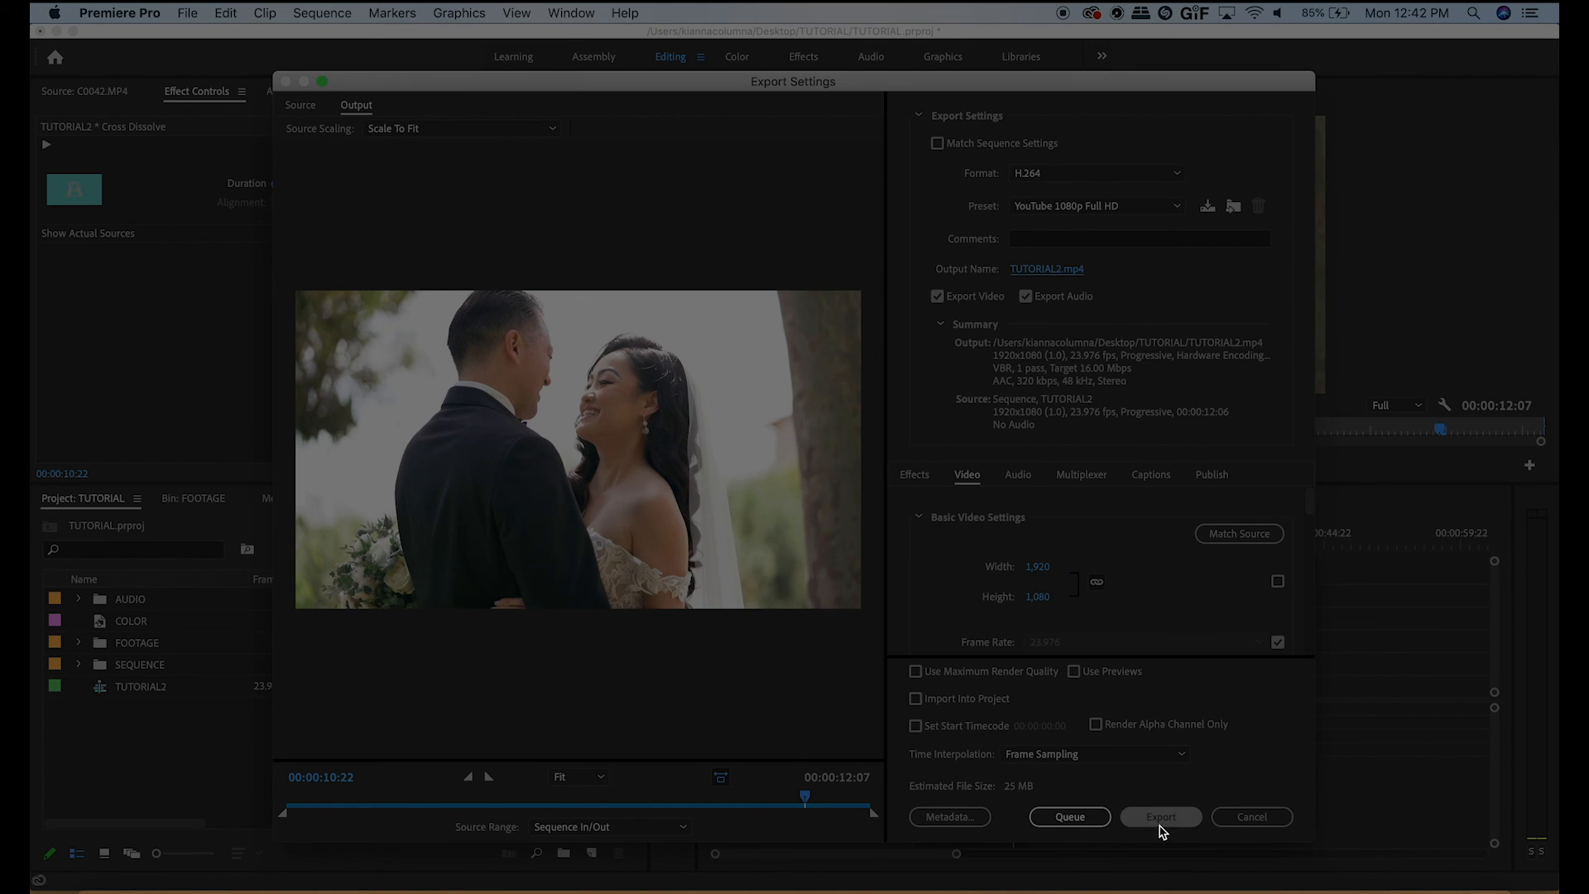
left_click(1160, 816)
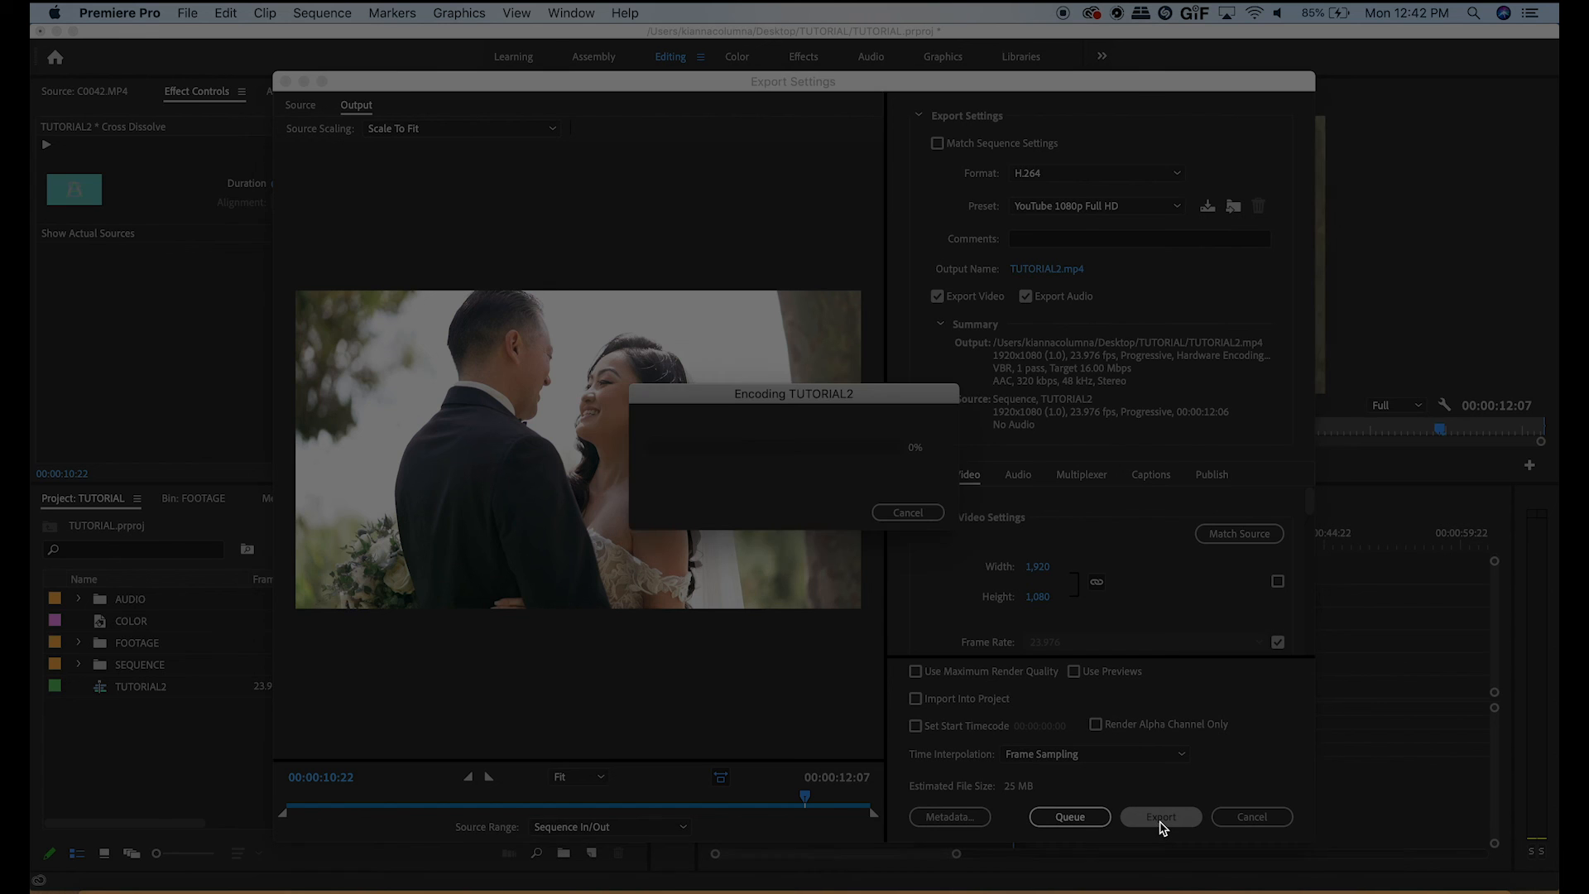